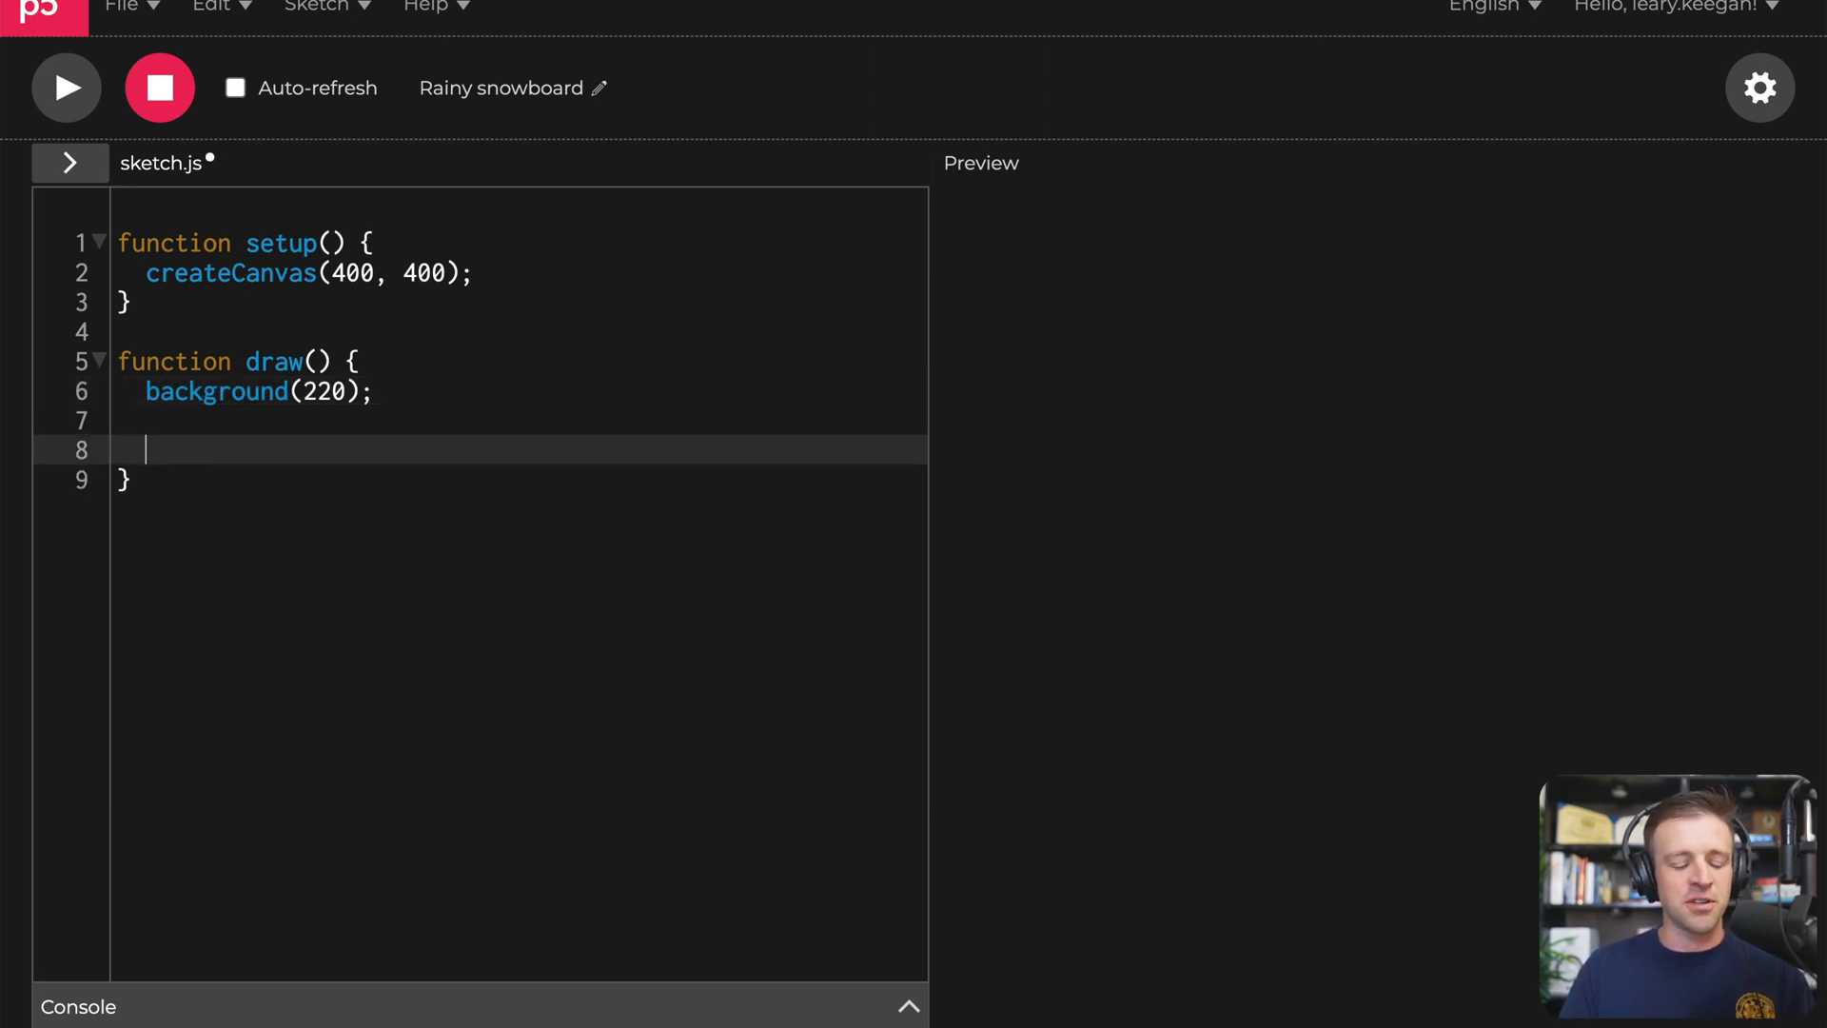
Step: Declare let i = 0 and write a while (i < width) loop that increments i by one
{"action": "type", "text": "let i = 0;"}
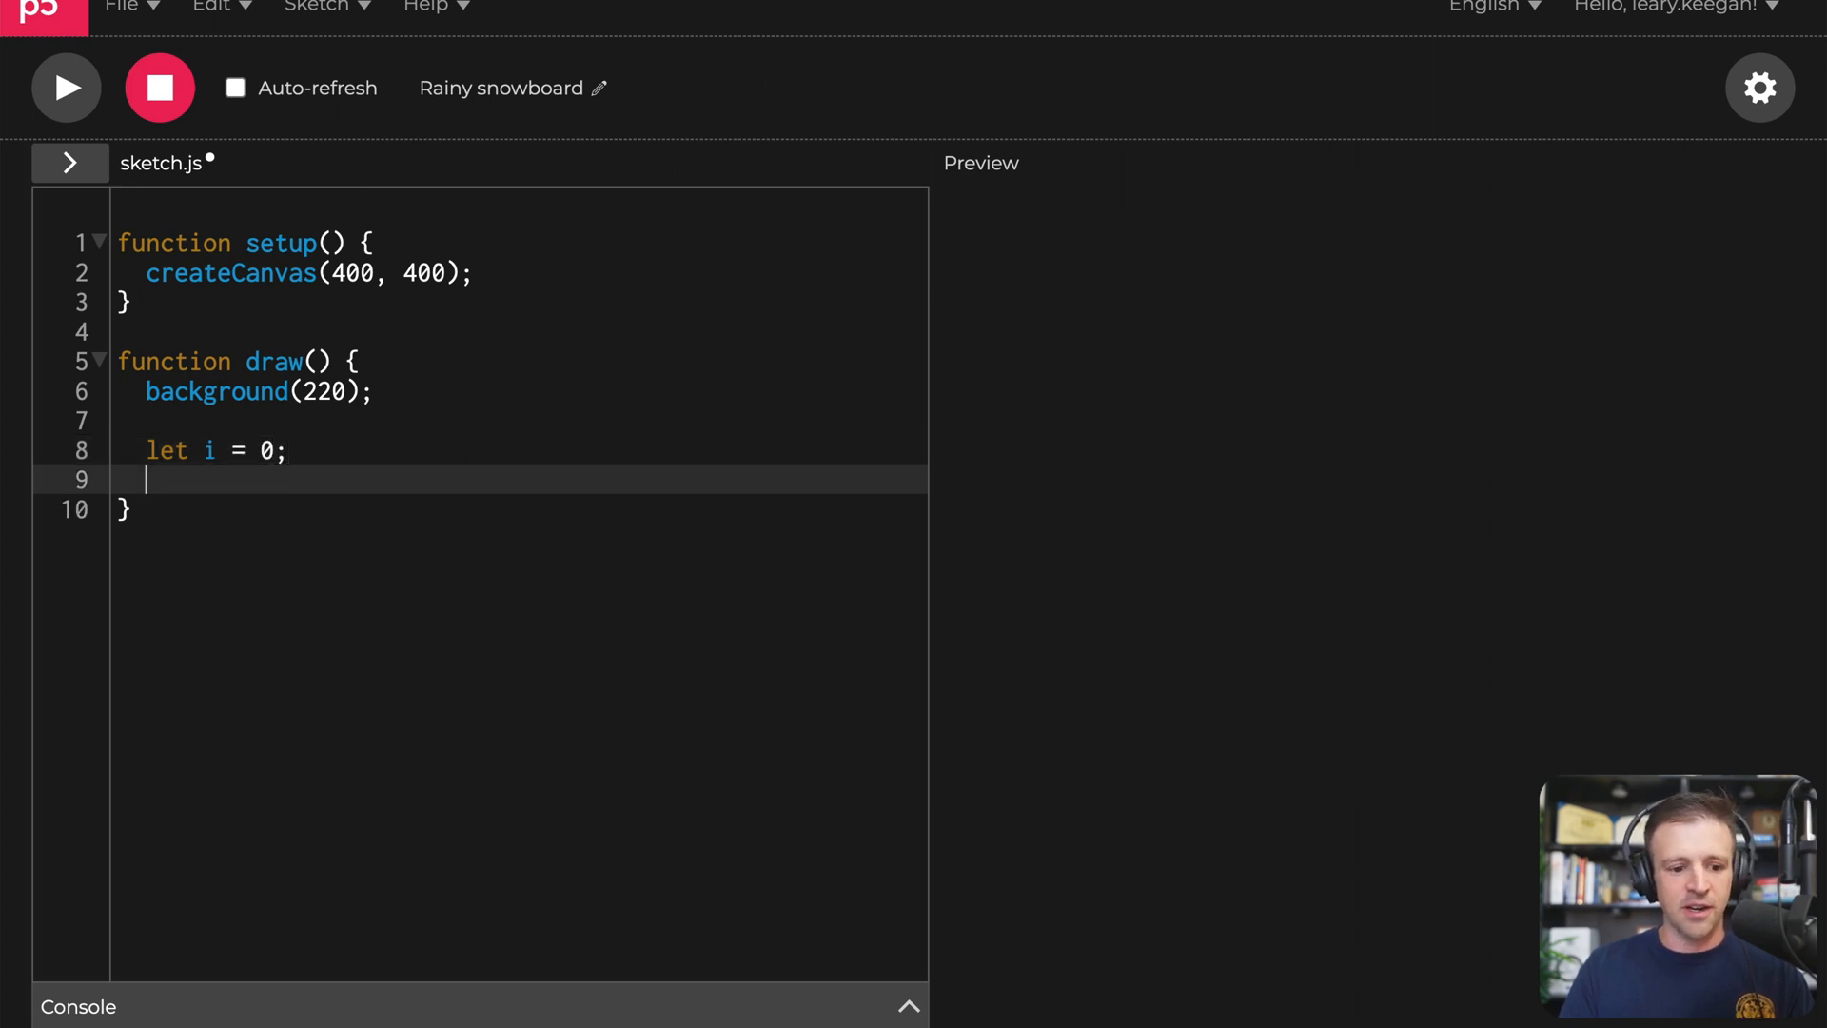
{"action": "key", "text": "Return"}
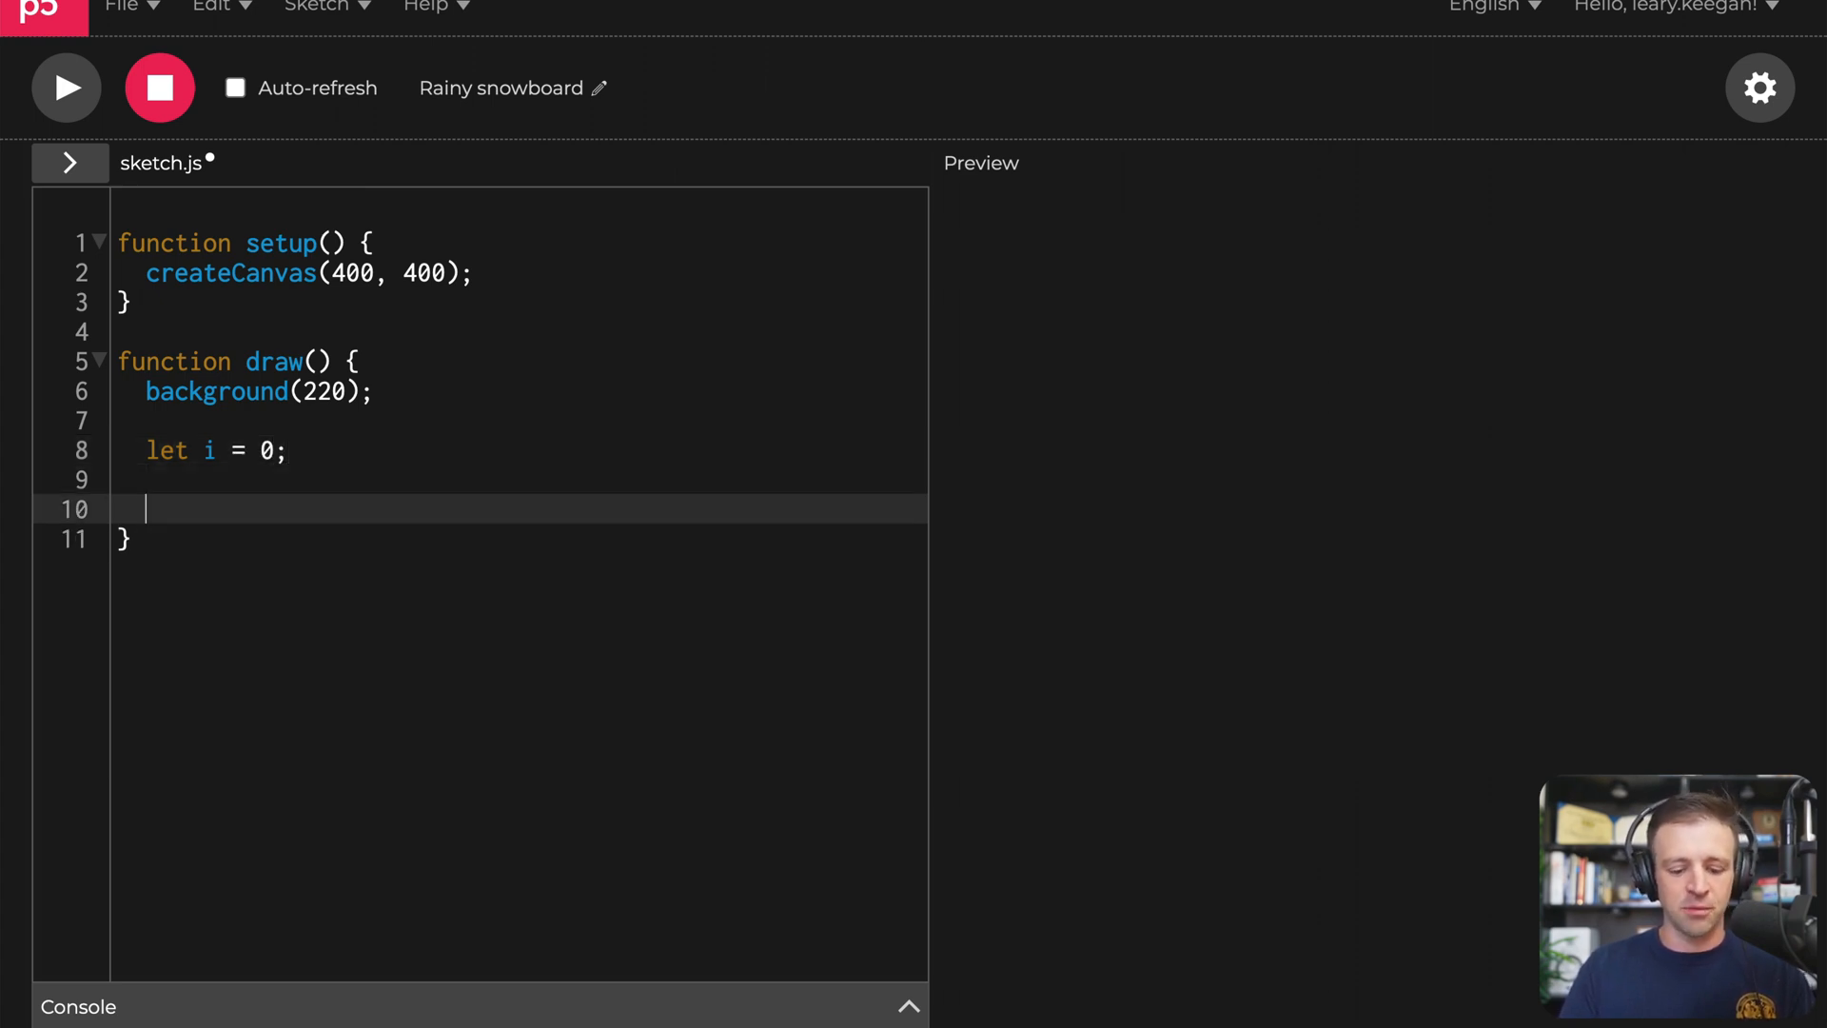
{"action": "type", "text": "while ("}
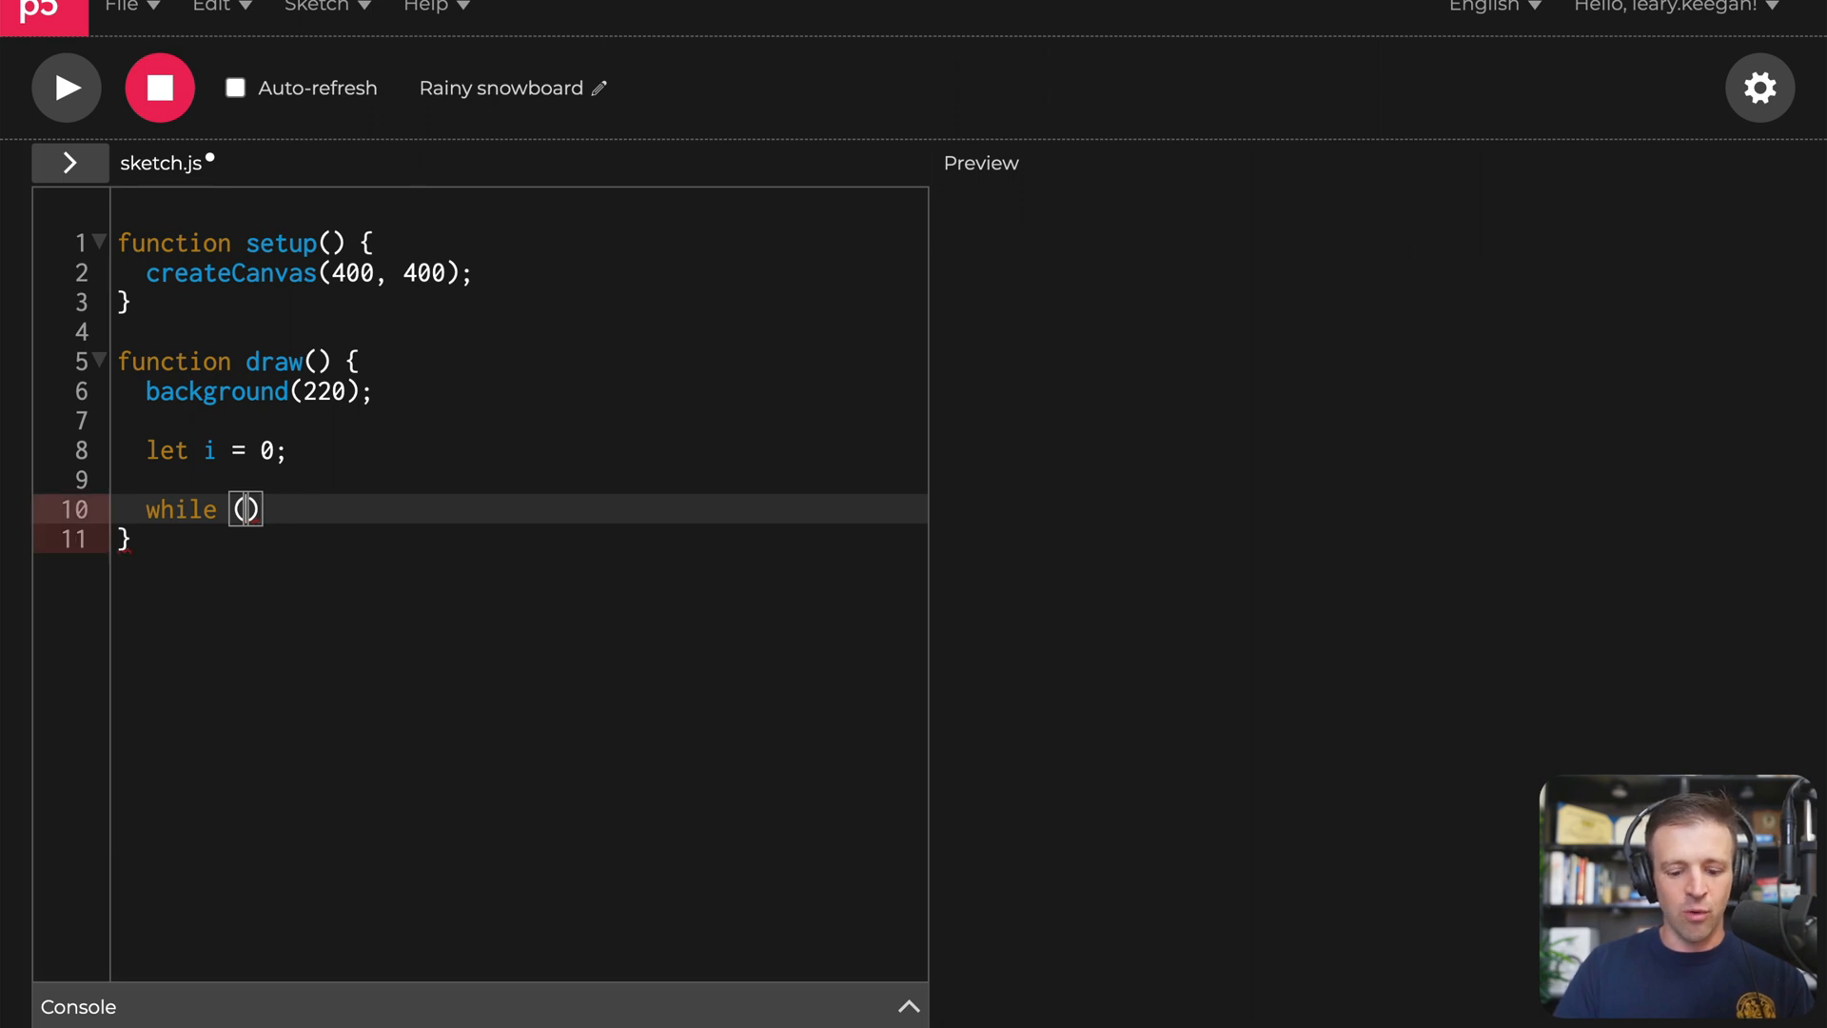
{"action": "type", "text": "i <"}
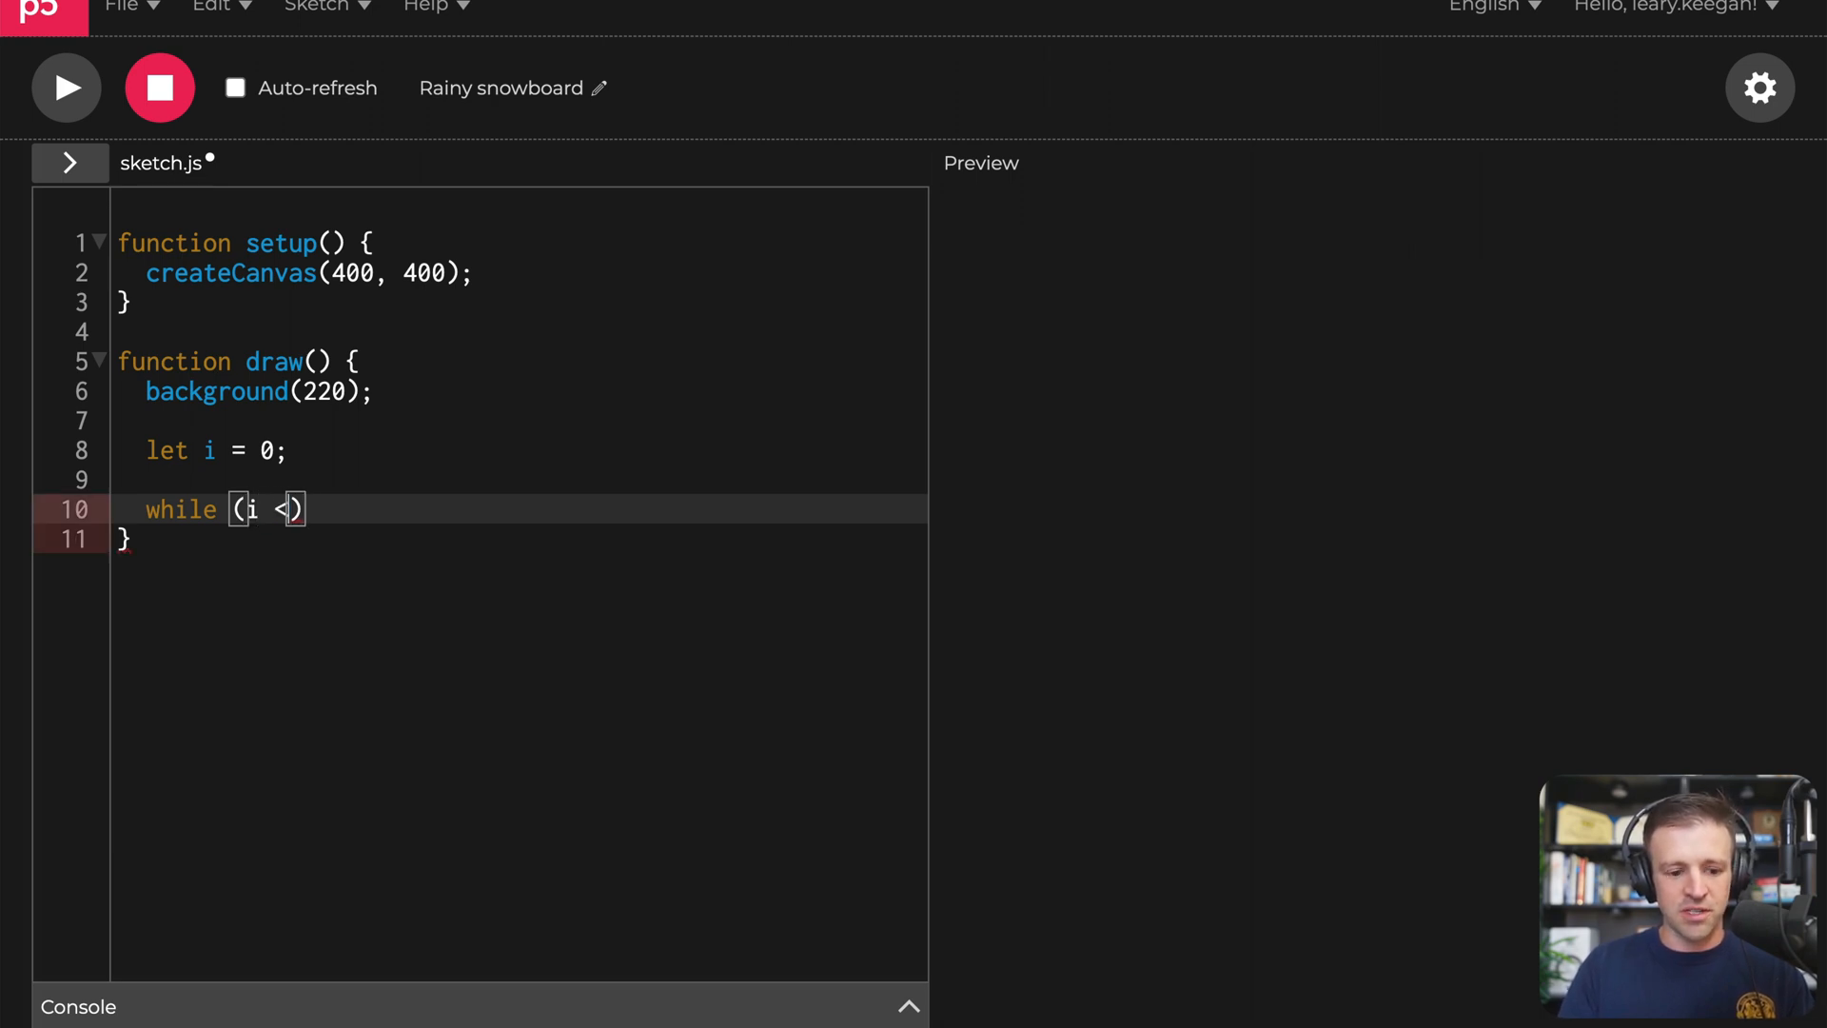
{"action": "type", "text": "width"}
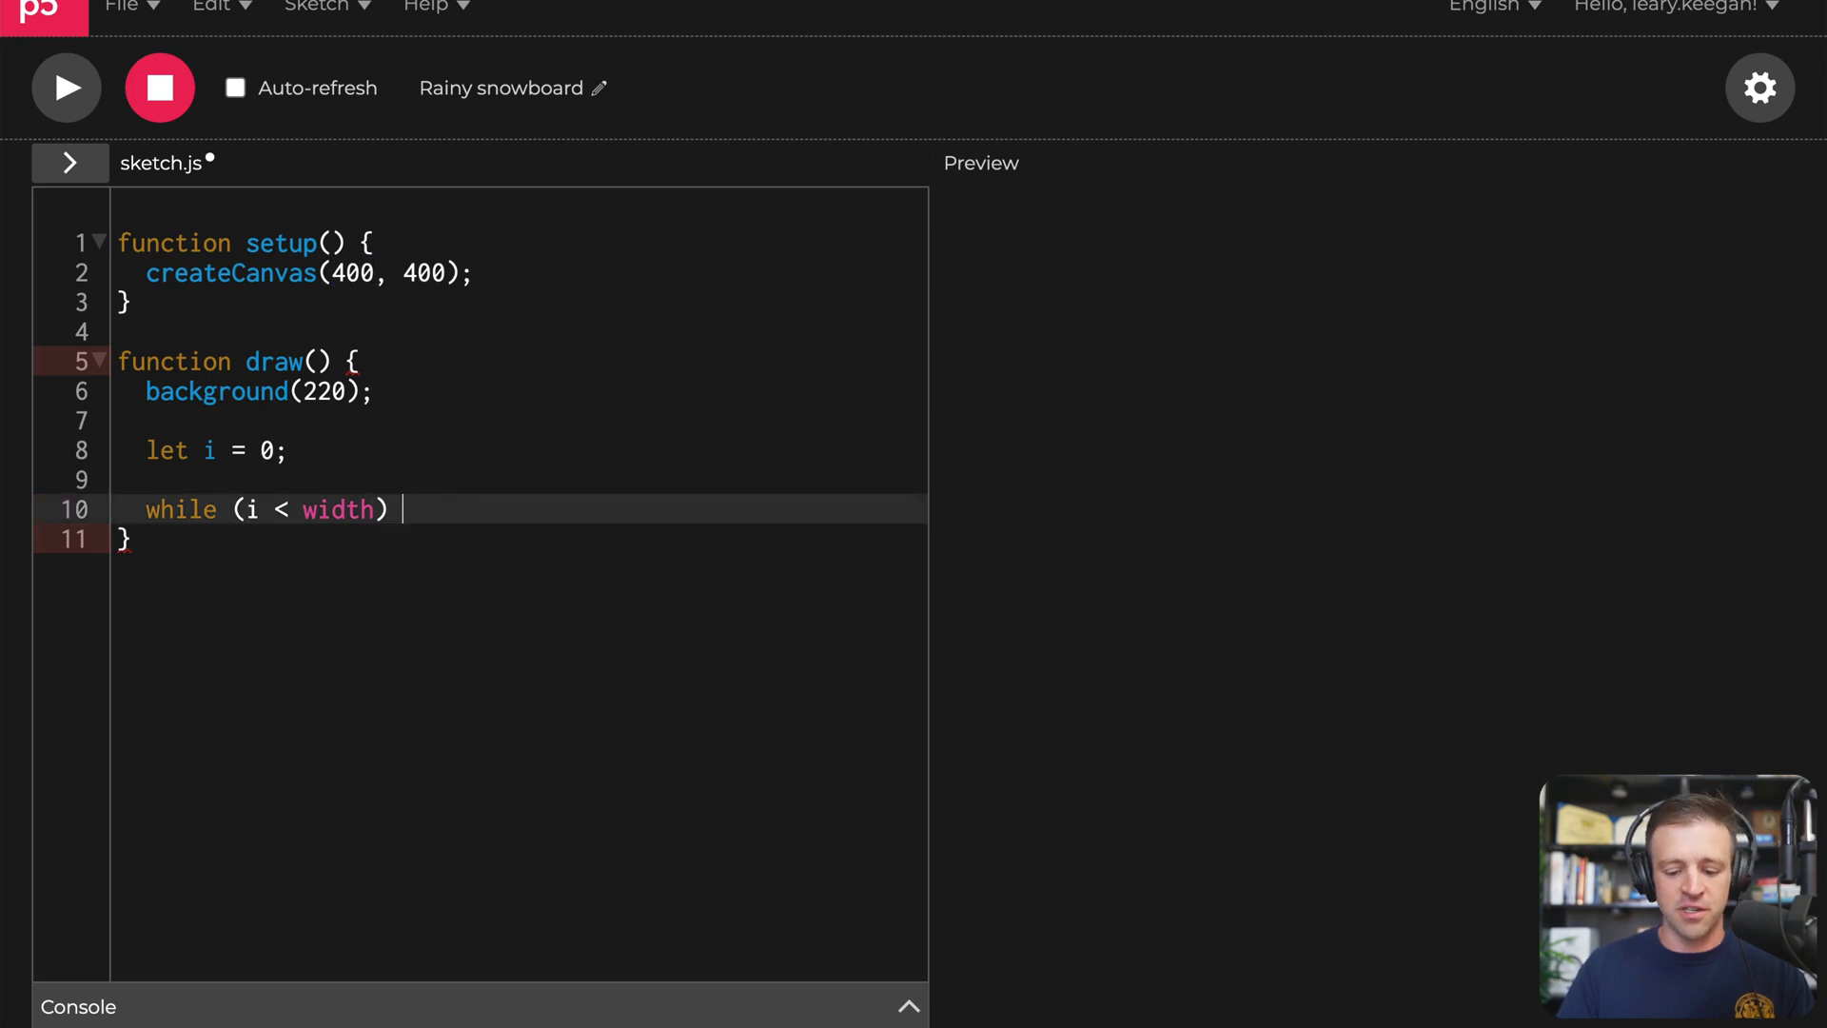
{"action": "type", "text": "{"}
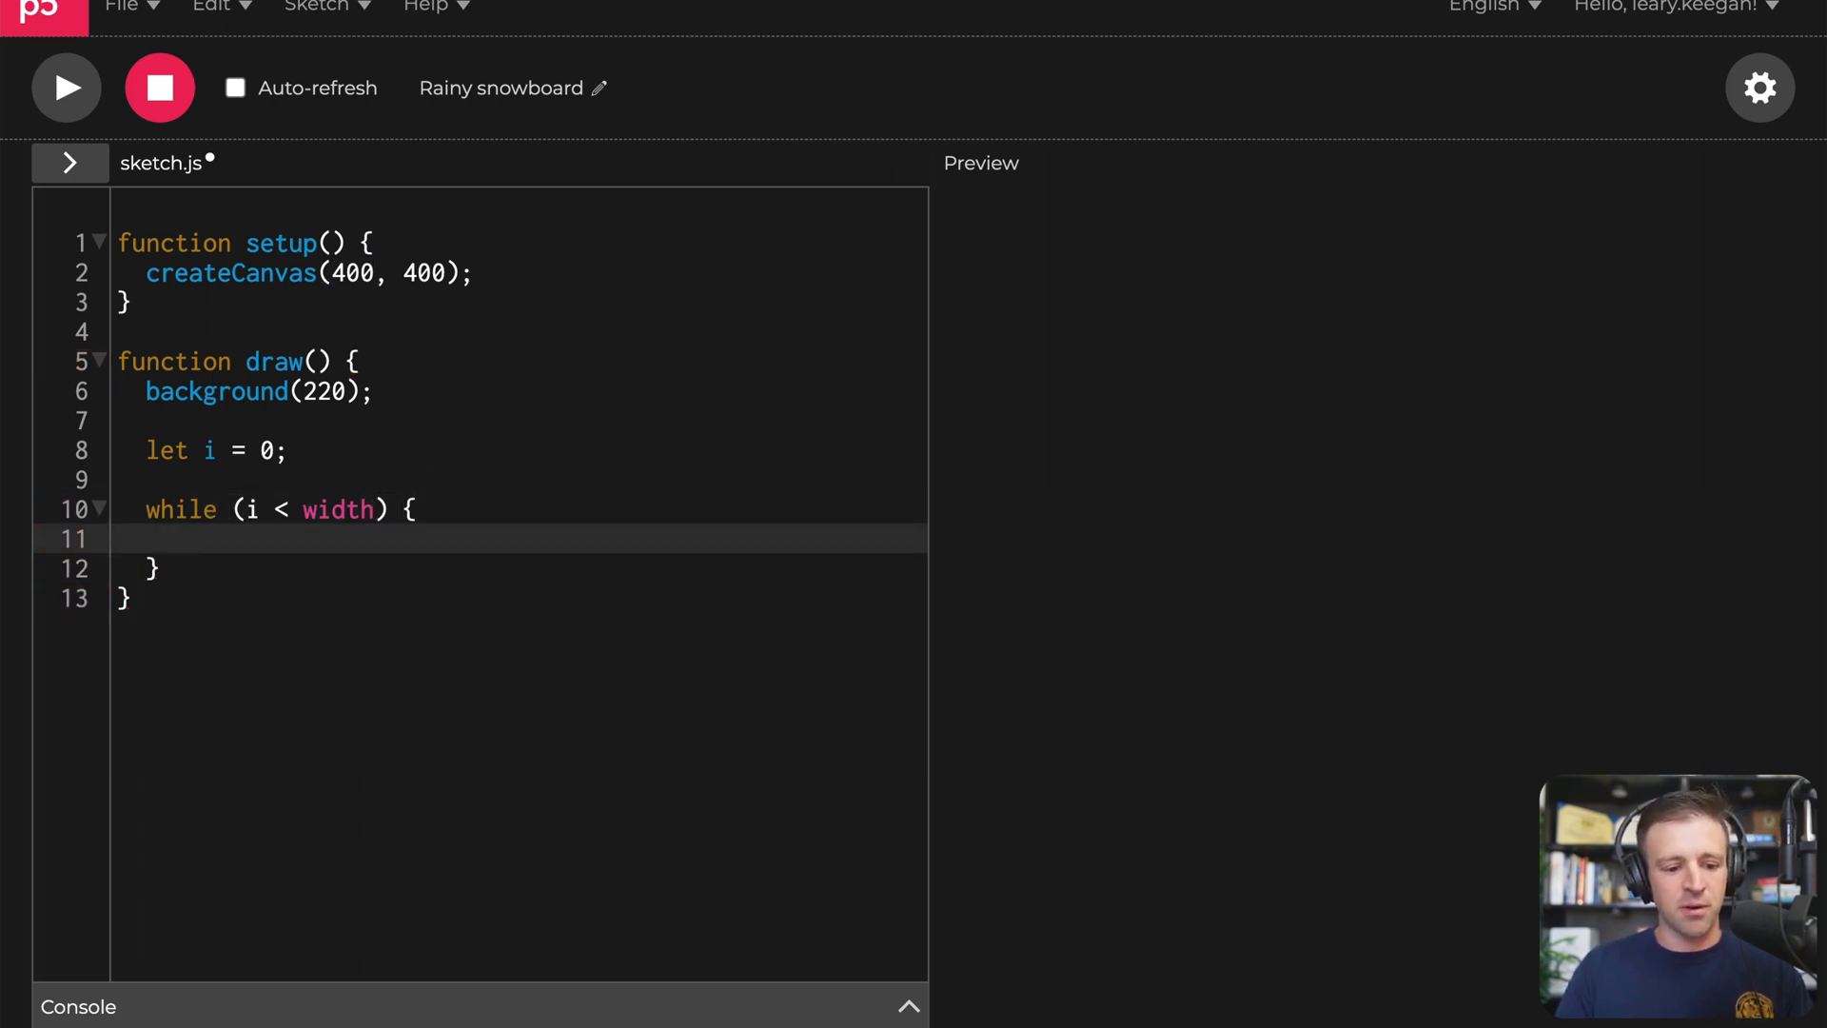
{"action": "type", "text": "i"}
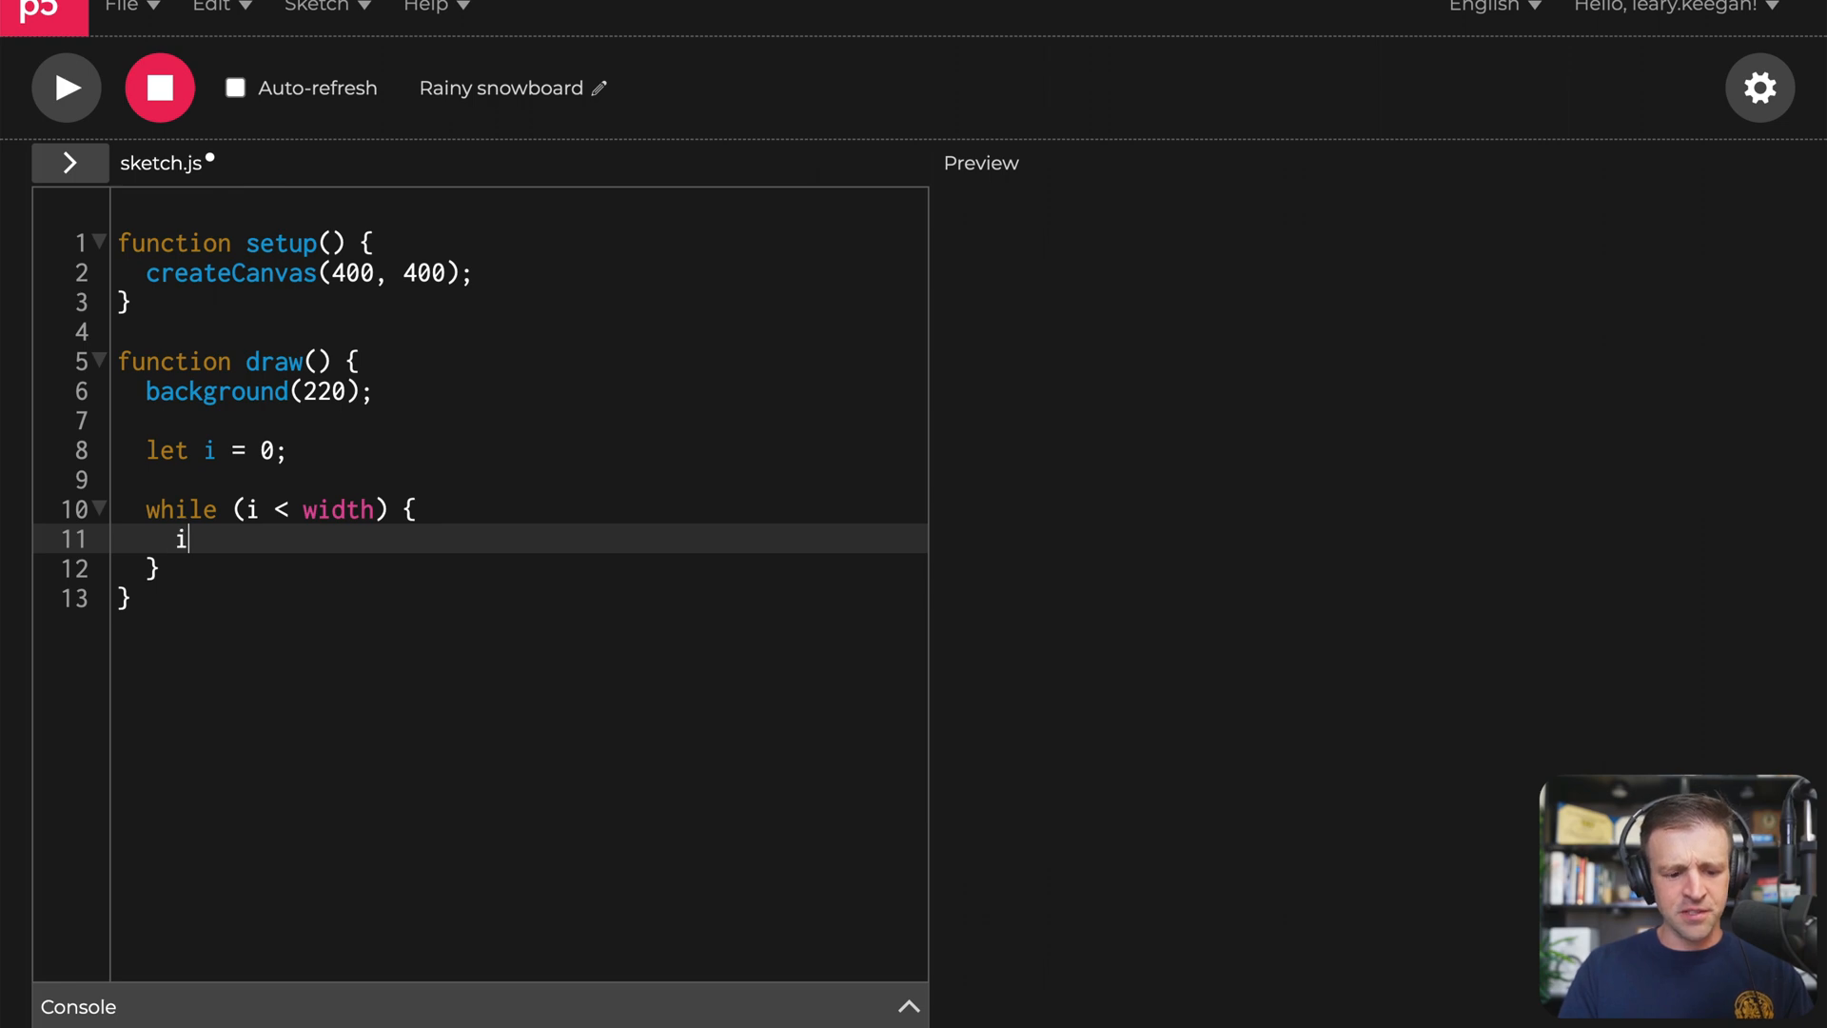
{"action": "type", "text": "++;"}
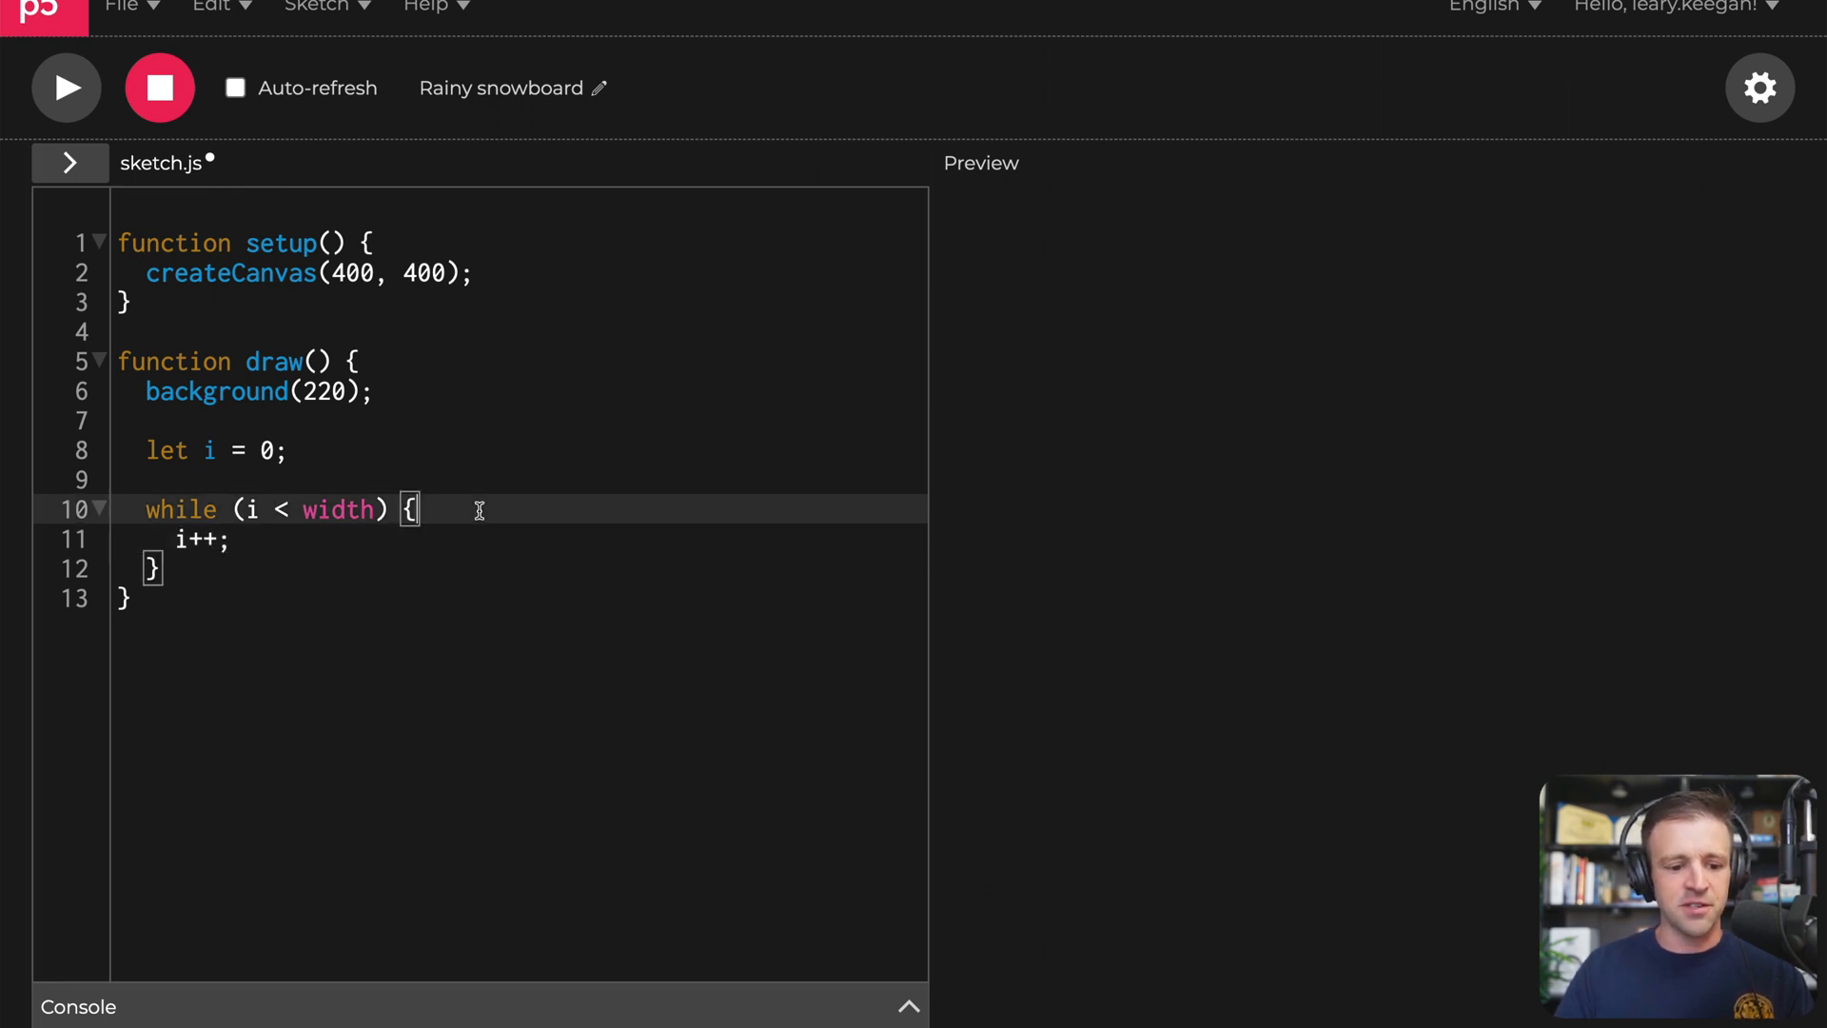
Step: Draw ellipse(i, height / 2, 20) inside the loop above the increment
{"action": "key", "text": "enter"}
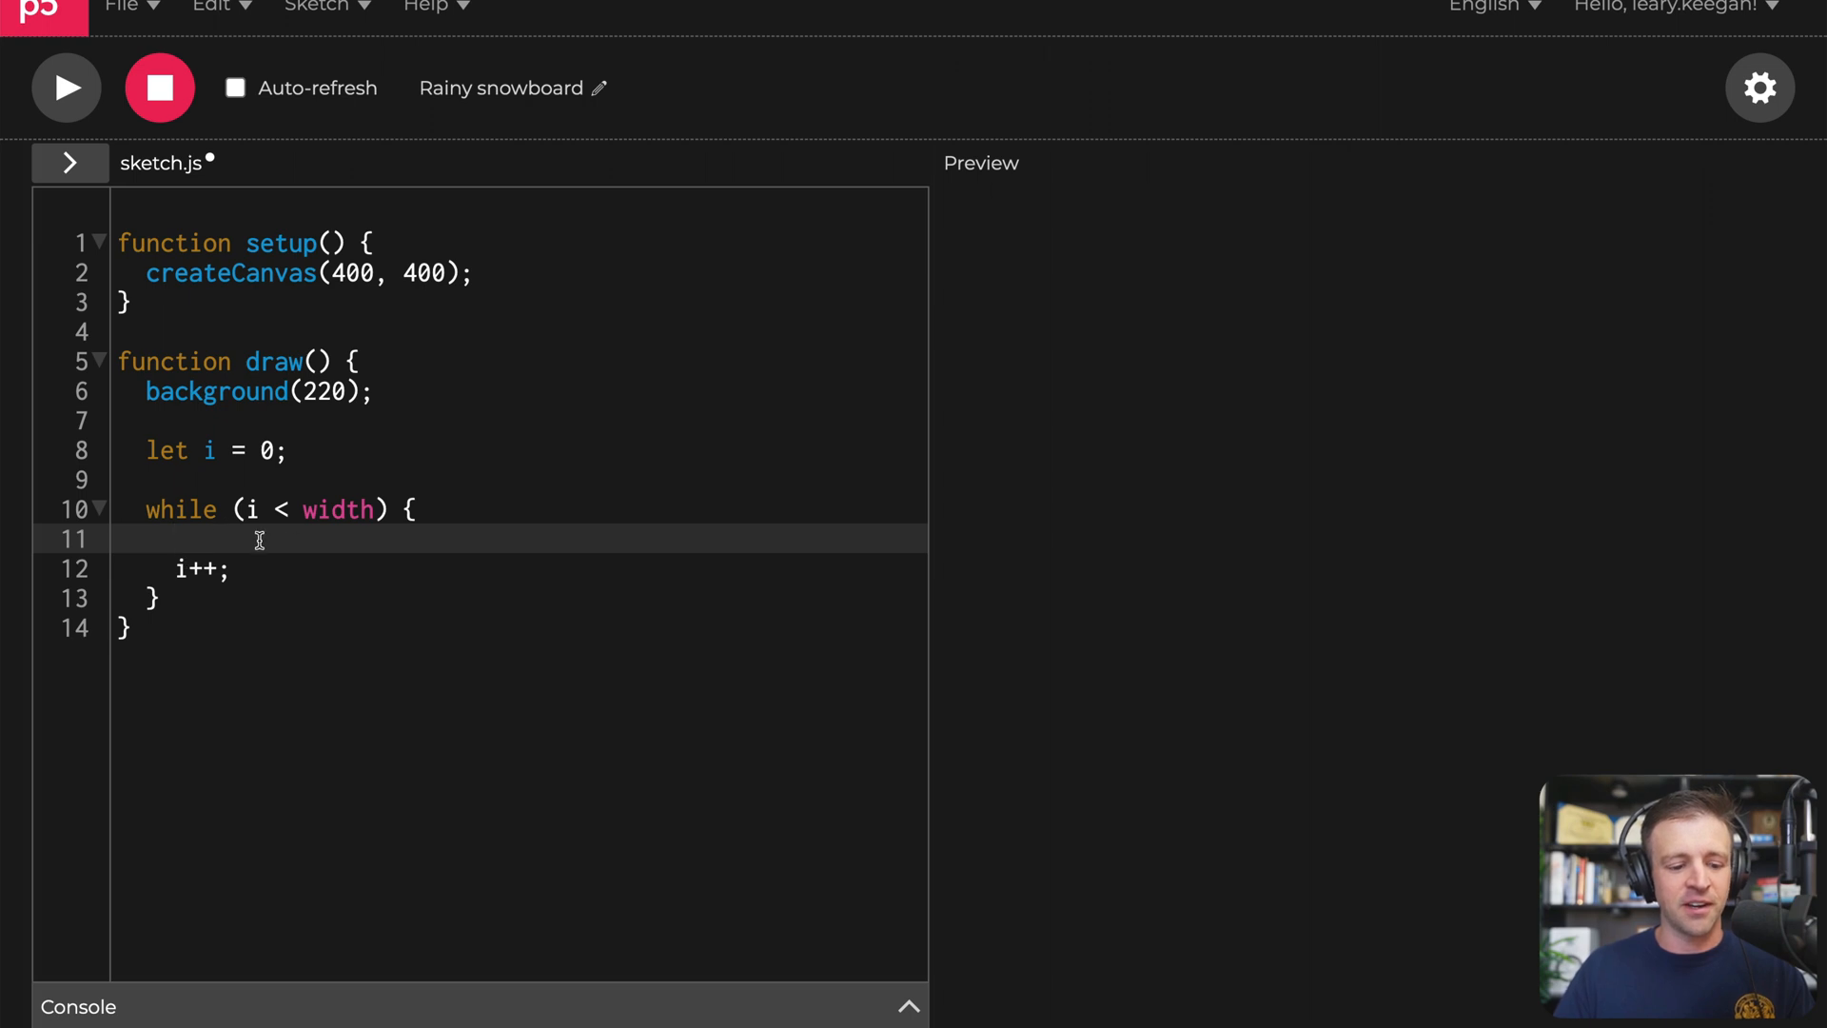
{"action": "type", "text": "ellipse()"}
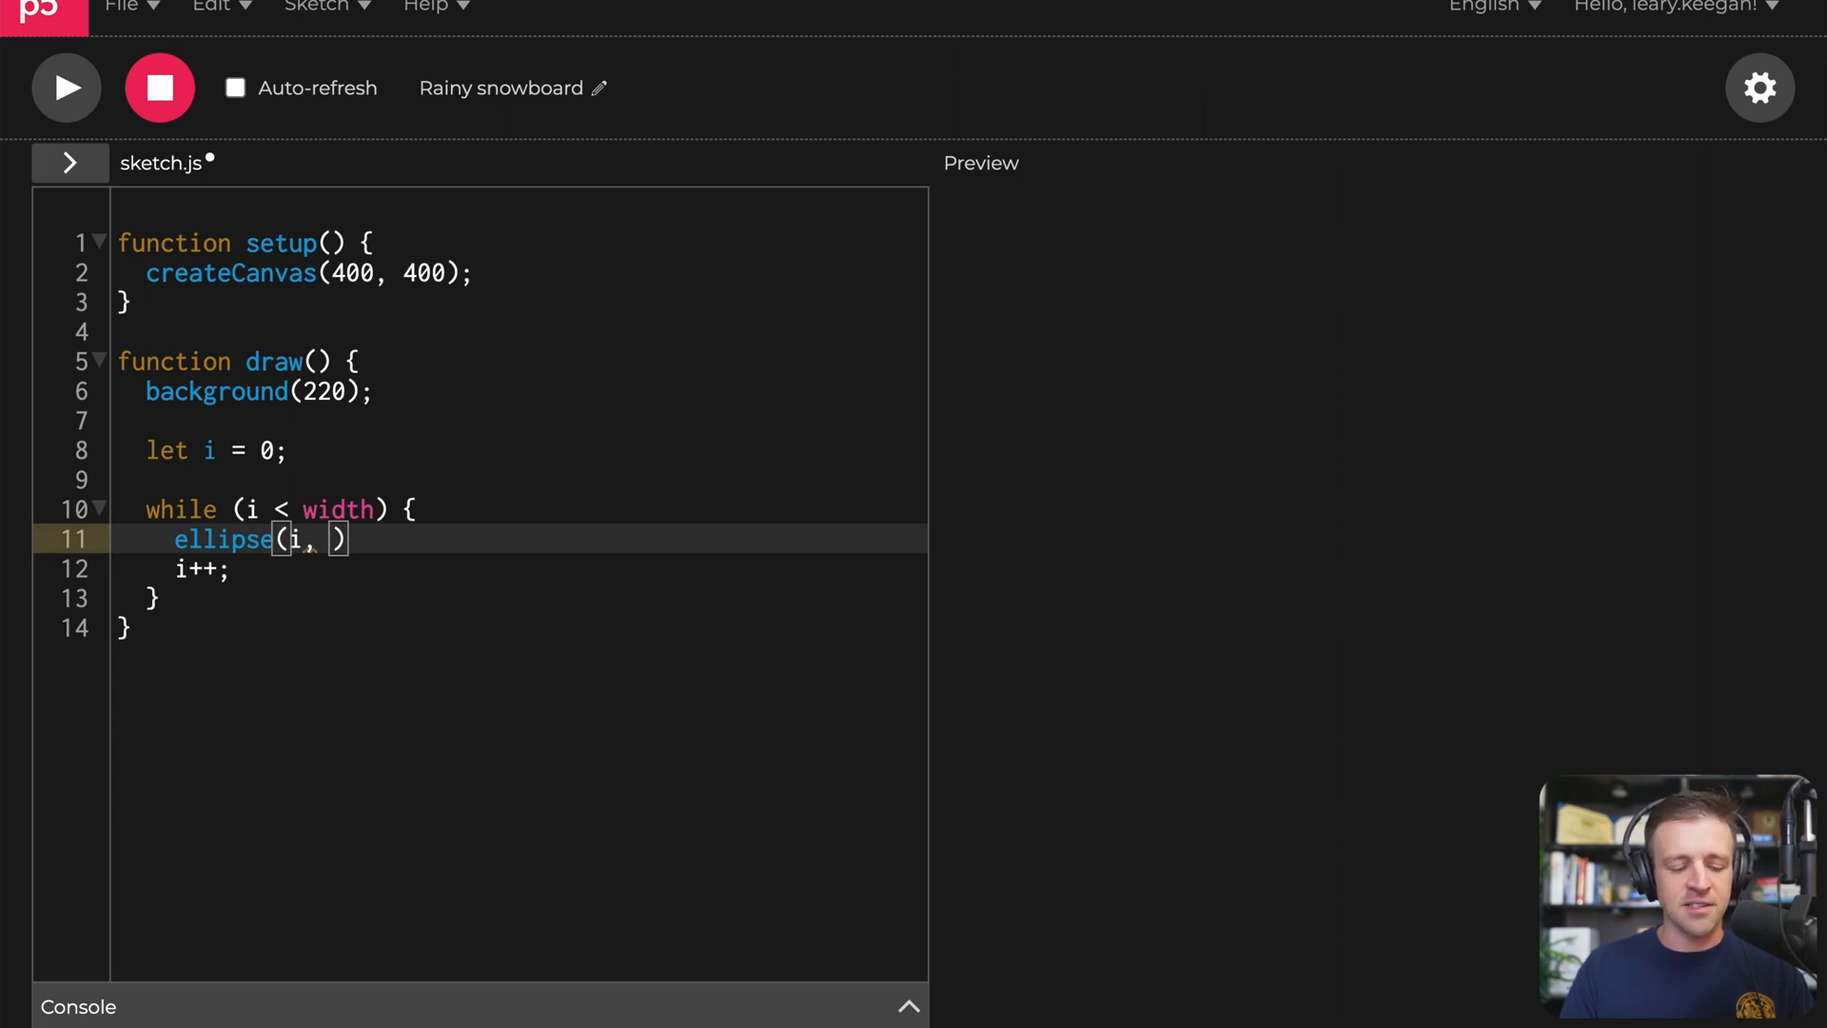
{"action": "type", "text": "h"}
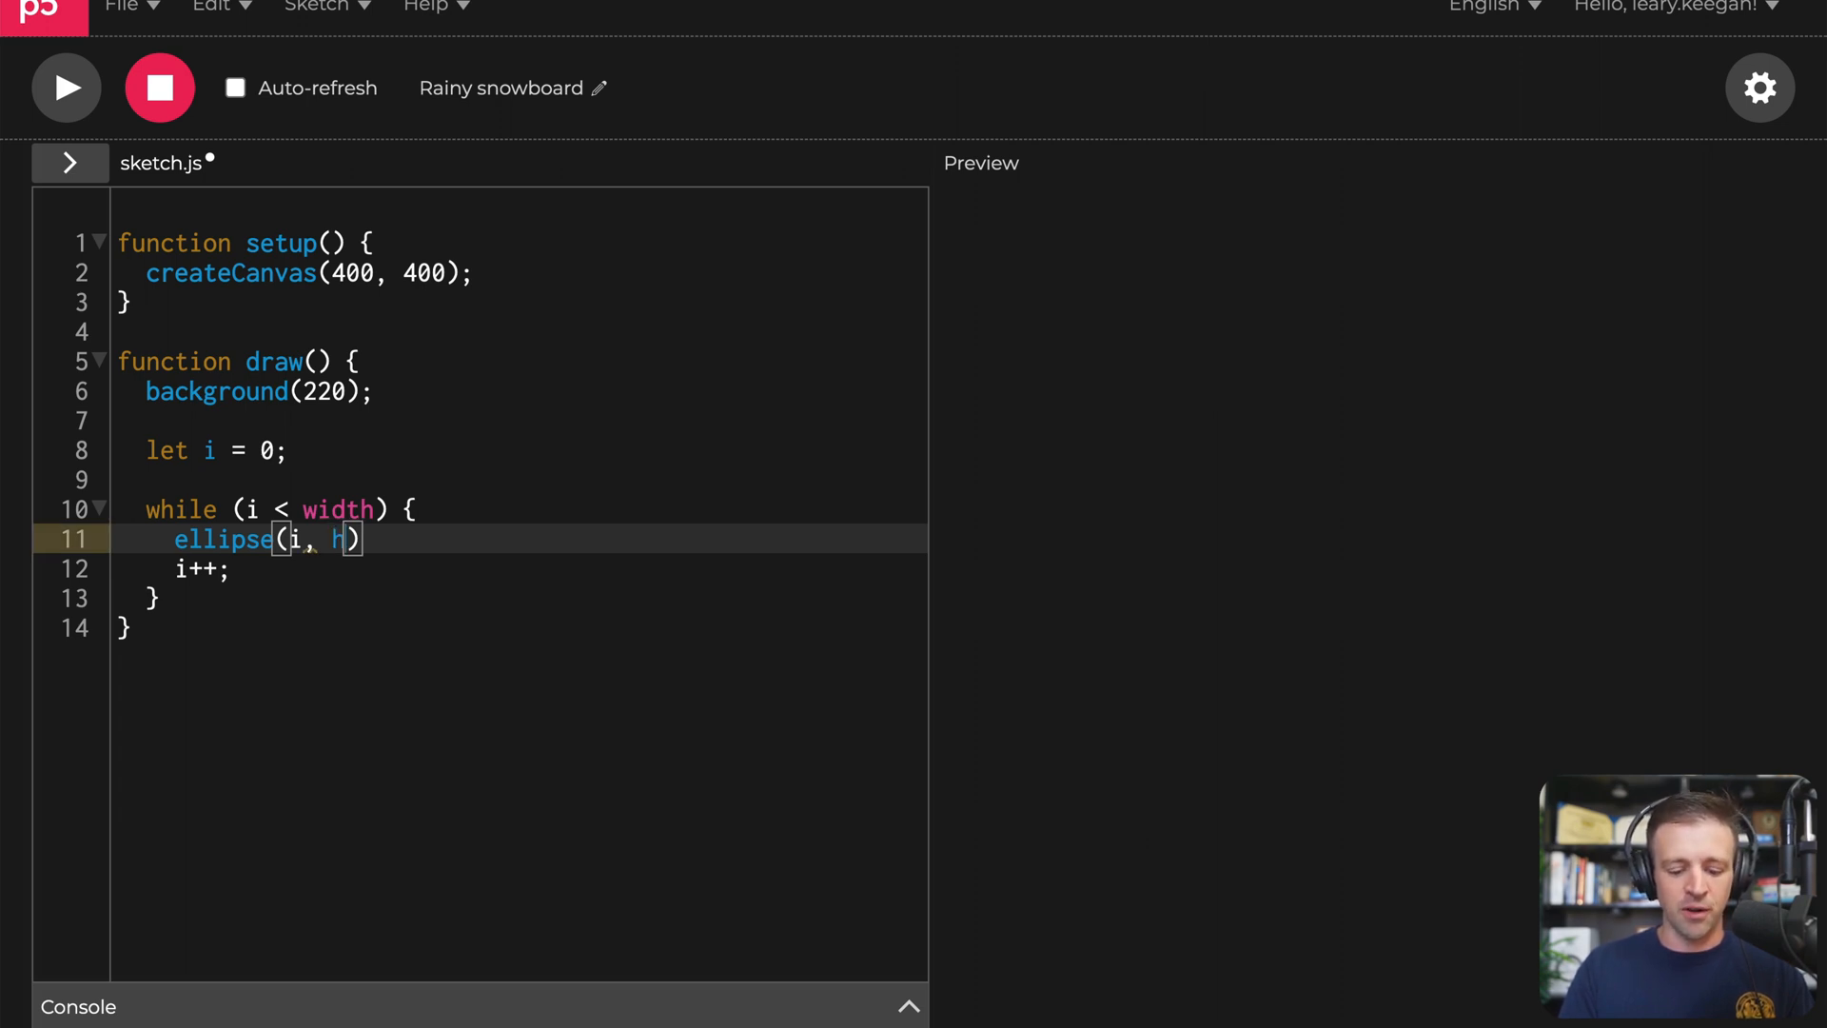
{"action": "type", "text": "eight / 2, 20"}
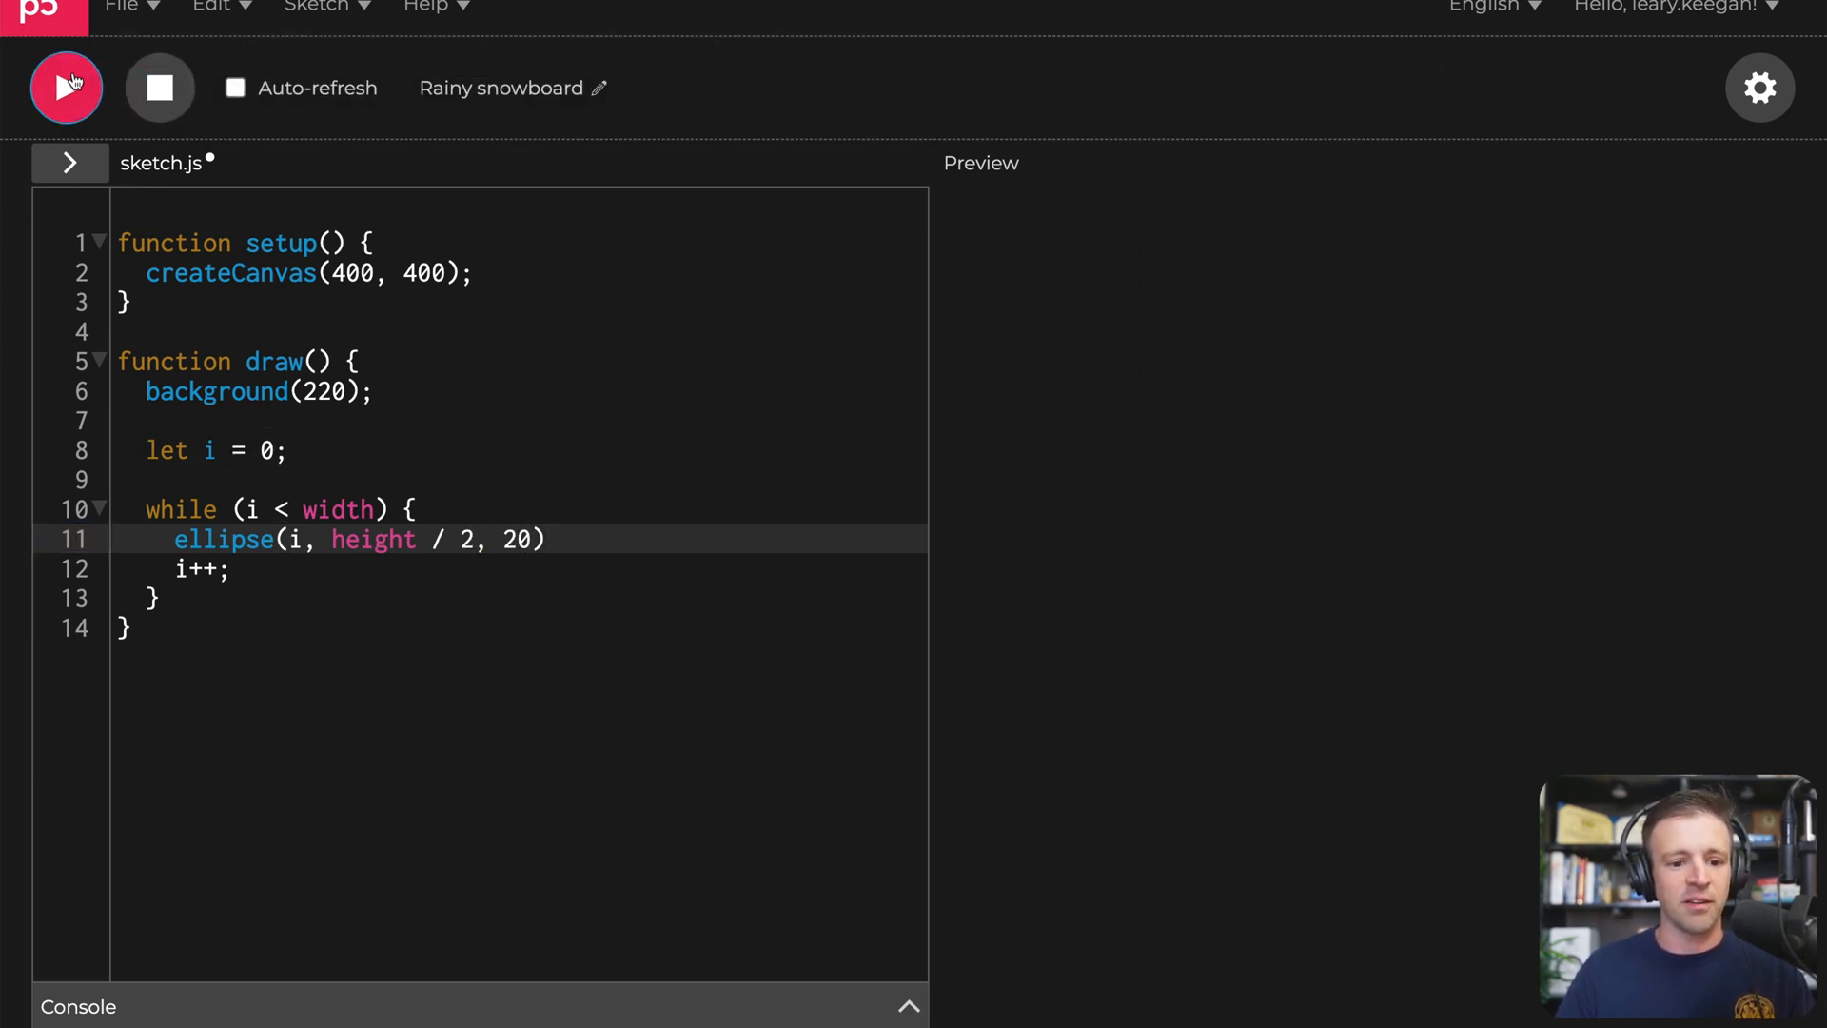
Step: Run the sketch, then add noLoop() to setup so it draws once
{"action": "left_click", "coordinate": [64, 87]}
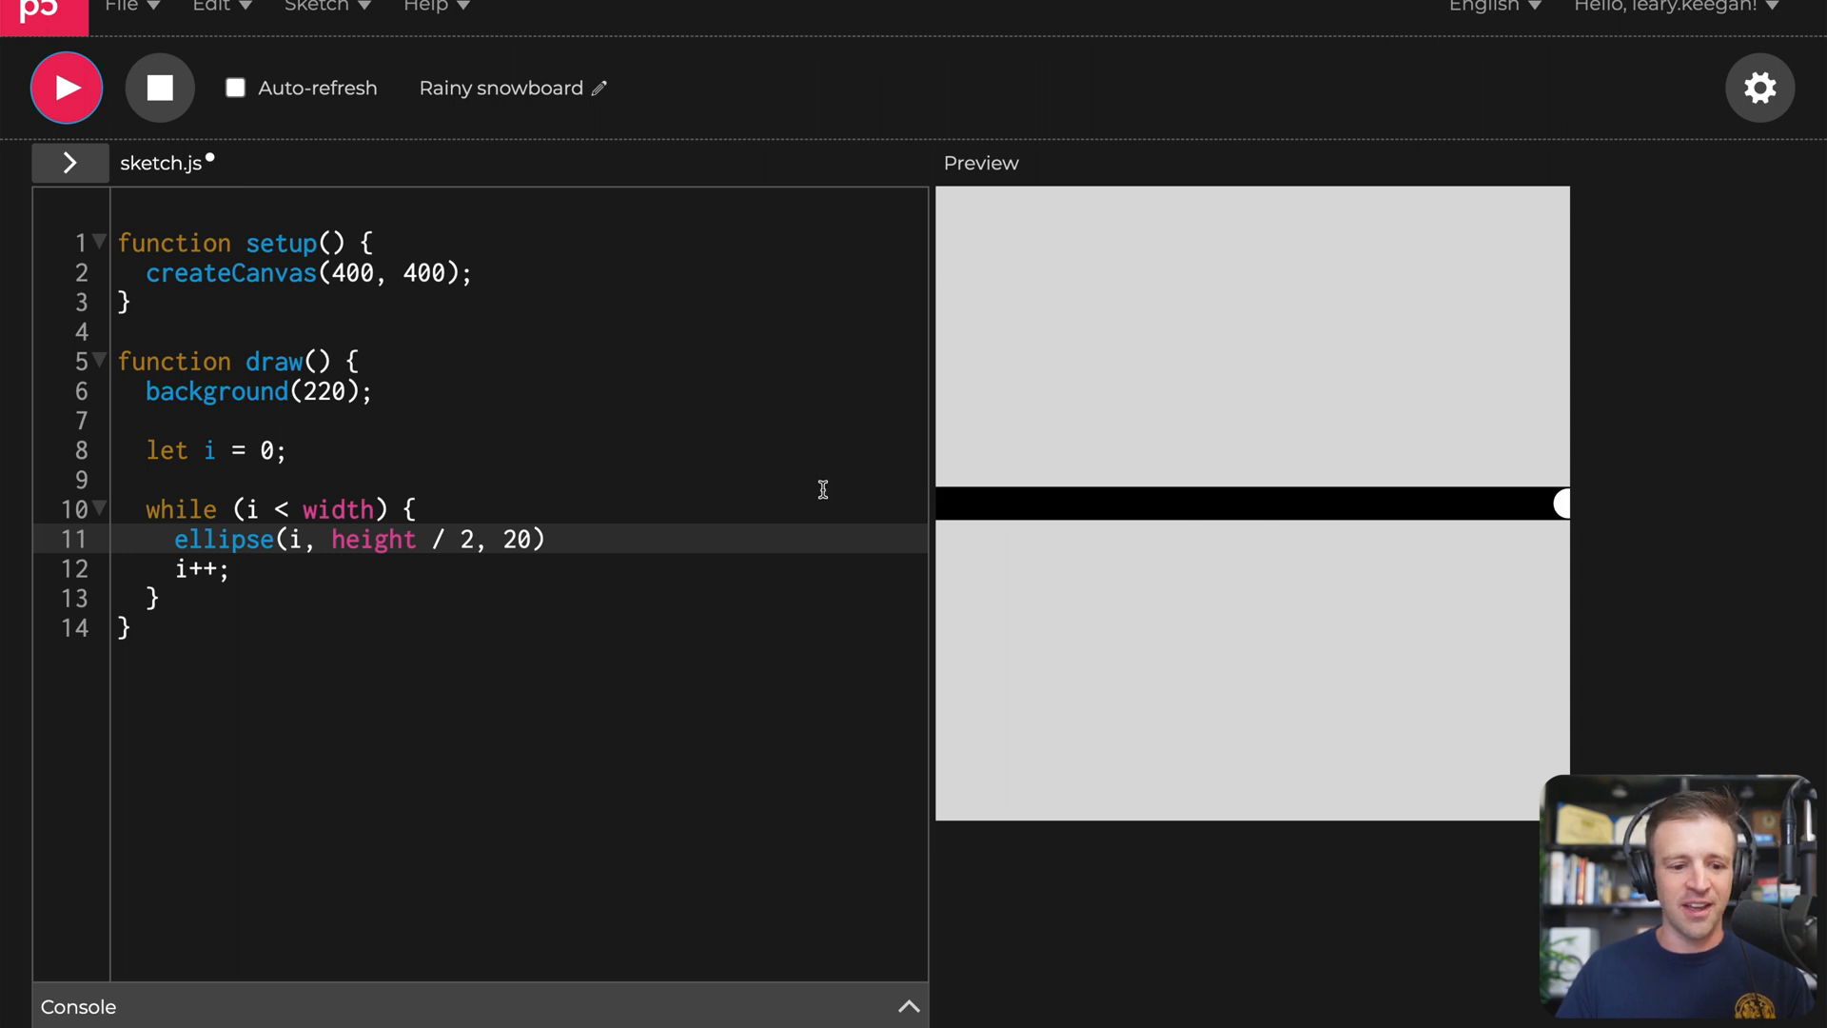
{"action": "mouse_move", "coordinate": [938, 512]}
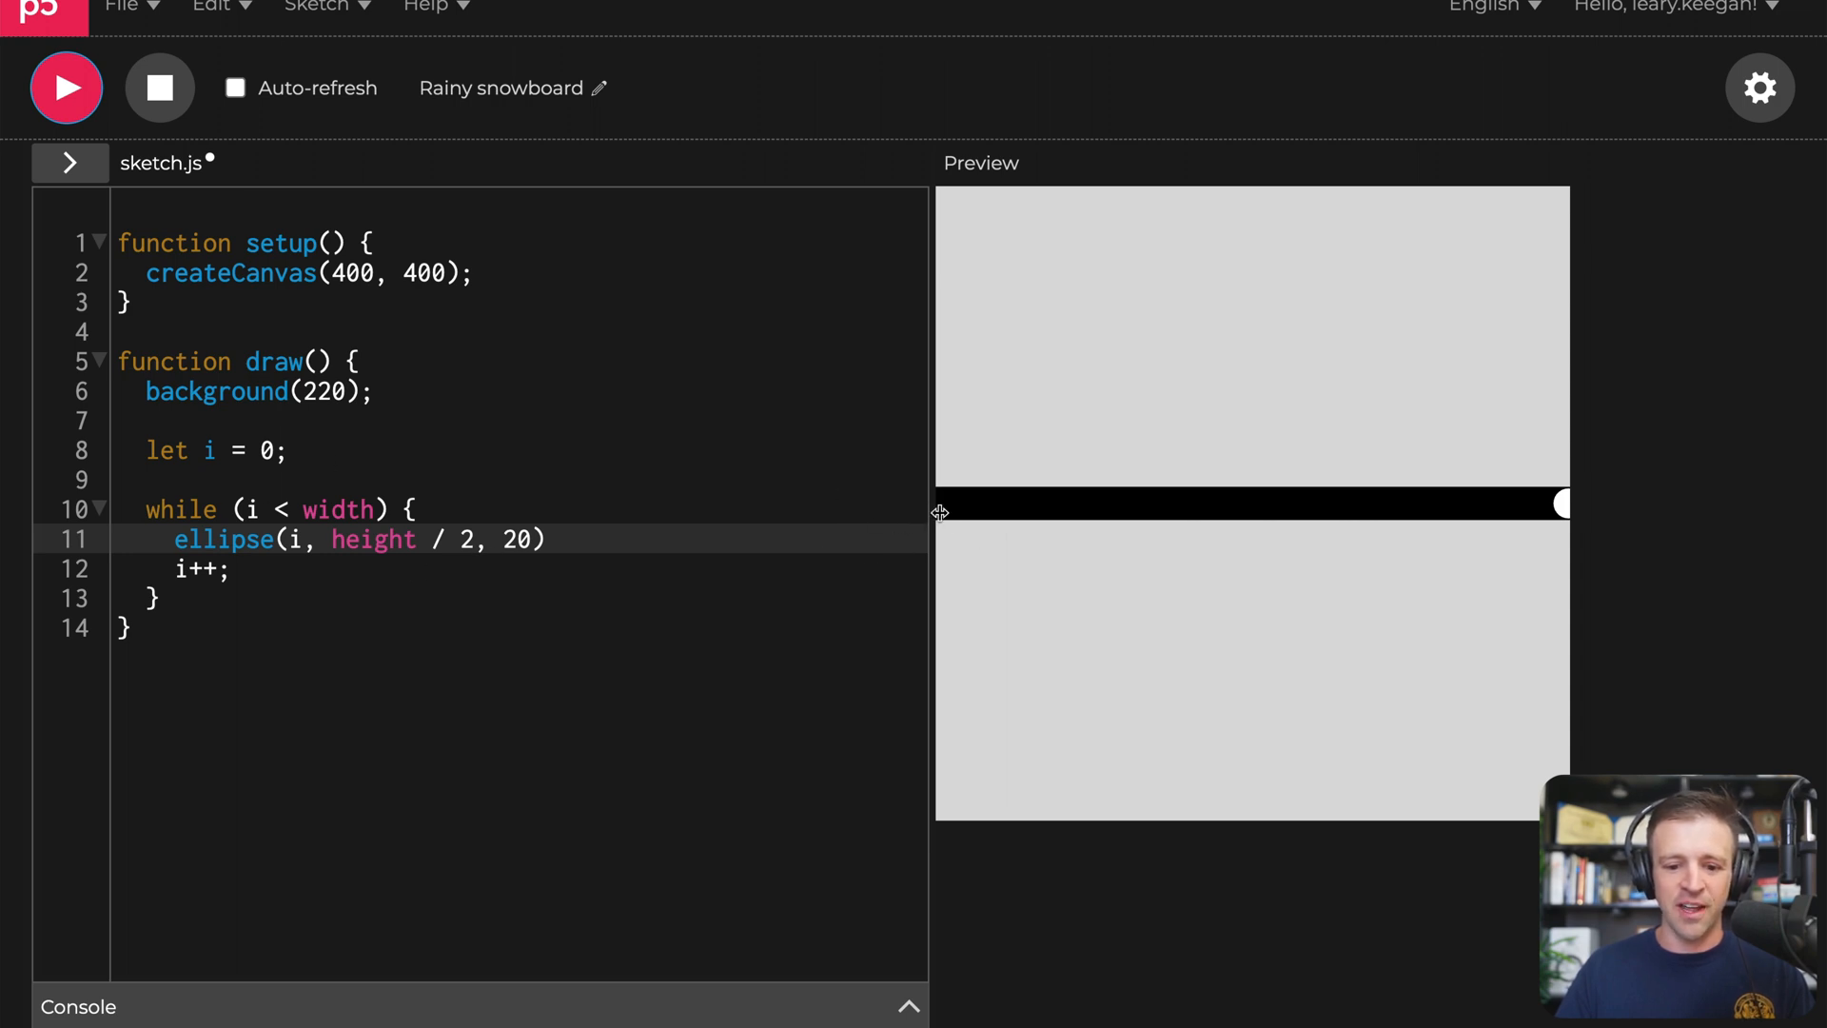
{"action": "mouse_move", "coordinate": [1102, 451]}
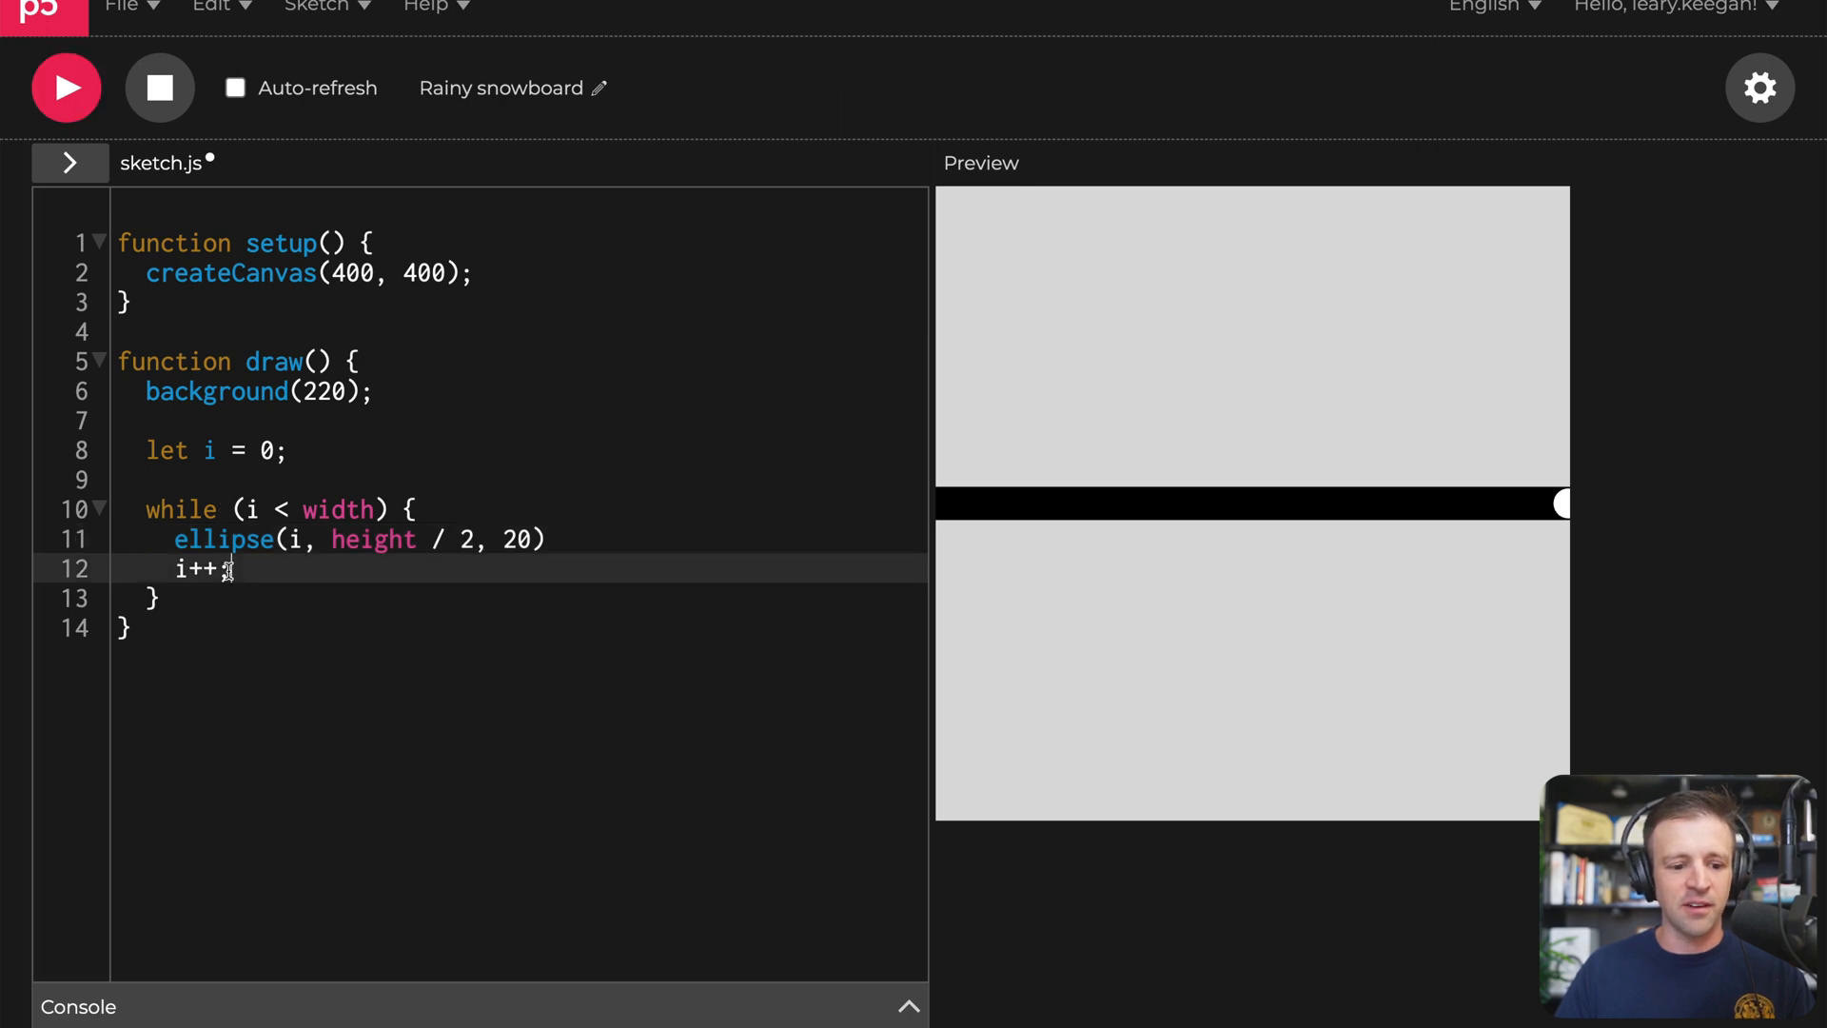
{"action": "type", "text": ";"}
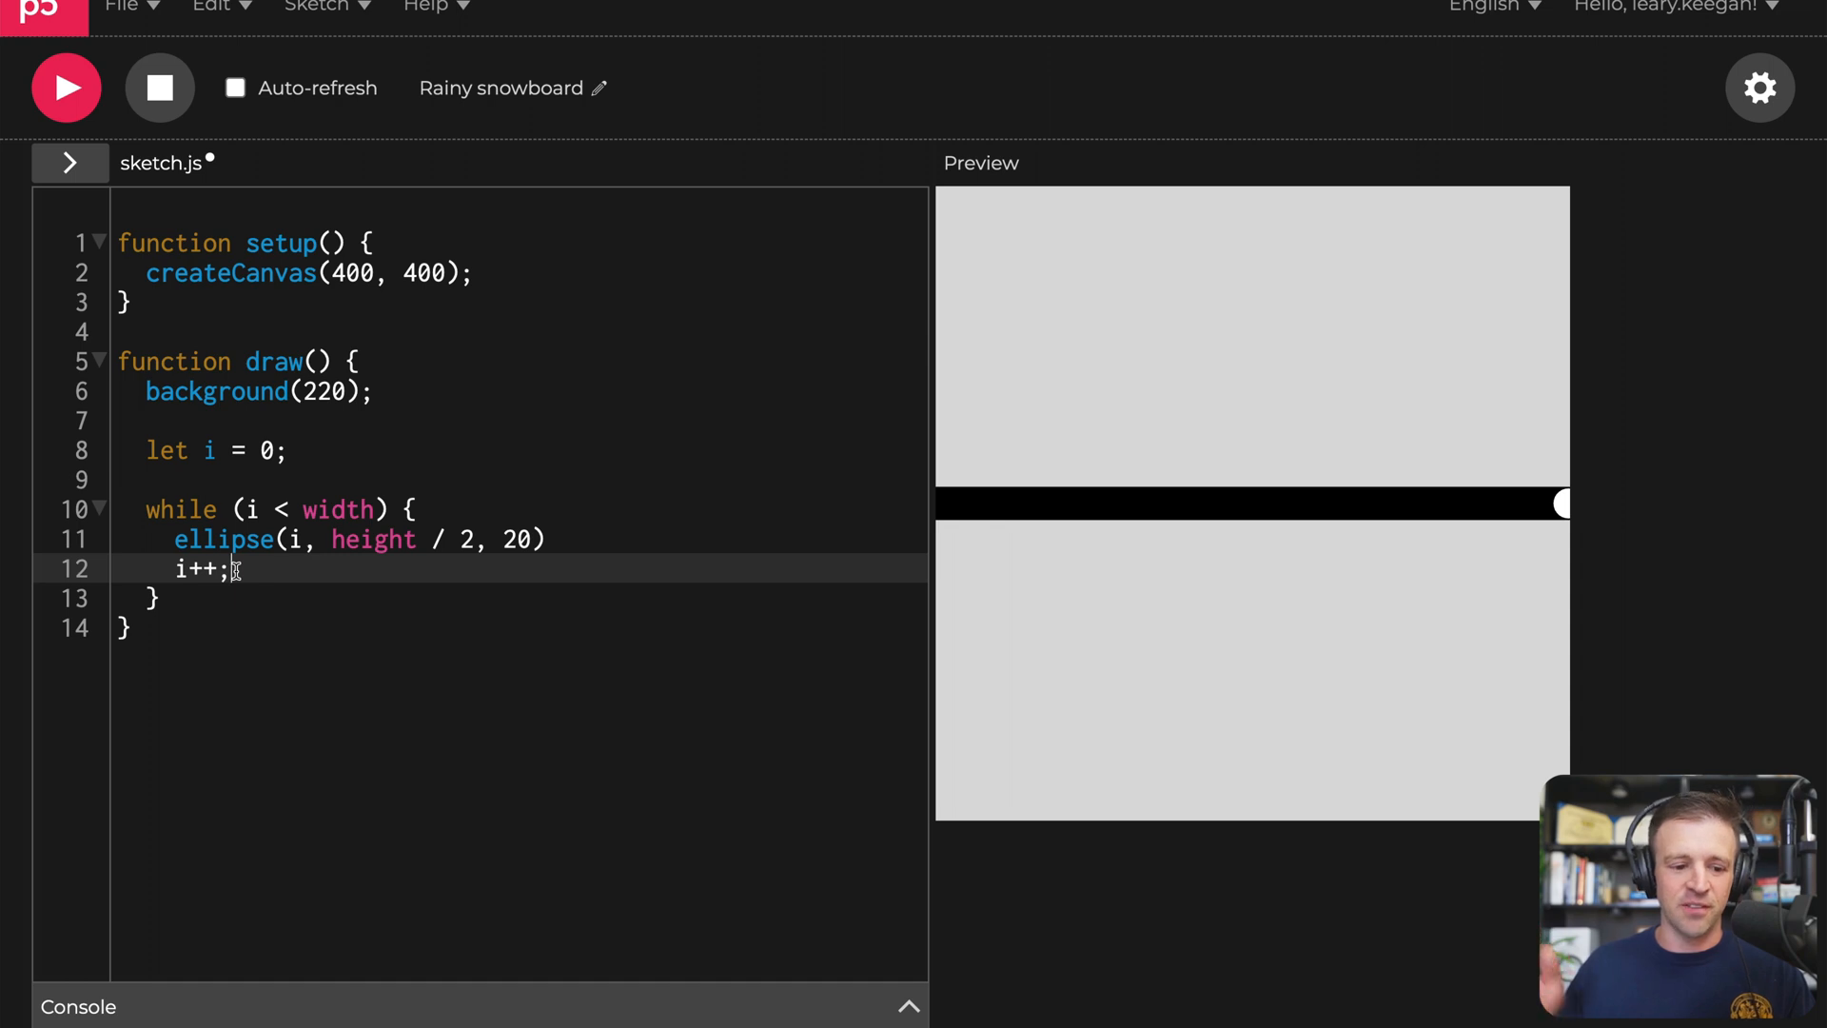
{"action": "type", "text": "no"}
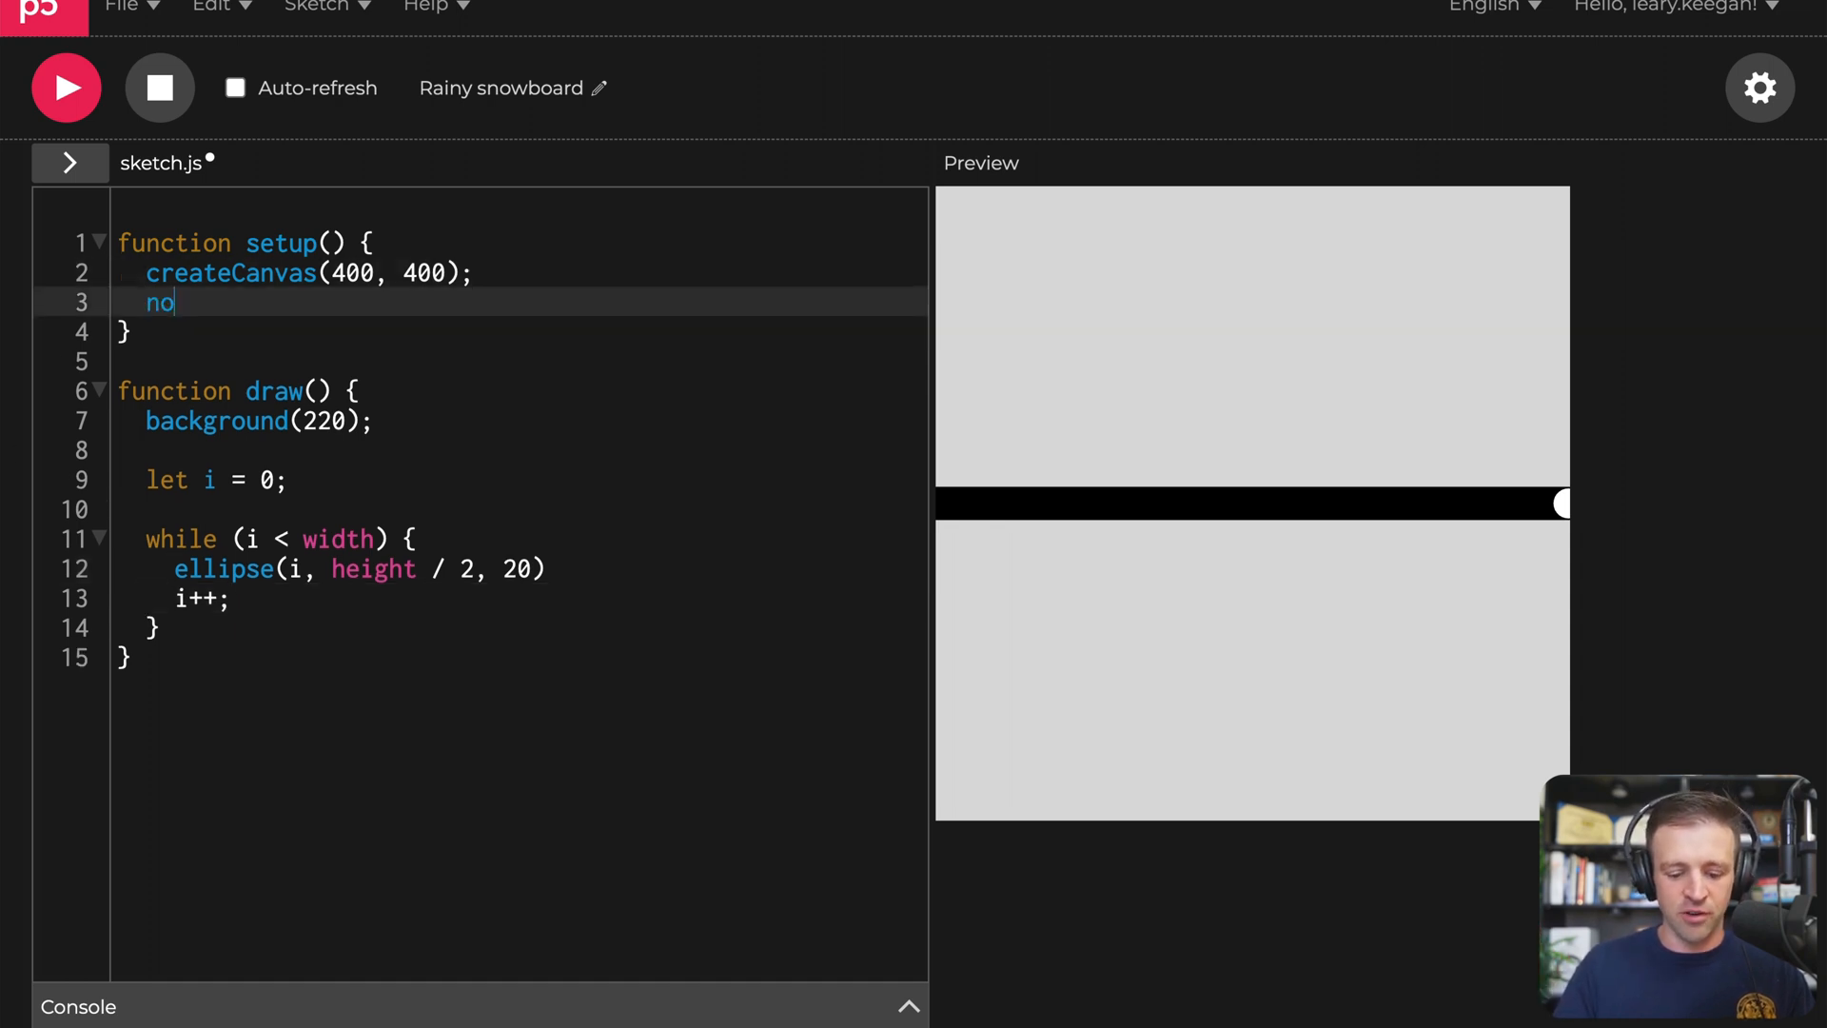
{"action": "type", "text": "Loop()"}
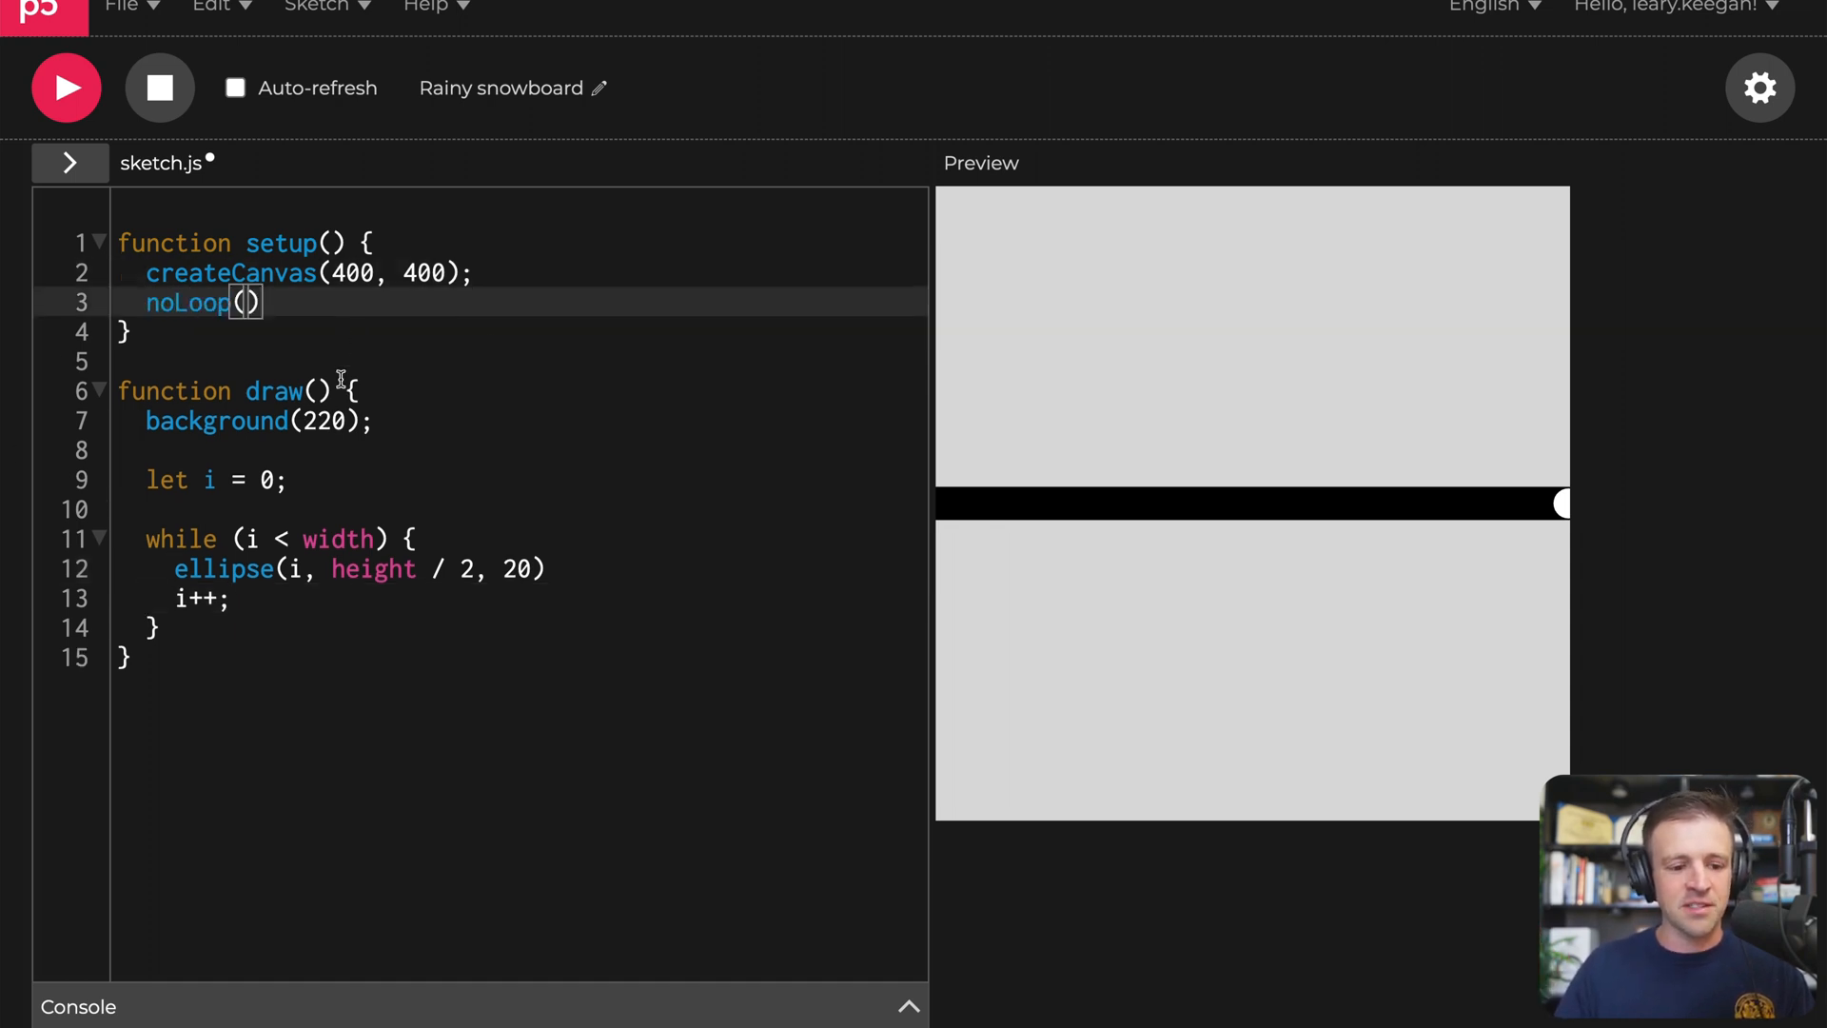
Step: Change the increment to i += 20 and rerun to get a row of touching circles
{"action": "double_click", "coordinate": [274, 390]}
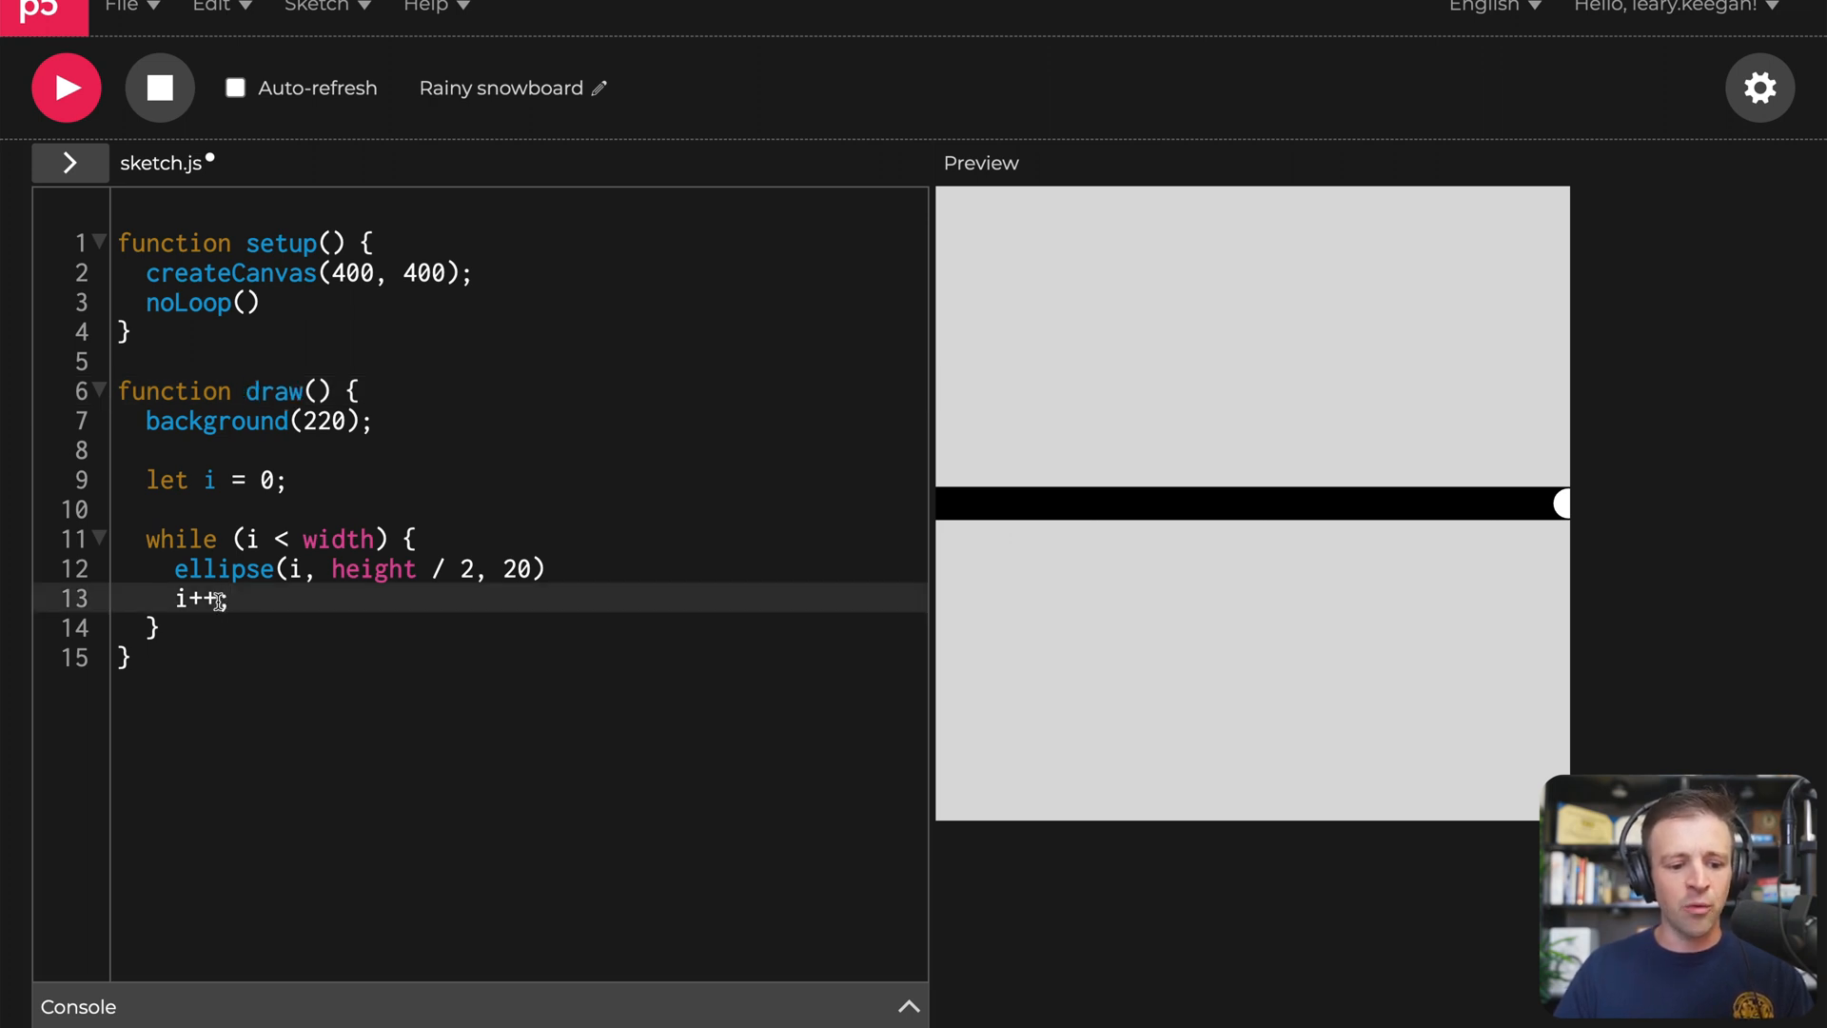
{"action": "type", "text": "+= 20"}
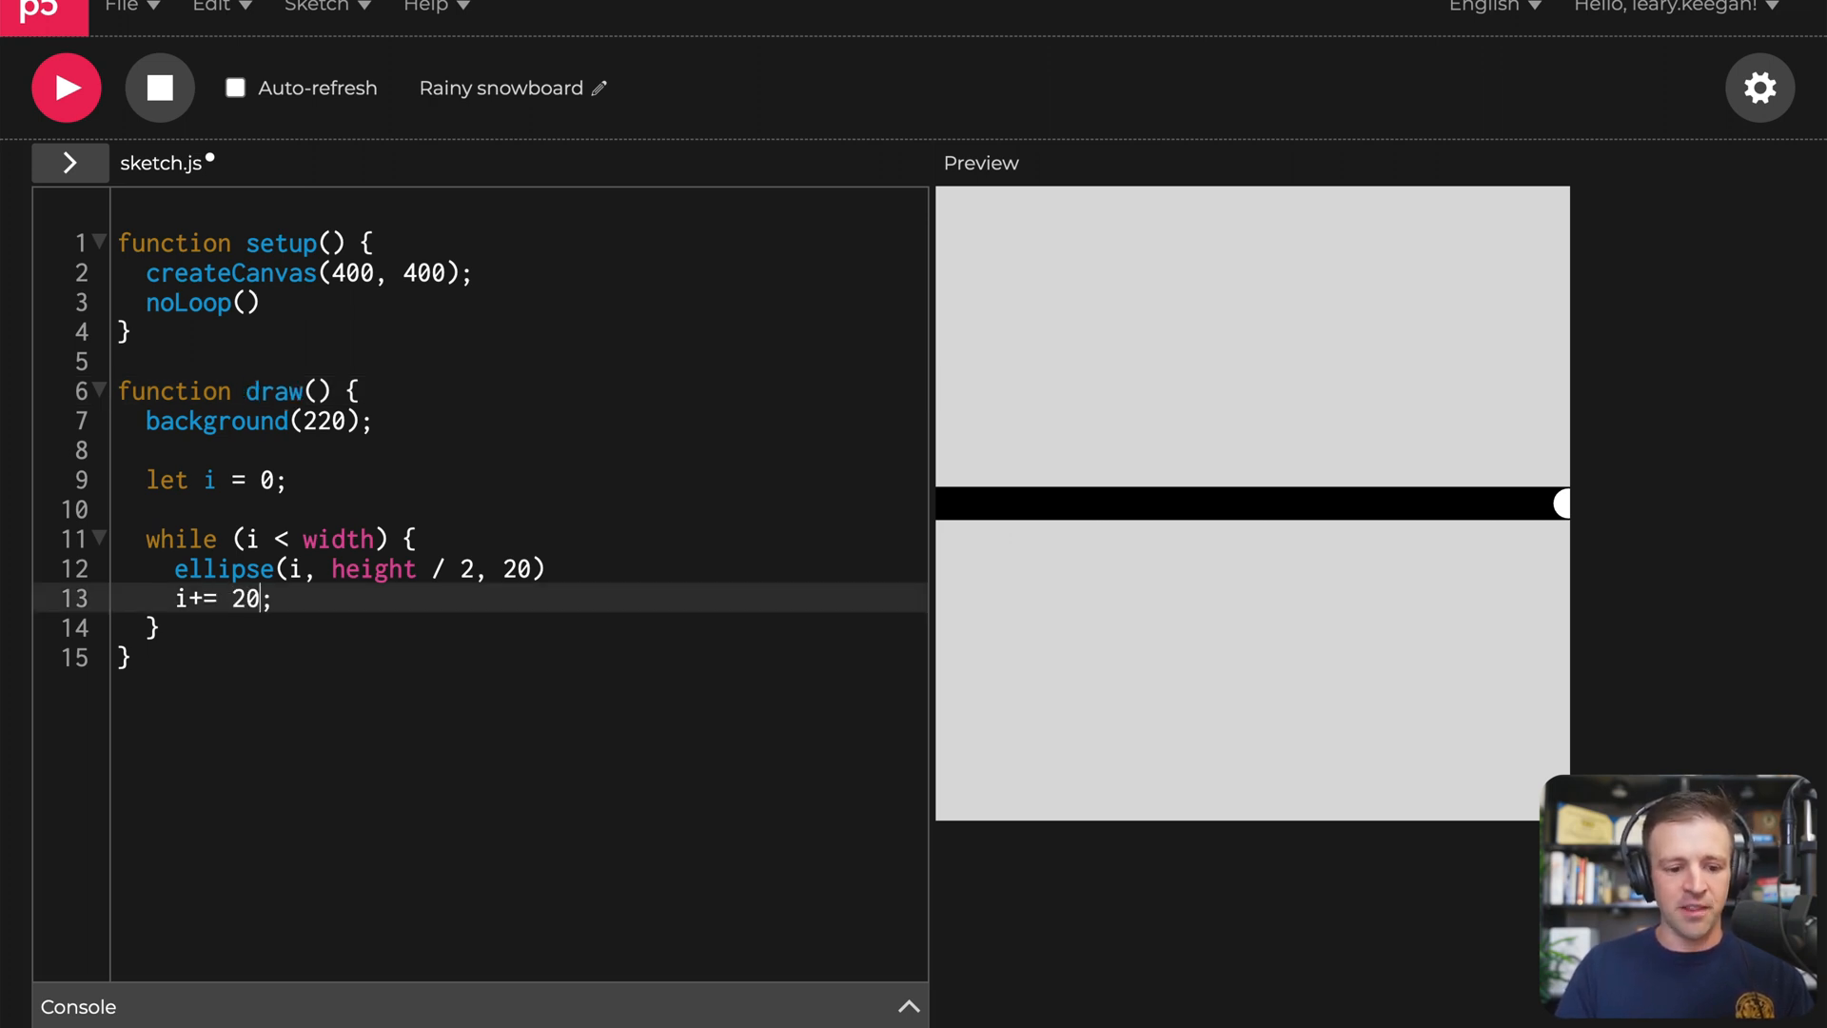
{"action": "left_click", "coordinate": [66, 88]}
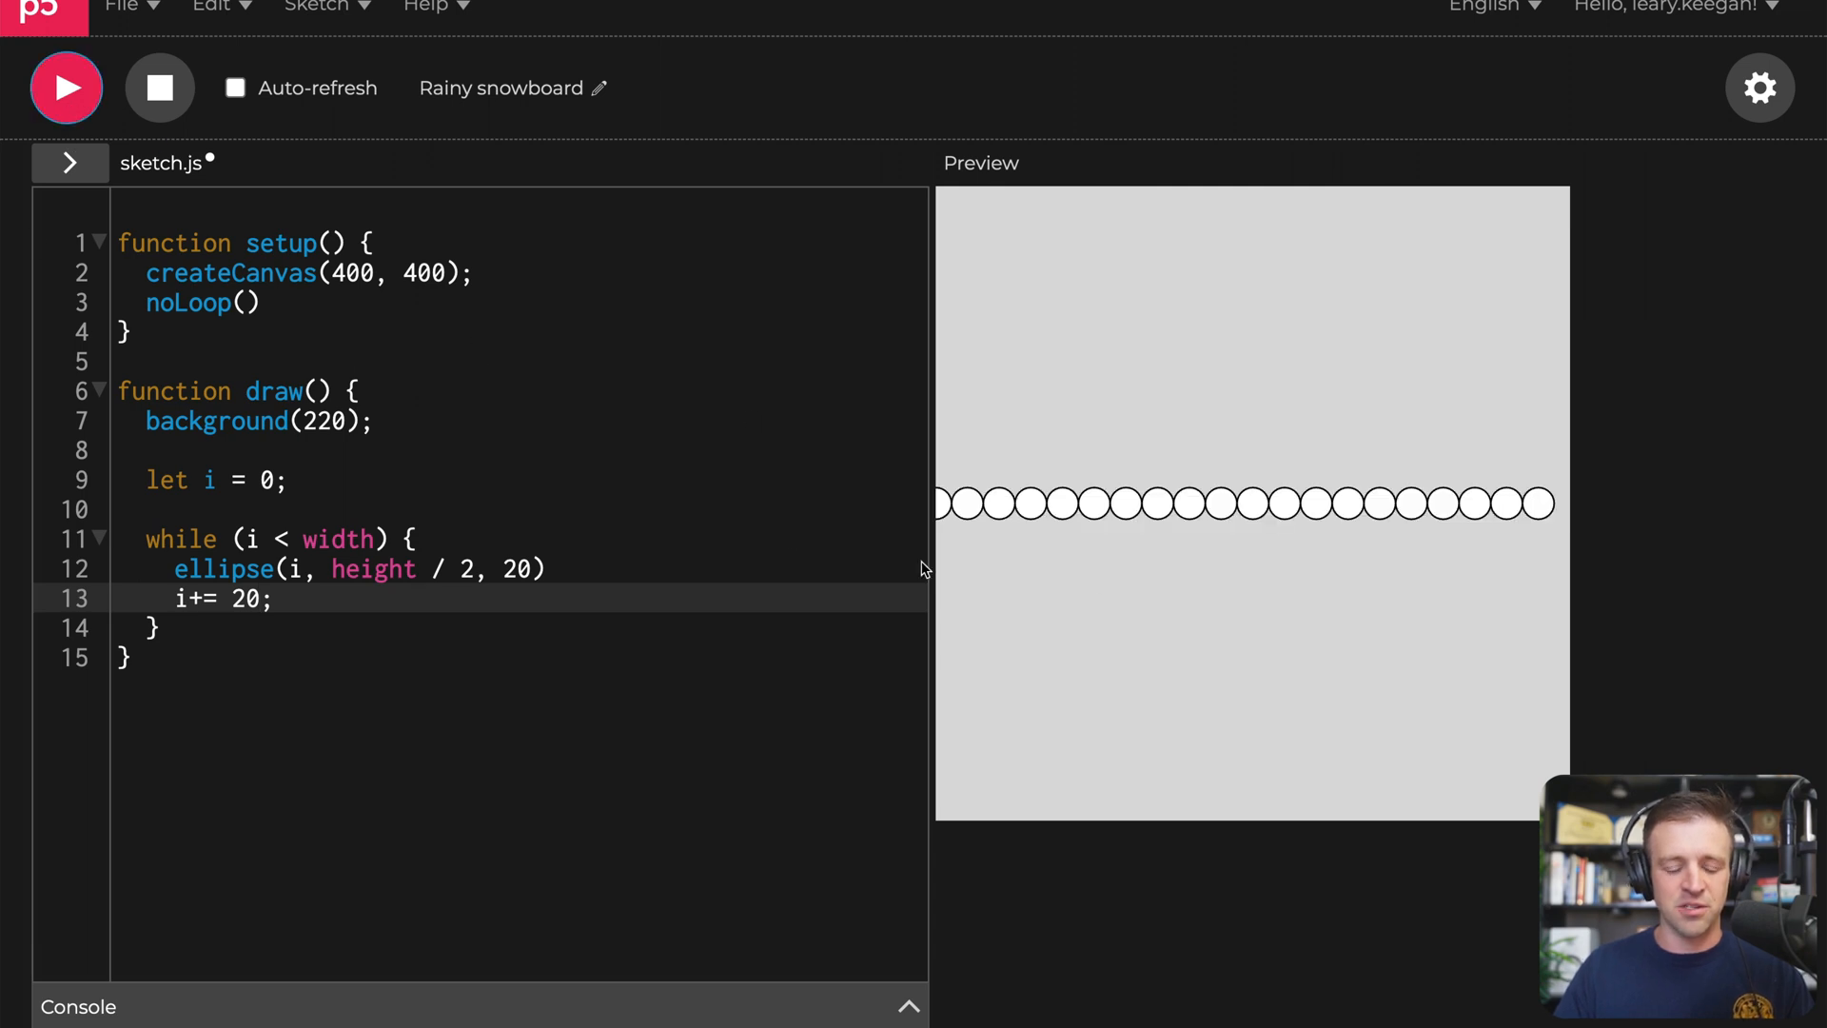
{"action": "mouse_move", "coordinate": [219, 272]}
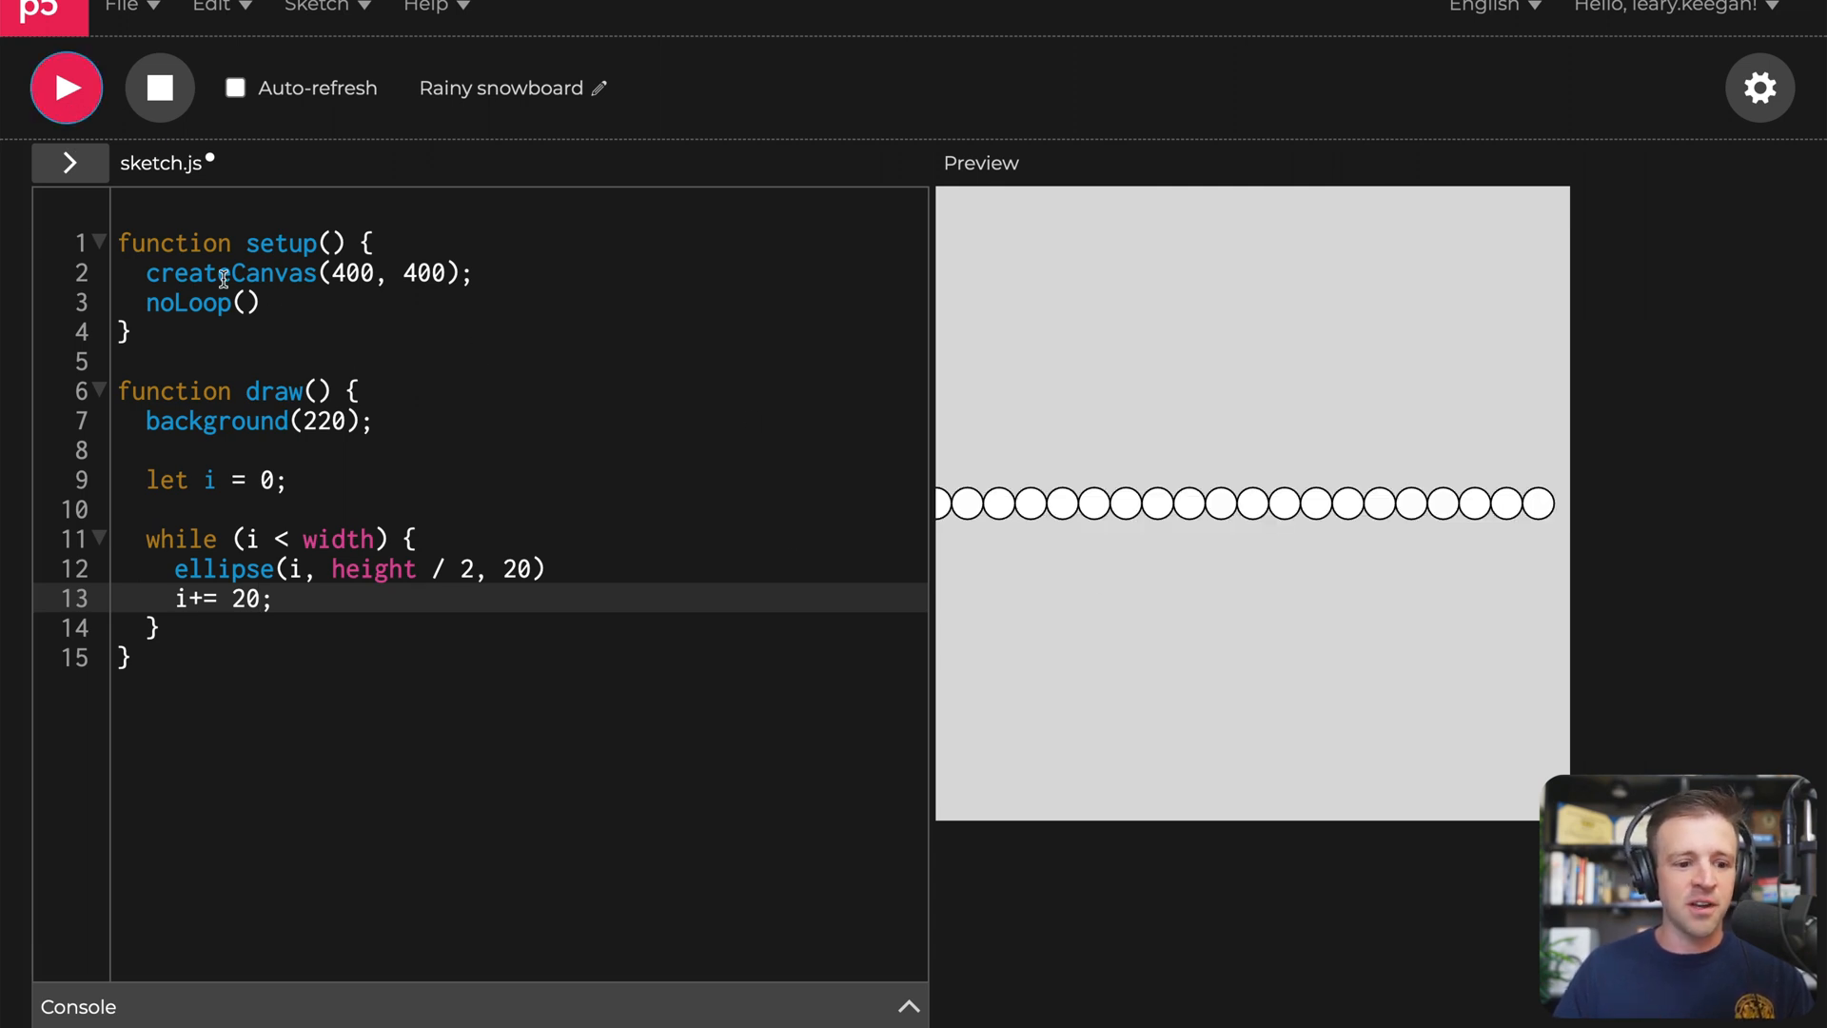
{"action": "type", "text": "co"}
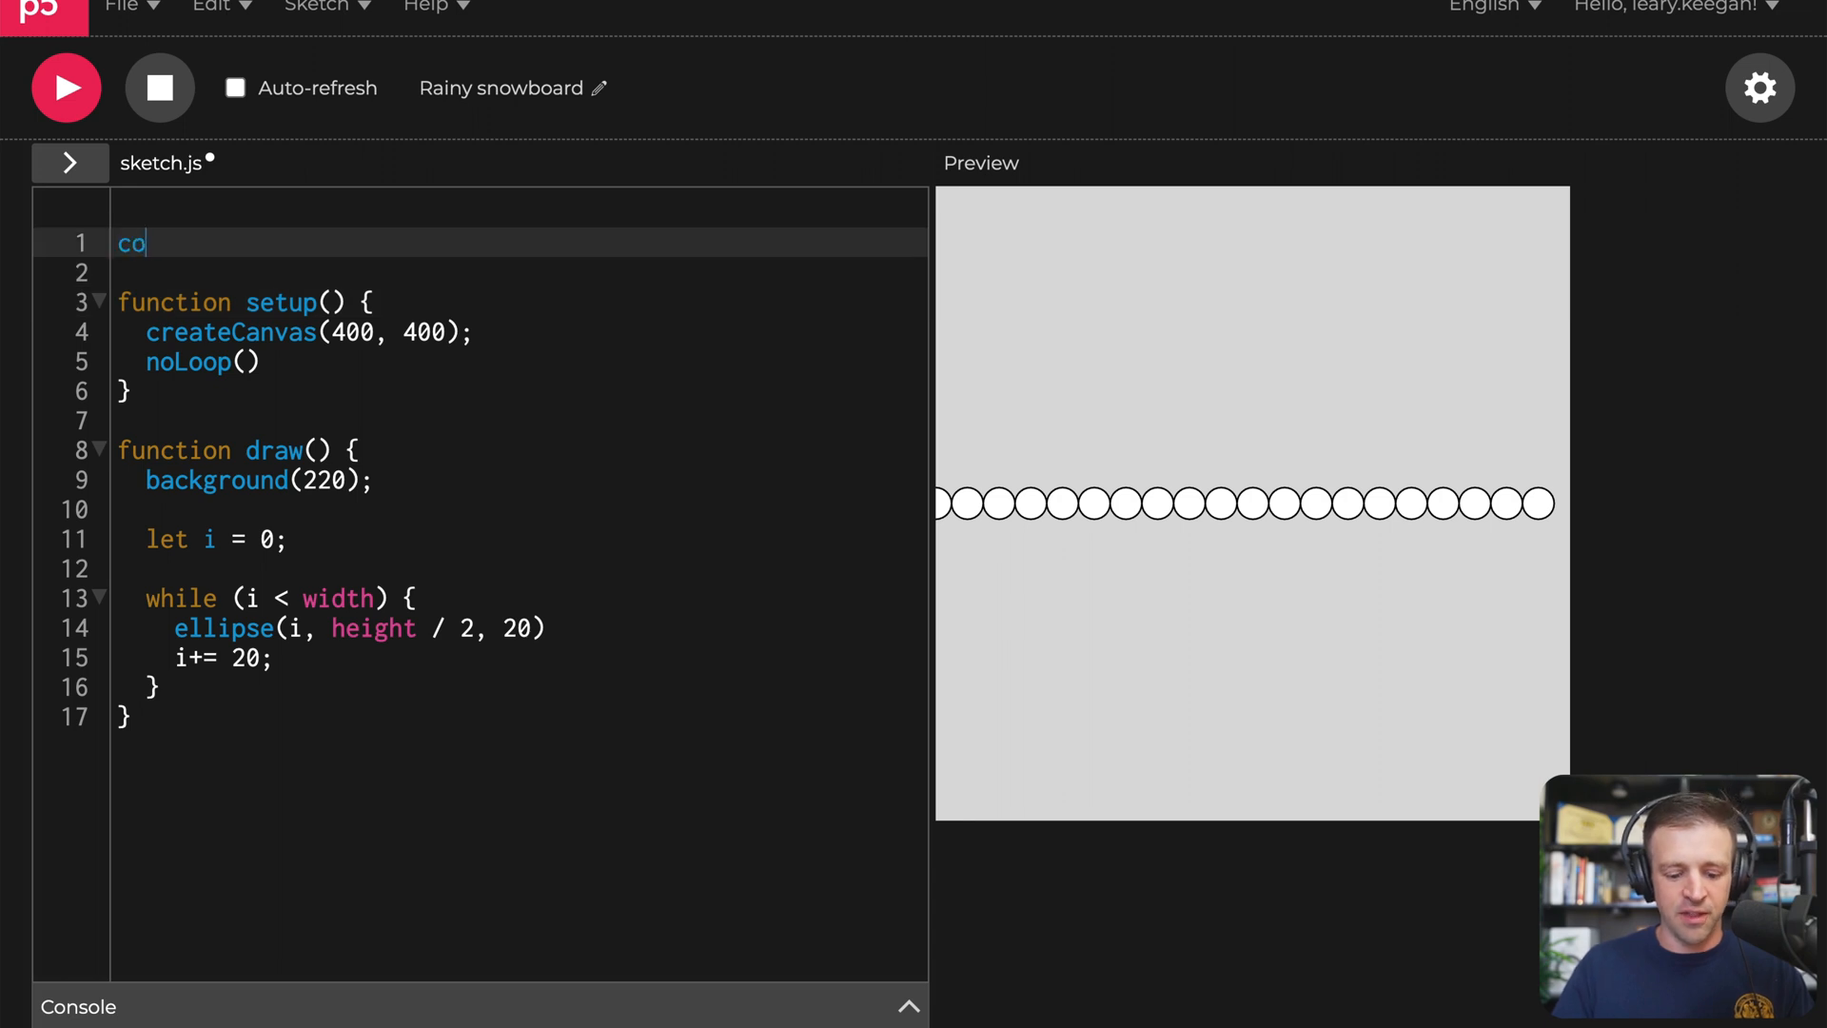
{"action": "type", "text": "nst circleS"}
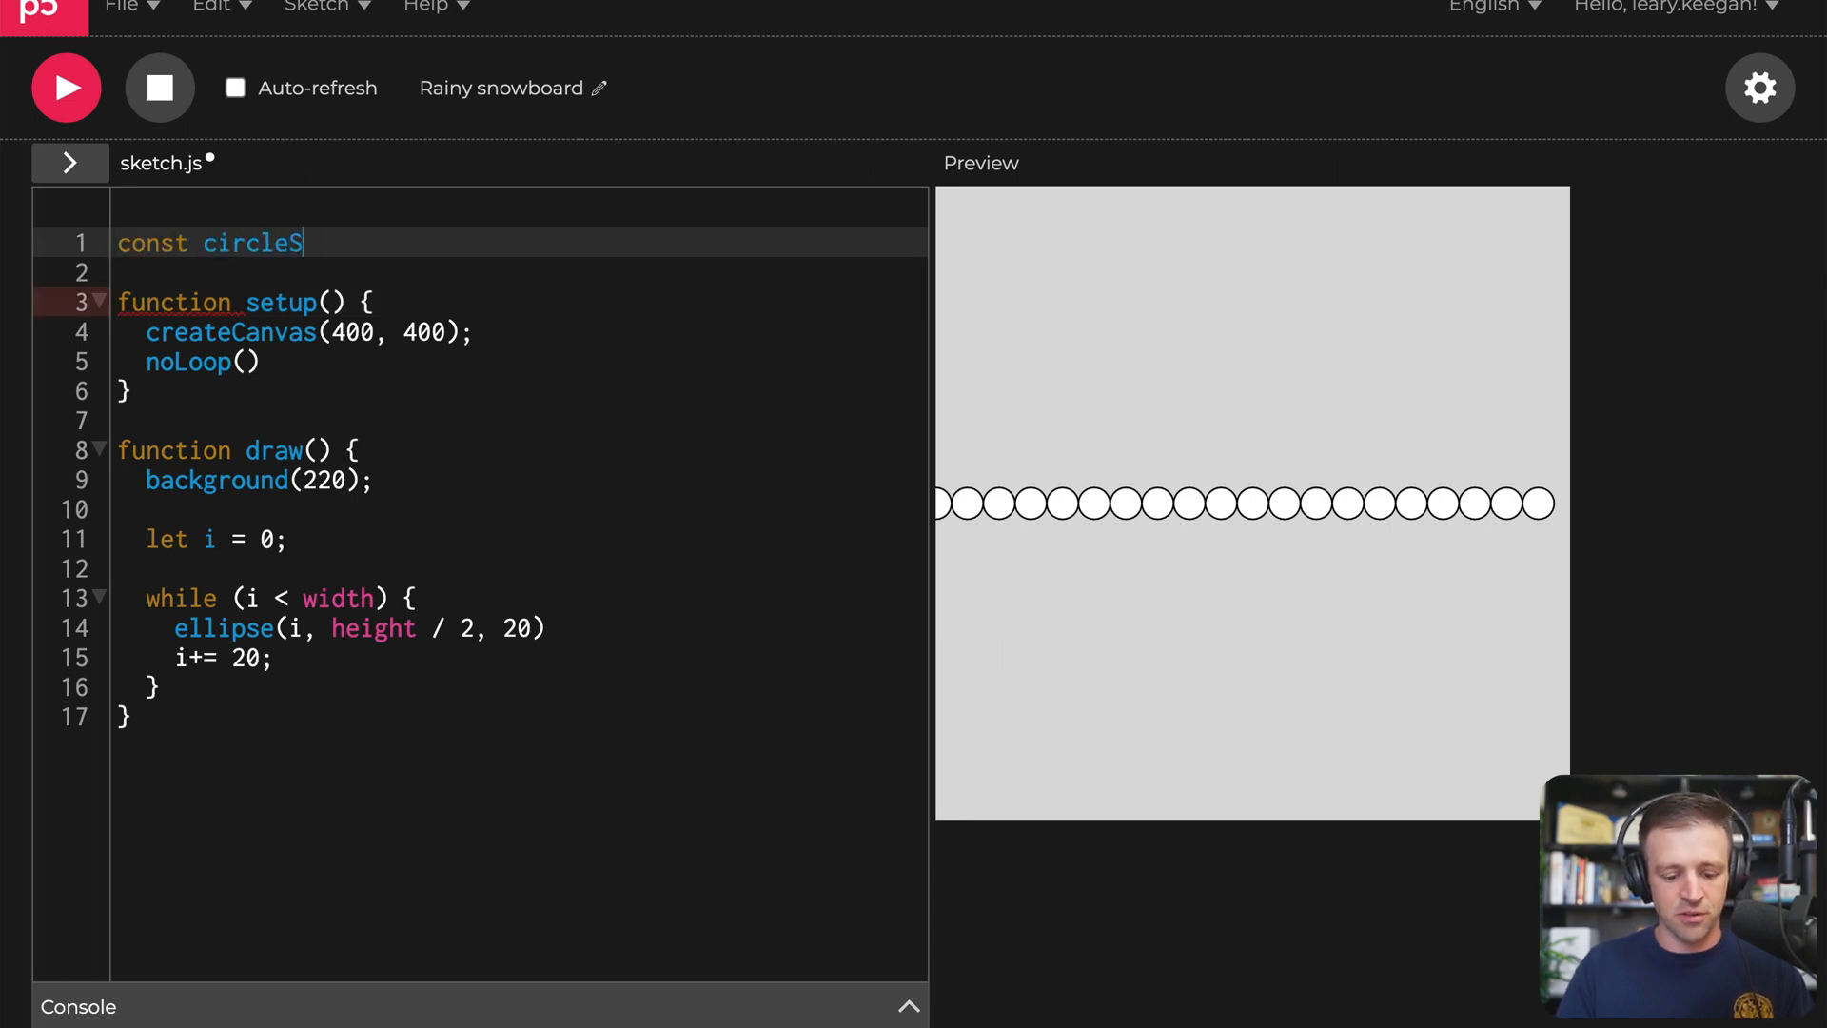
{"action": "type", "text": "ize = 20"}
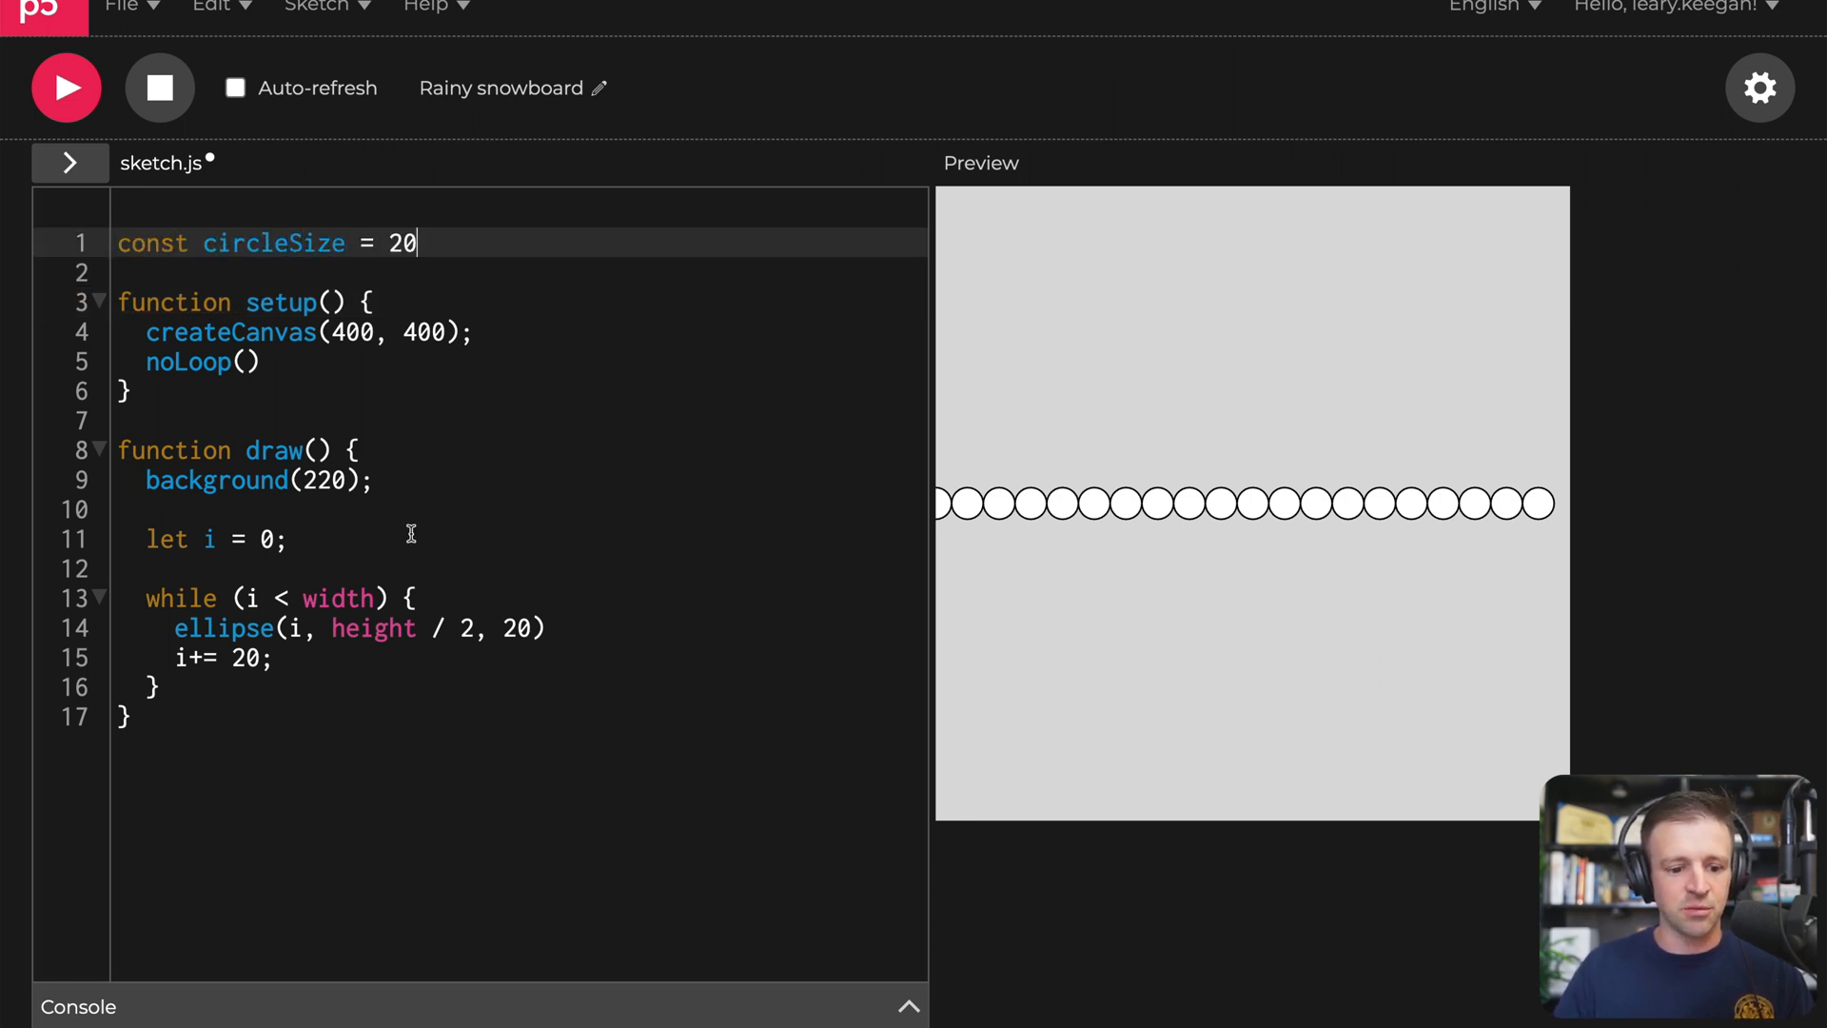
{"action": "double_click", "coordinate": [274, 242]}
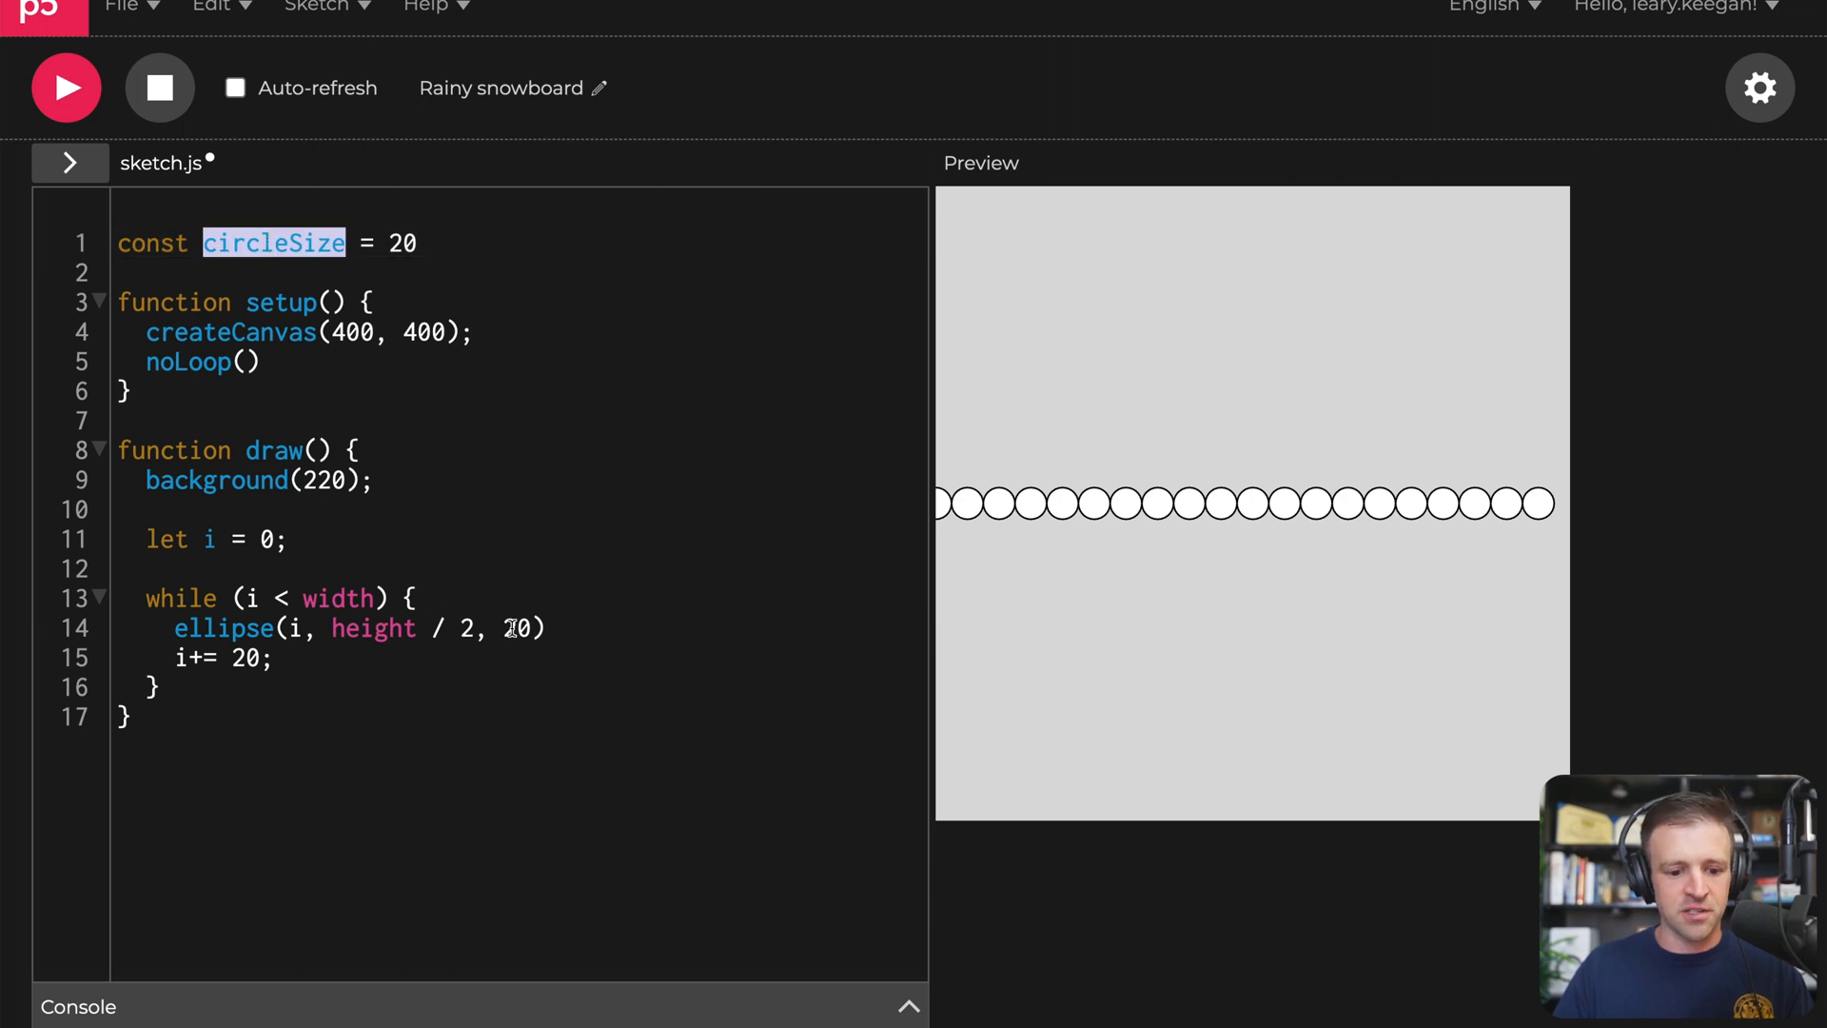
{"action": "type", "text": "circleSize"}
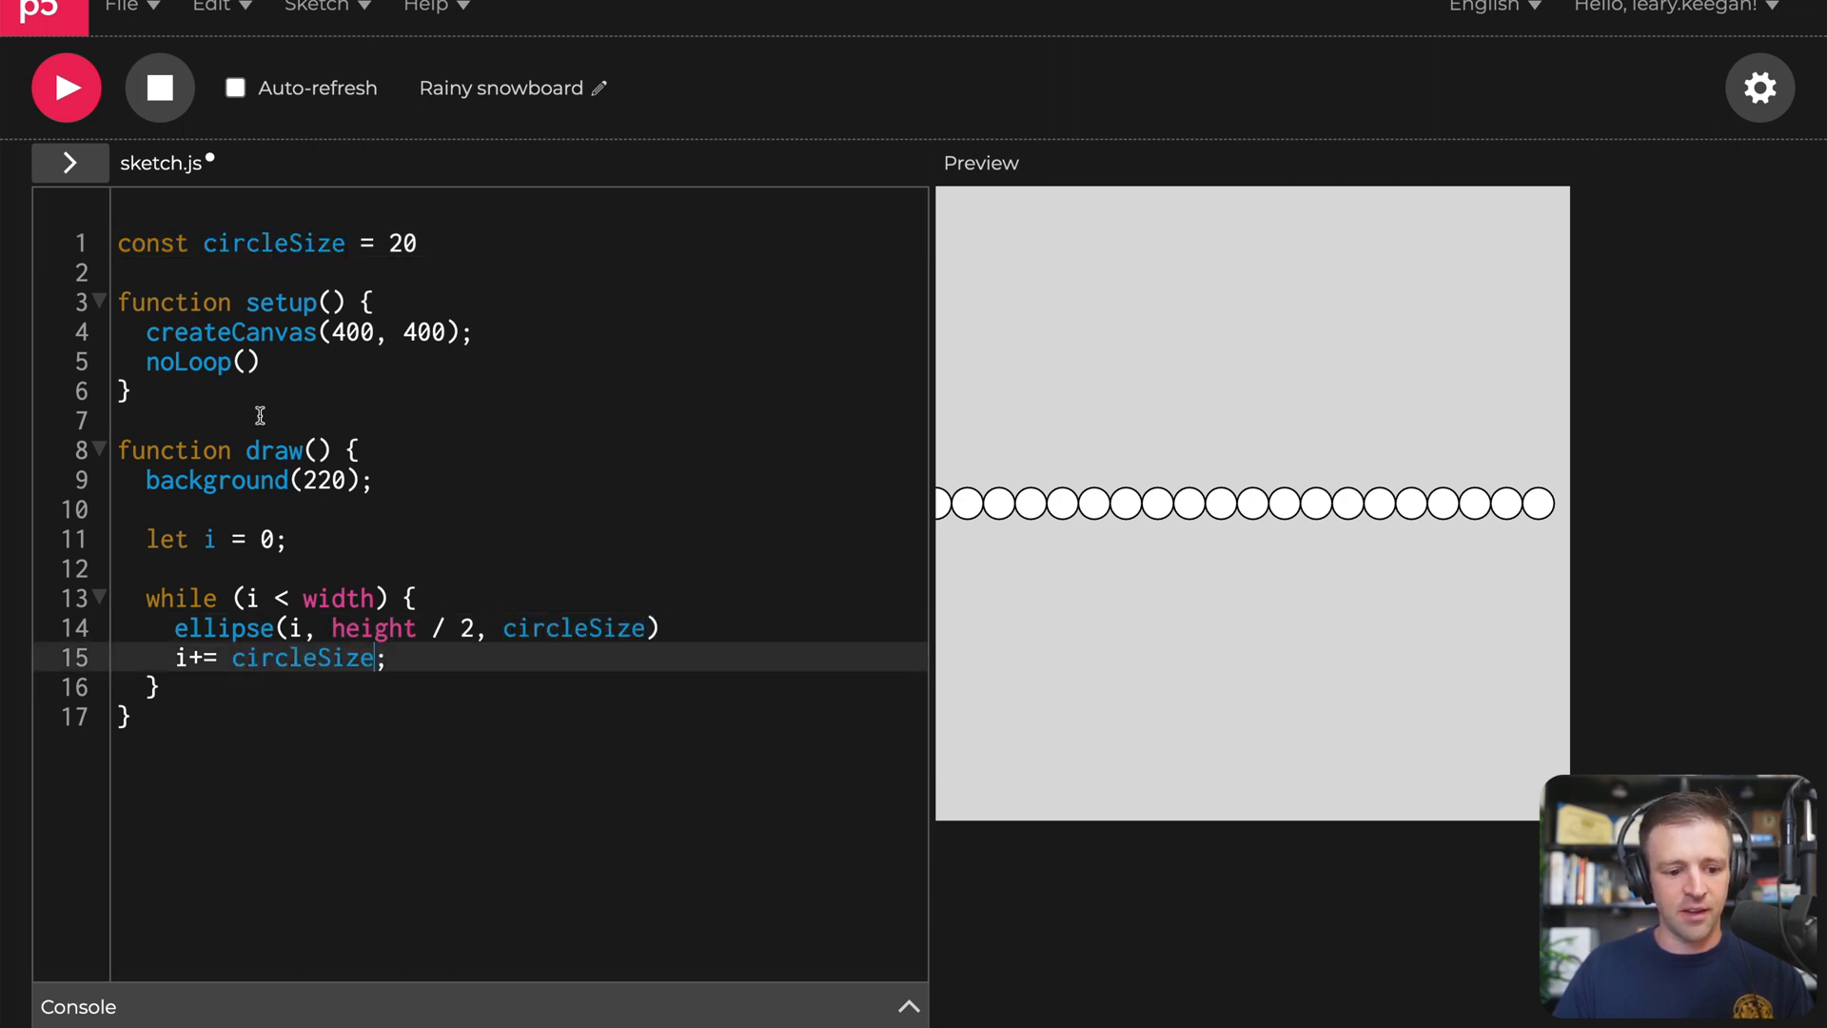
{"action": "mouse_move", "coordinate": [540, 476]}
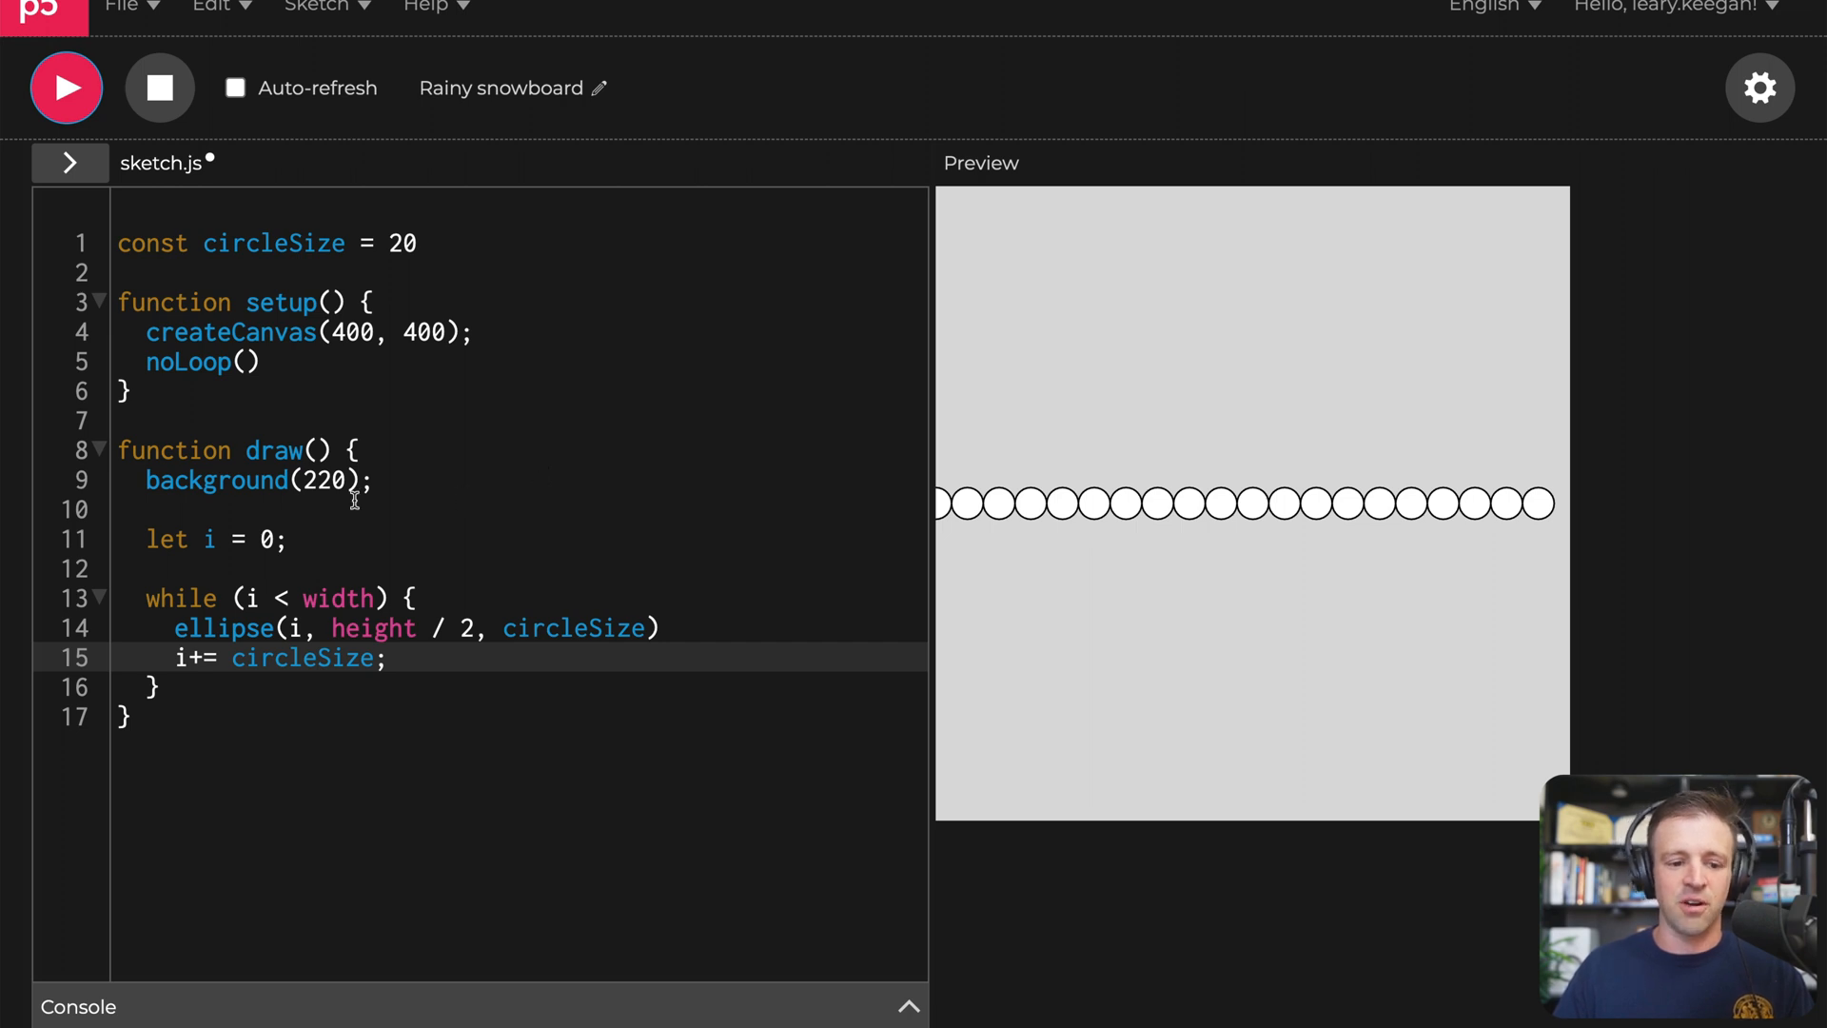
{"action": "left_click", "coordinate": [411, 597]}
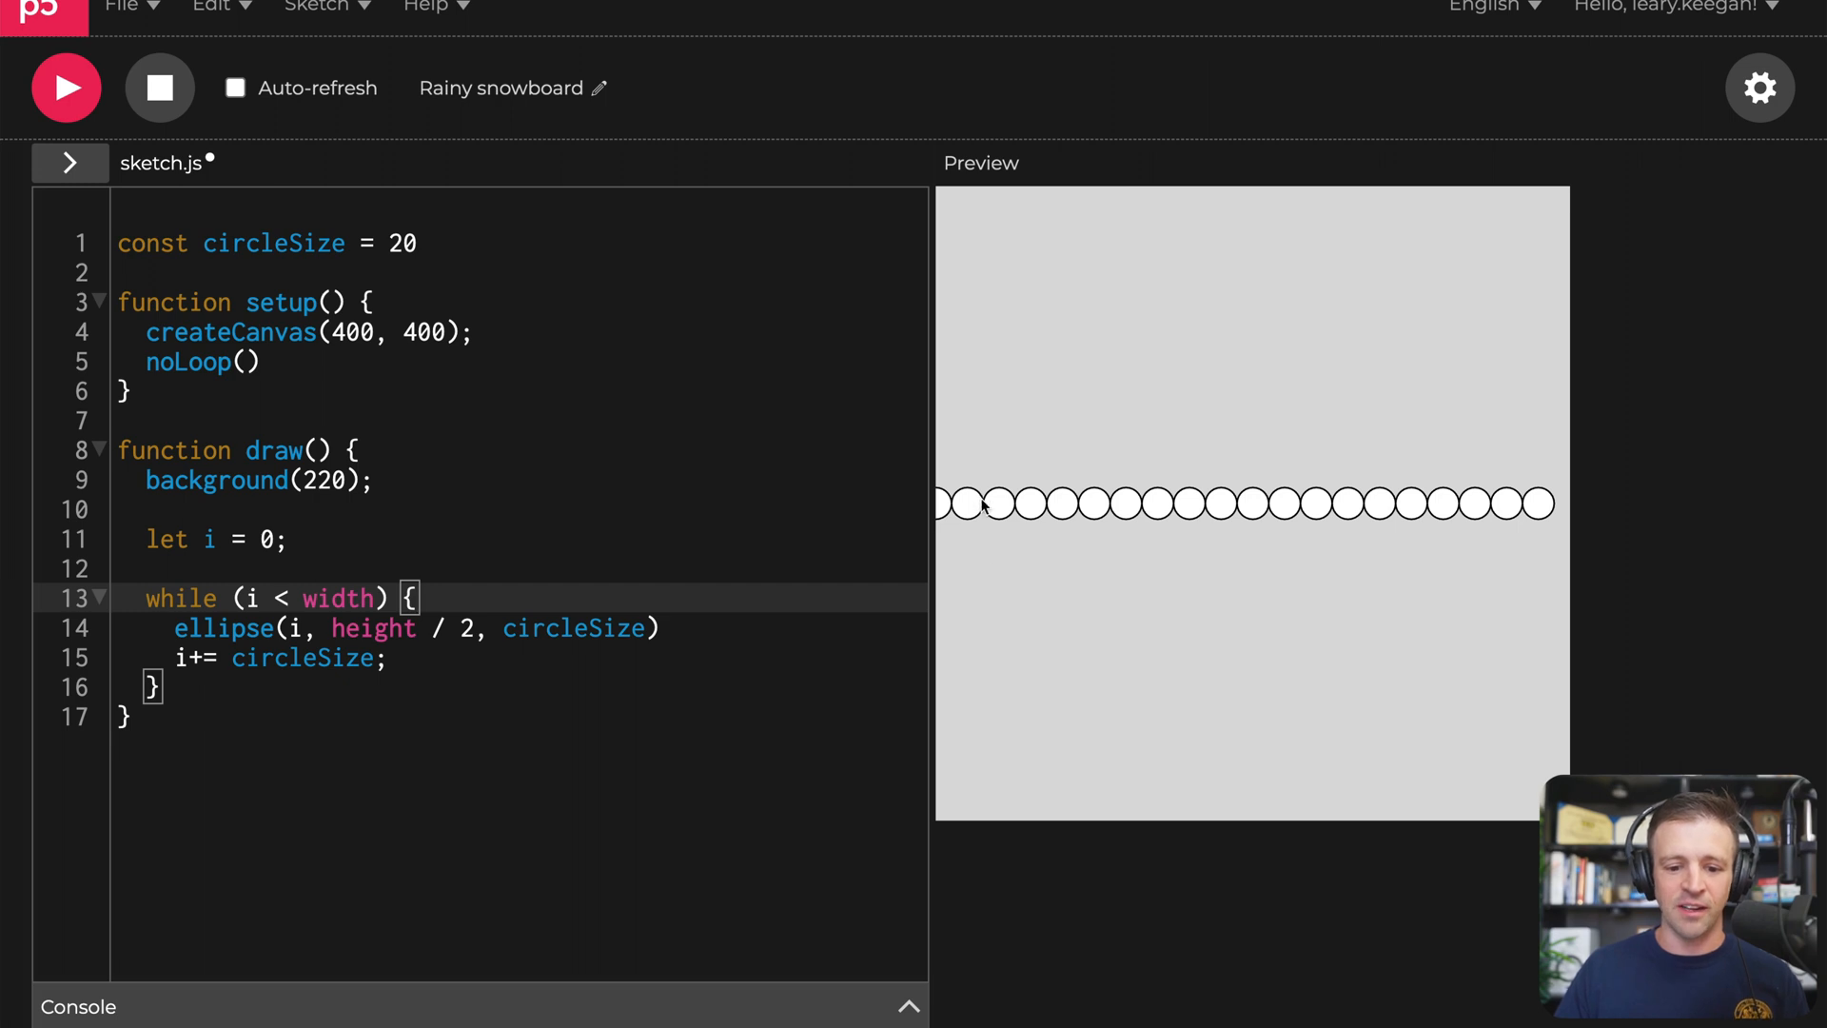
{"action": "mouse_move", "coordinate": [965, 496]}
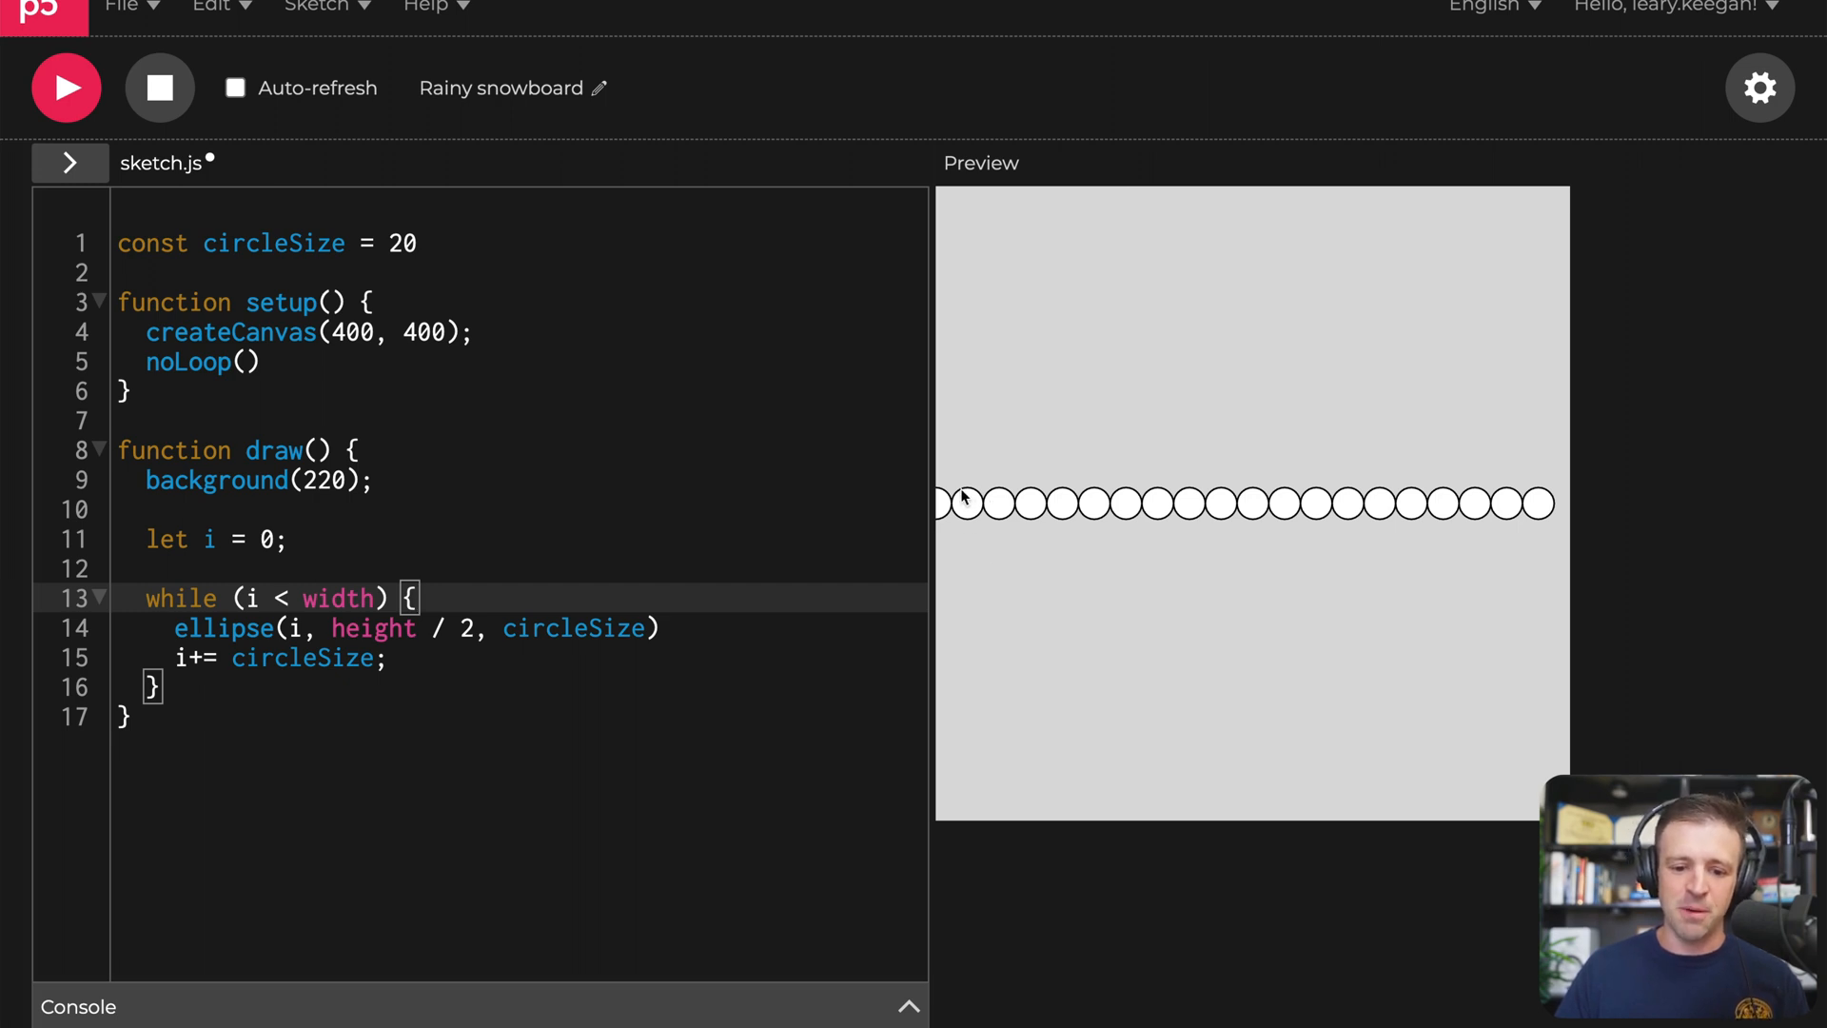
{"action": "mouse_move", "coordinate": [1015, 514]}
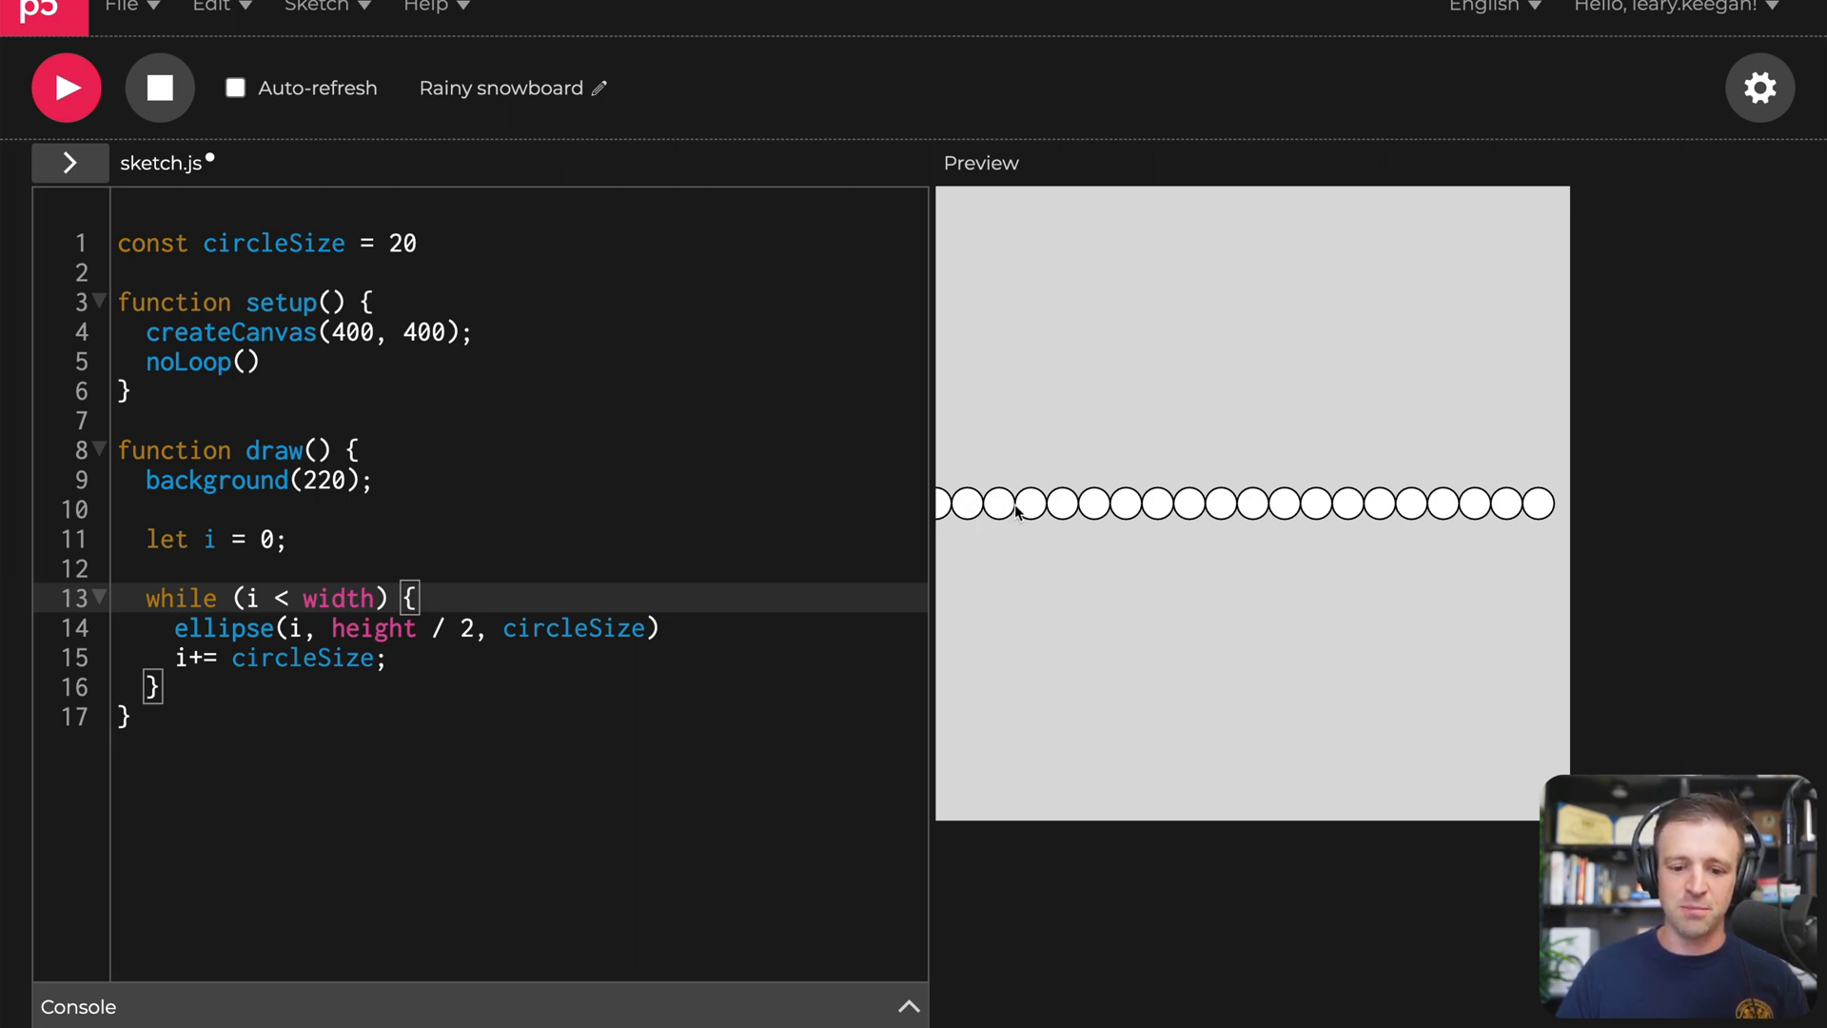
{"action": "mouse_move", "coordinate": [1175, 521]}
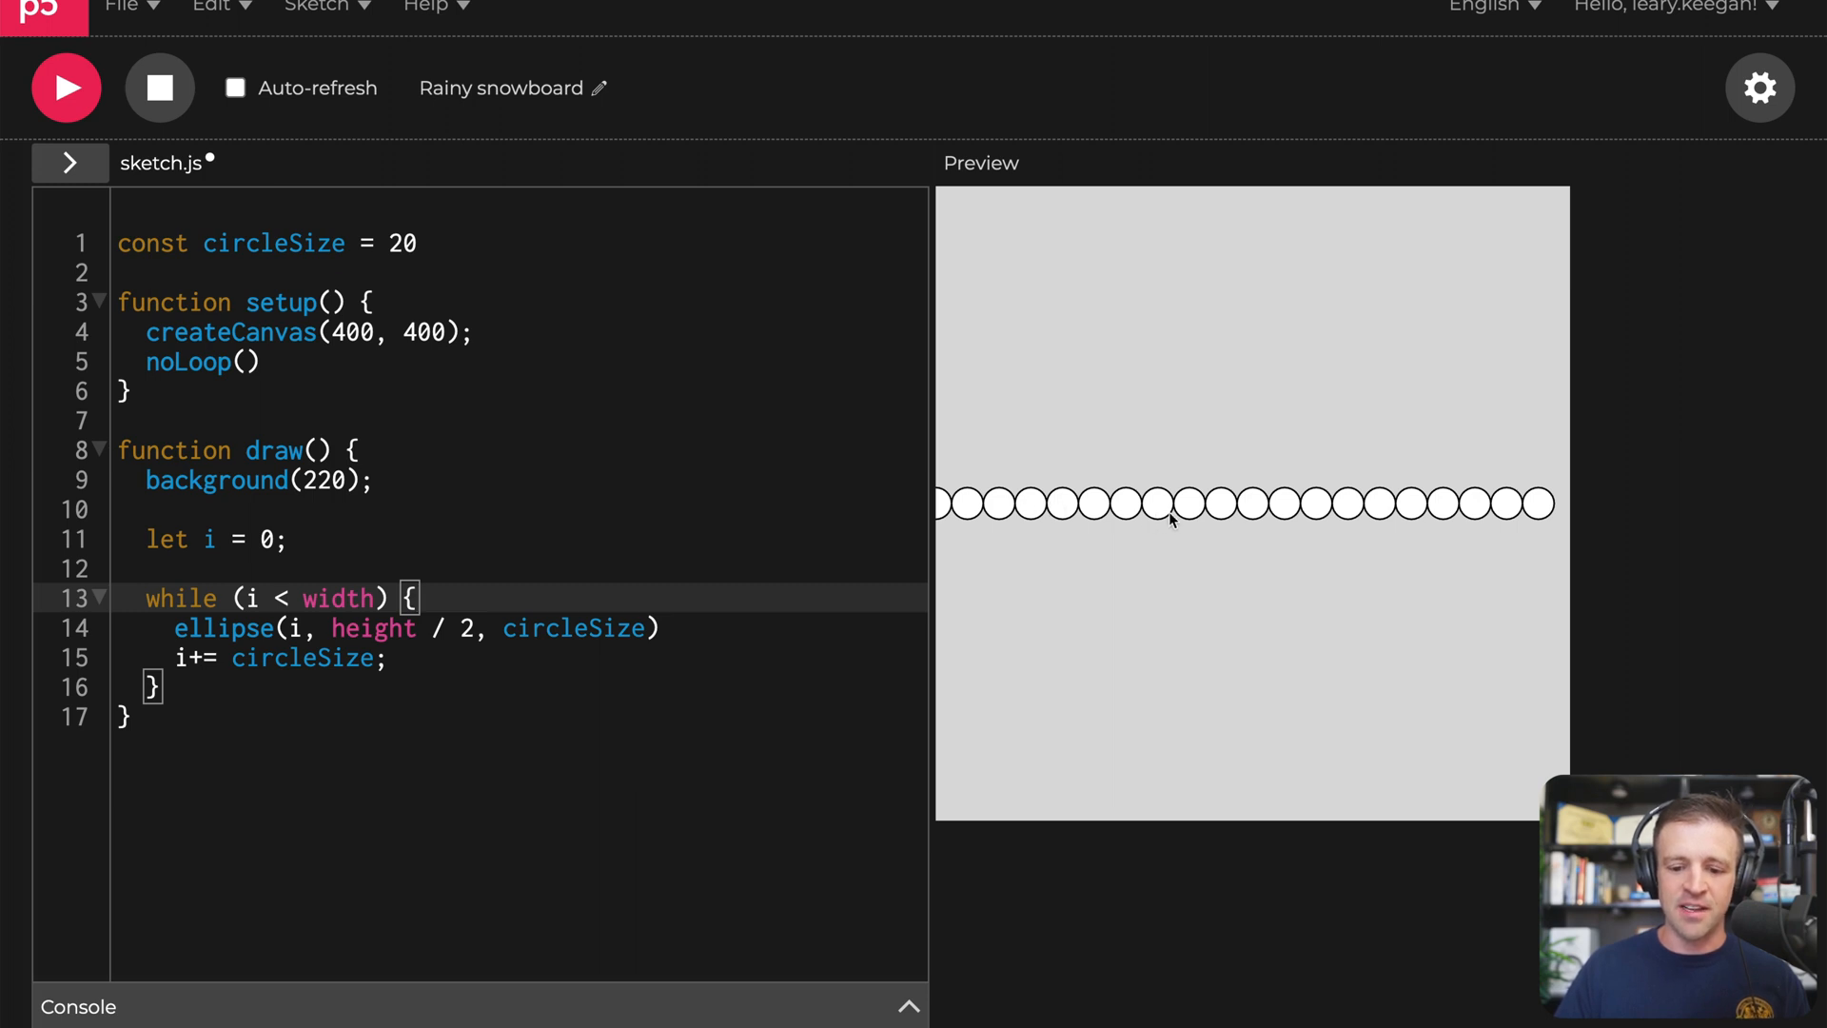
{"action": "mouse_move", "coordinate": [1235, 522]}
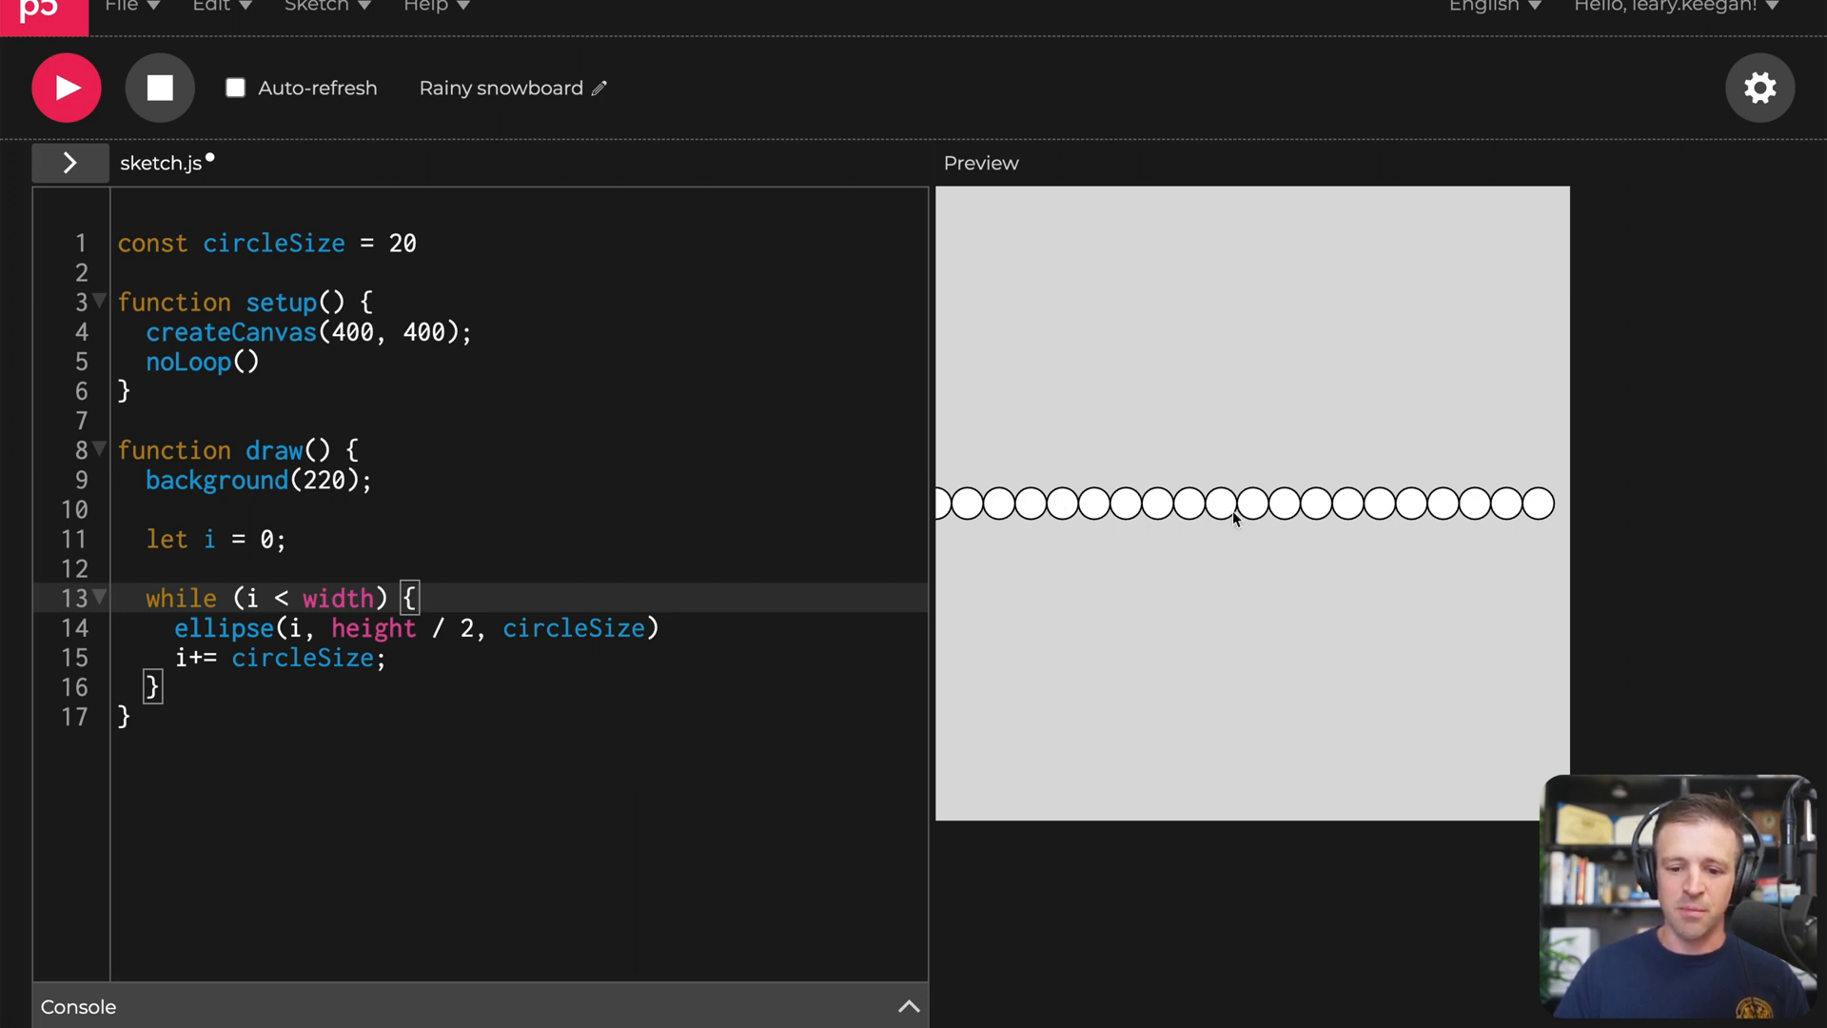
{"action": "mouse_move", "coordinate": [1513, 521]}
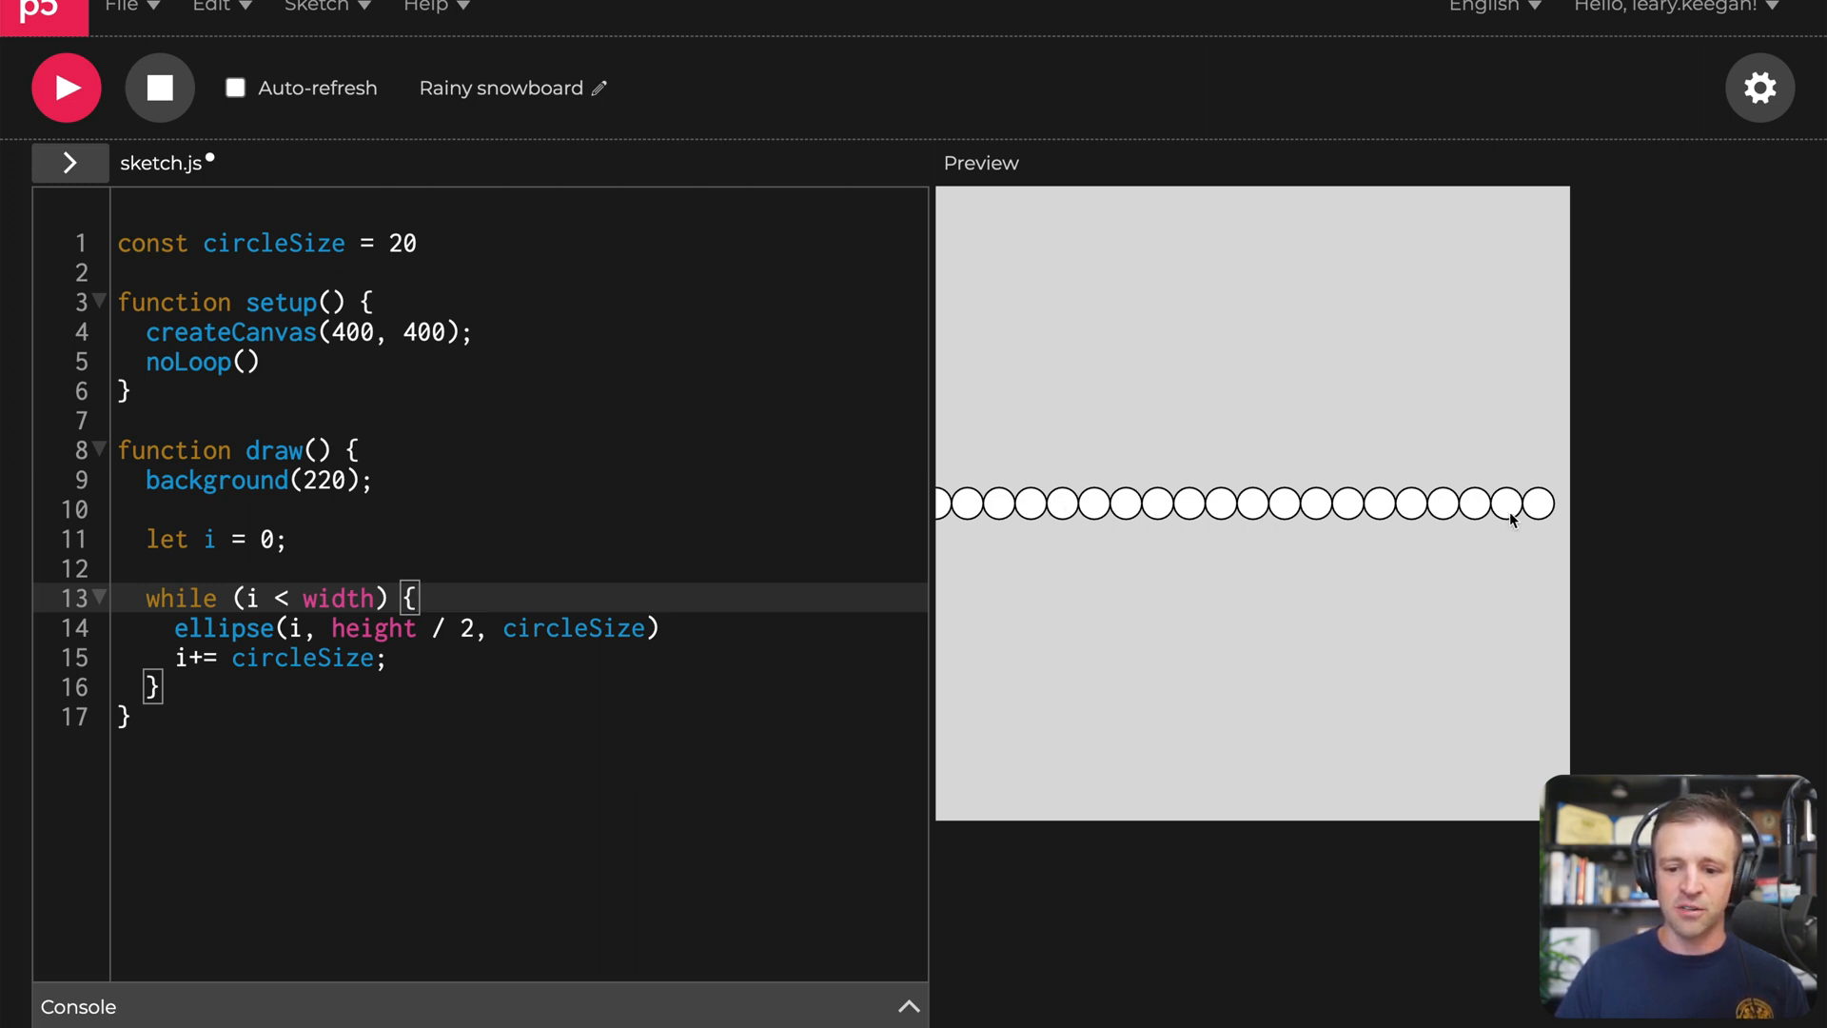
{"action": "mouse_move", "coordinate": [684, 314]}
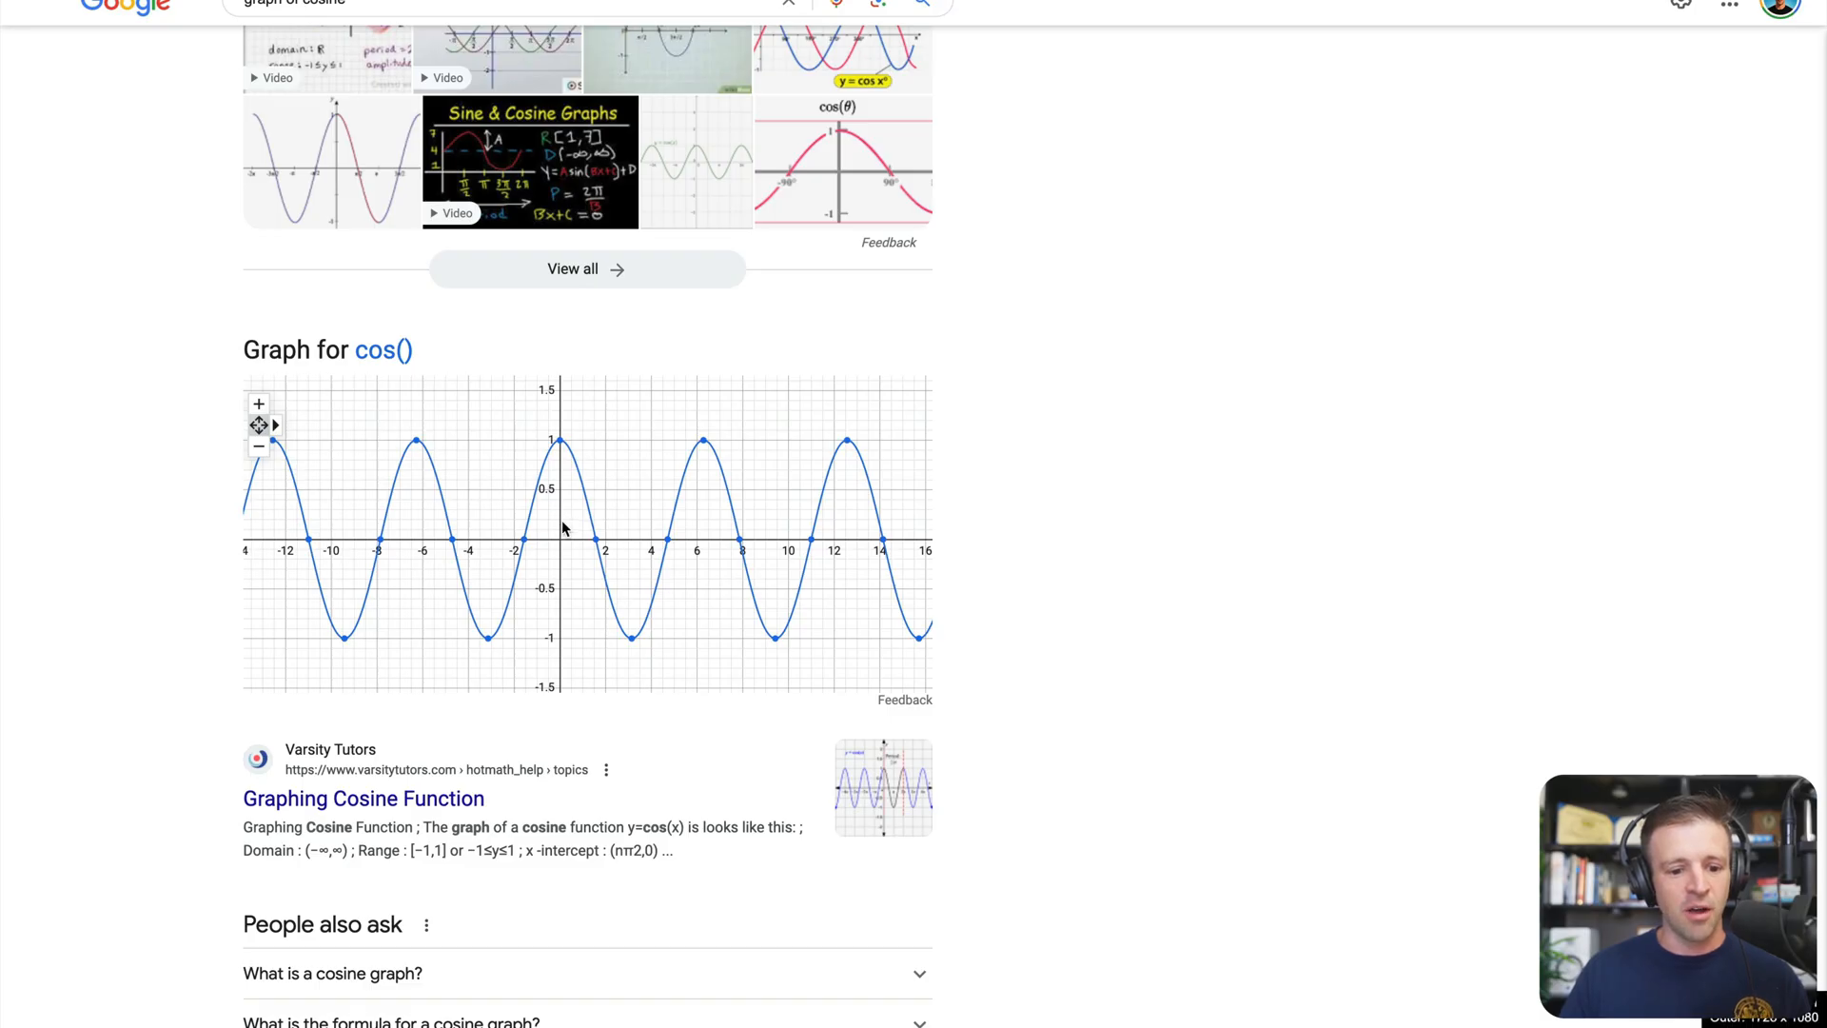
{"action": "mouse_move", "coordinate": [966, 552]}
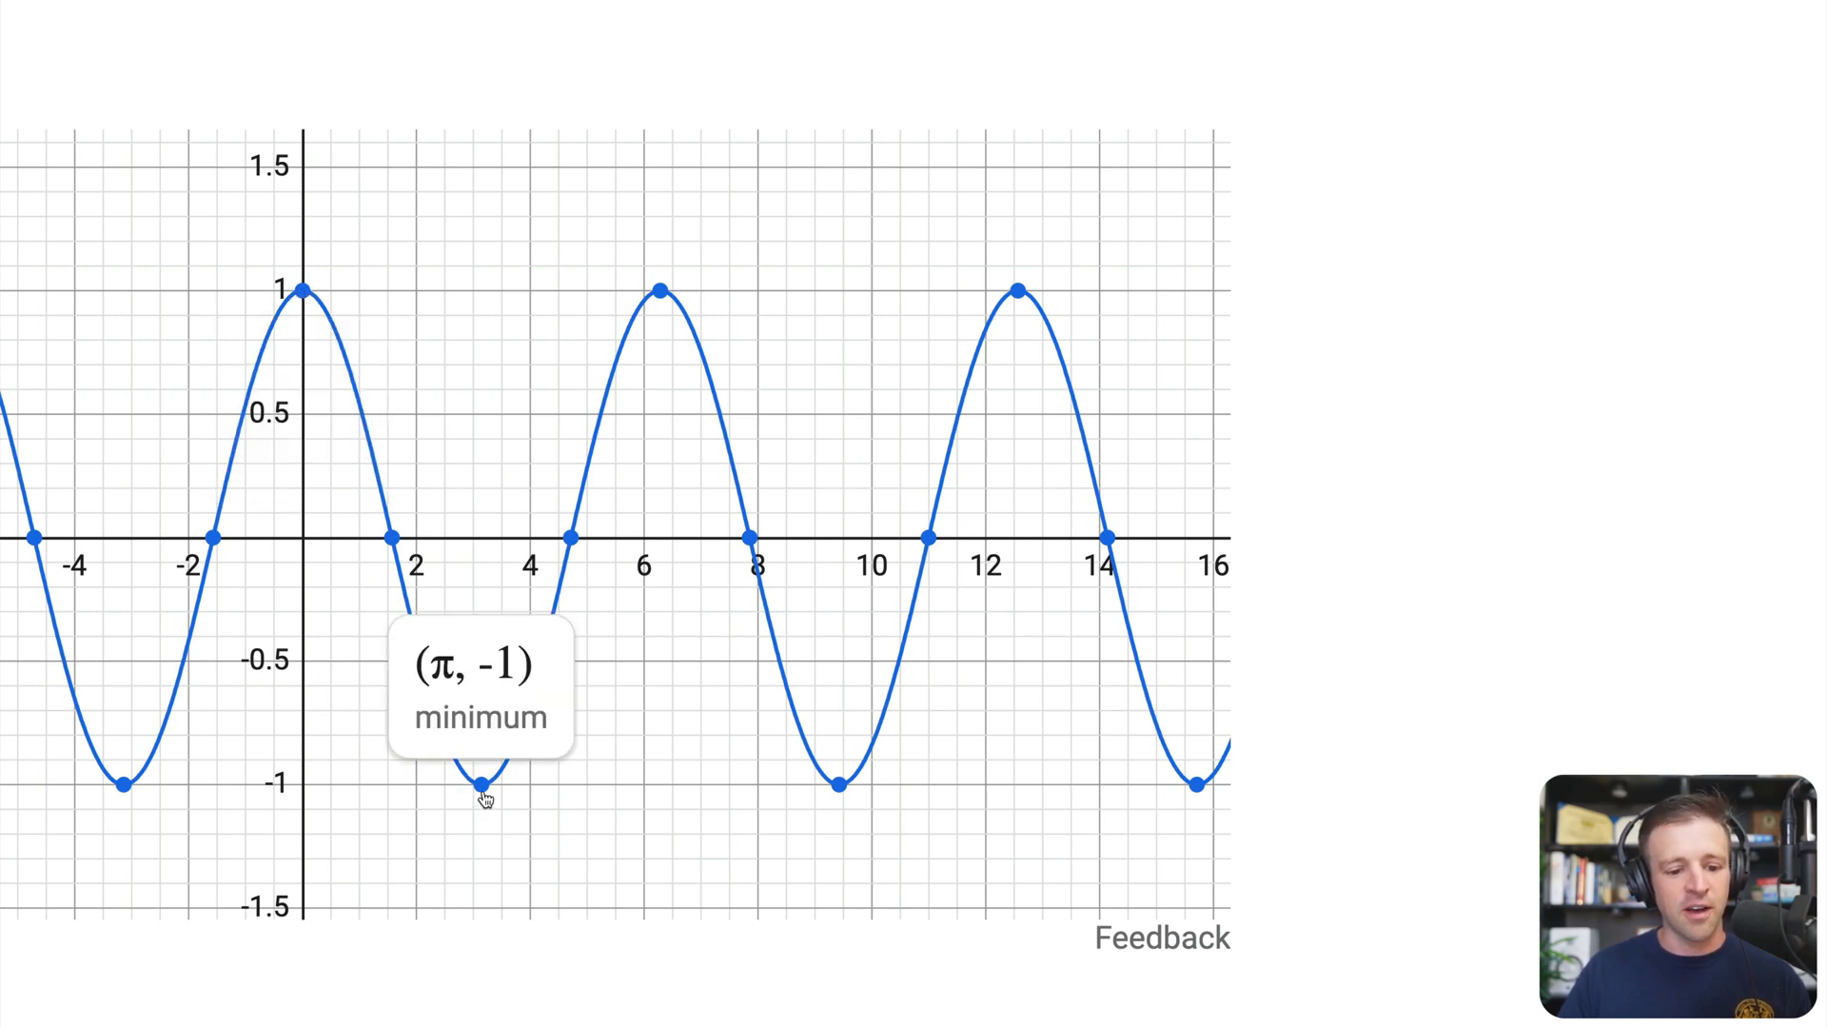
{"action": "mouse_move", "coordinate": [486, 544]}
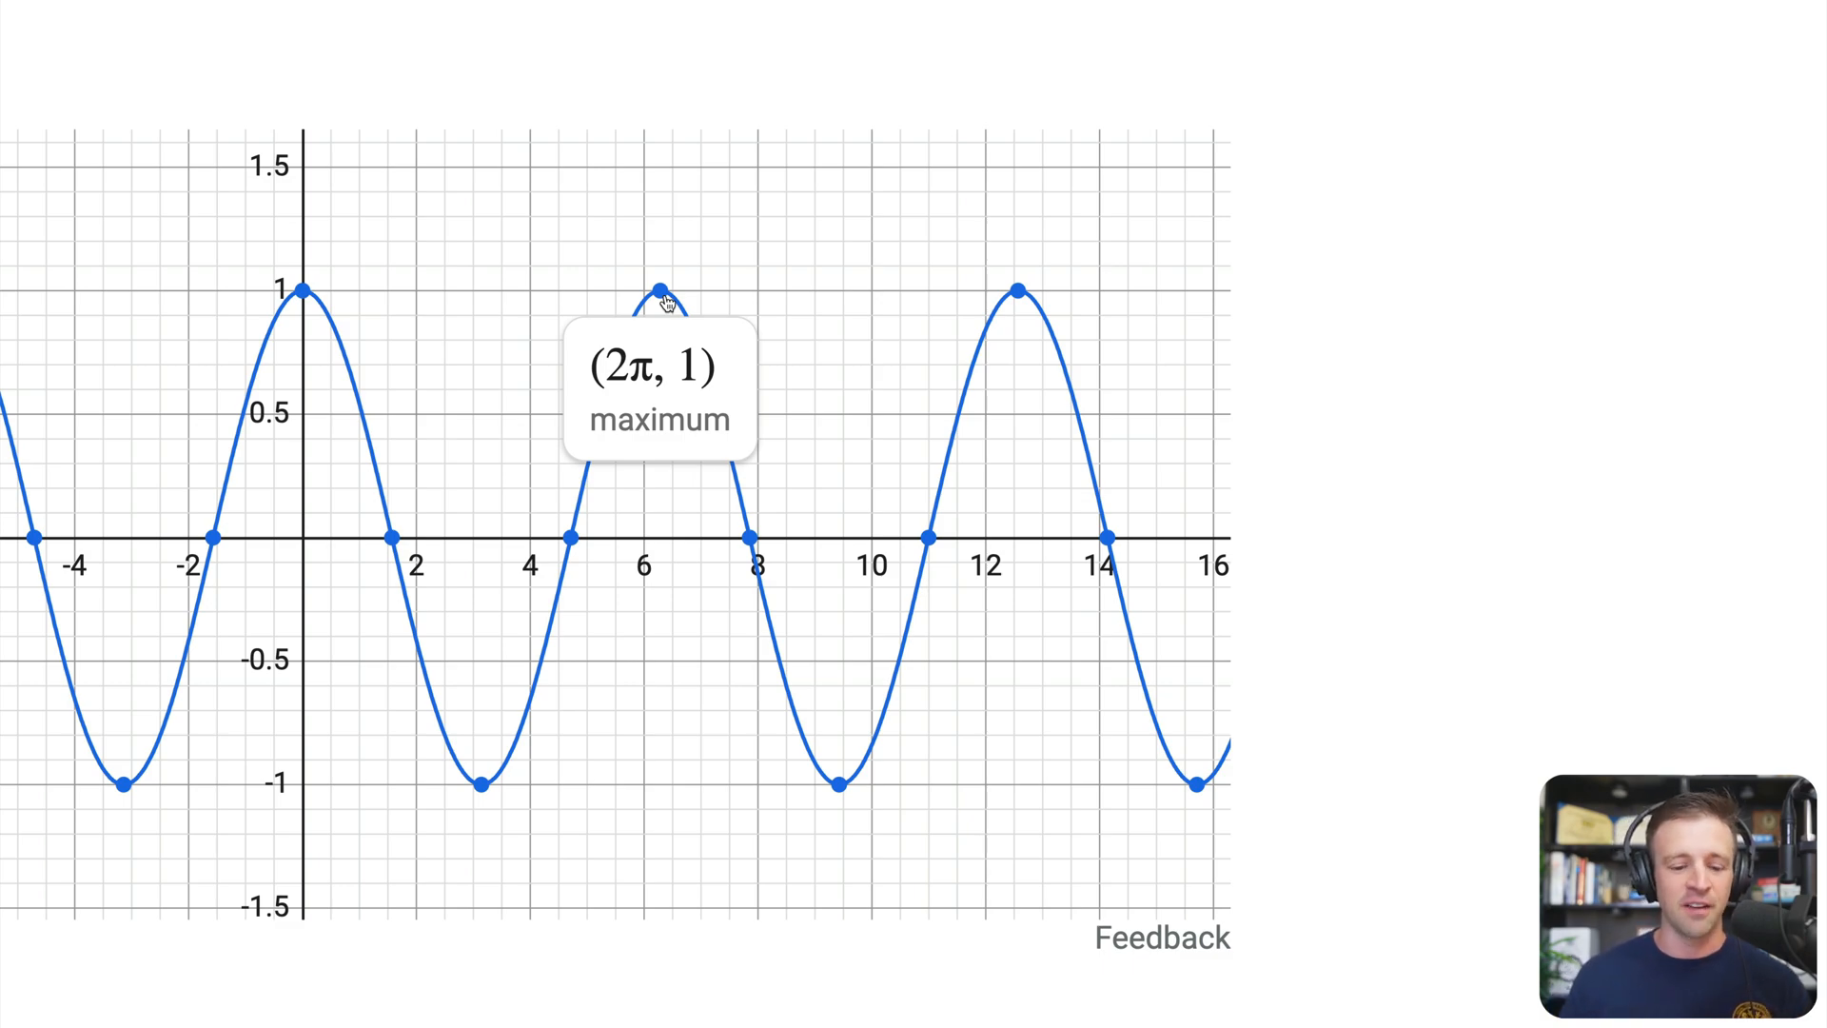
{"action": "mouse_move", "coordinate": [1526, 437]}
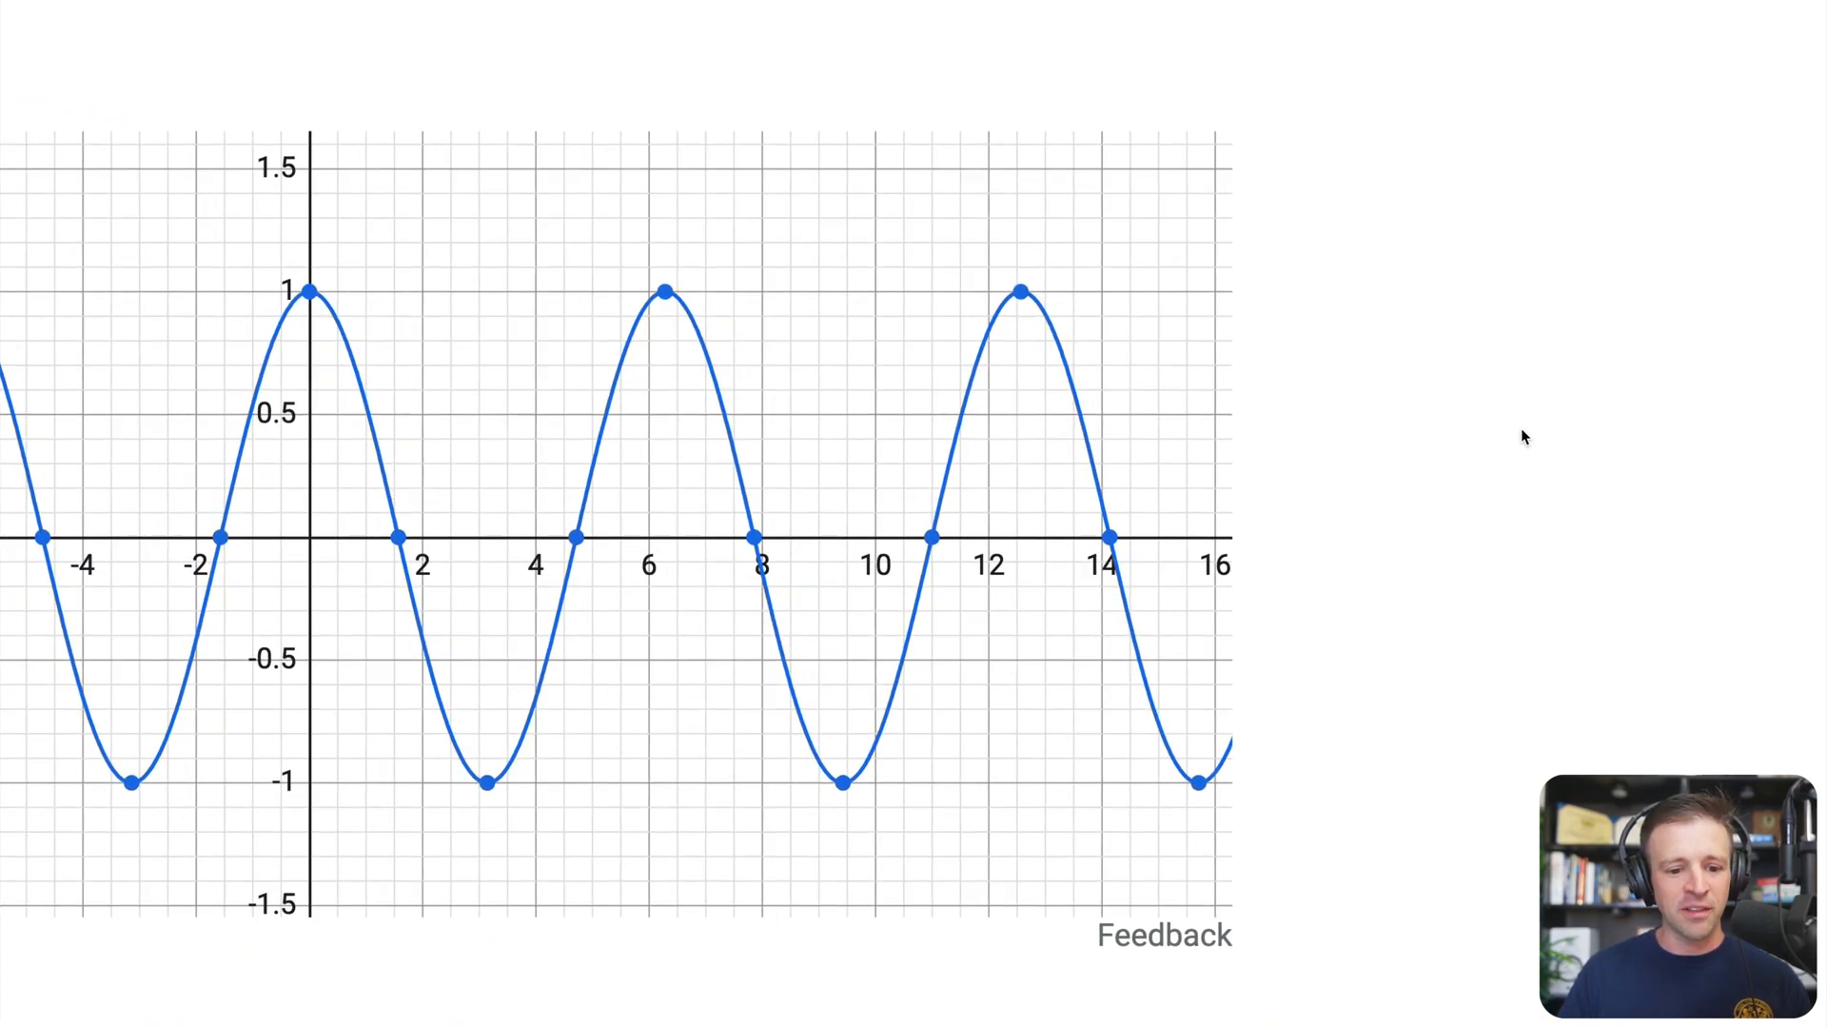
{"action": "mouse_move", "coordinate": [314, 354]}
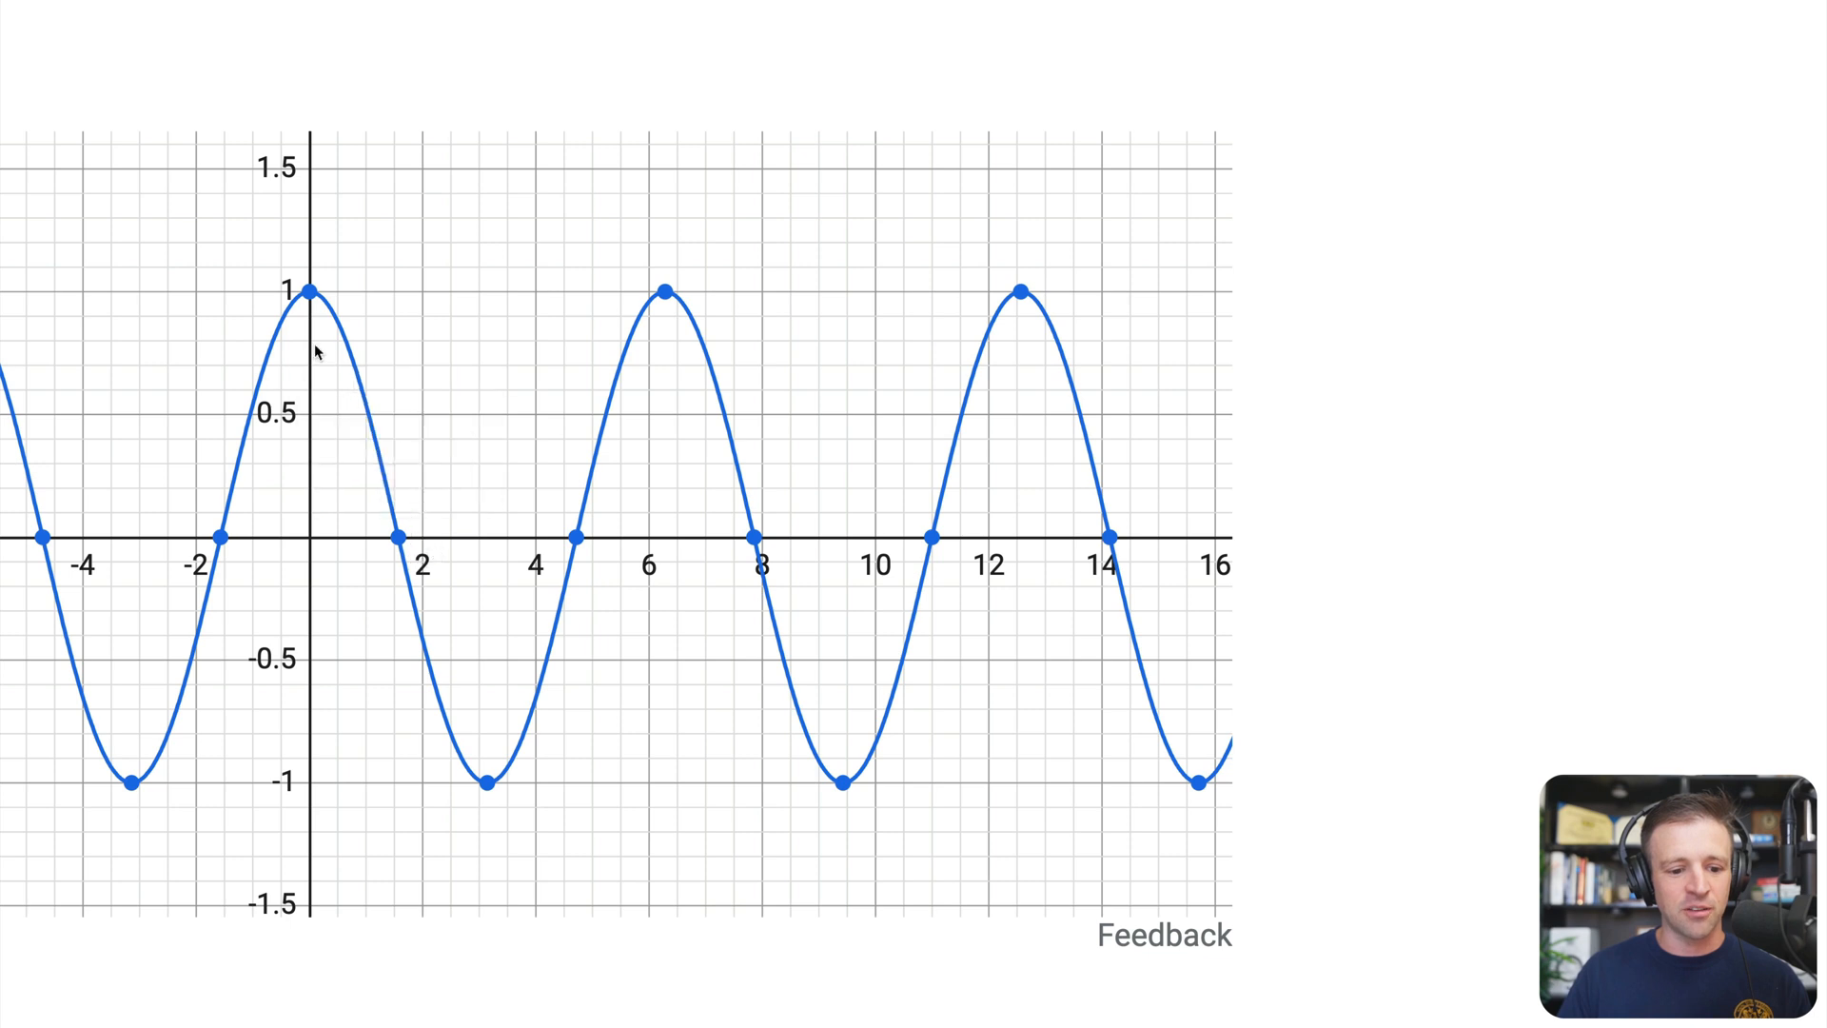
{"action": "mouse_move", "coordinate": [489, 545]}
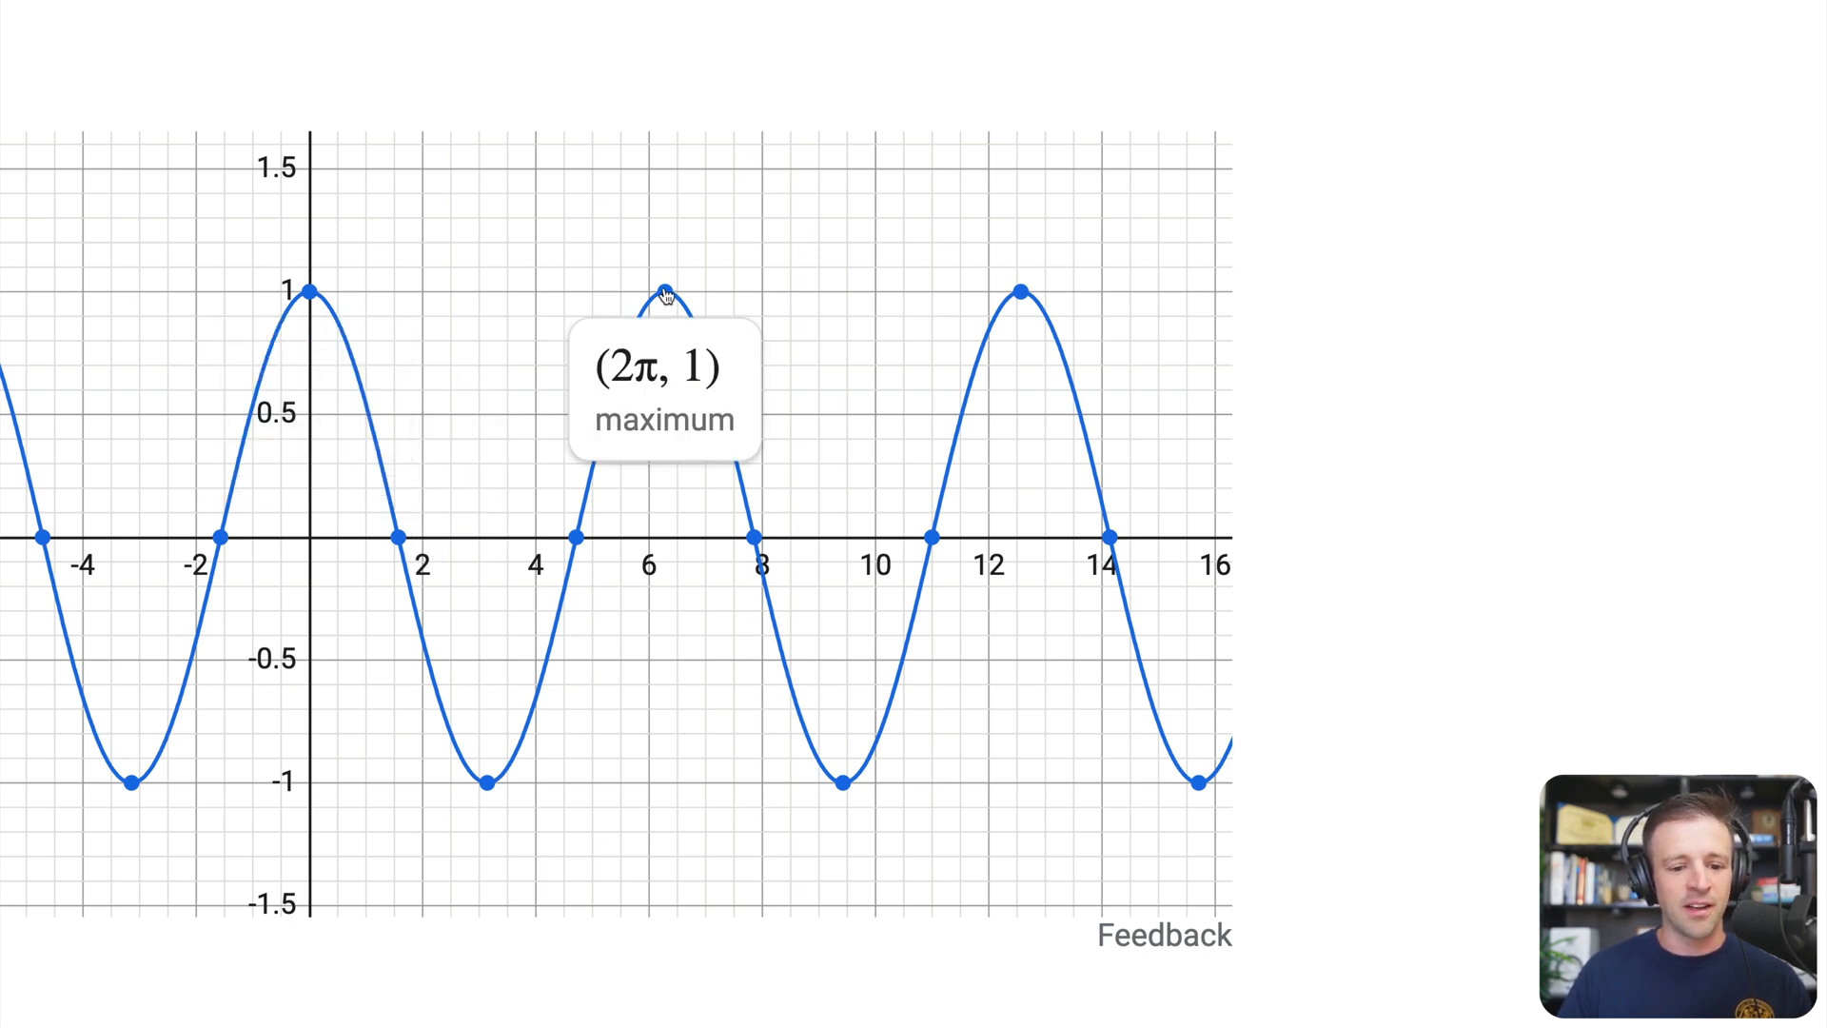
{"action": "mouse_move", "coordinate": [624, 50]}
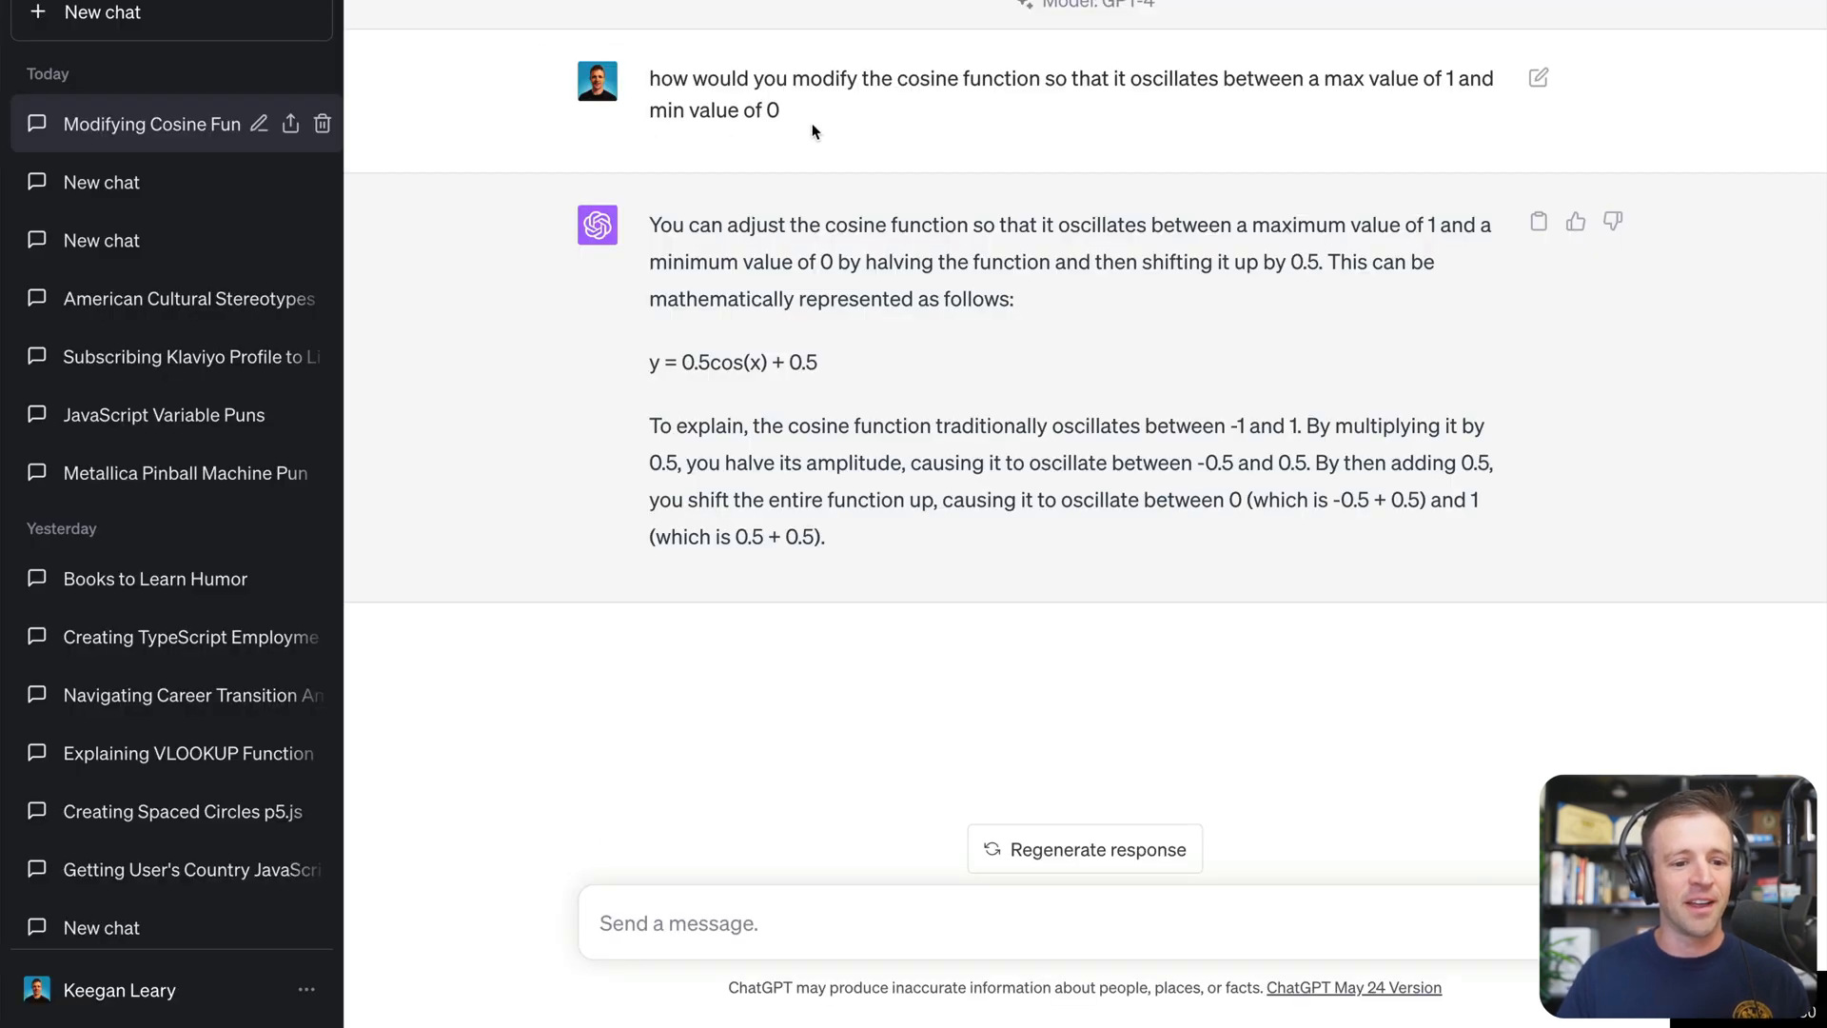
Step: Regenerate the ChatGPT answer and select its (cos(x)+1)/2 formula for a 0–1 range
{"action": "left_click", "coordinate": [1083, 849]}
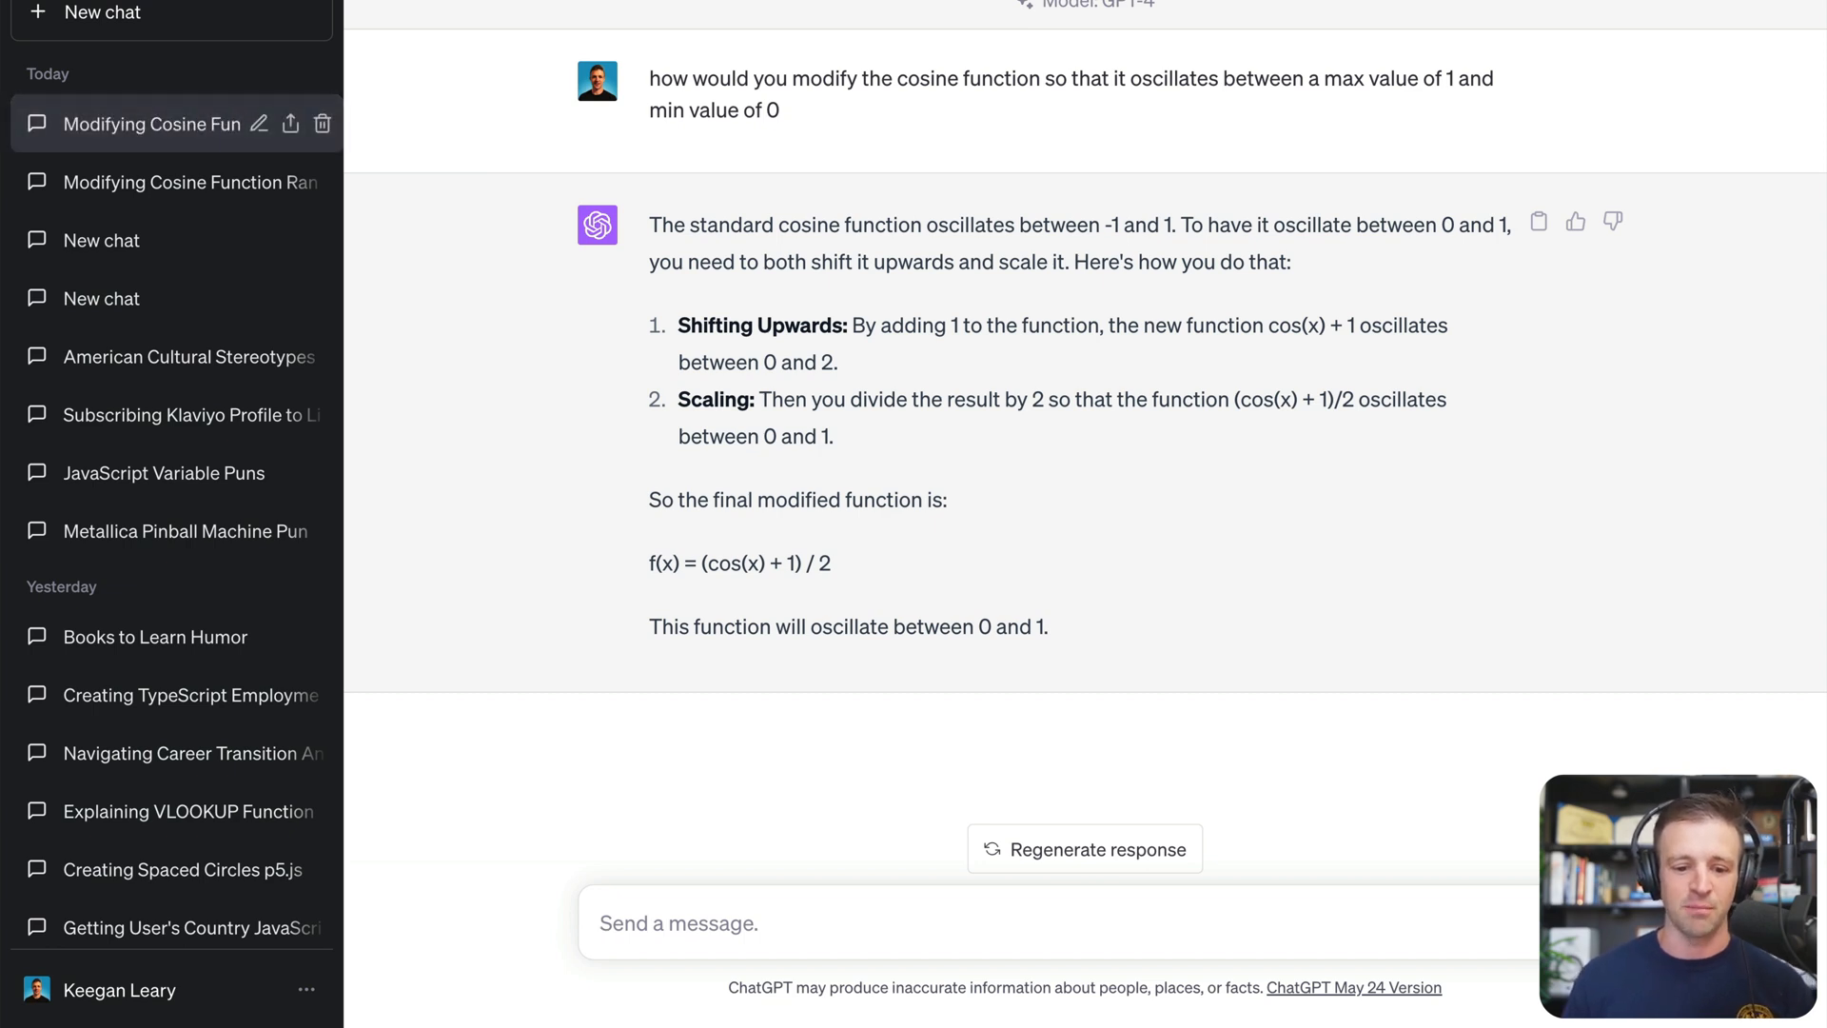
{"action": "mouse_move", "coordinate": [672, 563]}
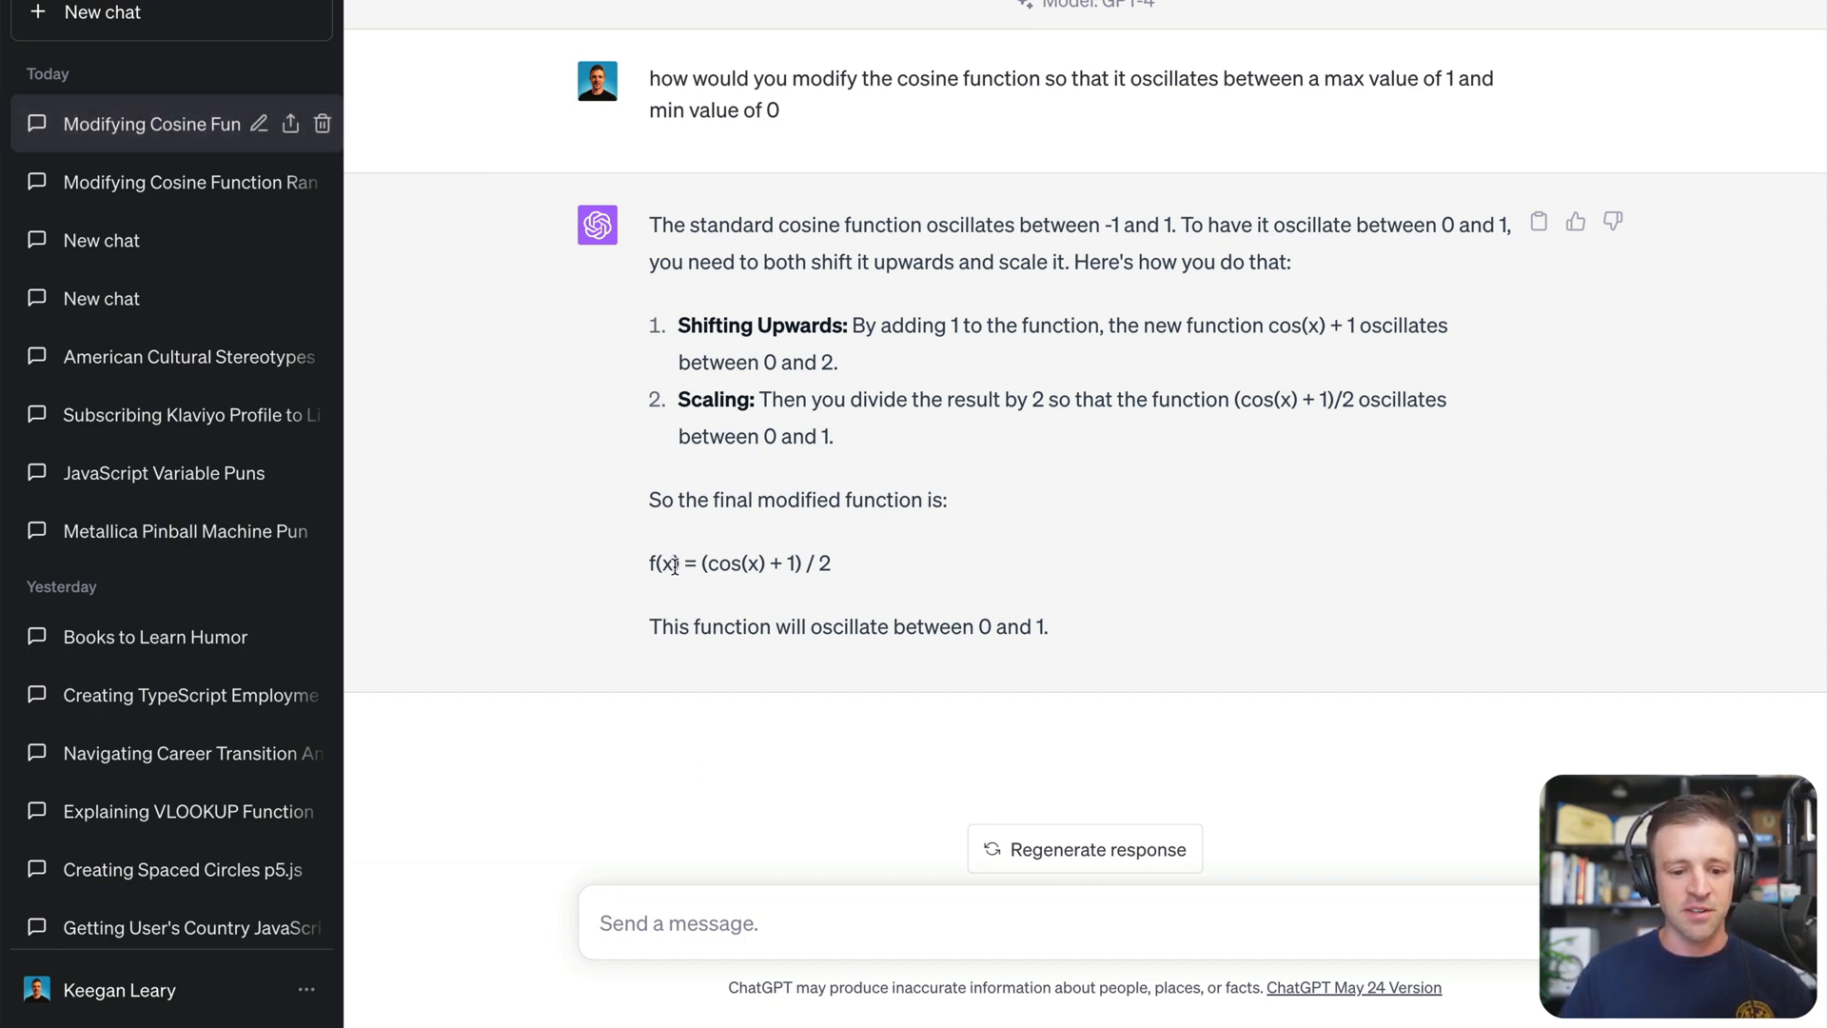
{"action": "mouse_move", "coordinate": [841, 577]}
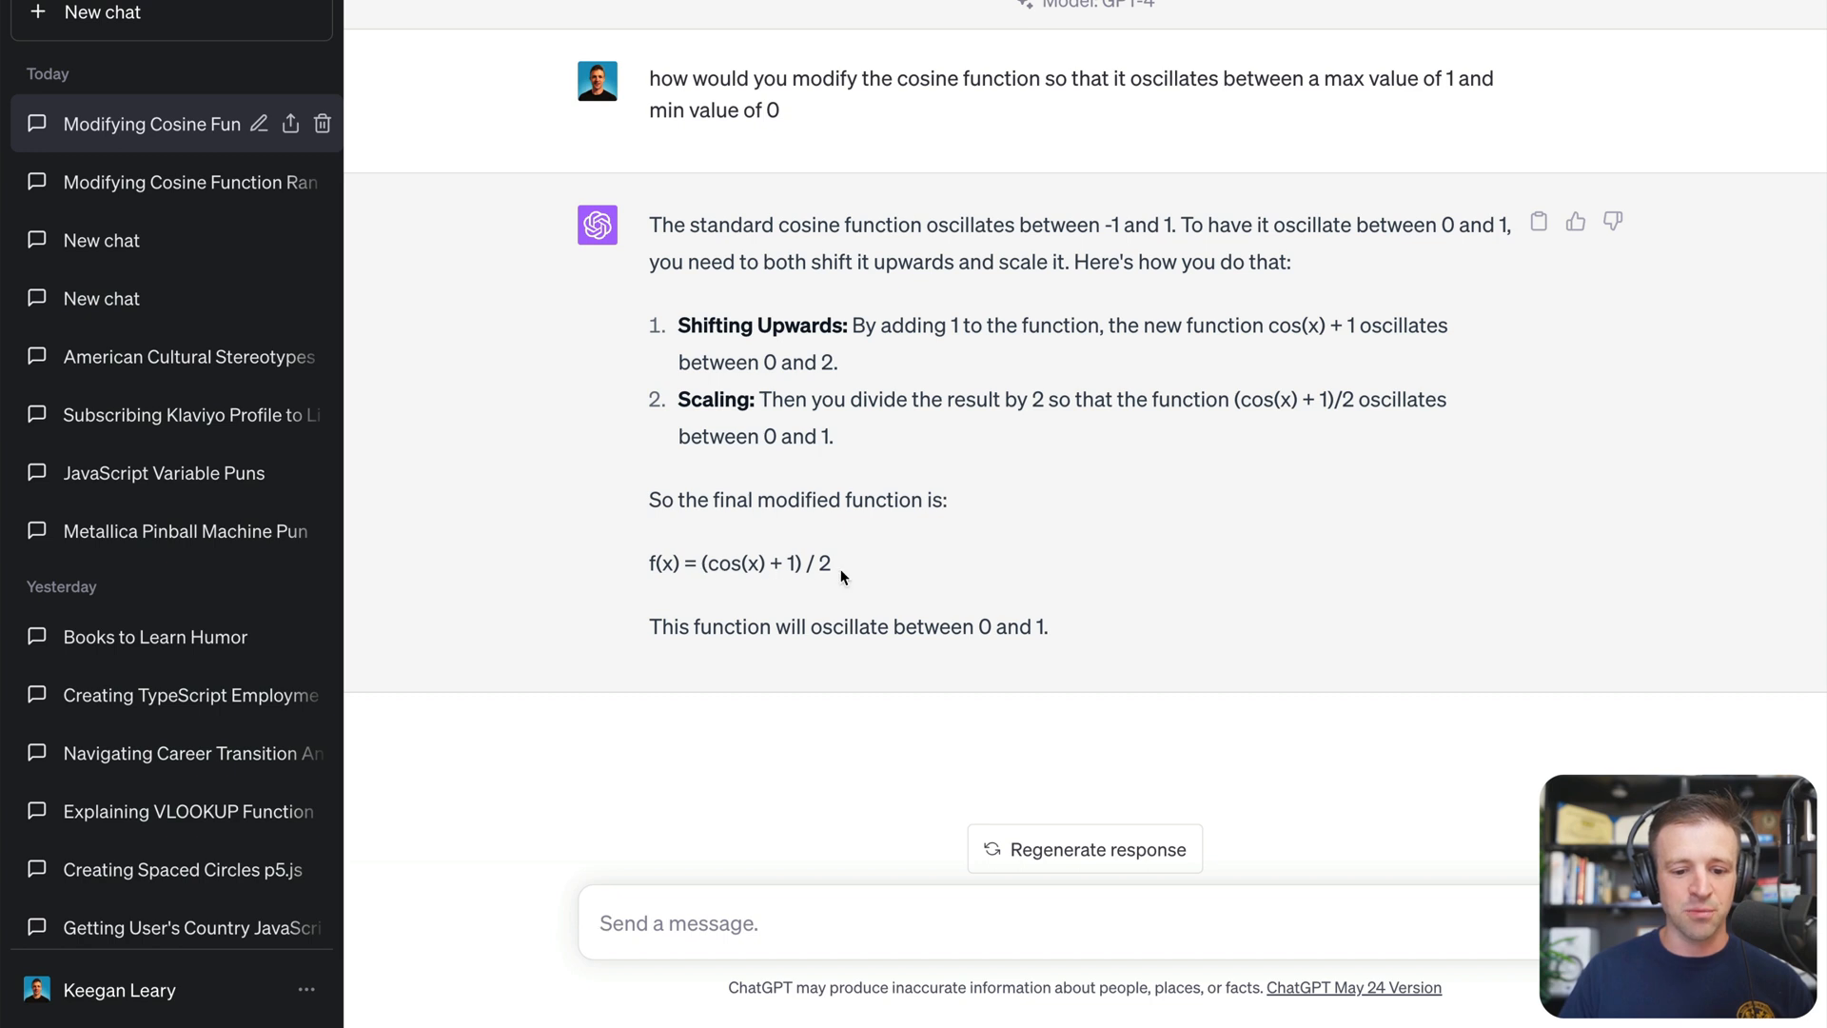
{"action": "mouse_move", "coordinate": [822, 622]}
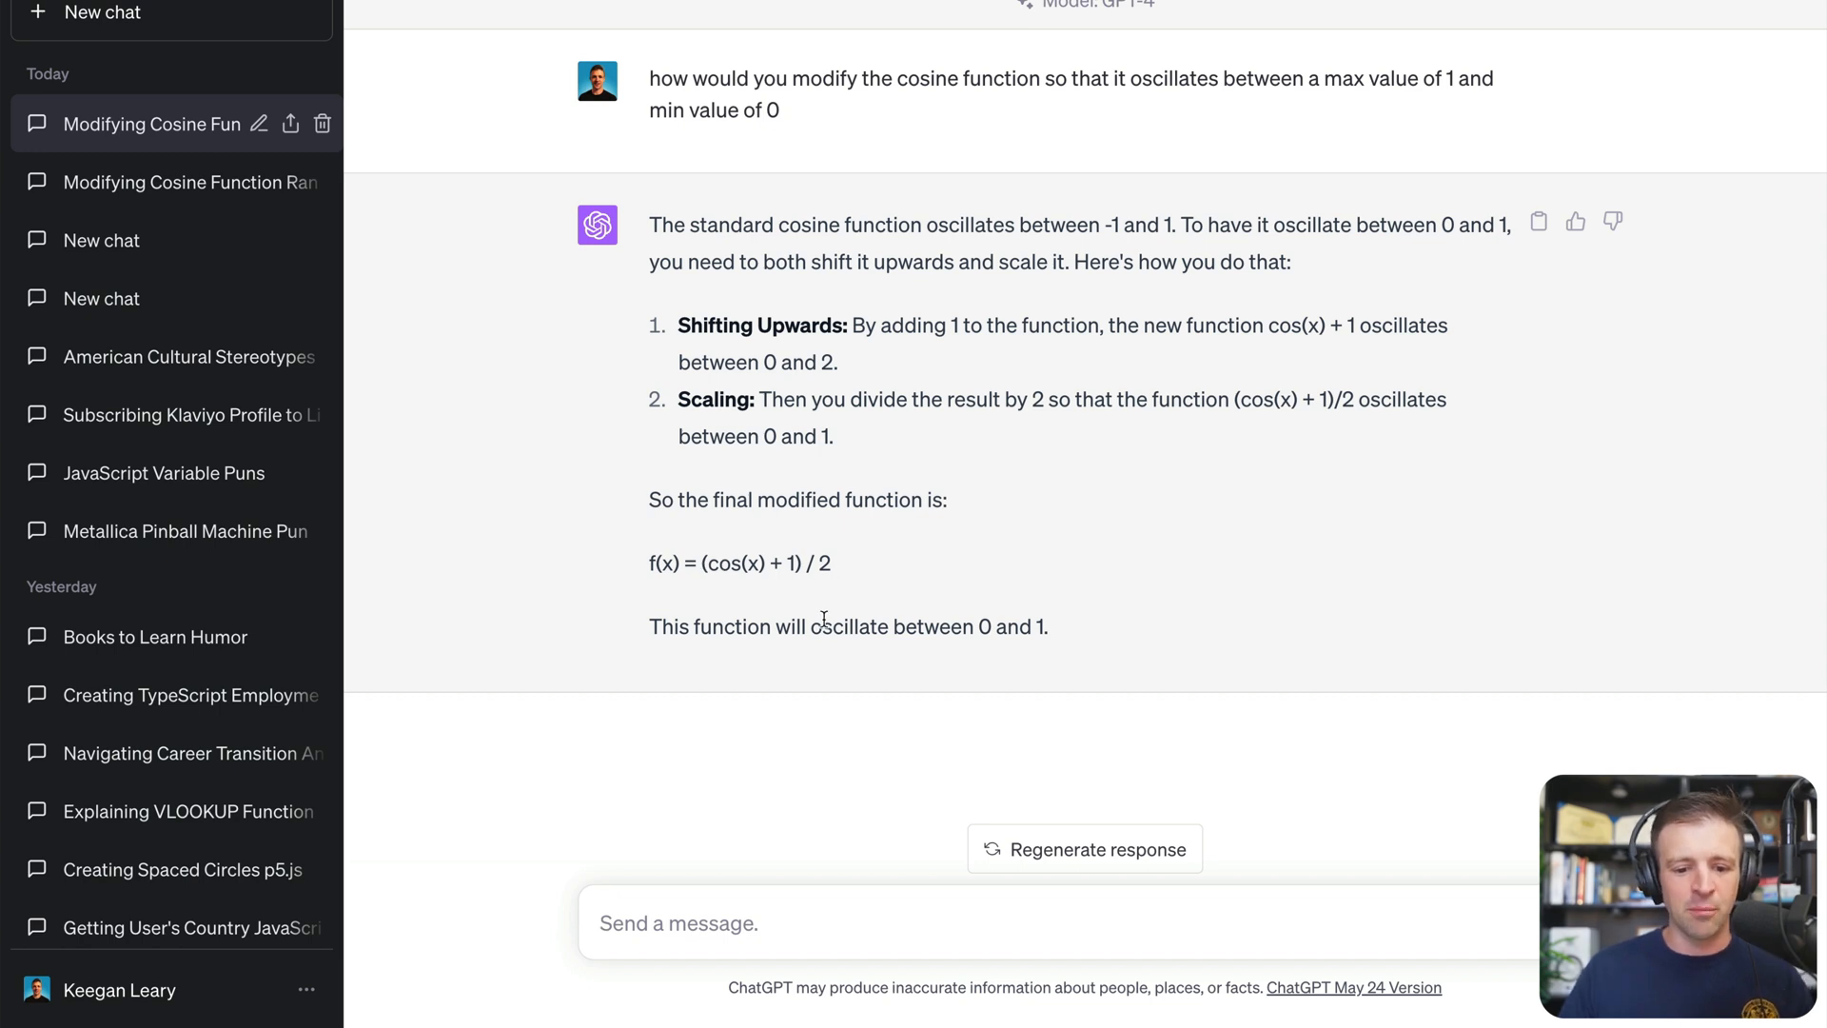
{"action": "double_click", "coordinate": [734, 564]}
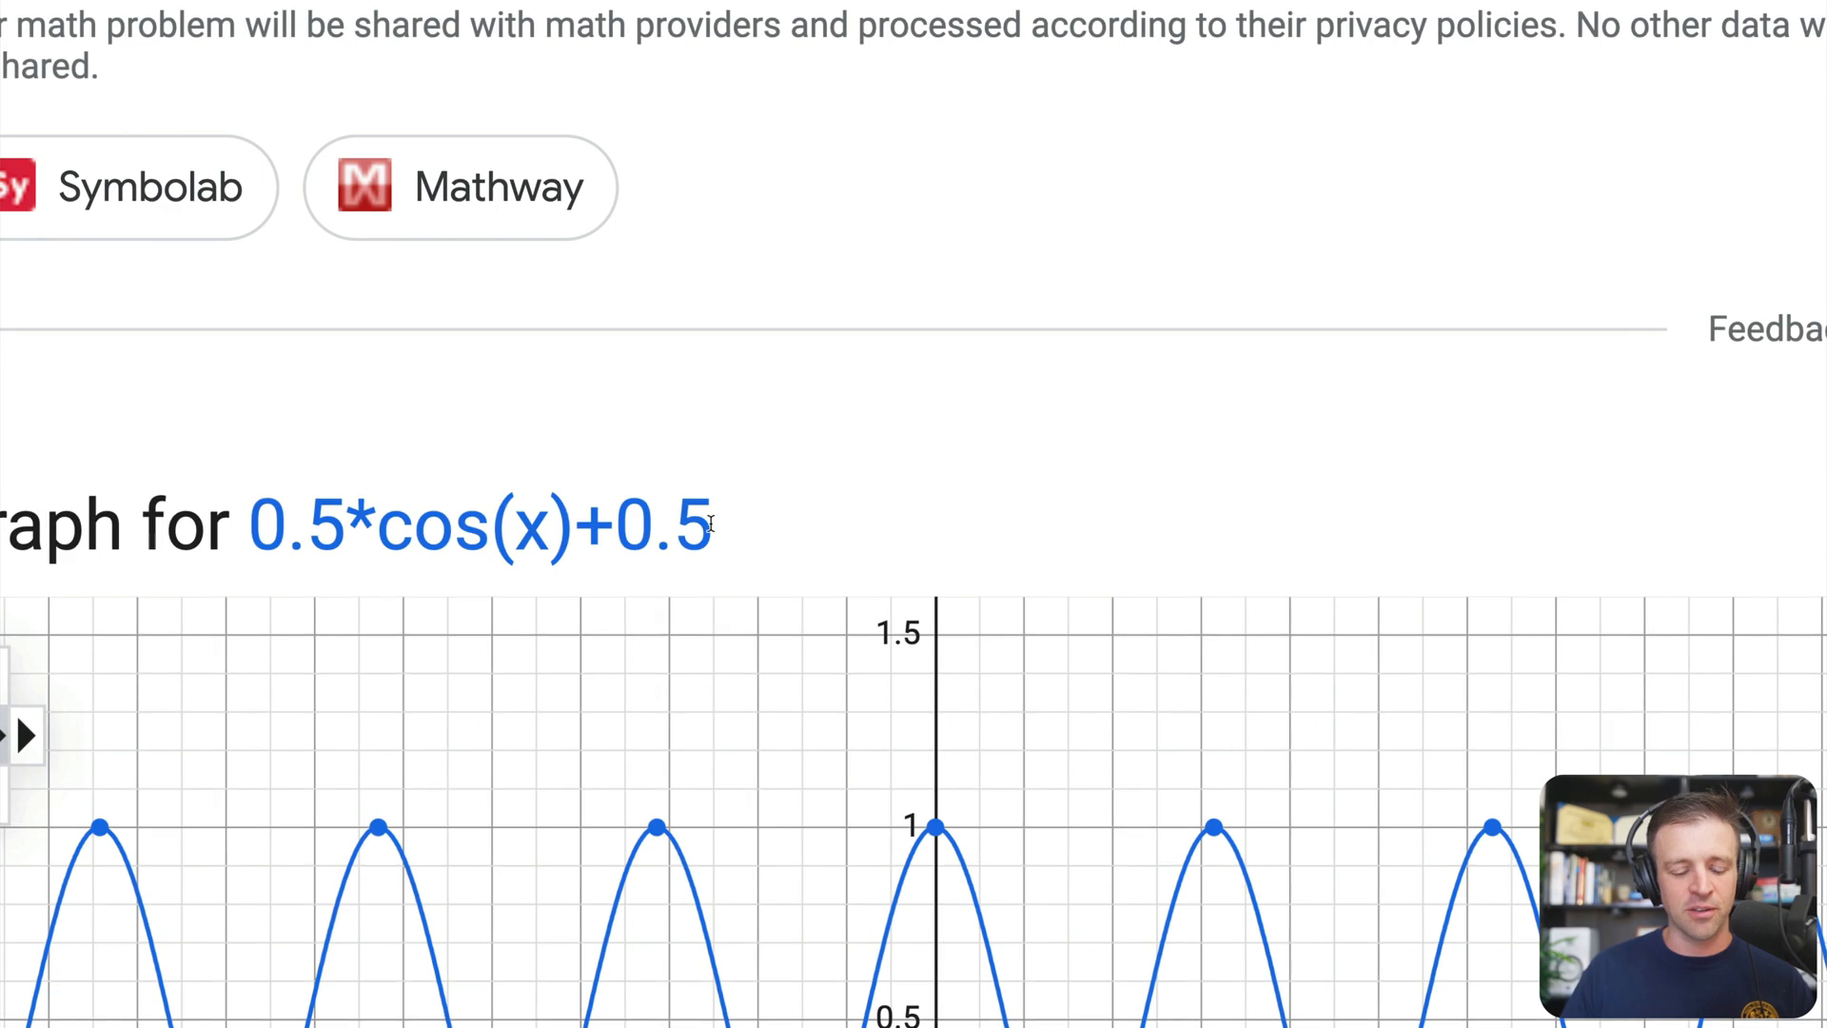
Step: Check the Google graph of 0.5*cos(x)+0.5 and return to the p5.js editor
{"action": "scroll", "scroll_direction": "down", "scroll_amount": 3}
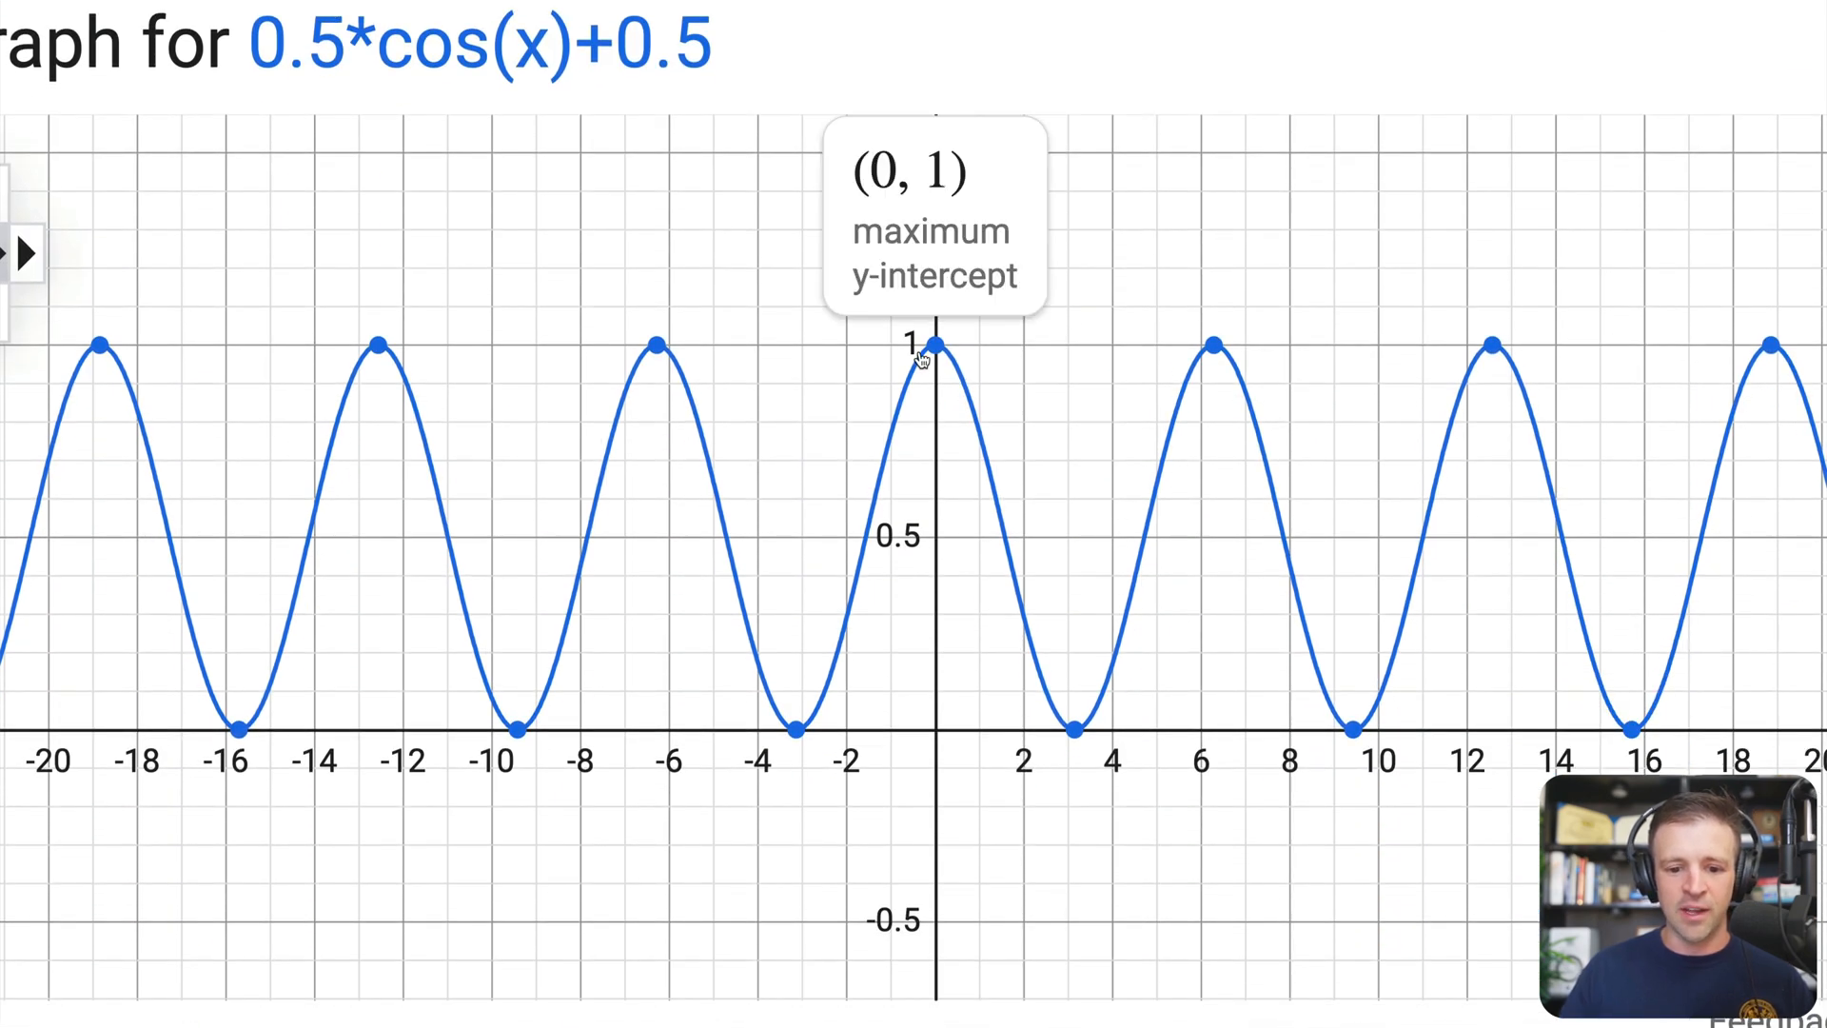
{"action": "mouse_move", "coordinate": [978, 438]}
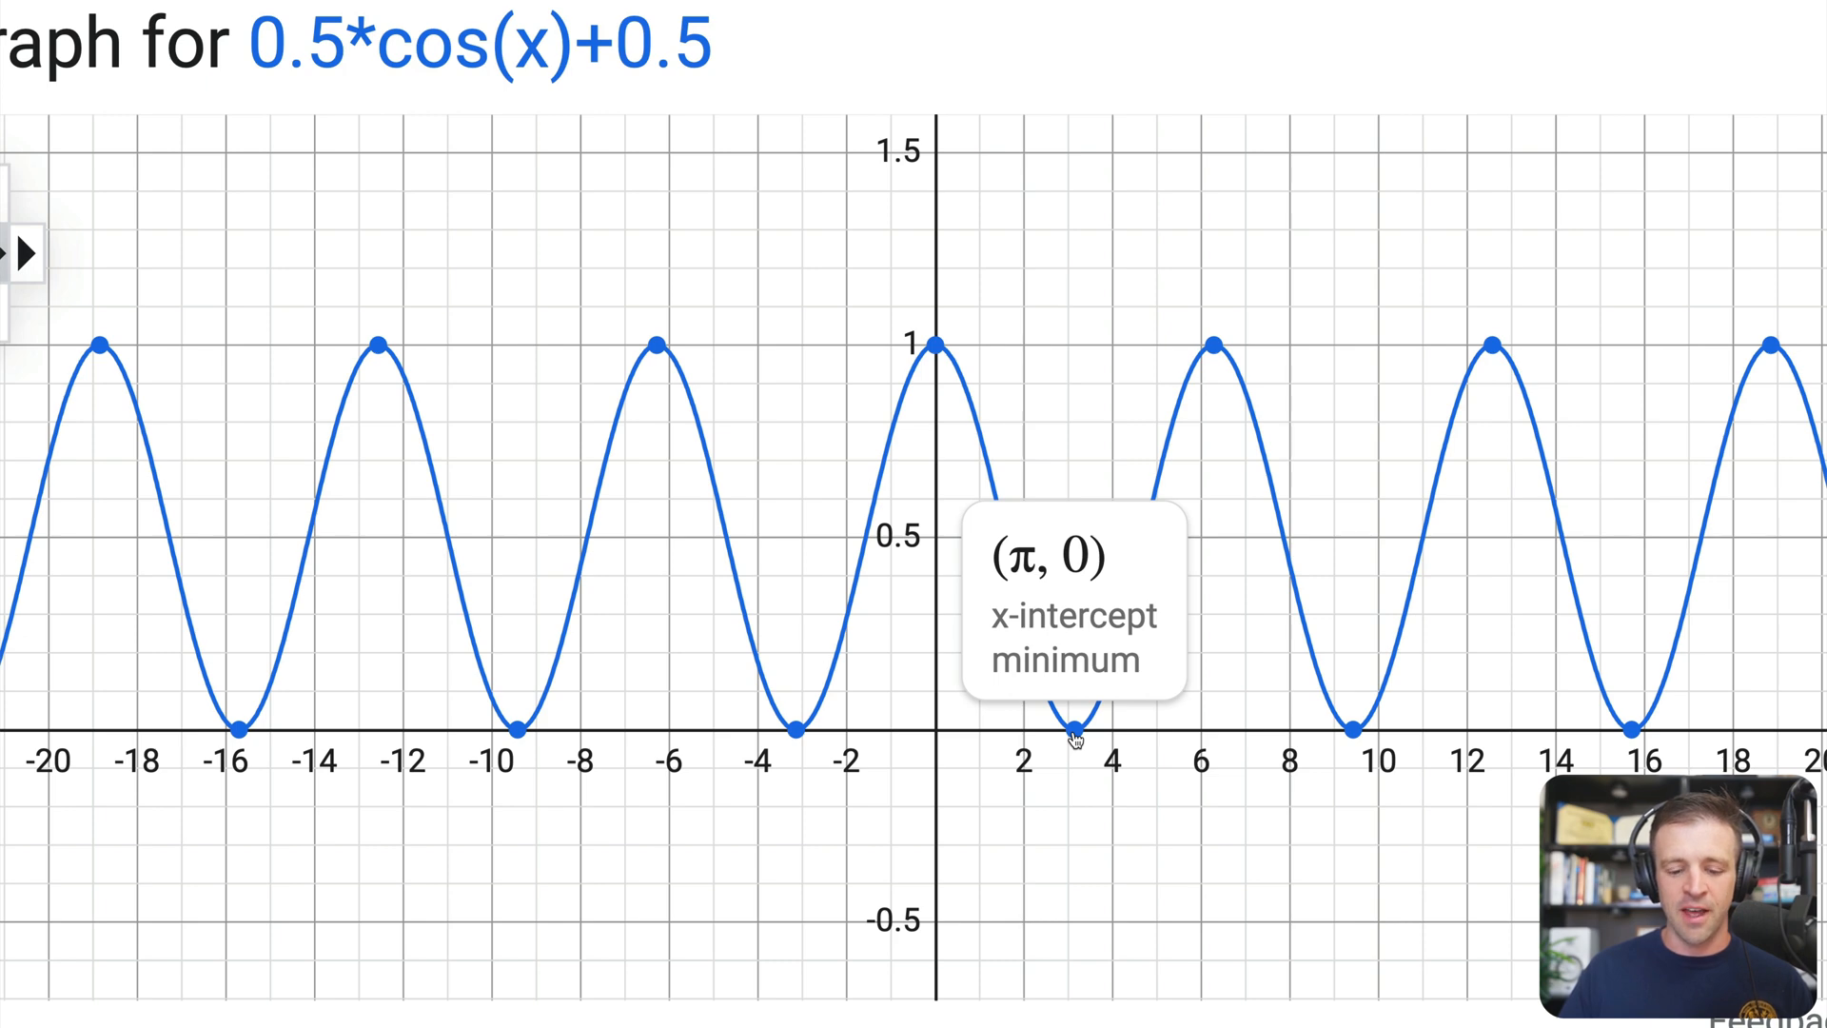
{"action": "mouse_move", "coordinate": [1209, 350]}
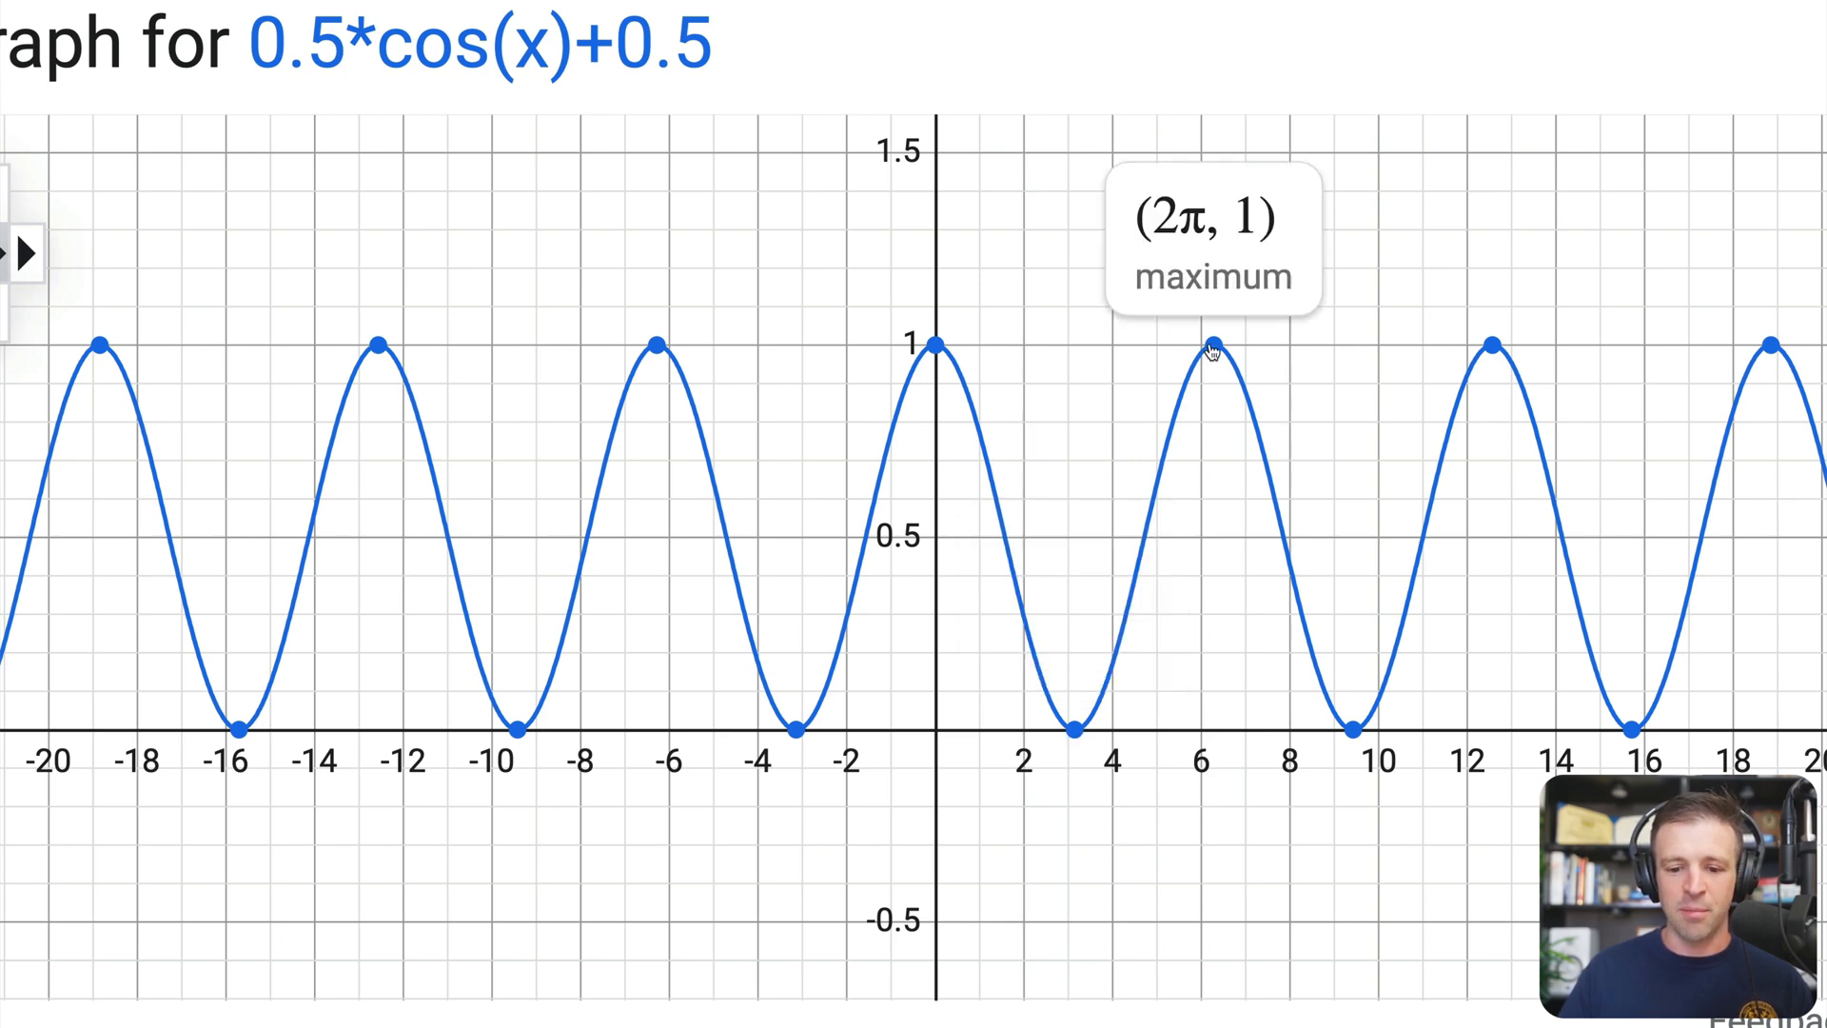
{"action": "key", "text": "alt+tab"}
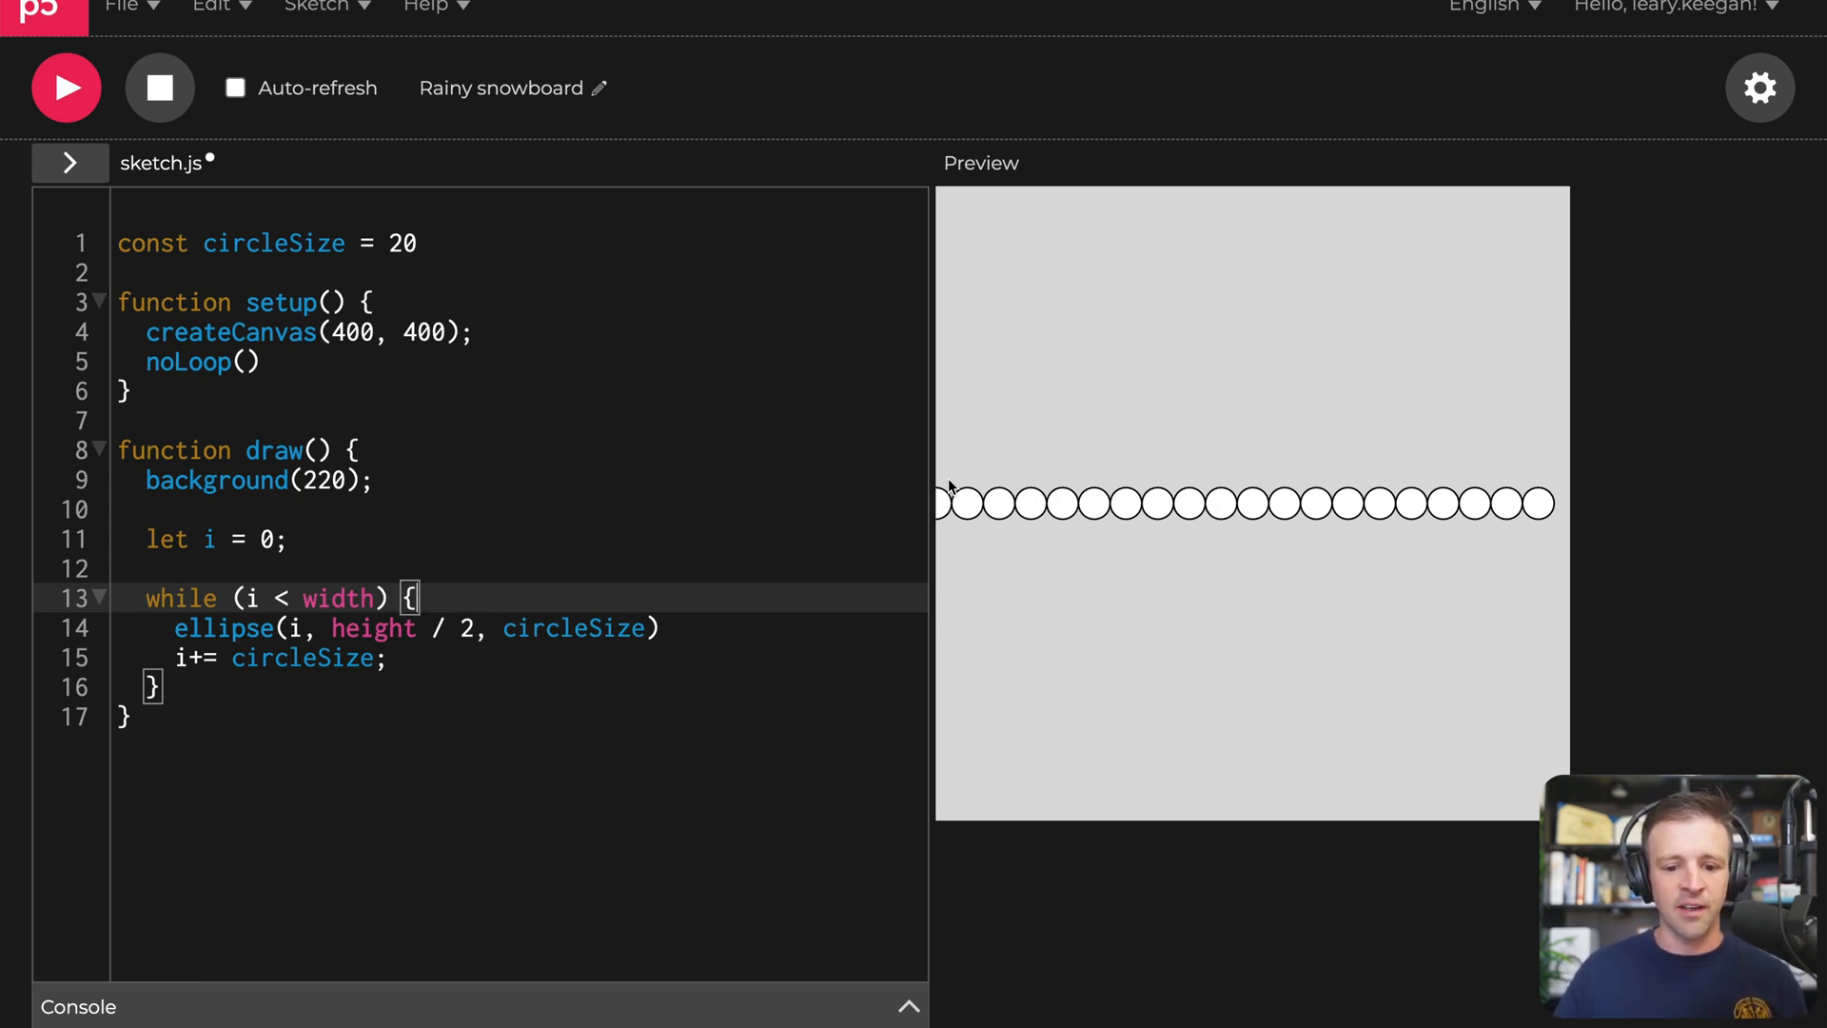
{"action": "mouse_move", "coordinate": [653, 588]}
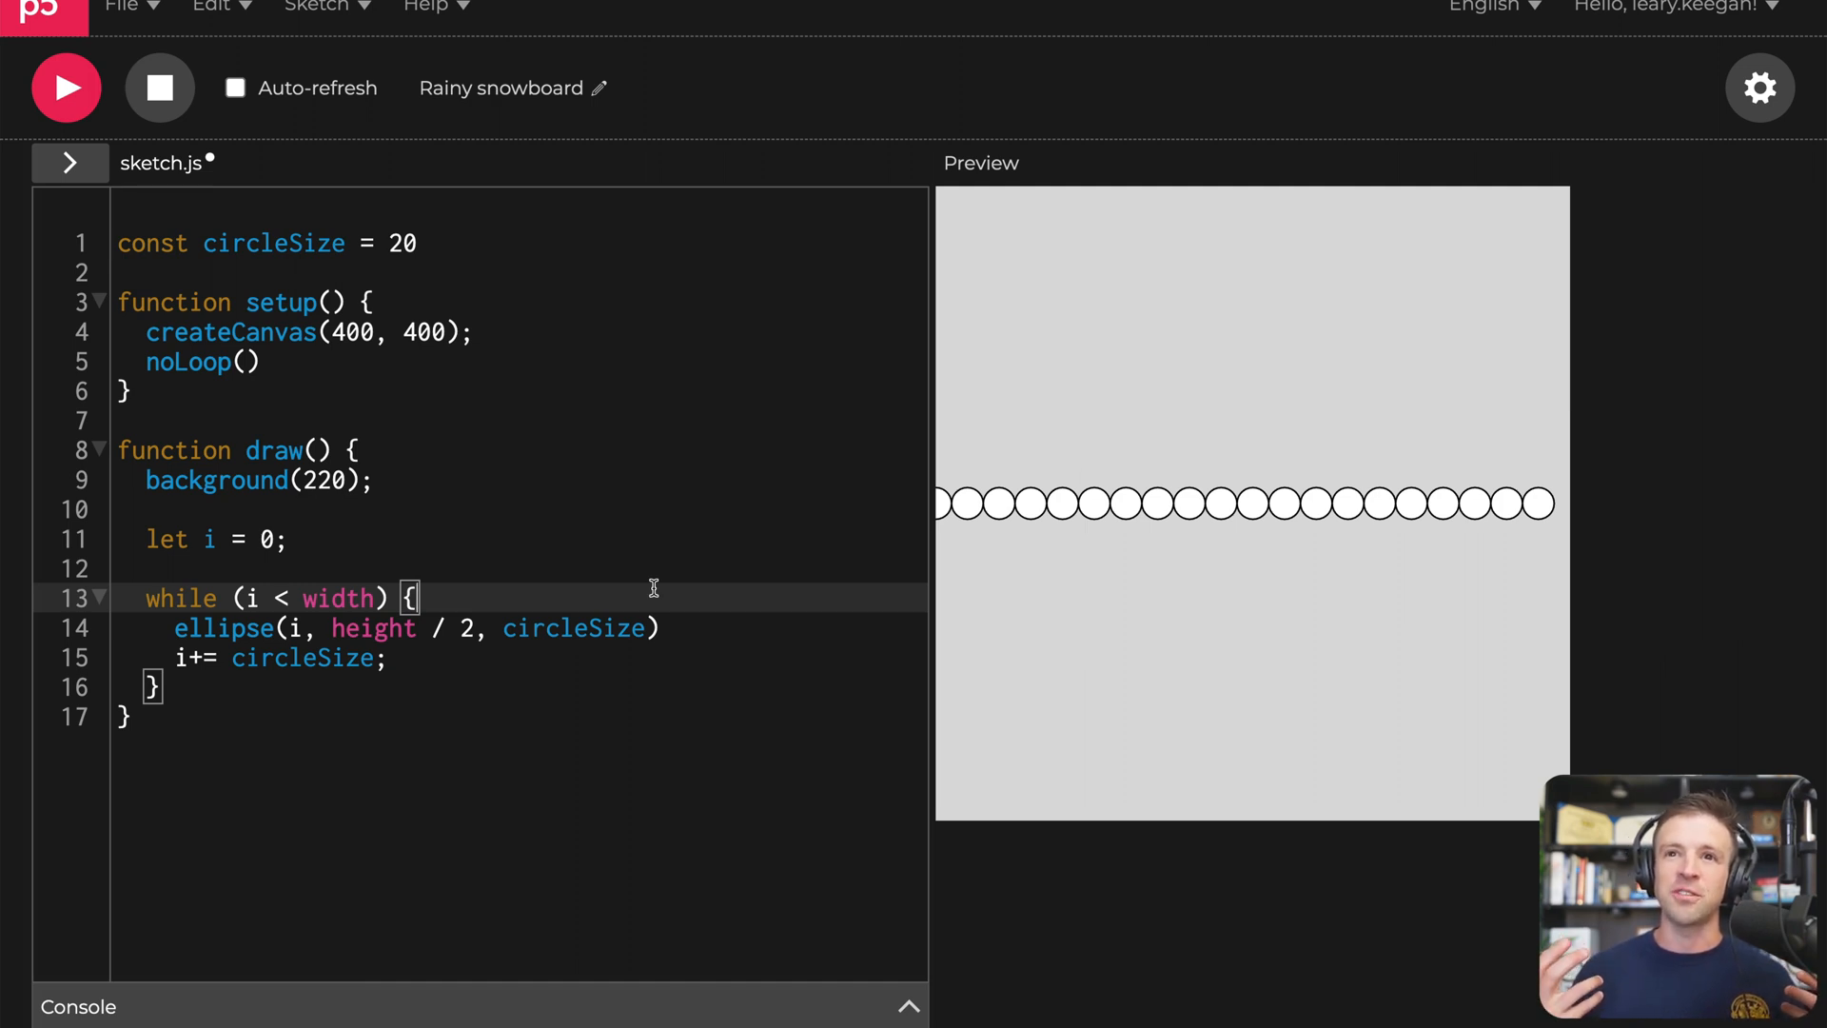
{"action": "mouse_move", "coordinate": [598, 588]}
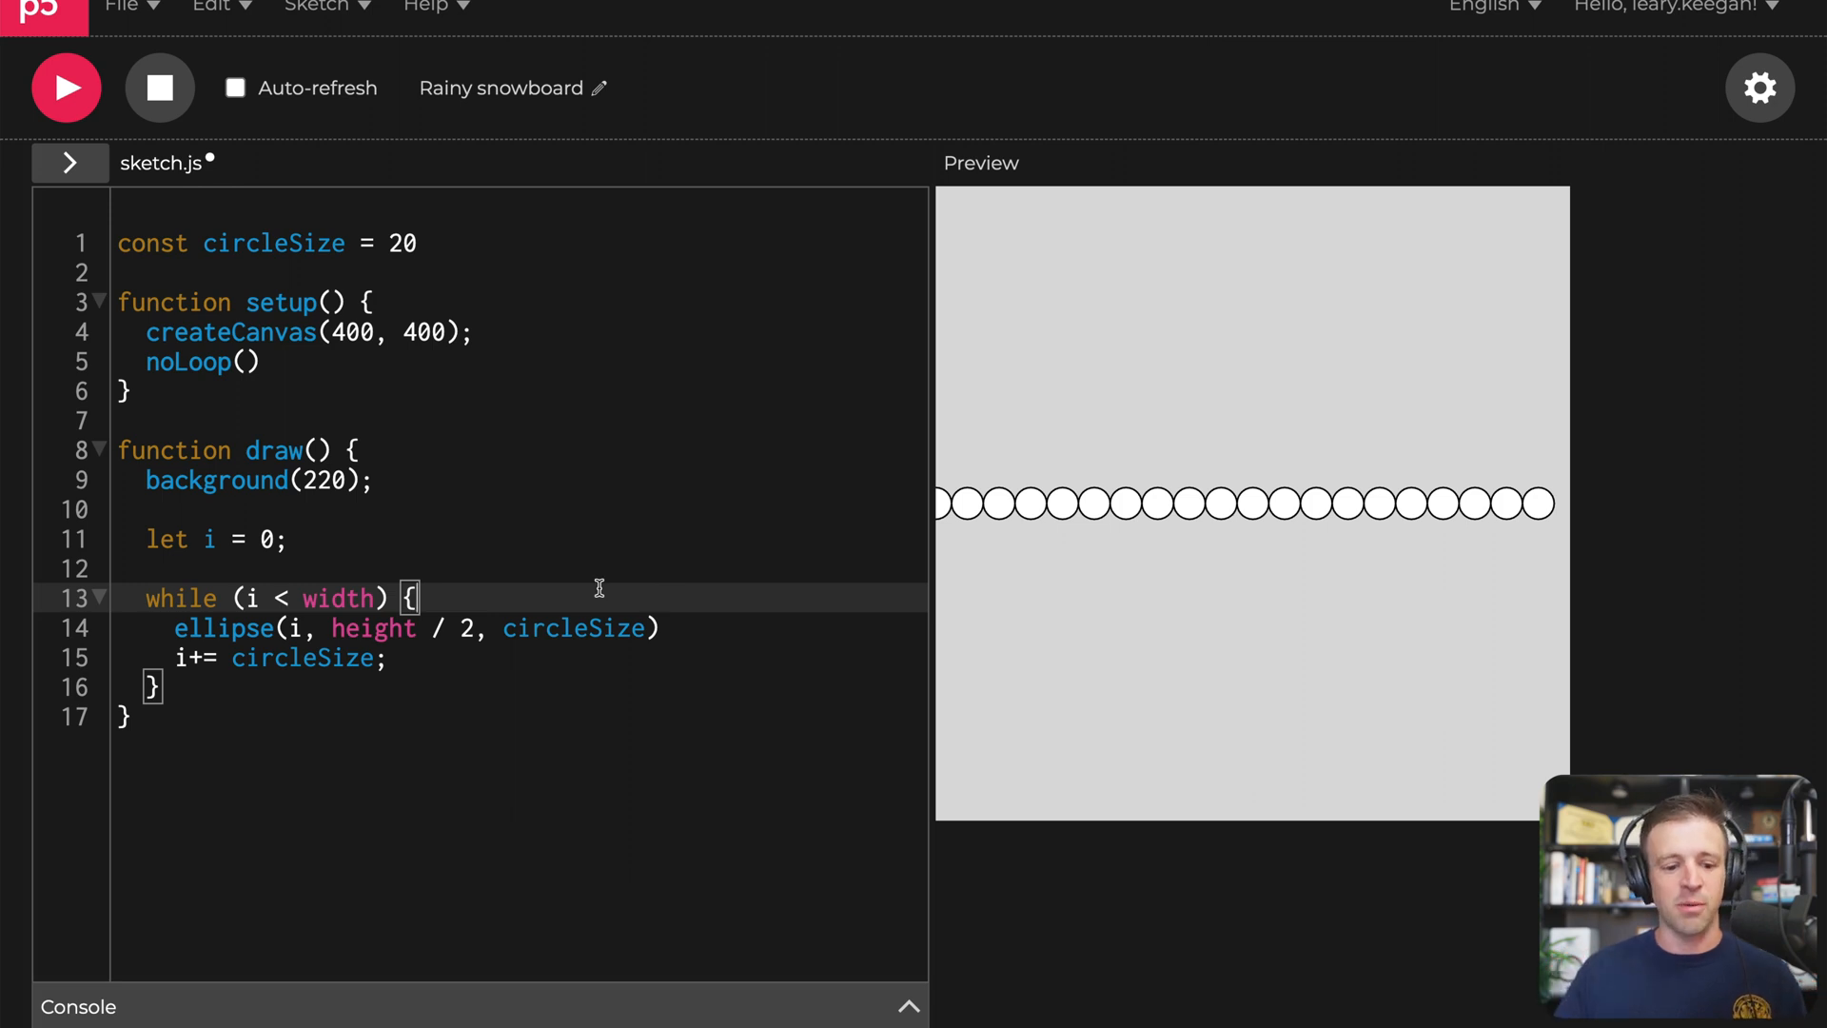
{"action": "mouse_move", "coordinate": [522, 590]}
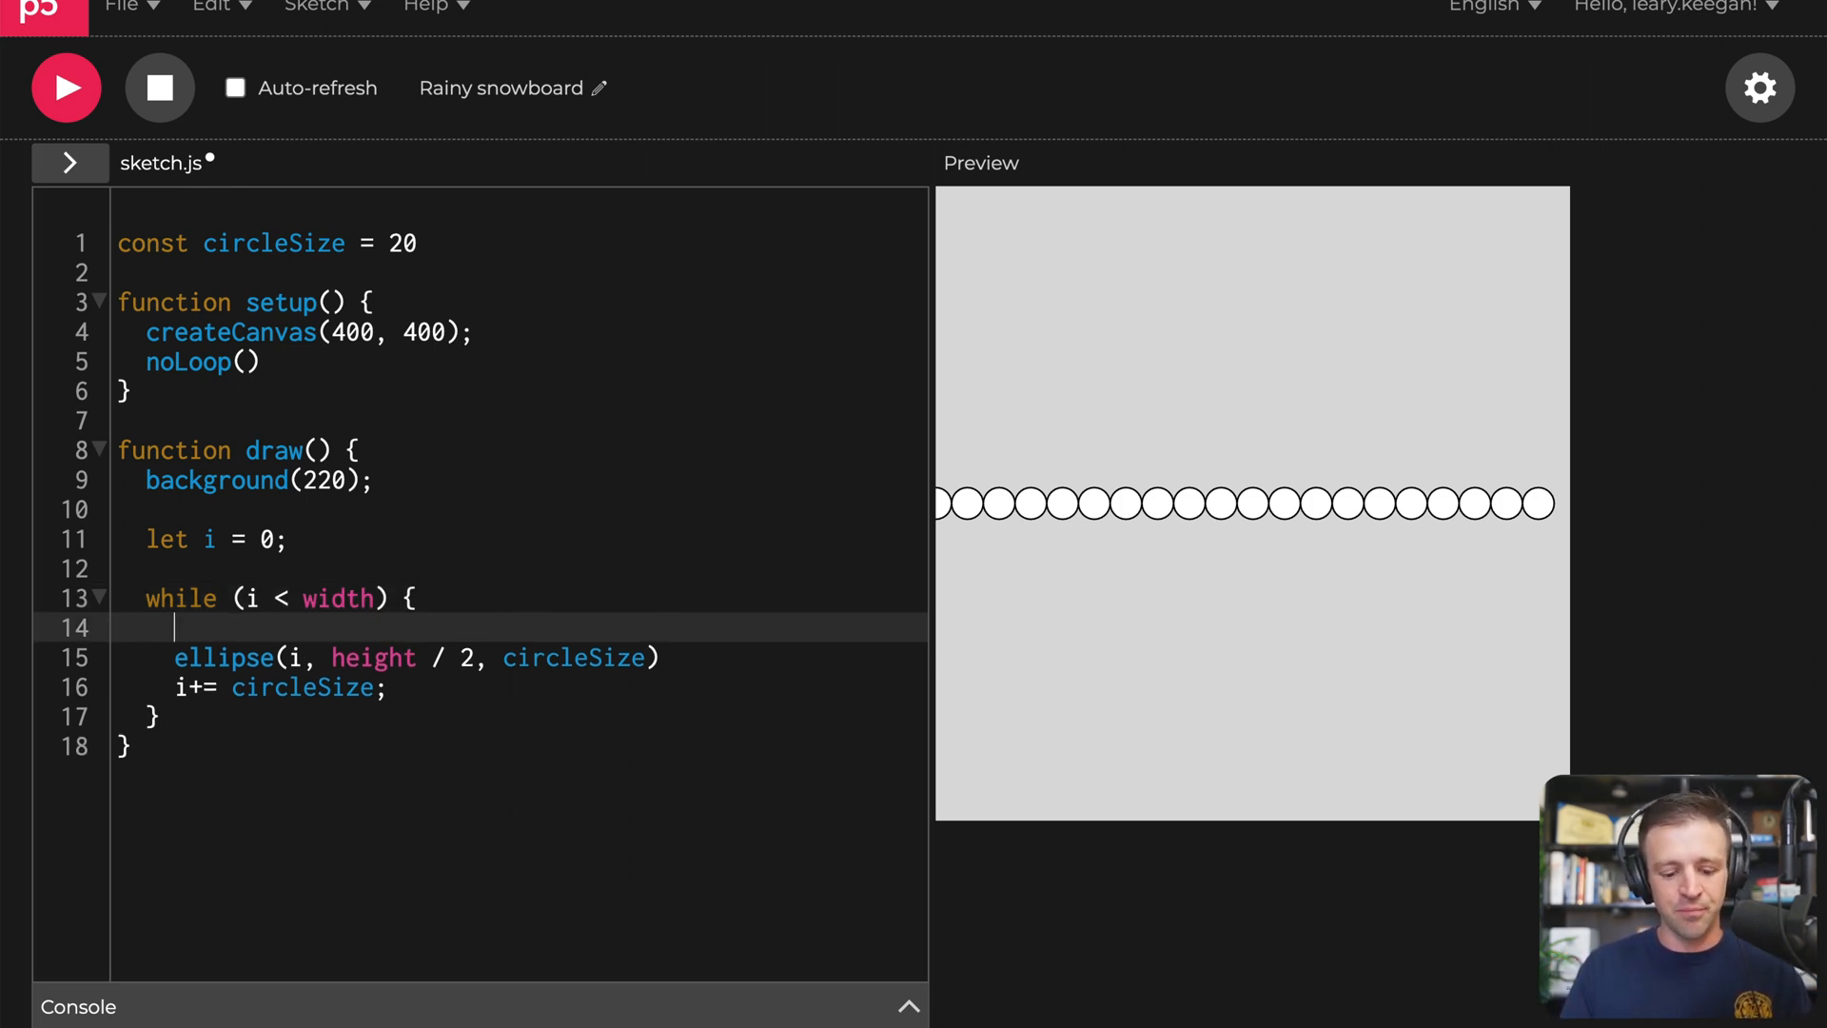
Step: Add let lerpWidth = map(i, 0, width, 0, 2*PI) inside the loop
{"action": "type", "text": "let"}
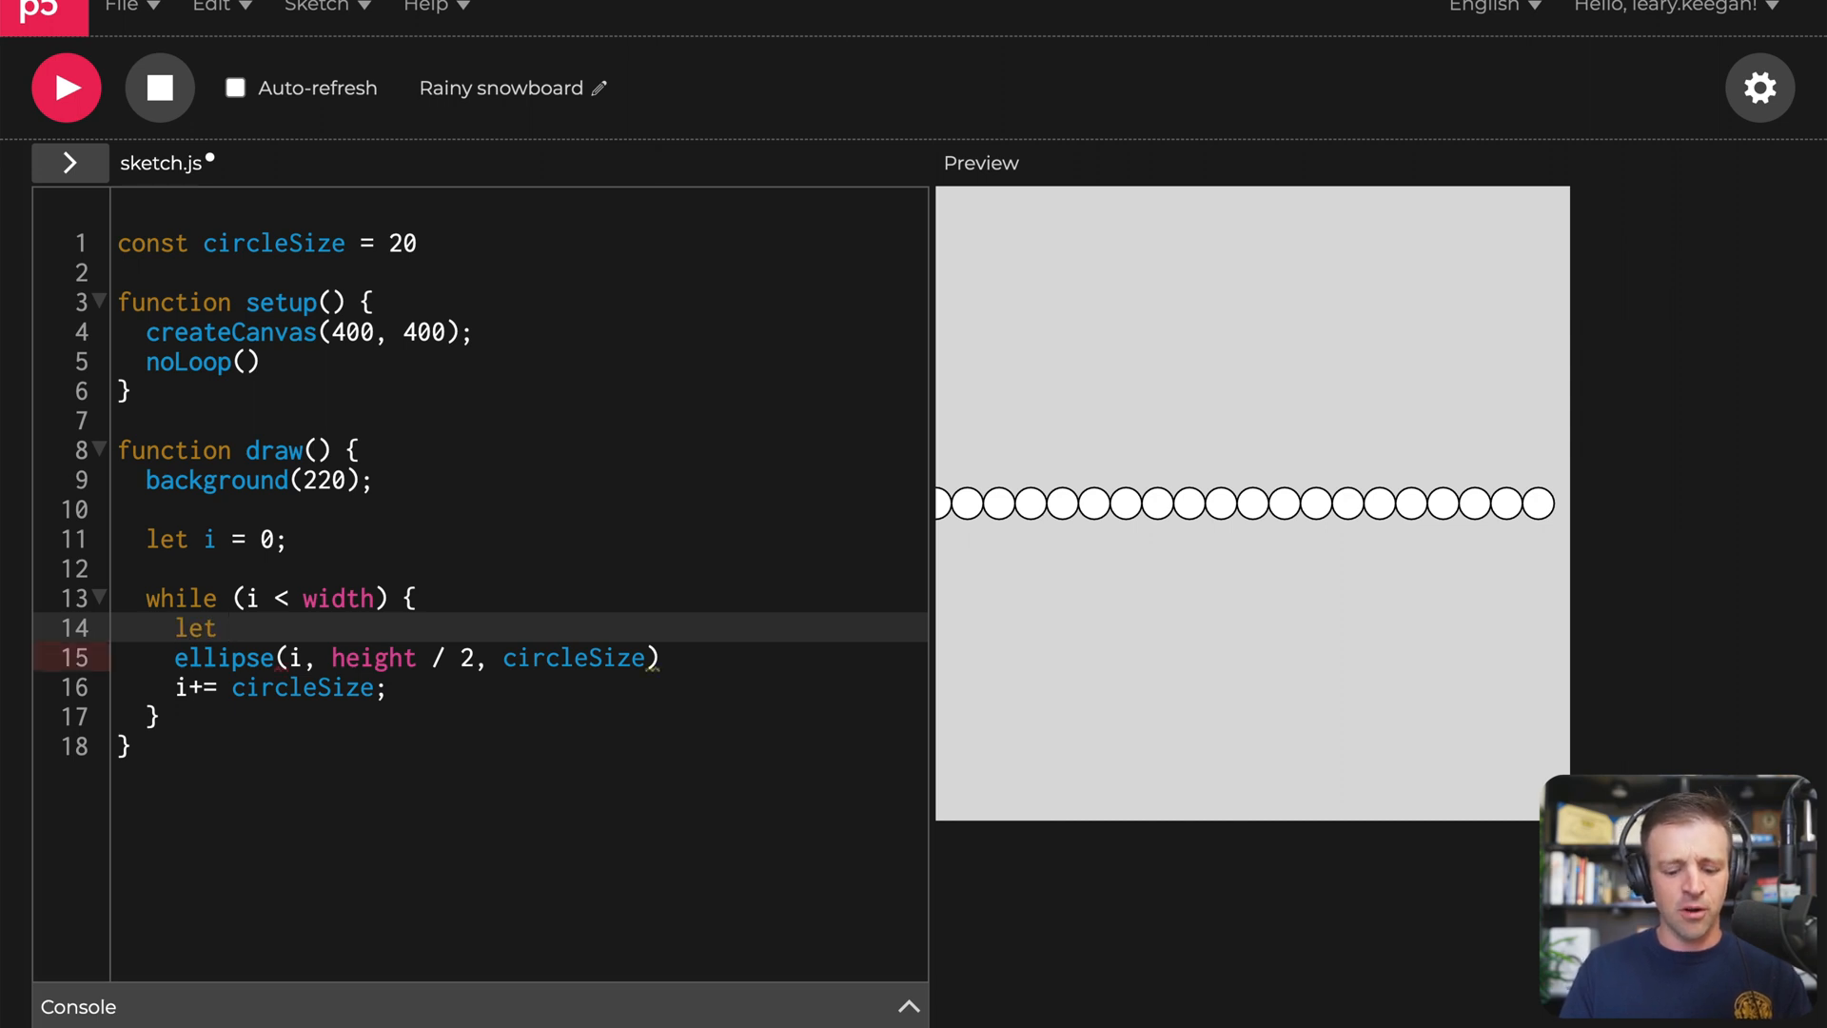
{"action": "type", "text": "lerp"}
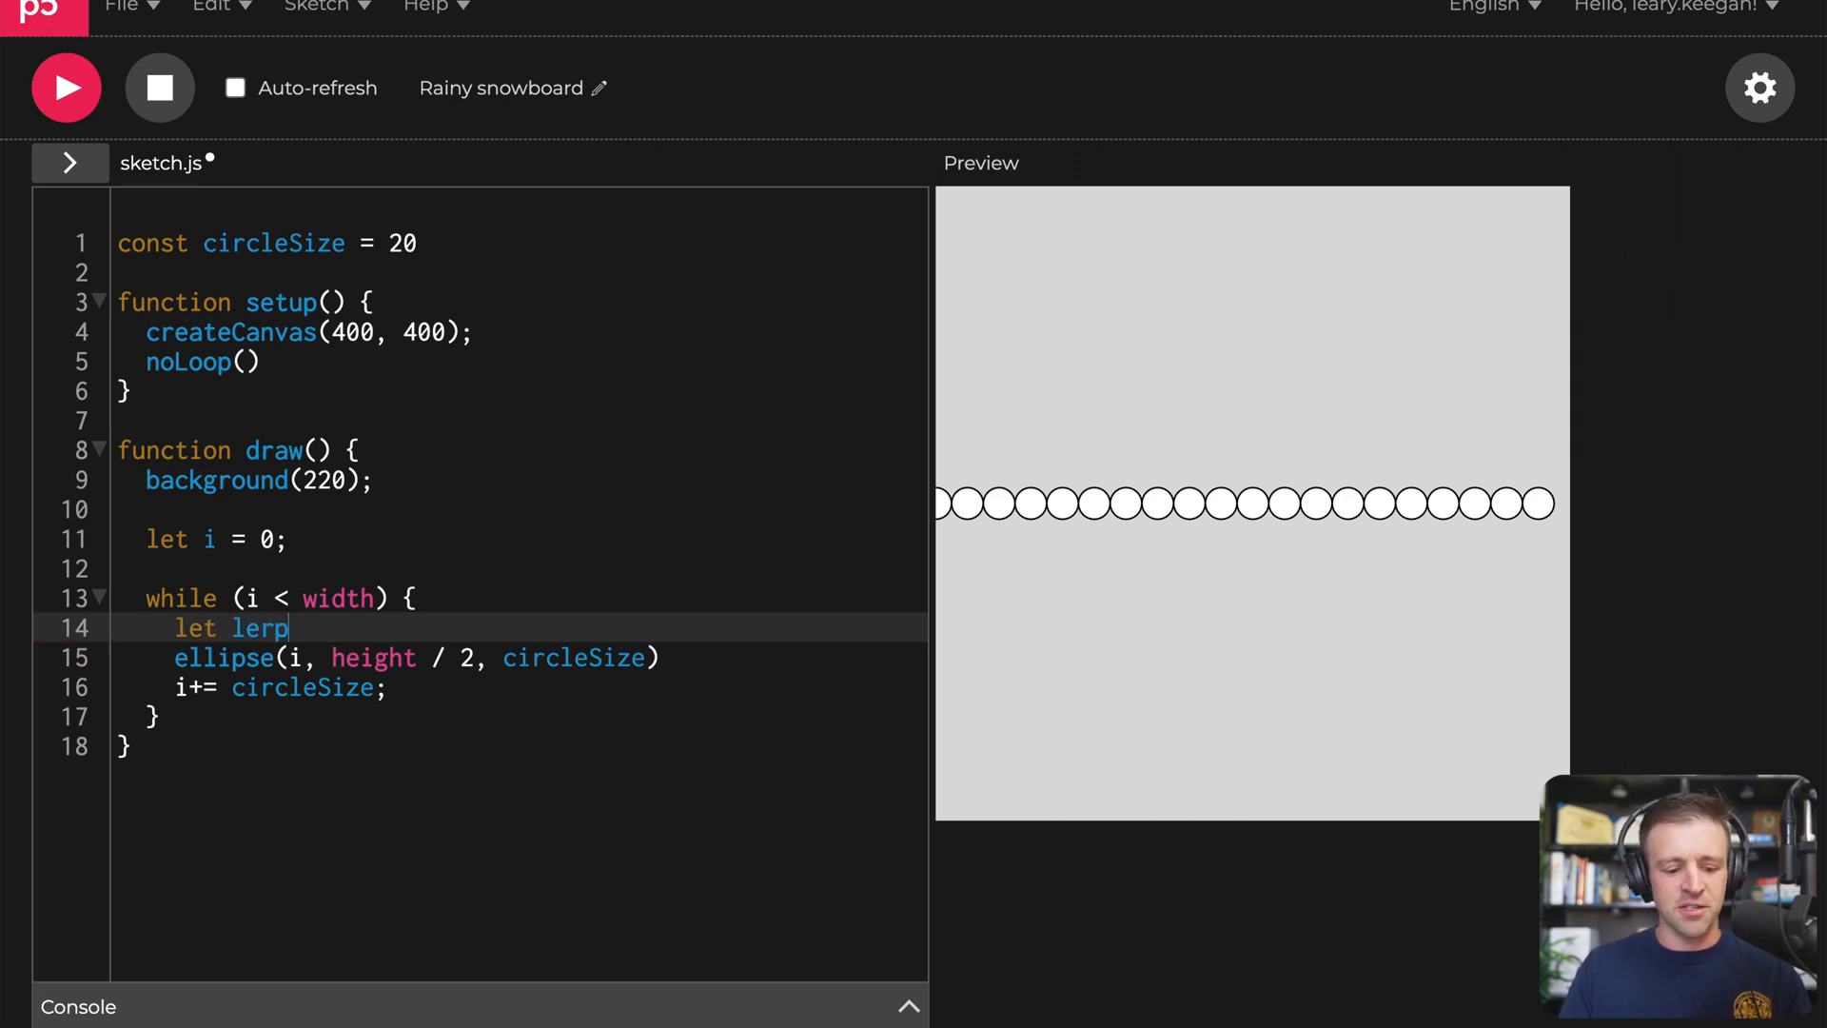
{"action": "type", "text": "Width ="}
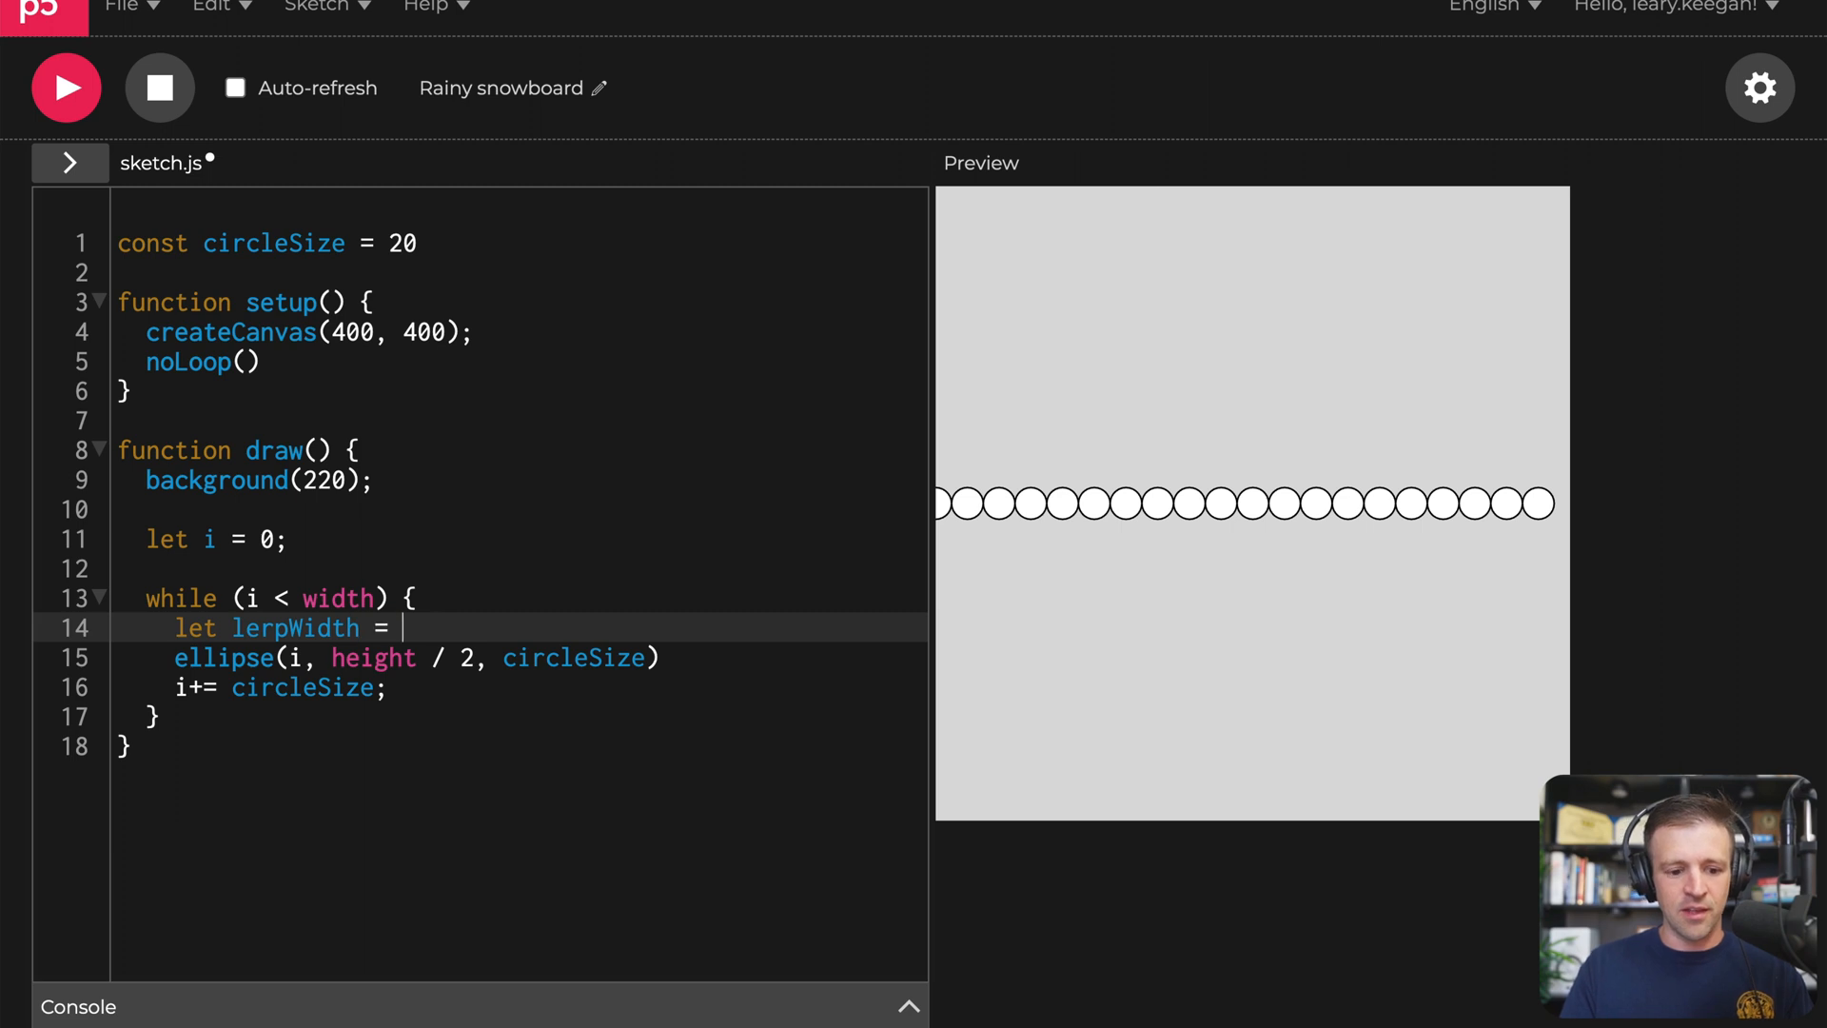
{"action": "type", "text": "map(i,"}
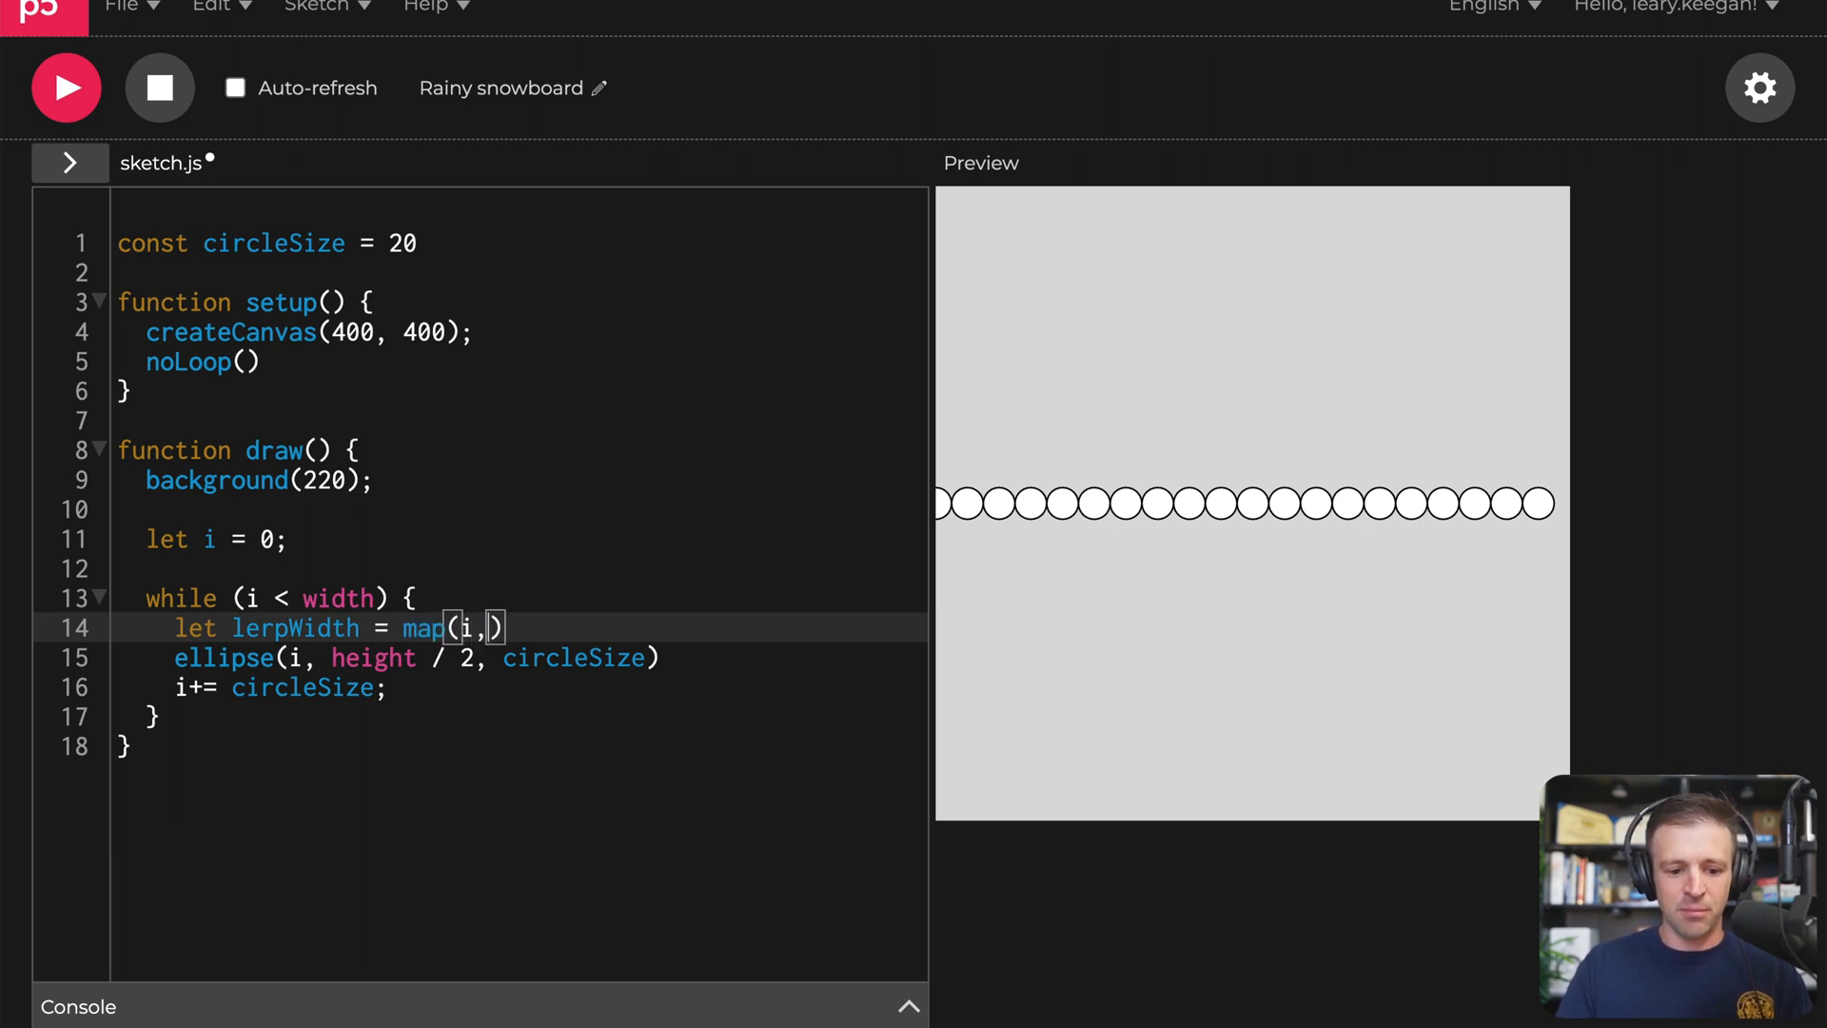
{"action": "type", "text": "0, width"}
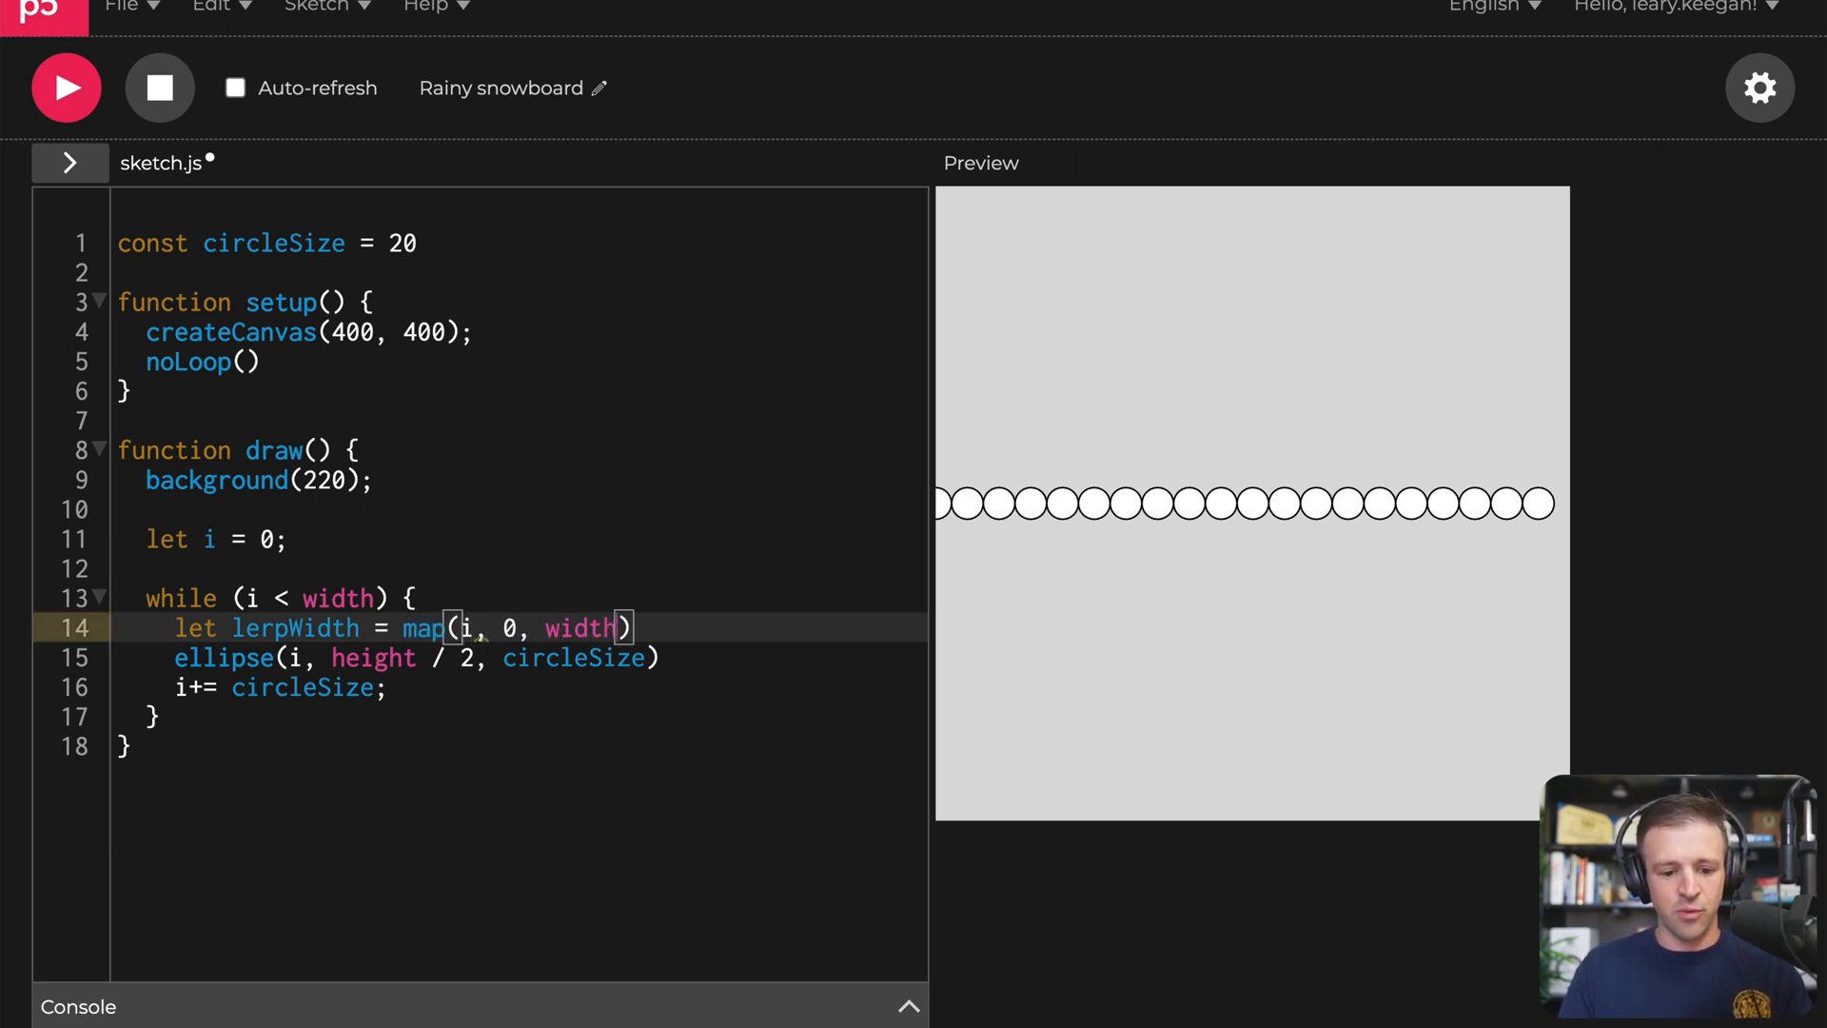
{"action": "type", "text": ", 0,"}
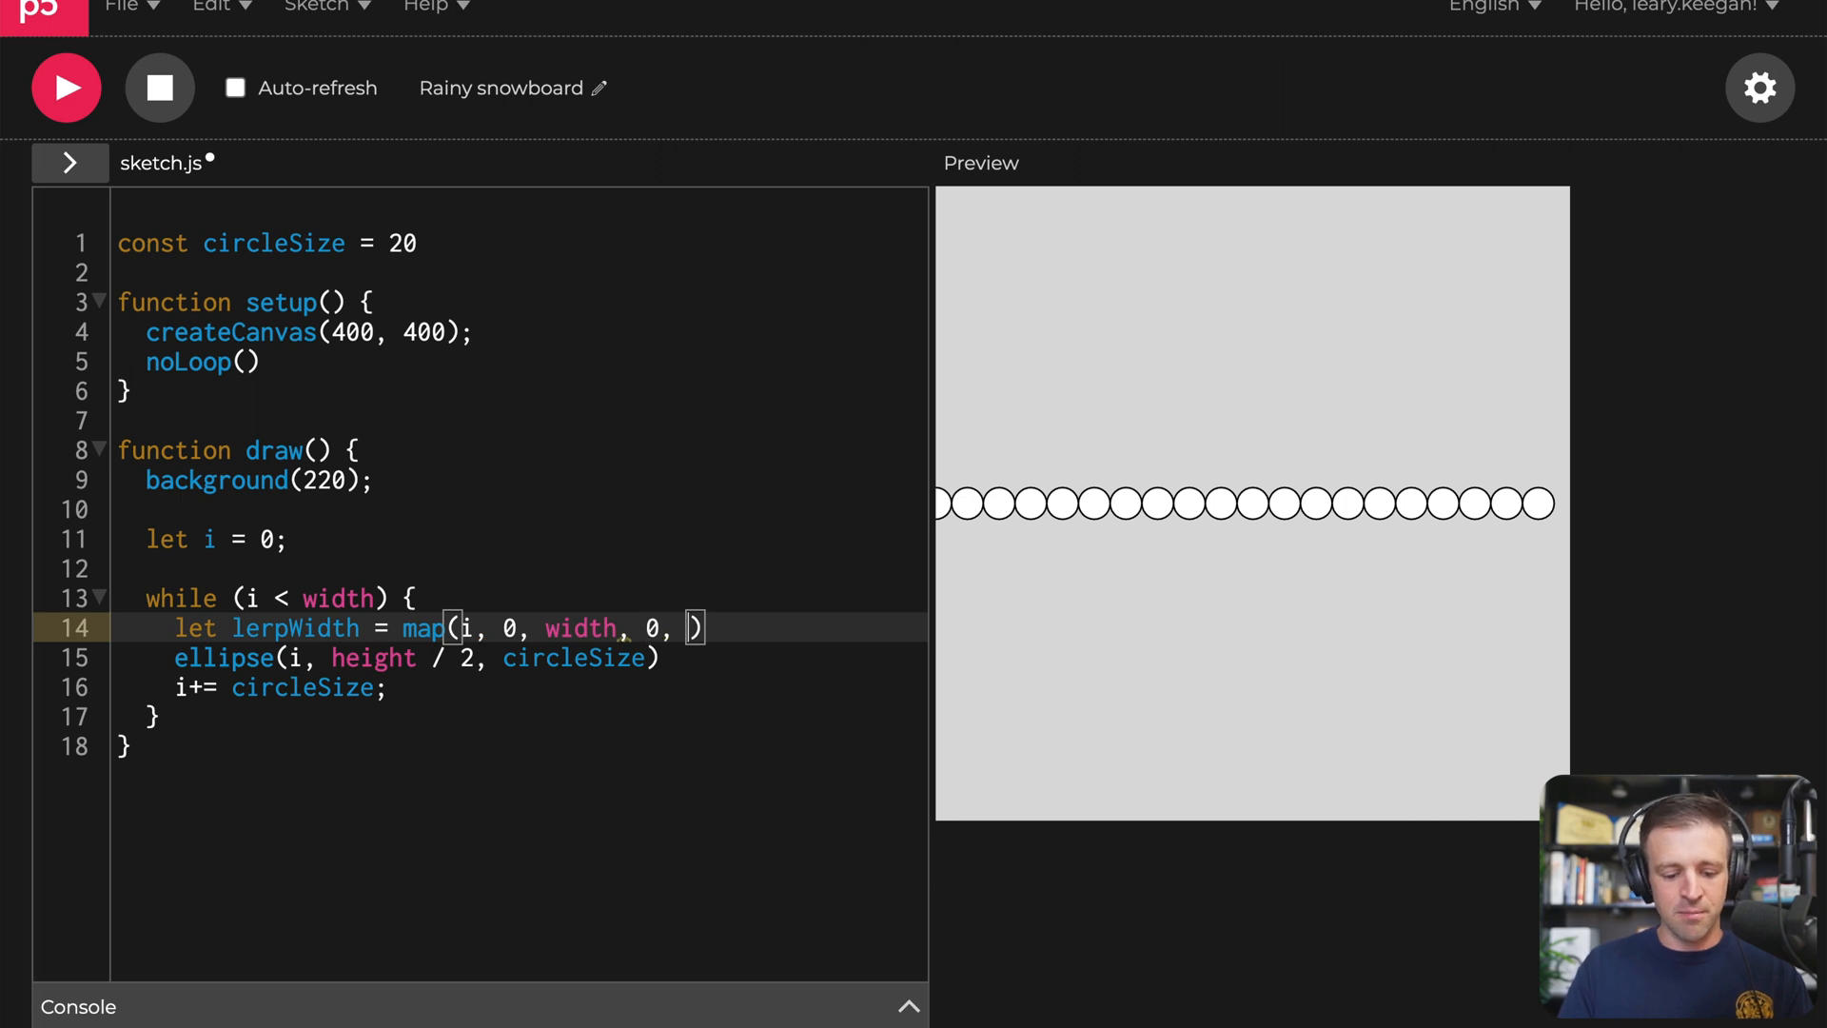
{"action": "type", "text": "2"}
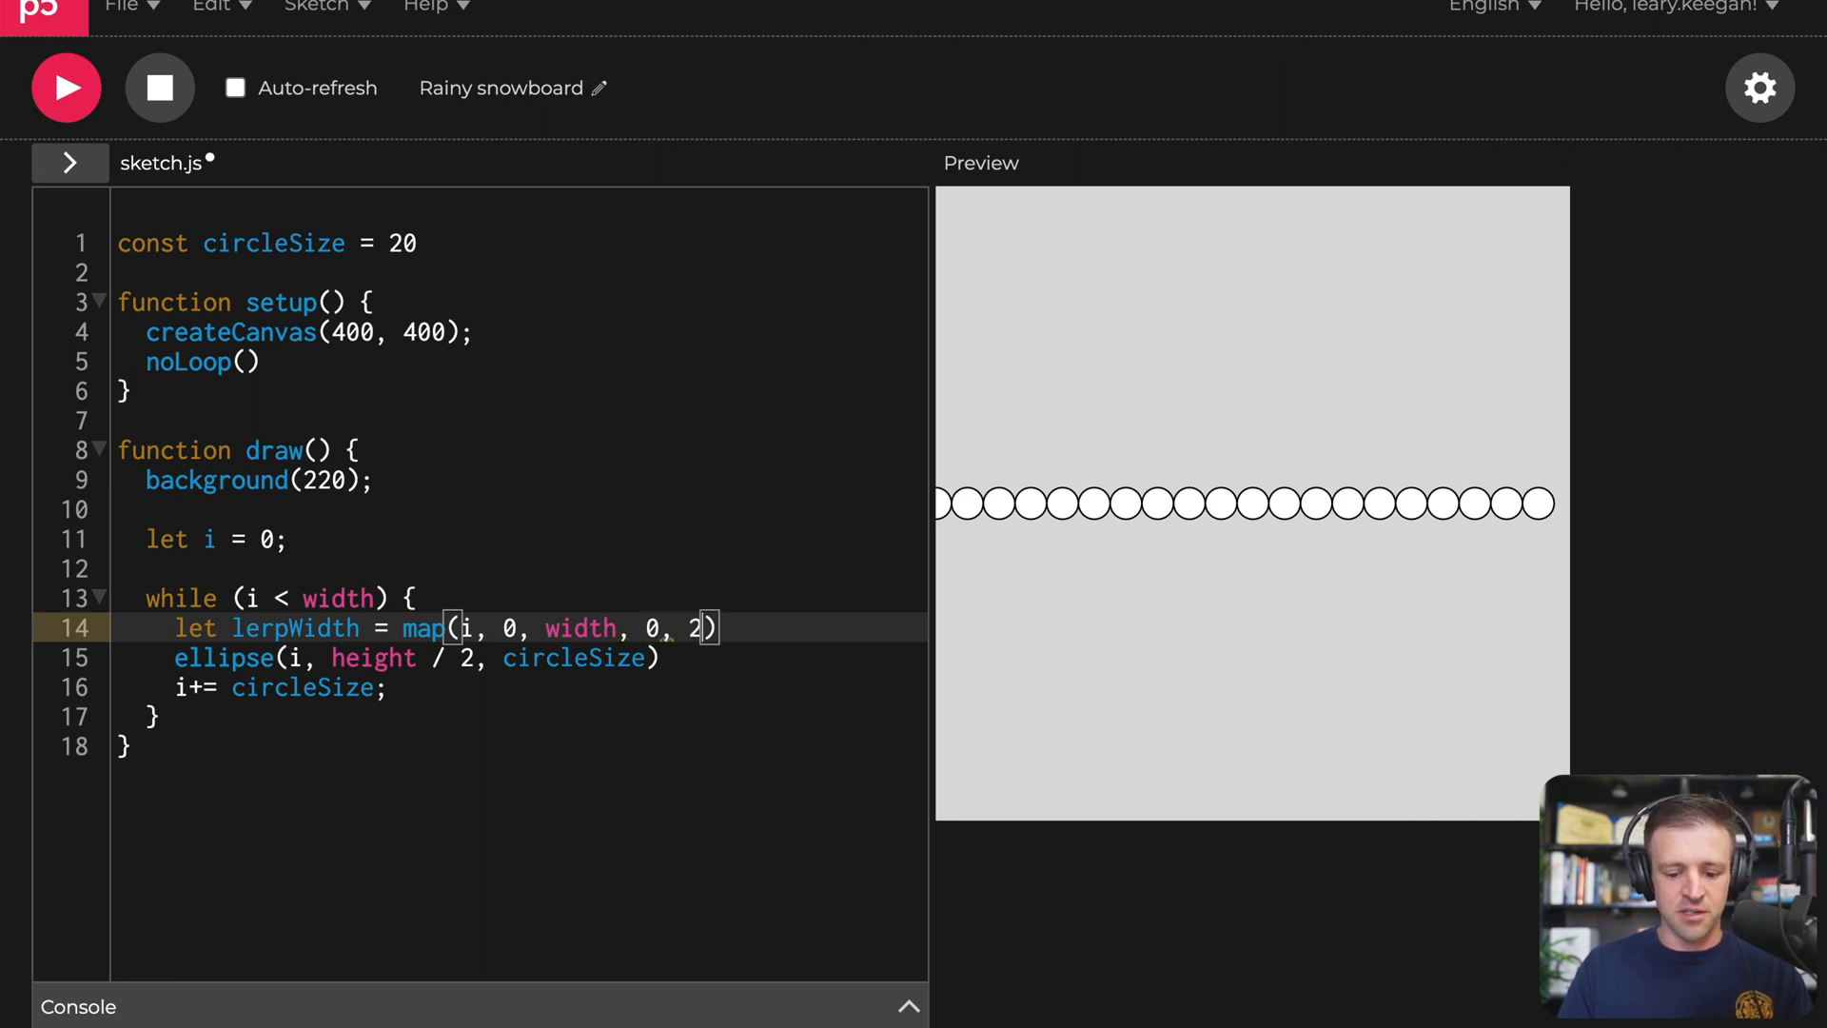
{"action": "type", "text": "*PI"}
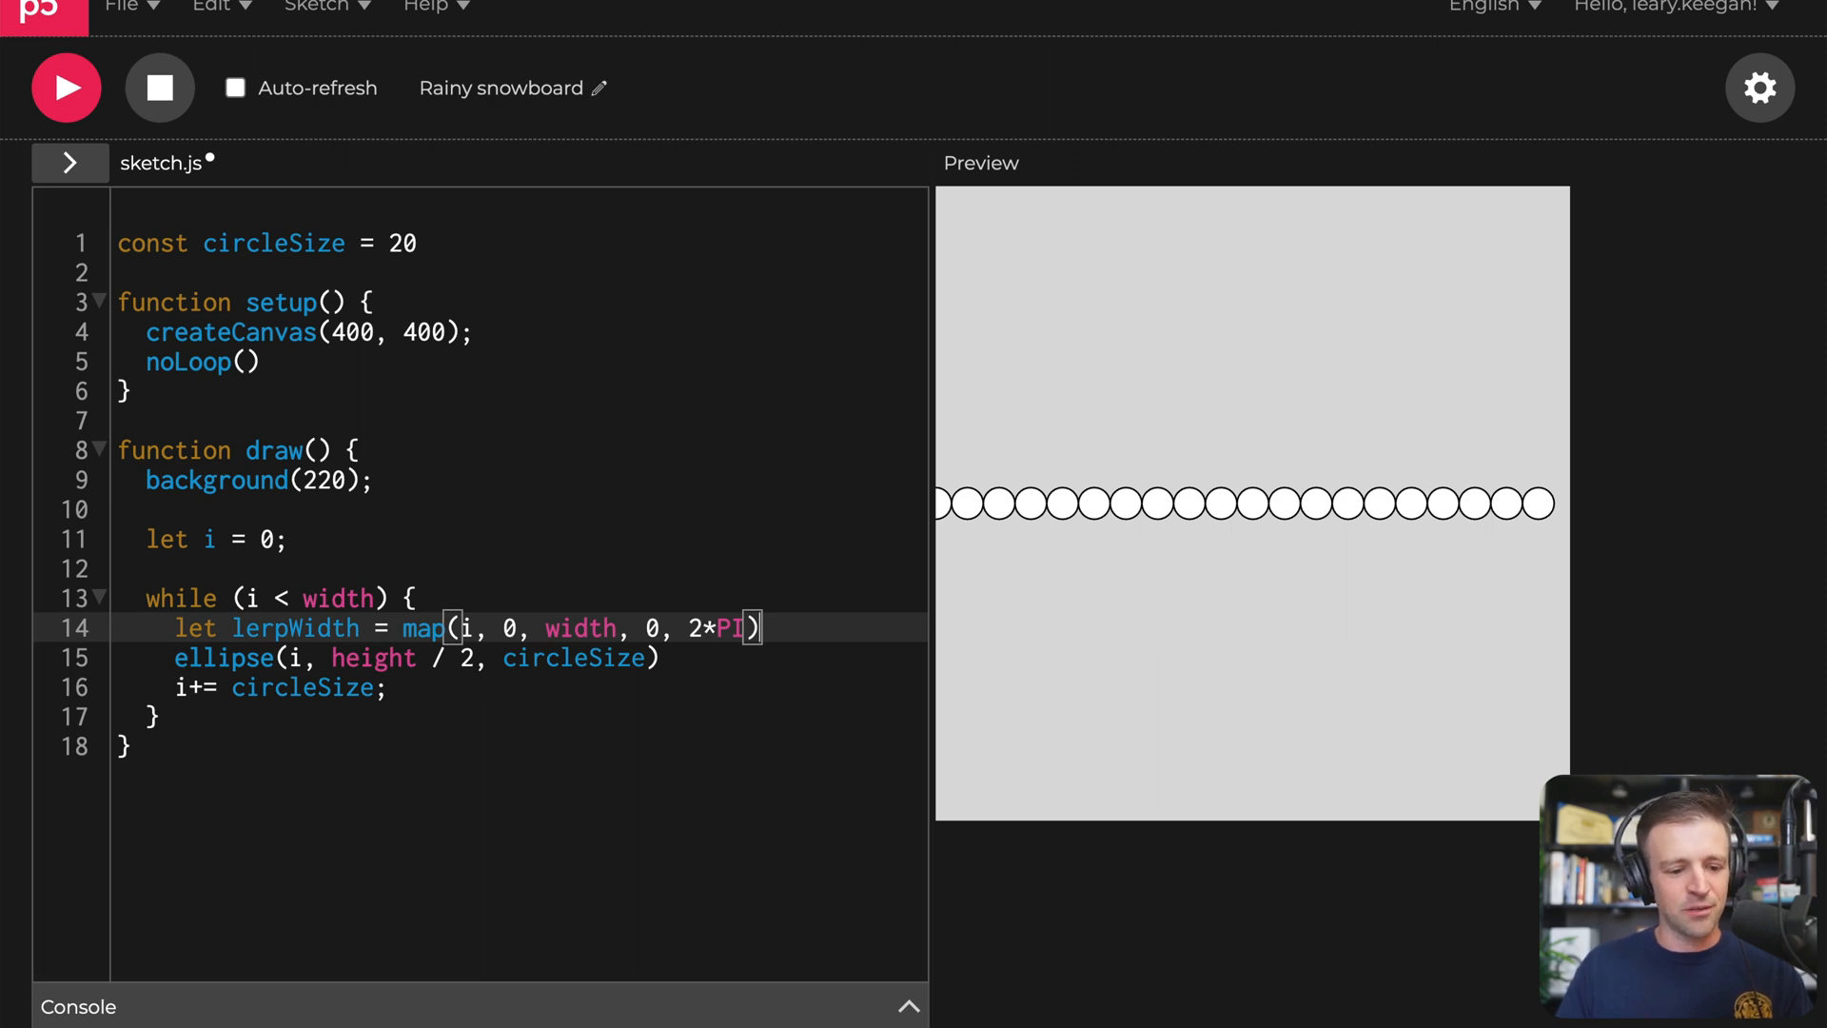
Step: Log {lerpWidth} to the console on each iteration
{"action": "type", "text": "console."}
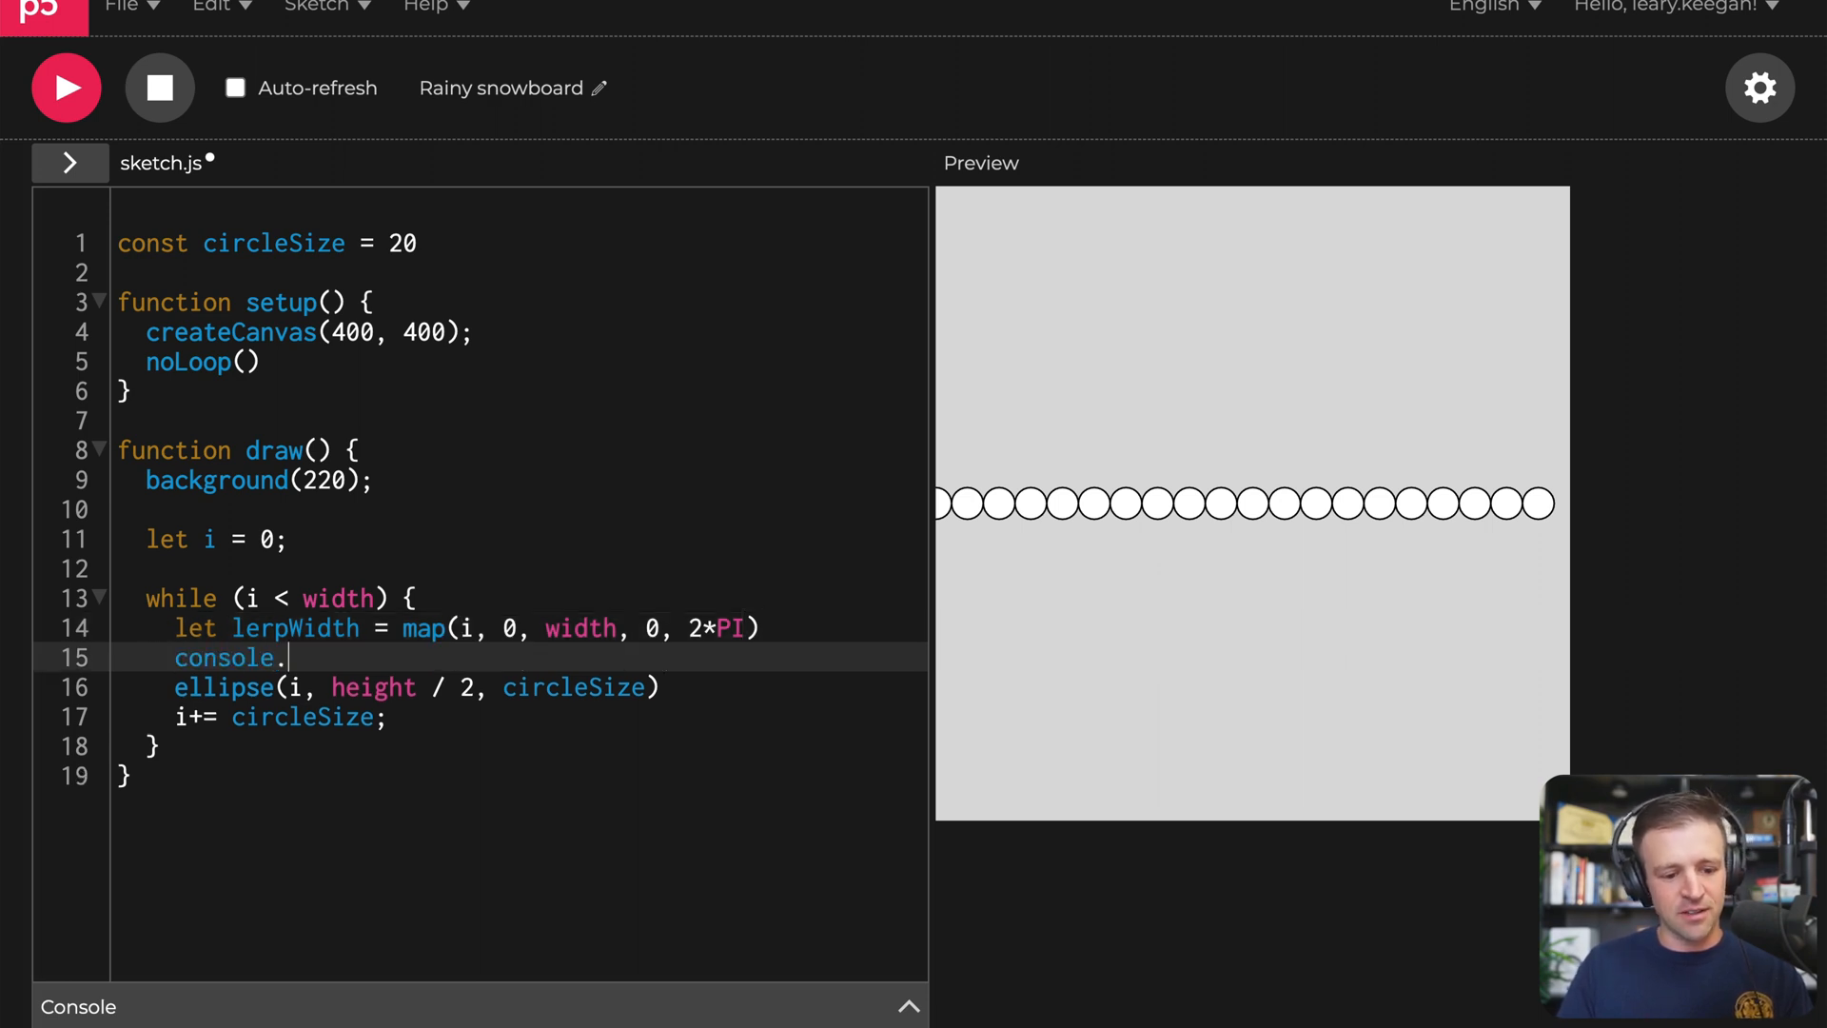
{"action": "type", "text": "log()"}
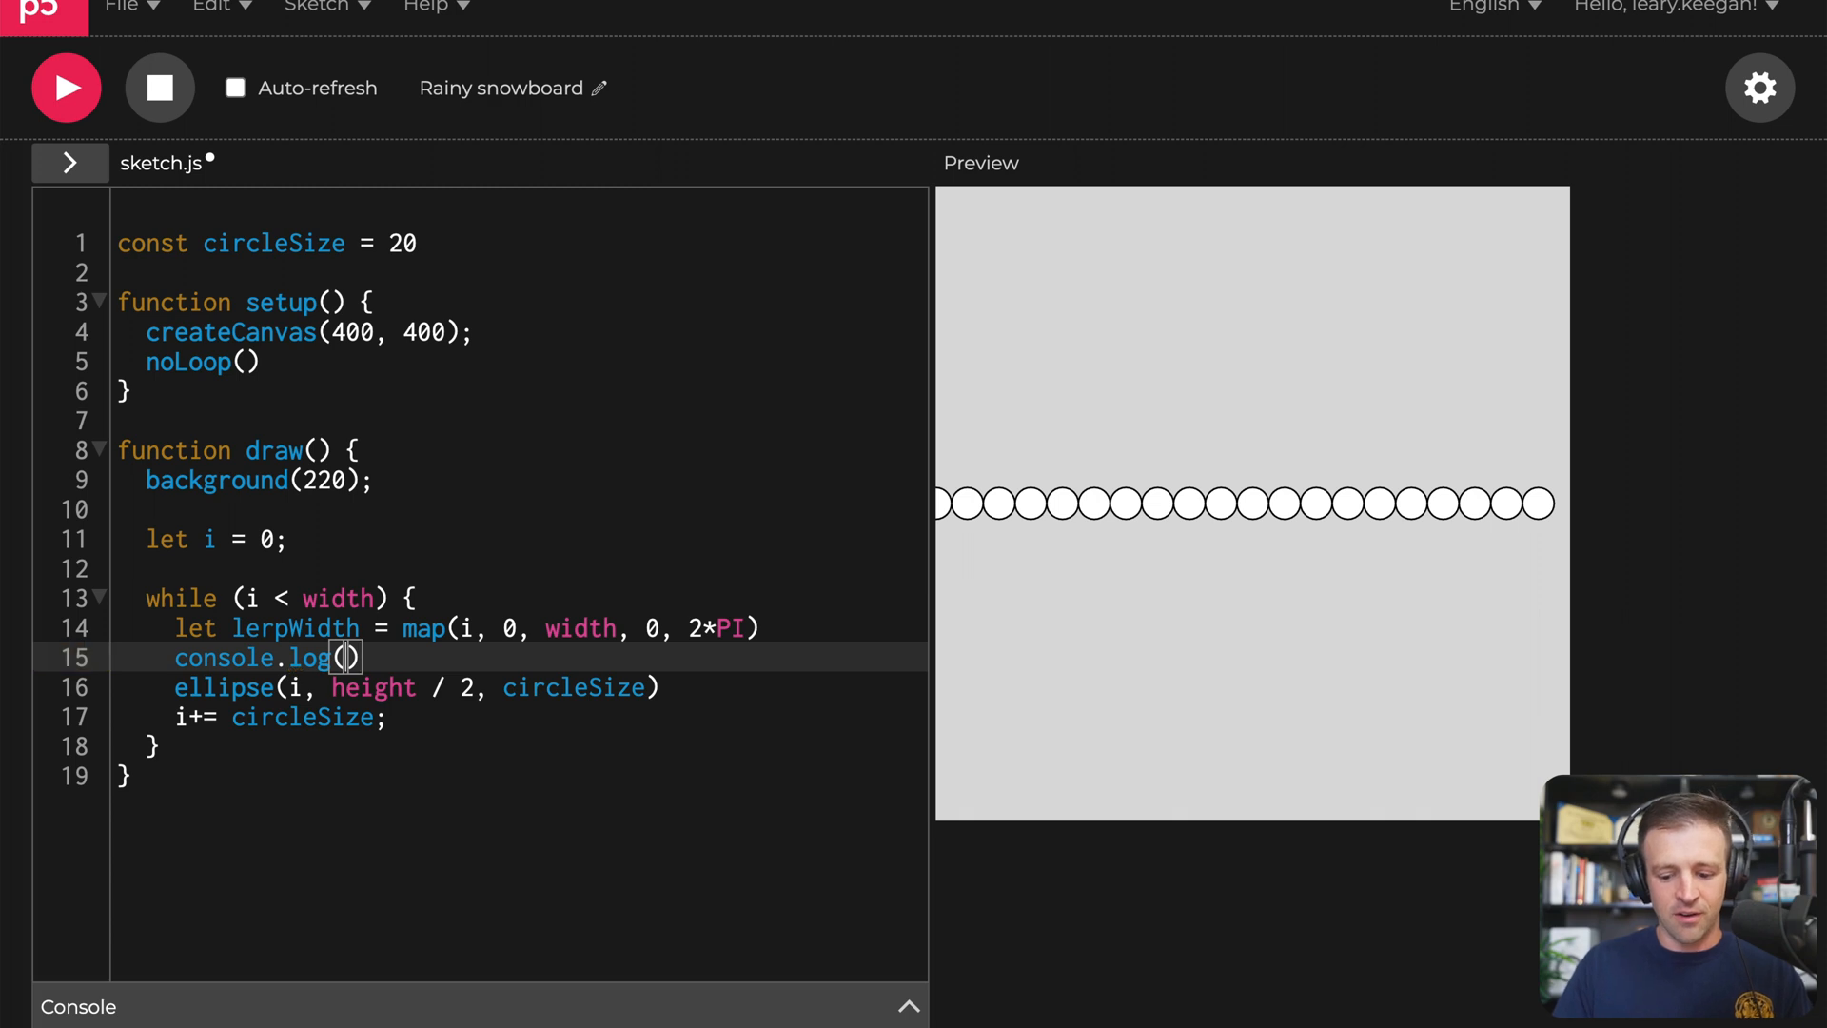
{"action": "type", "text": "{lerpWidth}"}
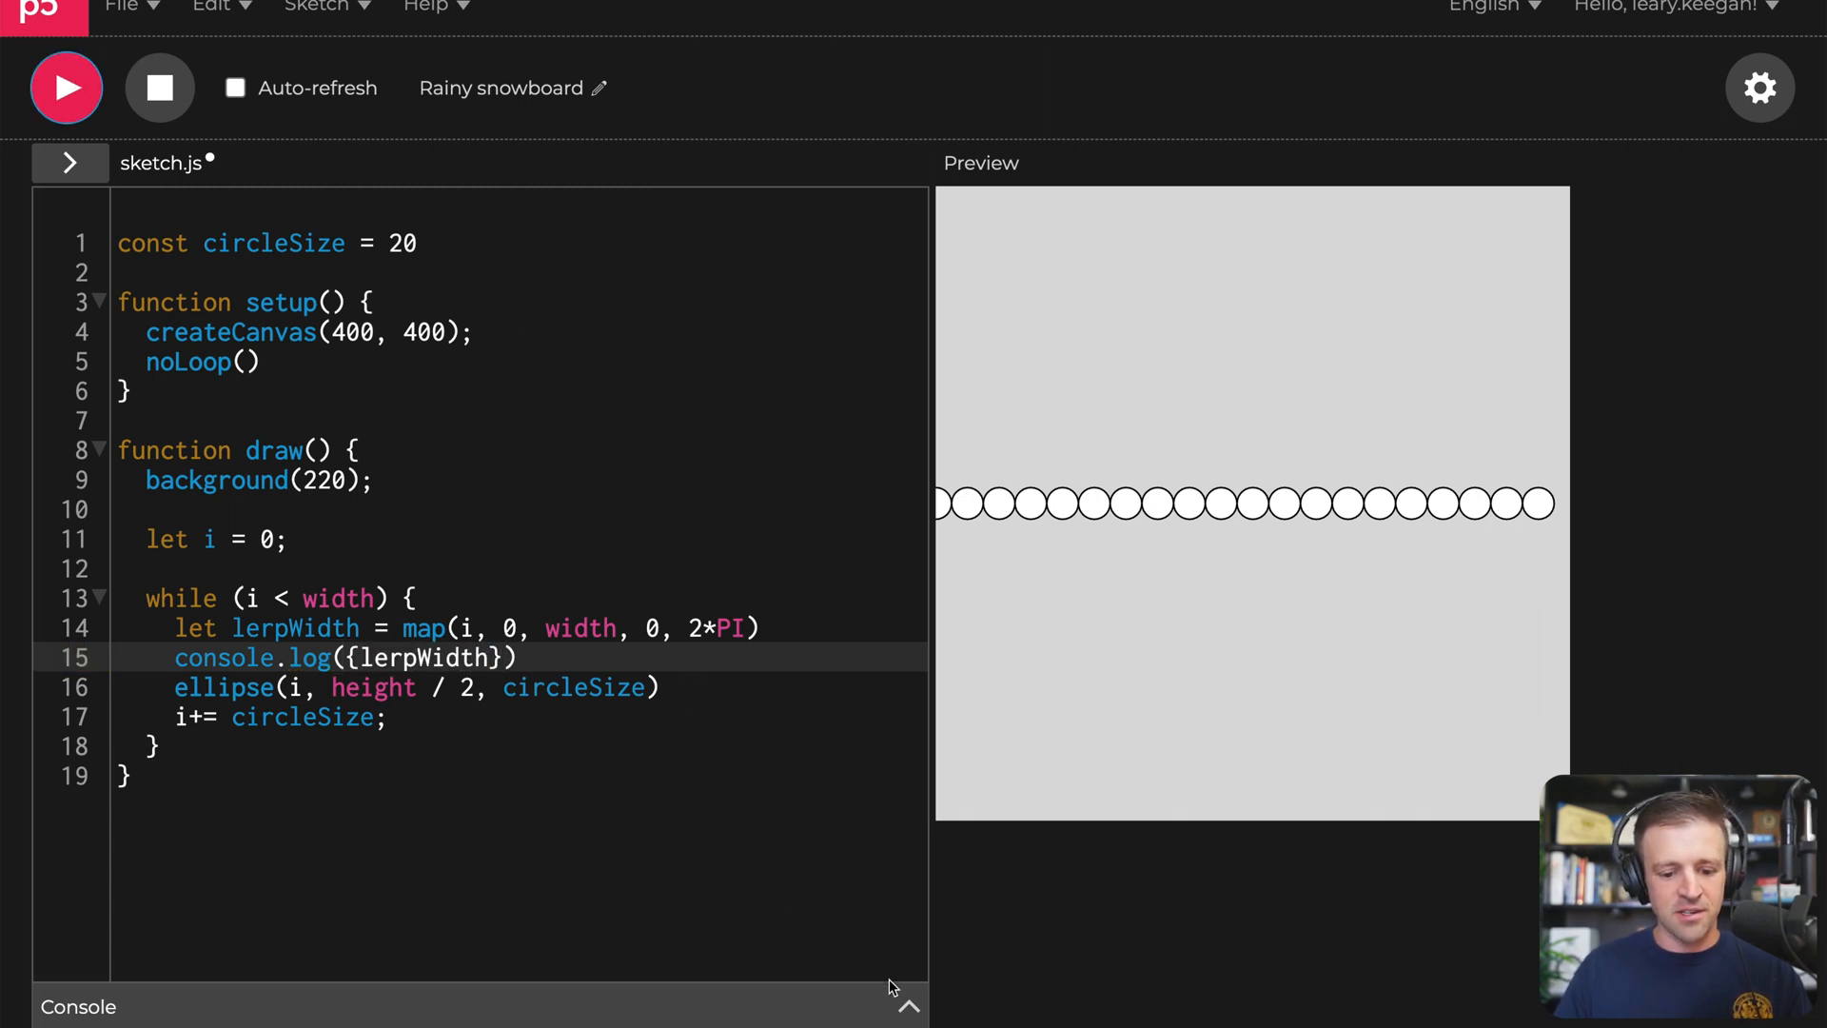
{"action": "left_click", "coordinate": [906, 1005]}
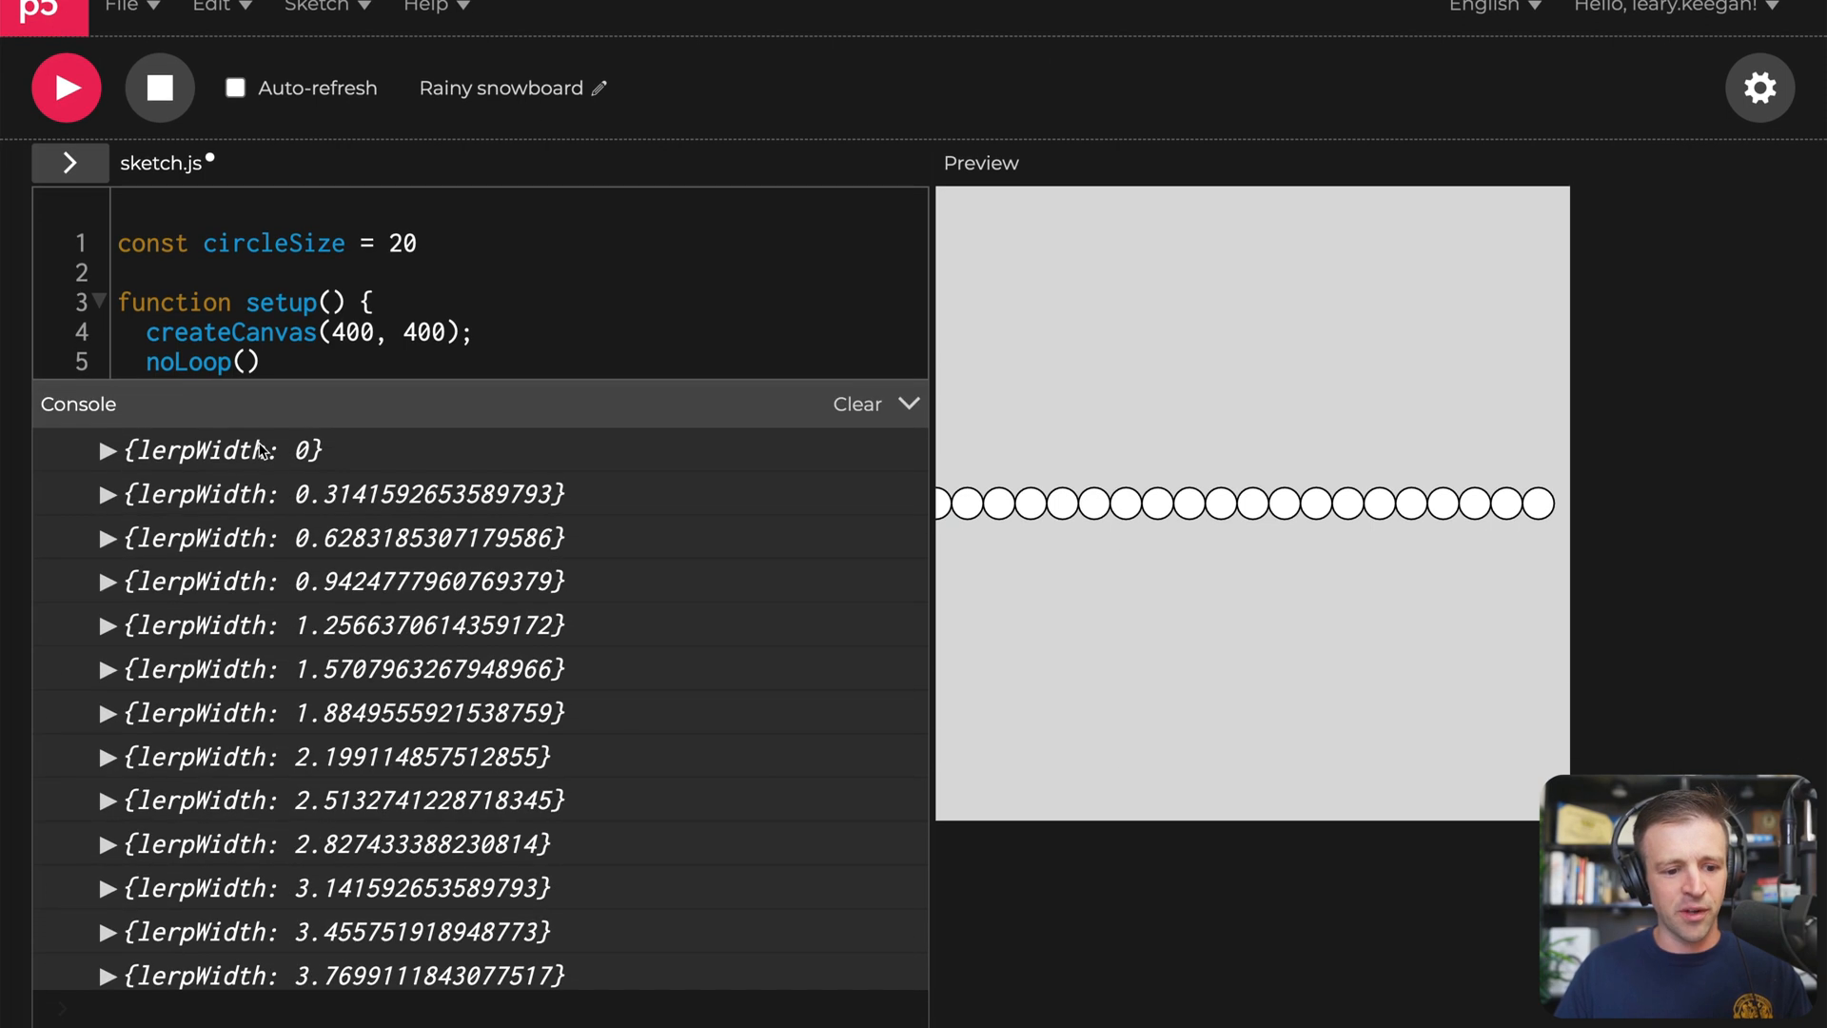
{"action": "scroll", "scroll_direction": "down", "scroll_amount": 3}
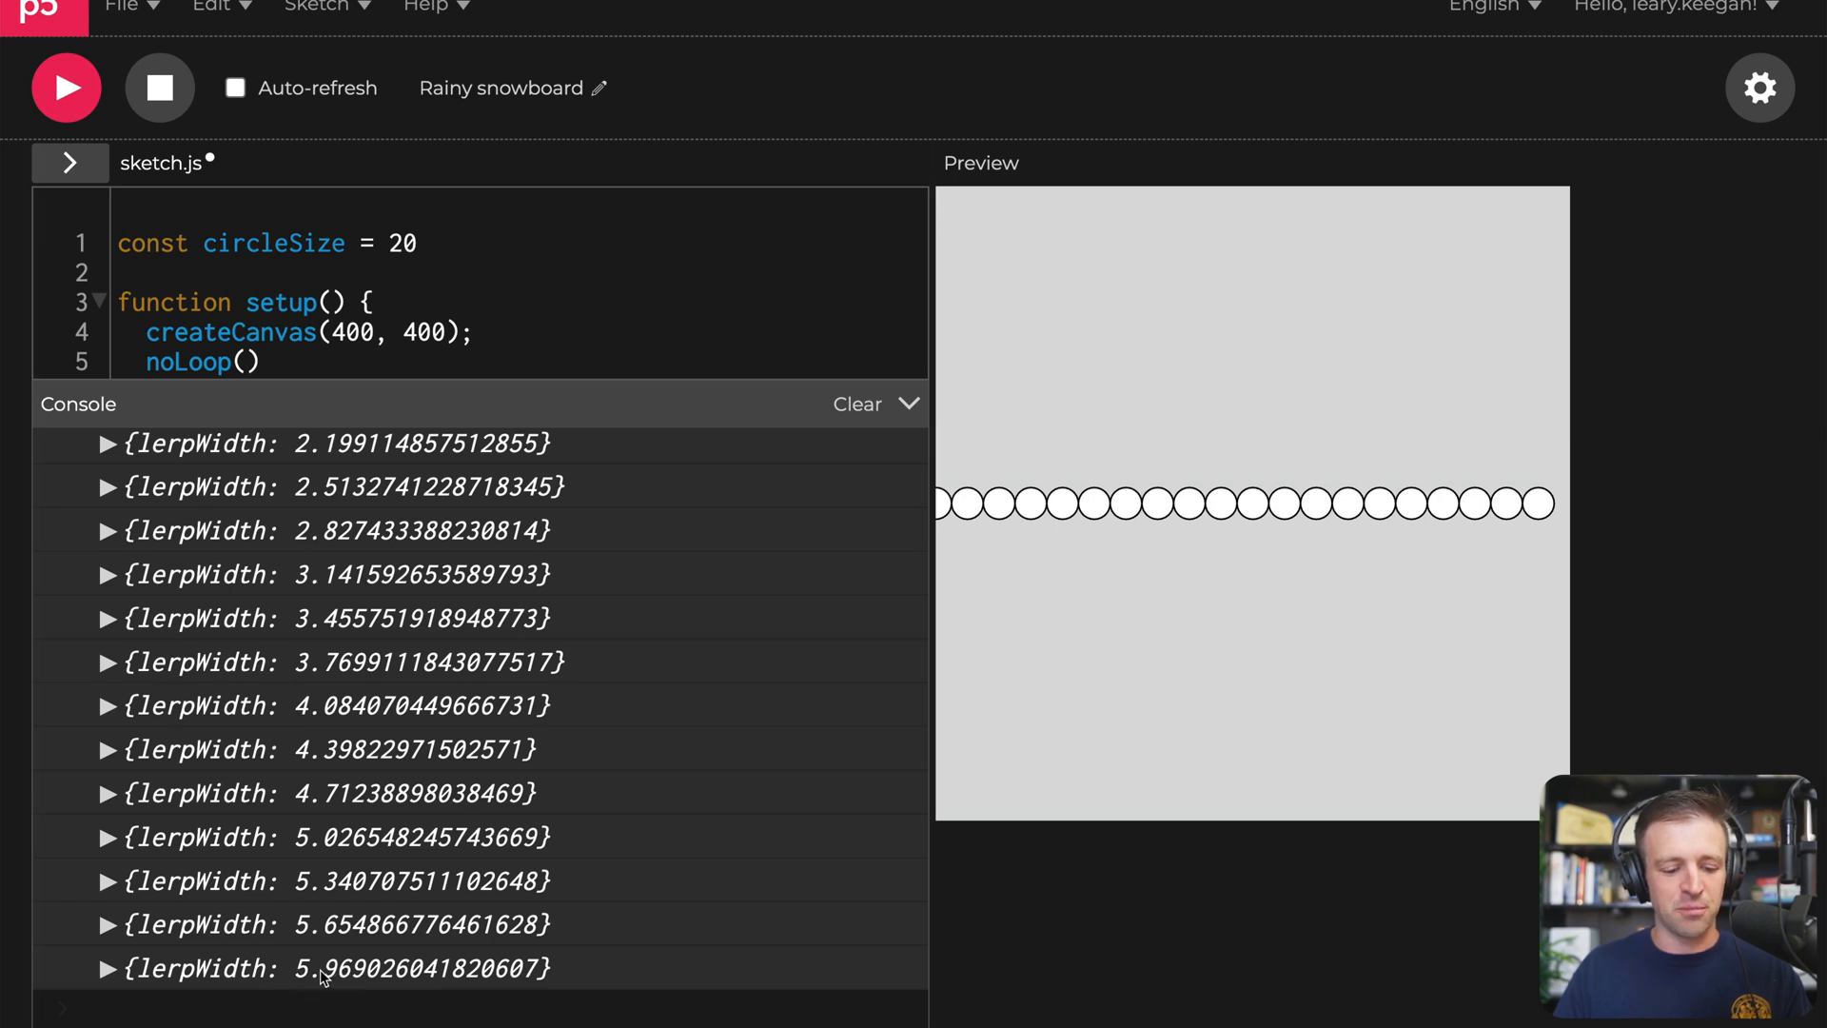
{"action": "mouse_move", "coordinate": [843, 428]}
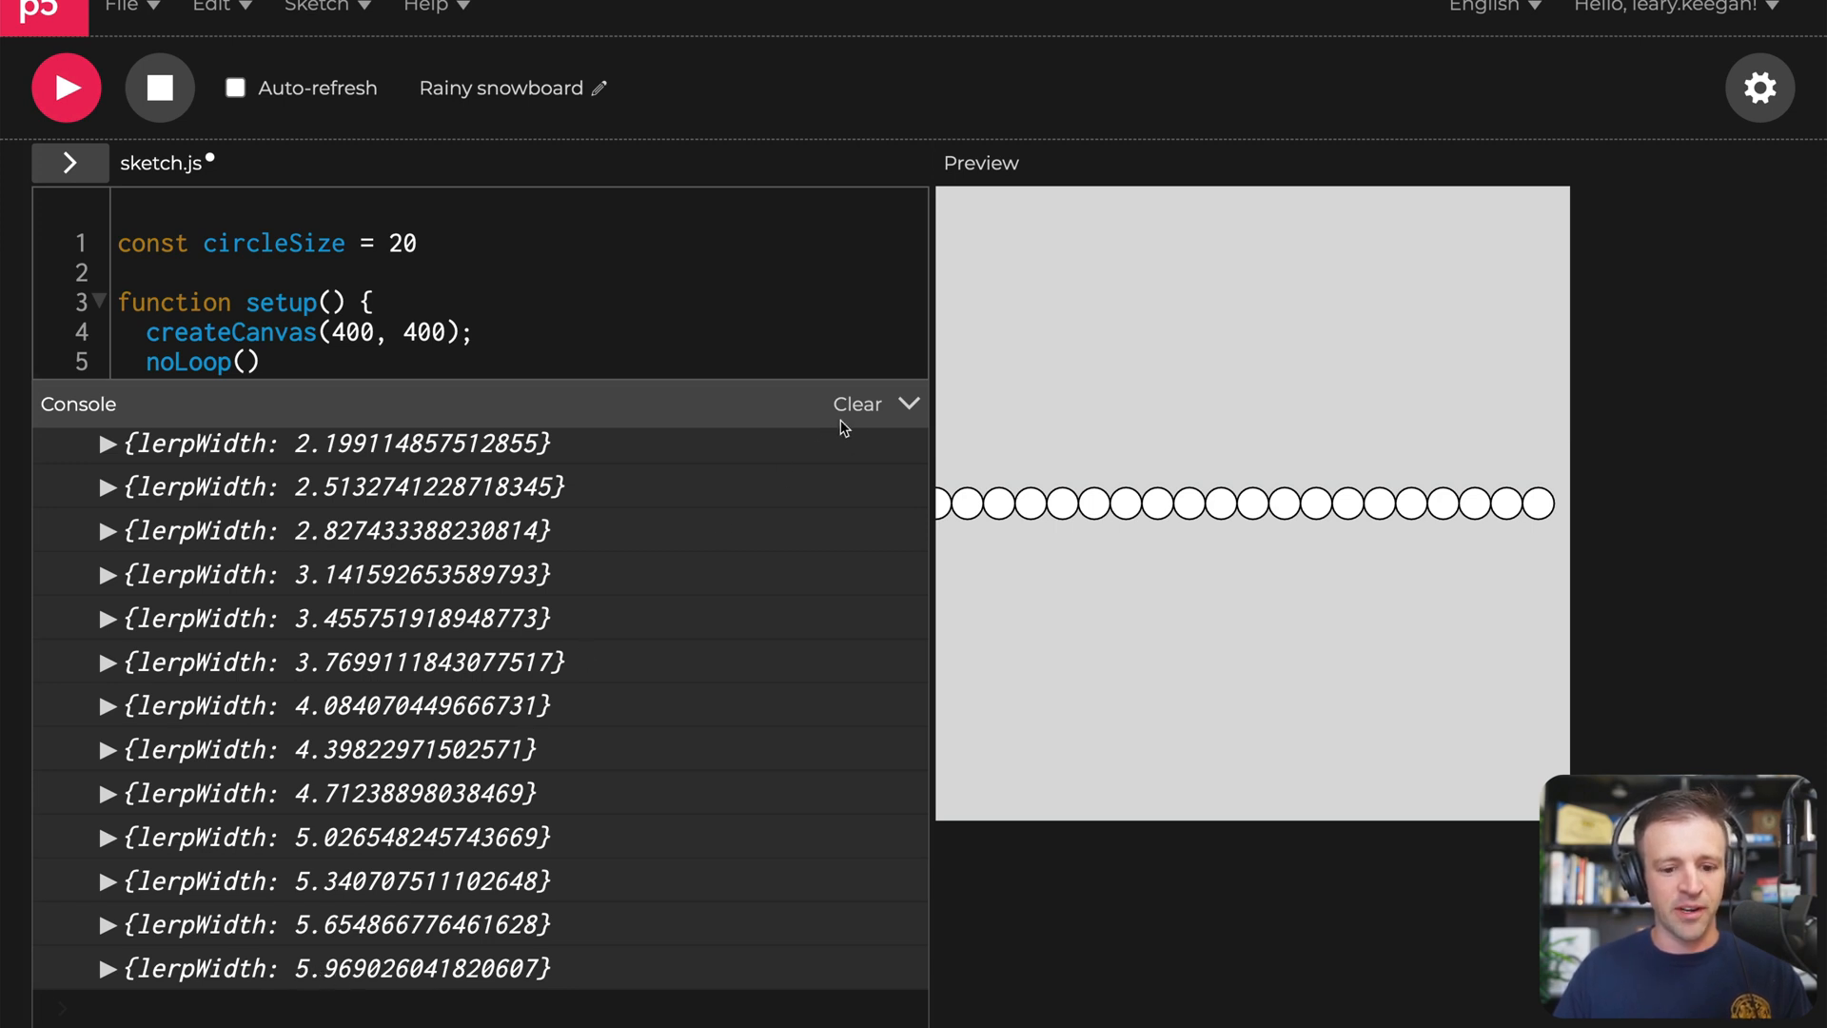
{"action": "left_click", "coordinate": [908, 403]}
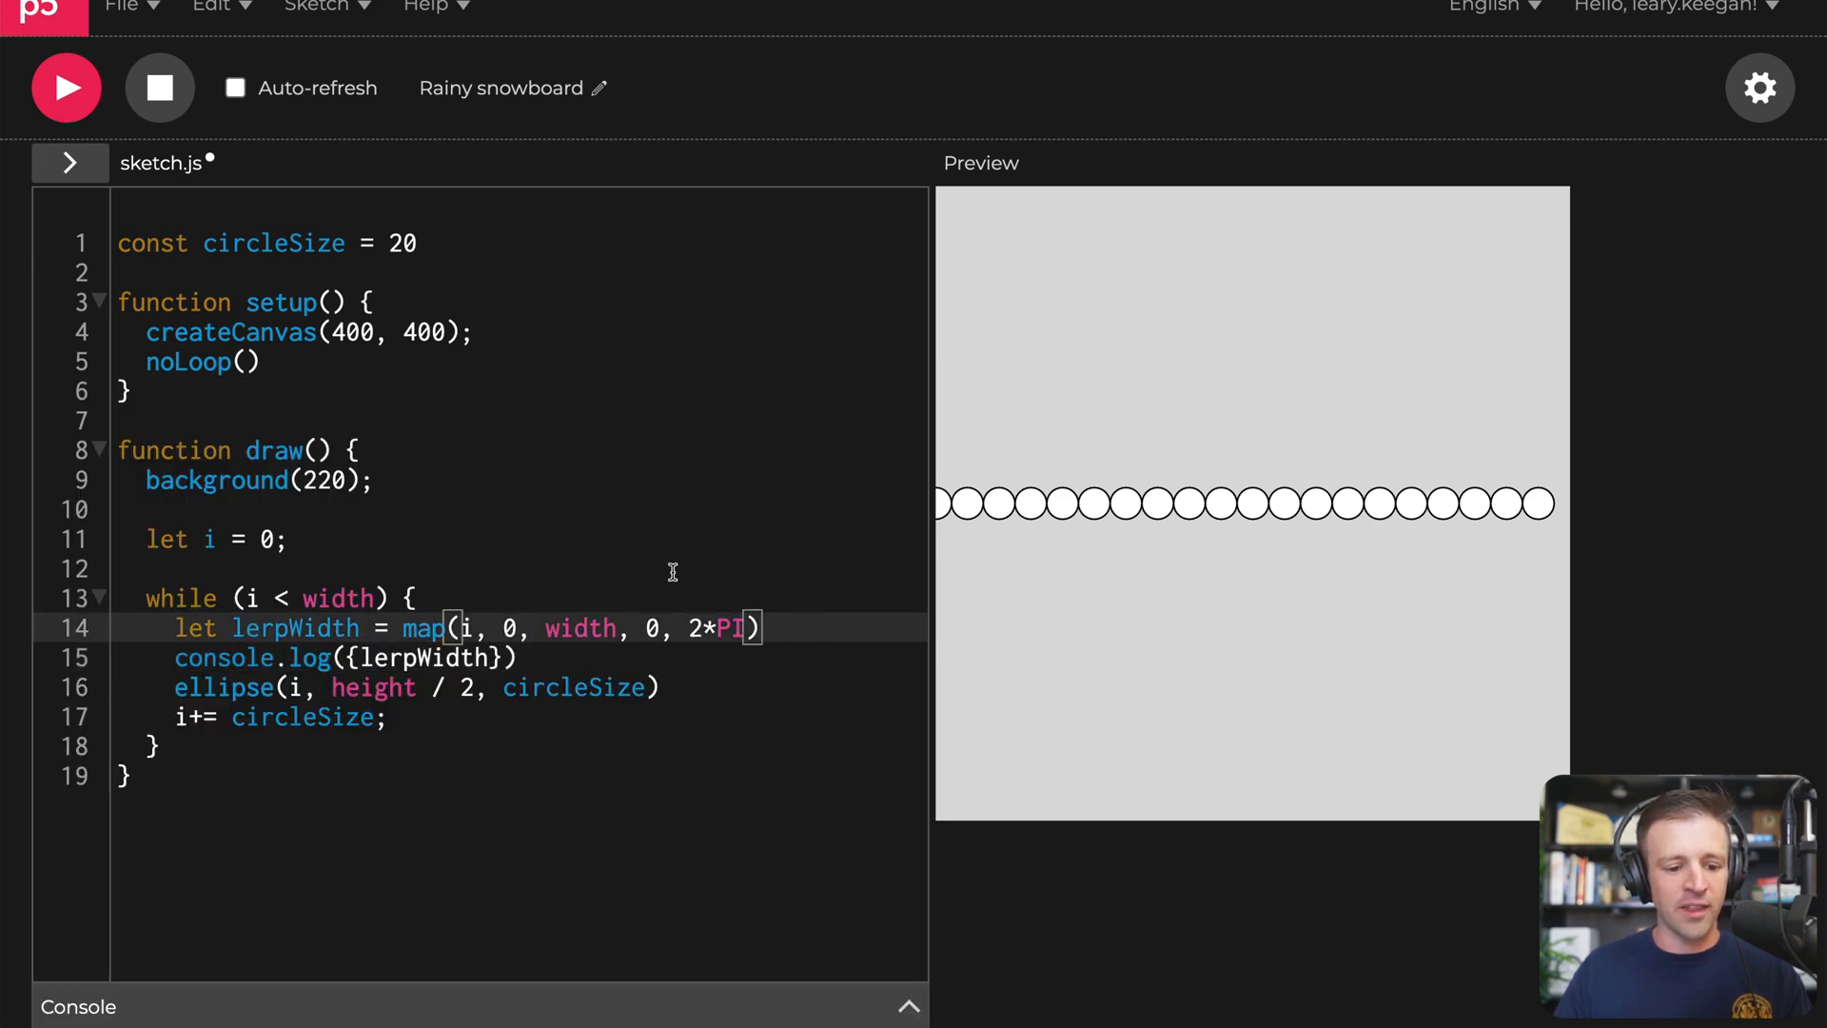
Step: Add let distWidth = 0.5 * cos(lerpWidth) + 0.5 below the lerpWidth mapping
{"action": "key", "text": "enter"}
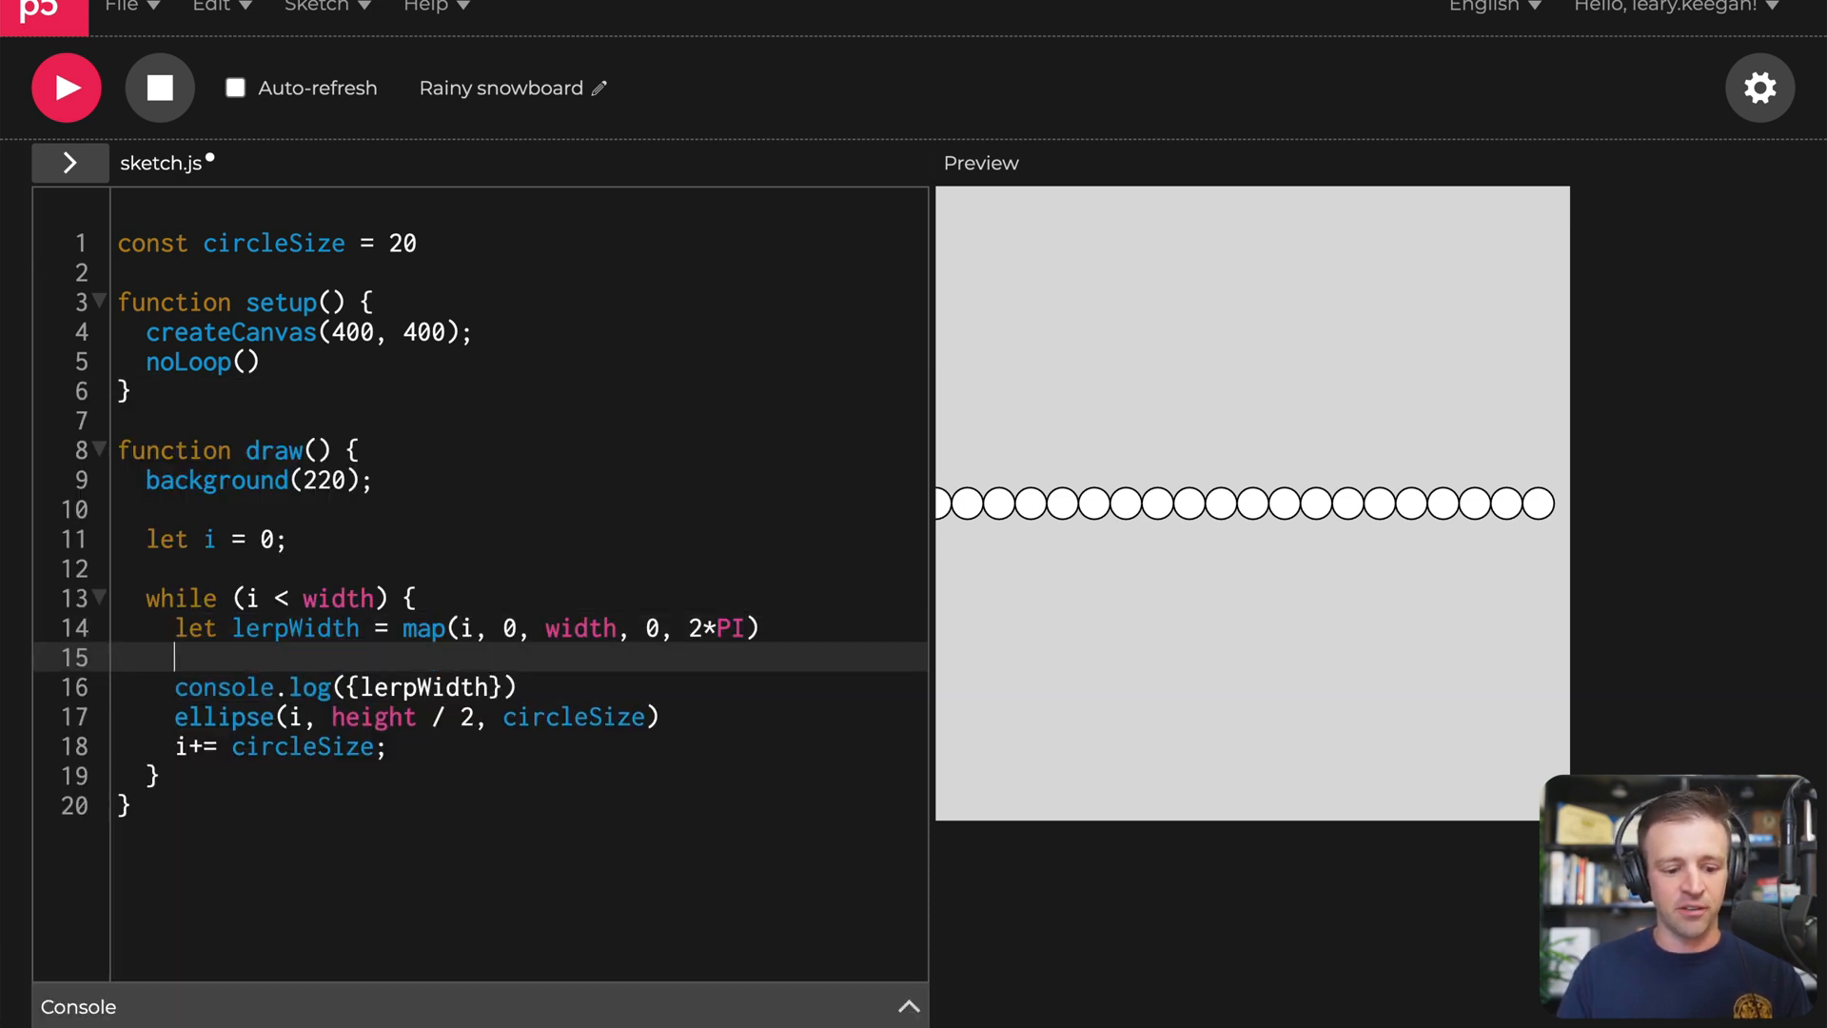
{"action": "type", "text": "let"}
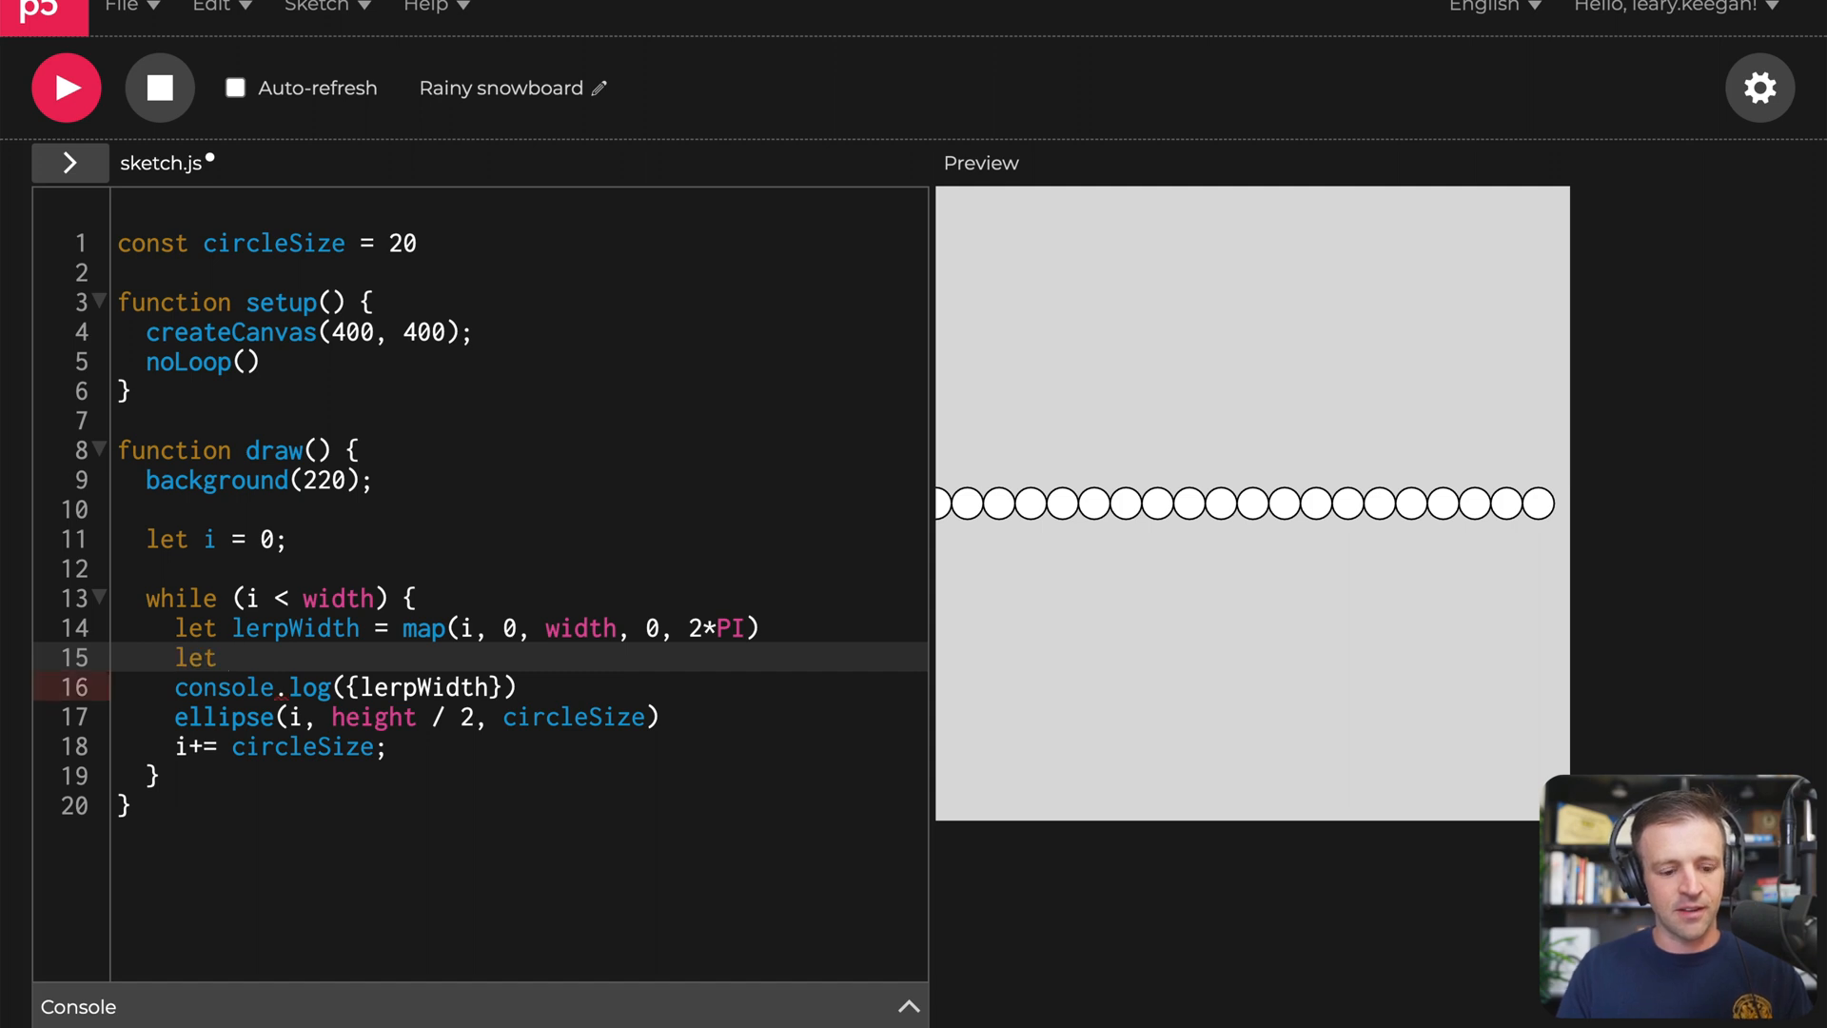
{"action": "type", "text": "dist"}
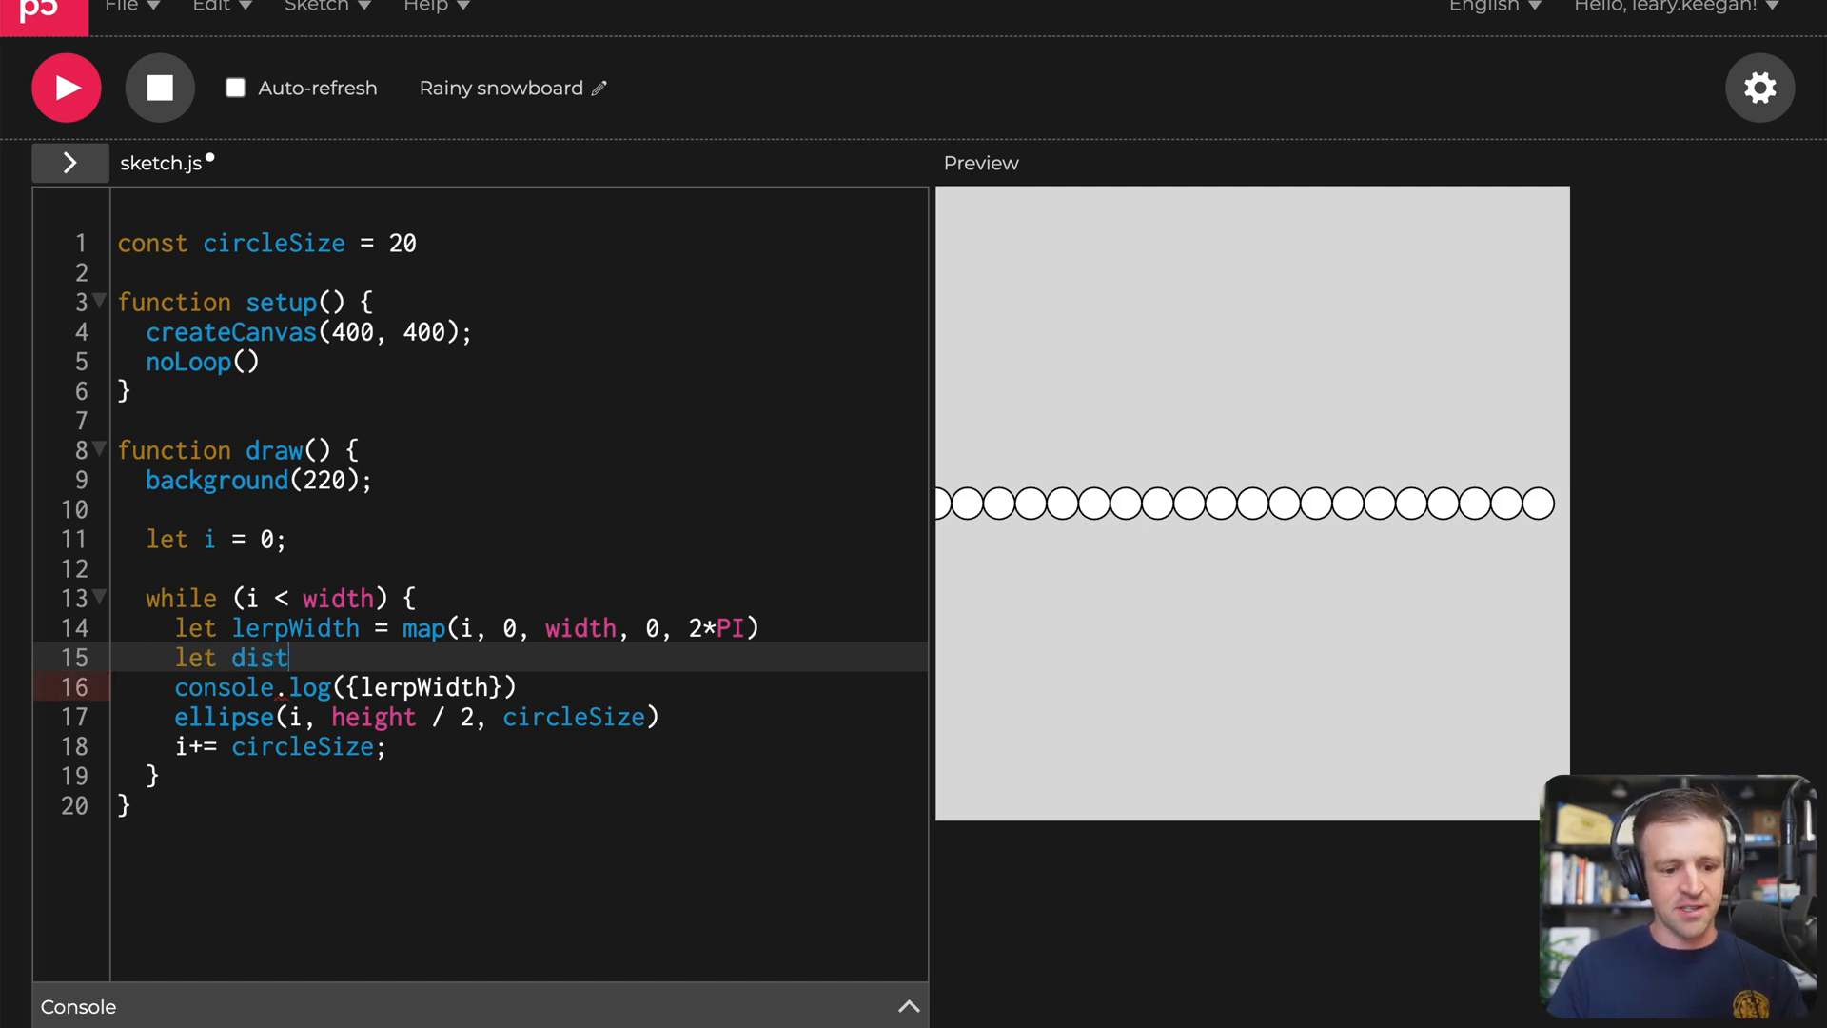
{"action": "type", "text": "Width ="}
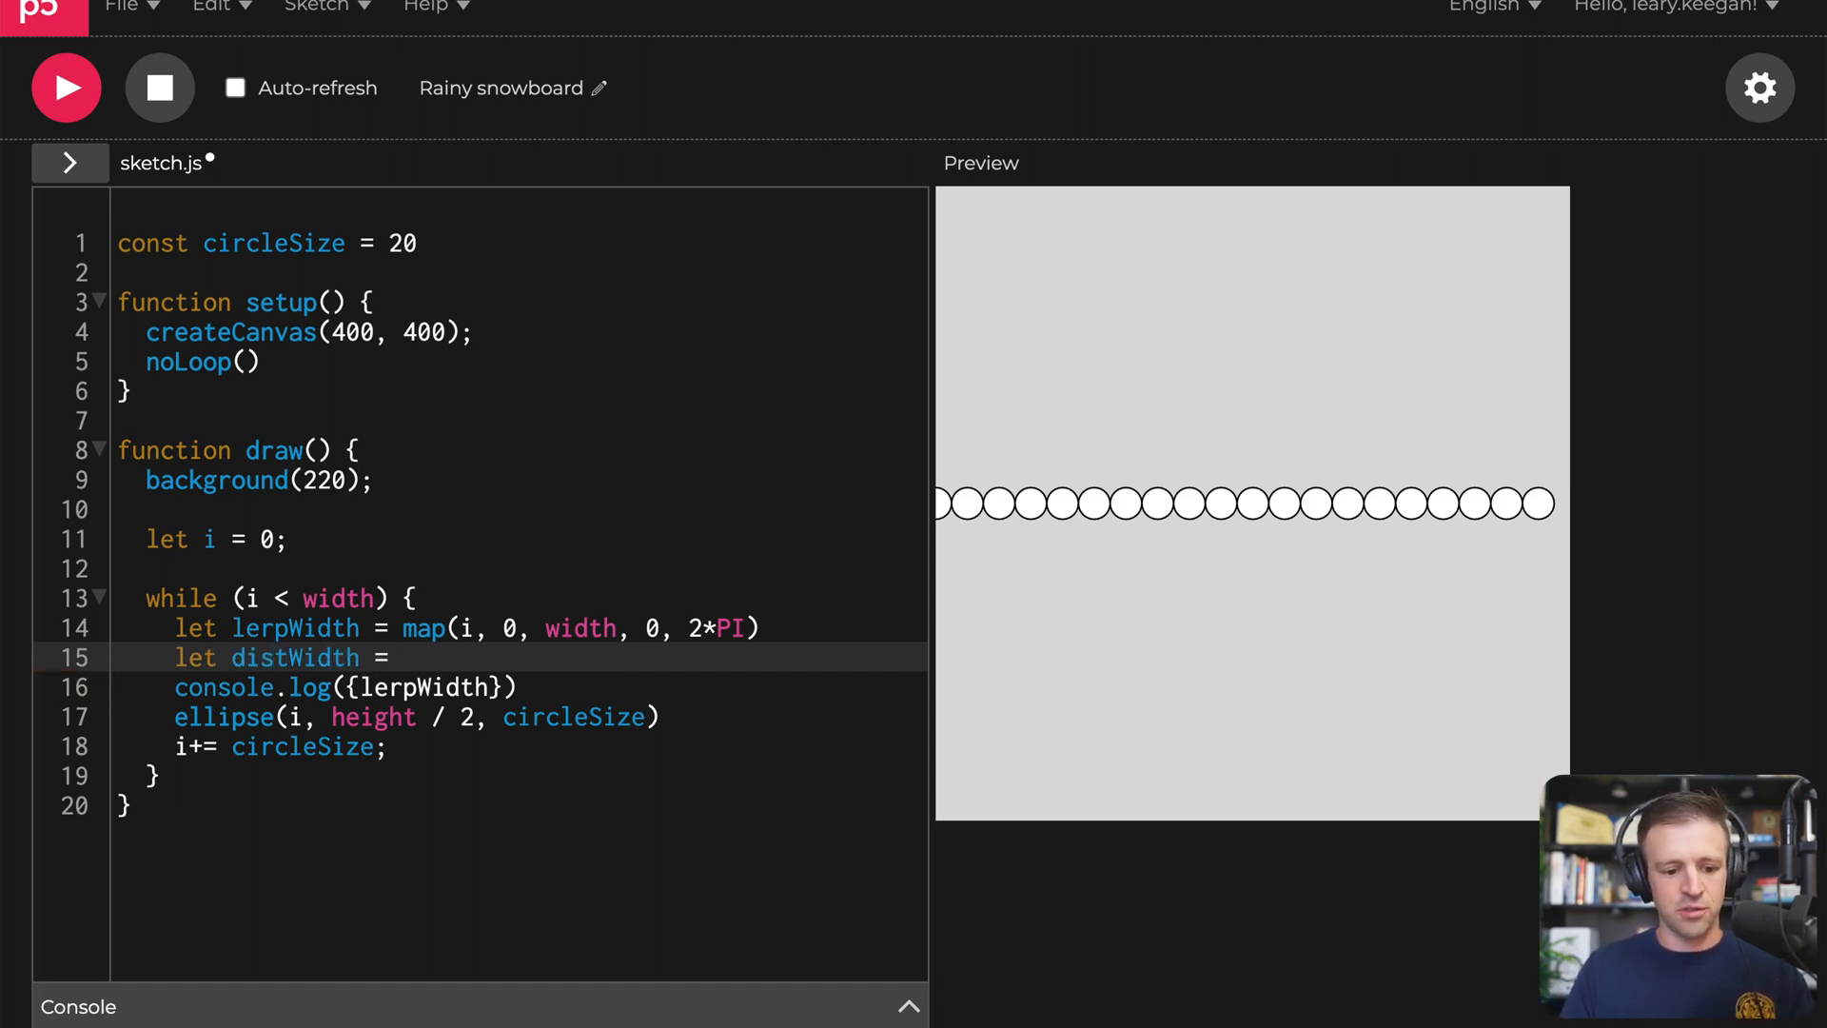
{"action": "type", "text": "0.5"}
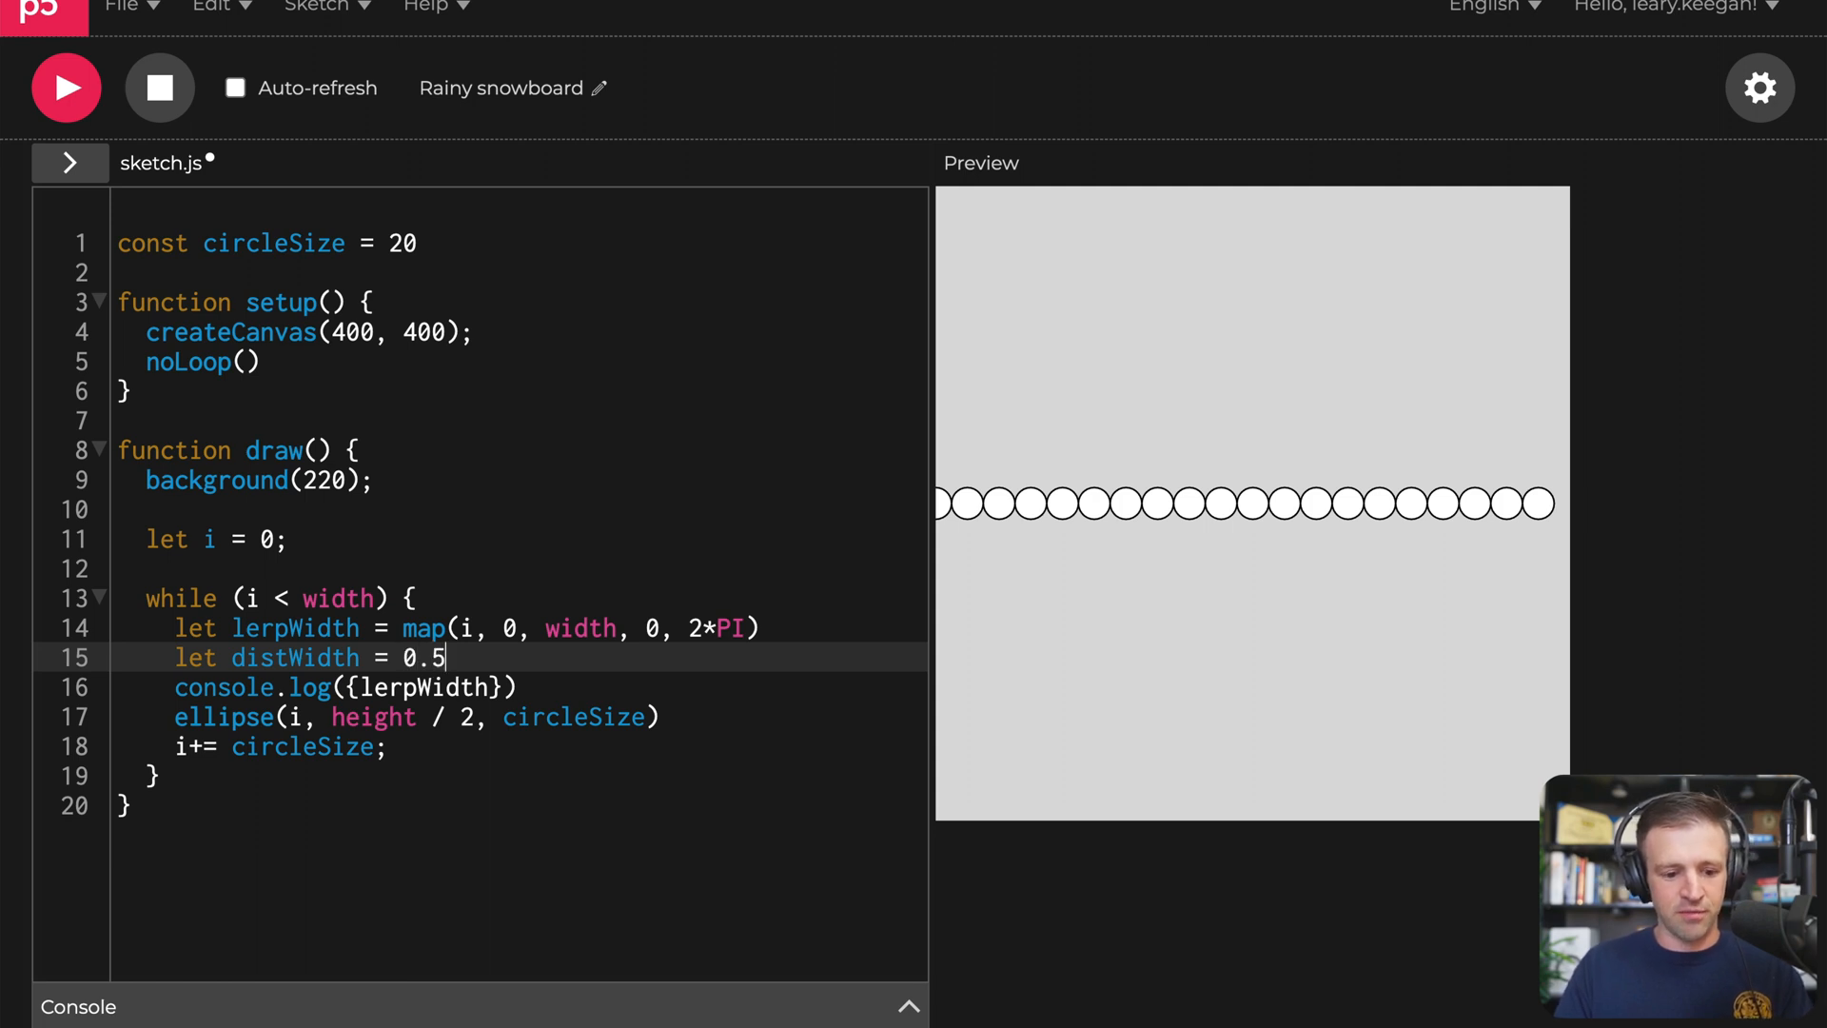
{"action": "type", "text": "cos()"}
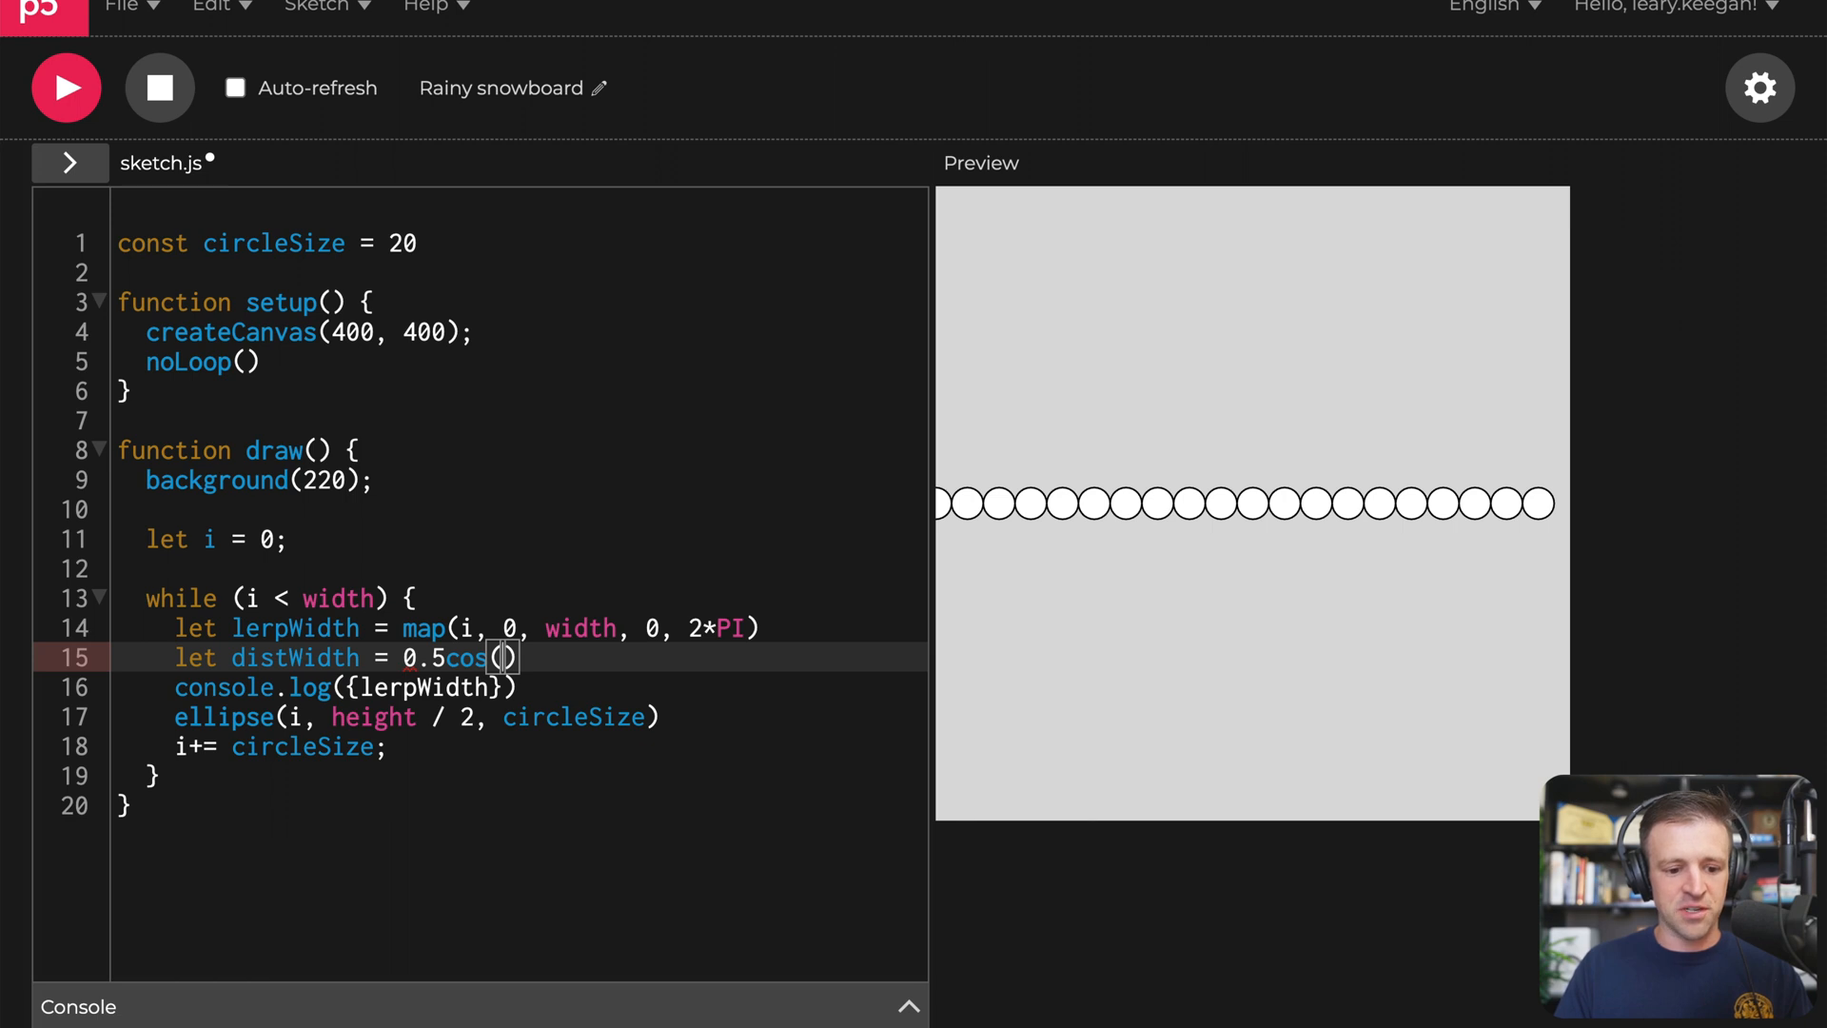
{"action": "double_click", "coordinate": [297, 628]}
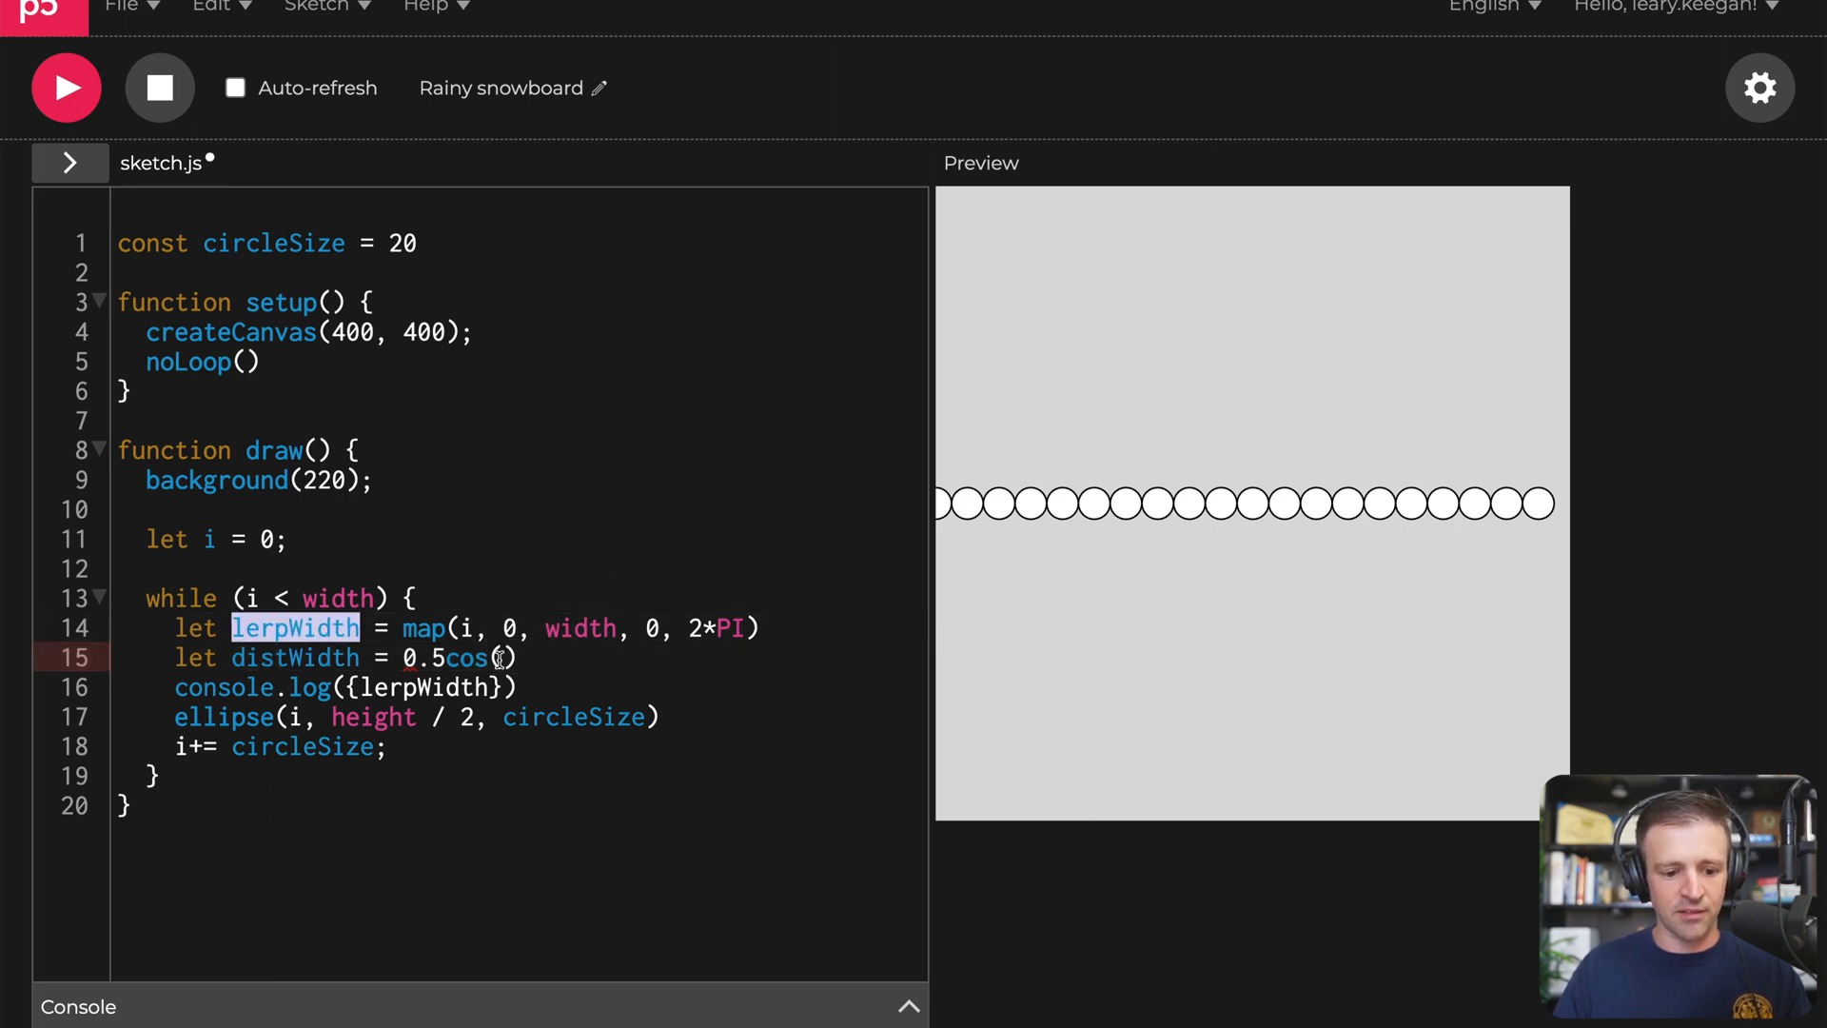
{"action": "type", "text": "lerpWidth"}
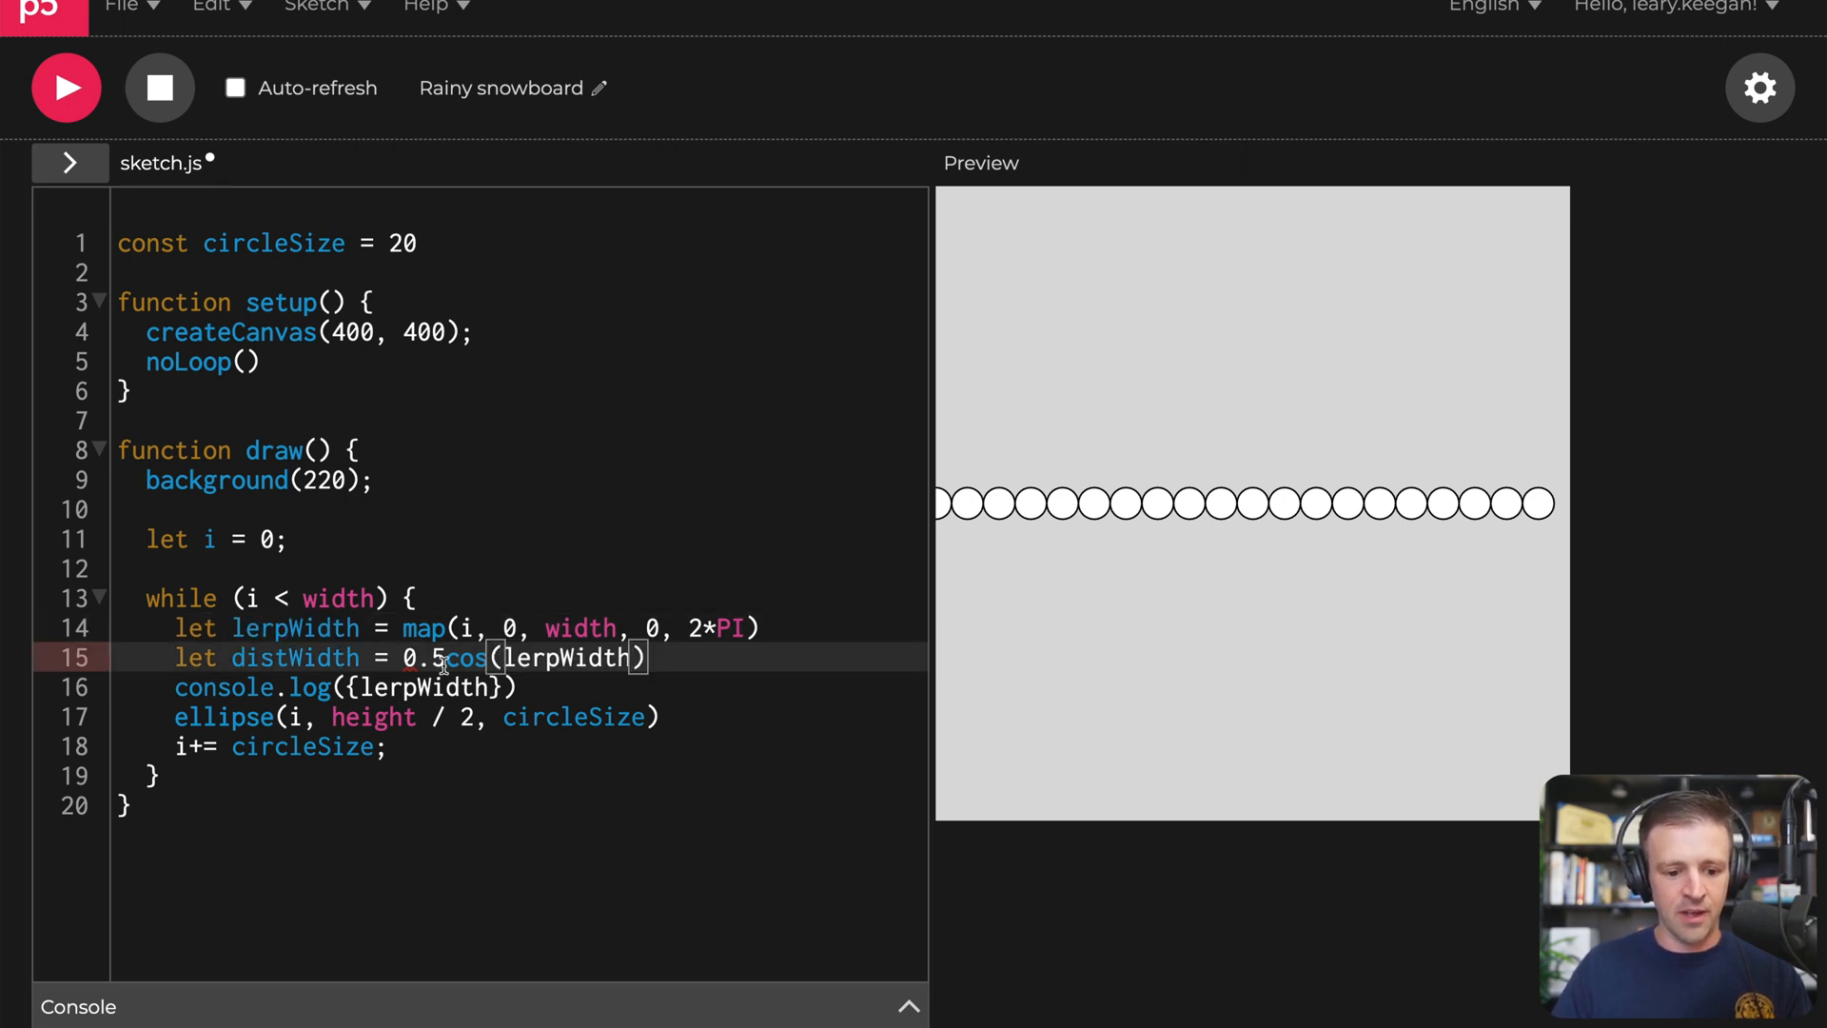
{"action": "type", "text": "*"}
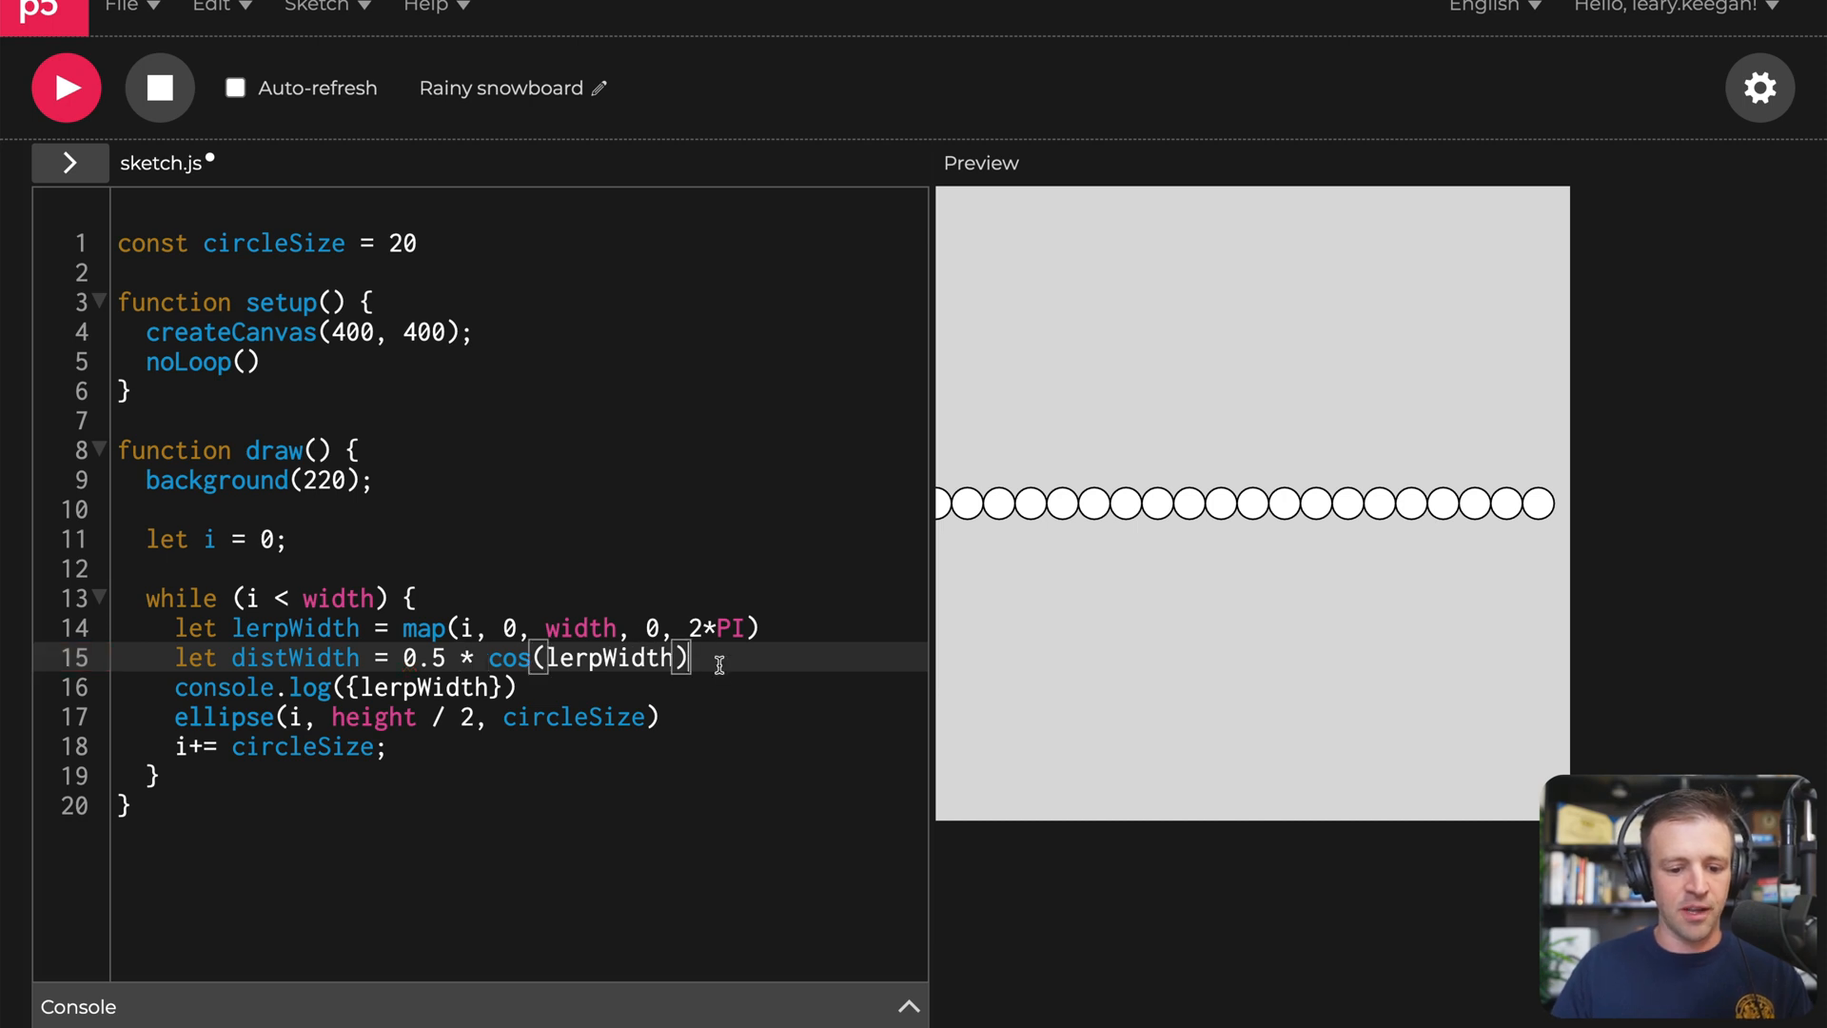
{"action": "type", "text": "+ 0.5)"}
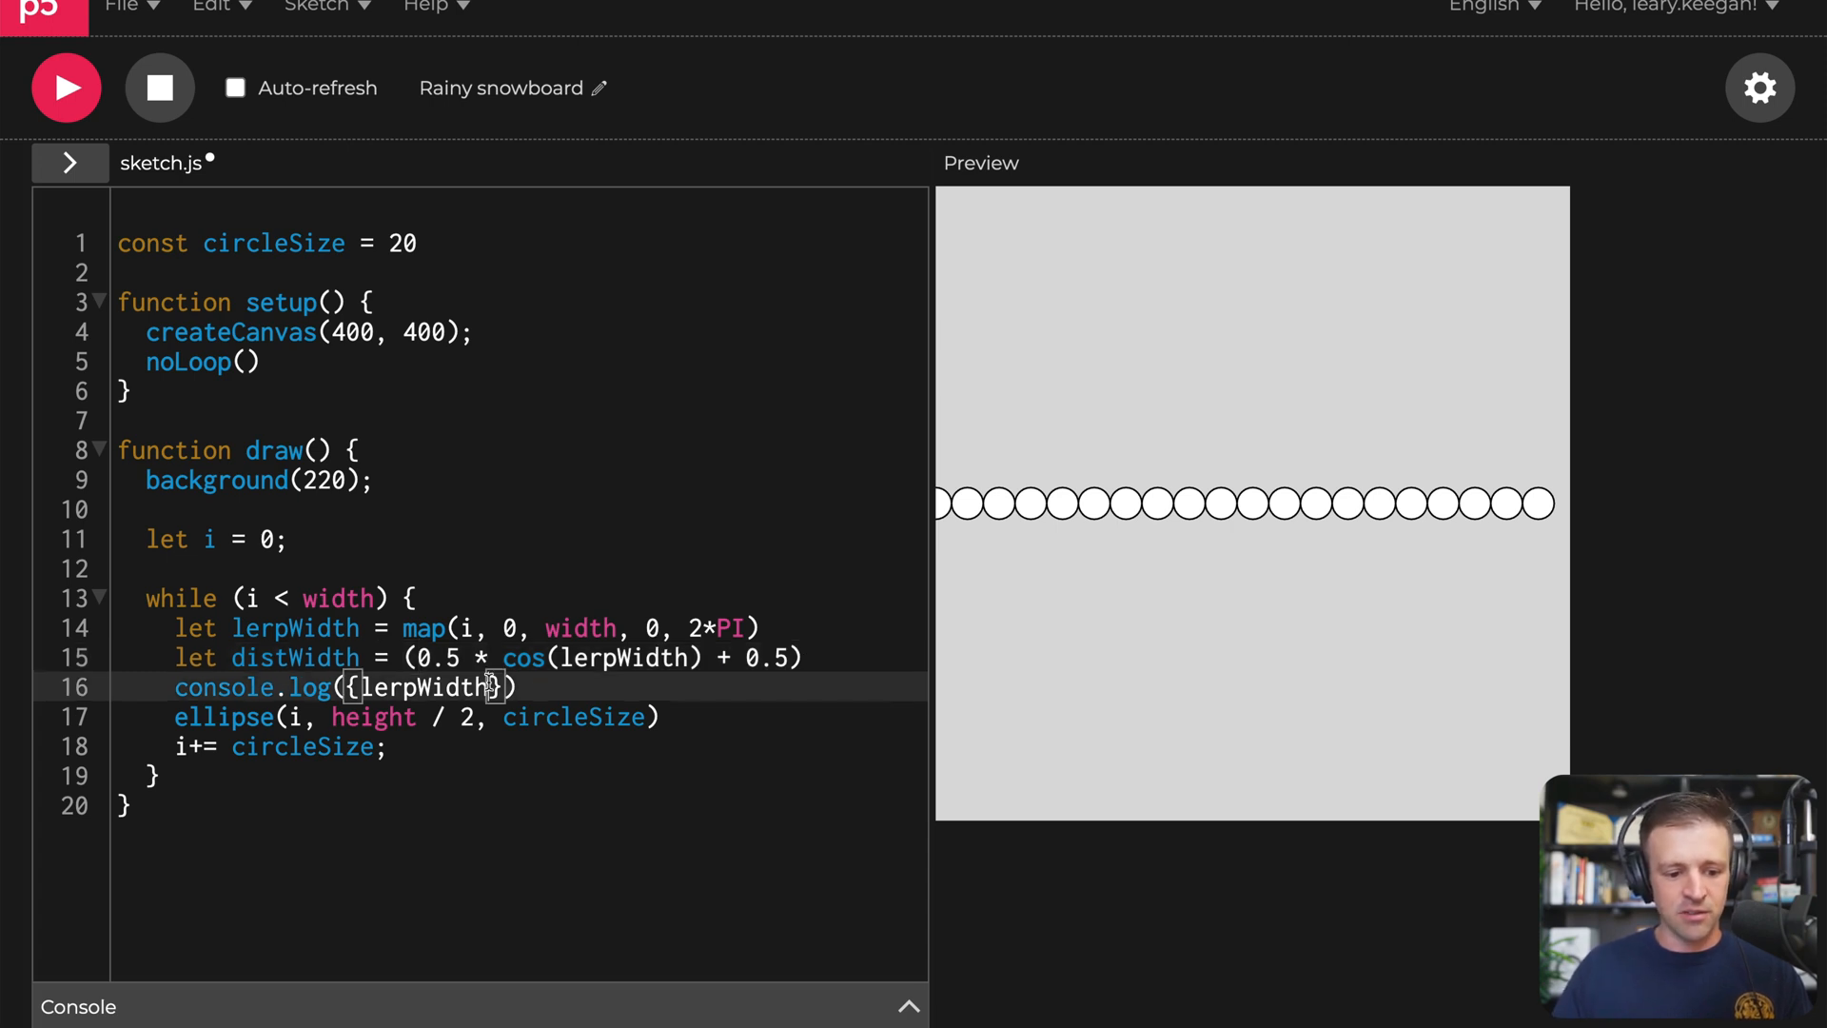
Step: Log distWidth alongside lerpWidth and scroll the Console to see it swing between 1 and 0
{"action": "type", "text": ", distWidth"}
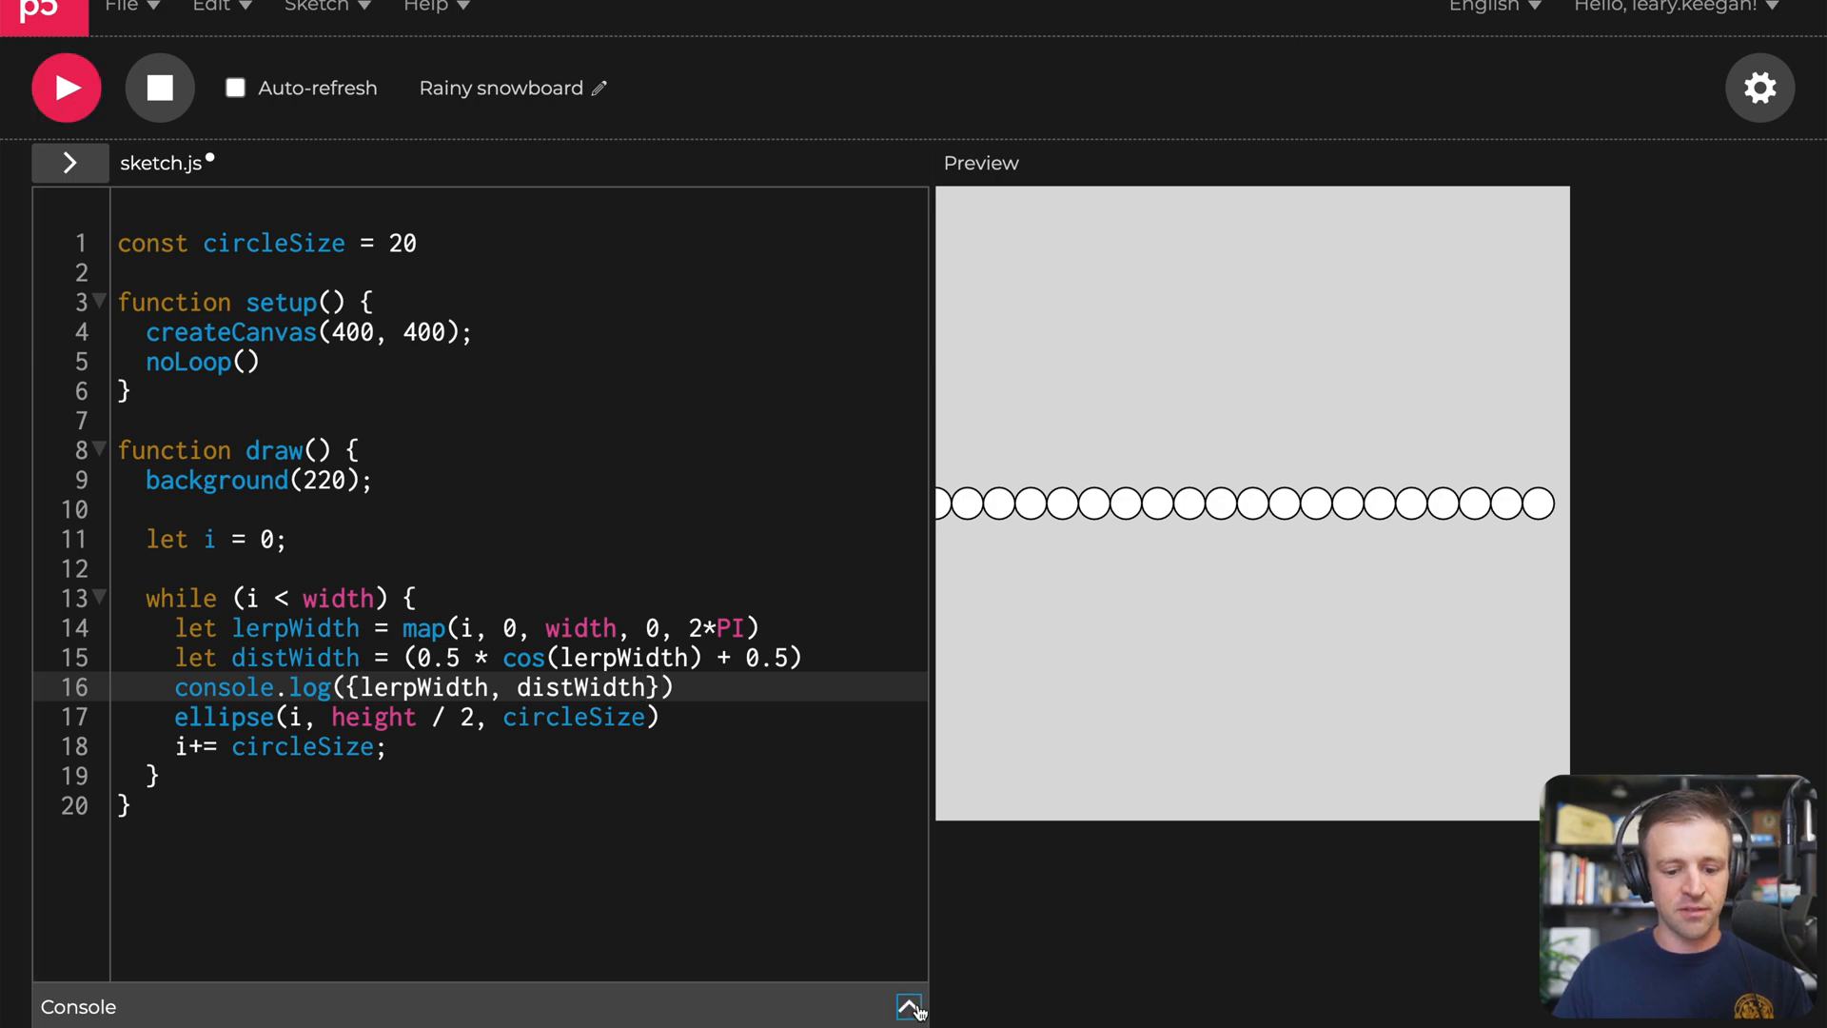
{"action": "left_click", "coordinate": [908, 1005]}
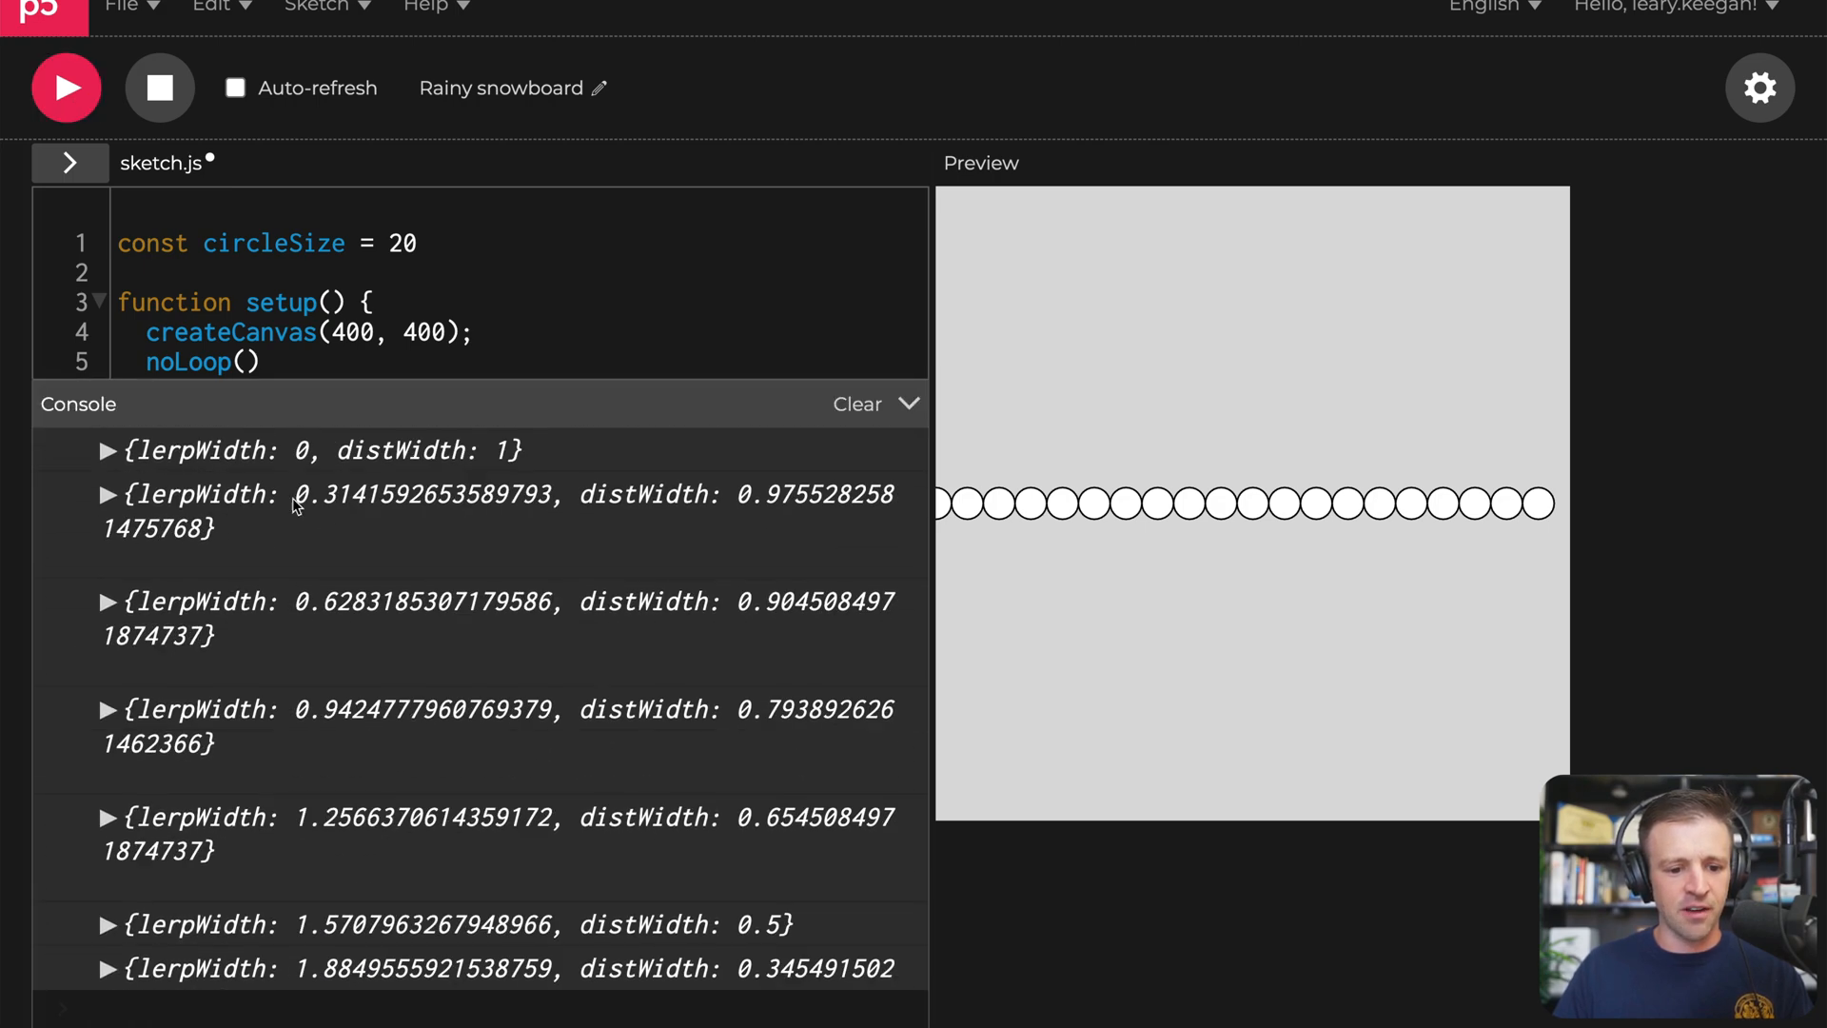
{"action": "mouse_move", "coordinate": [453, 455]}
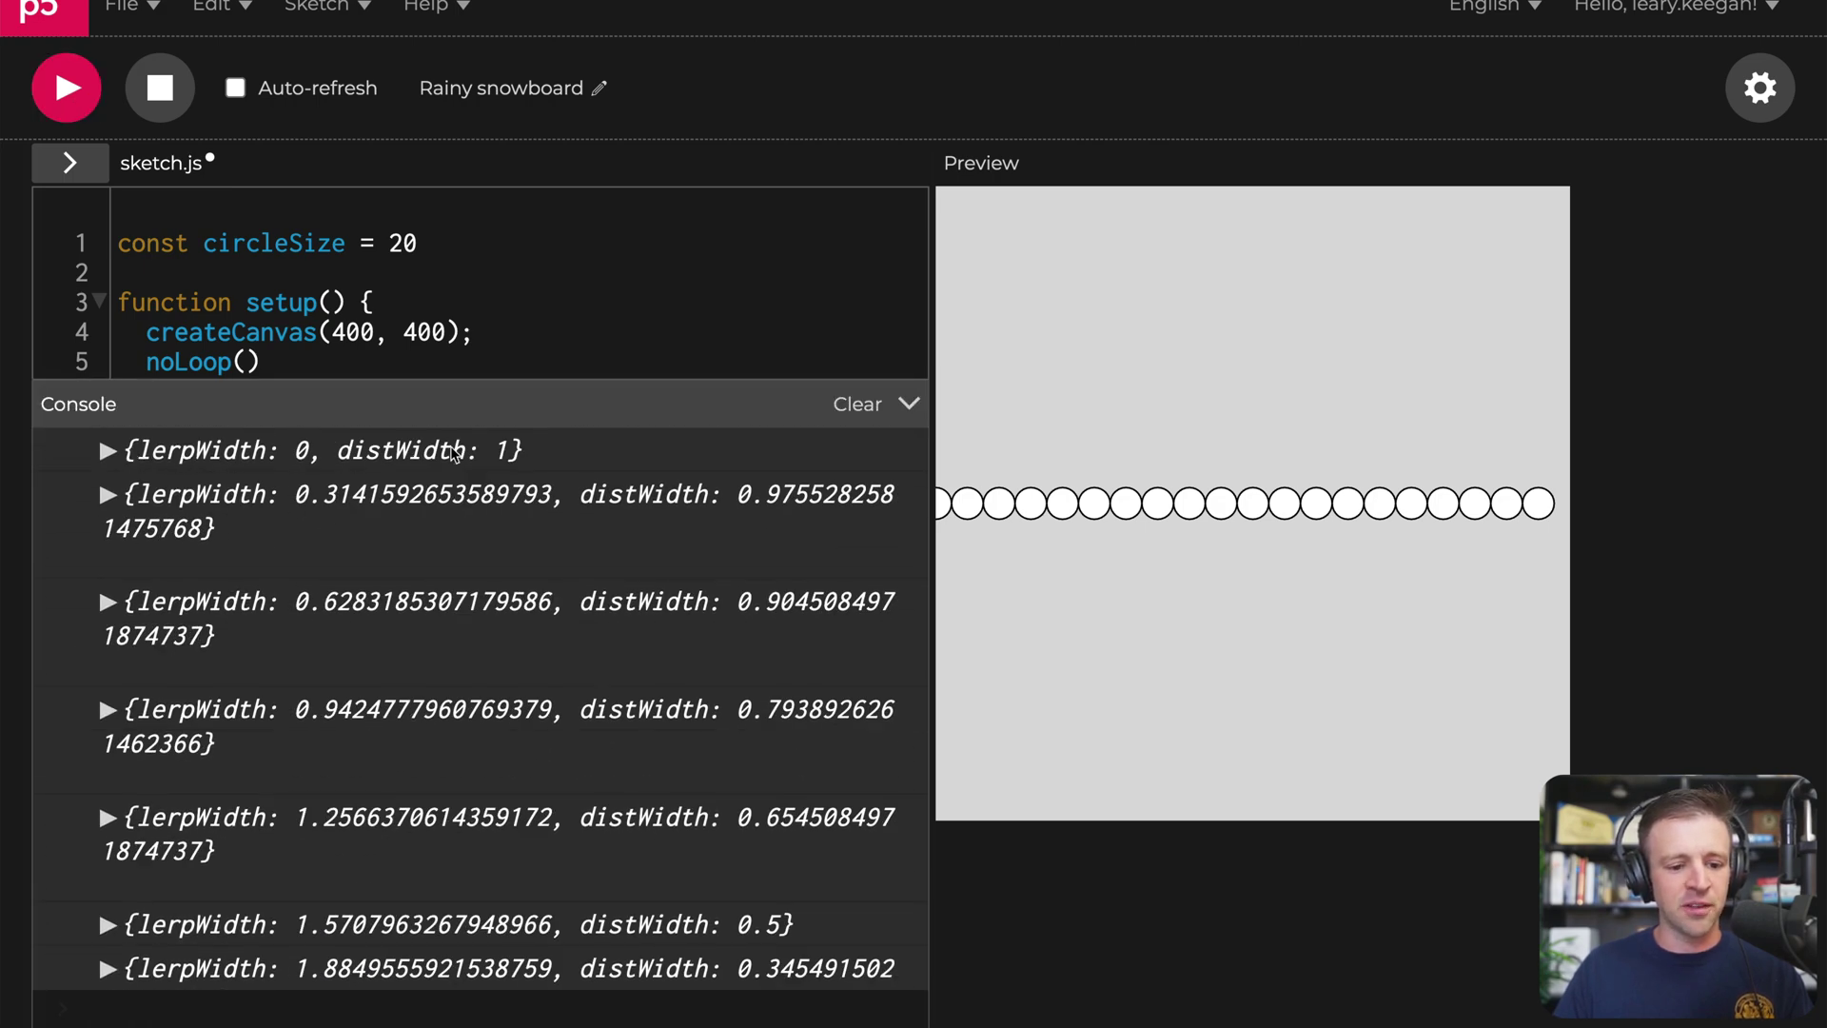
{"action": "mouse_move", "coordinate": [757, 494]}
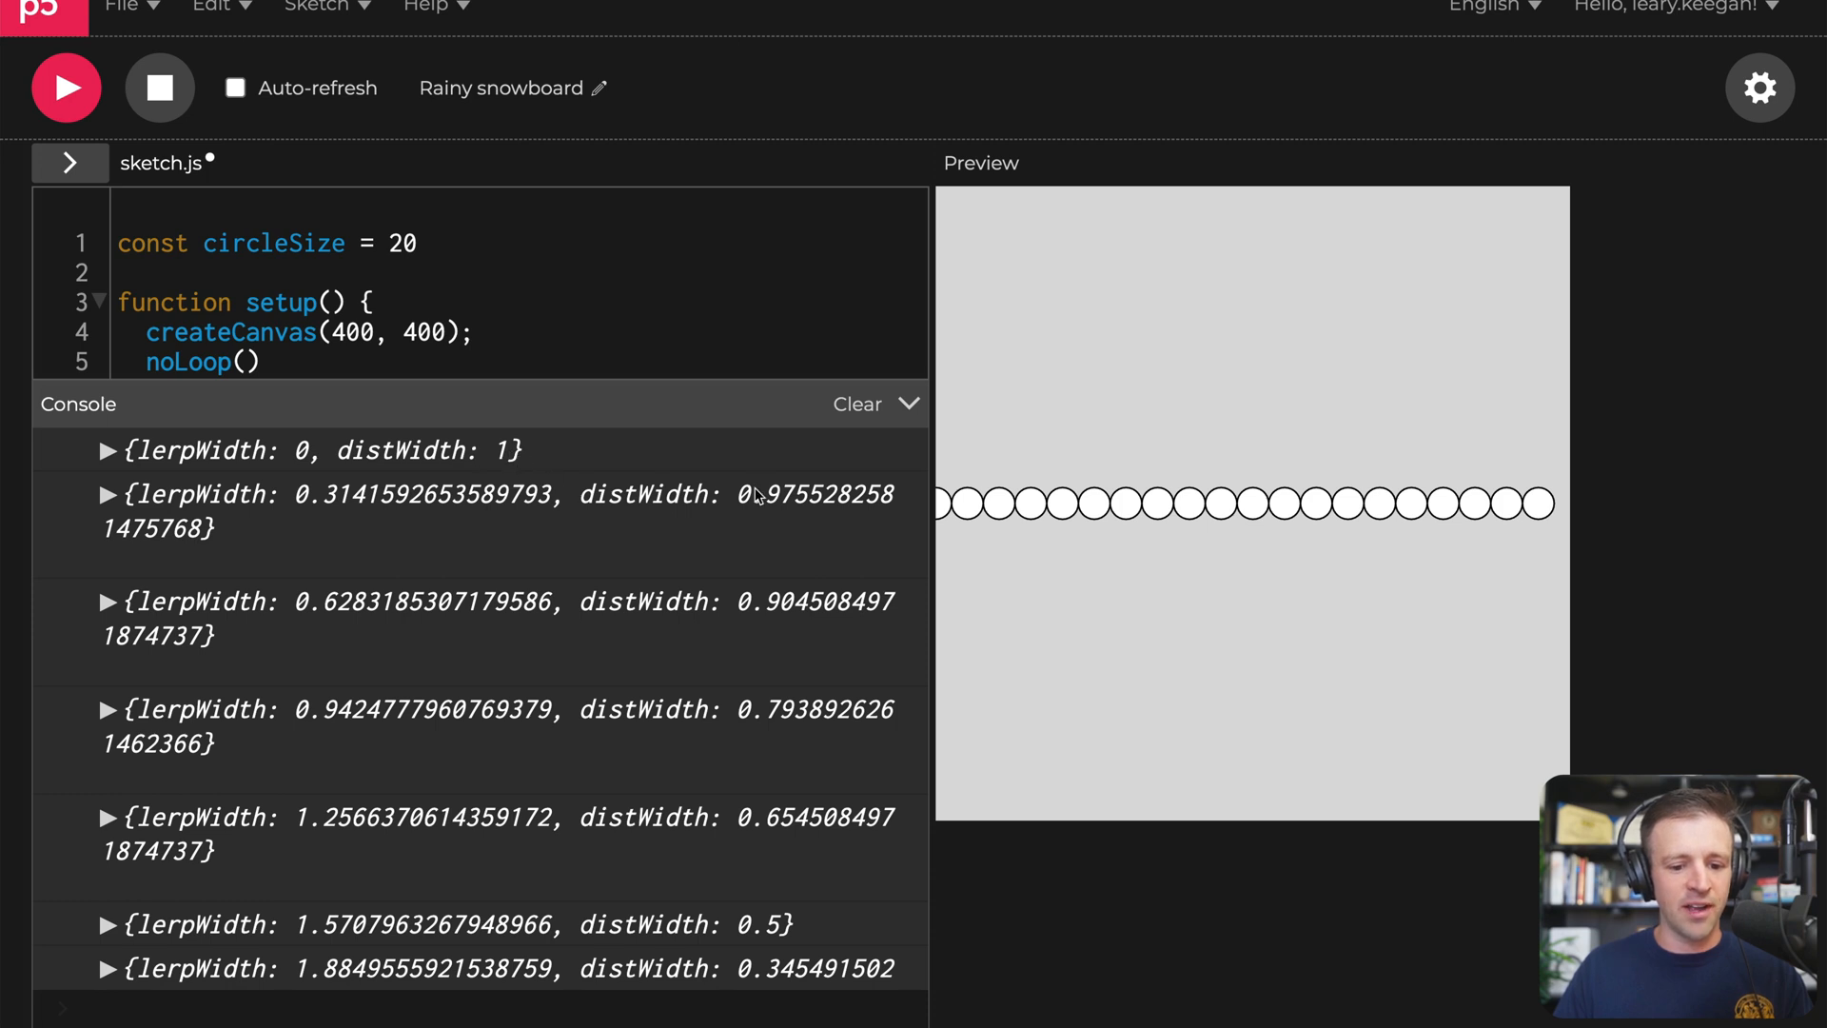
{"action": "mouse_move", "coordinate": [803, 647]}
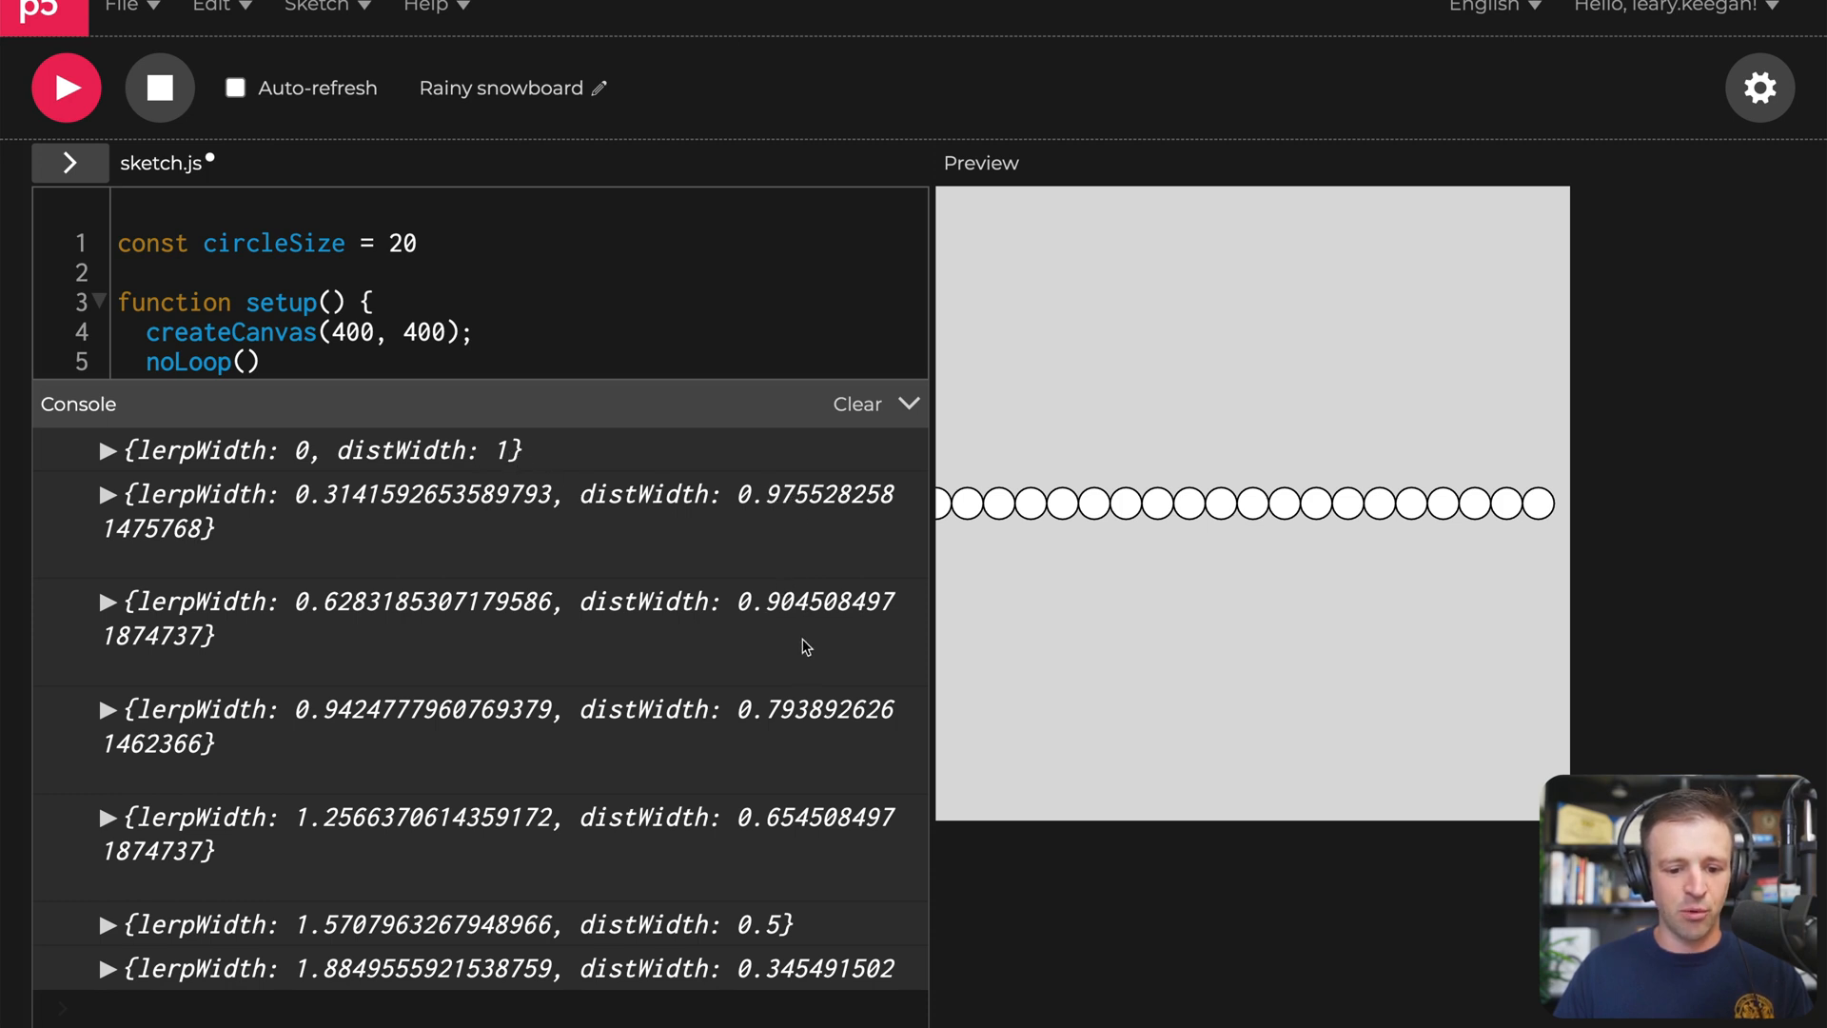
{"action": "scroll", "scroll_direction": "down", "scroll_amount": 3}
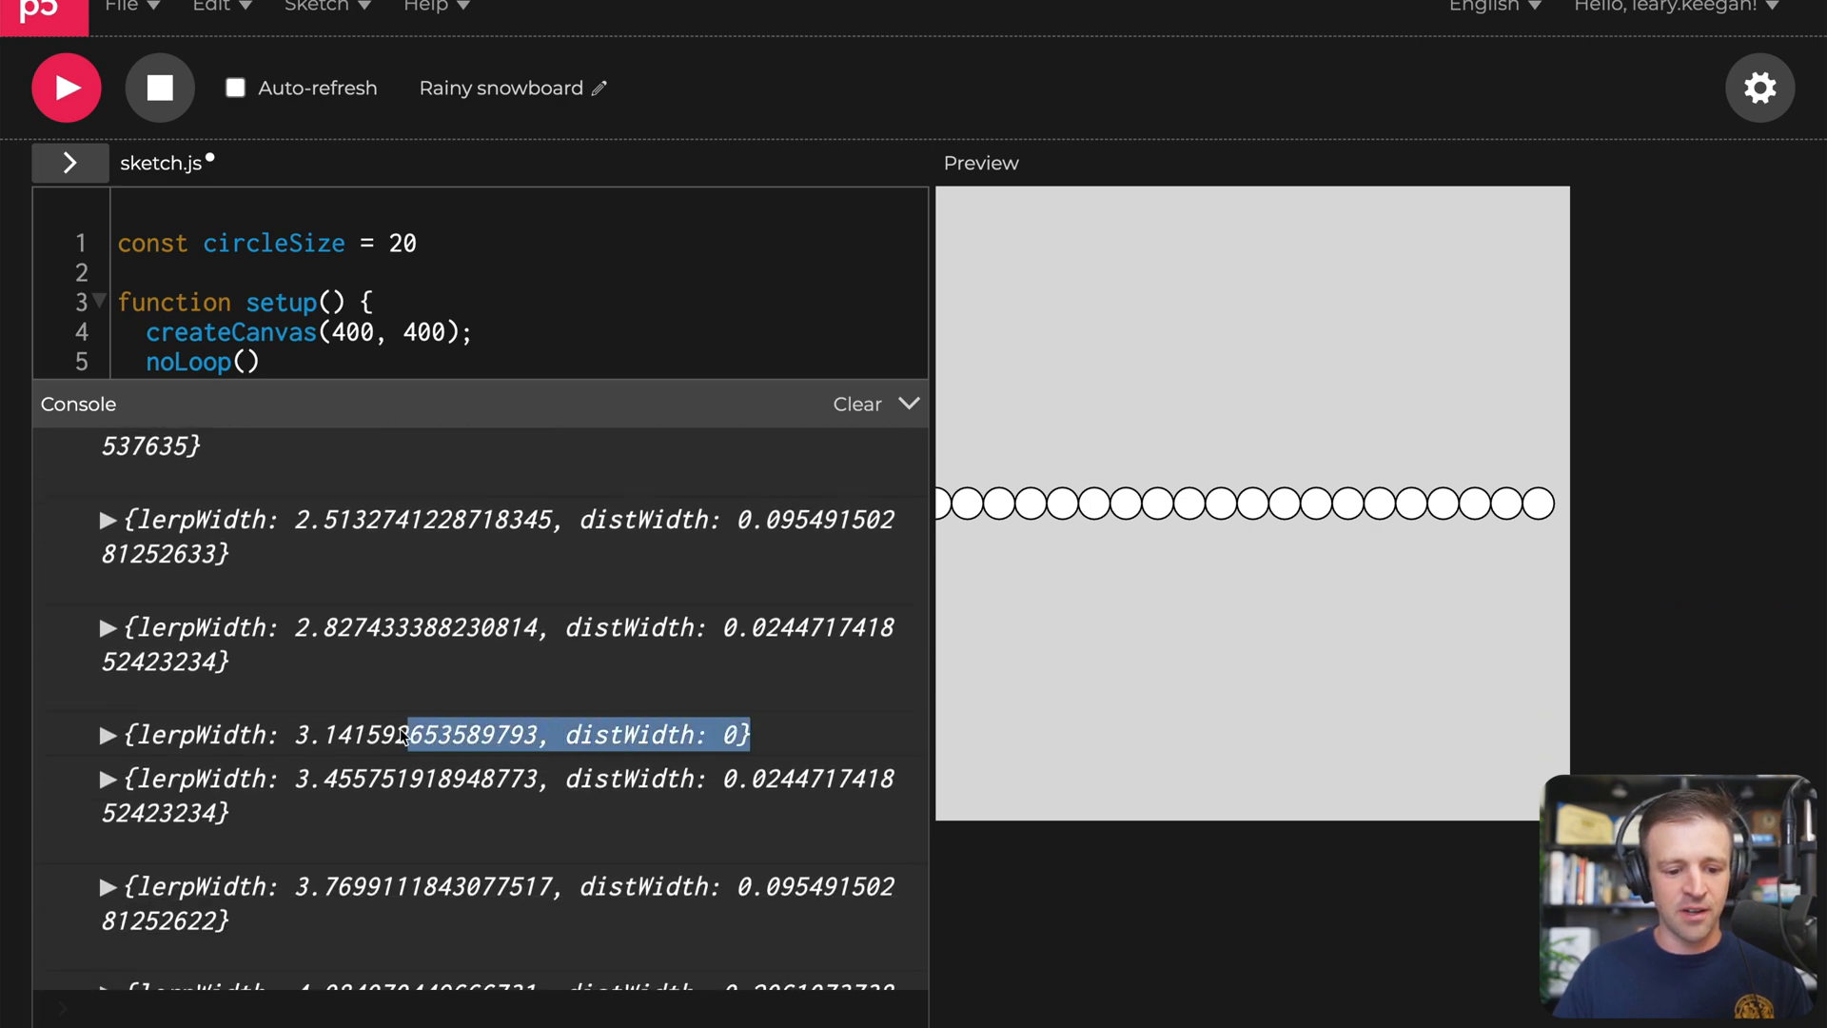
{"action": "scroll", "scroll_direction": "down", "scroll_amount": 3}
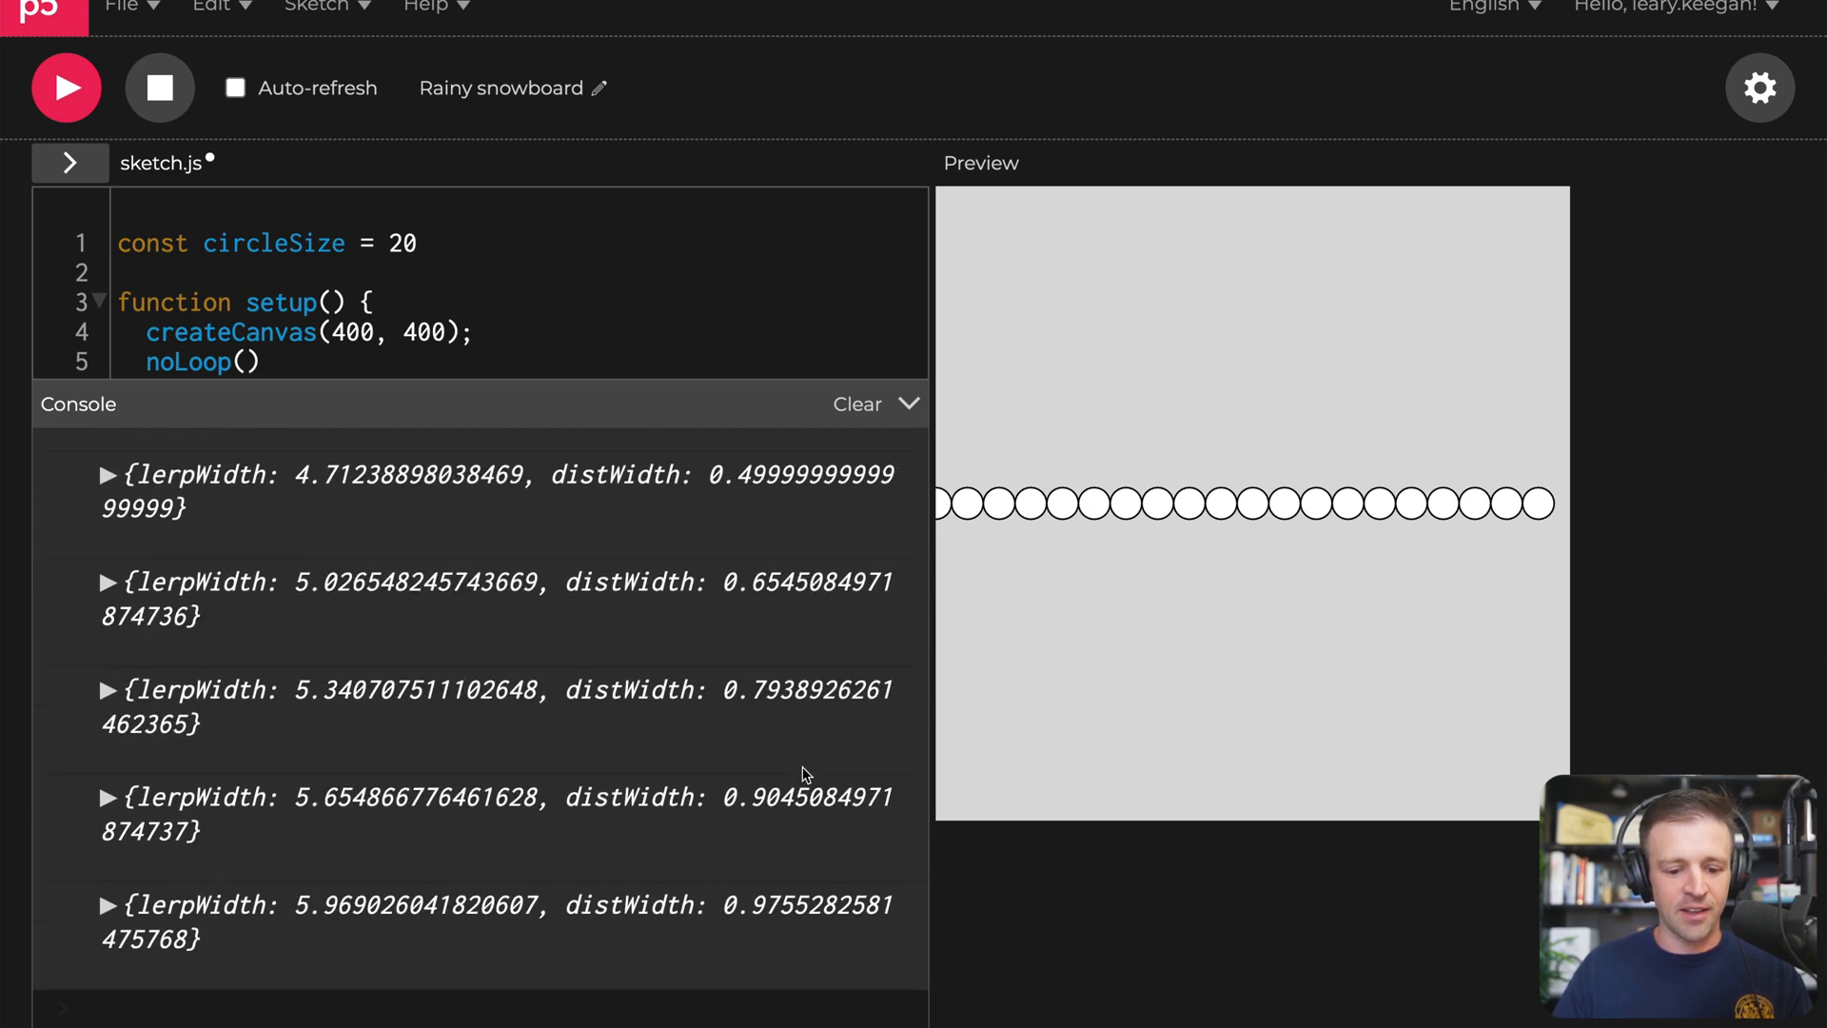
{"action": "mouse_move", "coordinate": [291, 906]}
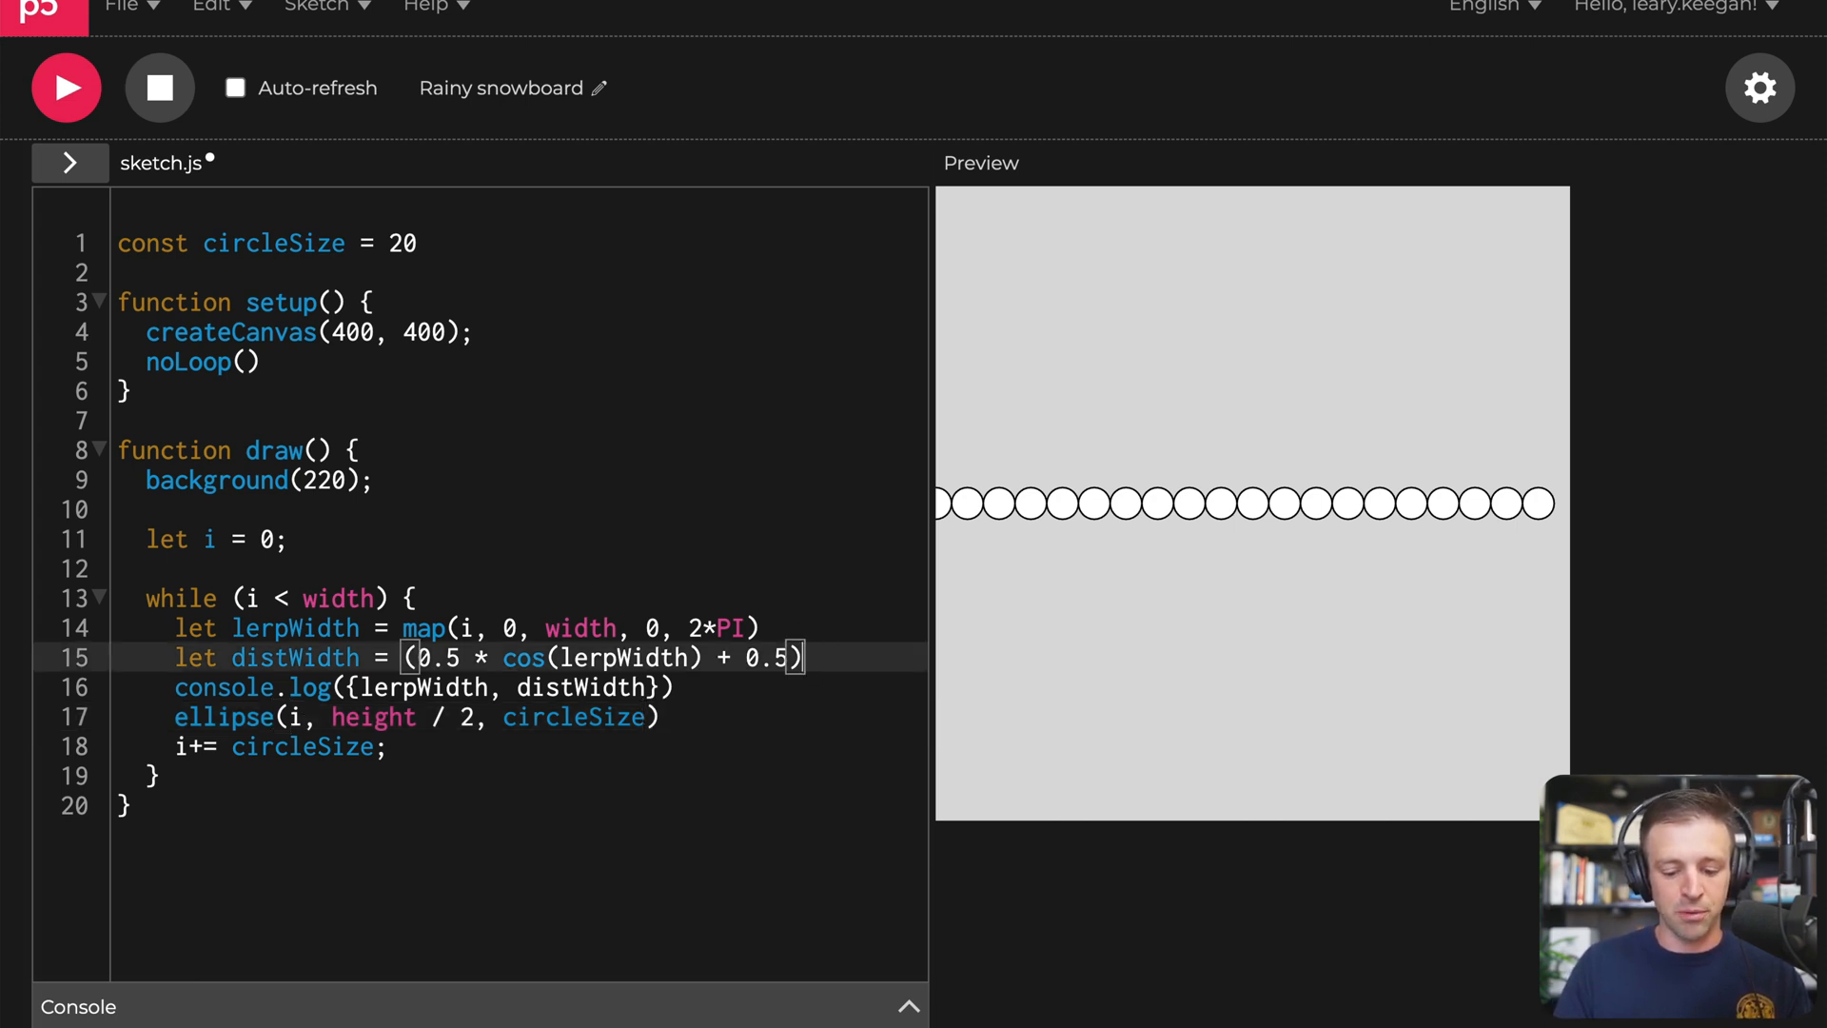
Step: Replace the step with i += circleSize + distWidth scaled by circleSize and rerun for cosine spacing
{"action": "type", "text": "* circle"}
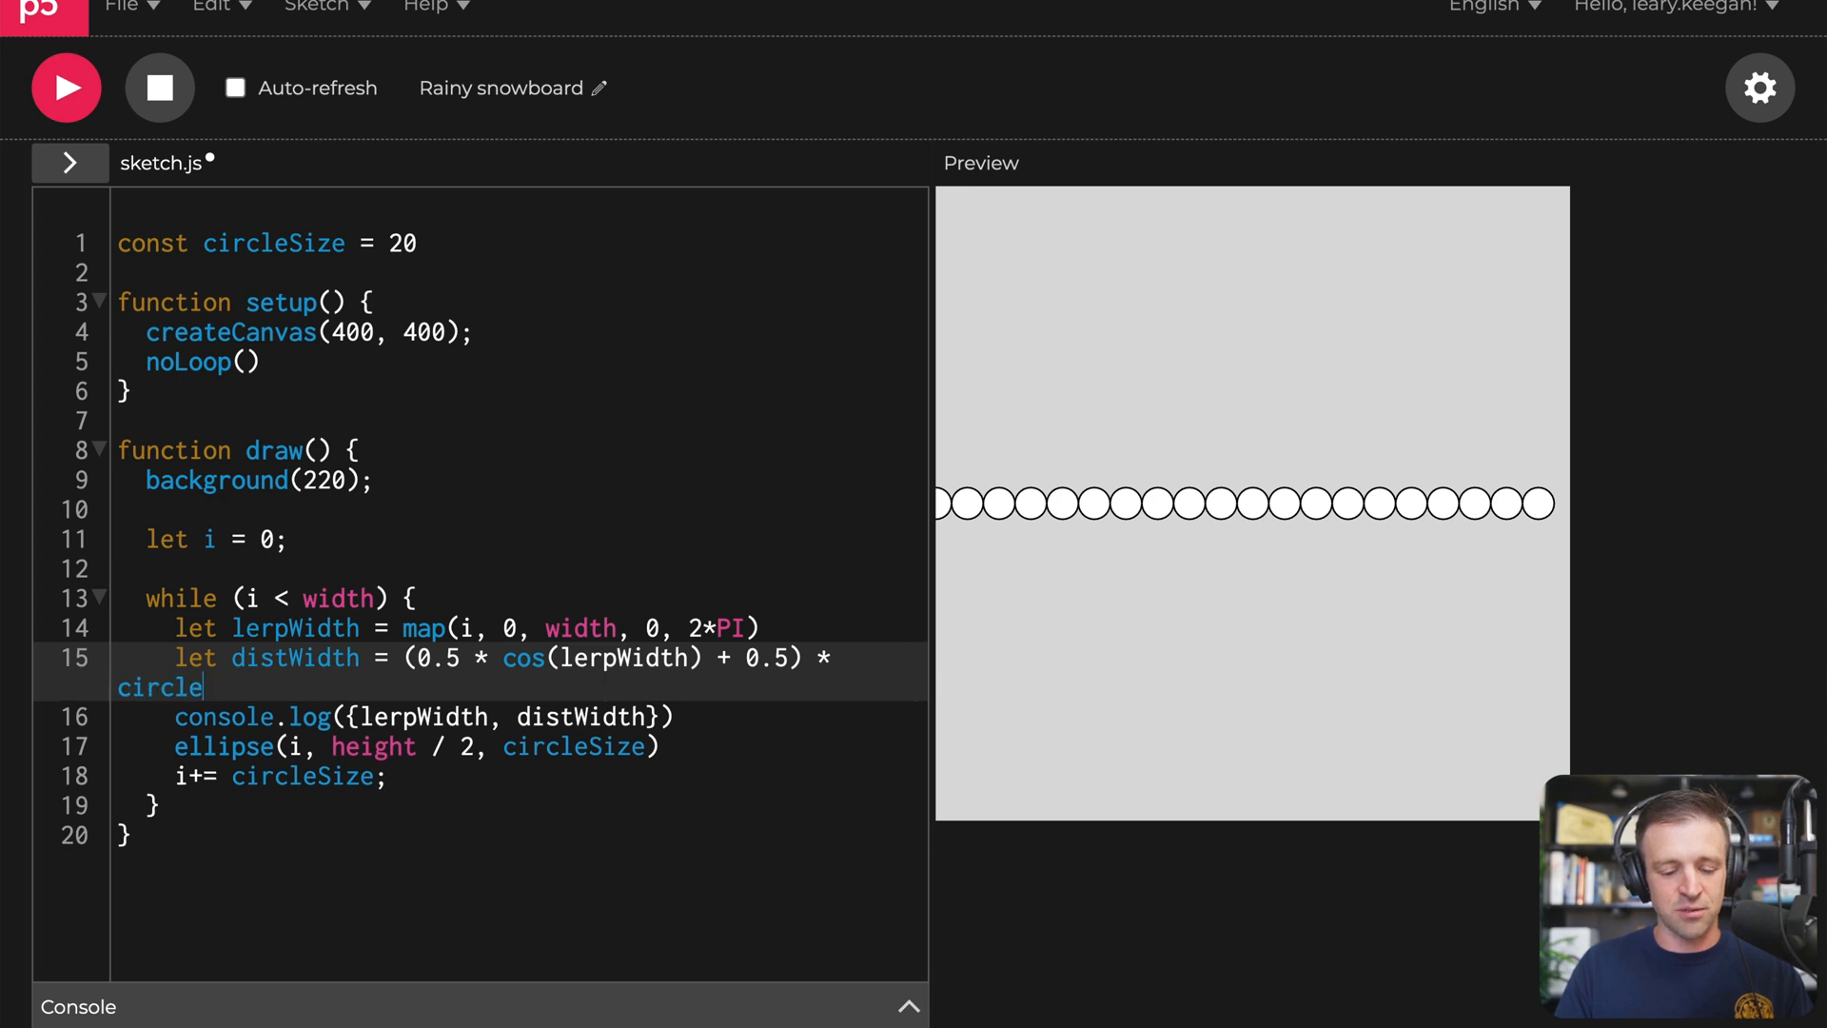
{"action": "type", "text": "Size"}
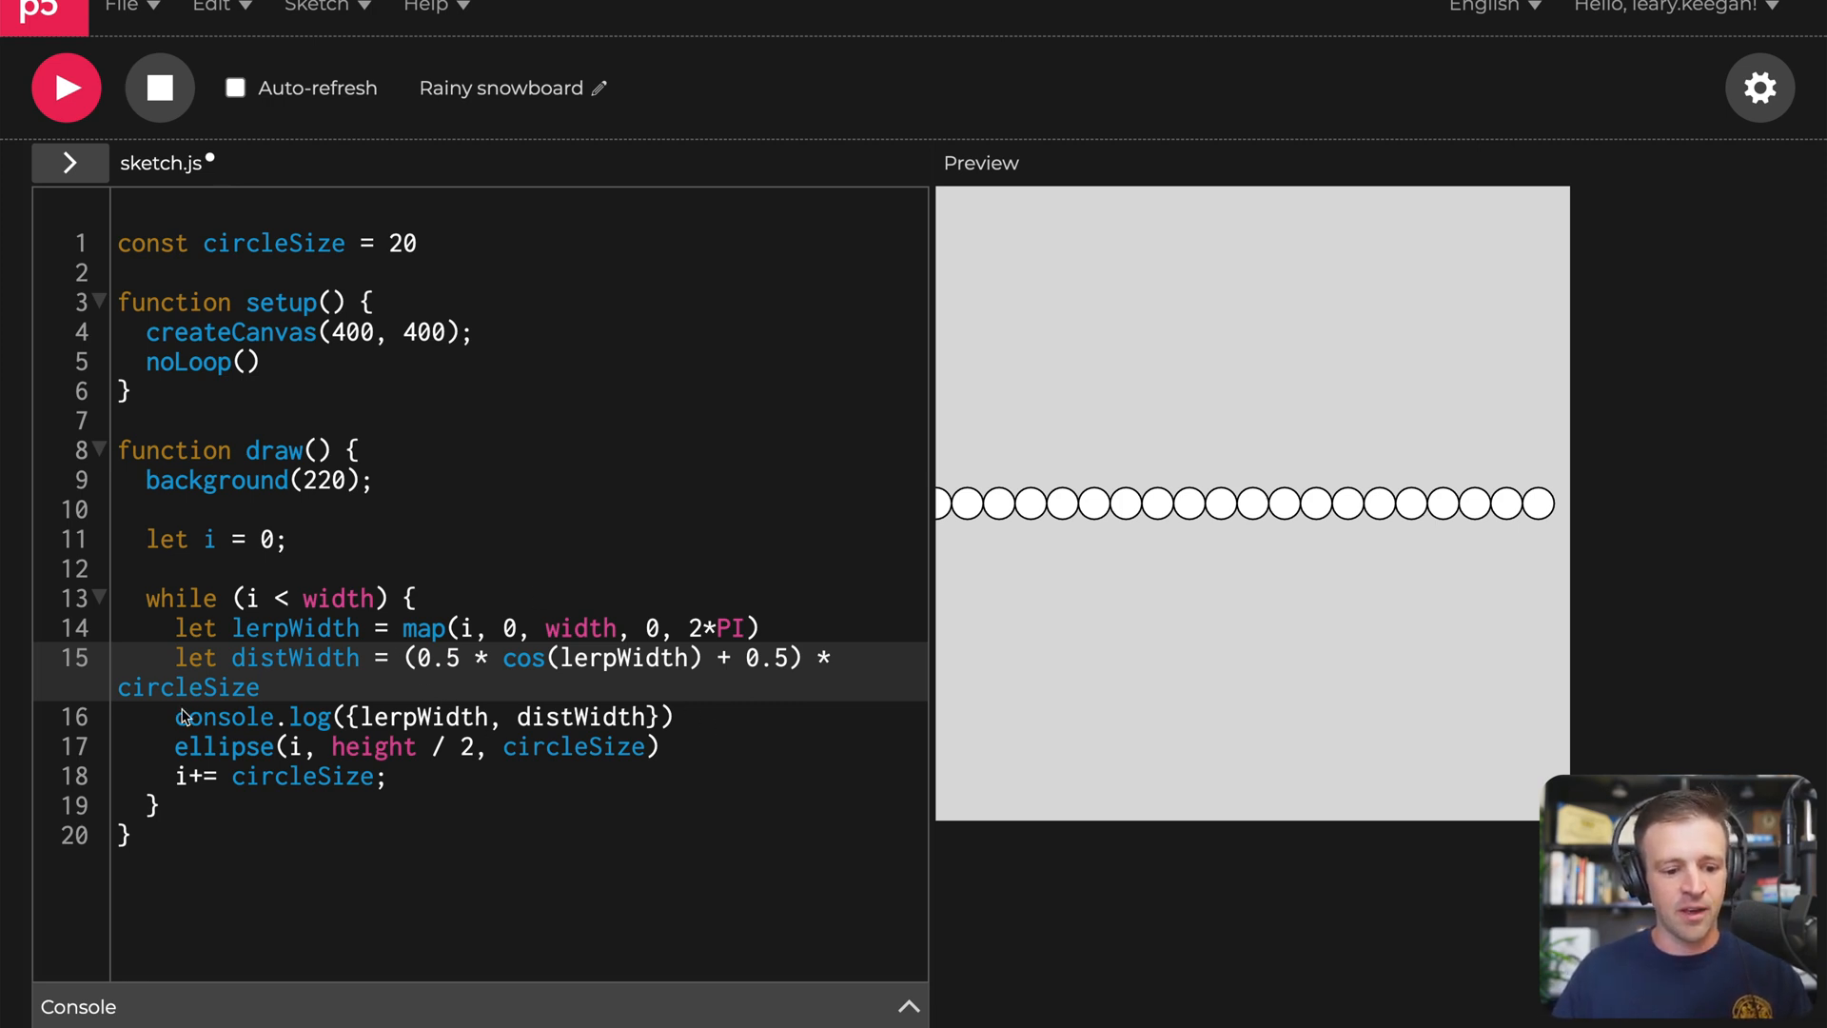
{"action": "type", "text": "//"}
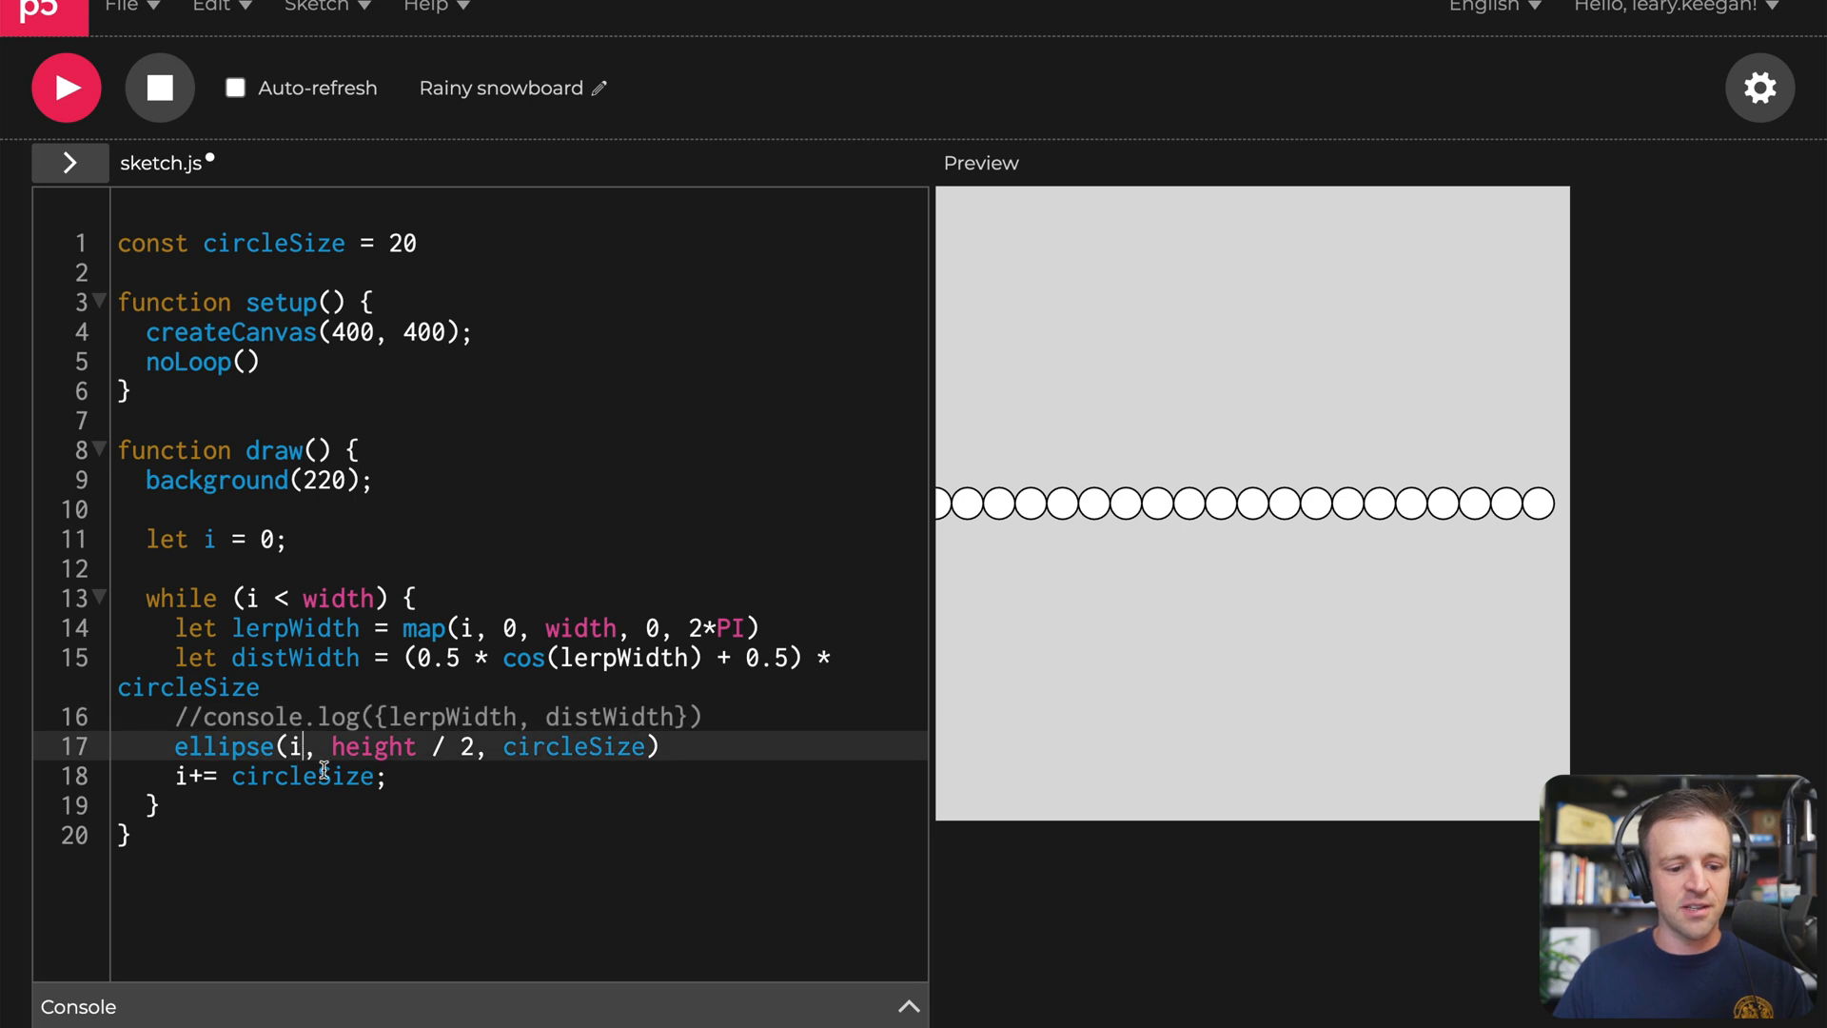
{"action": "key", "text": "enter"}
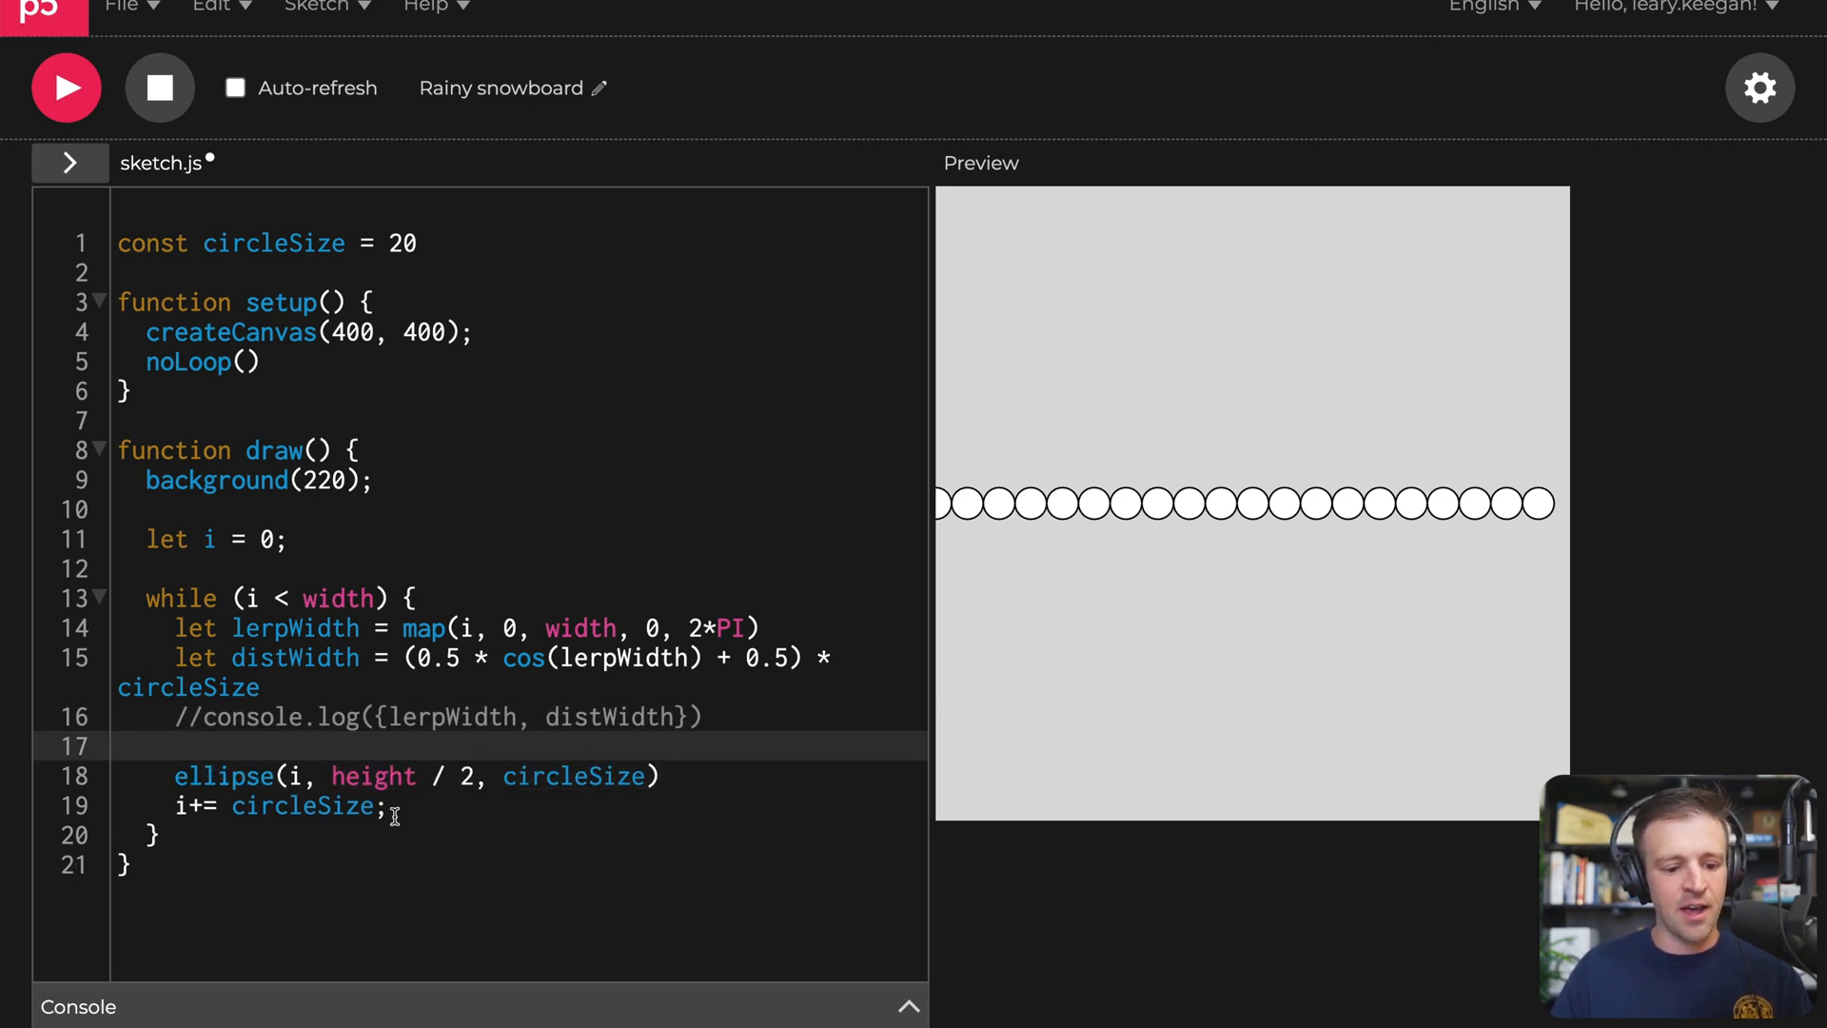
{"action": "key", "text": "Backspace"}
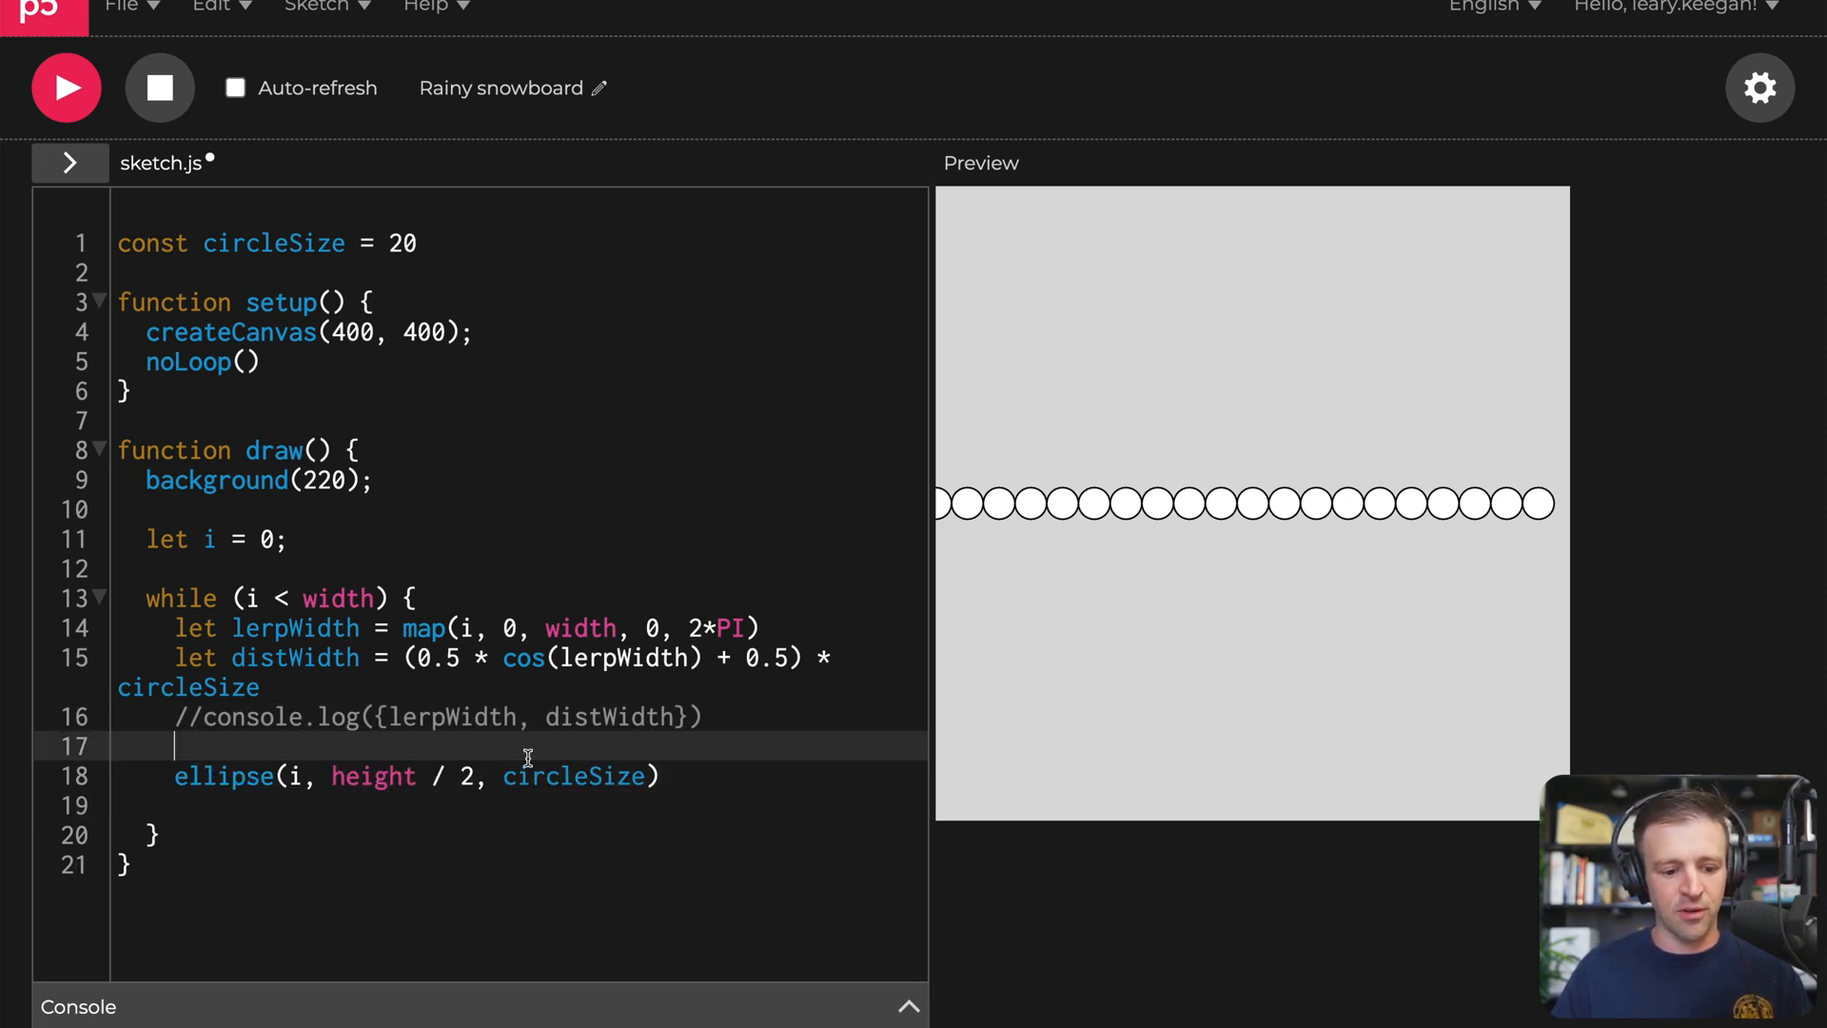
{"action": "type", "text": "i+= circleSize;"}
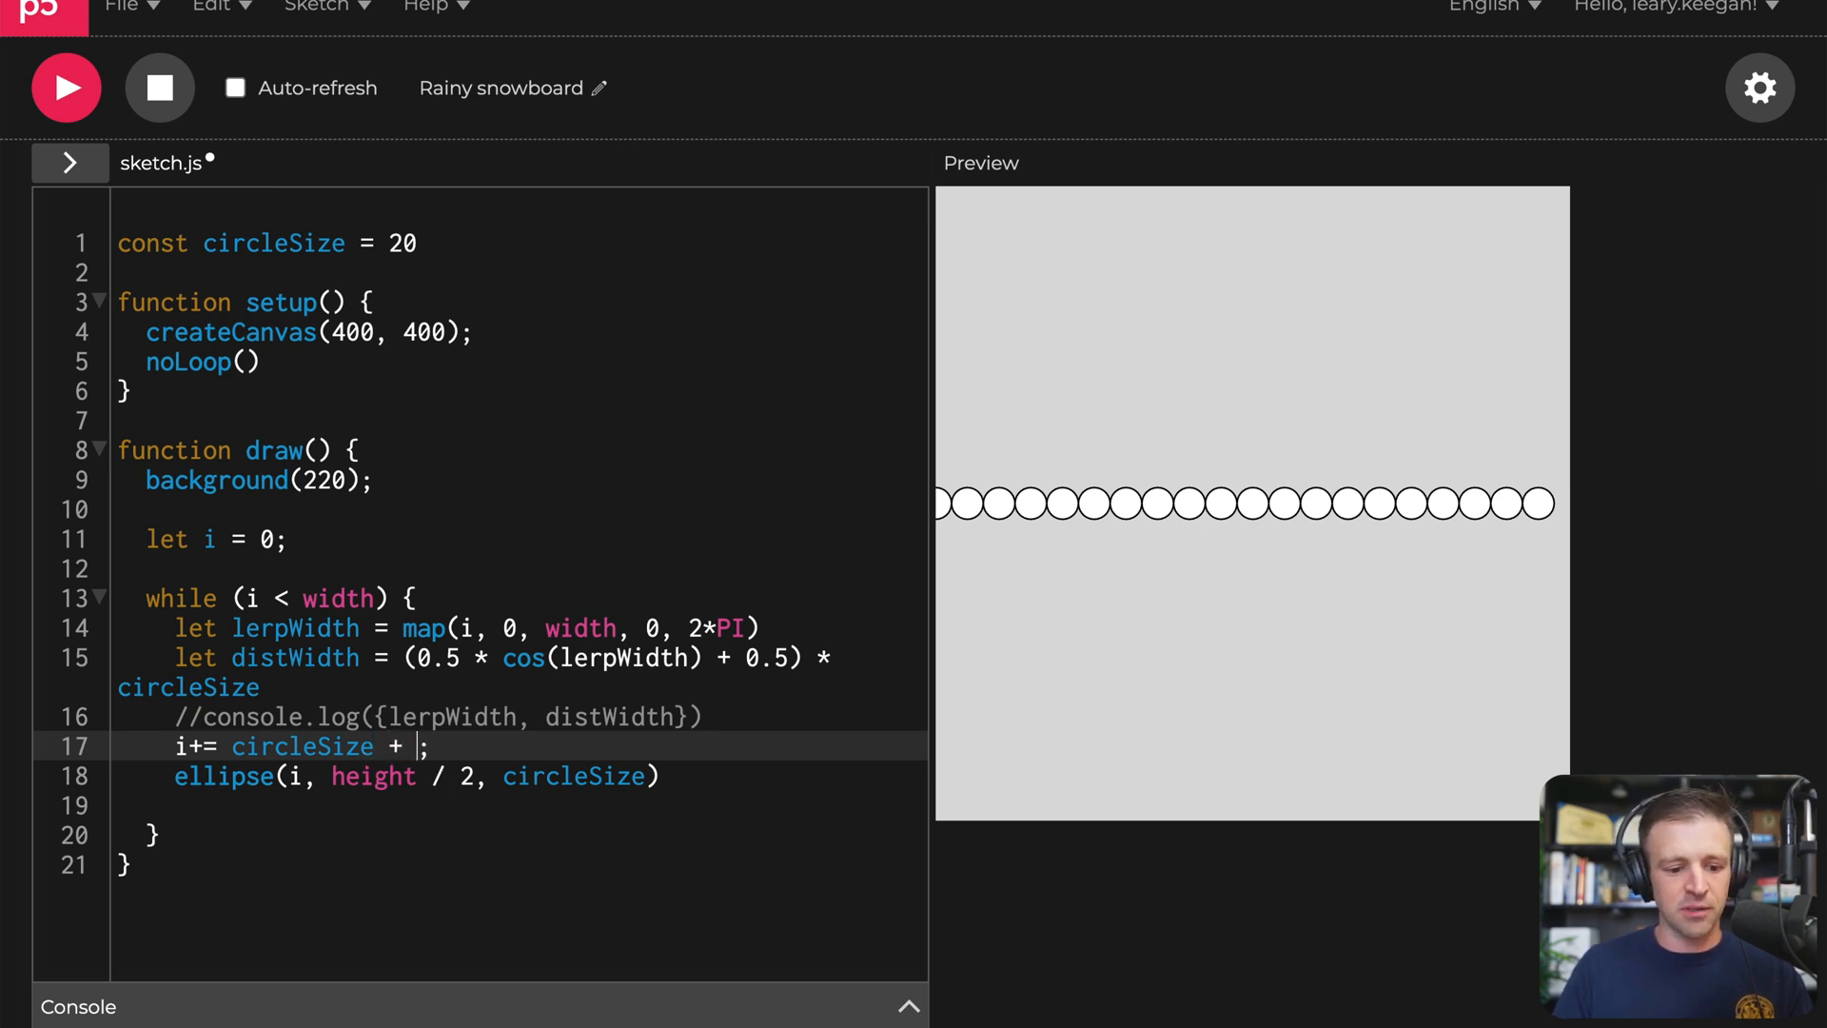
{"action": "type", "text": "distWidth"}
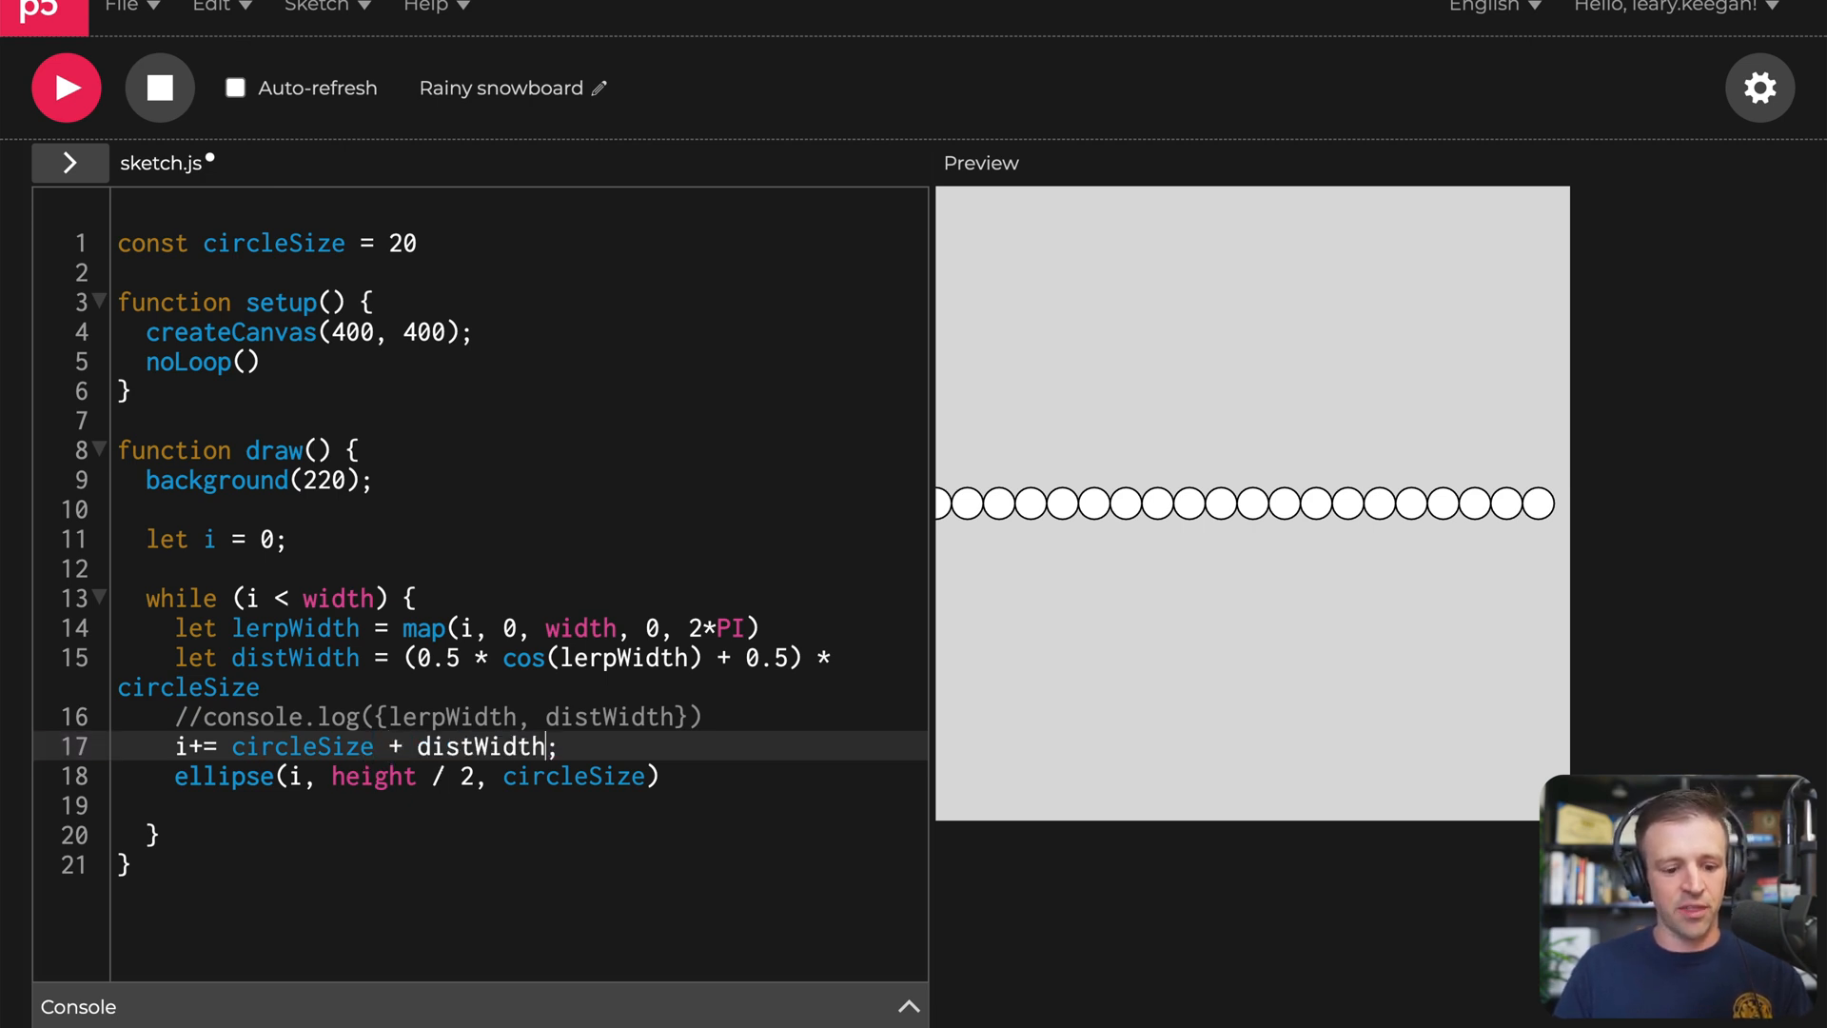
{"action": "left_click", "coordinate": [67, 87]}
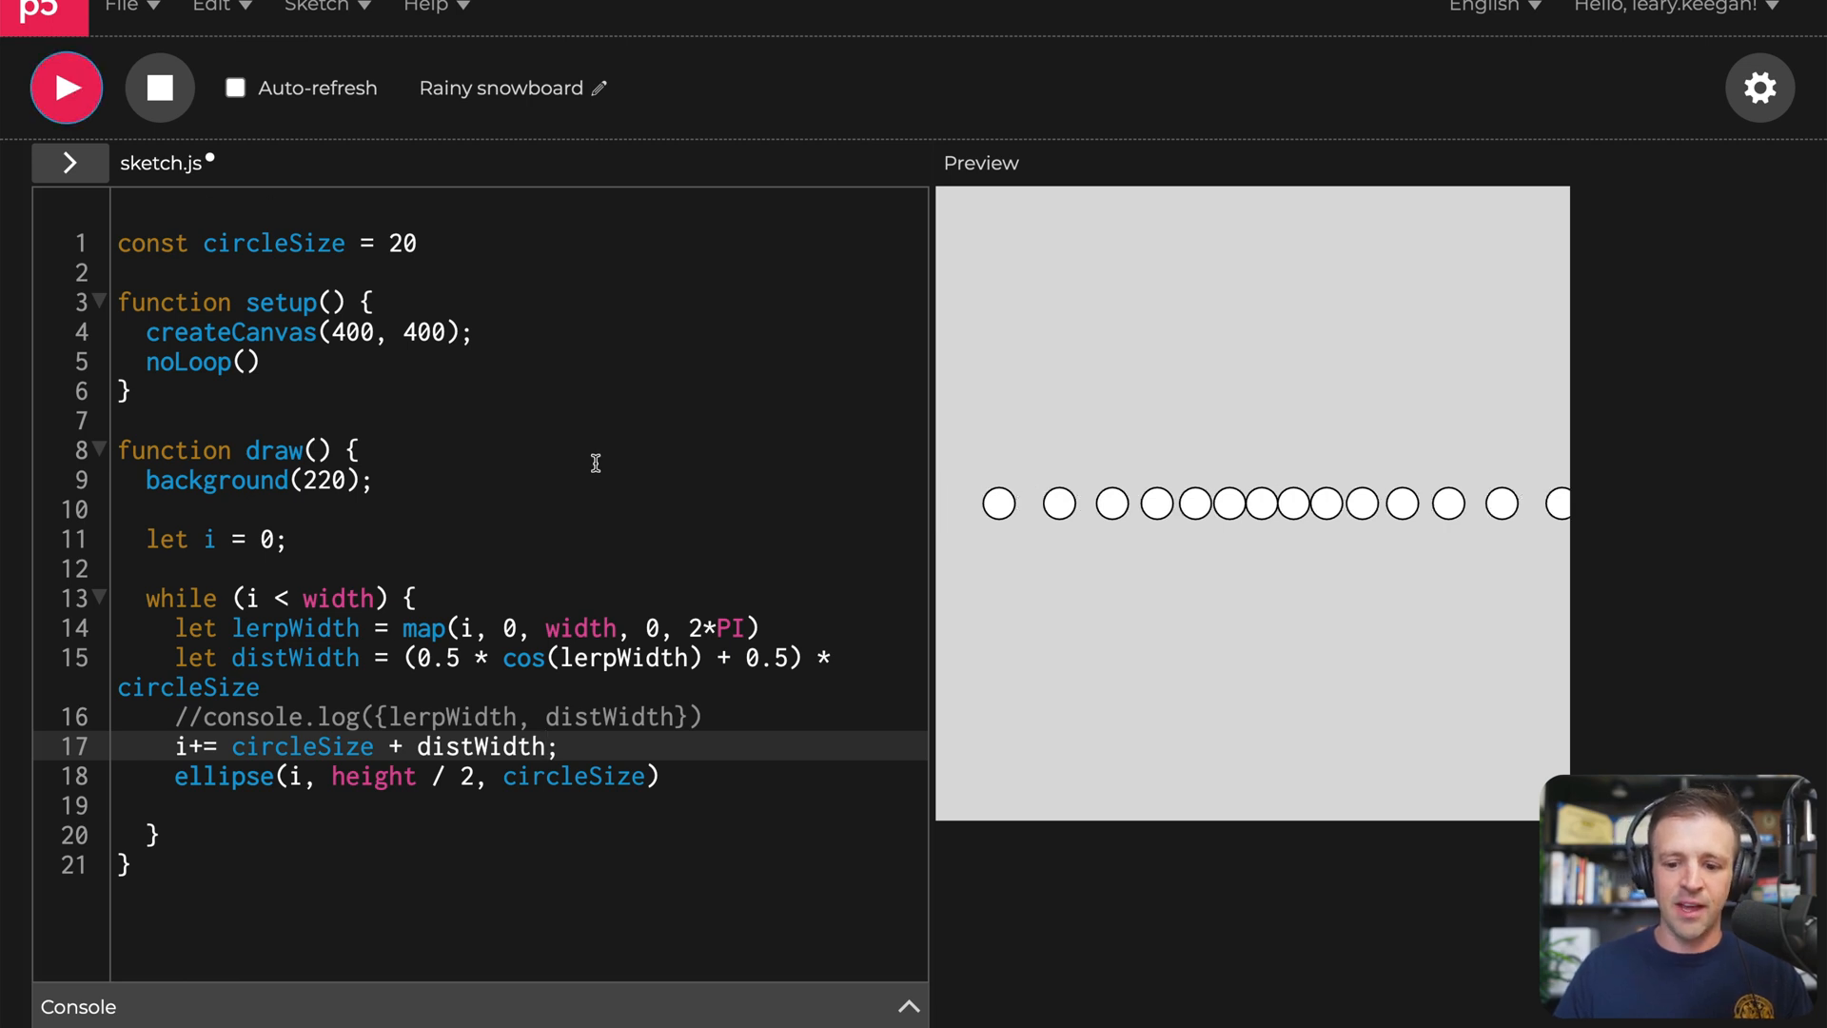
{"action": "mouse_move", "coordinate": [1382, 520]}
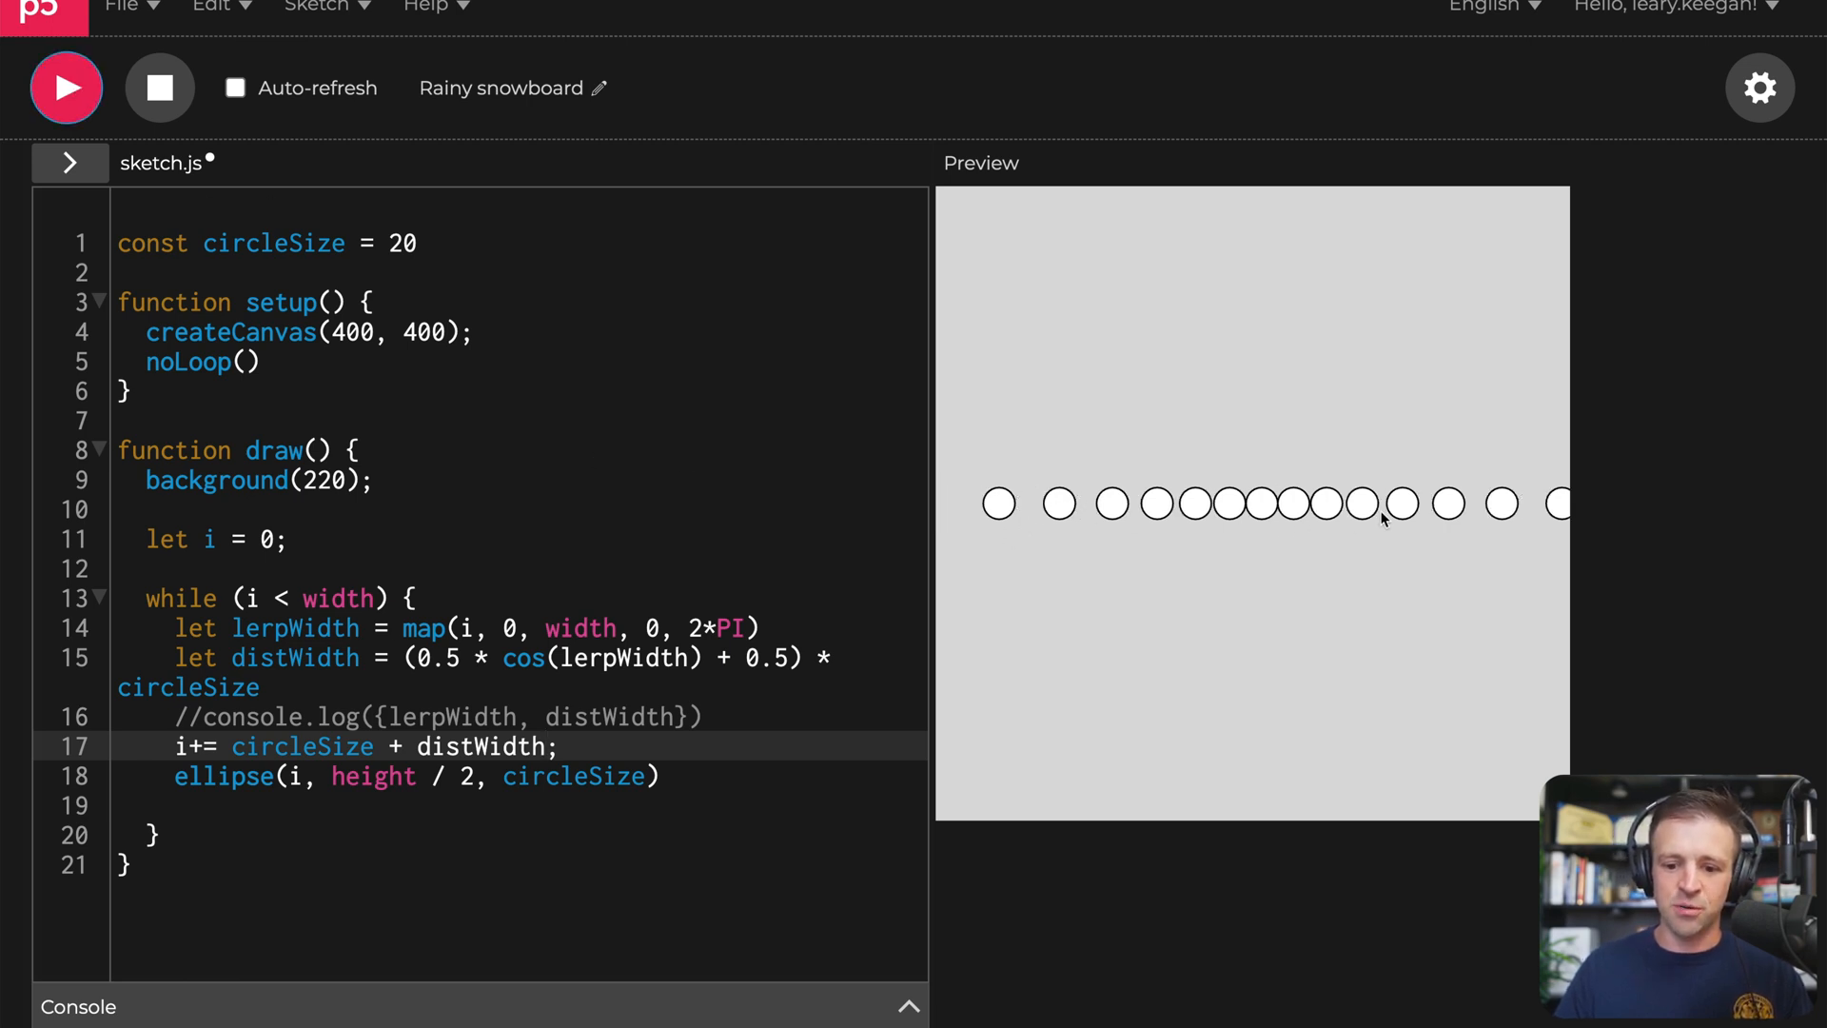
{"action": "mouse_move", "coordinate": [1033, 508]}
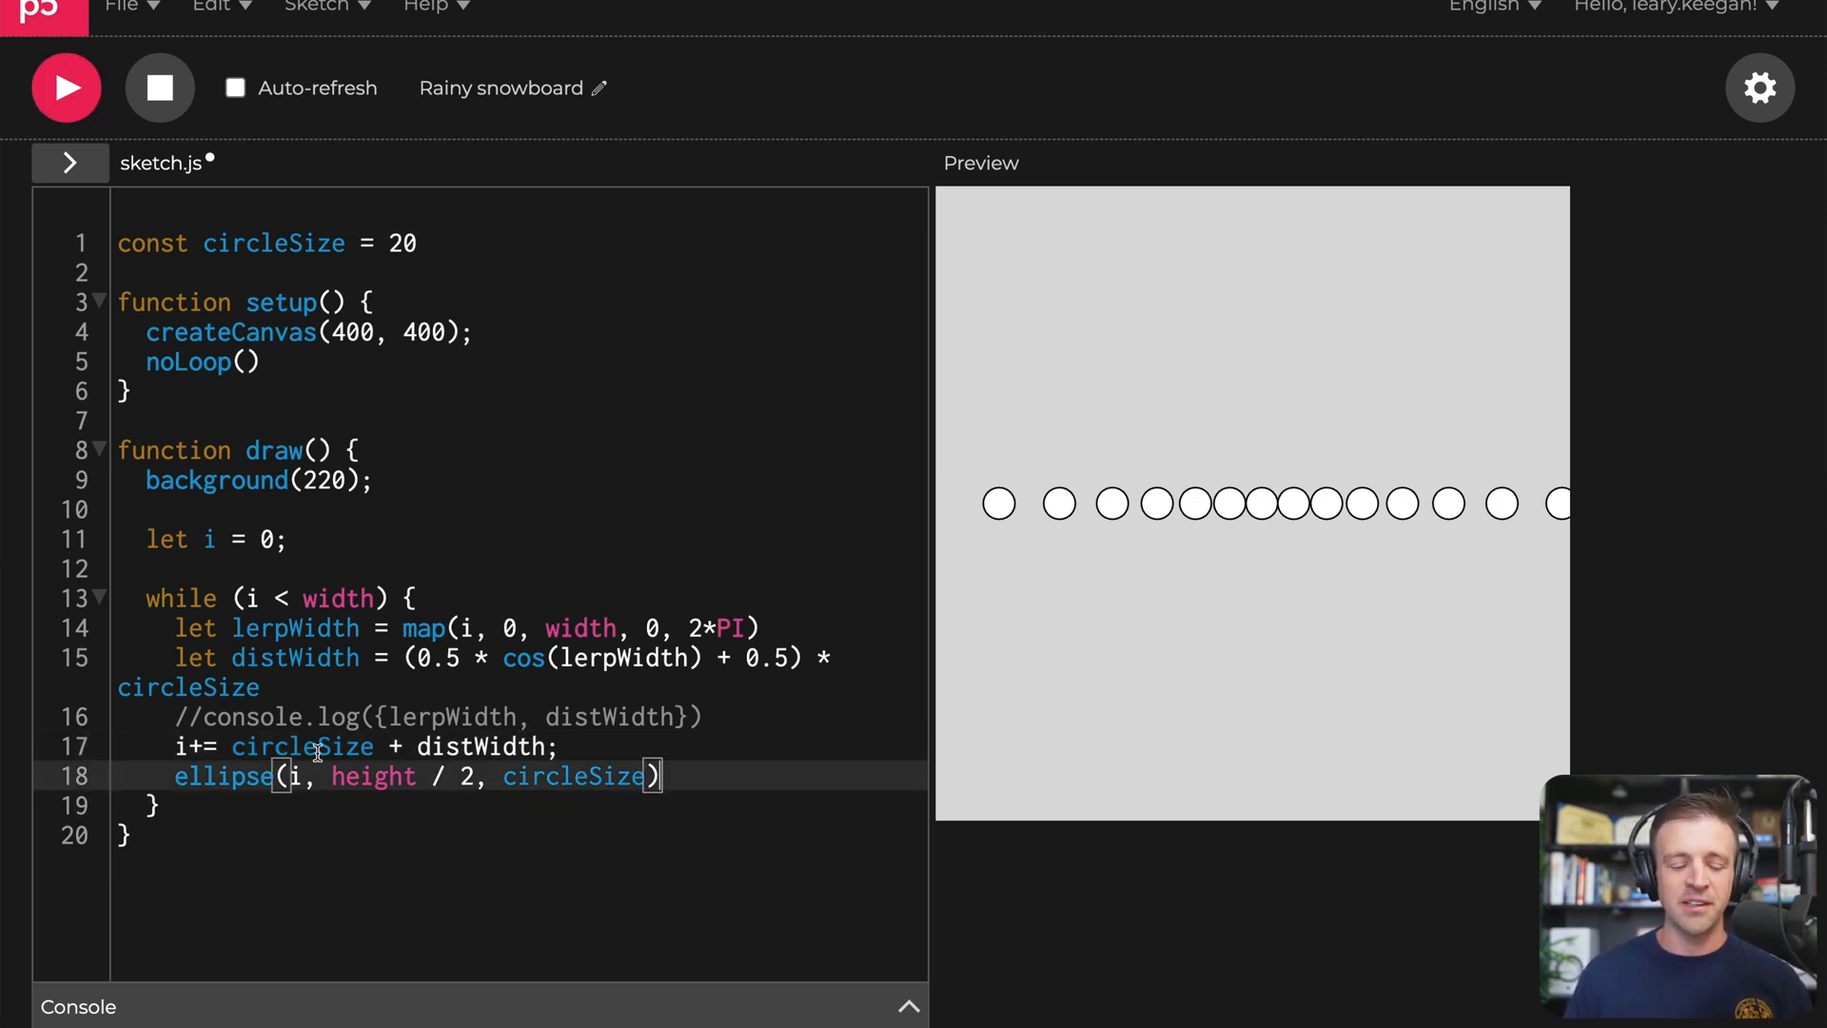
Step: Declare let j = 0 and add an inner while (j < height) loop stepping j by circleSize
{"action": "double_click", "coordinate": [437, 777]}
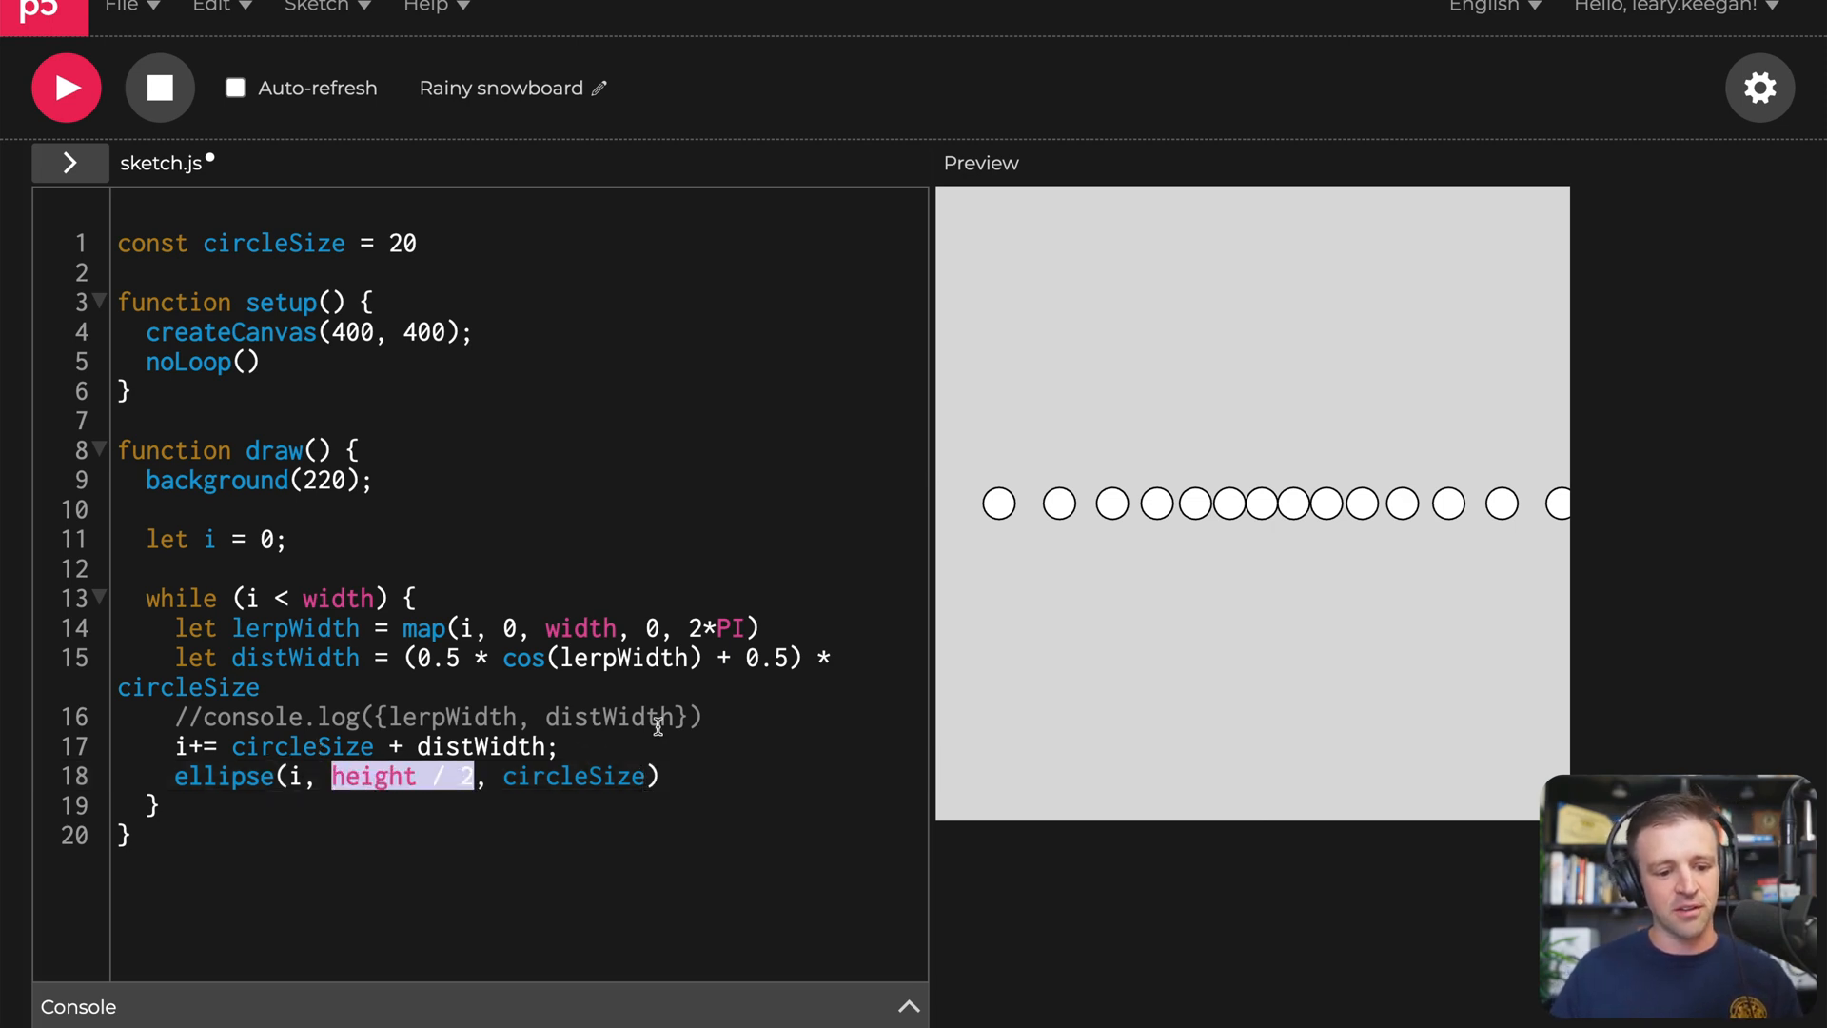
{"action": "mouse_move", "coordinate": [645, 746]}
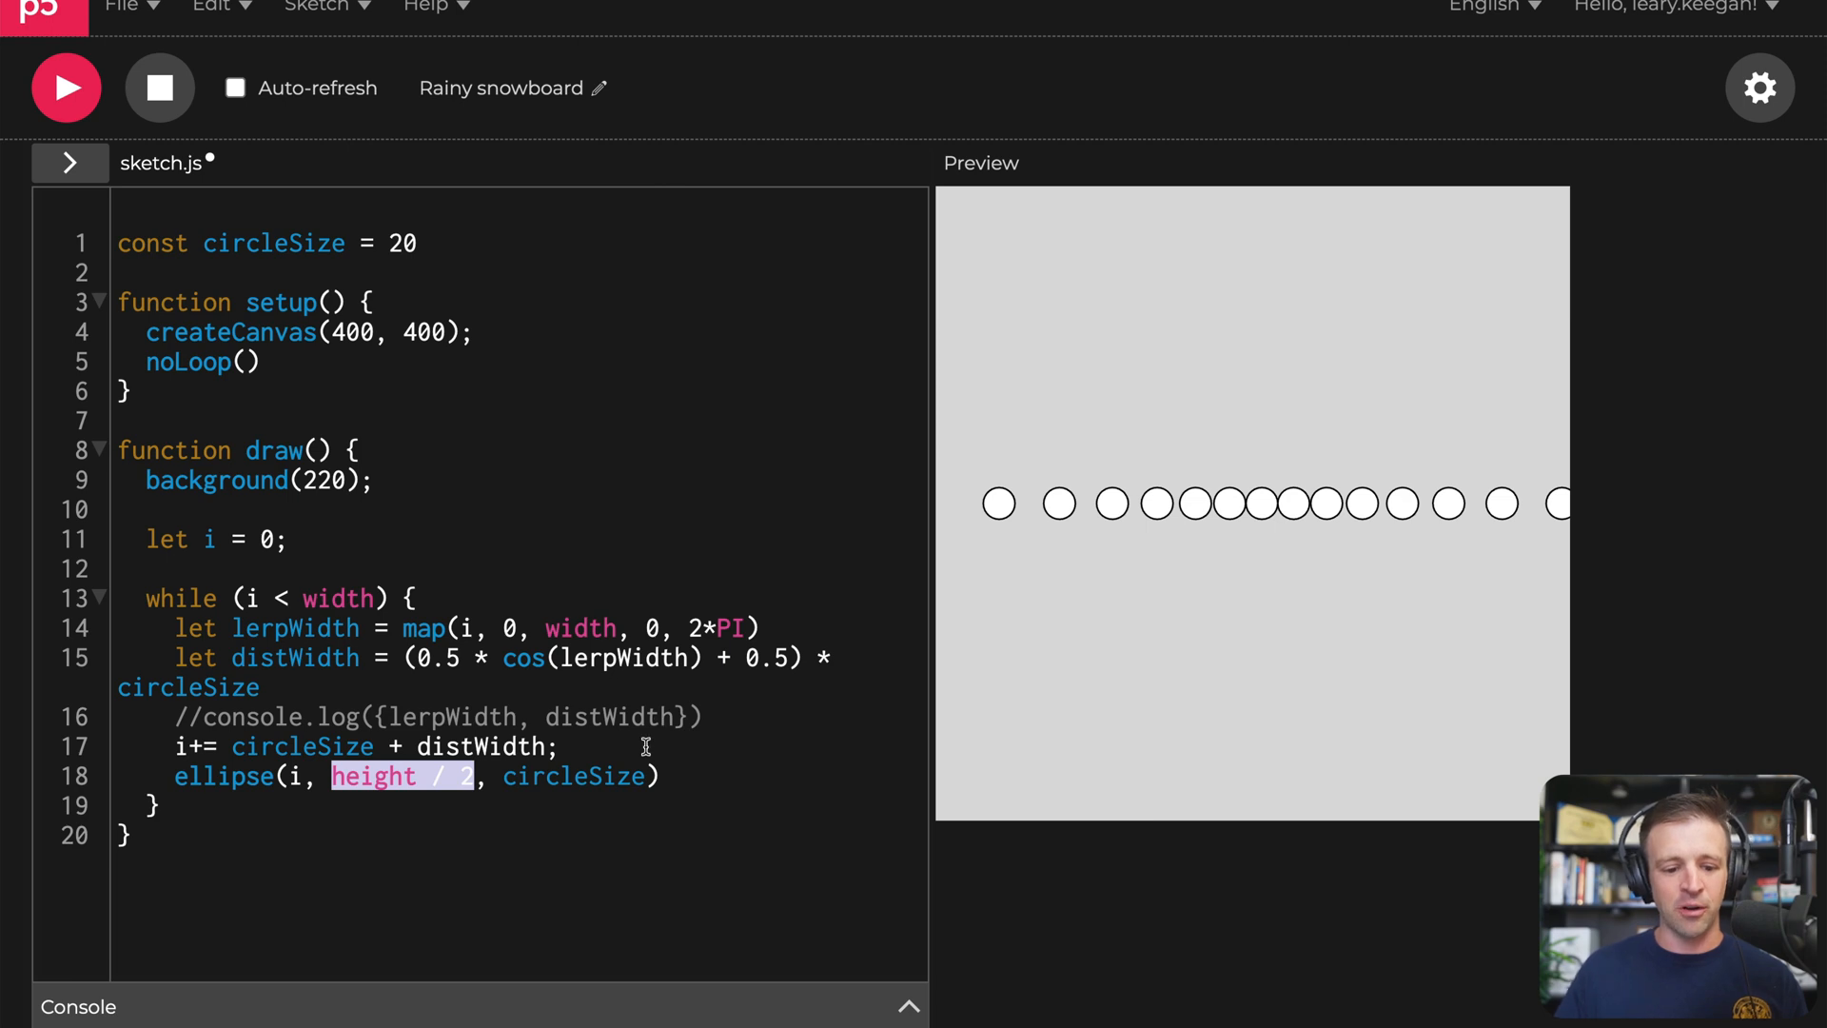
{"action": "left_click", "coordinate": [611, 746]}
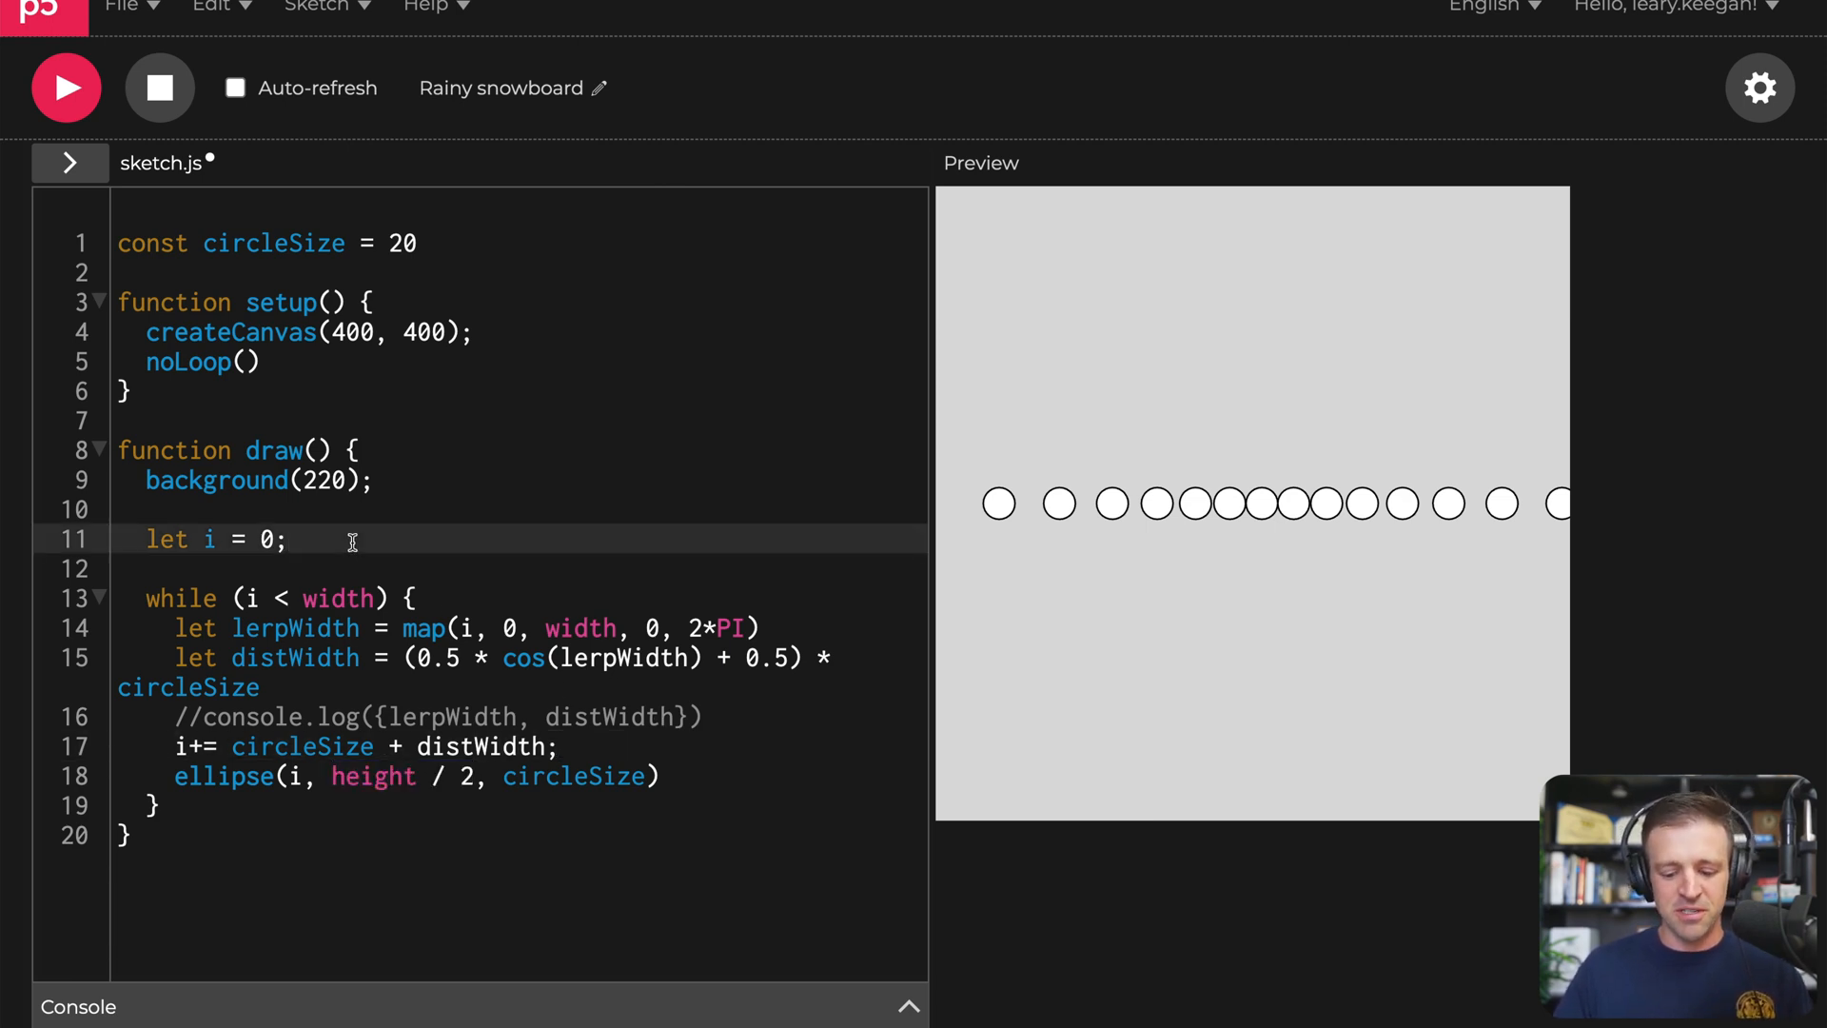
{"action": "type", "text": "let j ="}
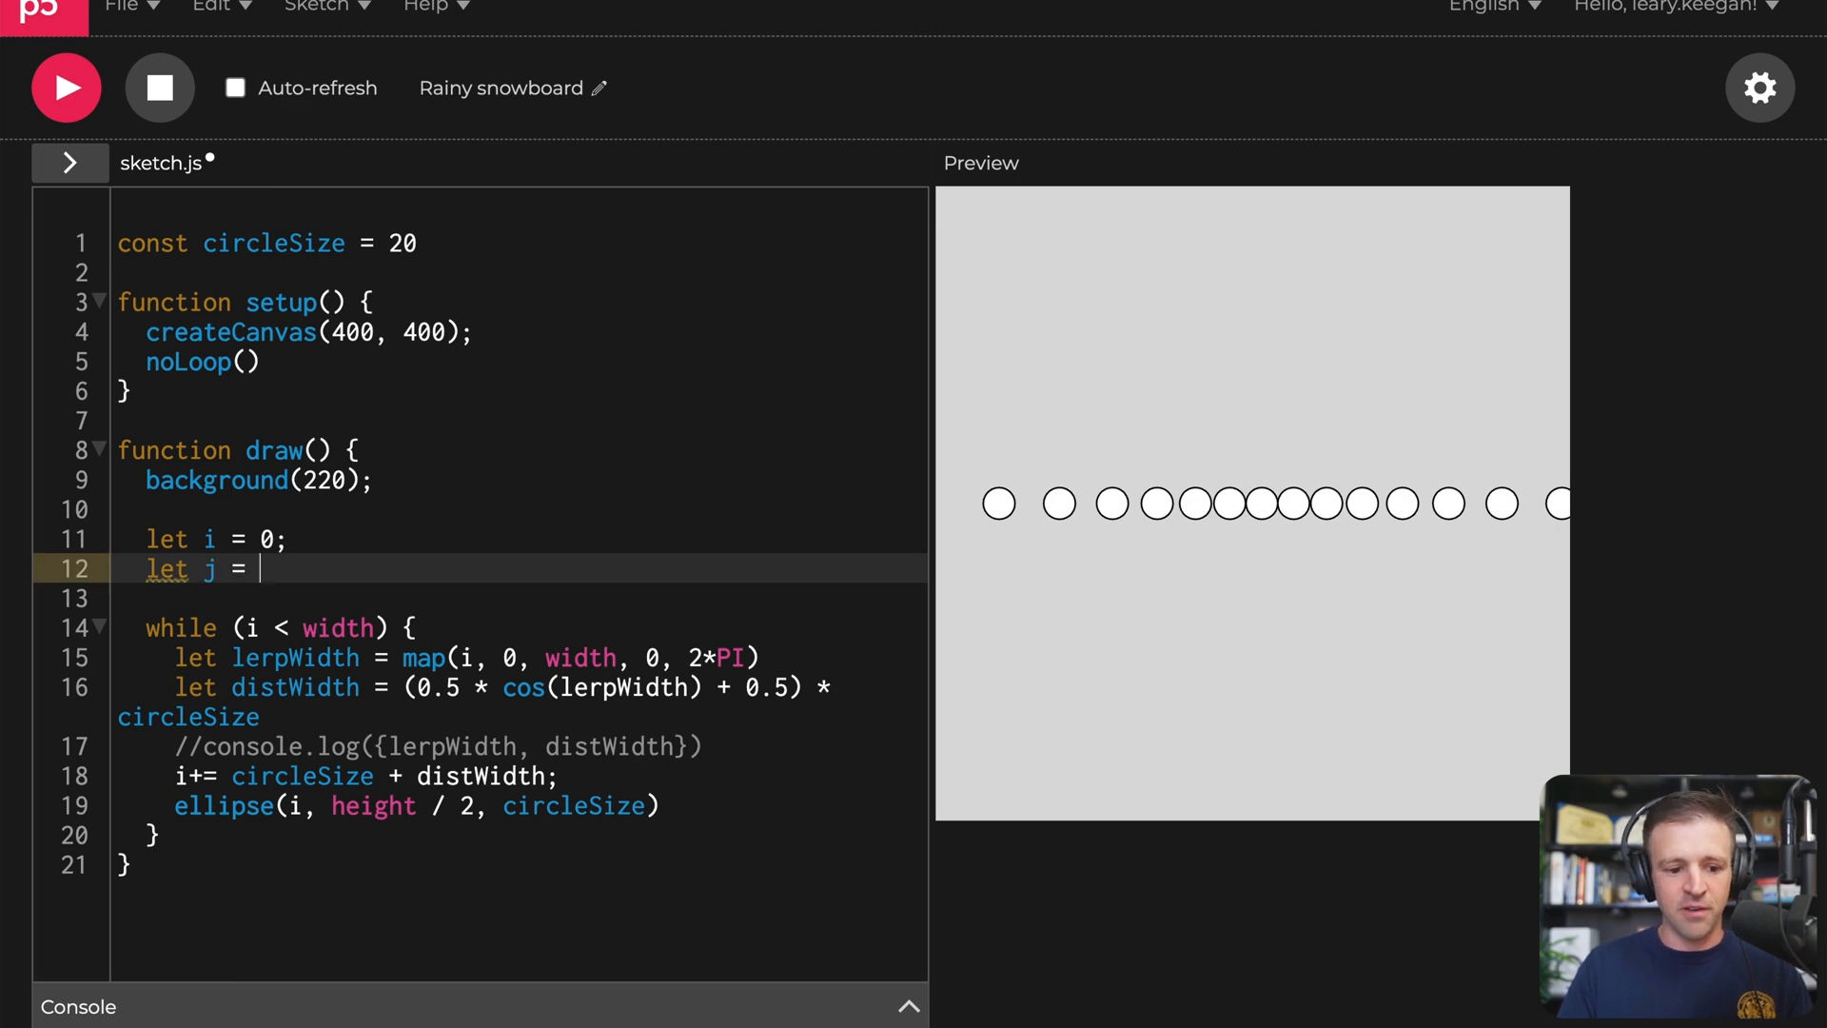
{"action": "type", "text": "0;"}
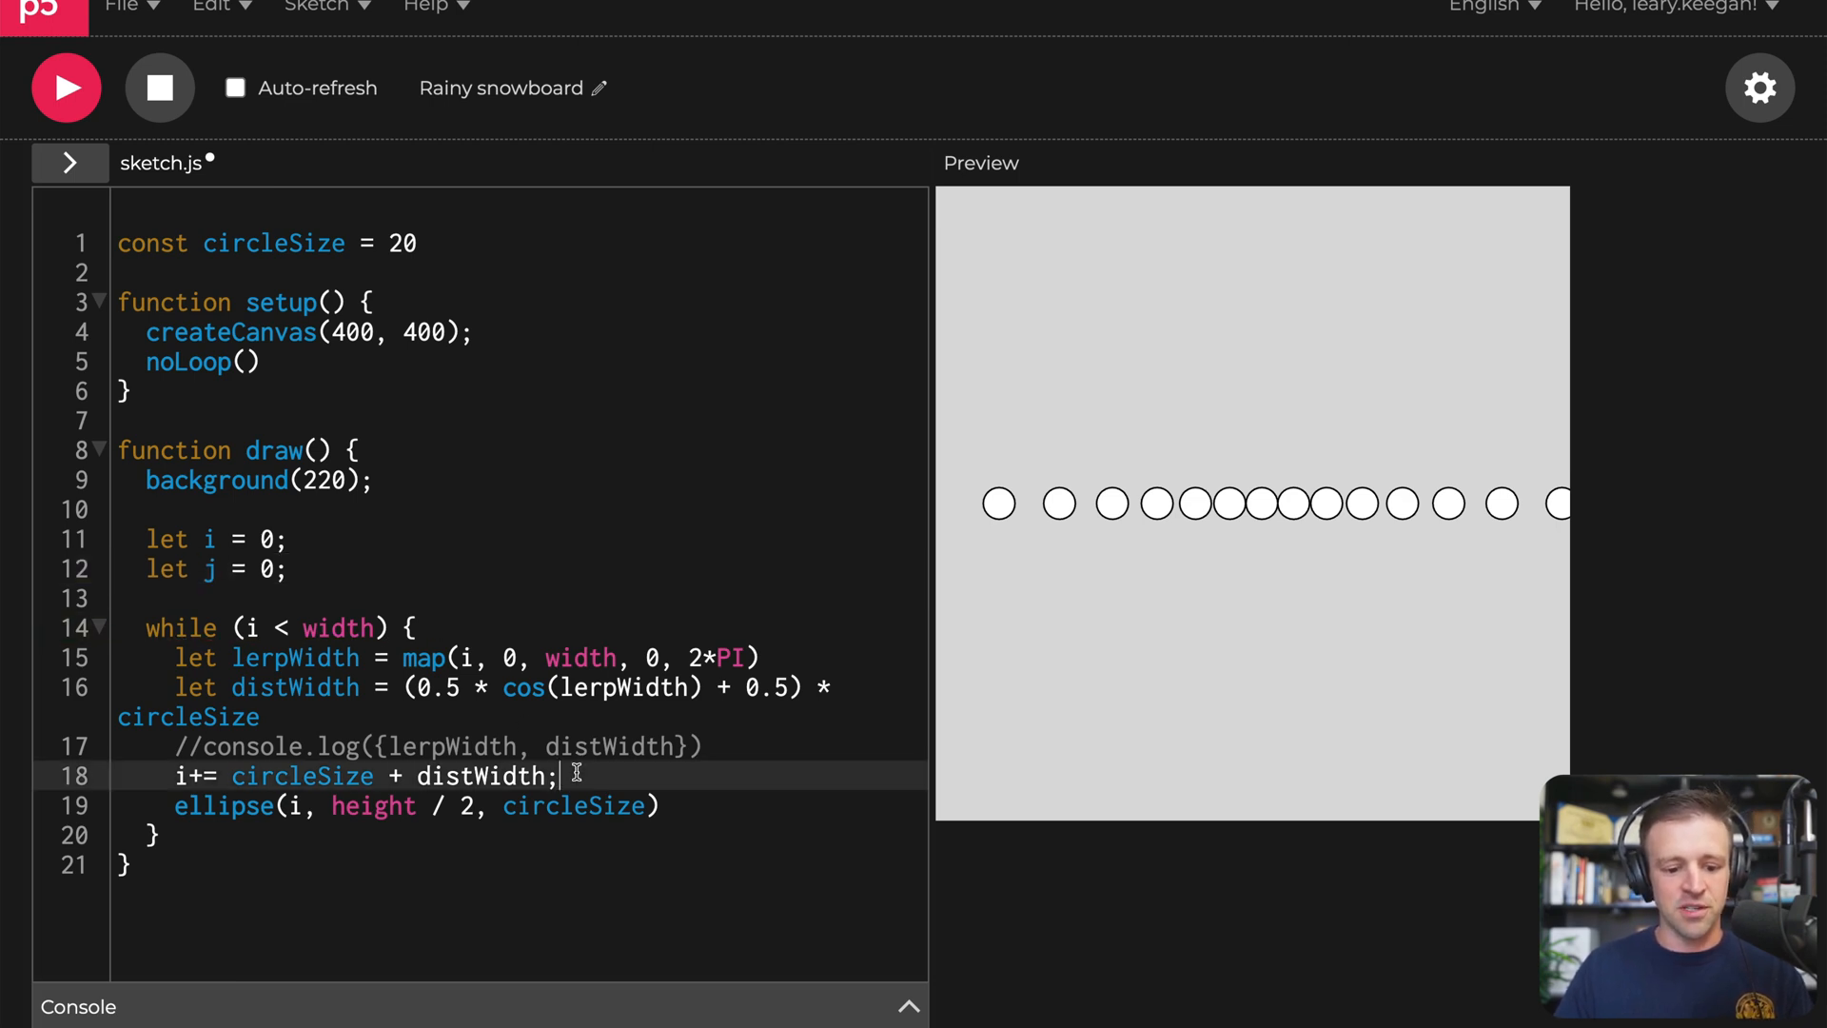
{"action": "key", "text": "enter"}
{"action": "type", "text": "while ("}
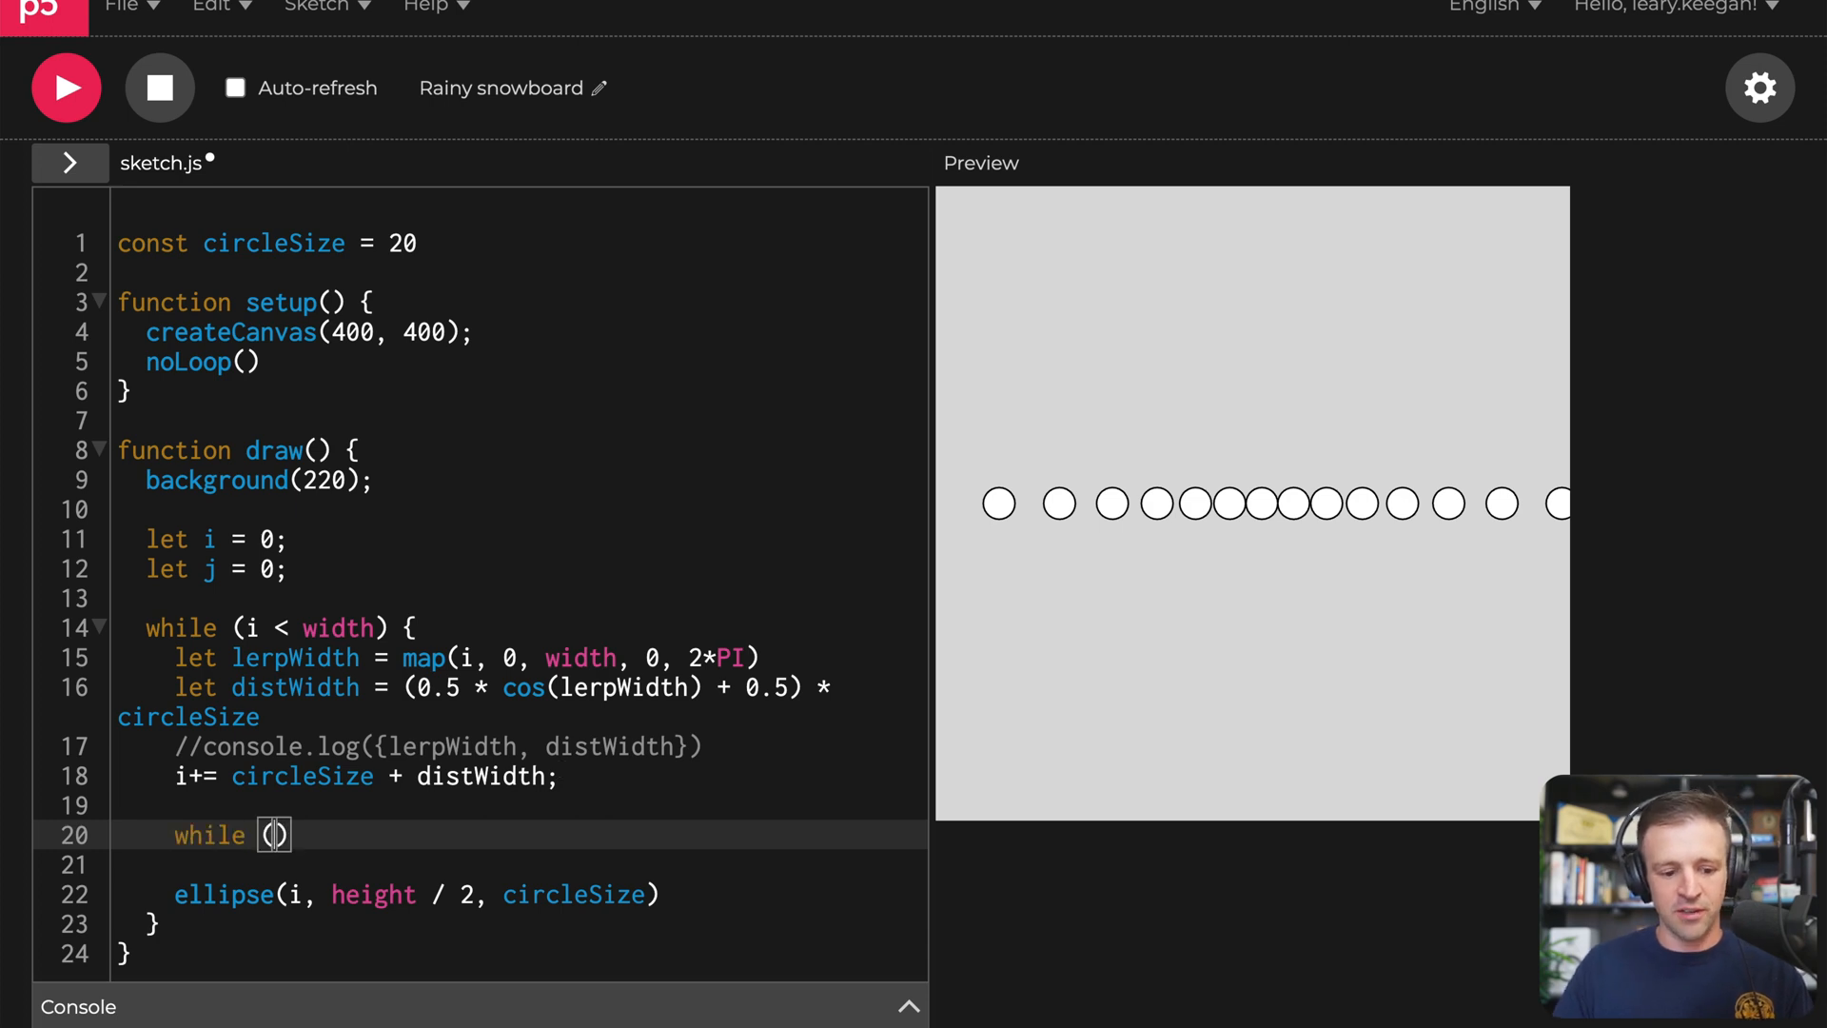
{"action": "type", "text": "j < height"}
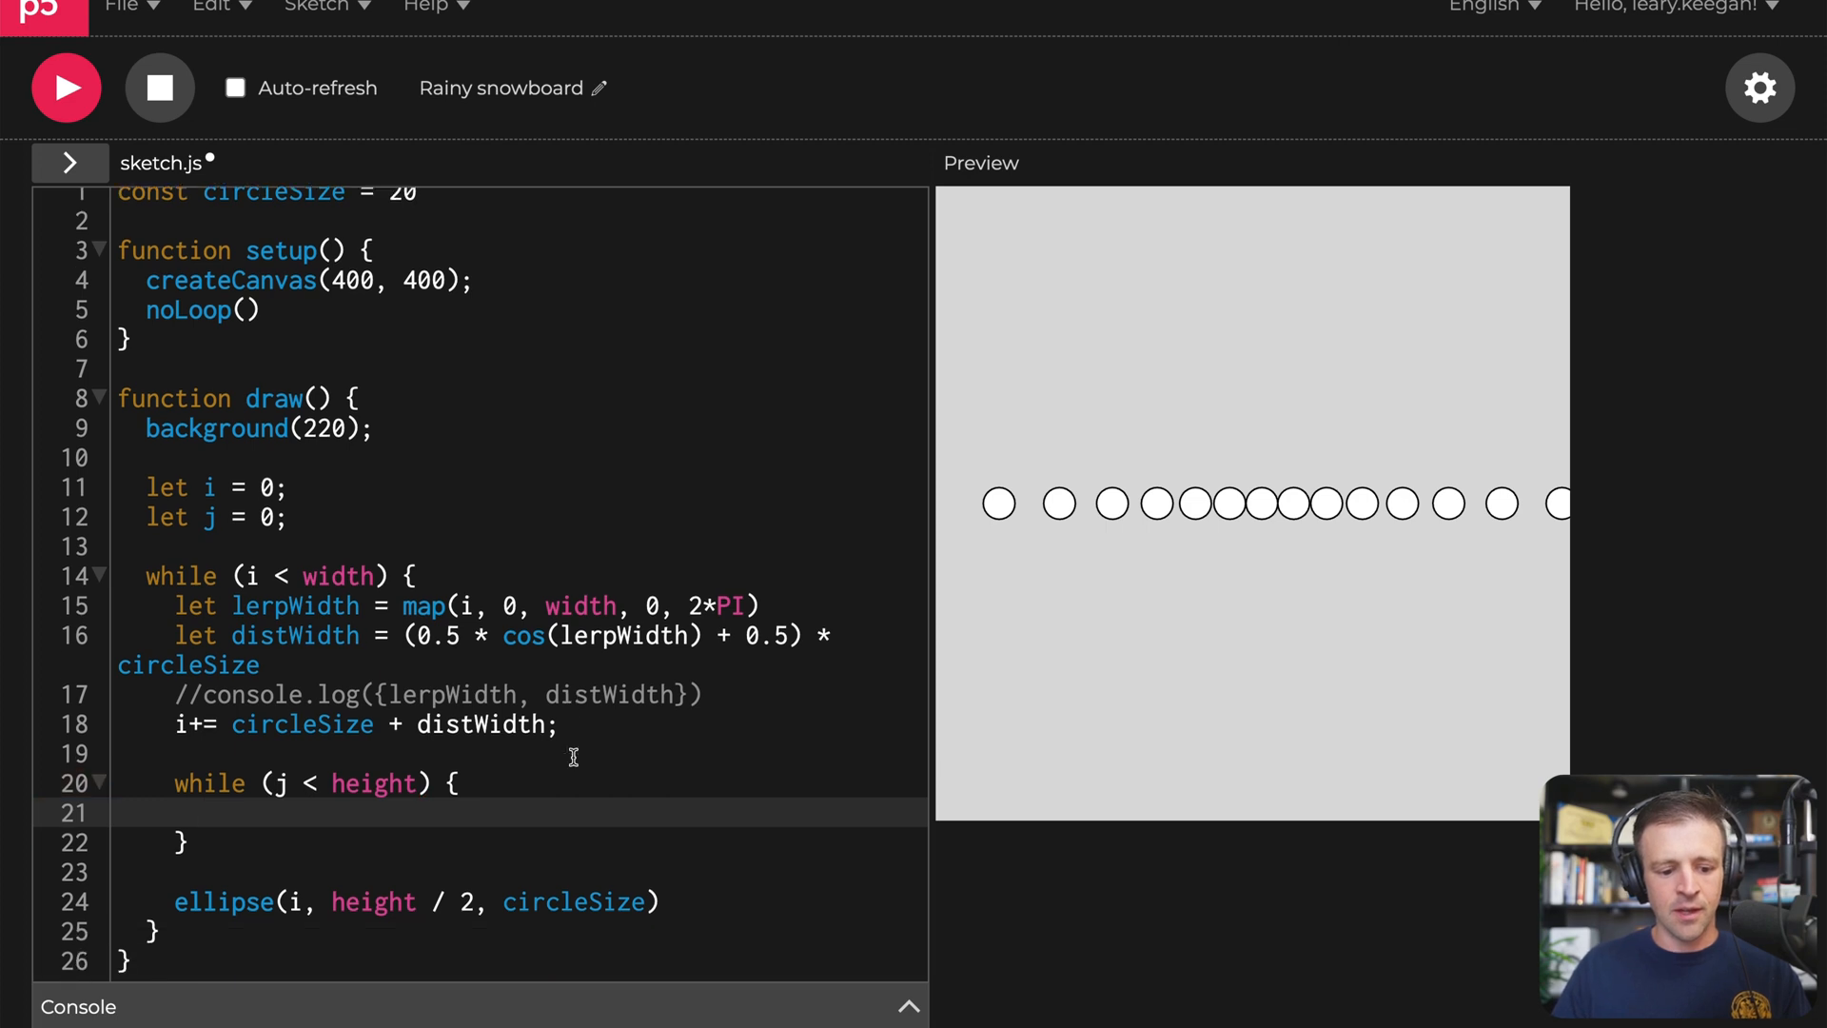
{"action": "mouse_move", "coordinate": [665, 901]}
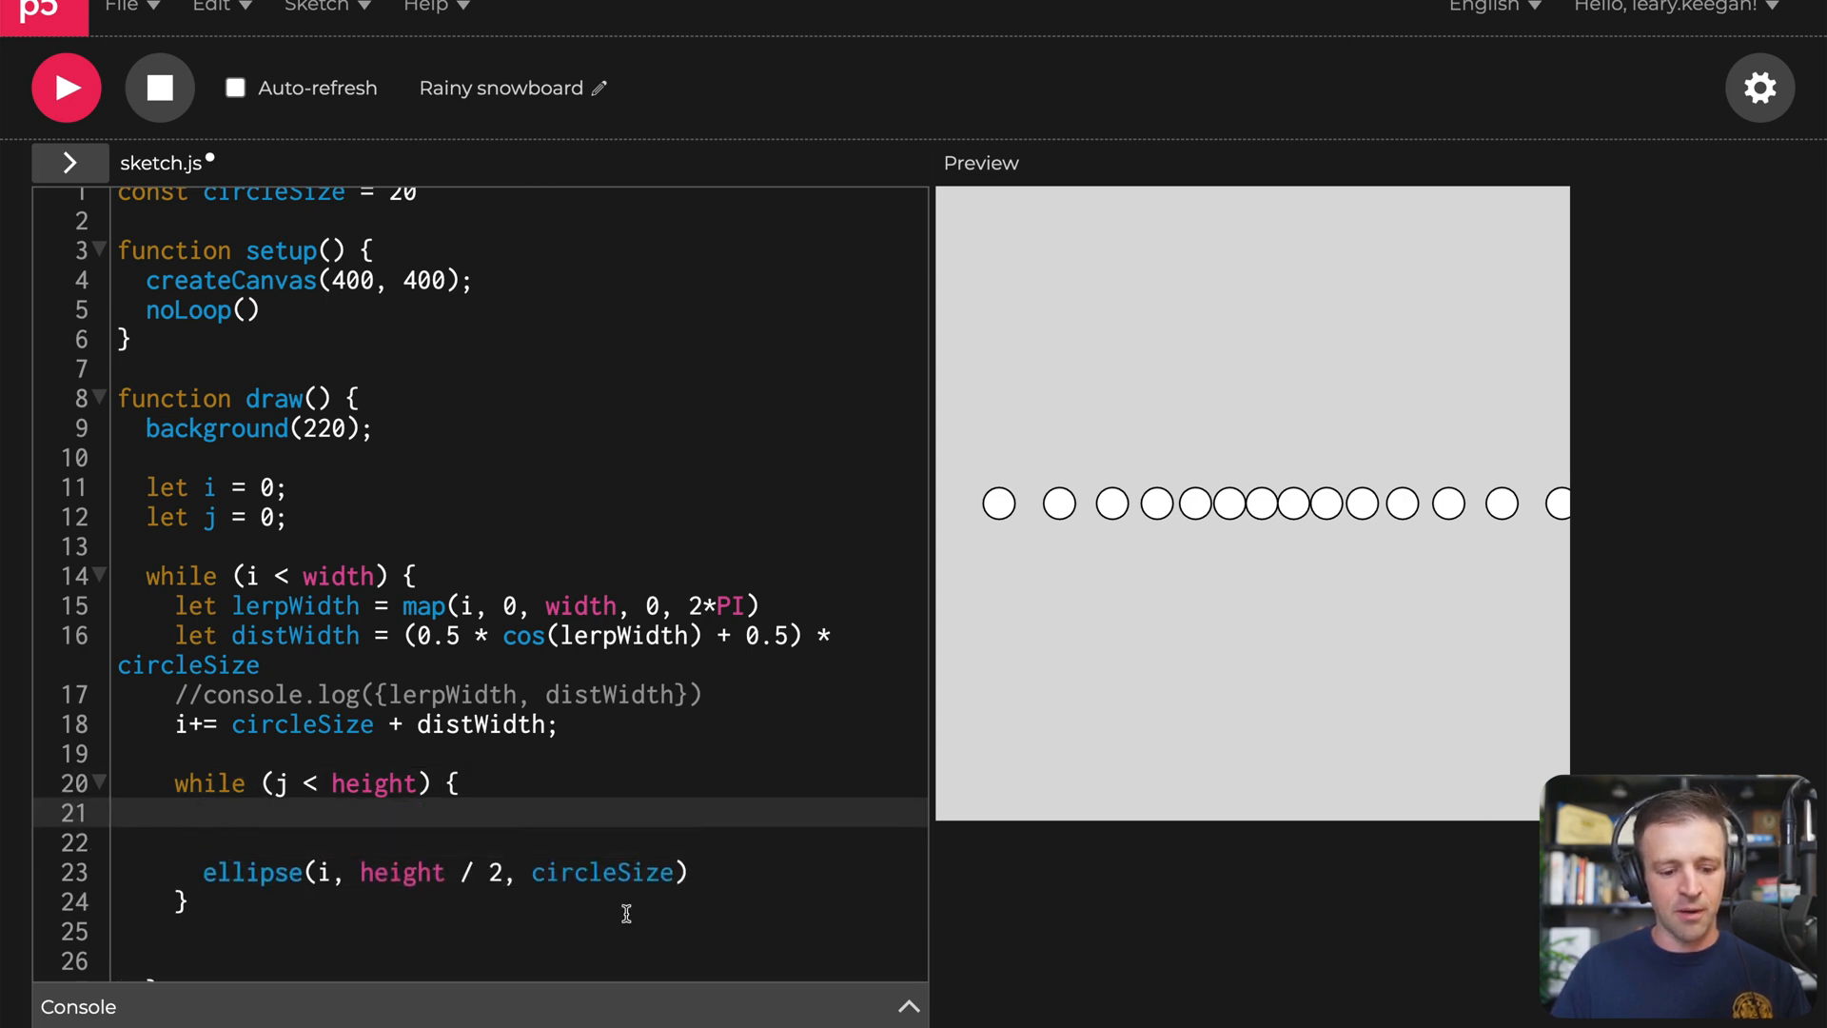
{"action": "type", "text": "j"}
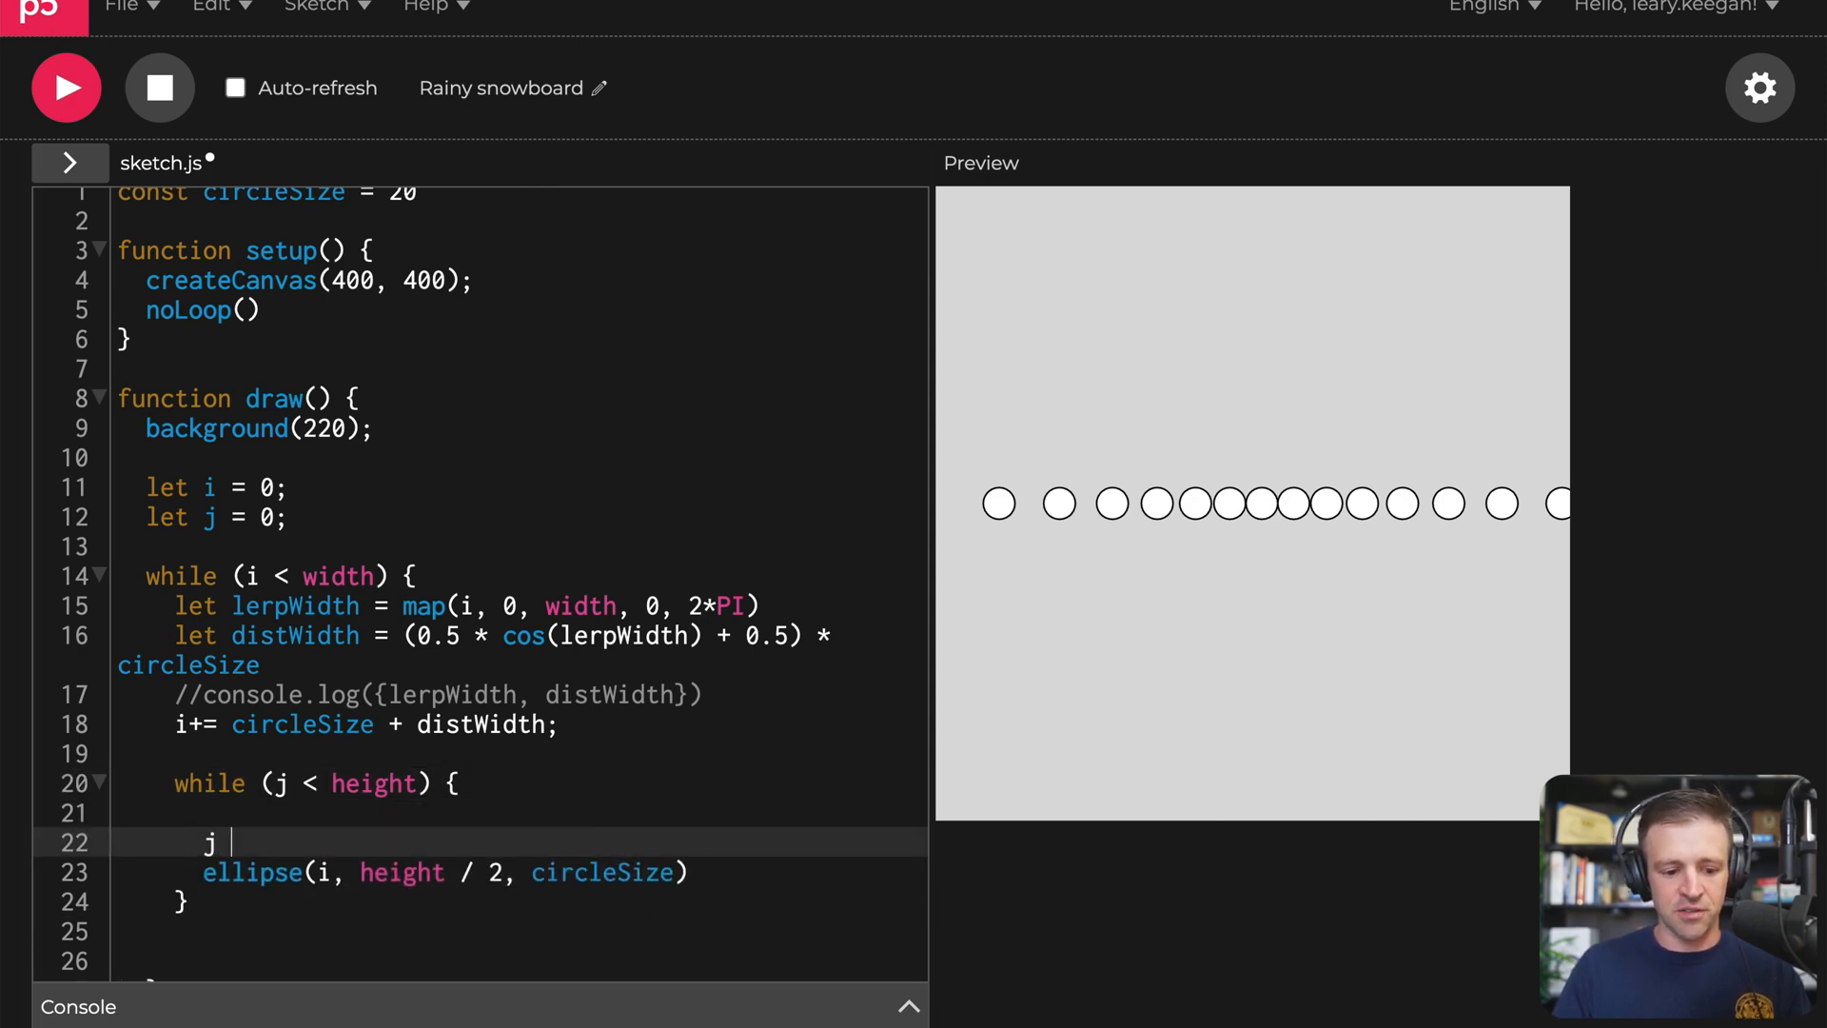
{"action": "type", "text": "+= circleSize"}
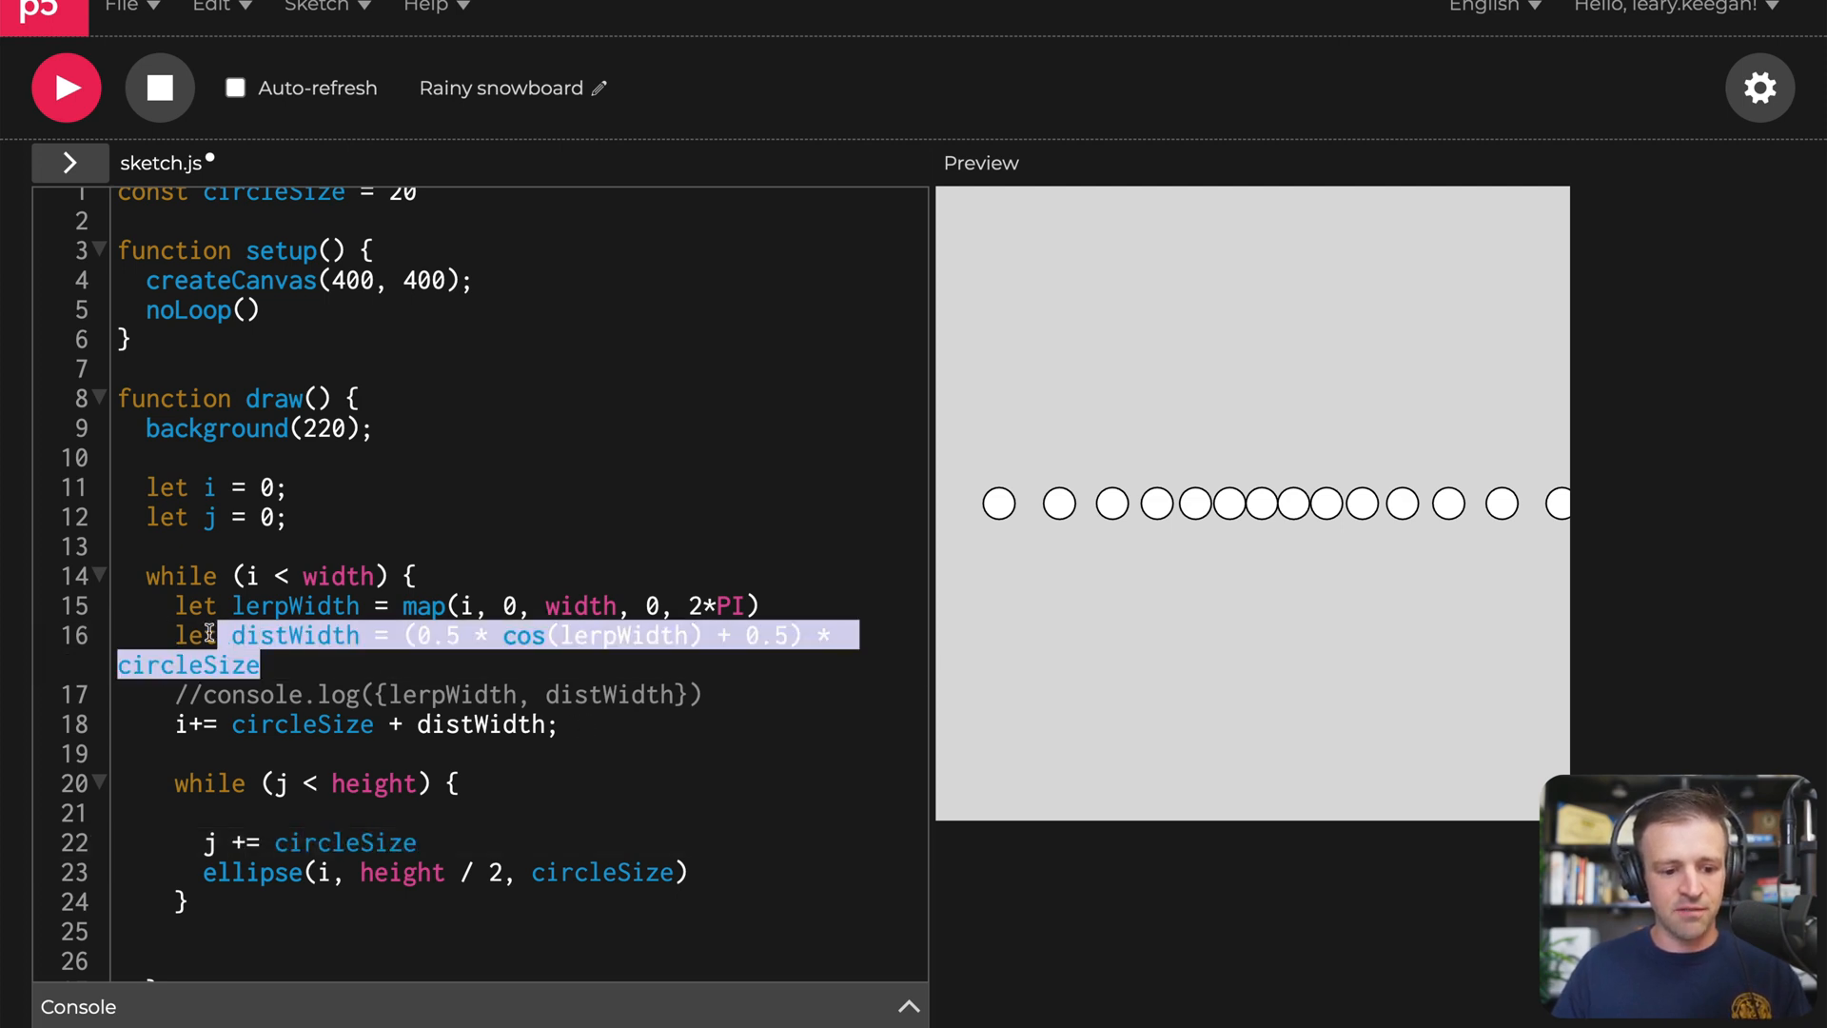
Step: Paste the mapping as lerpHeight/distHeight, draw ellipse(i, j, circleSize) and reset j = 0 per column
{"action": "left_click", "coordinate": [440, 813]}
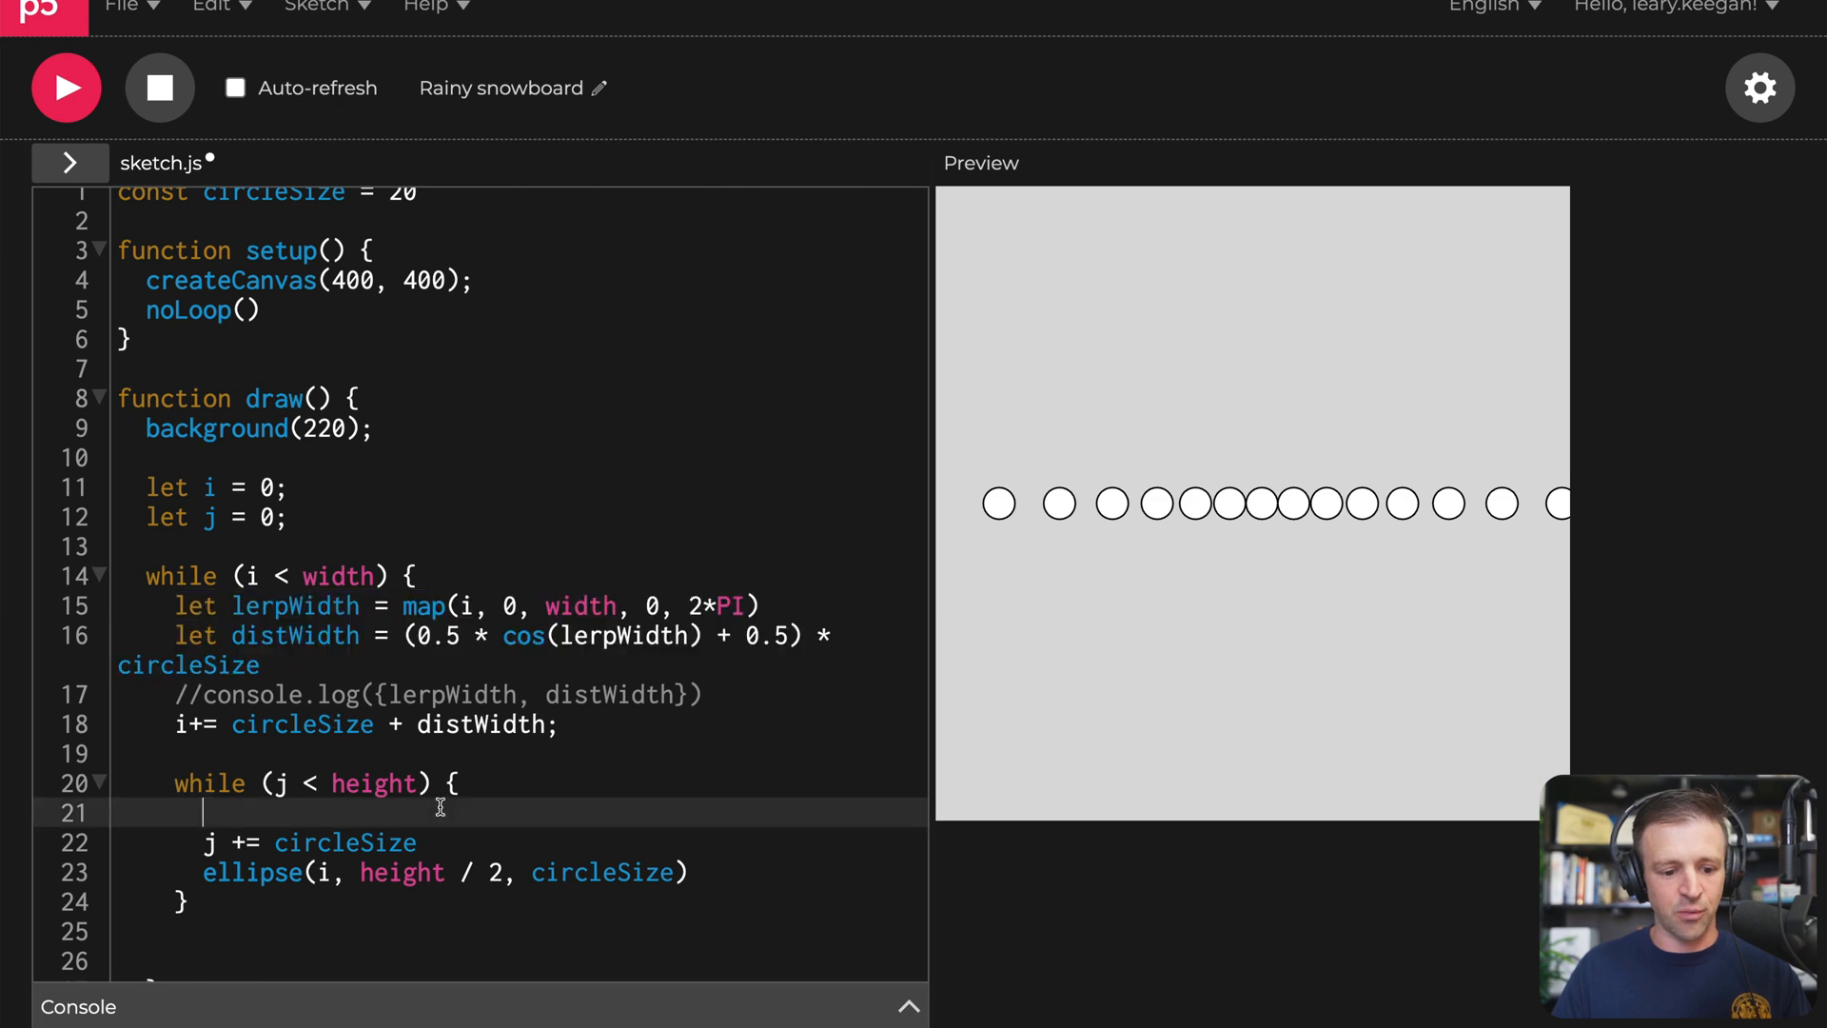
{"action": "type", "text": "let lerpWid = map(i, 0, width, 0, 2*PI)"}
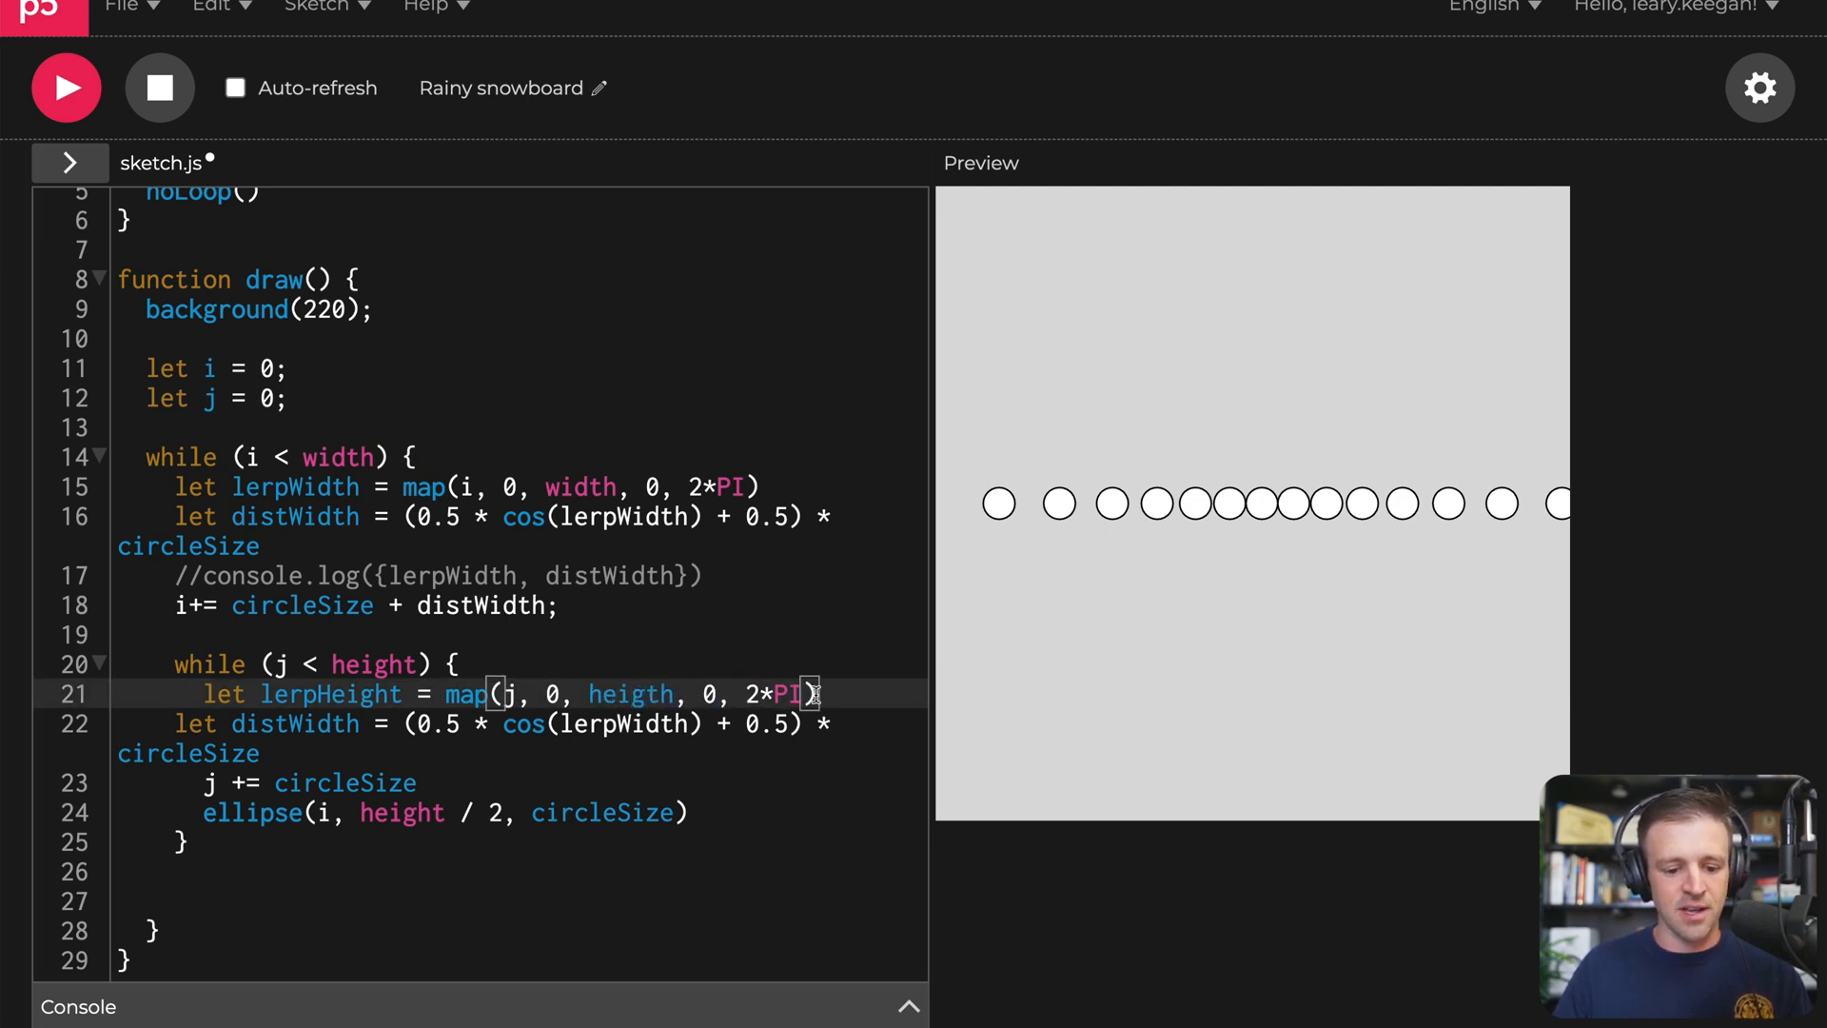
{"action": "double_click", "coordinate": [324, 723]}
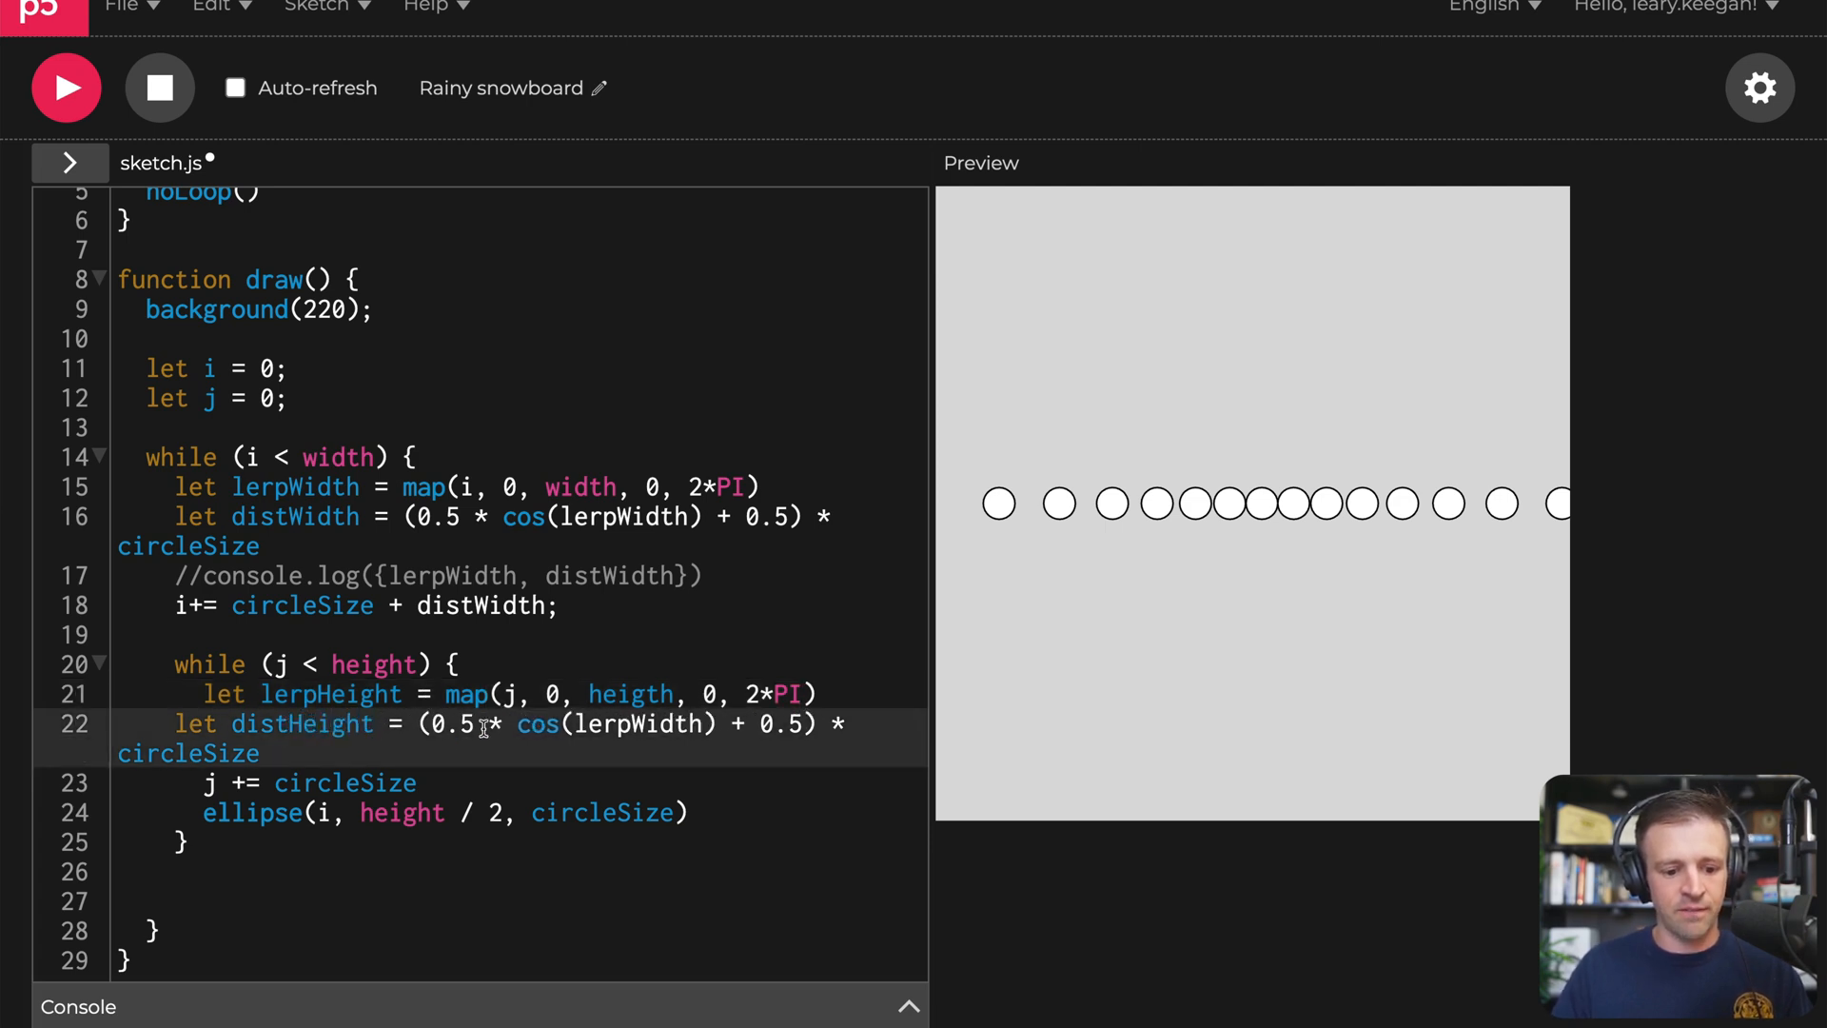
{"action": "double_click", "coordinate": [638, 723]}
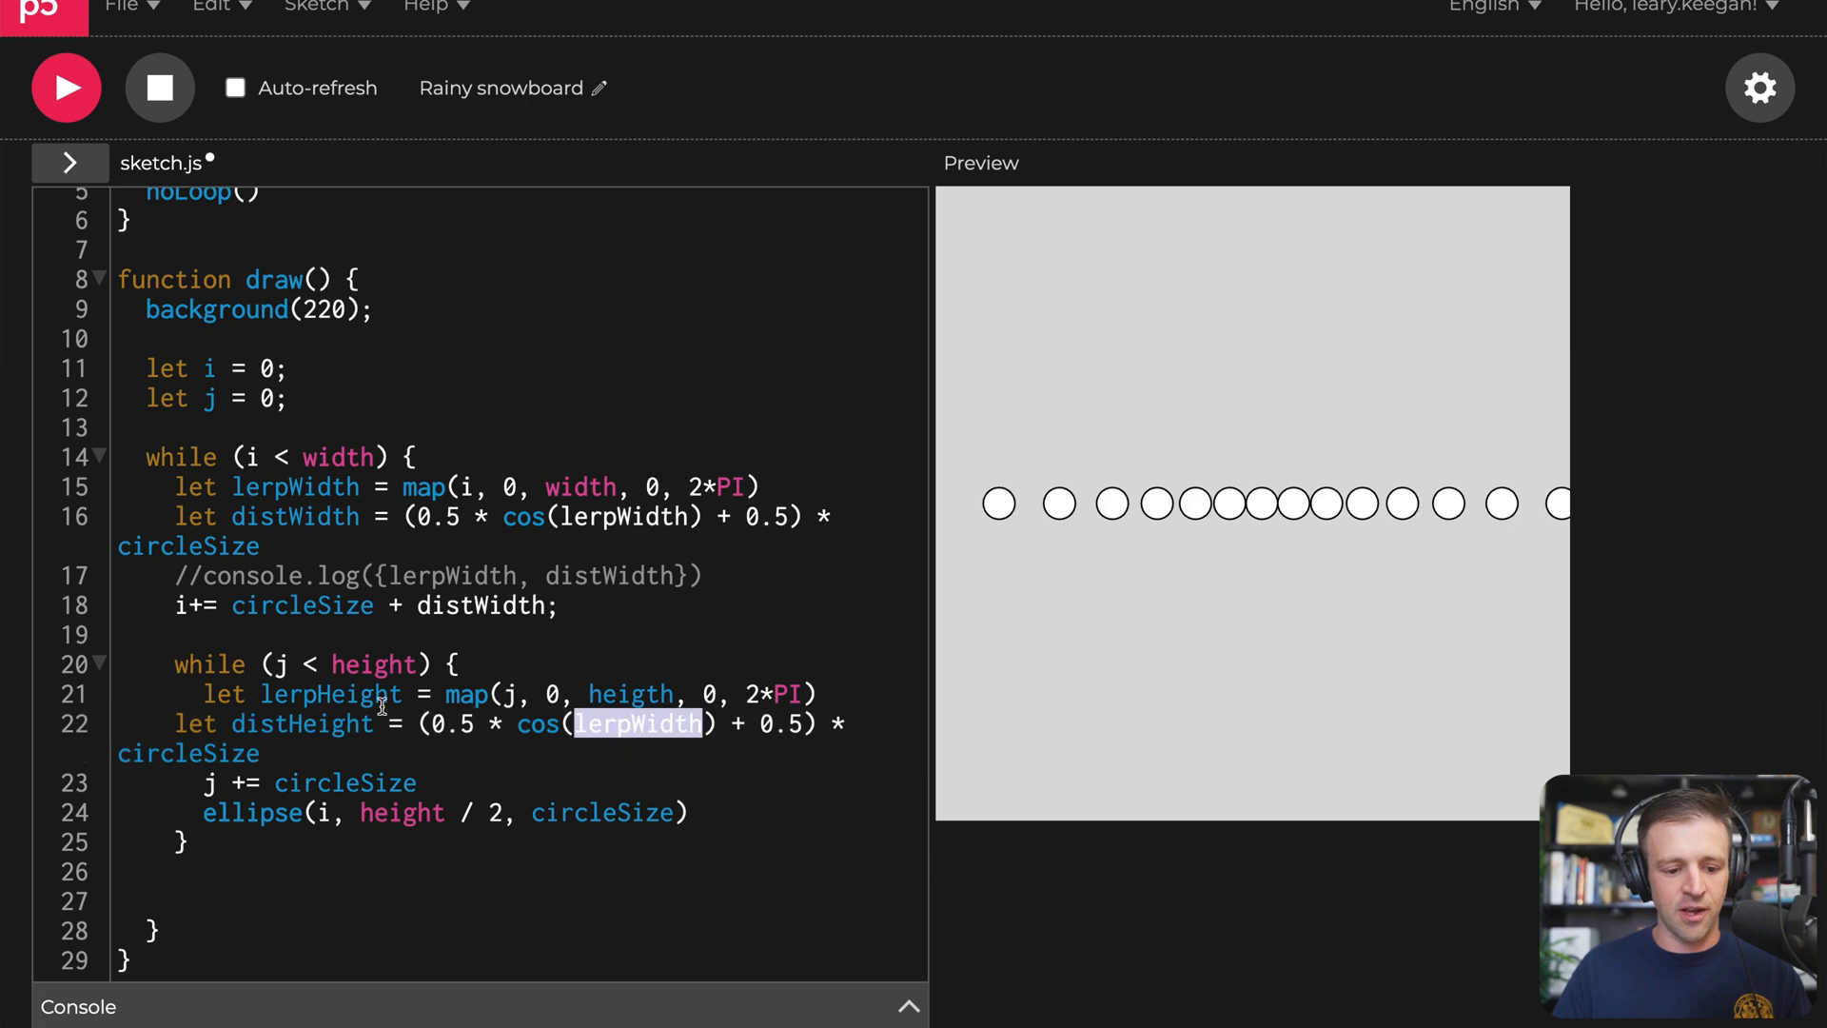
{"action": "type", "text": "lerpHeight"}
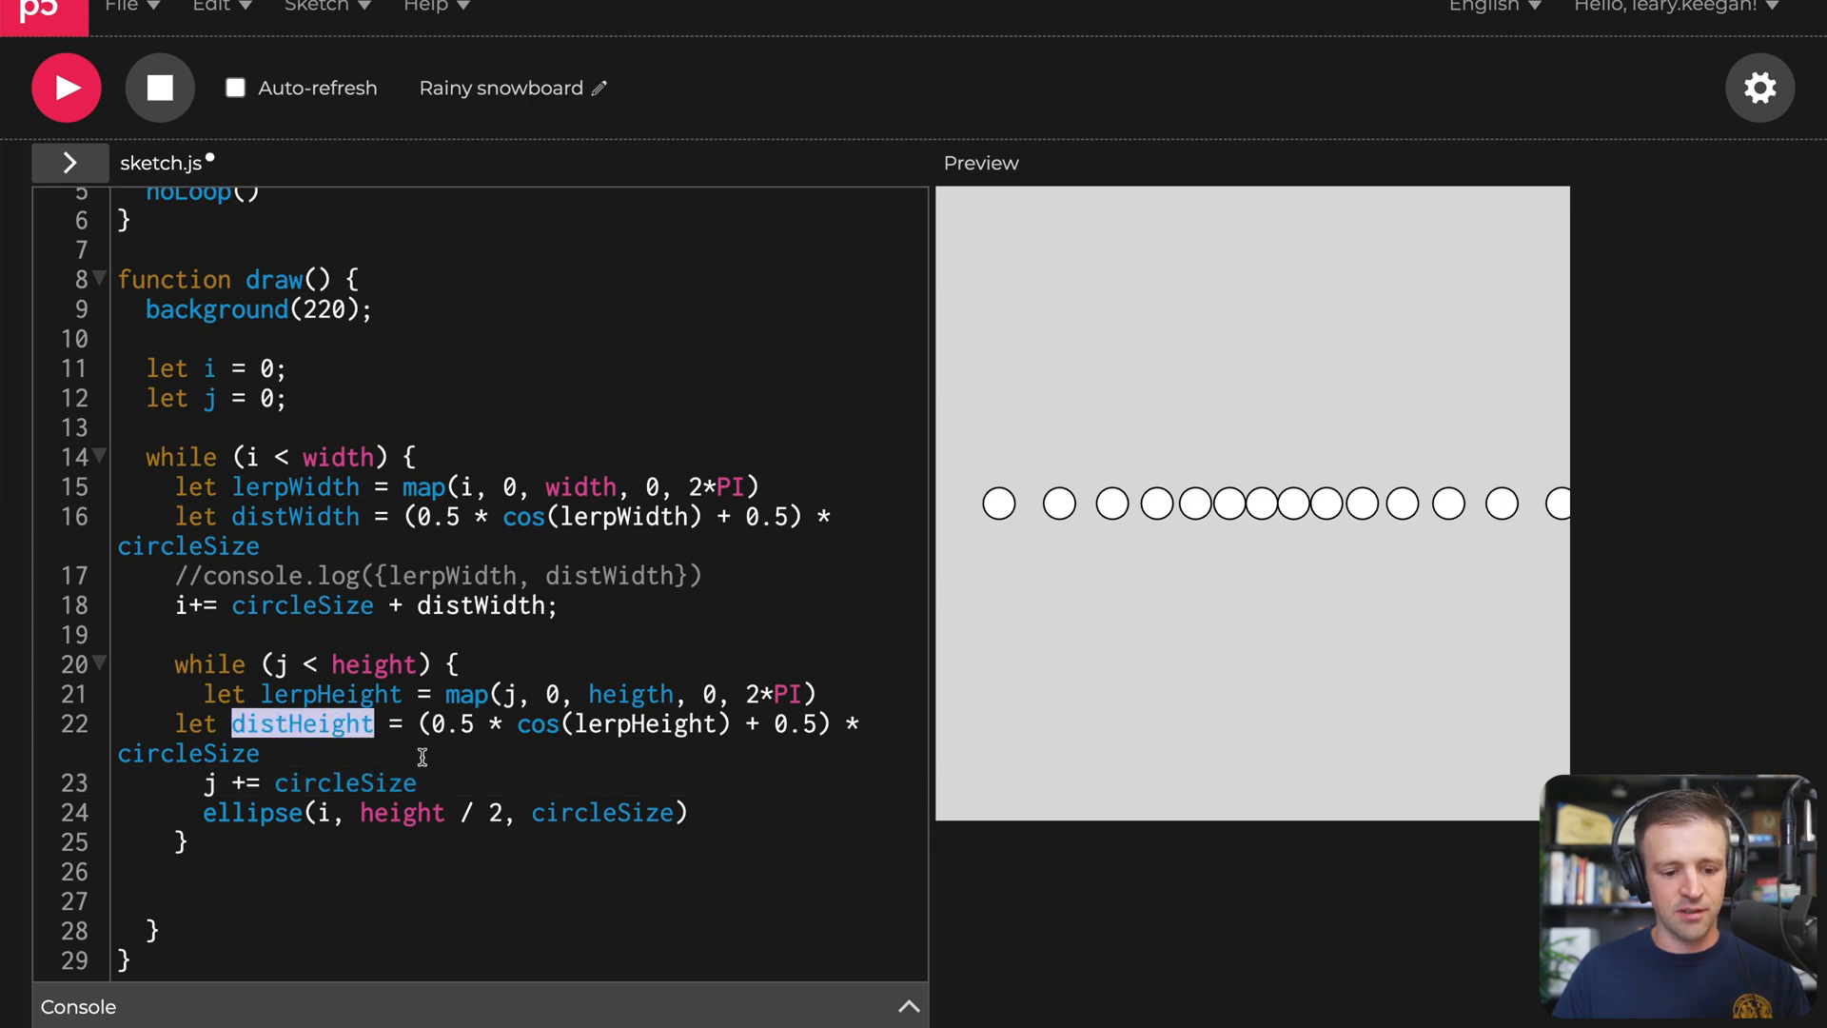
{"action": "type", "text": "+ distHeight"}
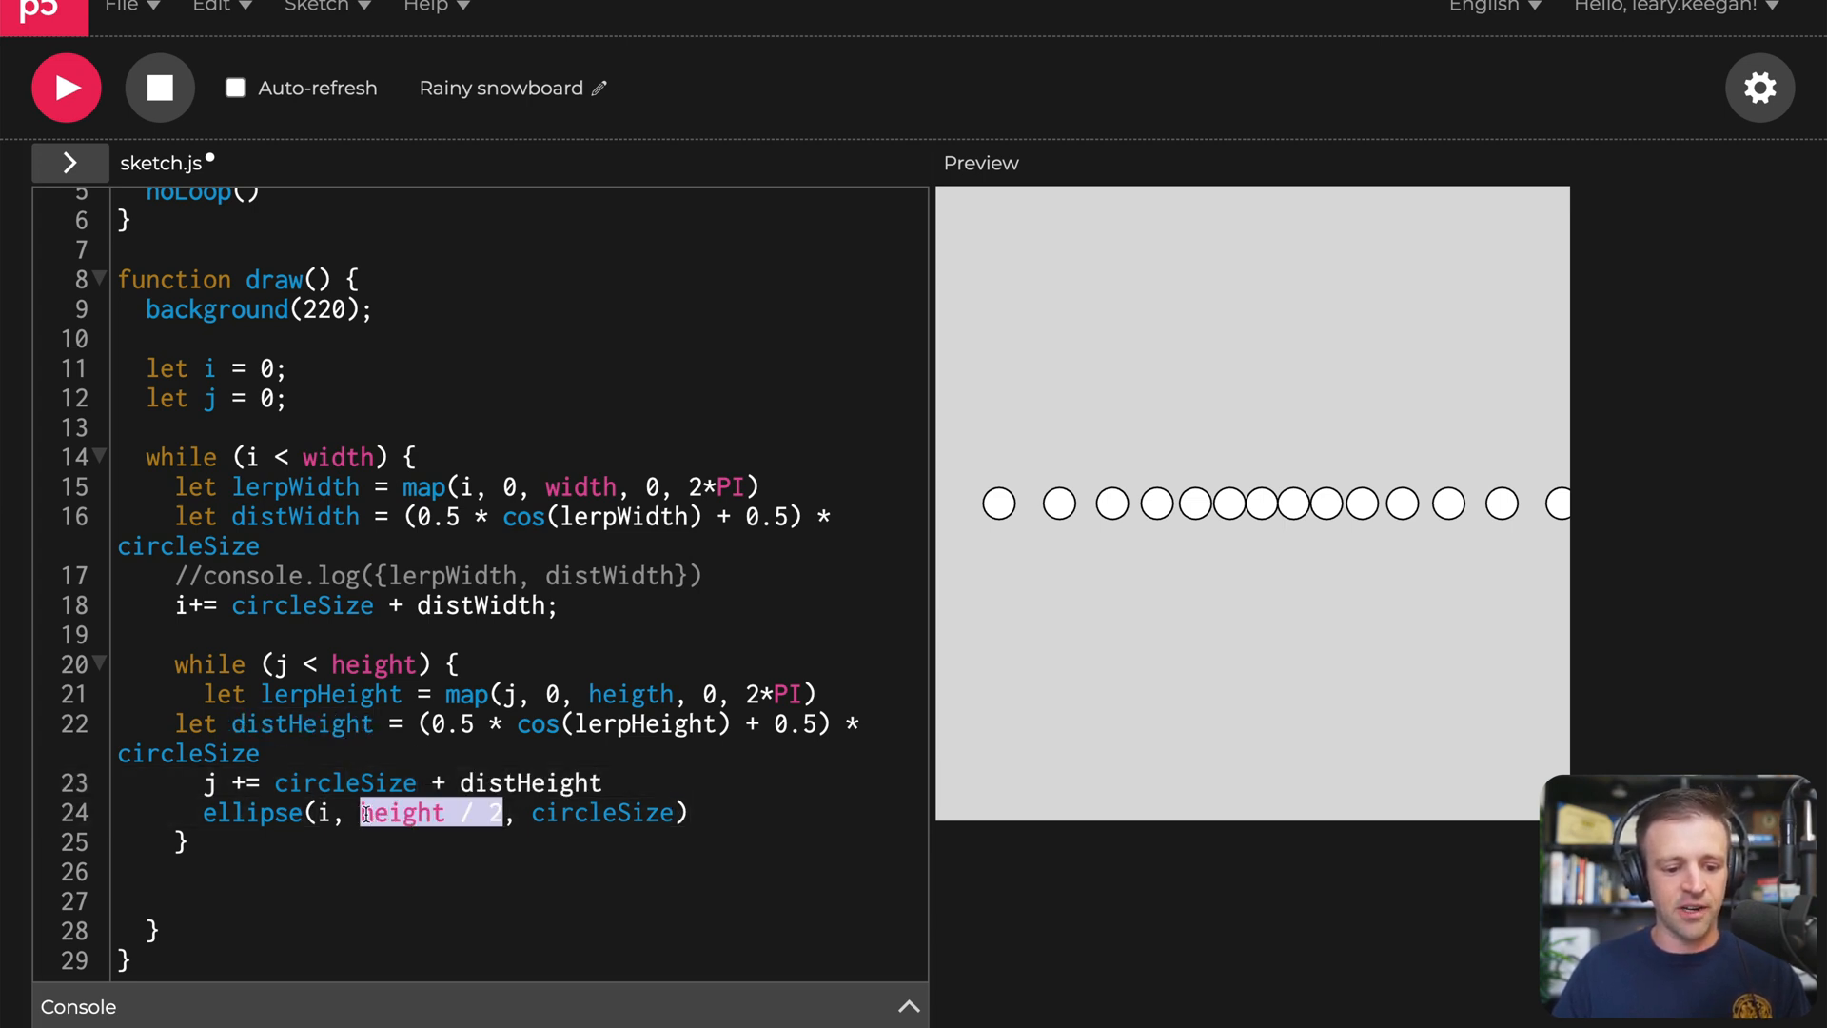
{"action": "type", "text": "j"}
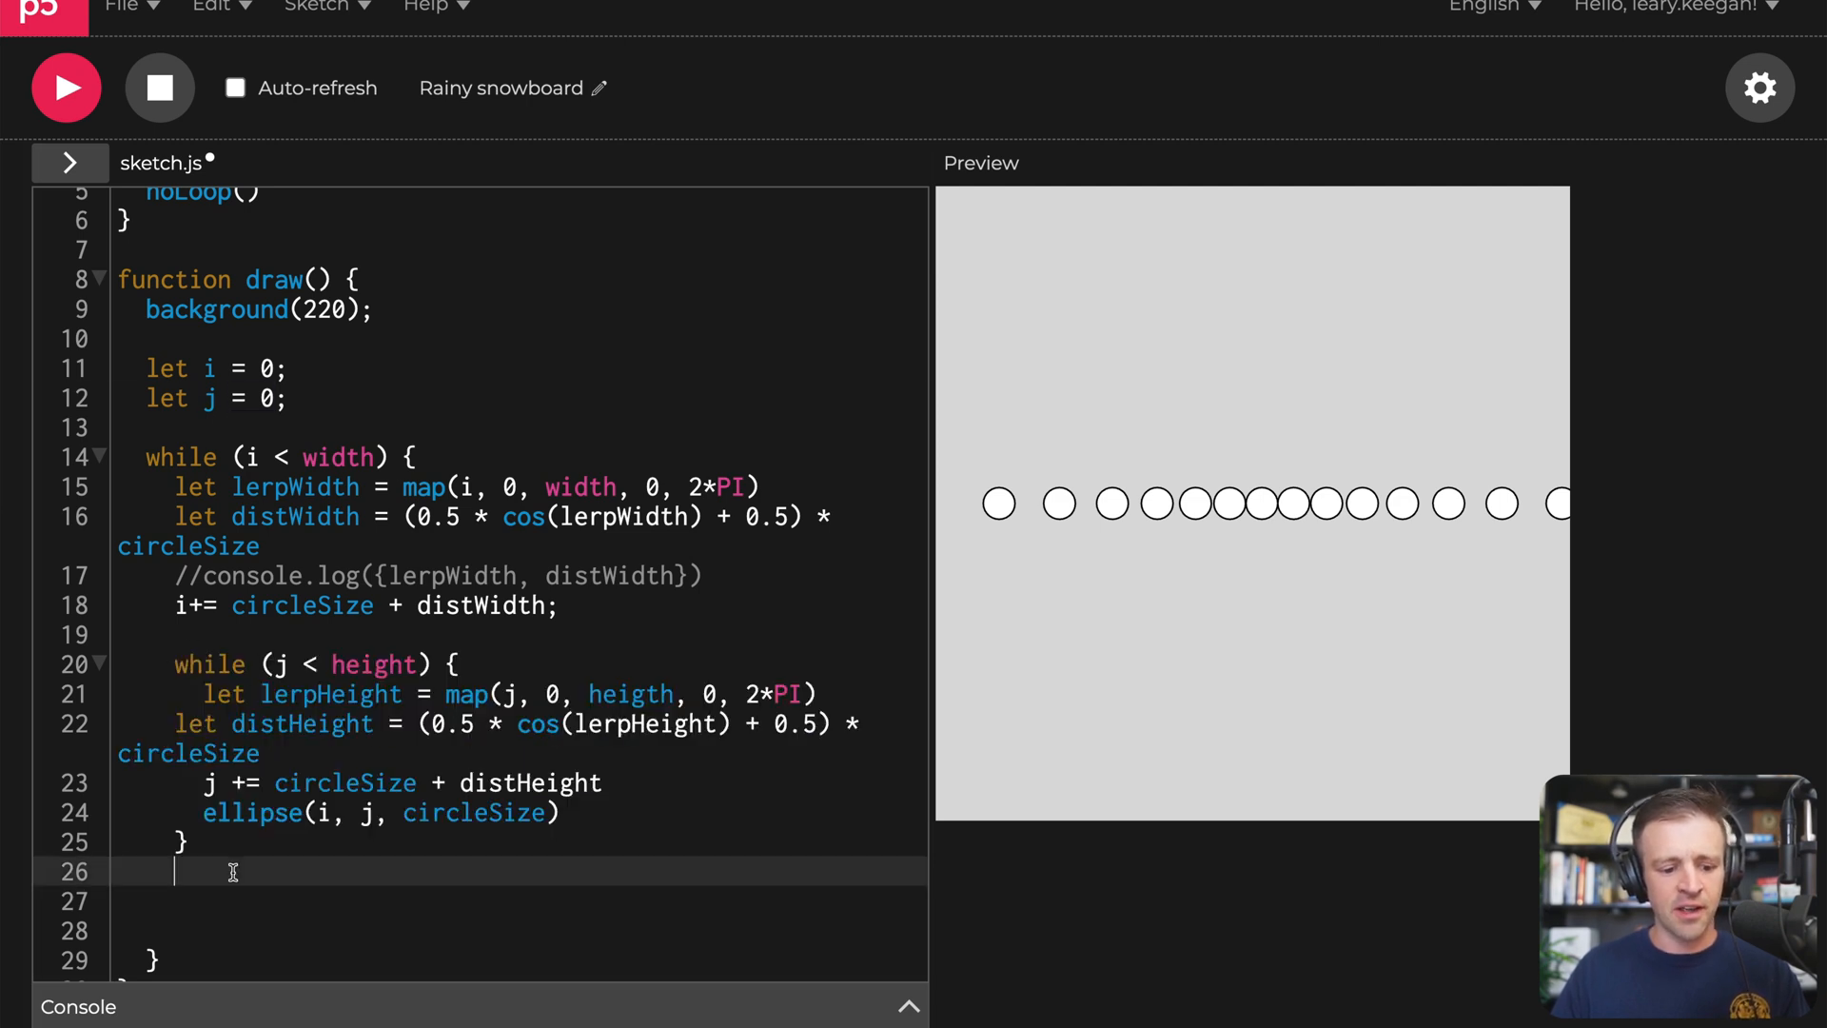
{"action": "type", "text": "j = 0"}
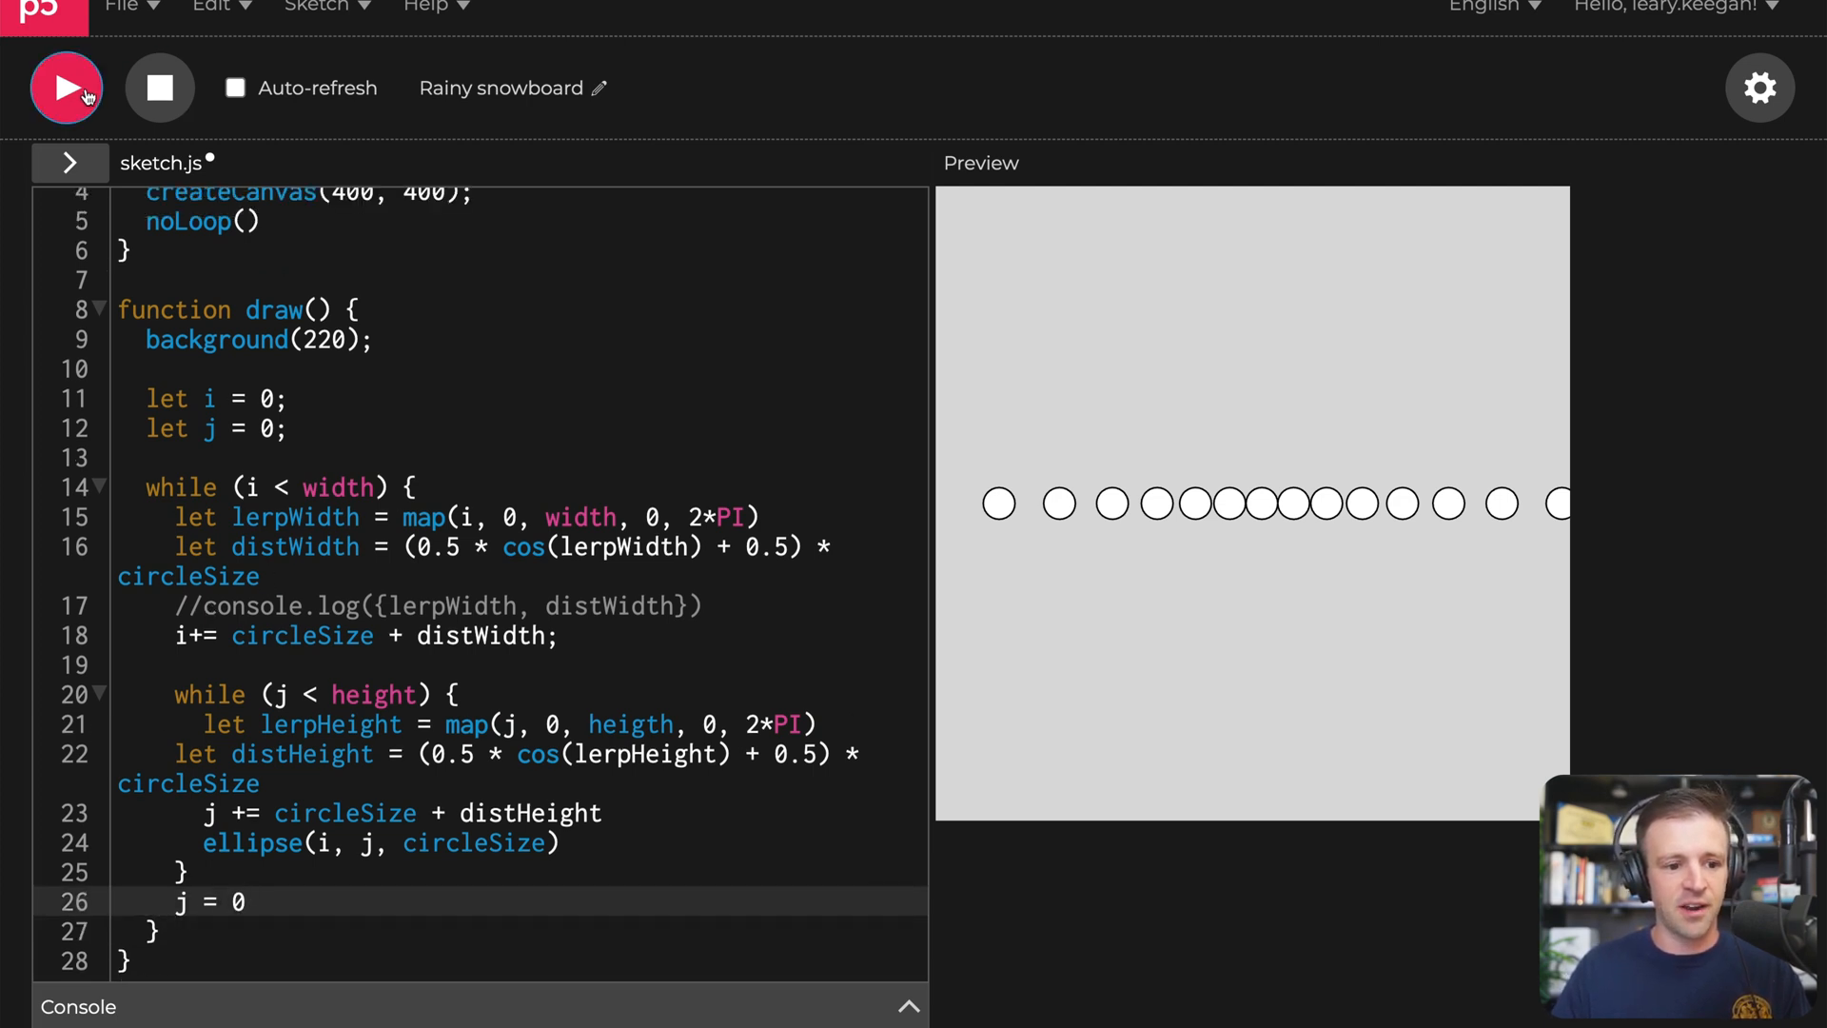
Step: Run the nested loops, fix the 'heigth' typo to 'height' and rerun for a full circle grid
{"action": "left_click", "coordinate": [67, 87]}
{"action": "type", "text": "h"}
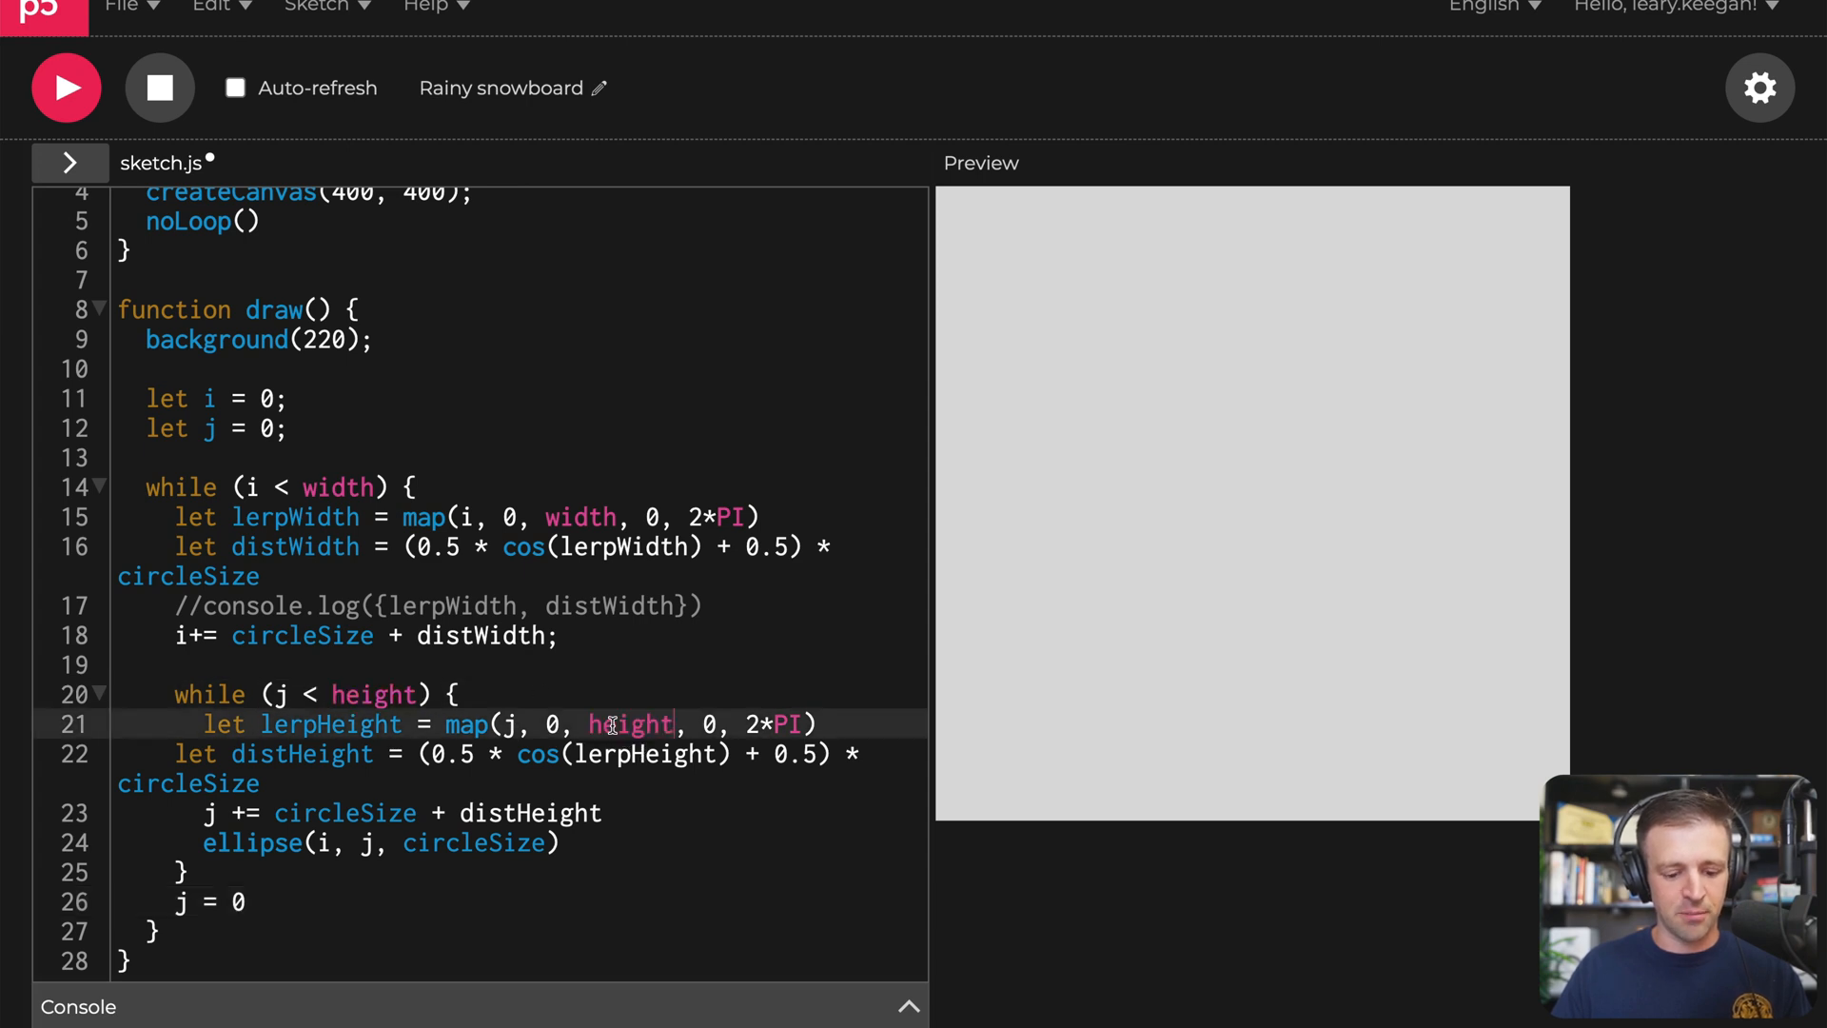
{"action": "left_click", "coordinate": [65, 88]}
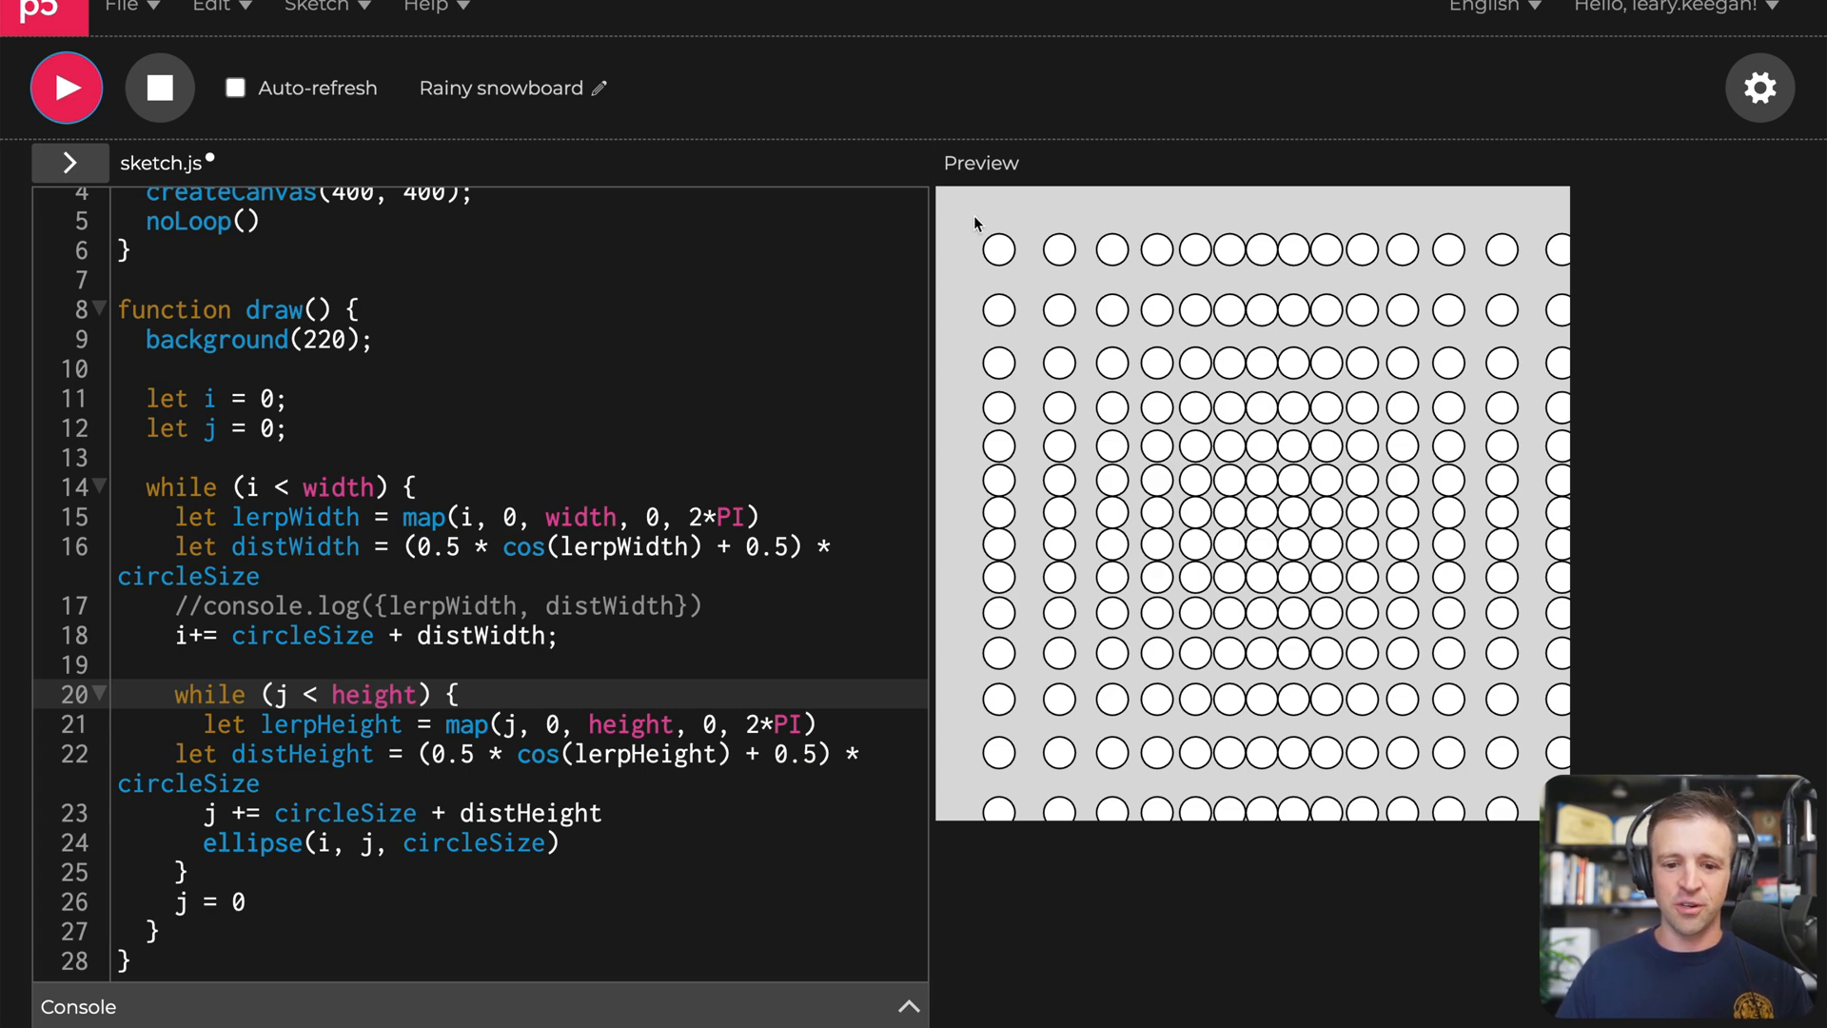
{"action": "mouse_move", "coordinate": [1125, 335]}
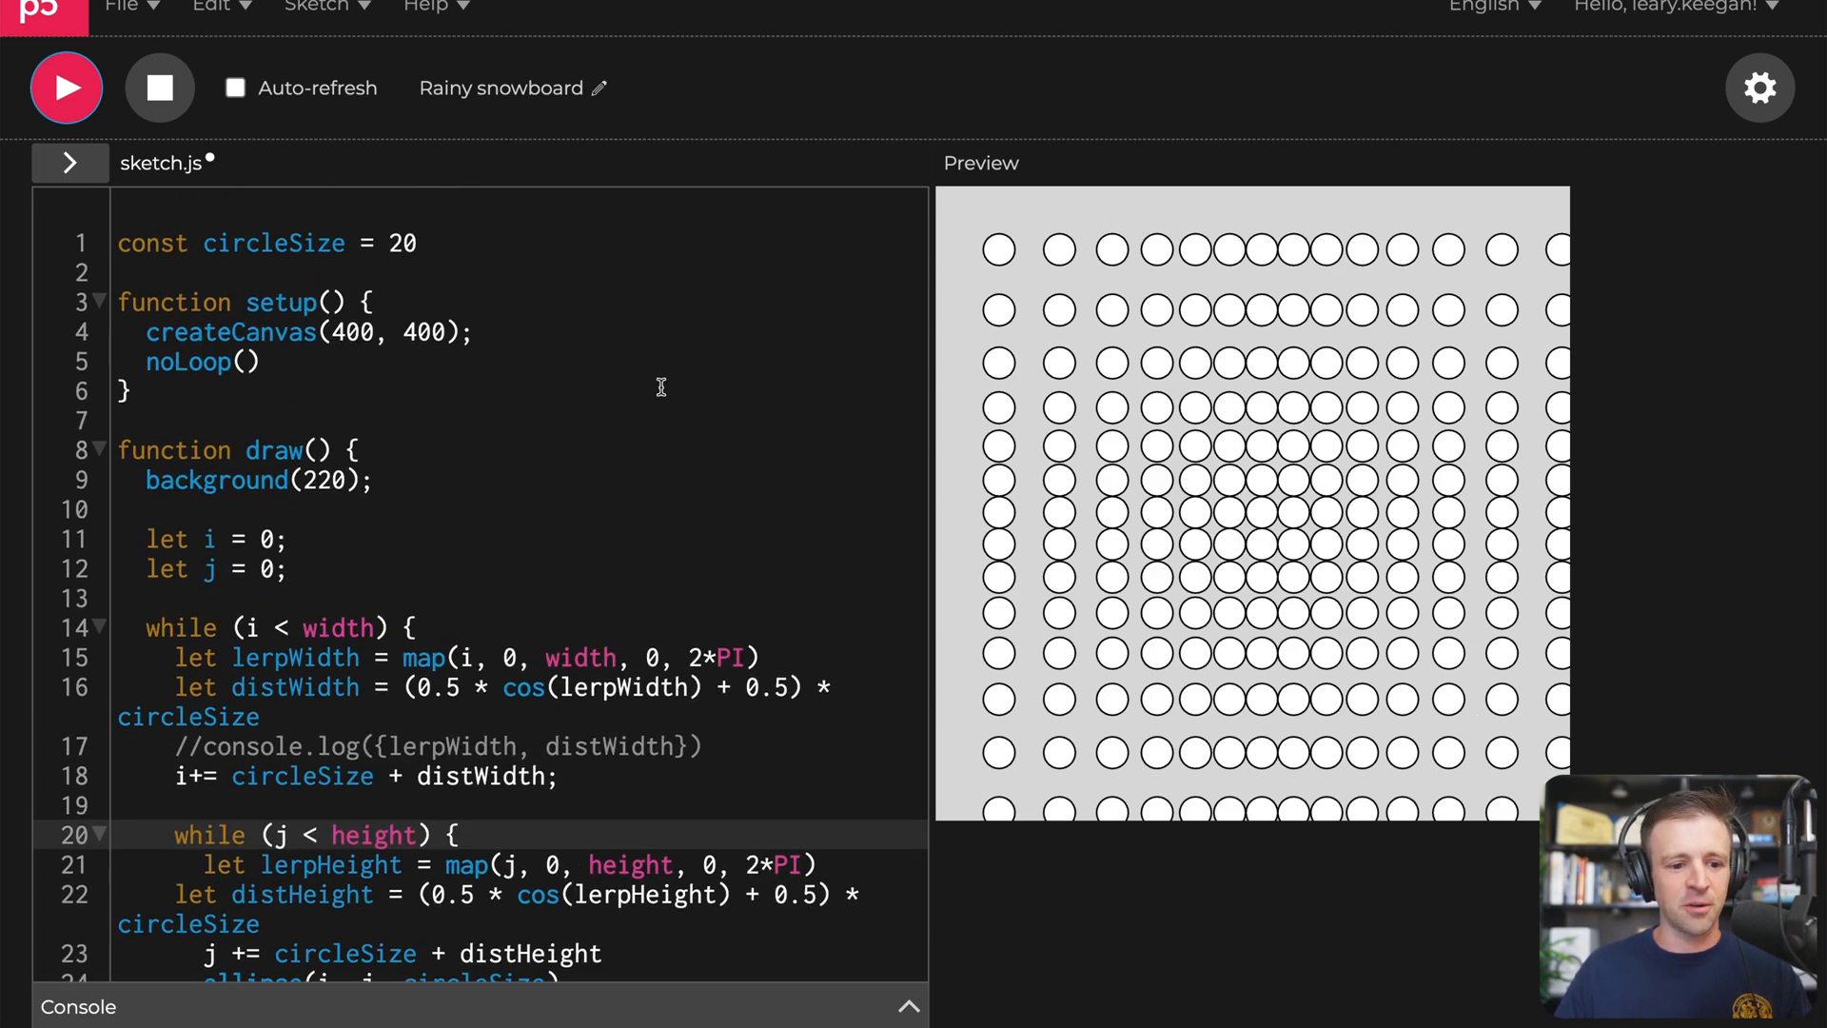
{"action": "mouse_move", "coordinate": [270, 449]}
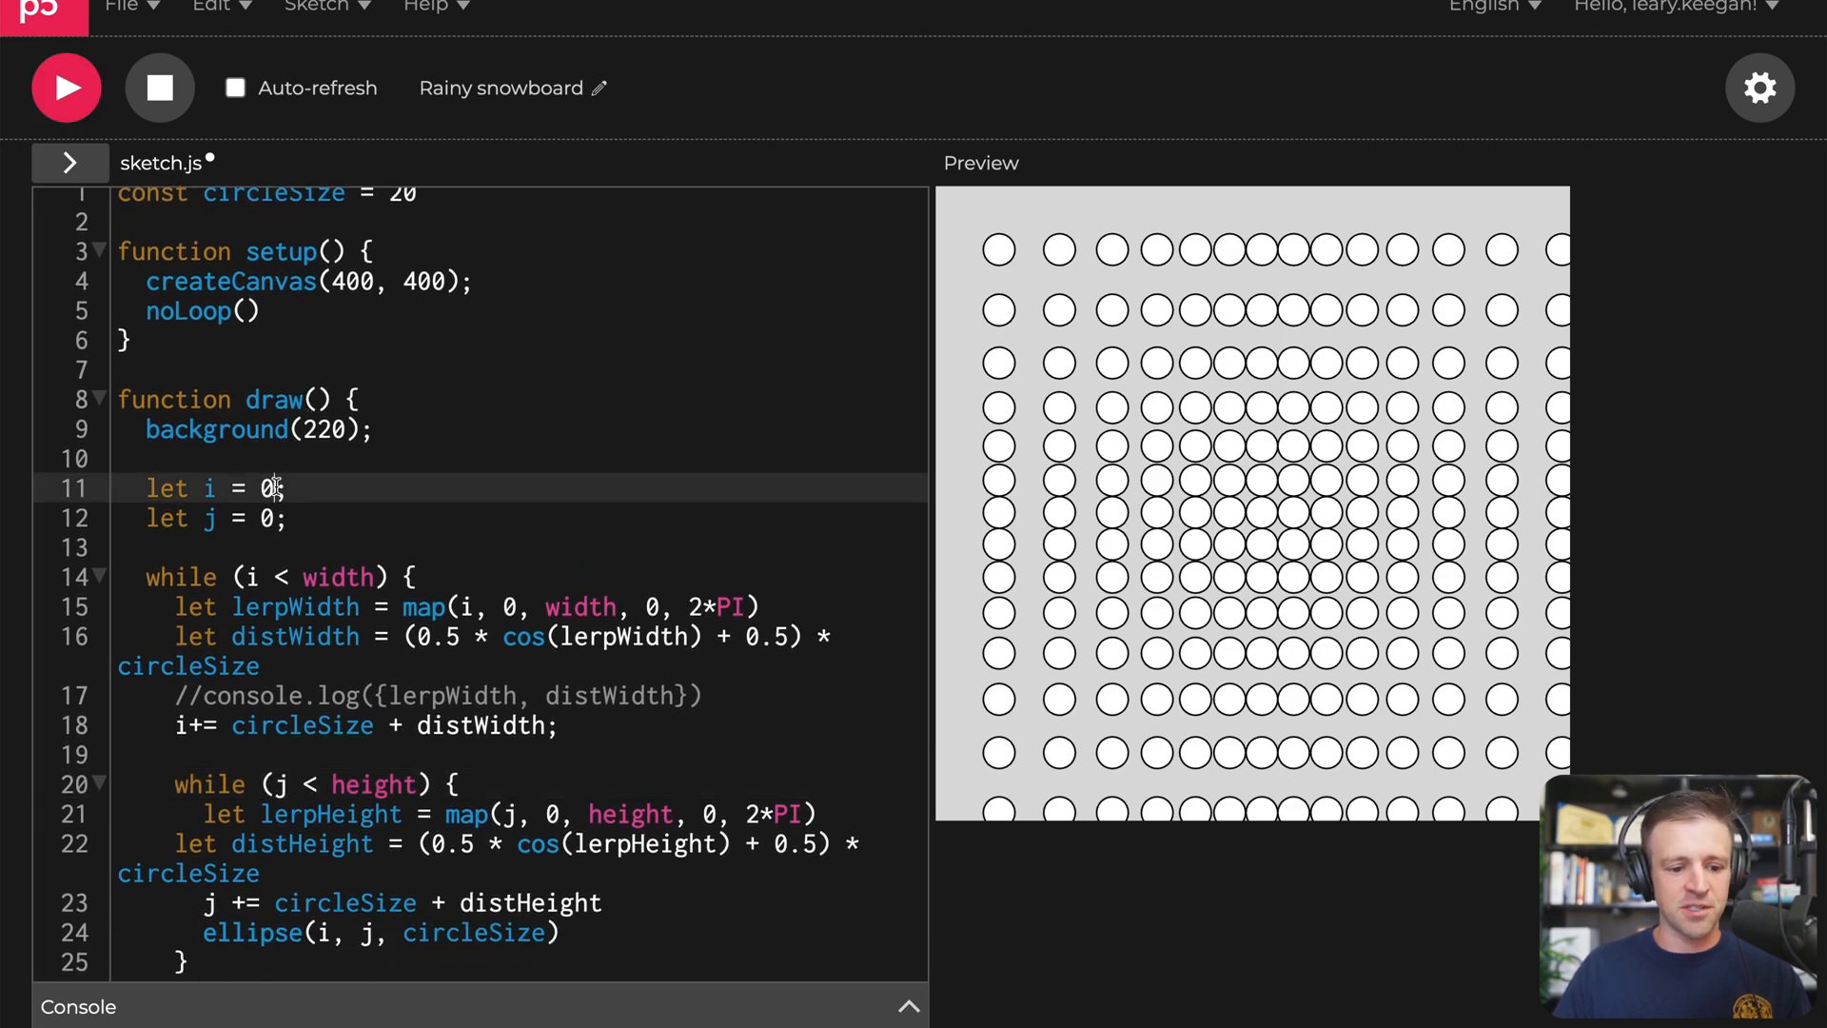
Step: Start i and j and the j reset at circleSize * -1 so the grid begins at the canvas edges
{"action": "type", "text": "circleSize * -1"}
{"action": "type", "text": "j ="}
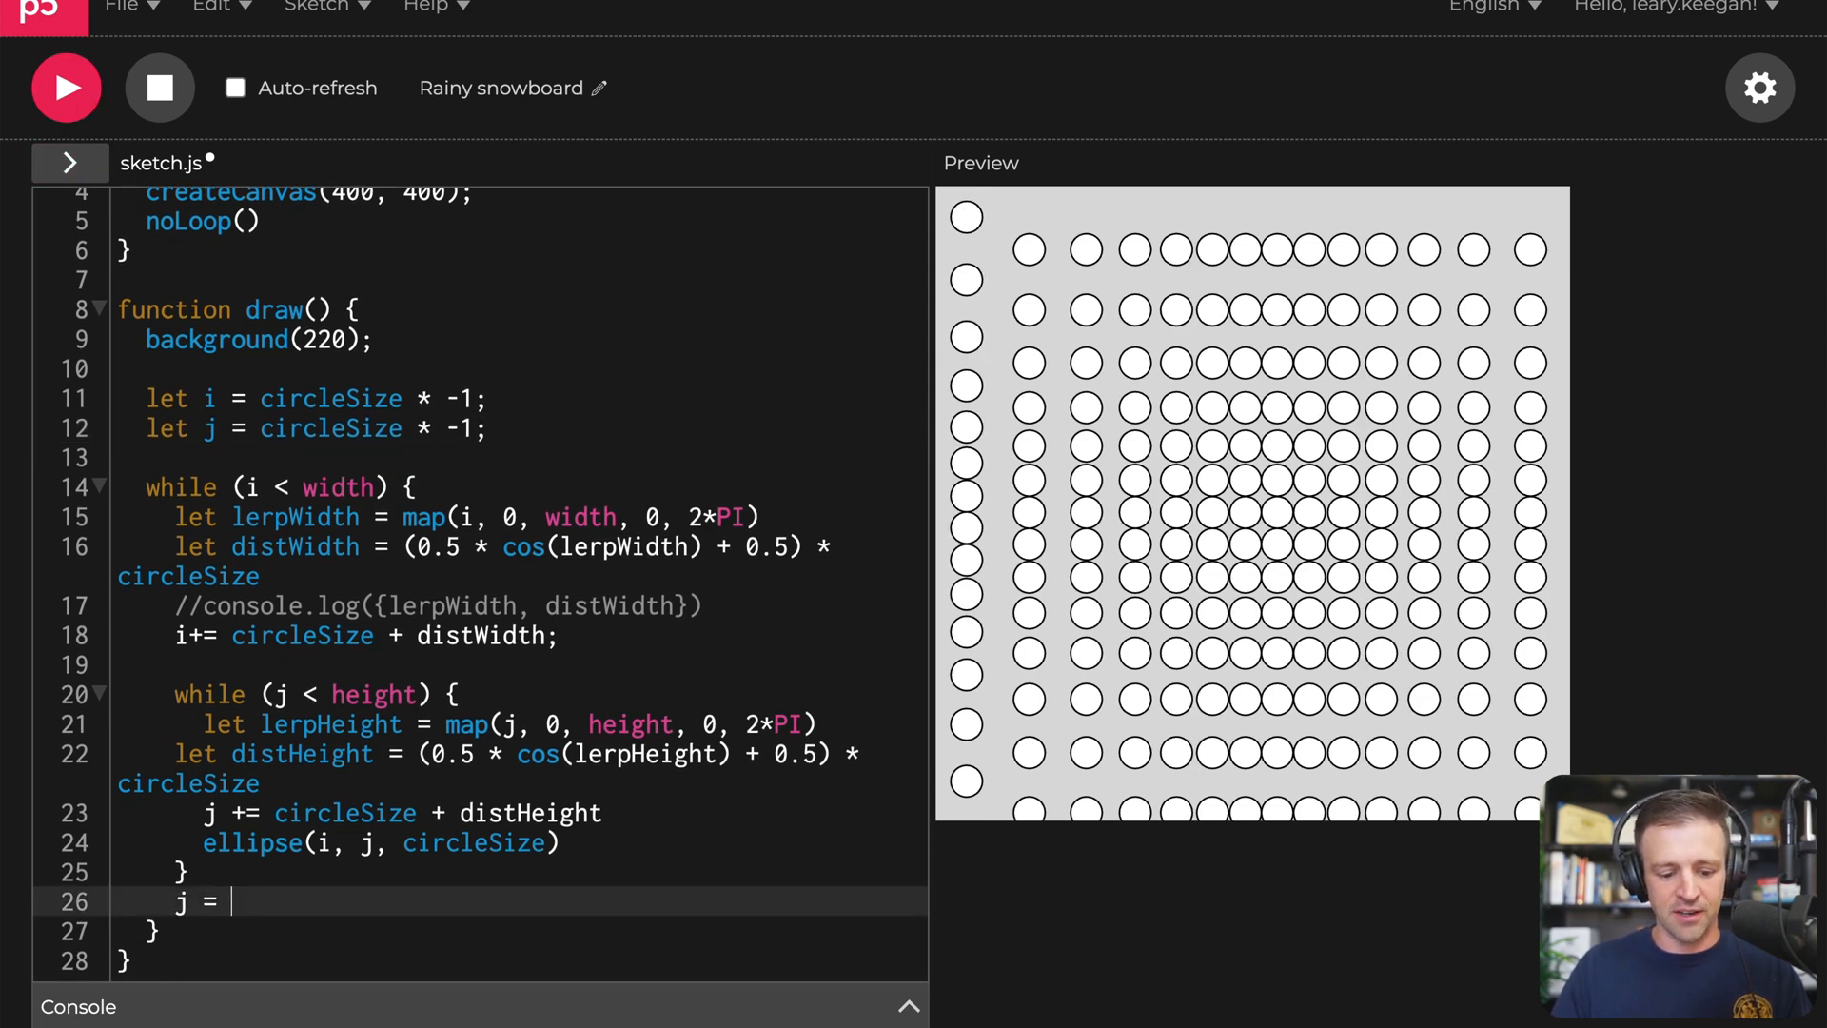
{"action": "type", "text": "circleSize * -1"}
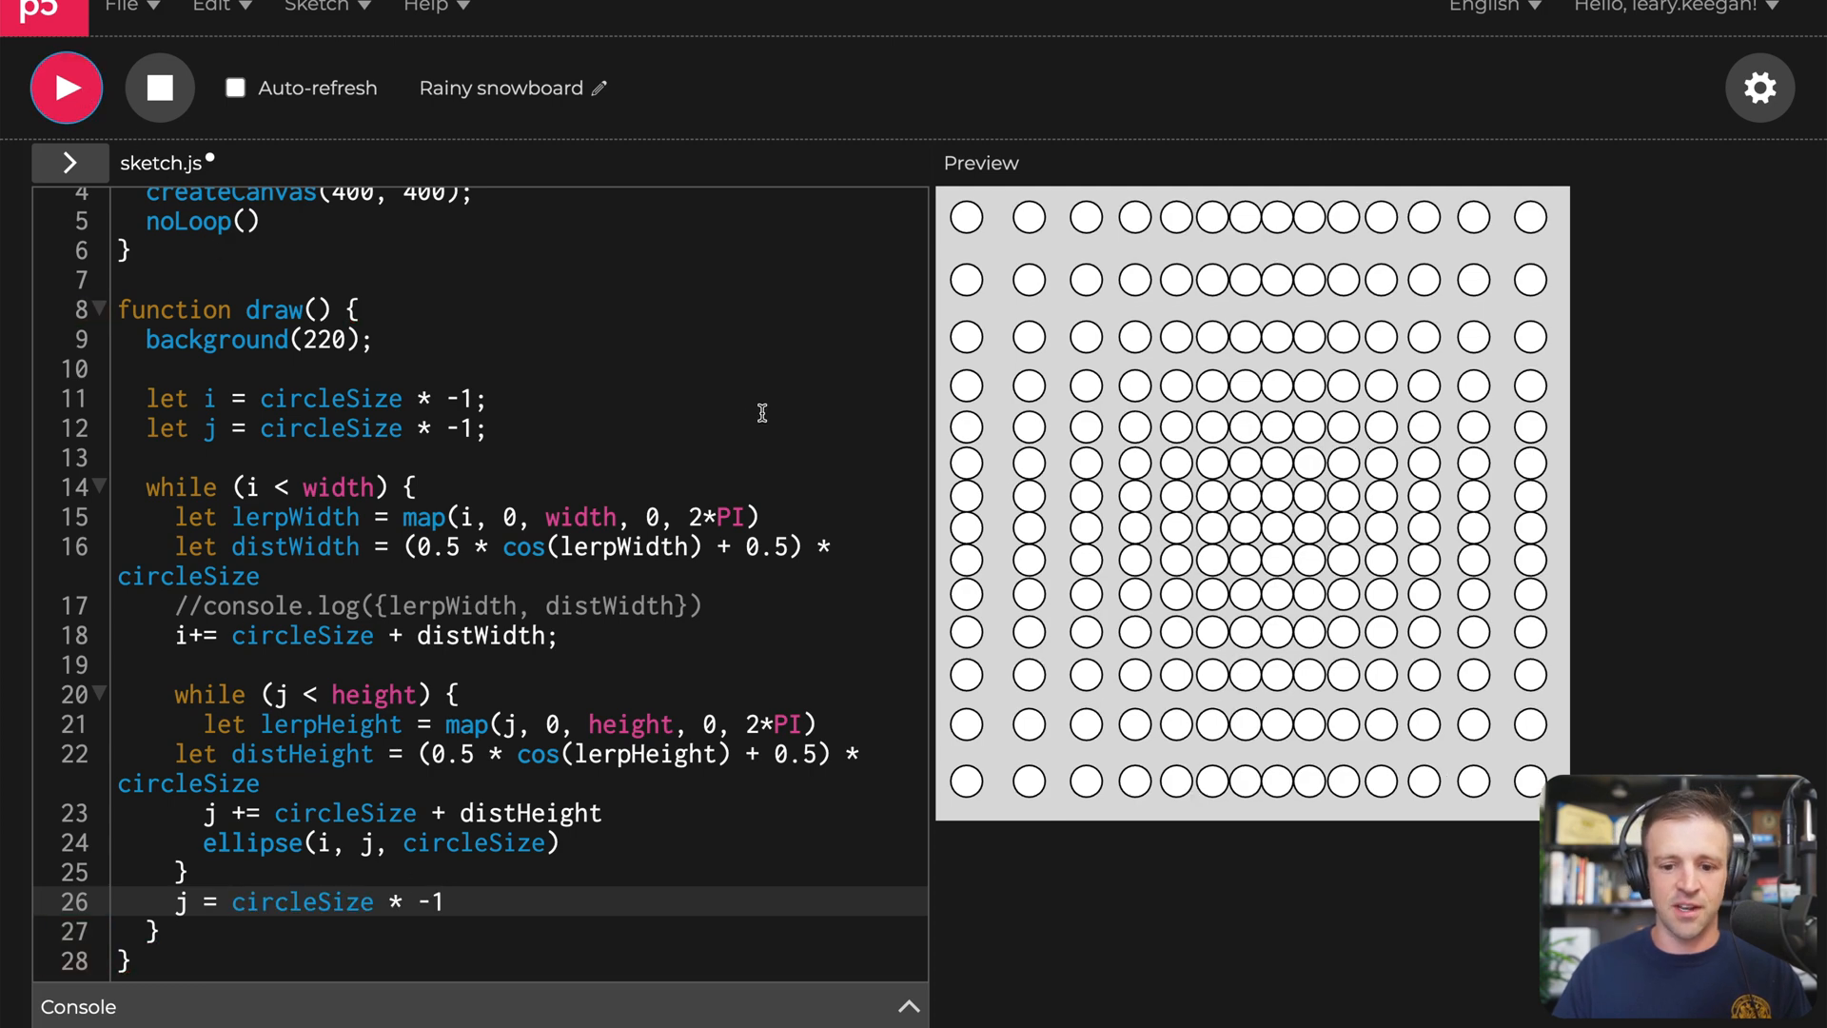
{"action": "mouse_move", "coordinate": [1195, 246]}
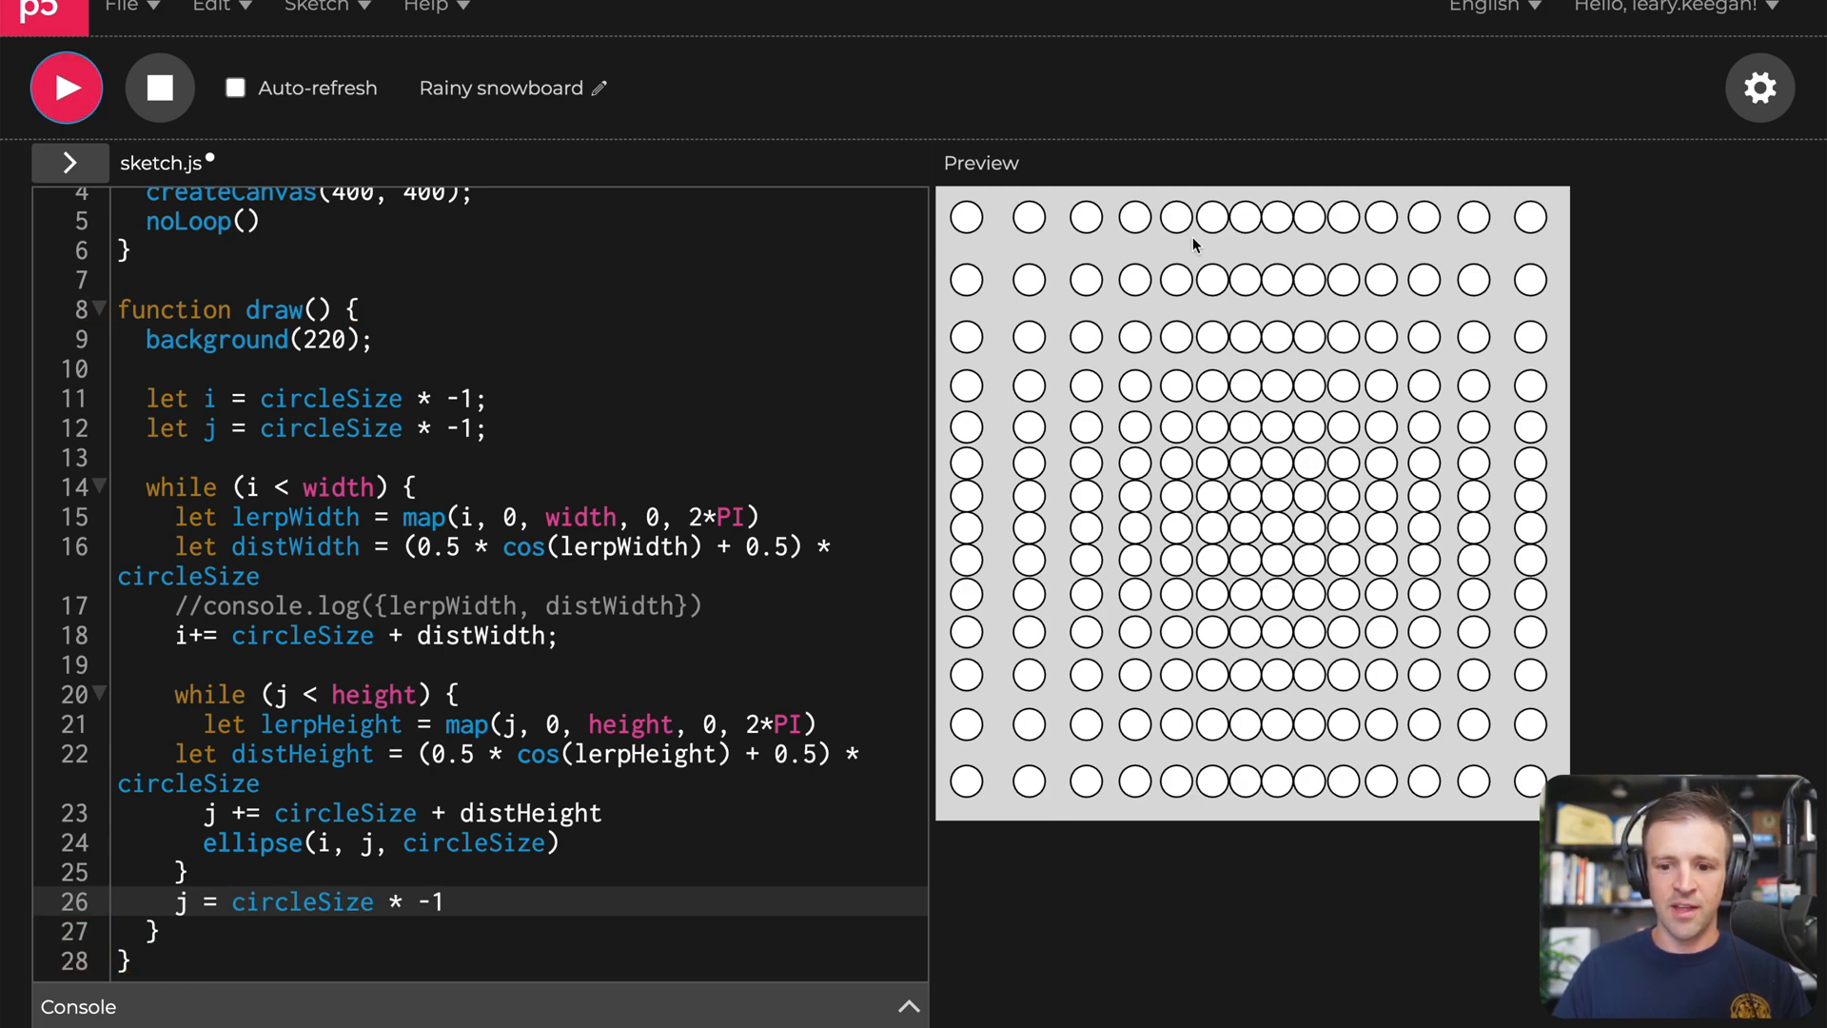
{"action": "mouse_move", "coordinate": [944, 326]}
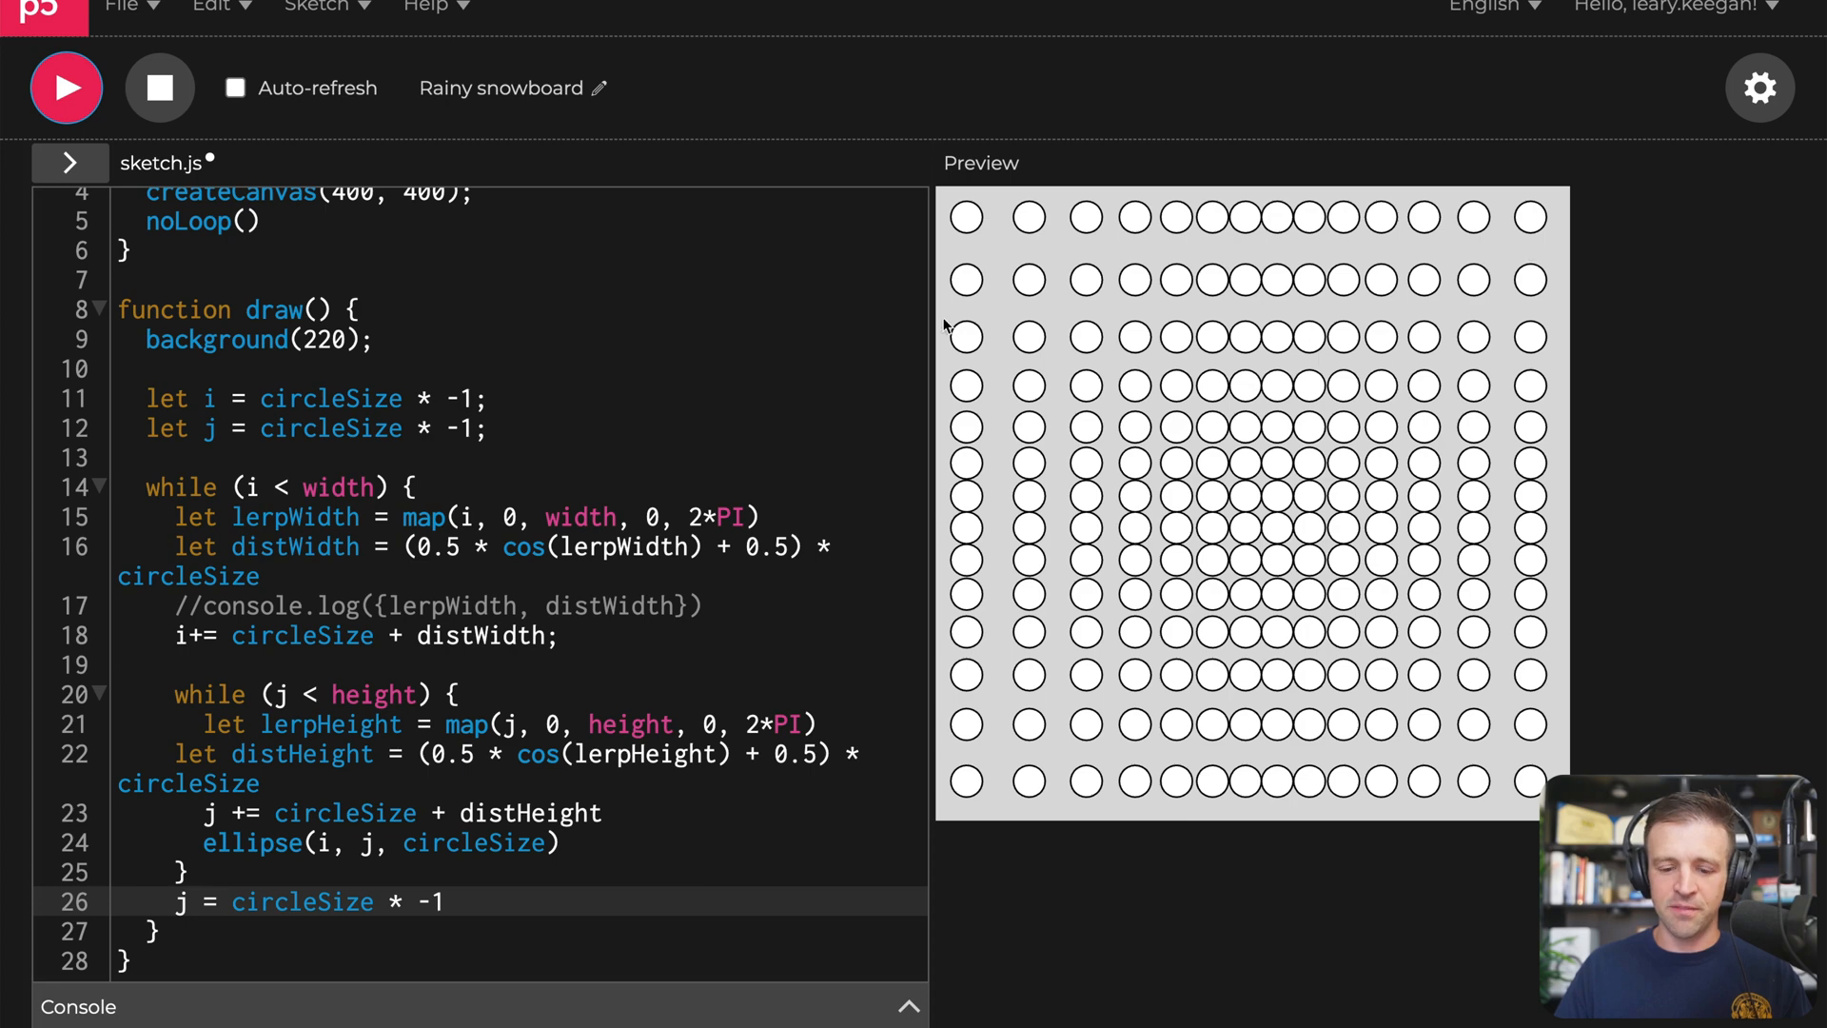
{"action": "mouse_move", "coordinate": [697, 364]}
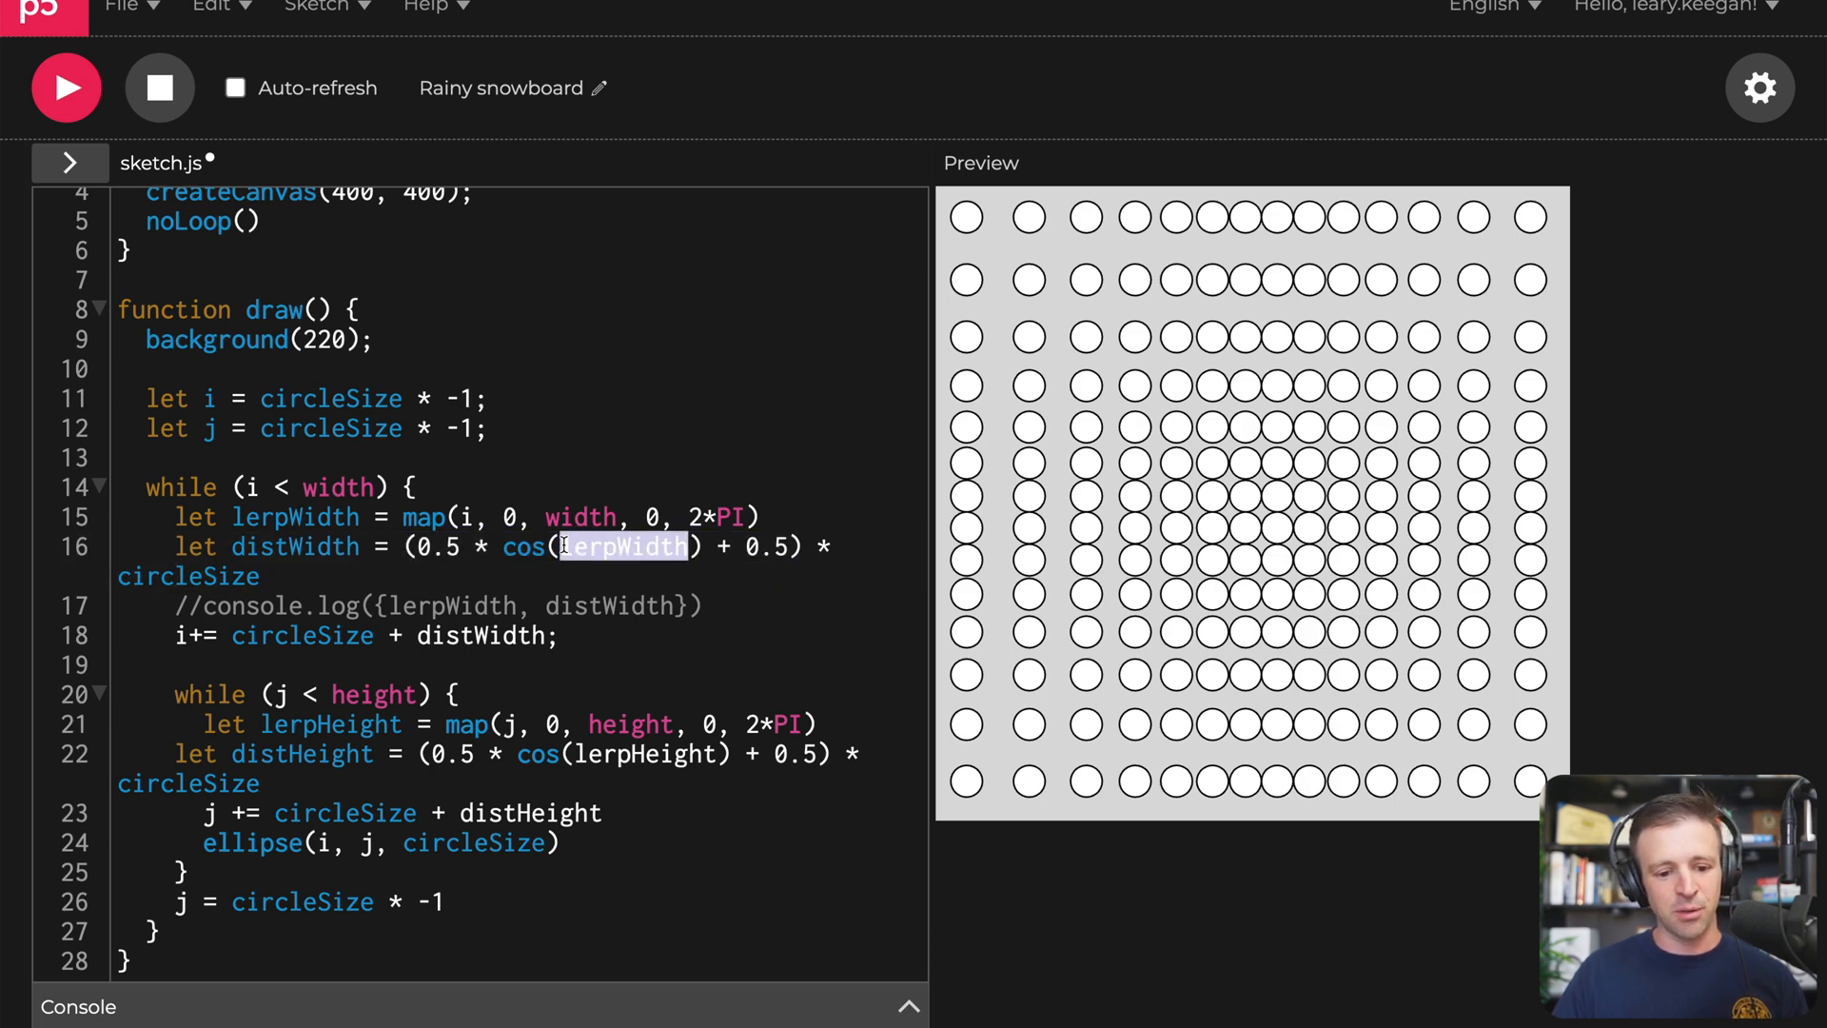
{"action": "mouse_move", "coordinate": [605, 516]}
{"action": "type", "text": " + "}
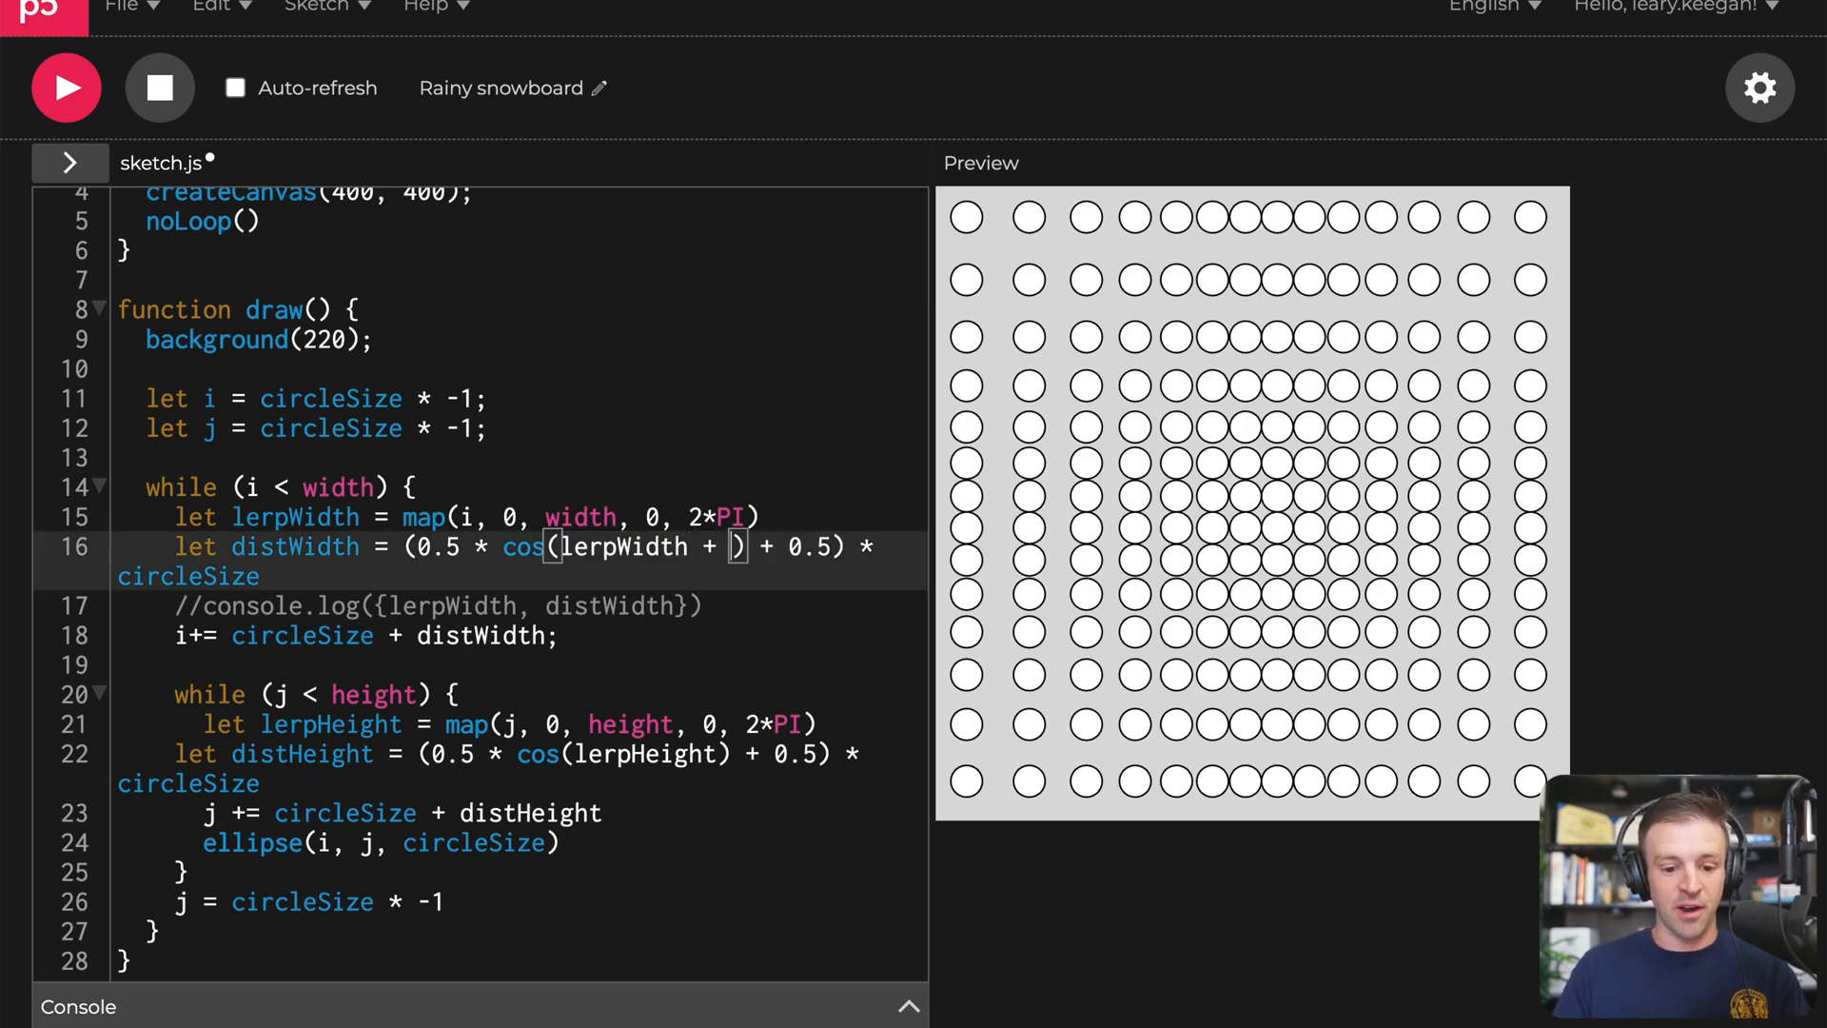
Step: Add frameCount inside the cos() term that computes distWidth
{"action": "type", "text": "frameC"}
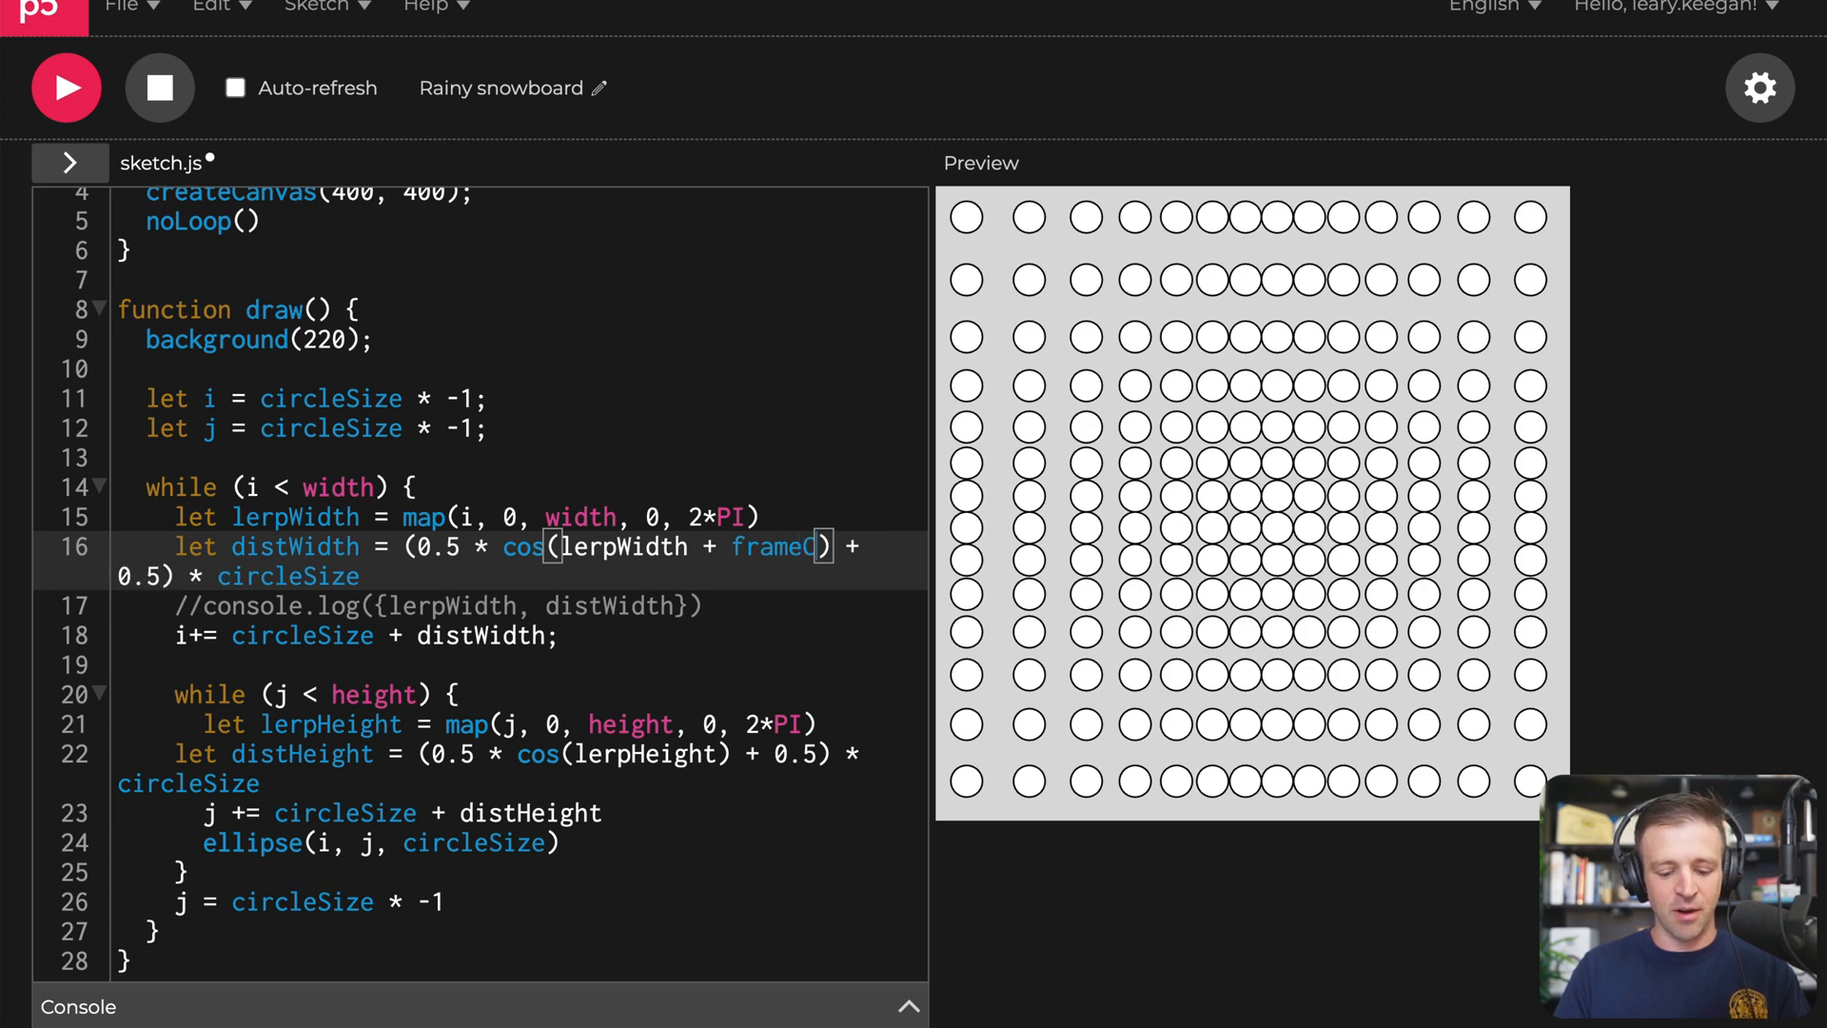
{"action": "type", "text": "ount"}
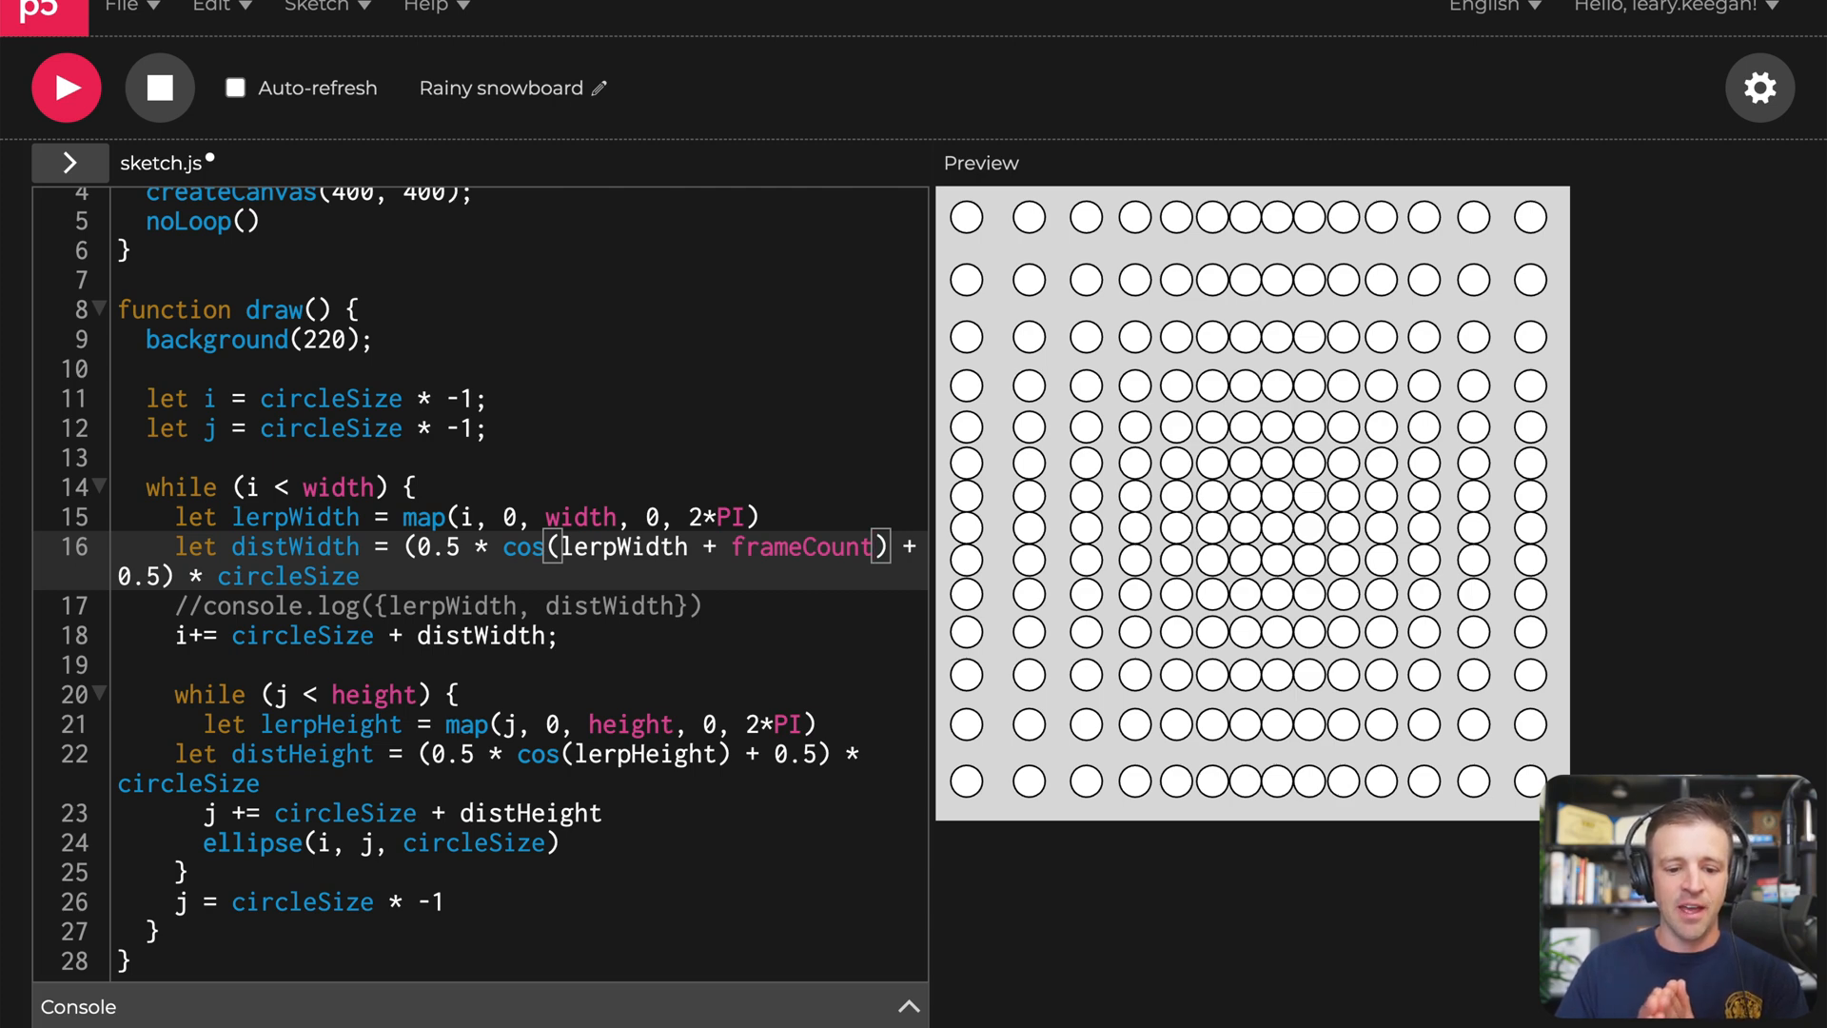
{"action": "mouse_move", "coordinate": [149, 221]}
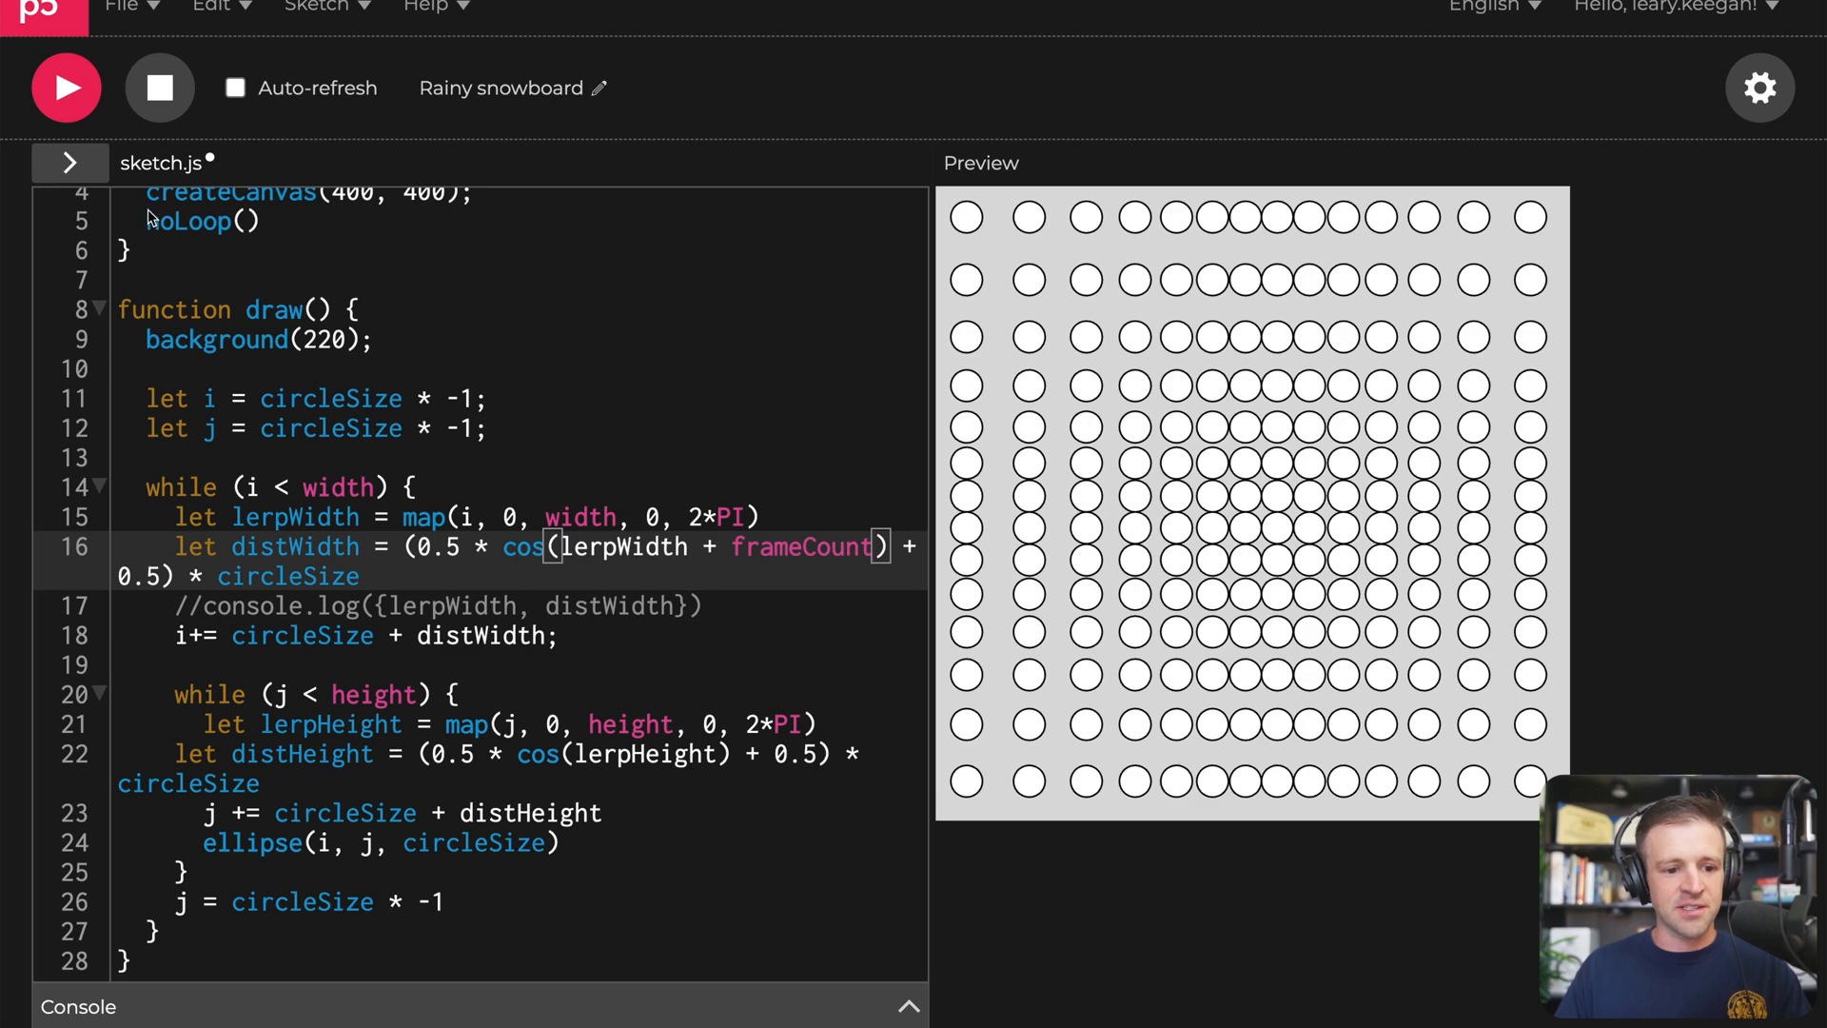
{"action": "scroll", "scroll_direction": "up", "scroll_amount": 3}
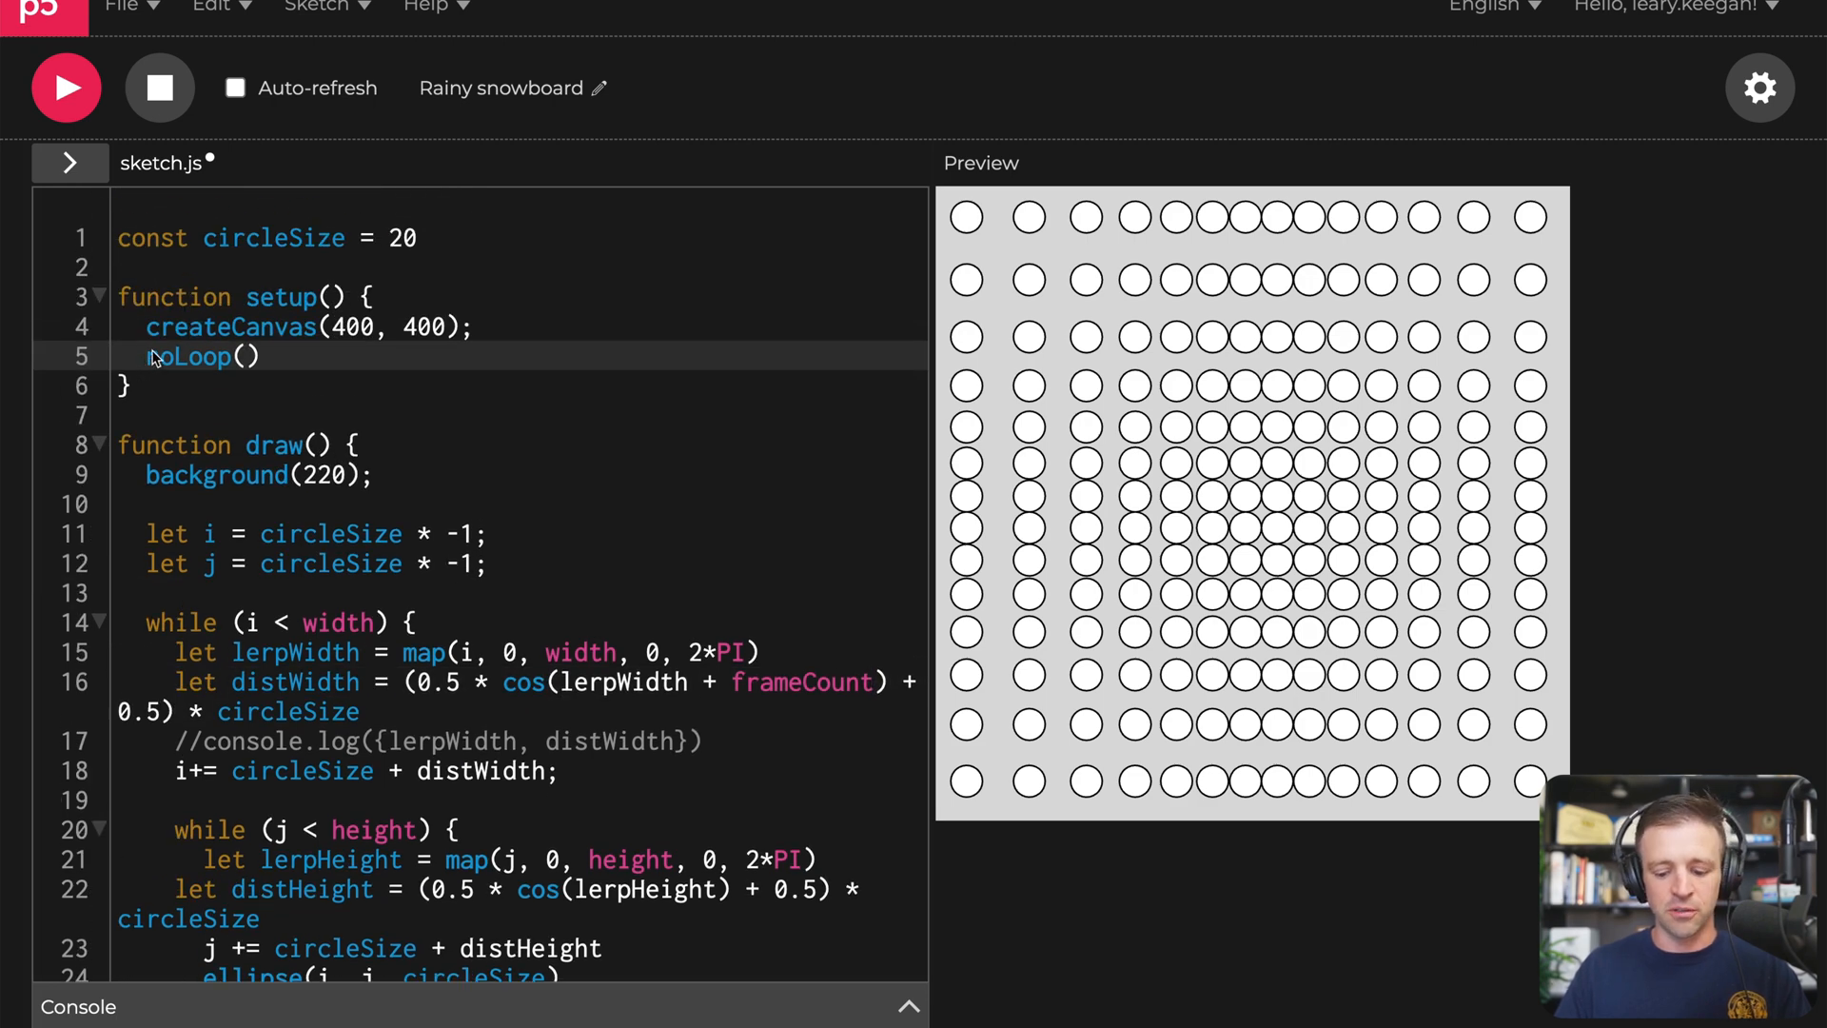
Step: Comment out noLoop() and run the sketch so the dot grid animates, then stop it
{"action": "left_click", "coordinate": [65, 88]}
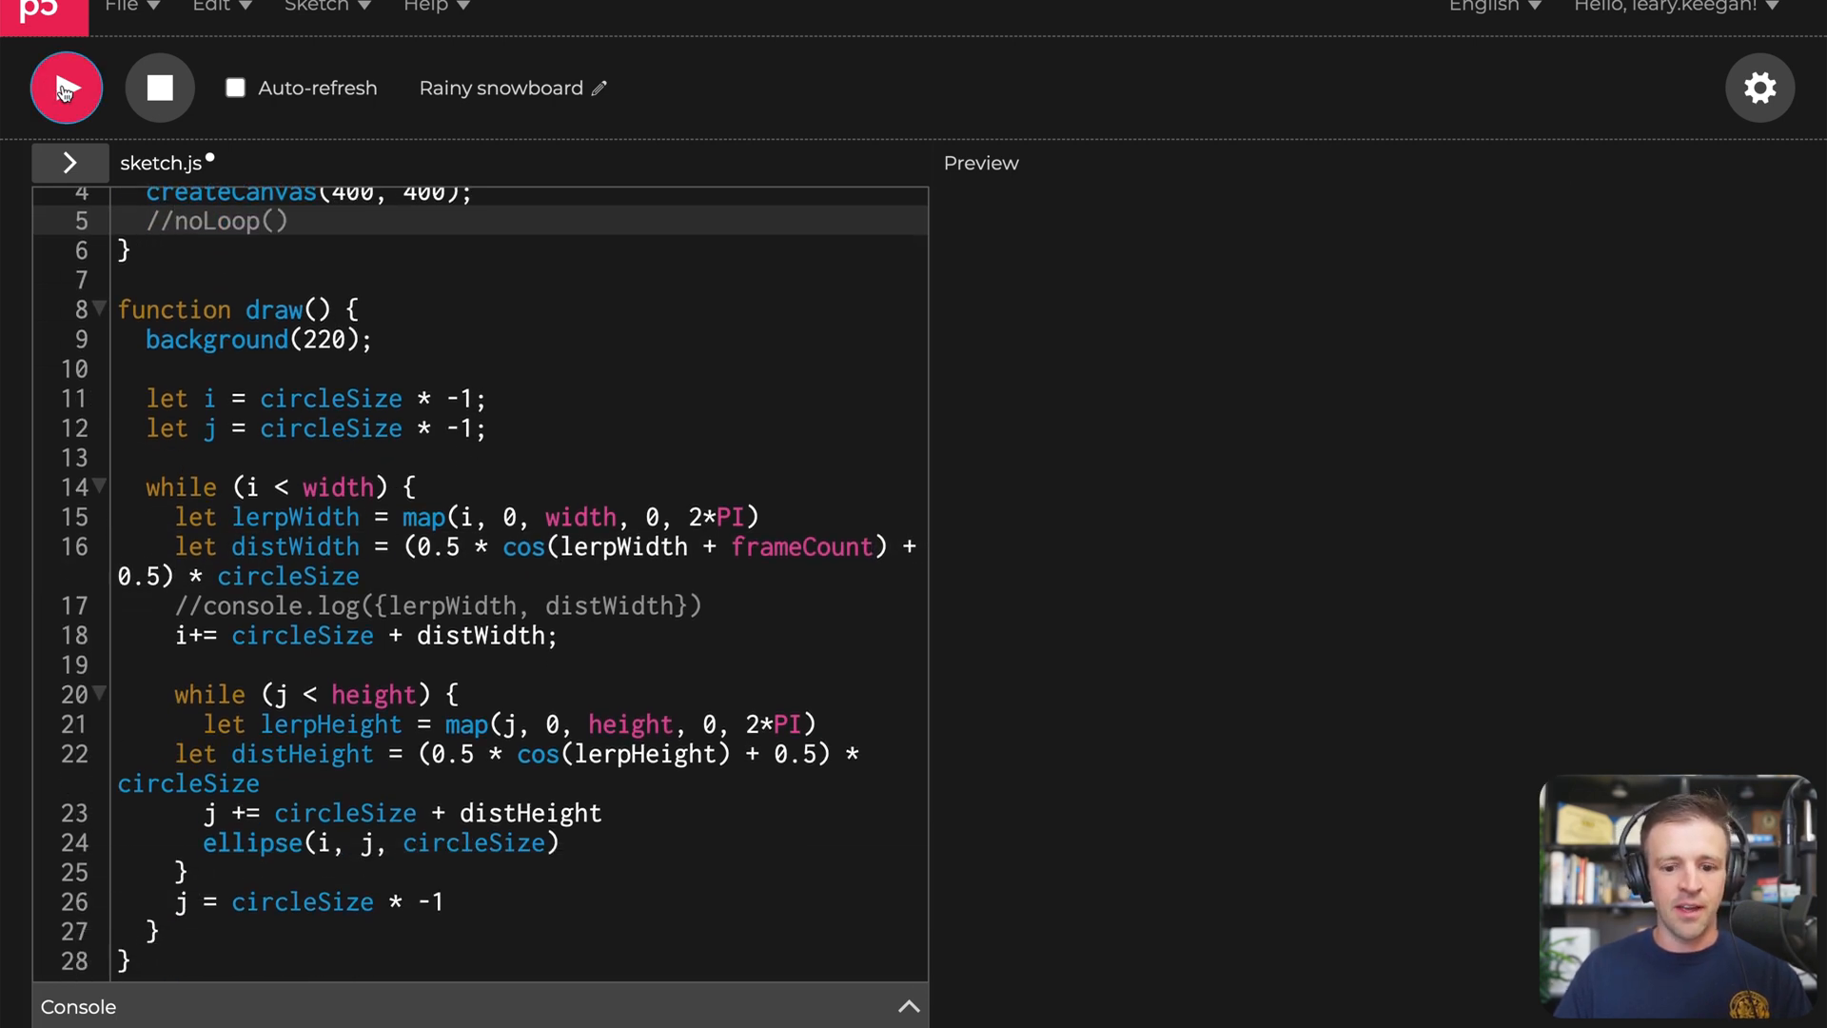
{"action": "left_click", "coordinate": [64, 88]}
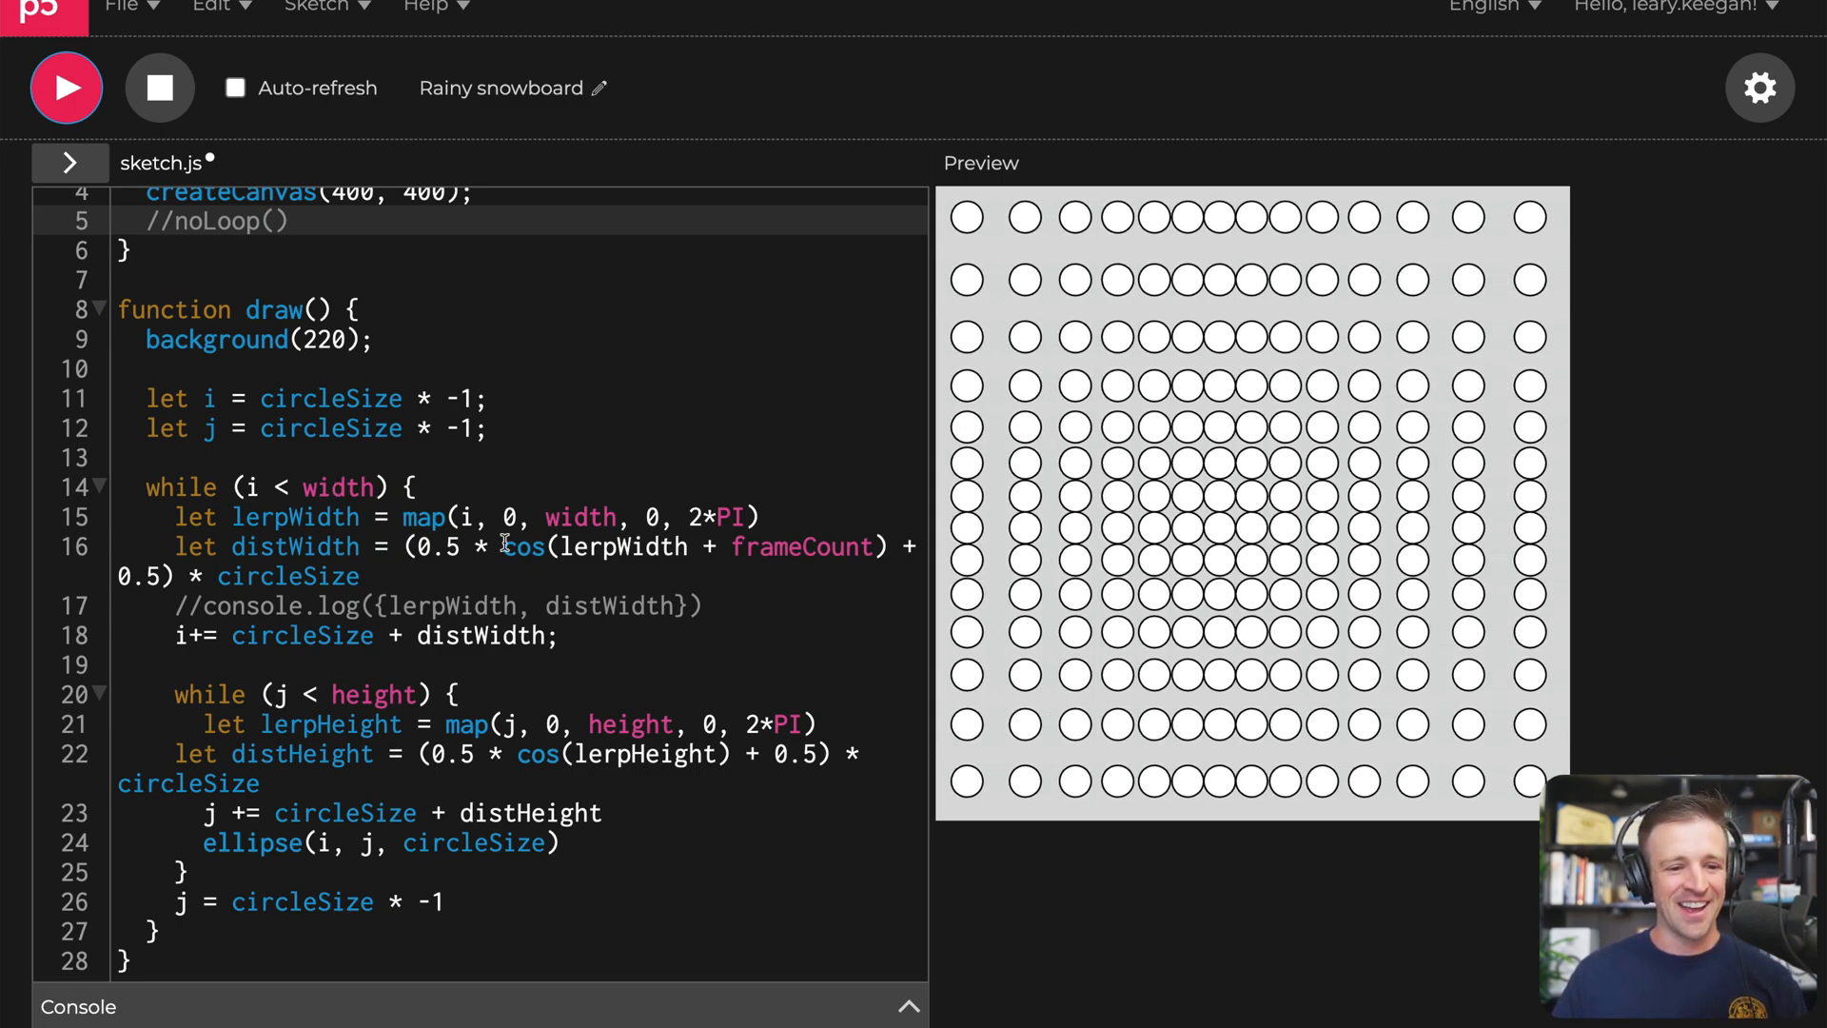
{"action": "left_click", "coordinate": [160, 88]}
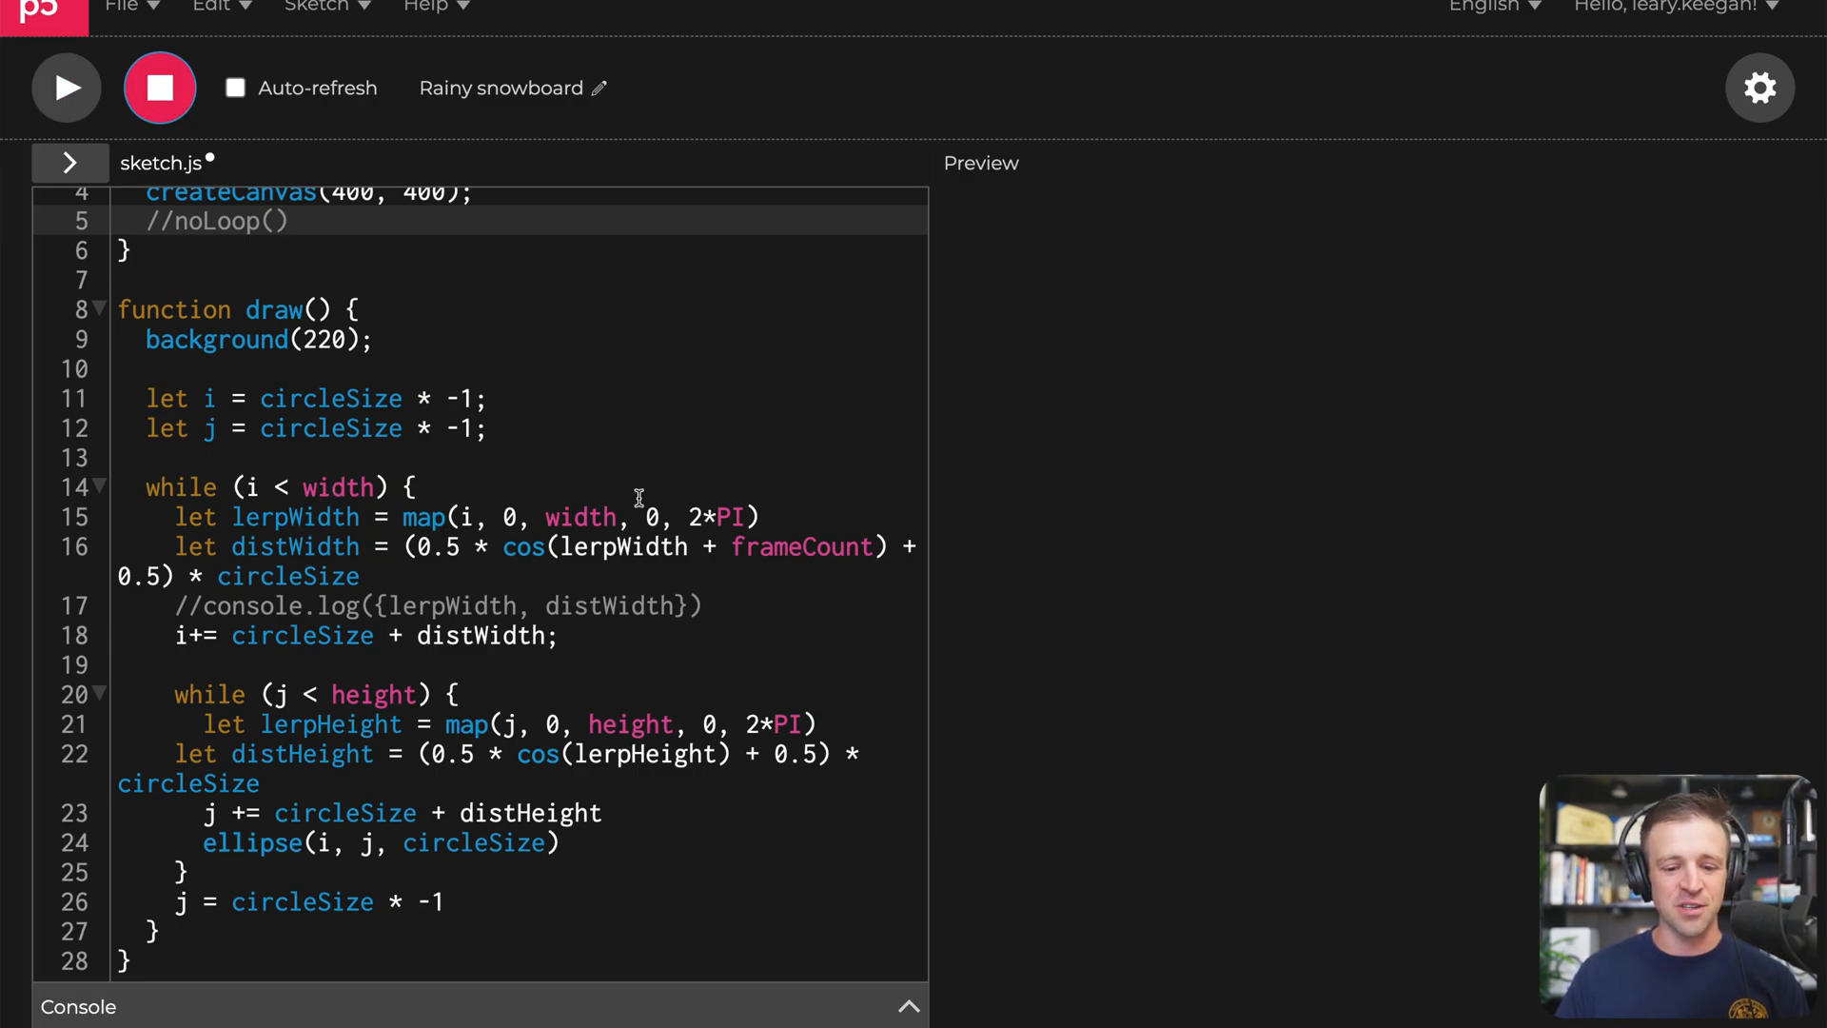
Step: Declare const speedMultiplier = 20; below the circleSize constant
{"action": "scroll", "scroll_direction": "up", "scroll_amount": 3}
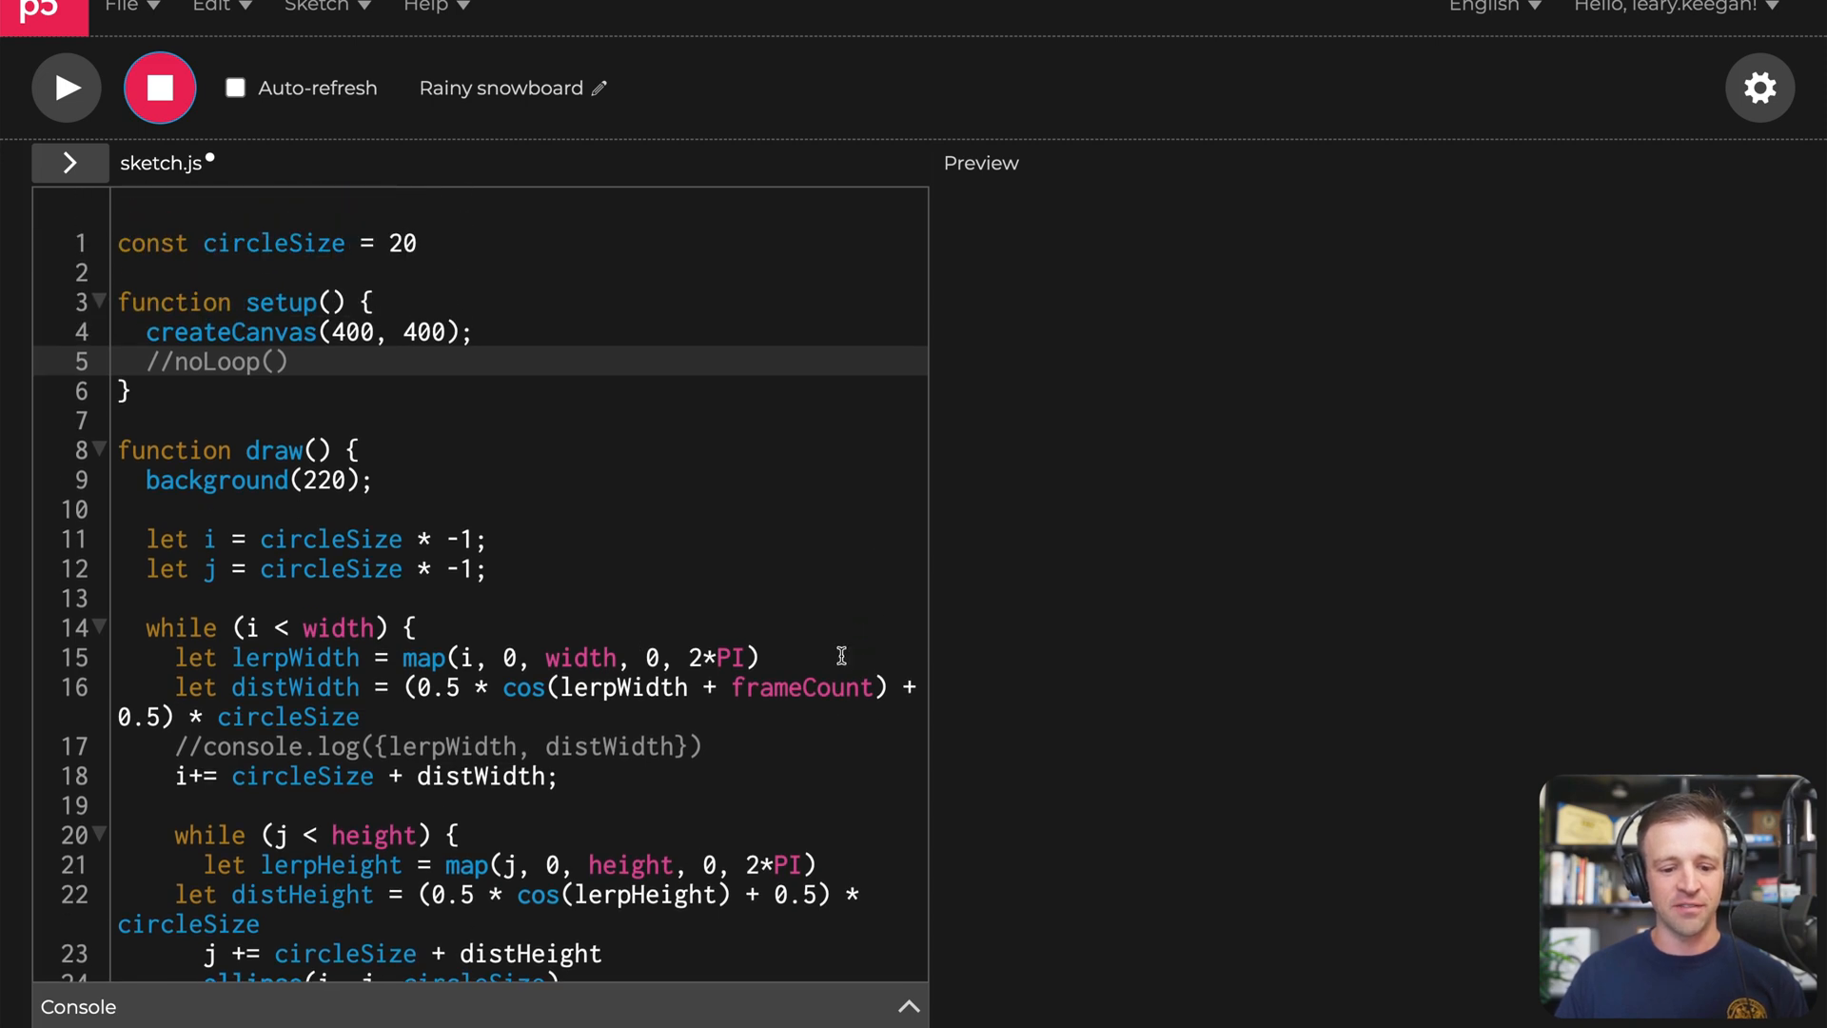
{"action": "type", "text": "c"}
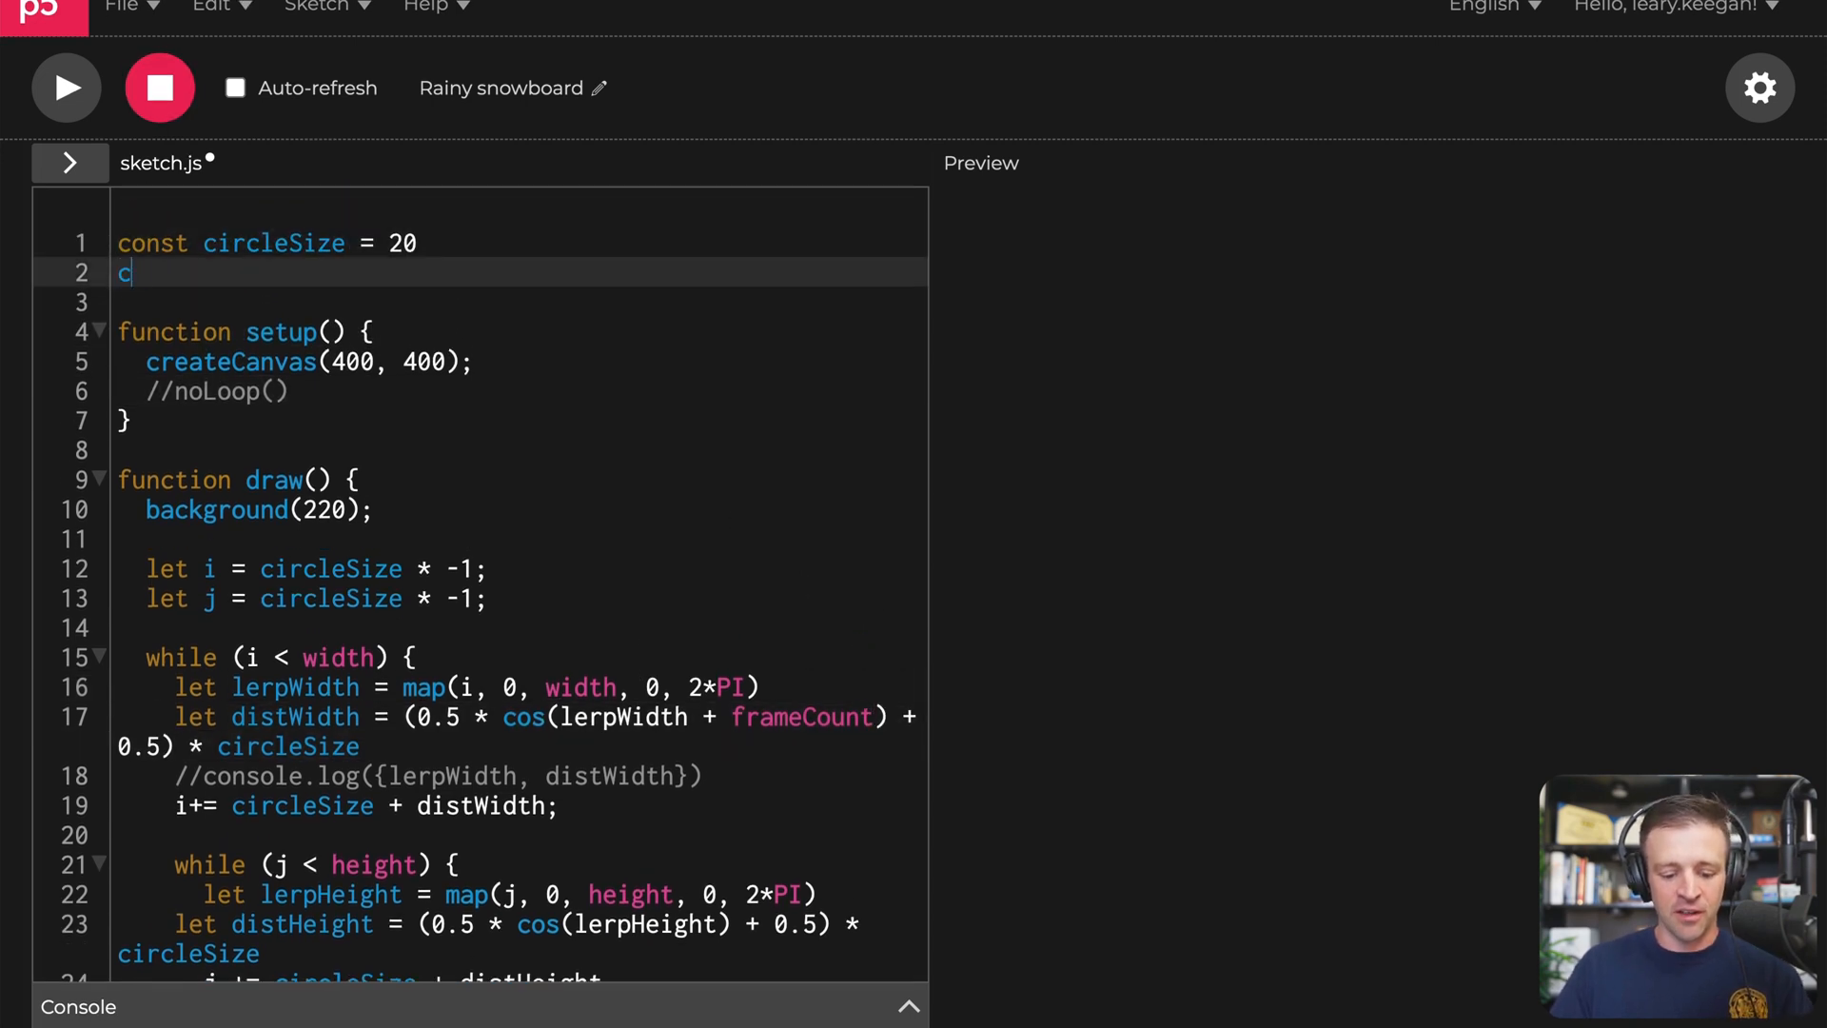
{"action": "type", "text": "onst speedMul"}
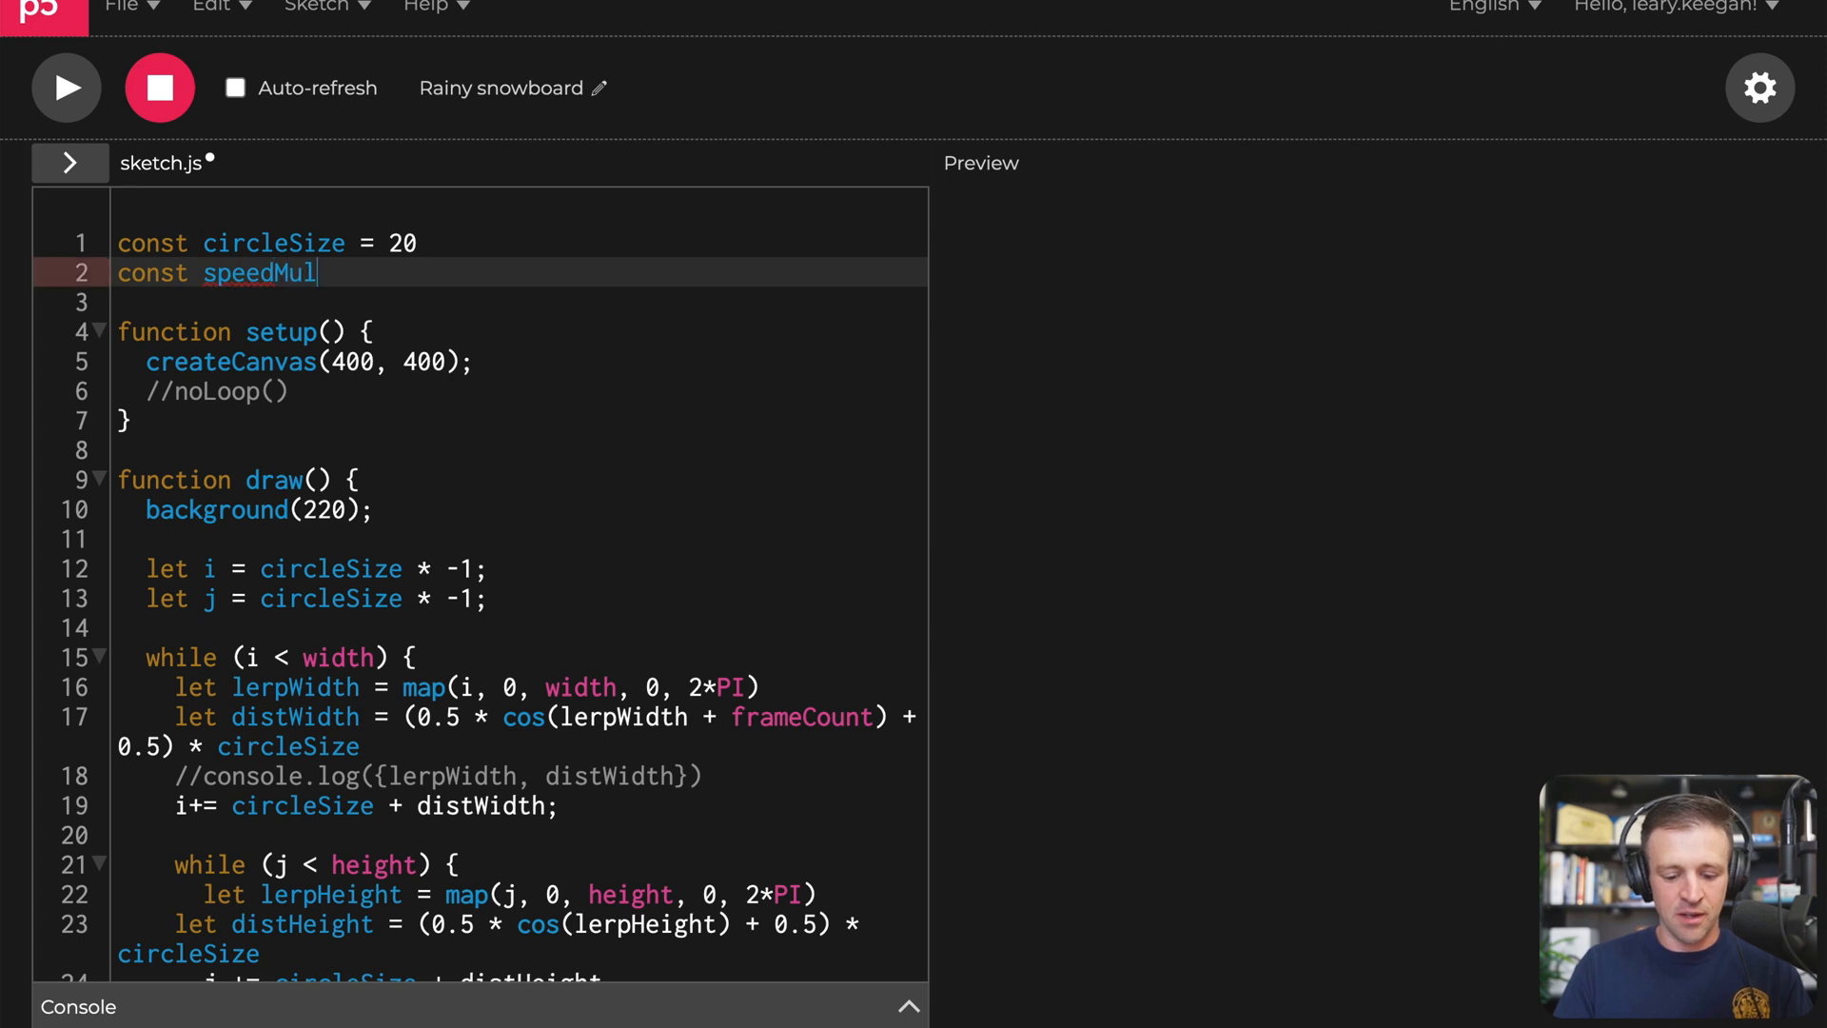
{"action": "type", "text": "tiplier ="}
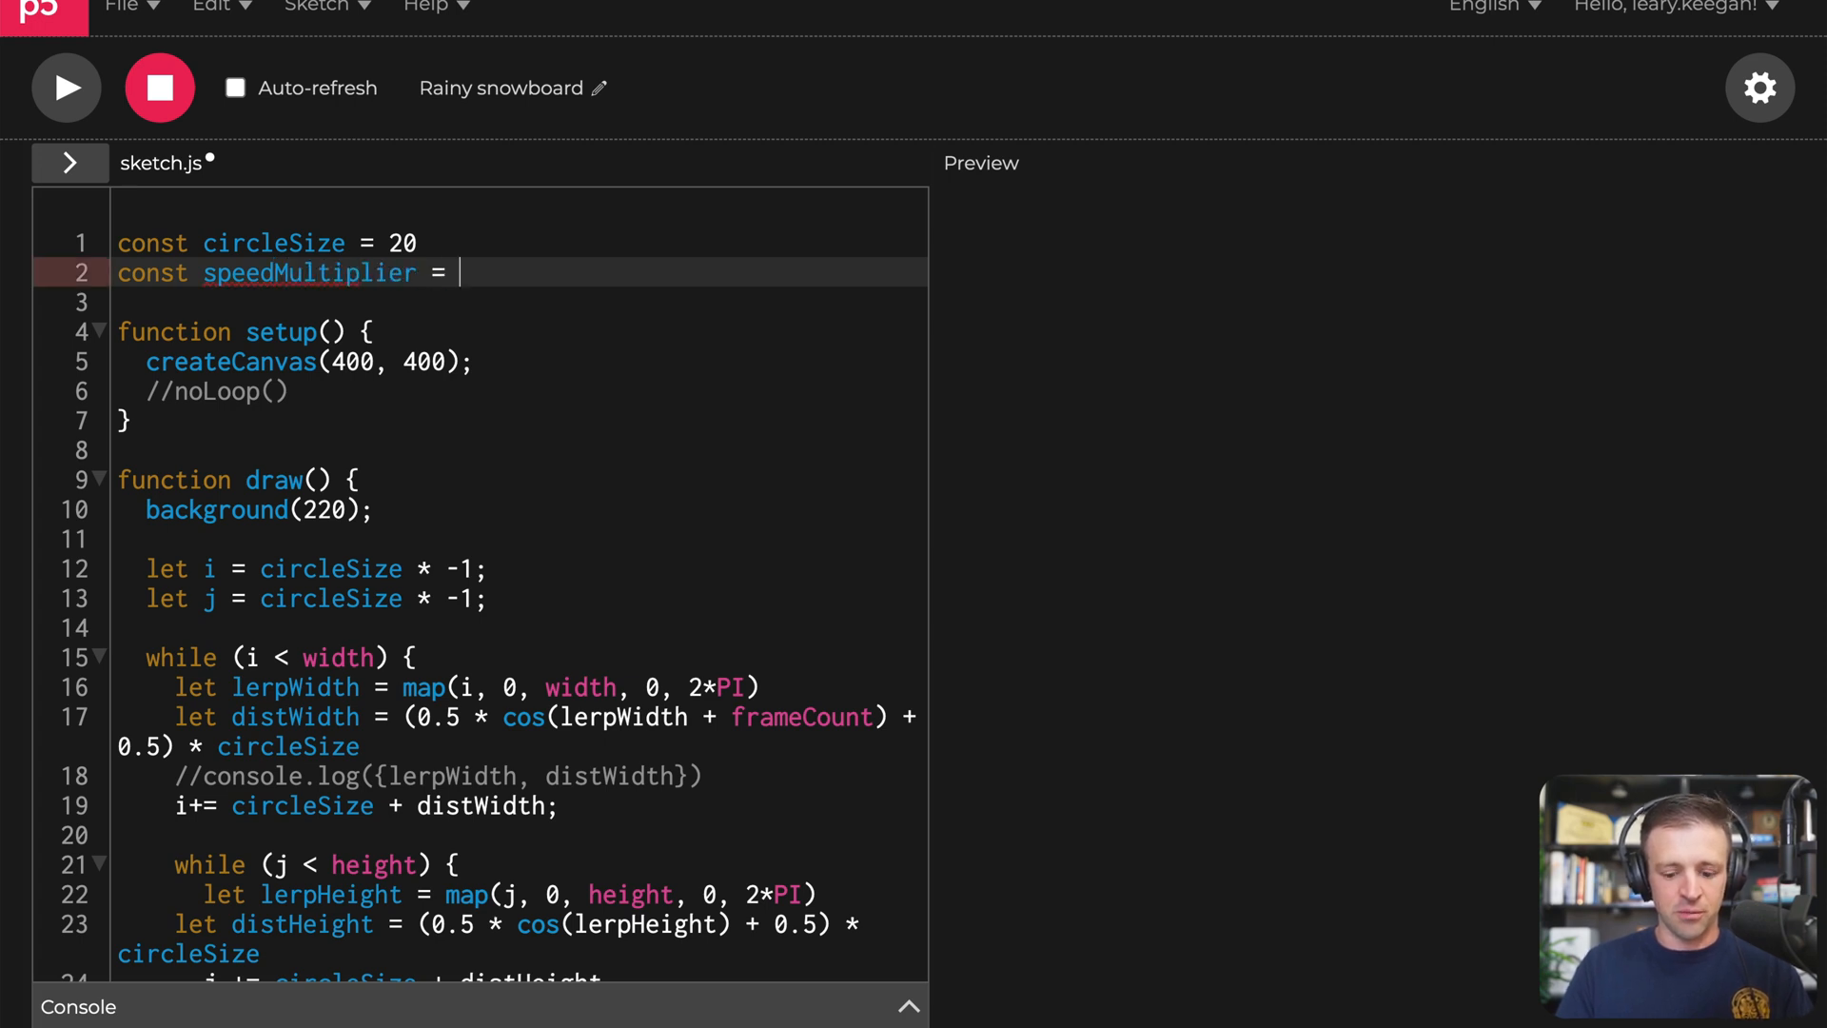
{"action": "type", "text": "20;"}
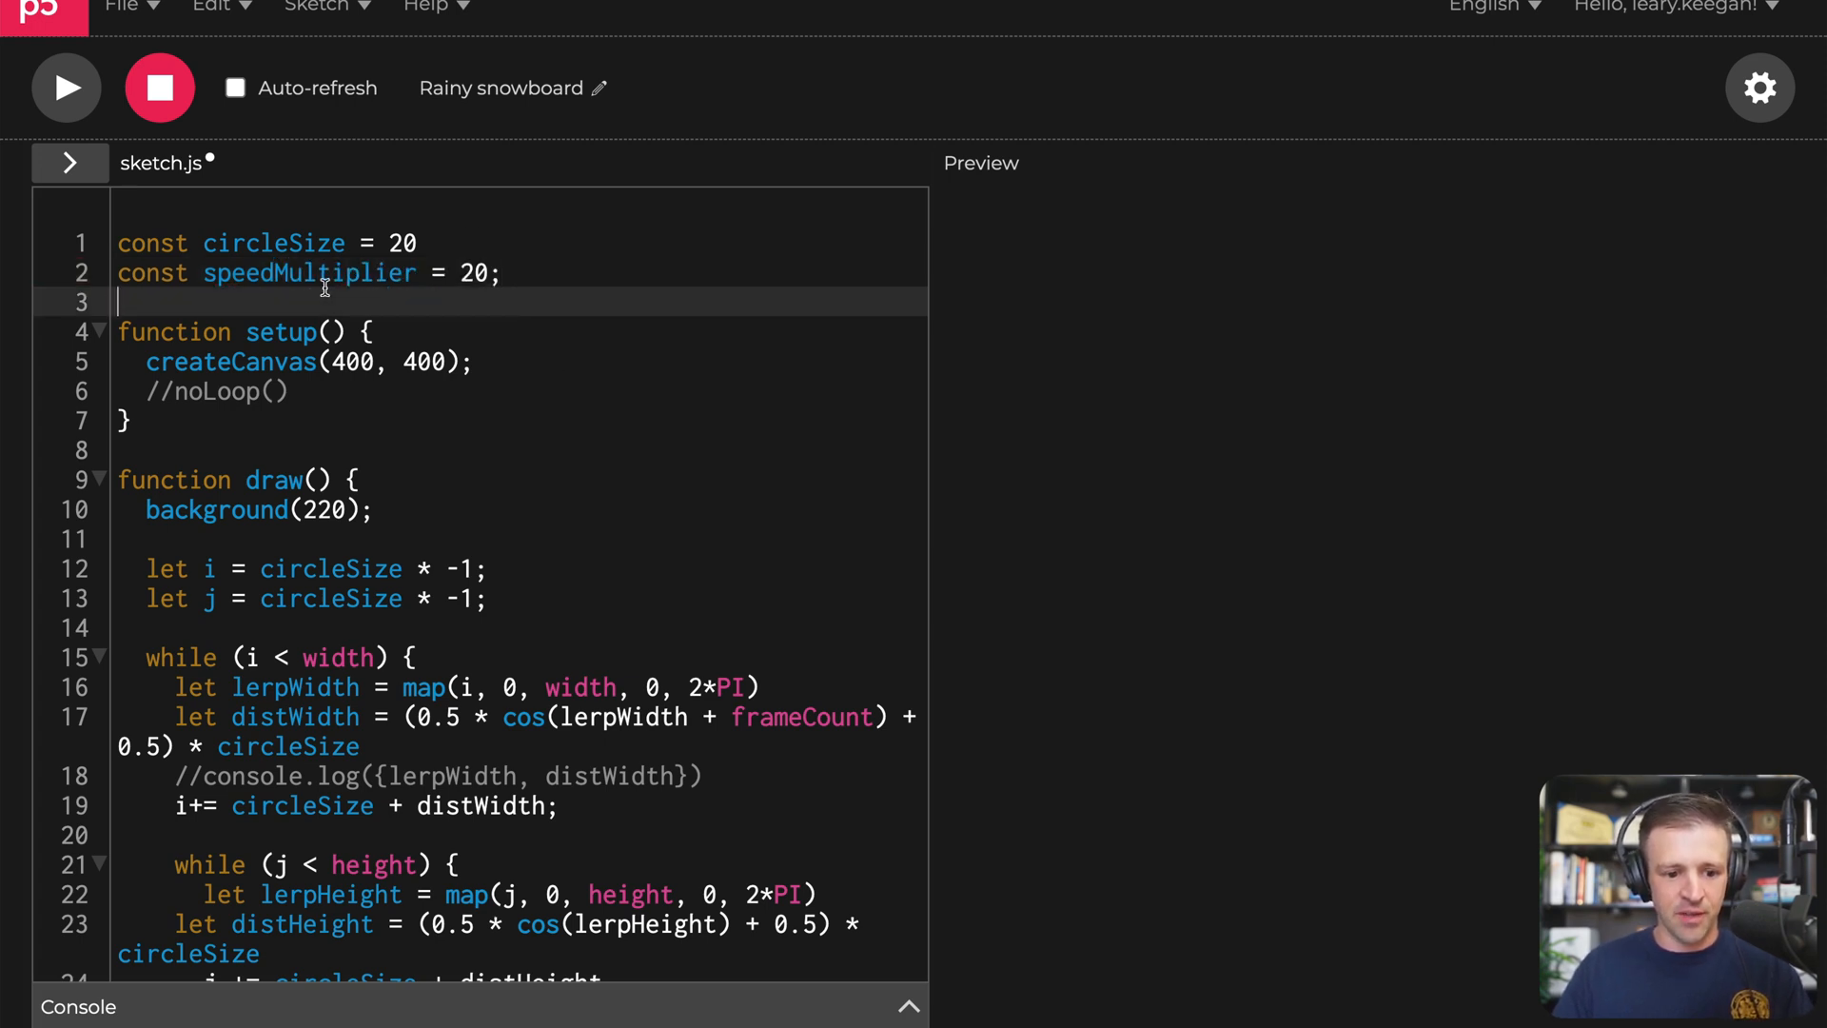
Step: Divide frameCount by speedMultiplier and run the sketch with the slower drift
{"action": "scroll", "scroll_direction": "down", "scroll_amount": 3}
{"action": "type", "text": " / speedMultiplier"}
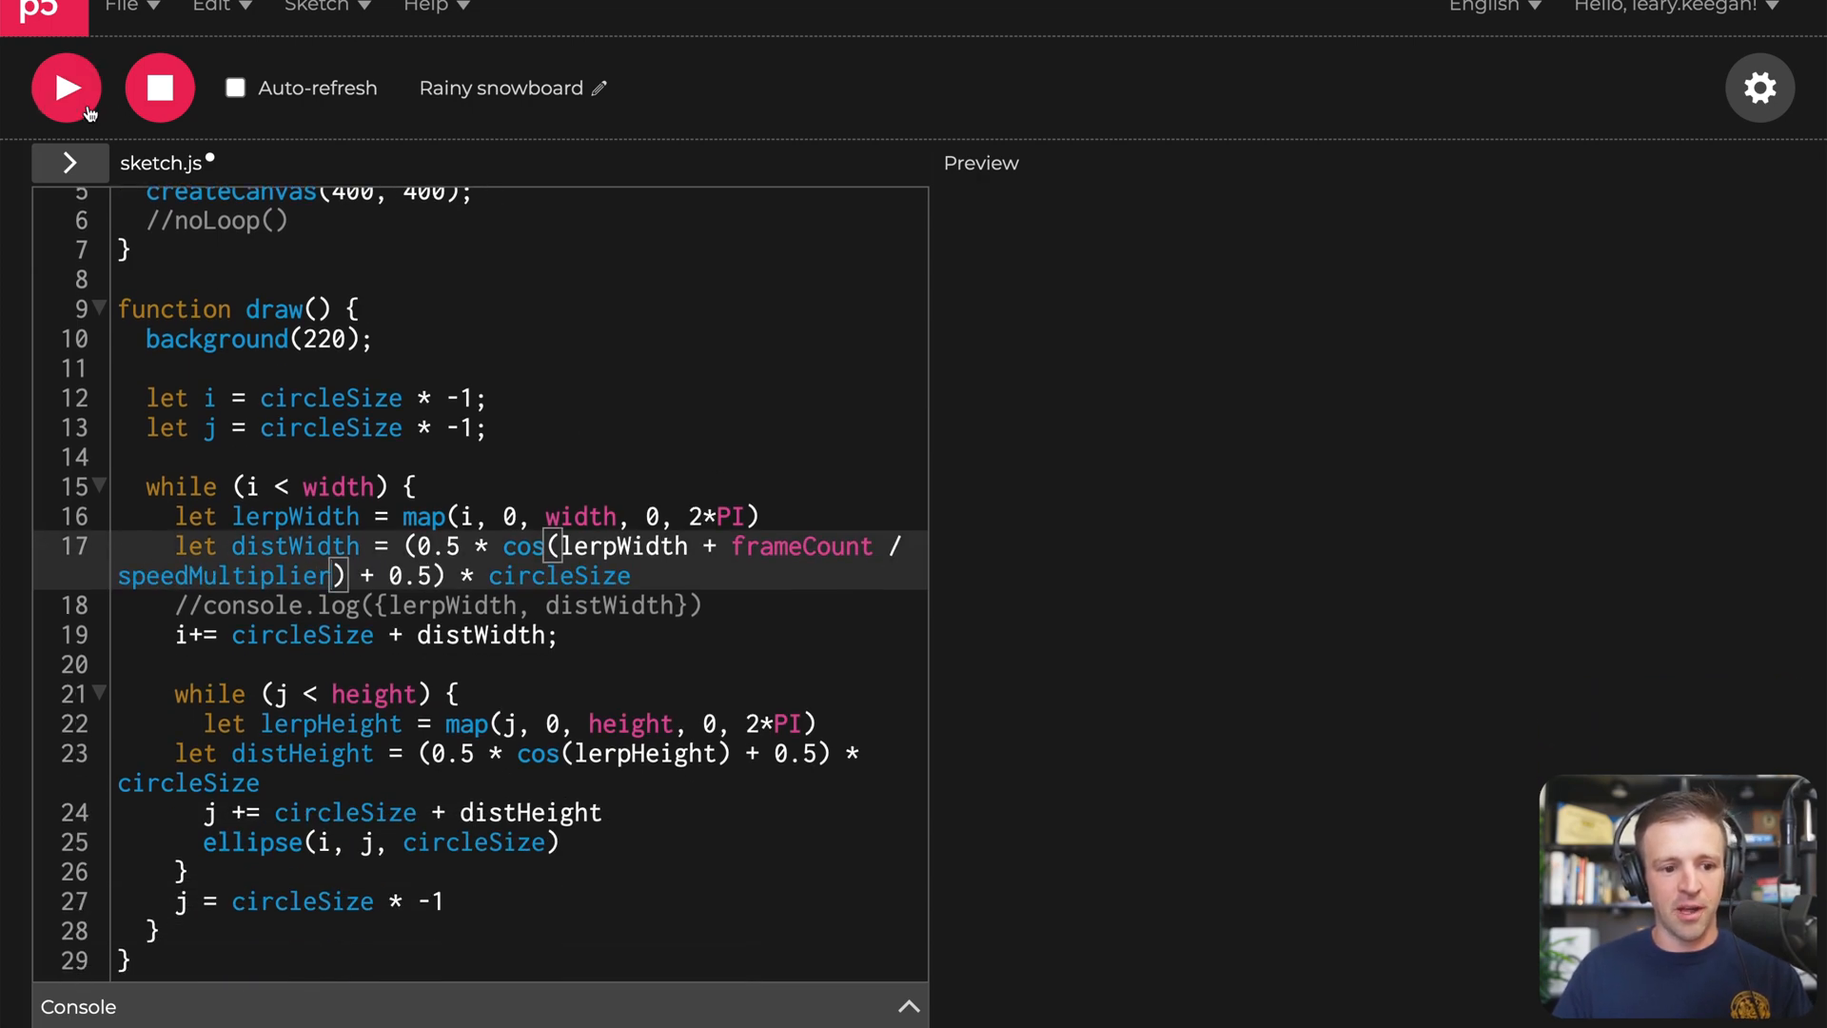
{"action": "left_click", "coordinate": [67, 88]}
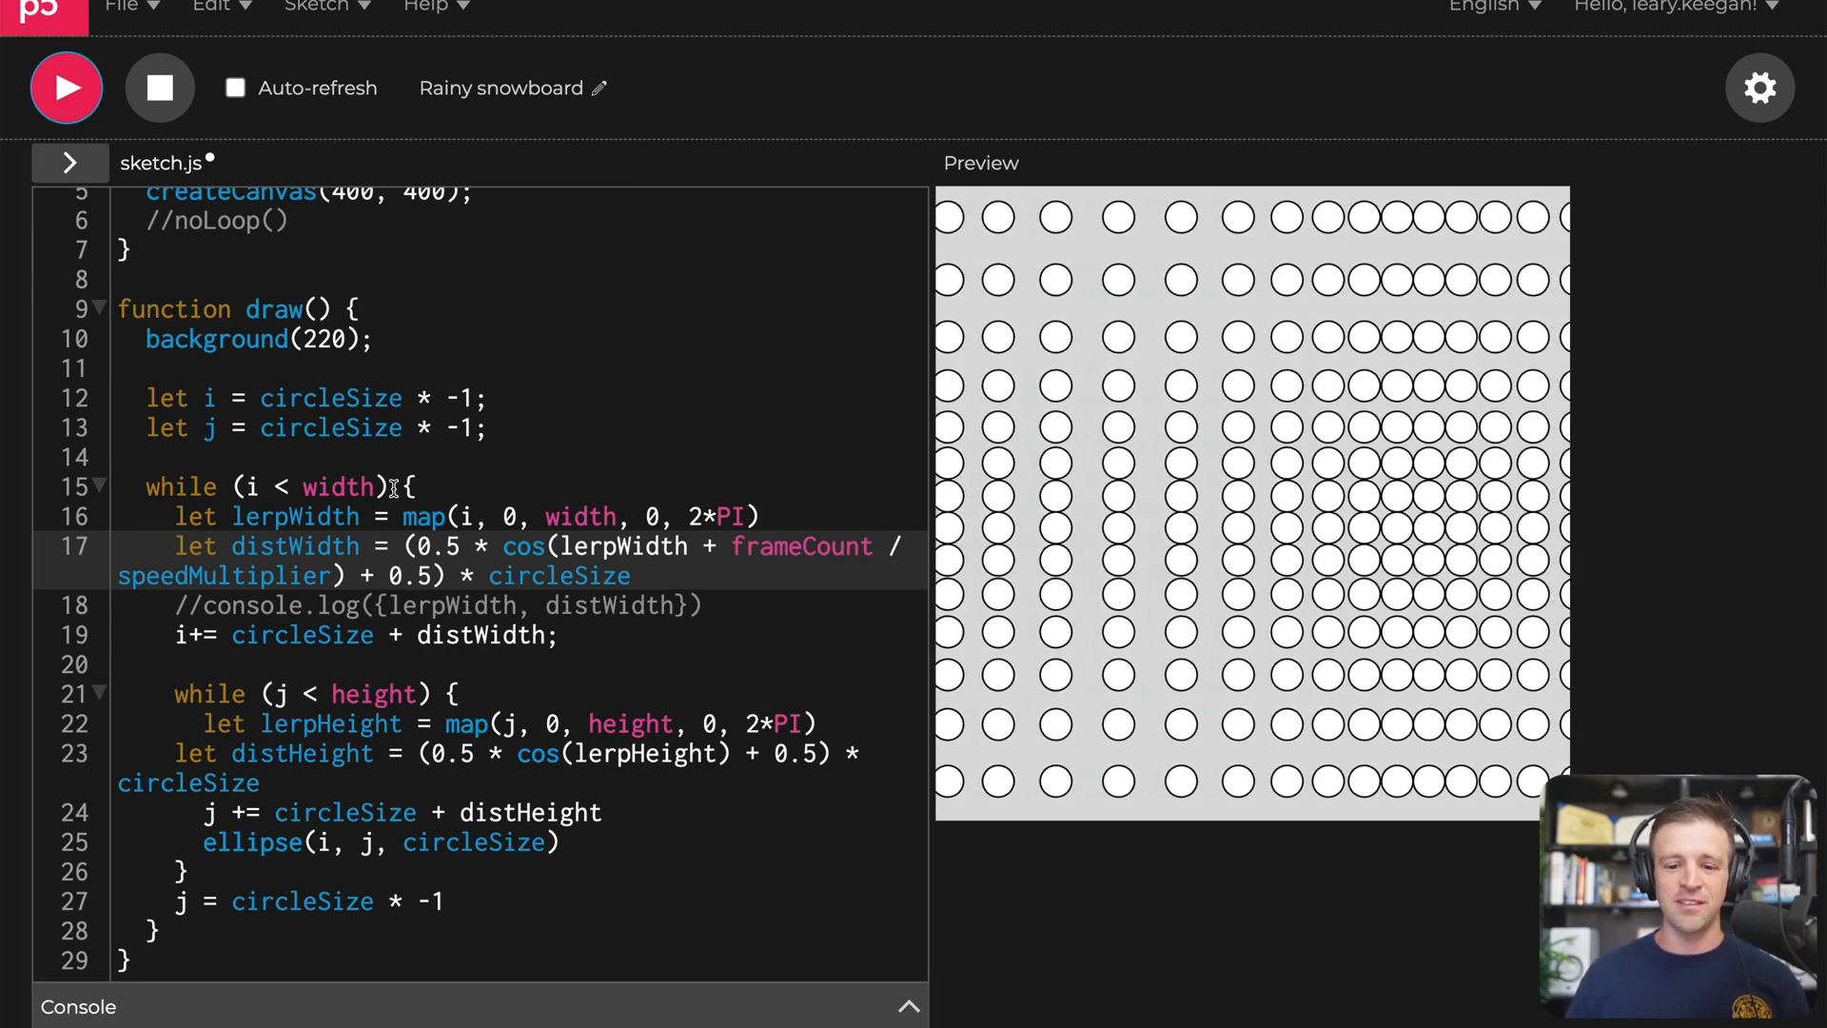
{"action": "scroll", "scroll_direction": "up", "scroll_amount": 3}
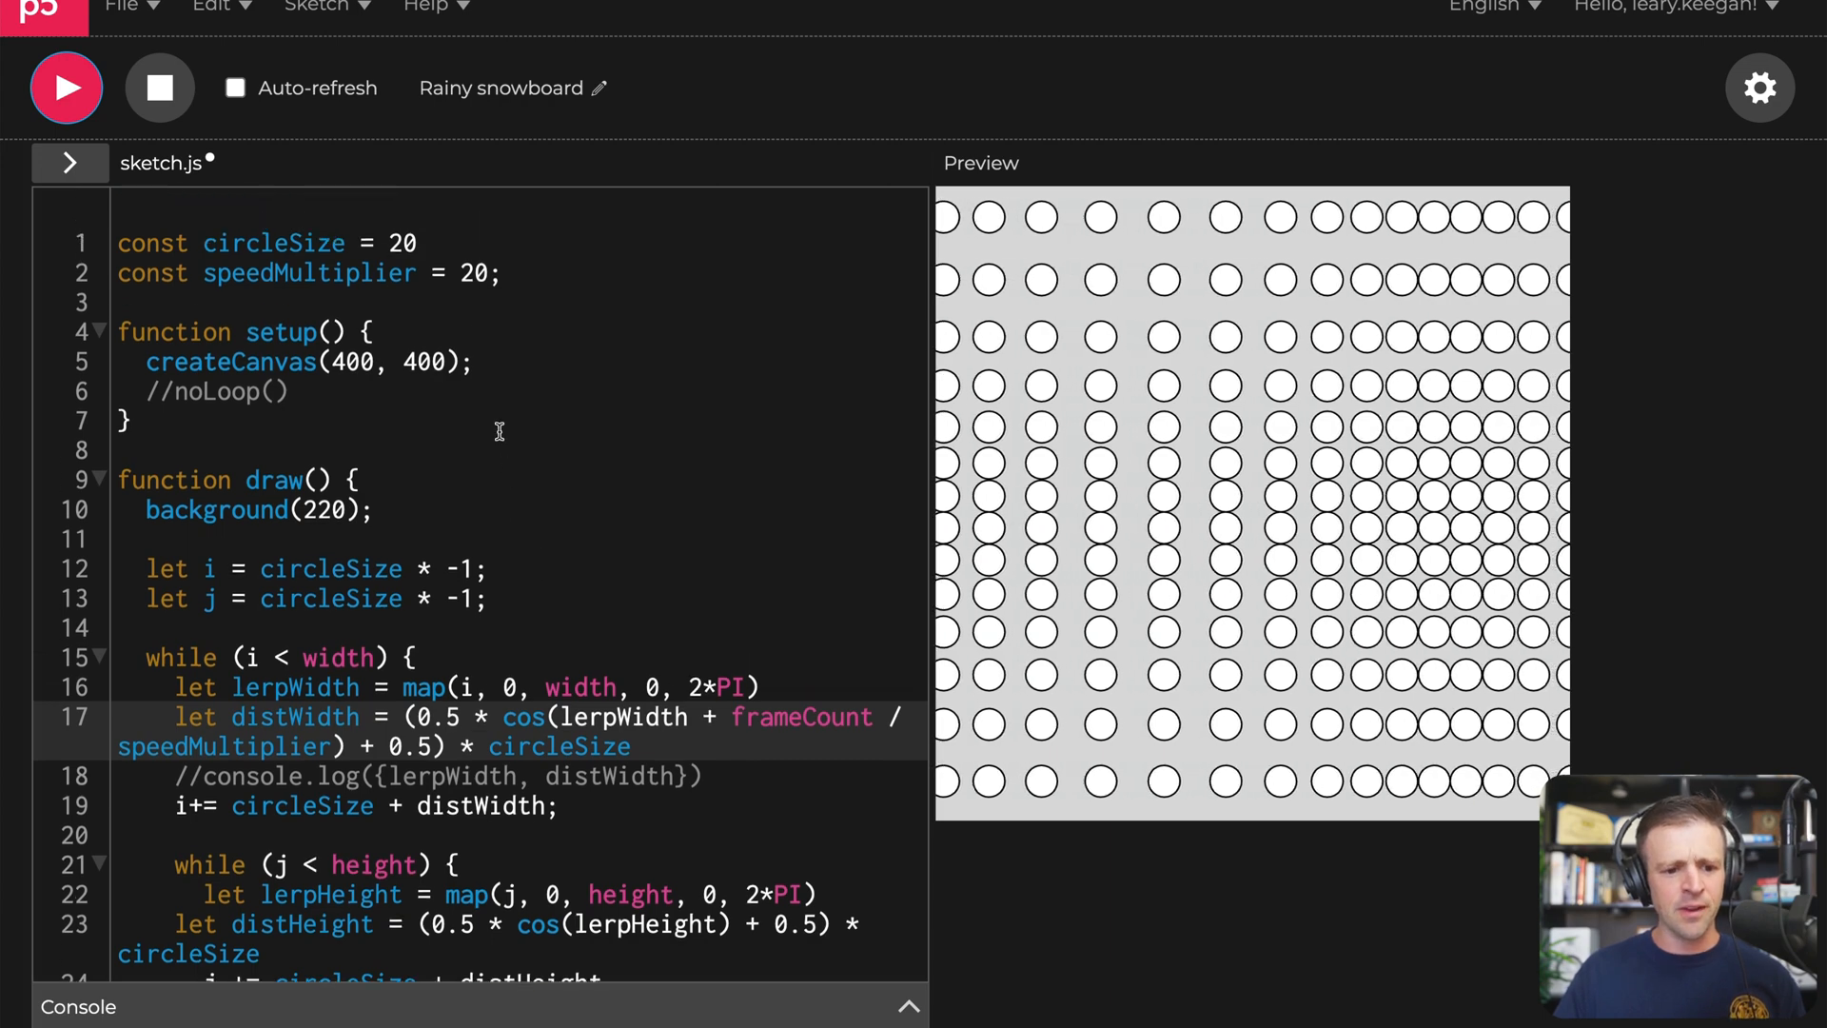
Step: Change circleSize to 10 and rerun to see smaller circles
{"action": "left_click", "coordinate": [416, 242]}
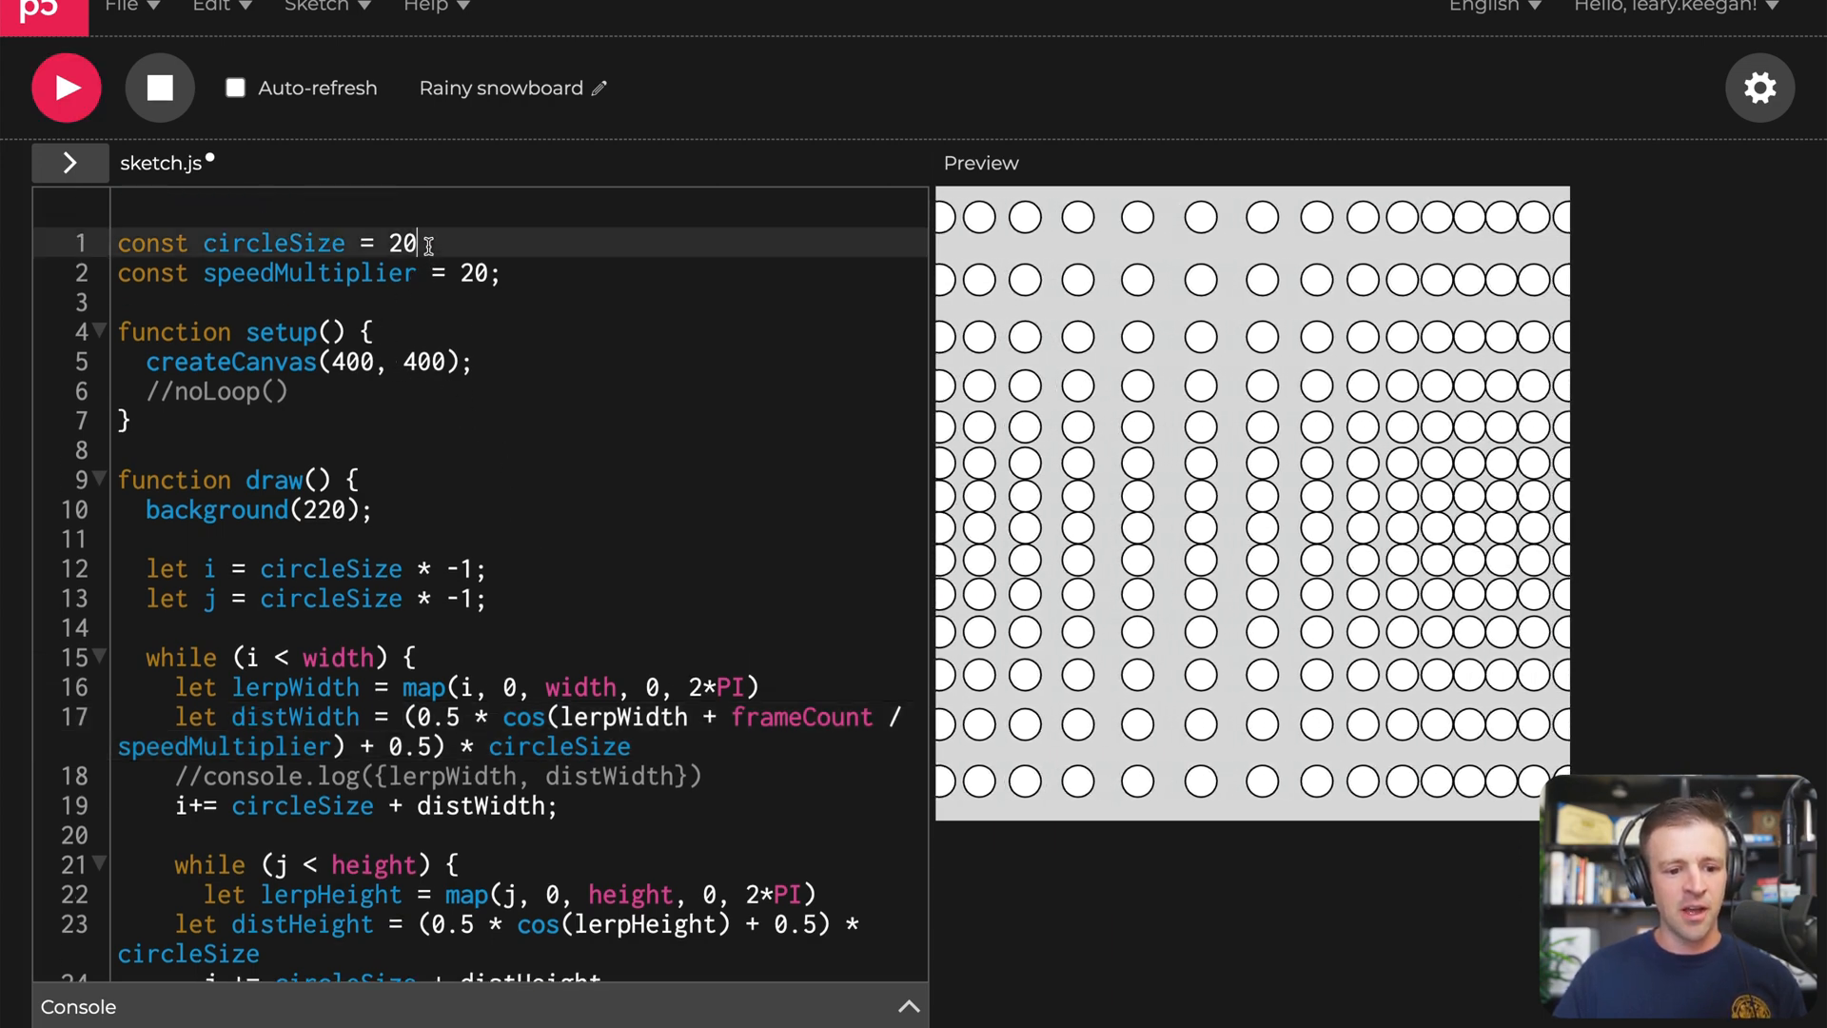
{"action": "type", "text": "10"}
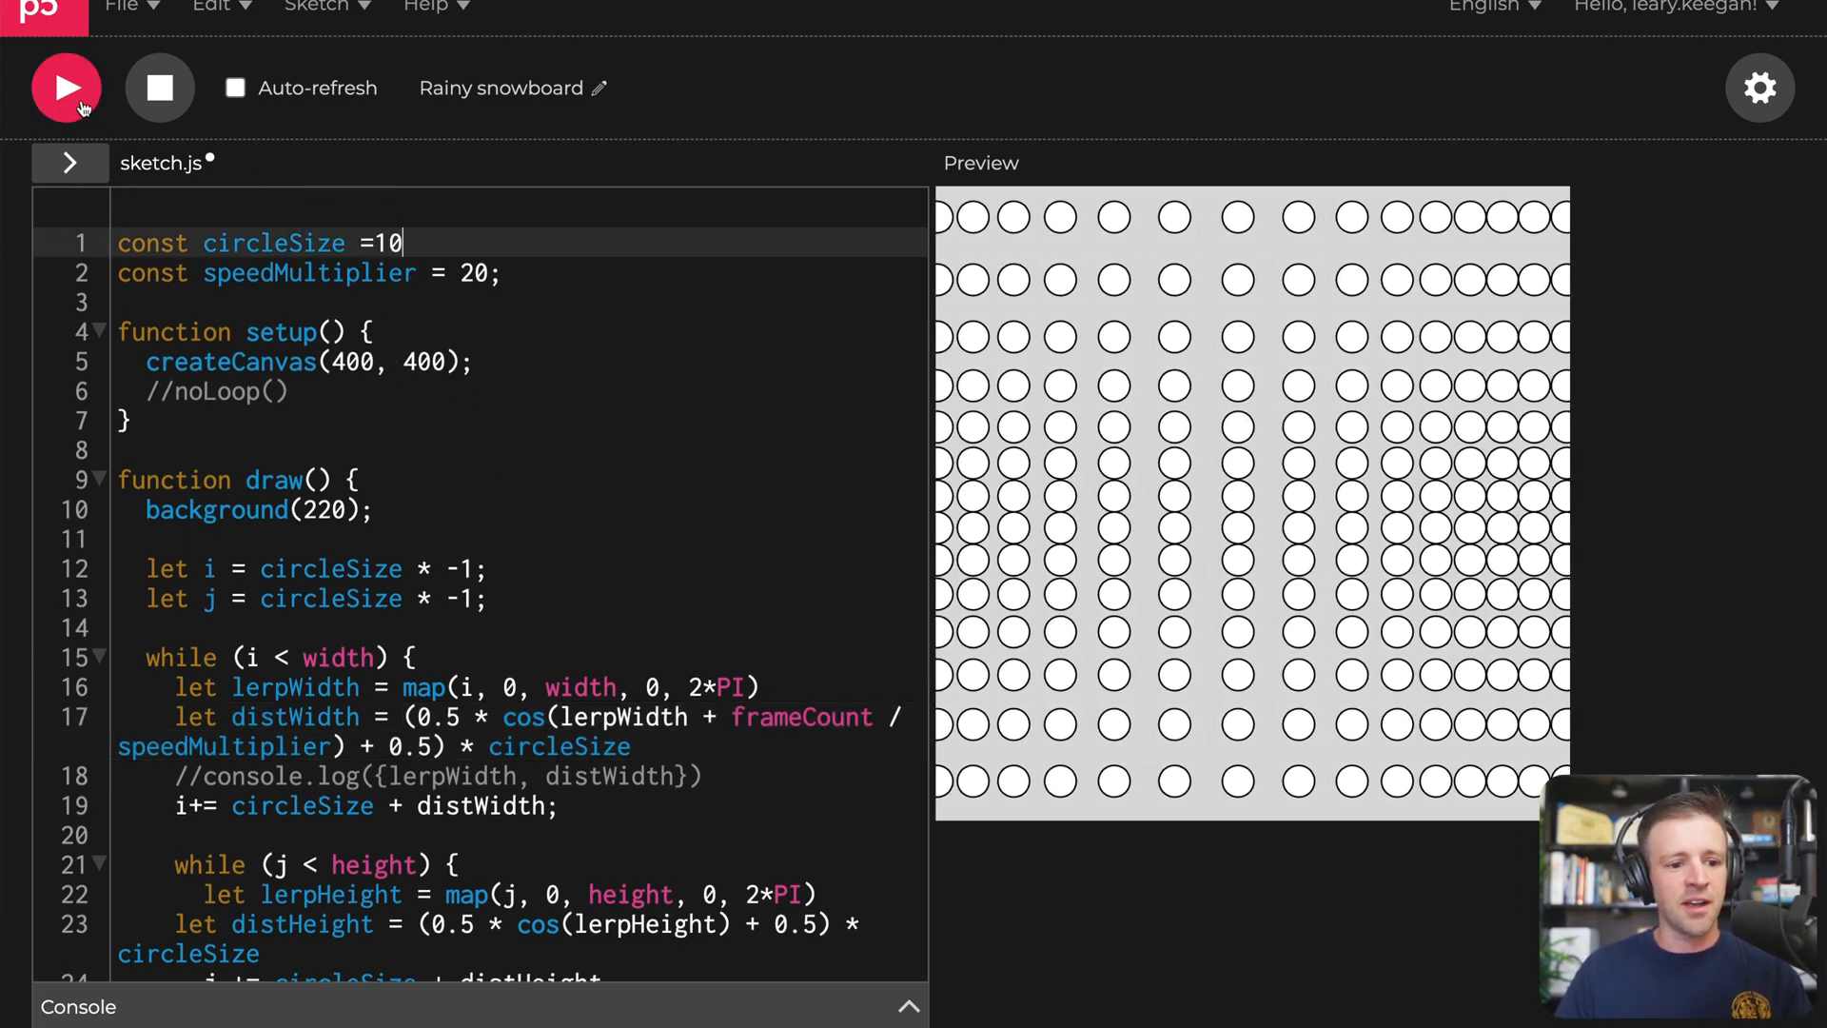
{"action": "left_click", "coordinate": [65, 88]}
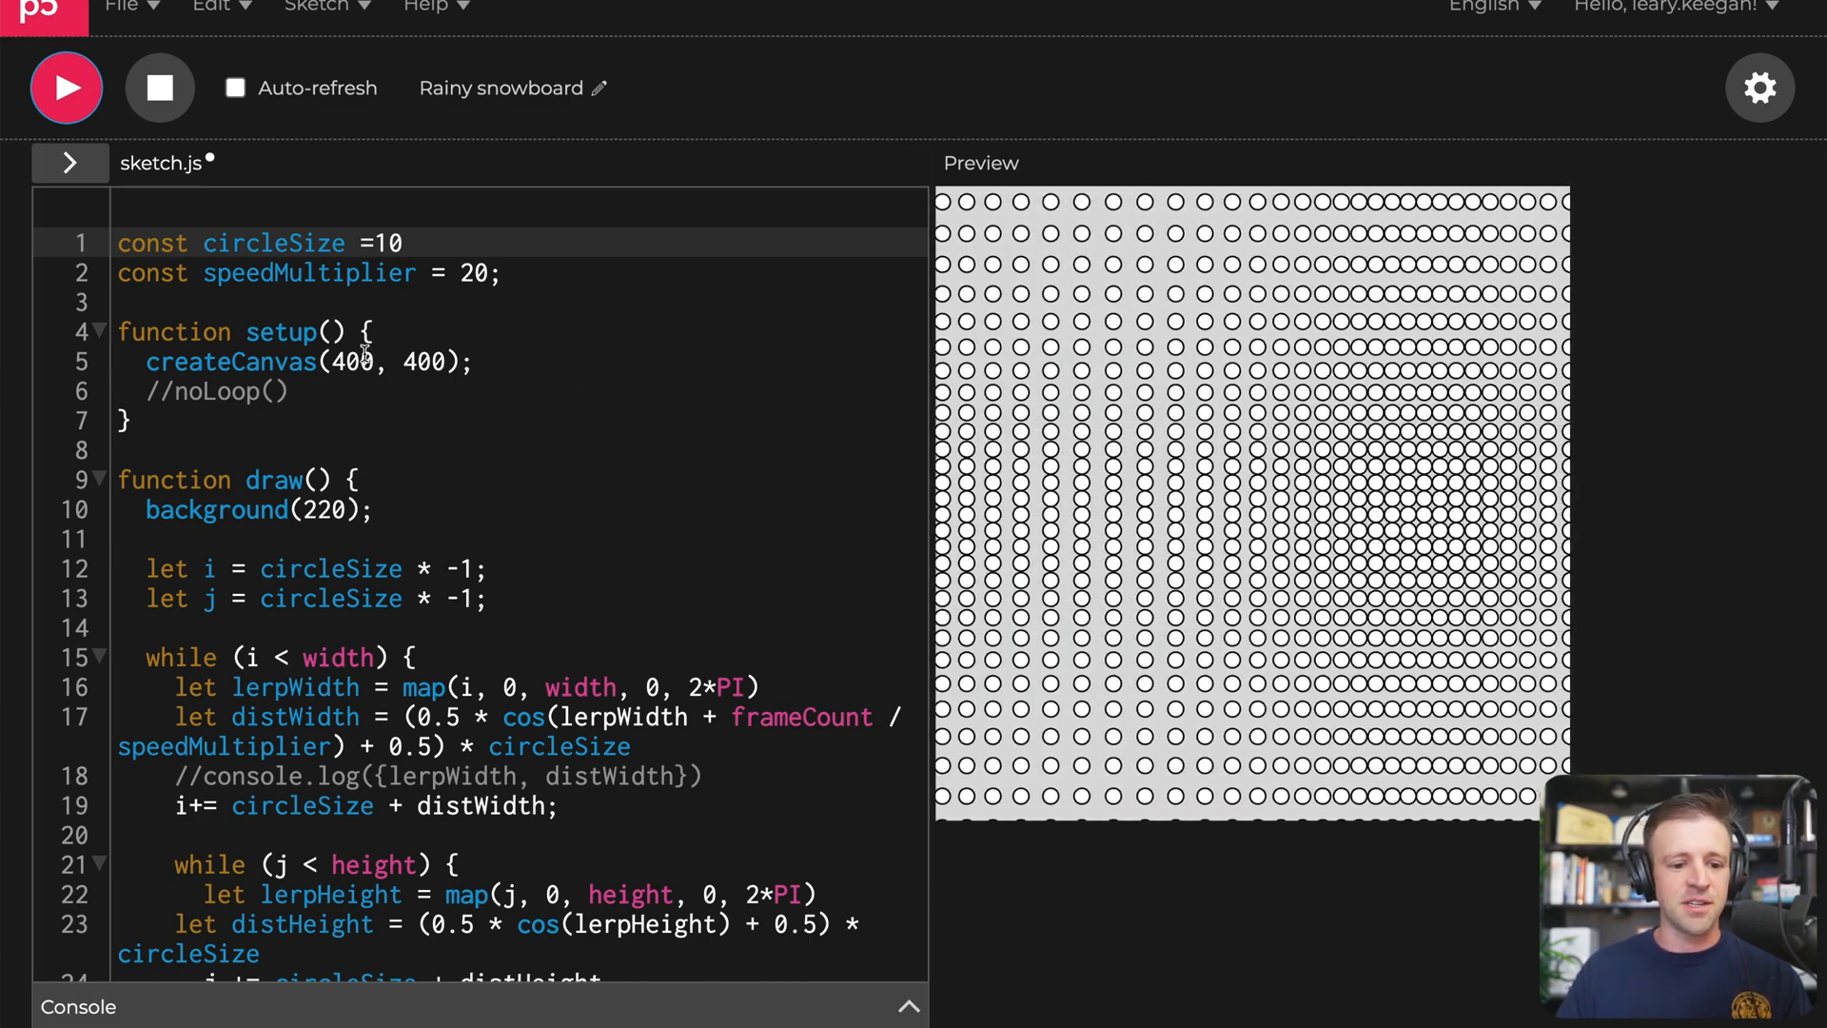
Step: Make the canvas full-window with createCanvas(windowWidth, windowHeight)
{"action": "type", "text": "windowWidth"}
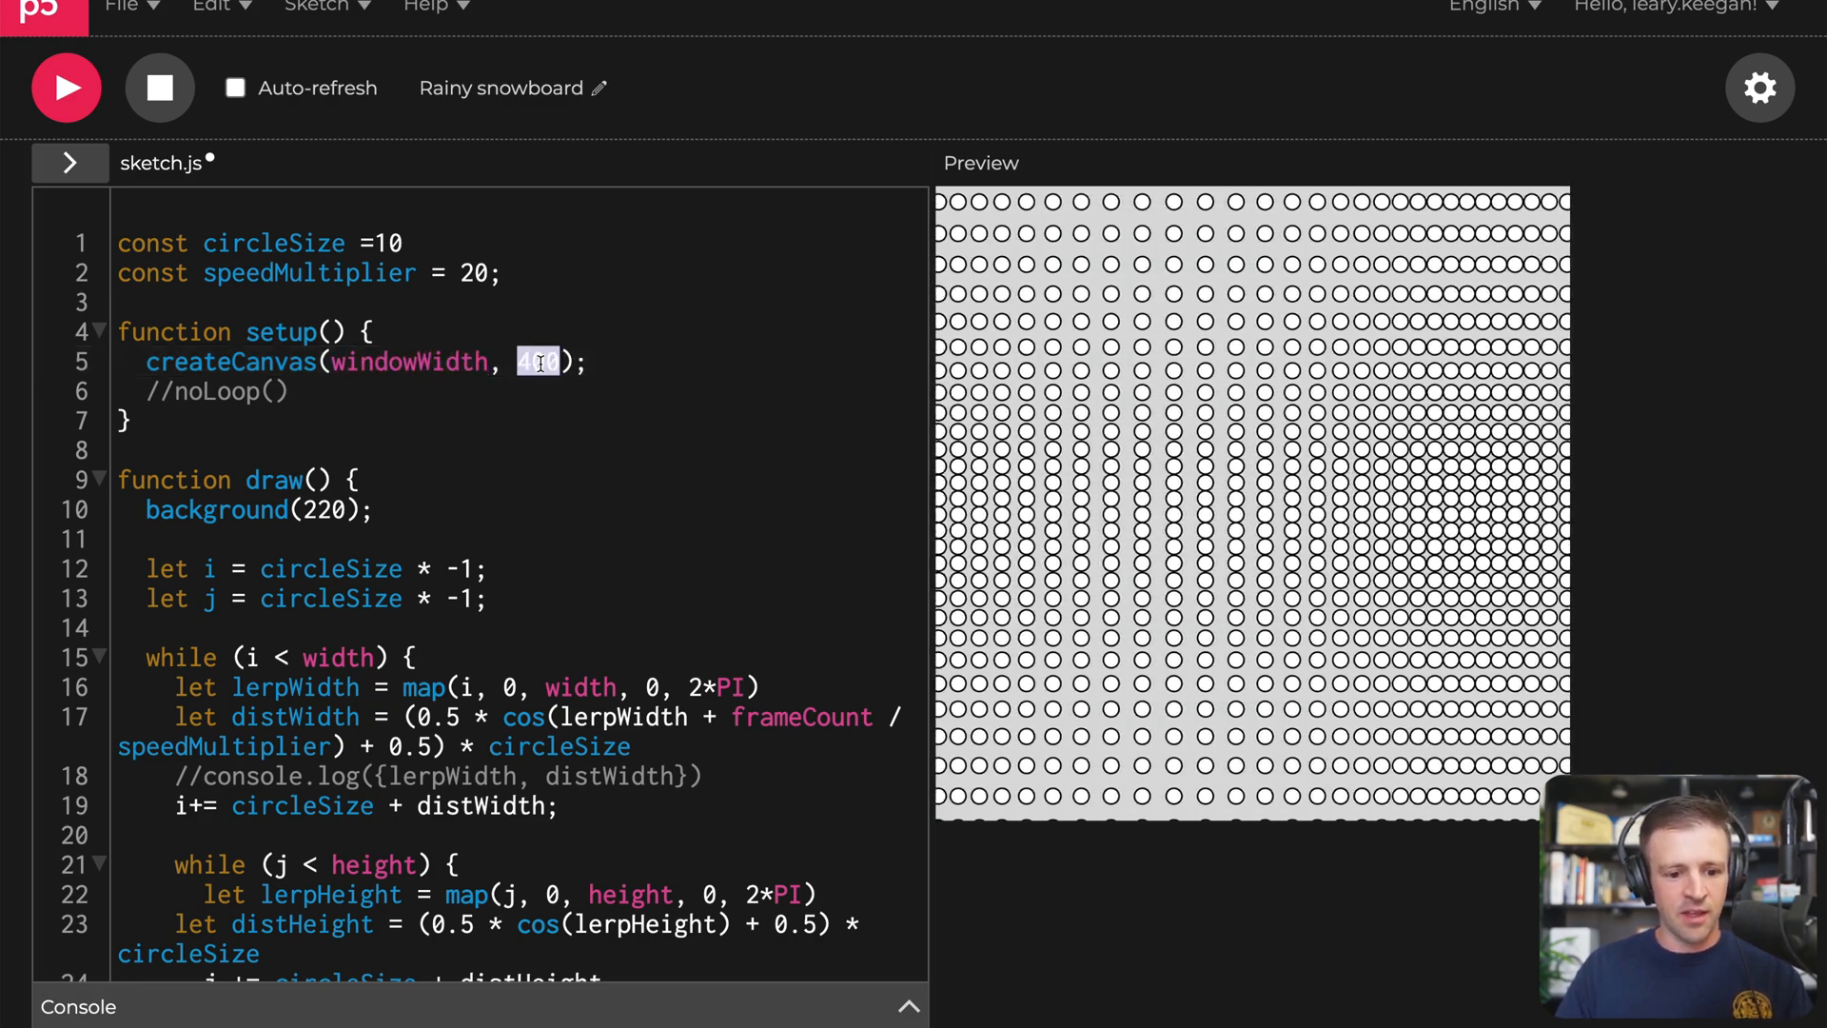
{"action": "type", "text": "windowHeight"}
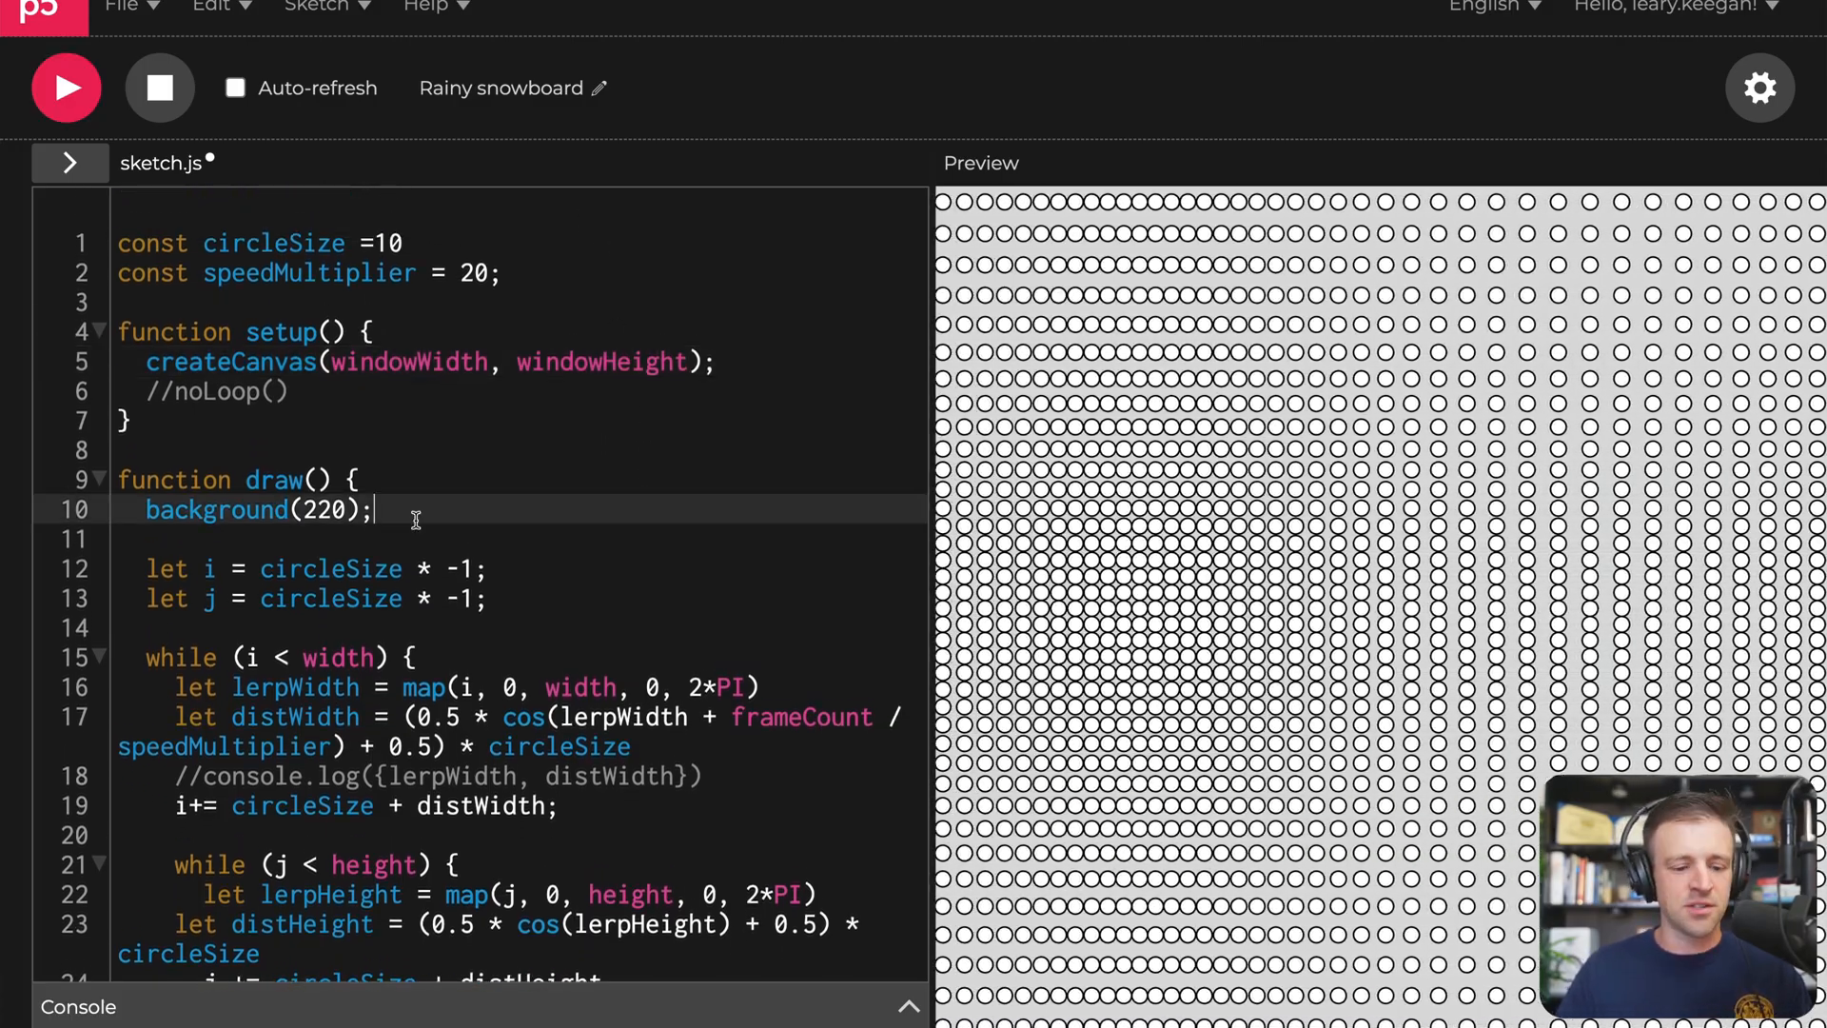
Step: Set background('#0C134F') and fill('#5C469C'), then run with the new colours
{"action": "double_click", "coordinate": [257, 511]}
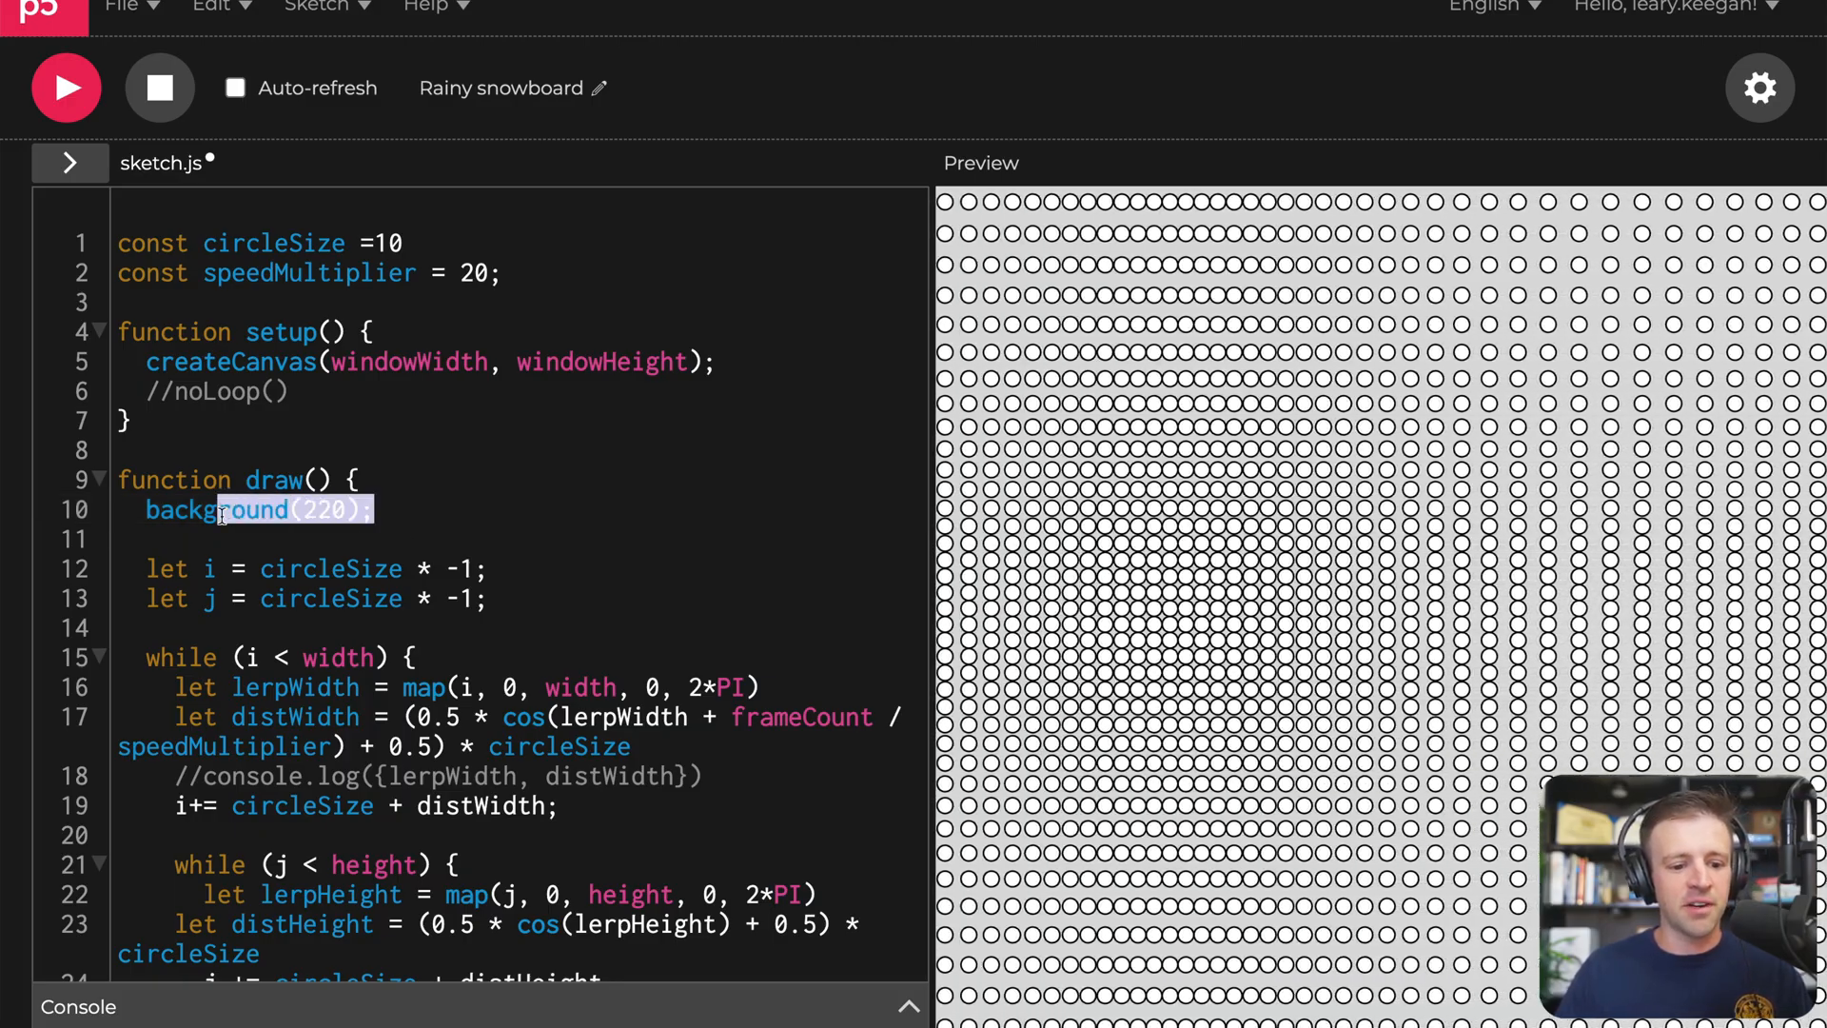
{"action": "type", "text": "'#0C134F'"}
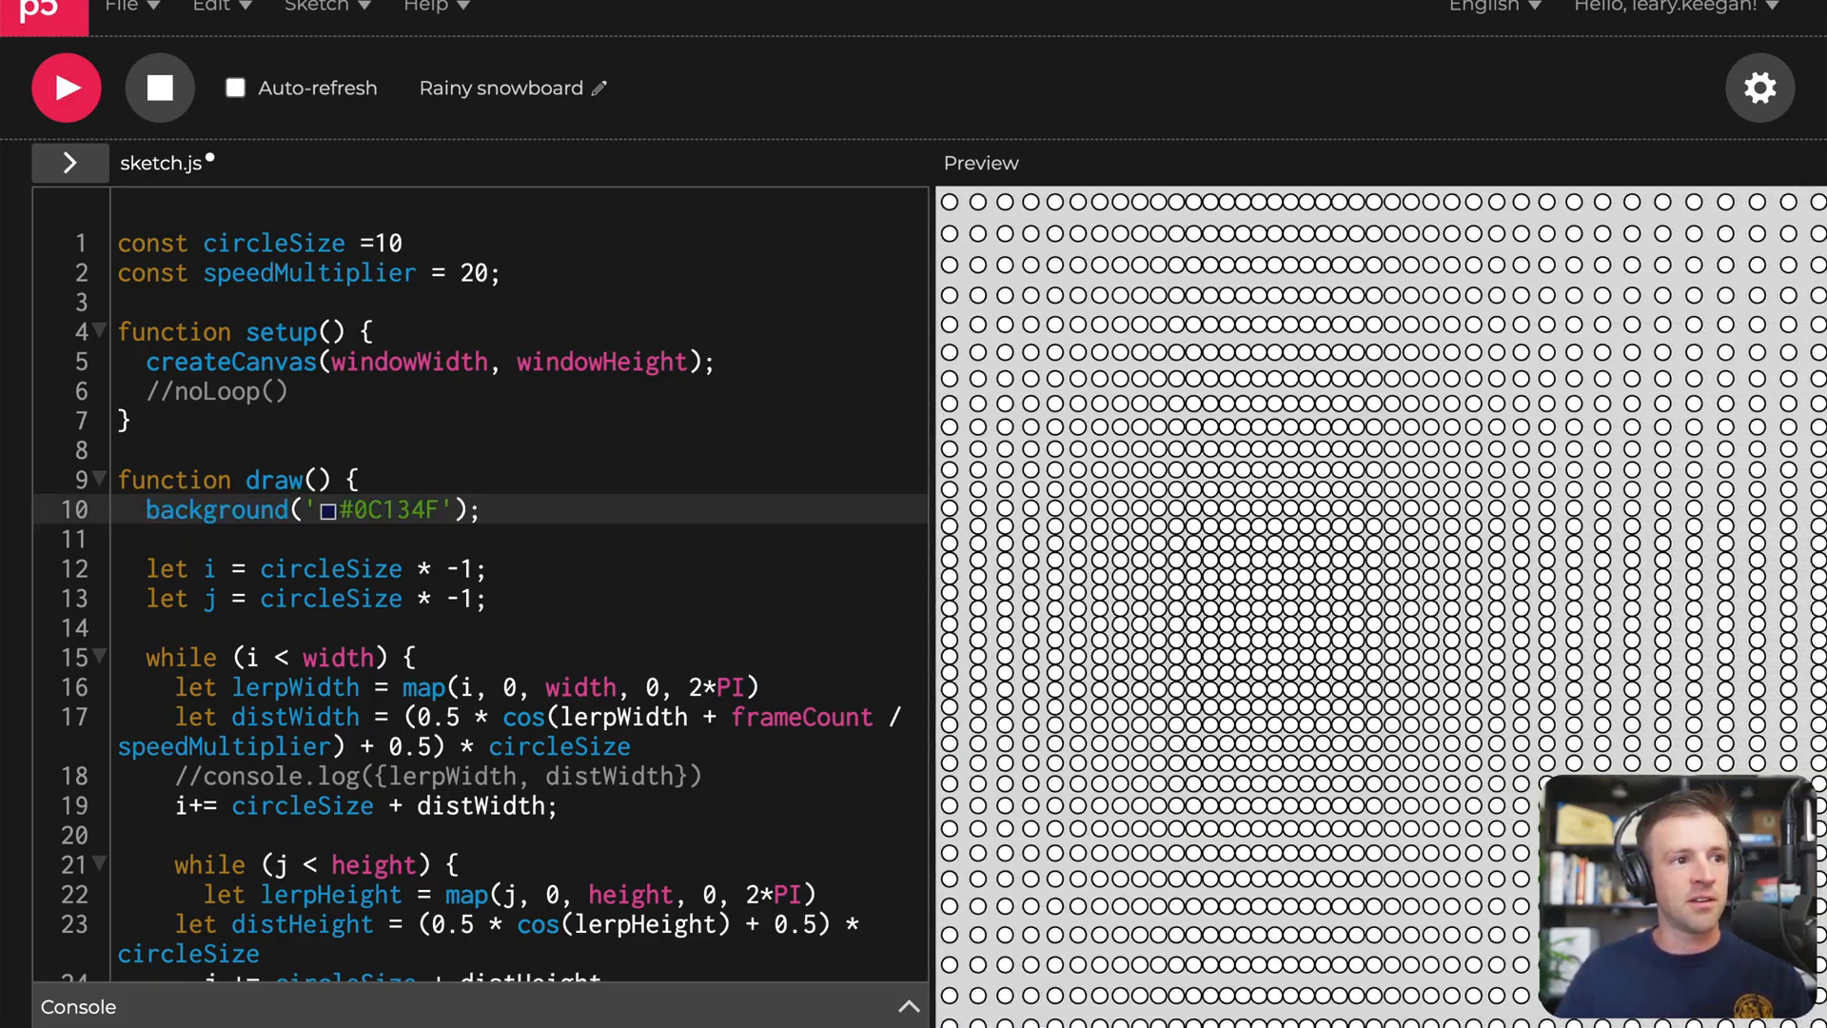
{"action": "type", "text": "fill('#5C469C')"}
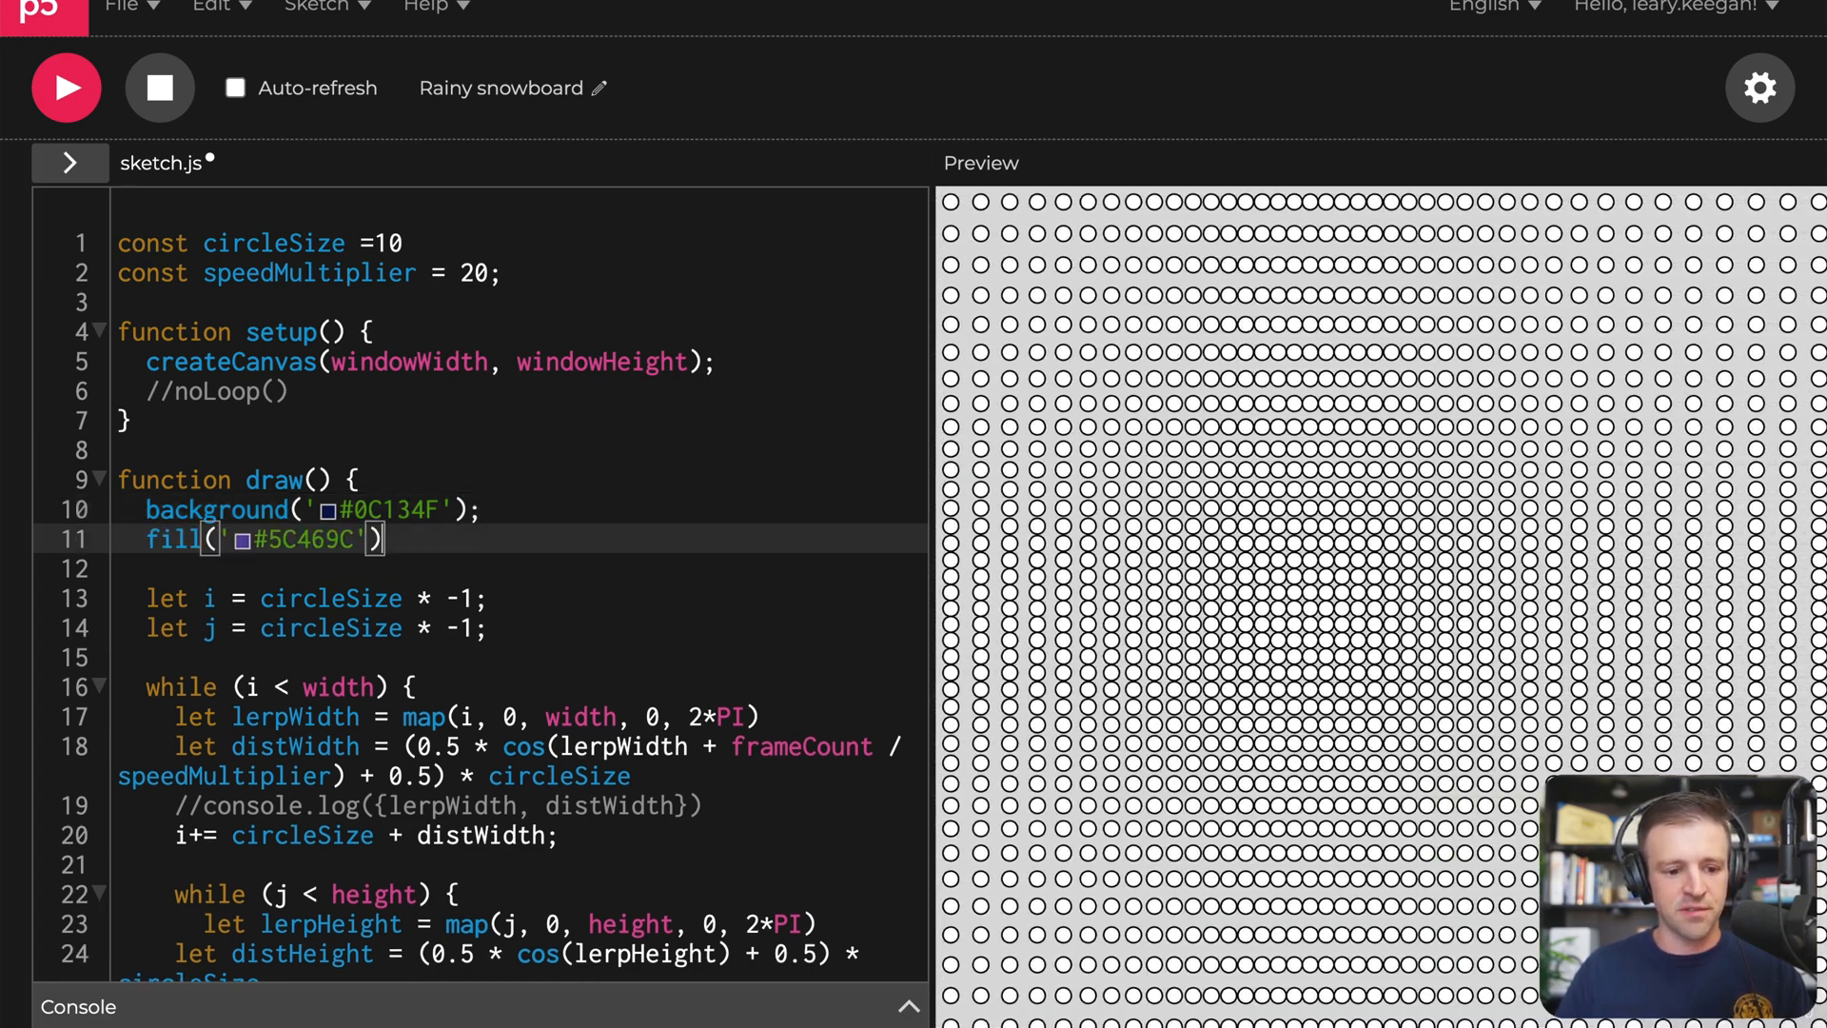
{"action": "left_click", "coordinate": [67, 88]}
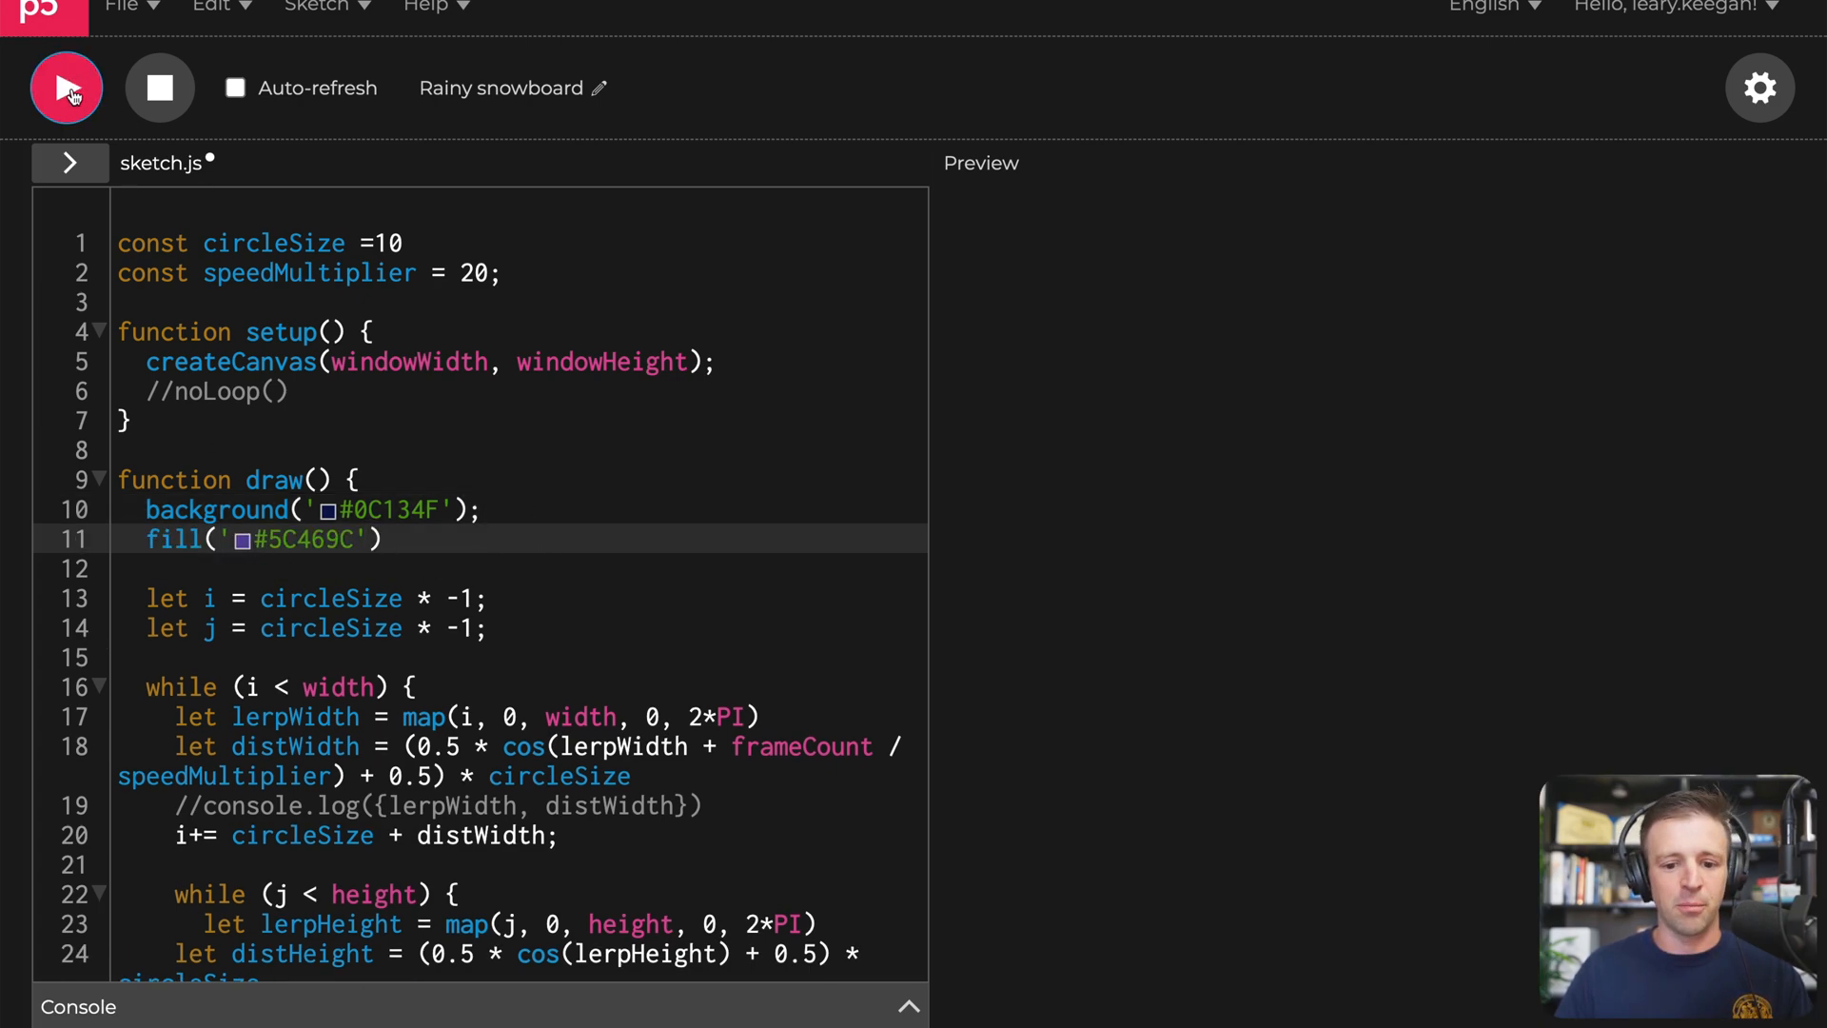
Step: Add noStroke() in setup and rerun so the purple dots have no outline
{"action": "left_click", "coordinate": [67, 87]}
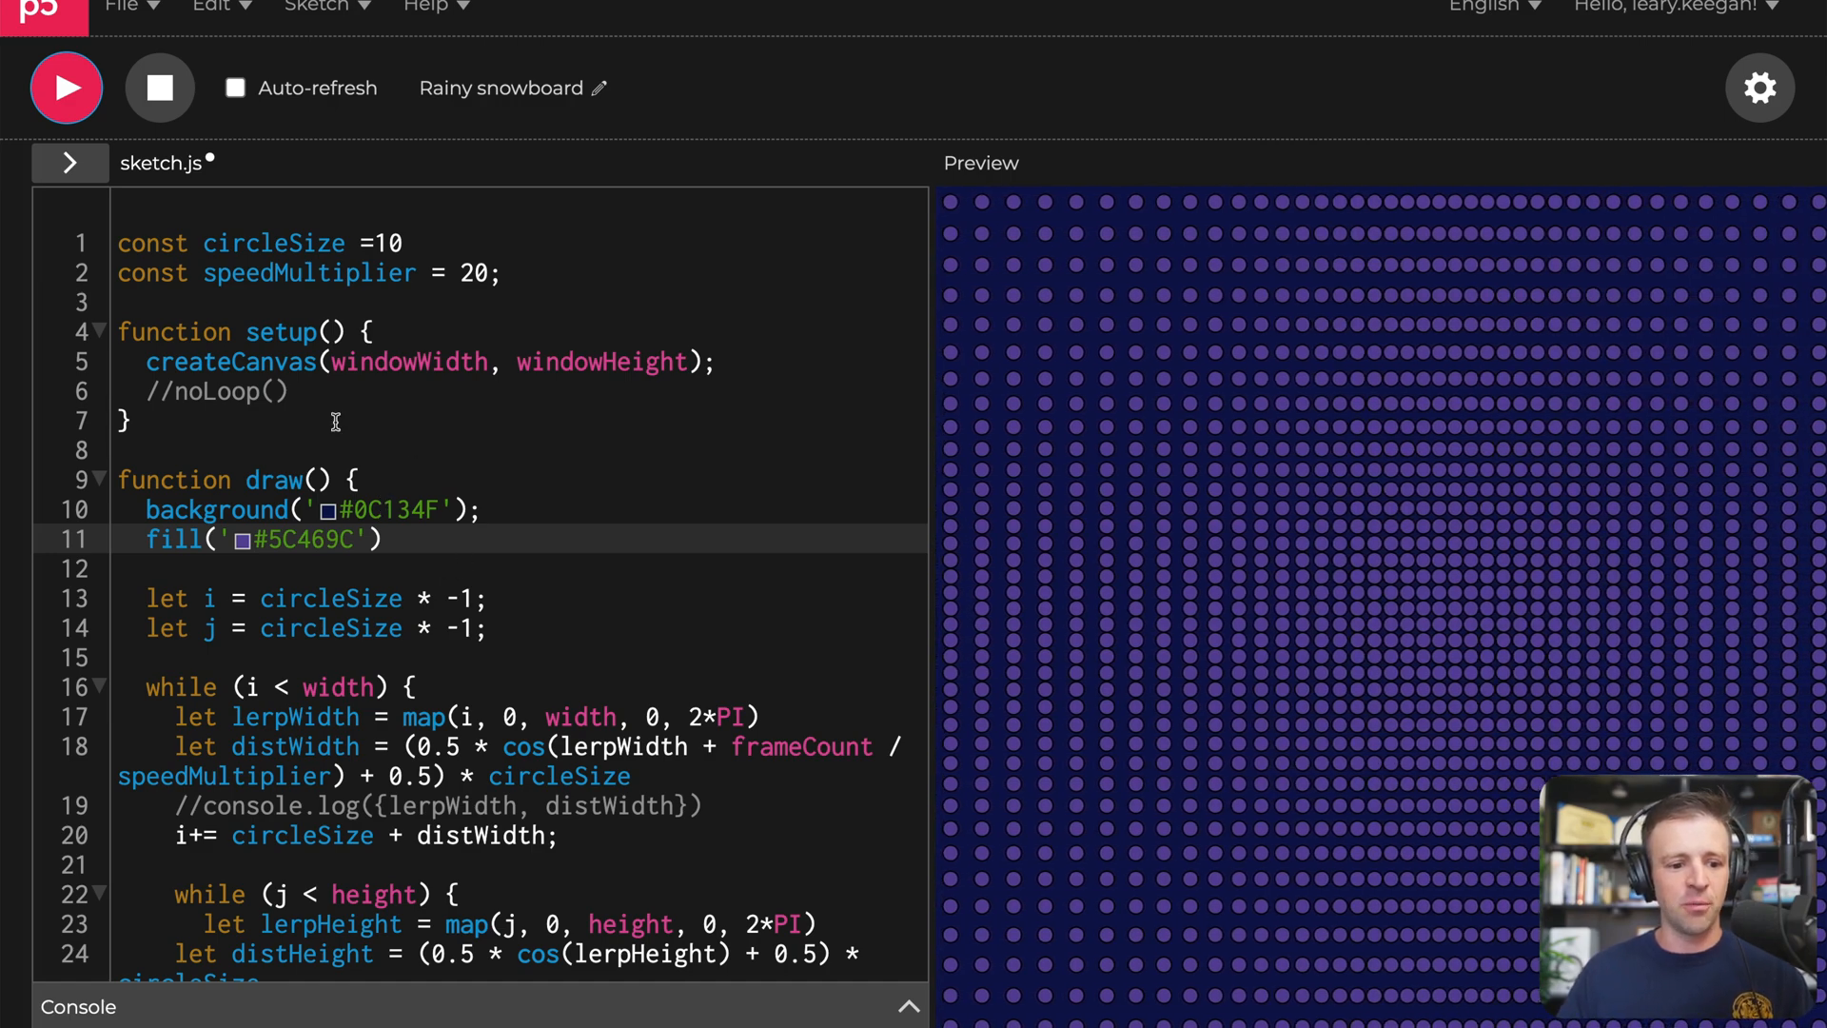
{"action": "type", "text": "noStroke"}
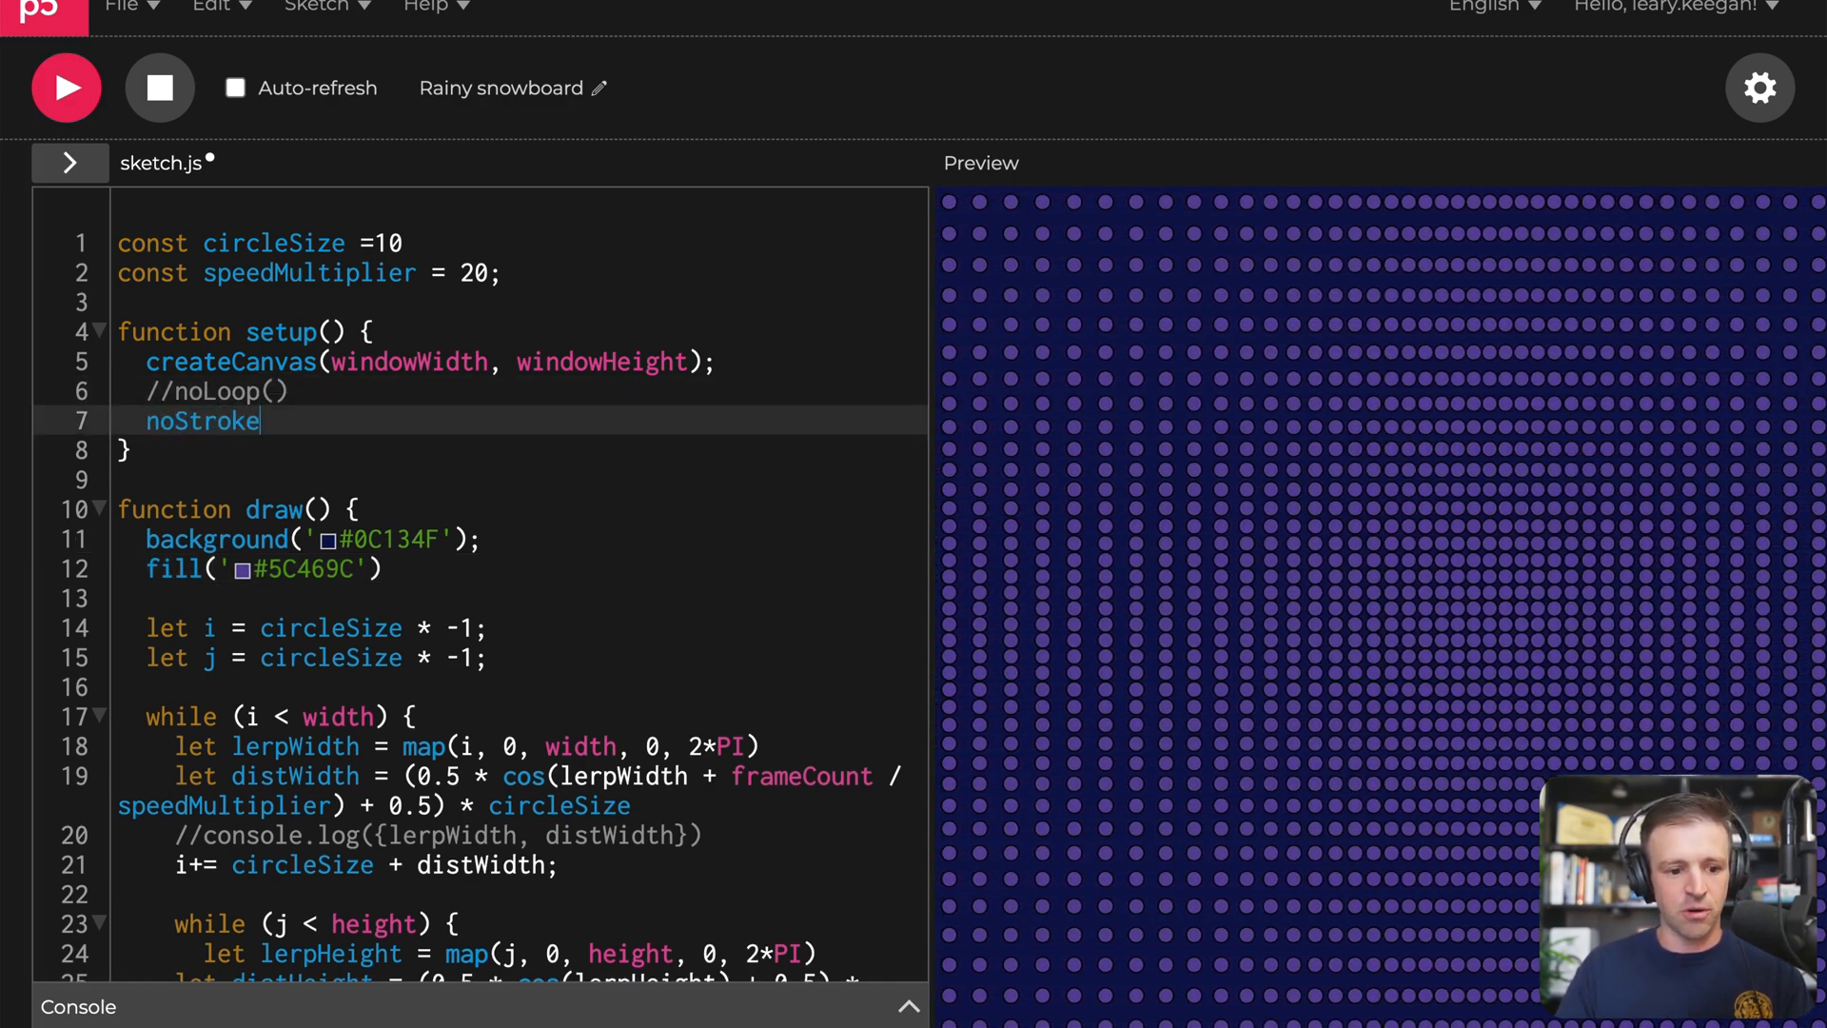
{"action": "left_click", "coordinate": [66, 88]}
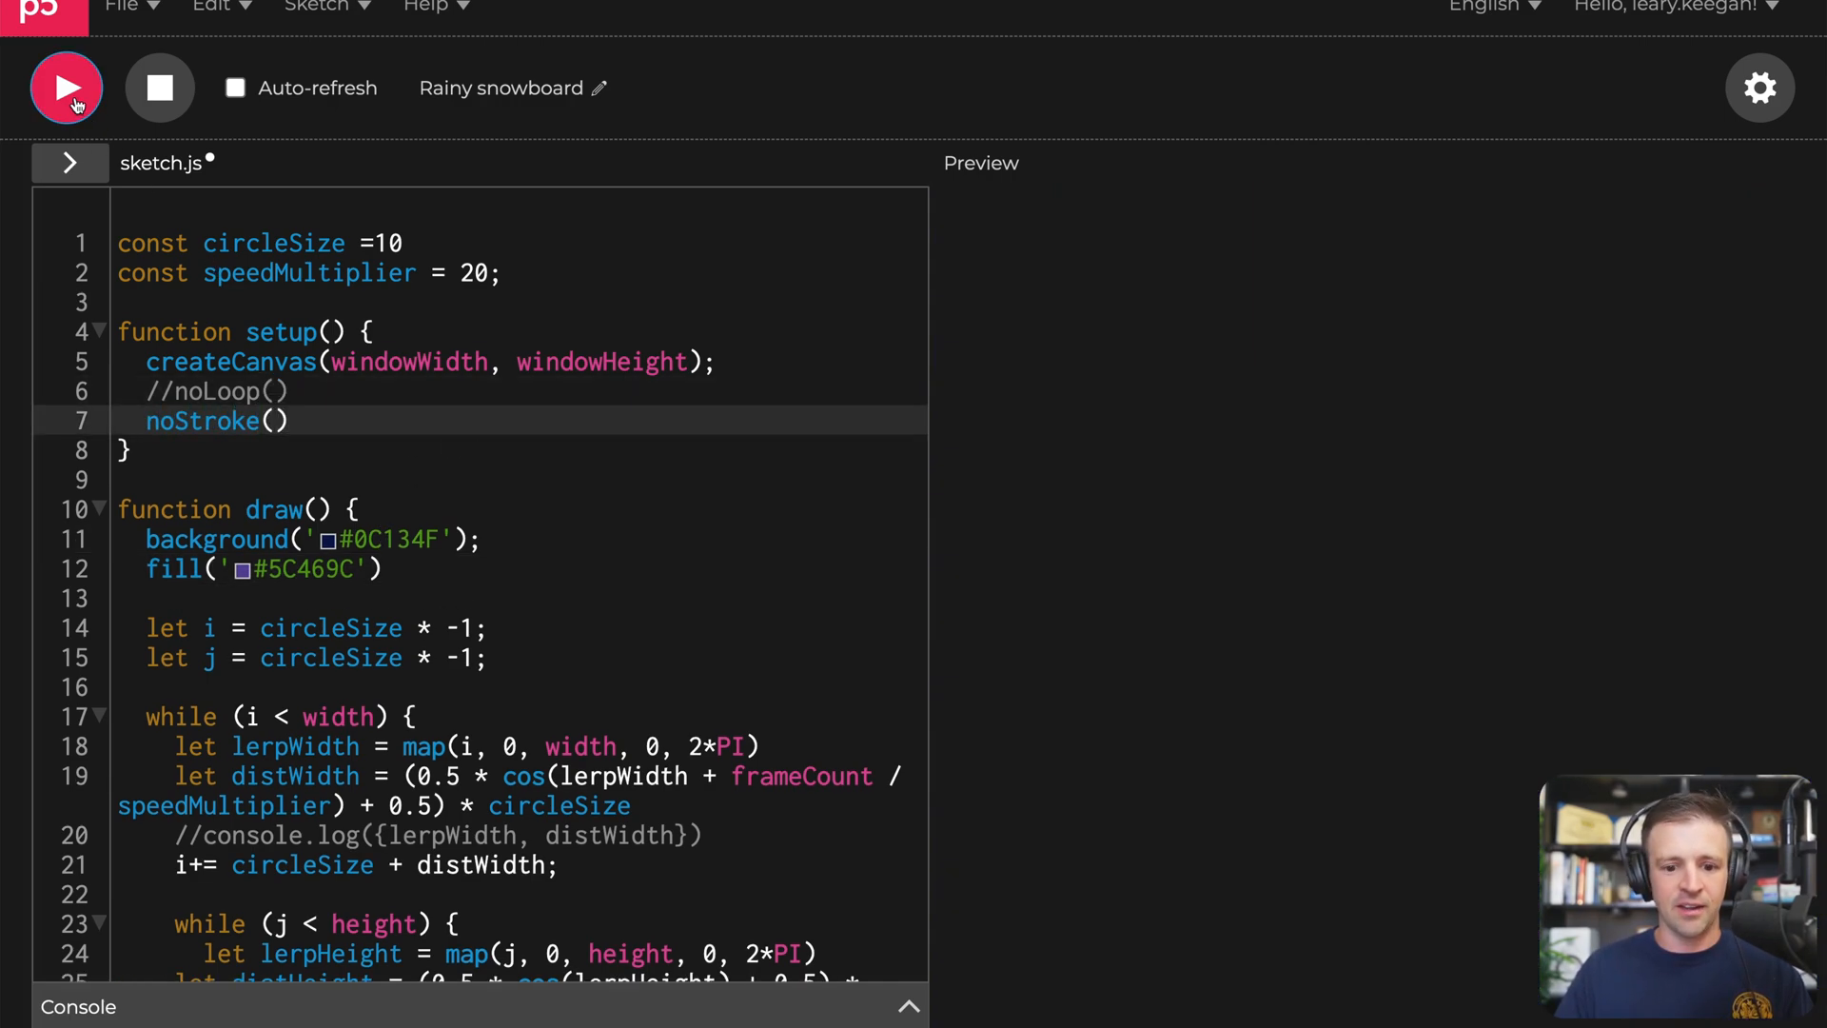
{"action": "left_click", "coordinate": [67, 88]}
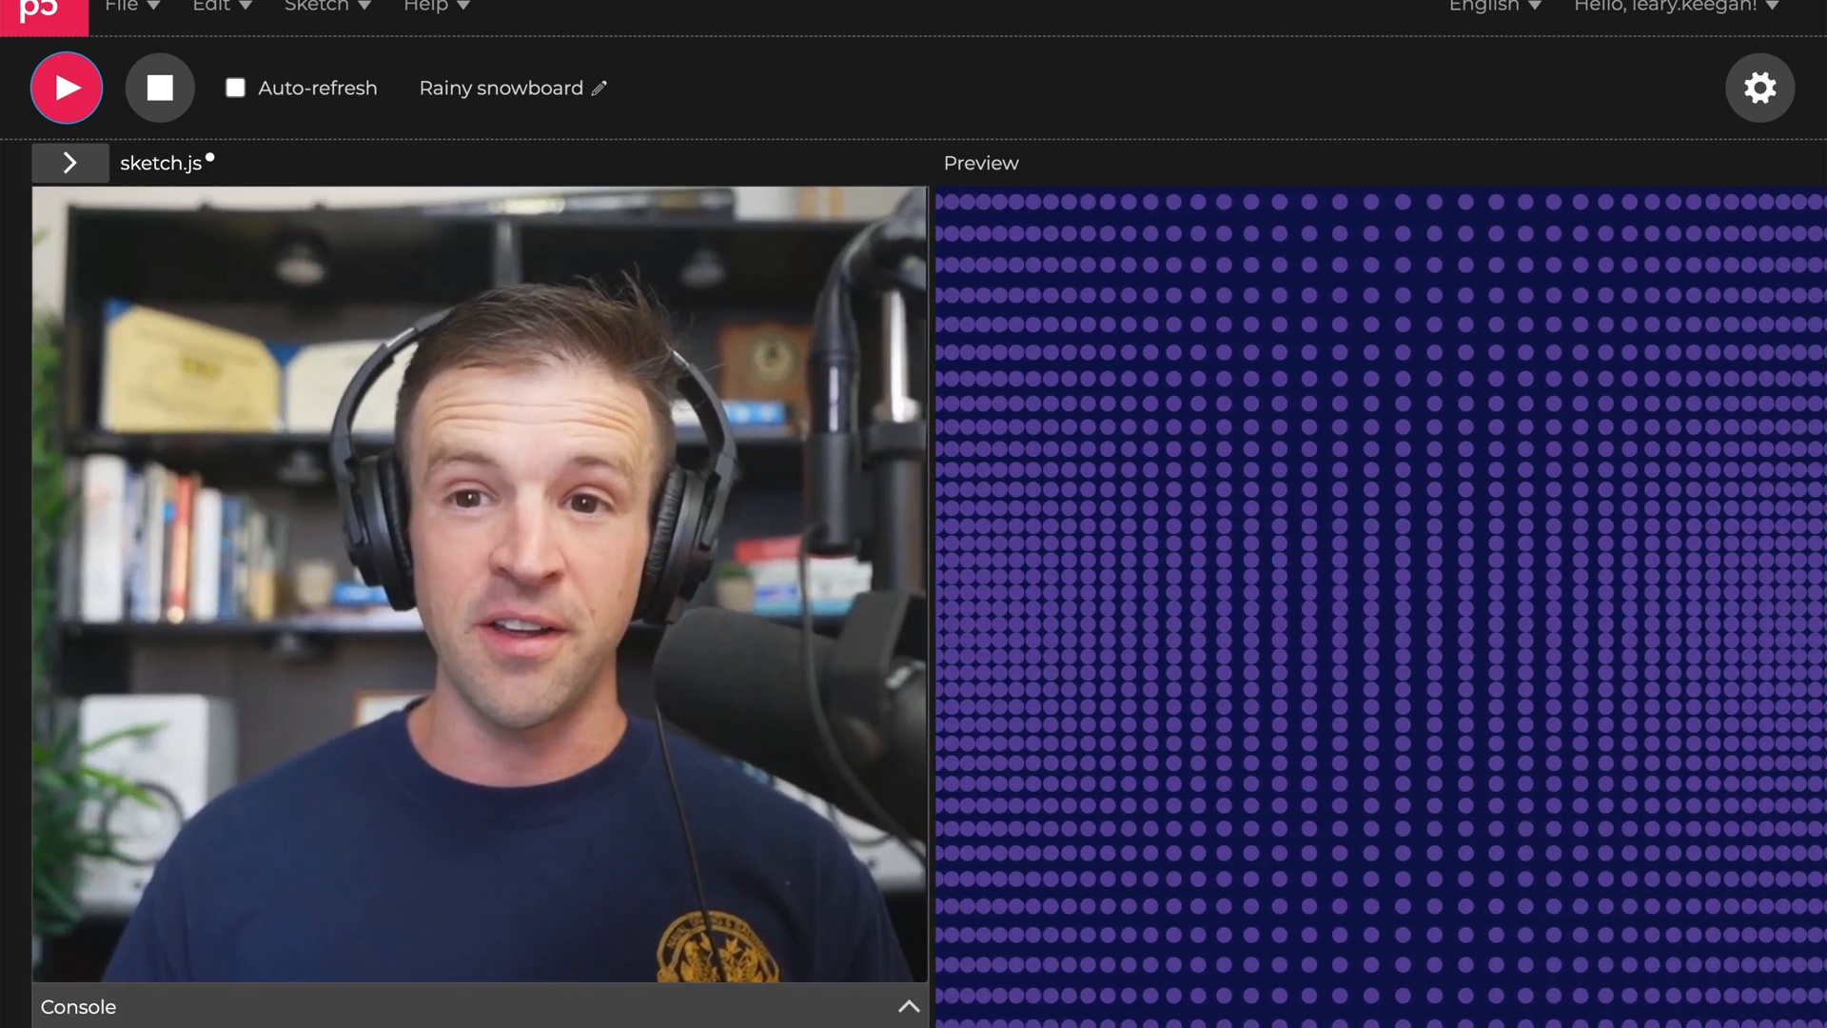